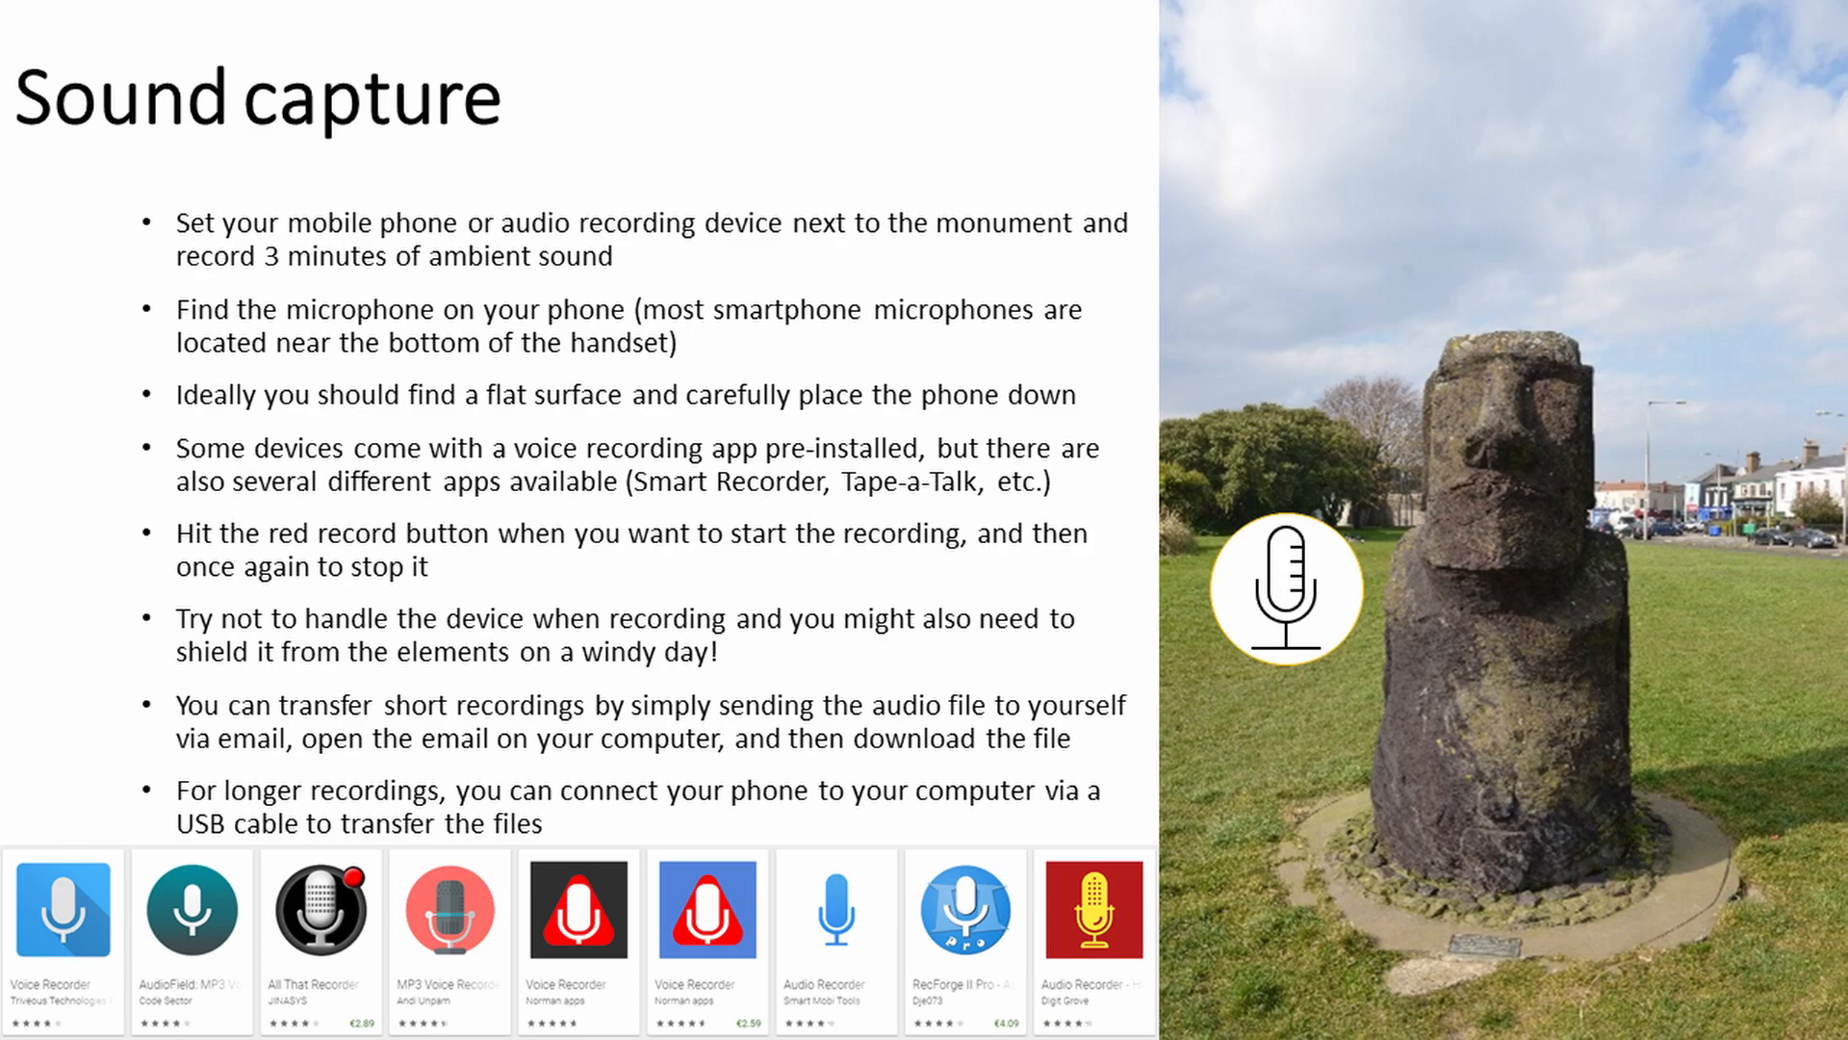
# Step: Advance the slideshow past the Sound capture slide to reach the desktop
pyautogui.press('Right')
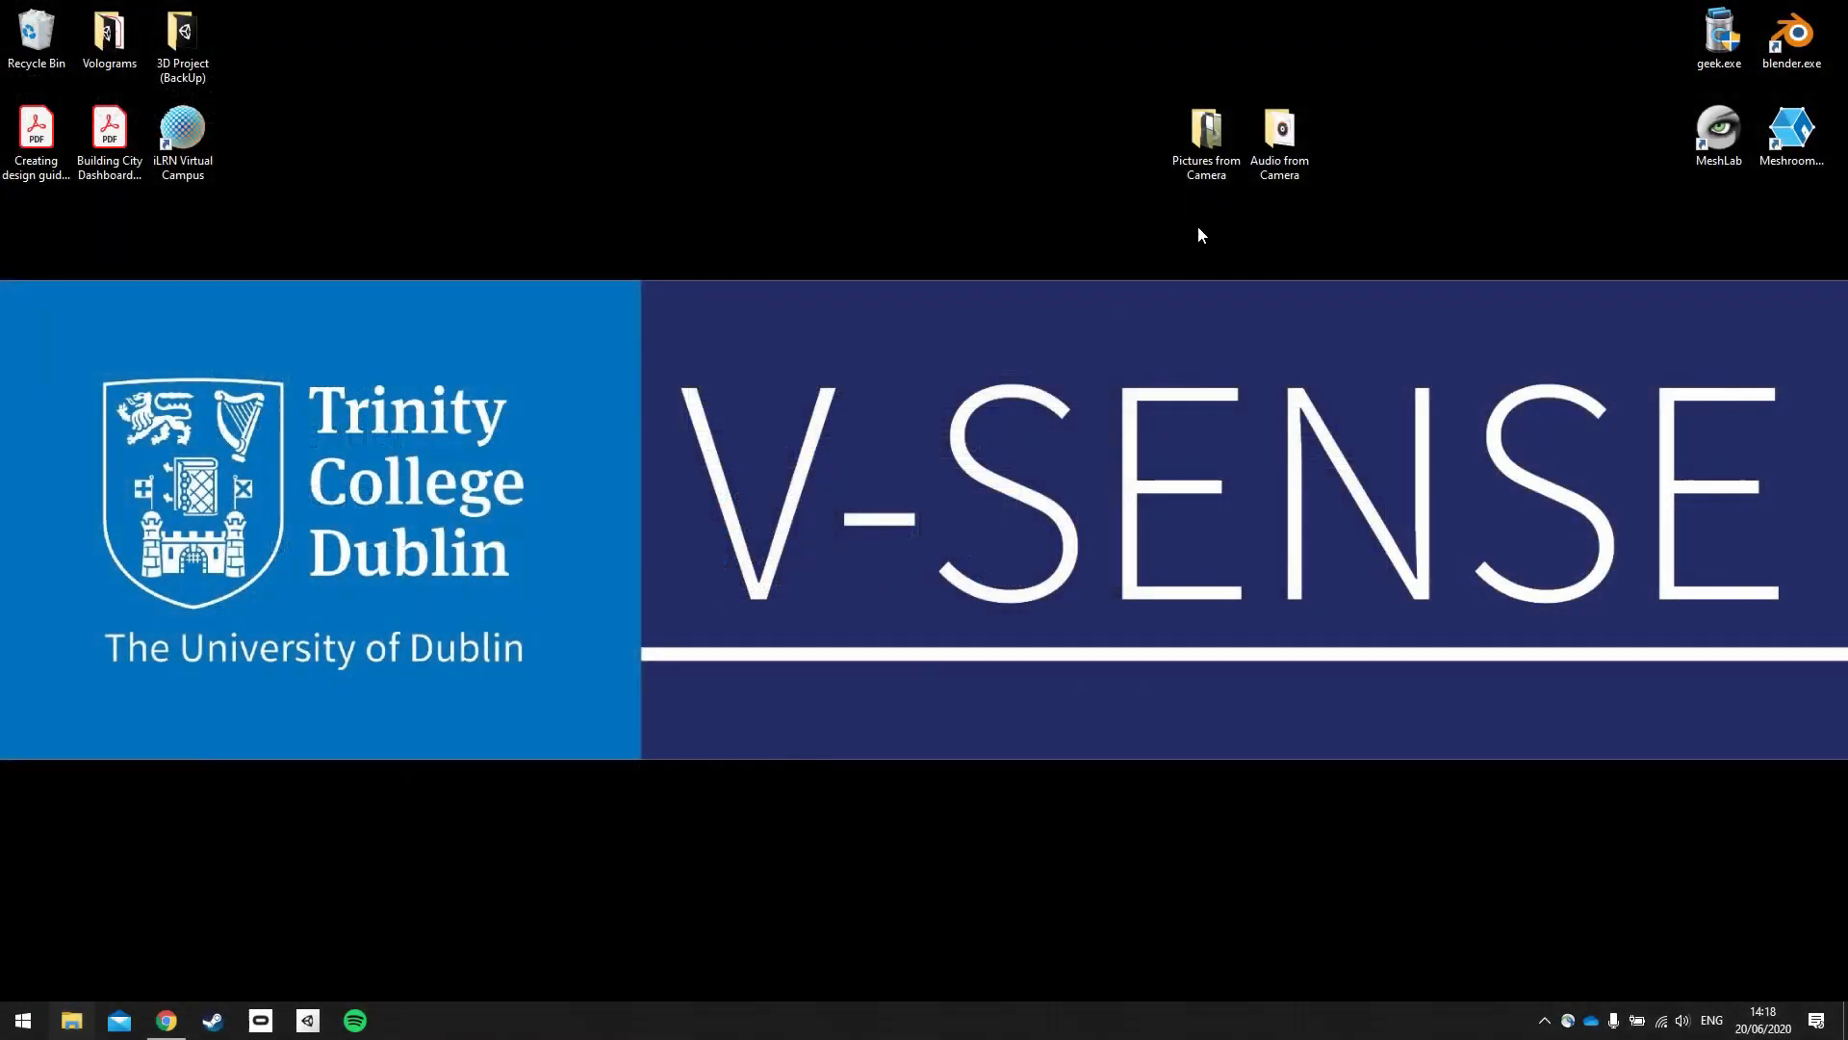
# Step: Create a new folder on the desktop and name it '3D project'
pyautogui.click(1277, 130)
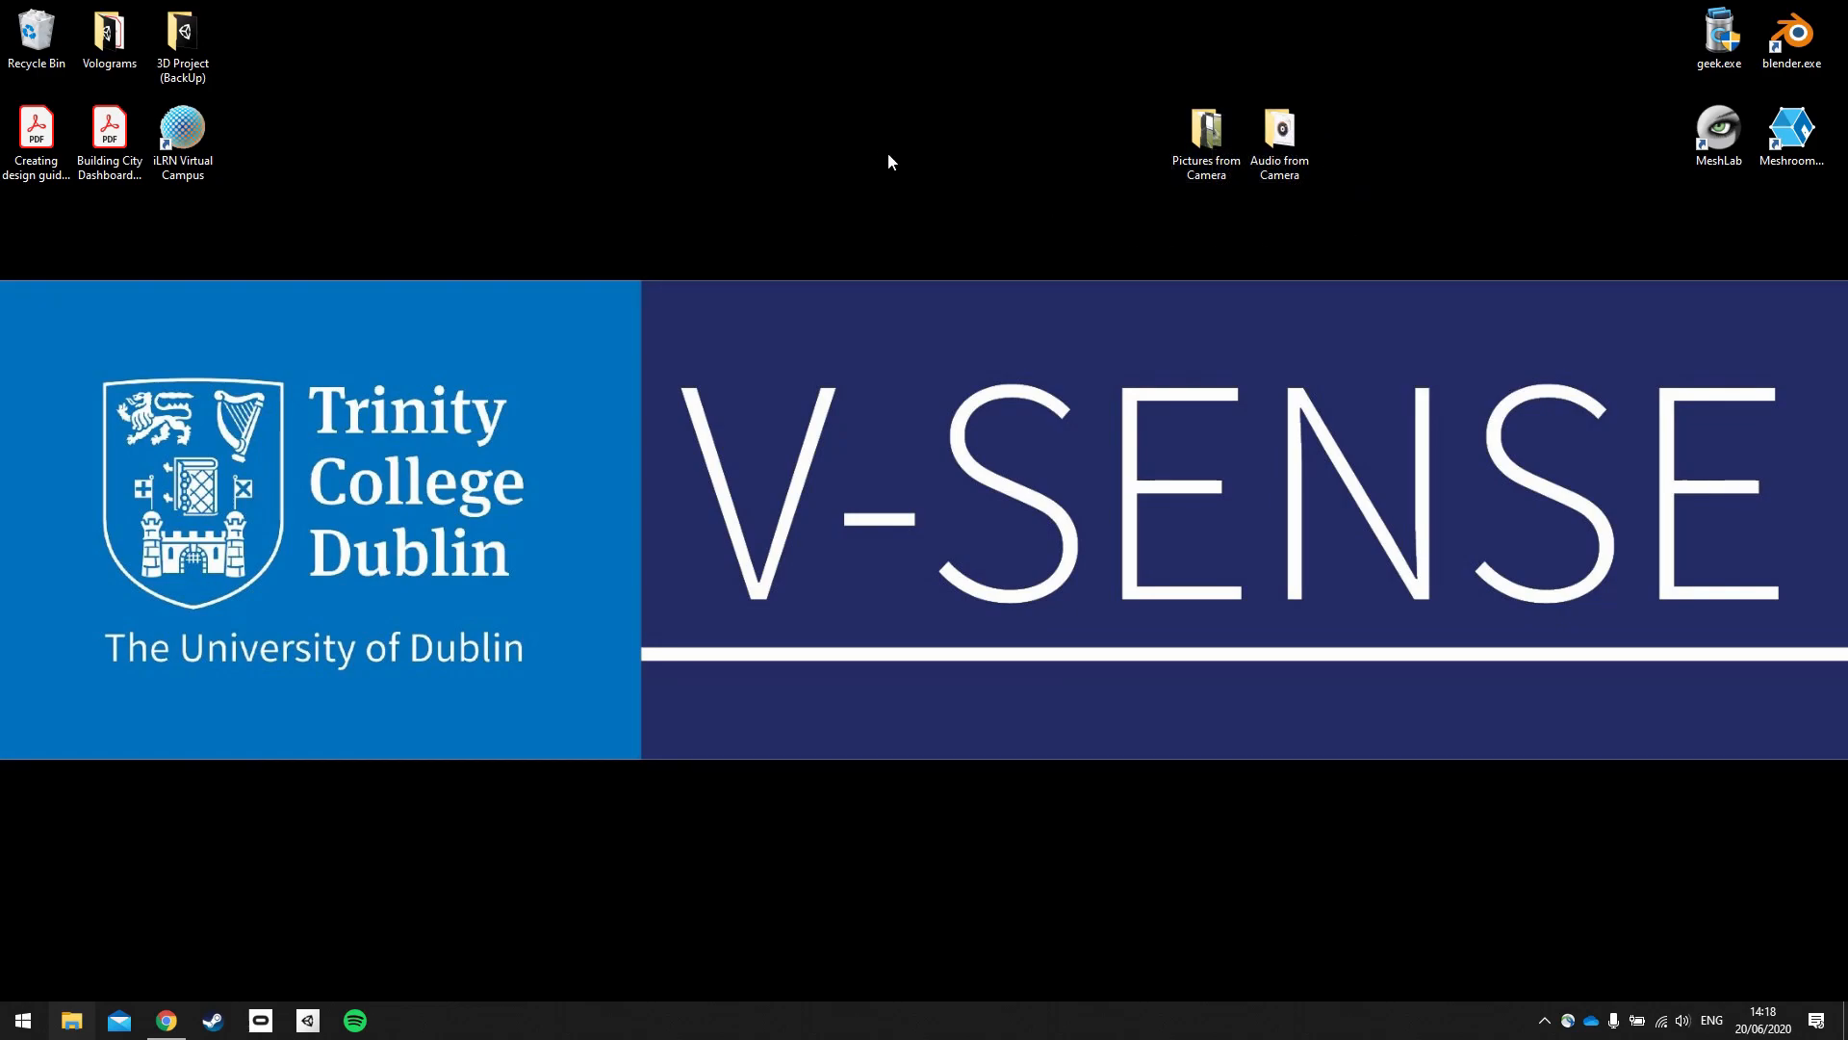
pyautogui.moveTo(812, 147)
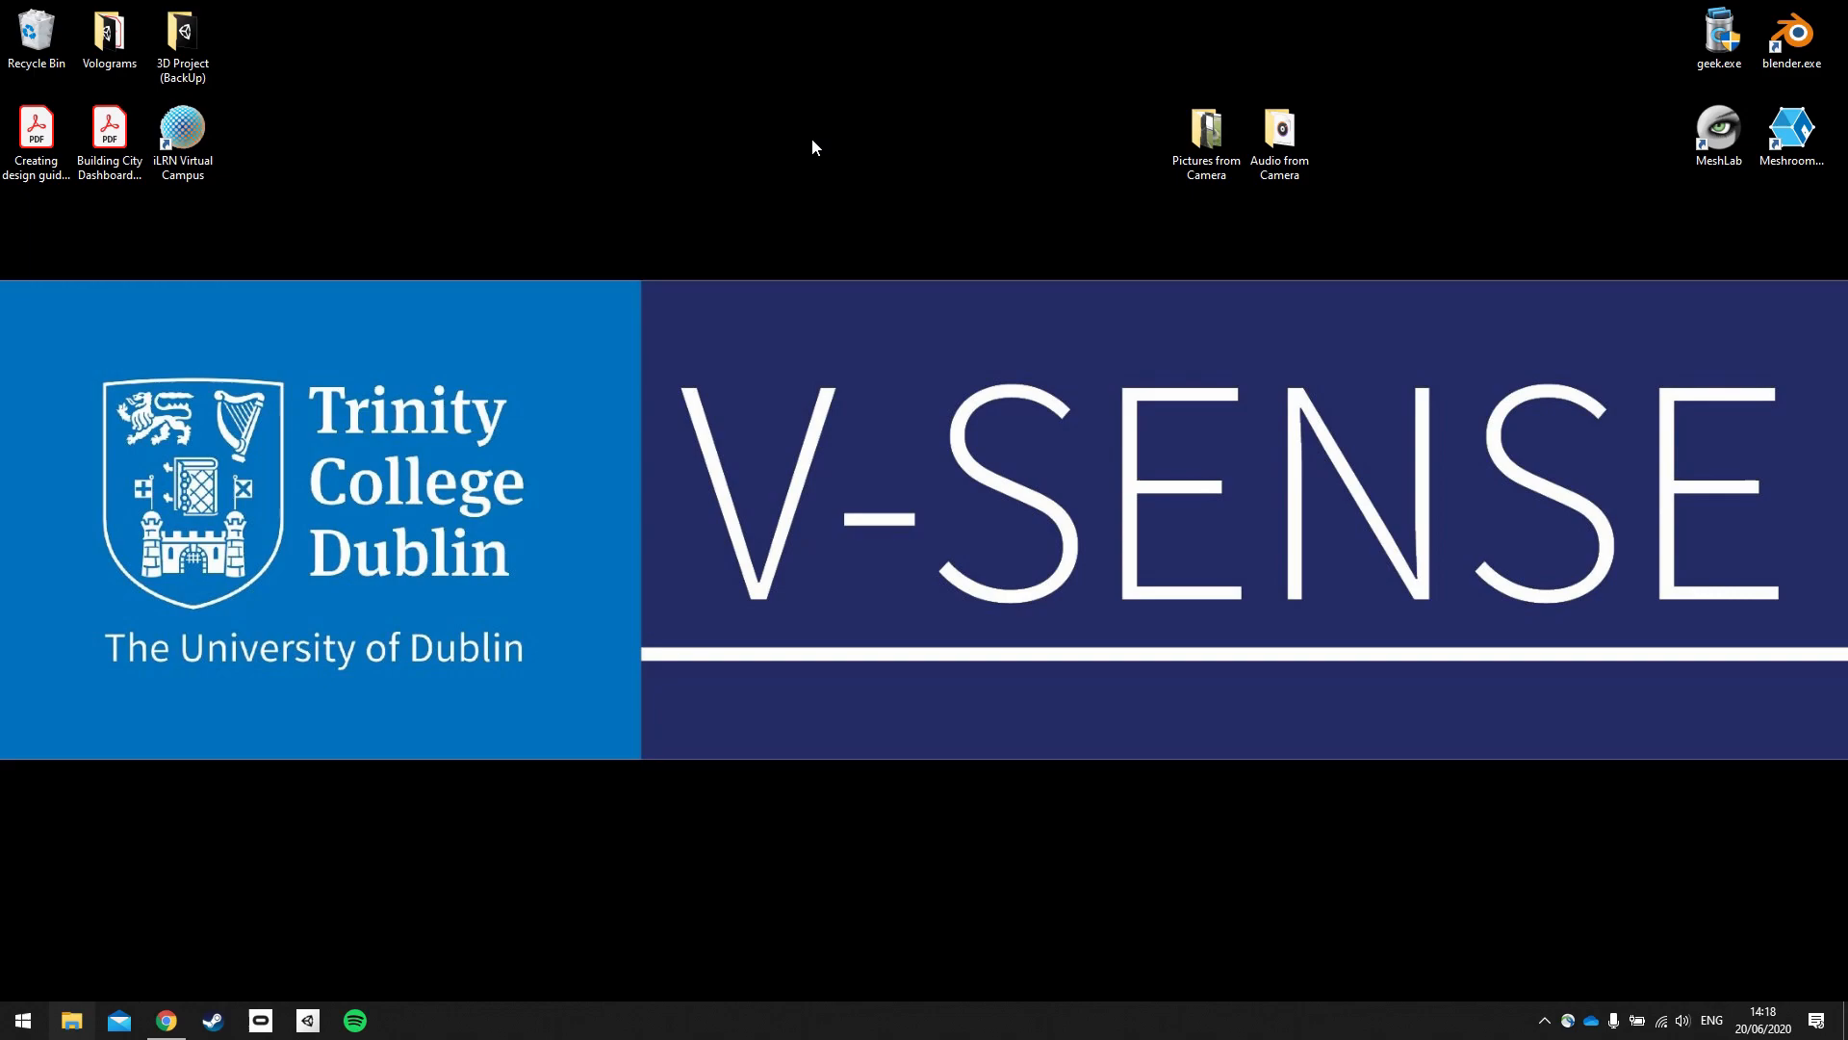
pyautogui.moveTo(723, 121)
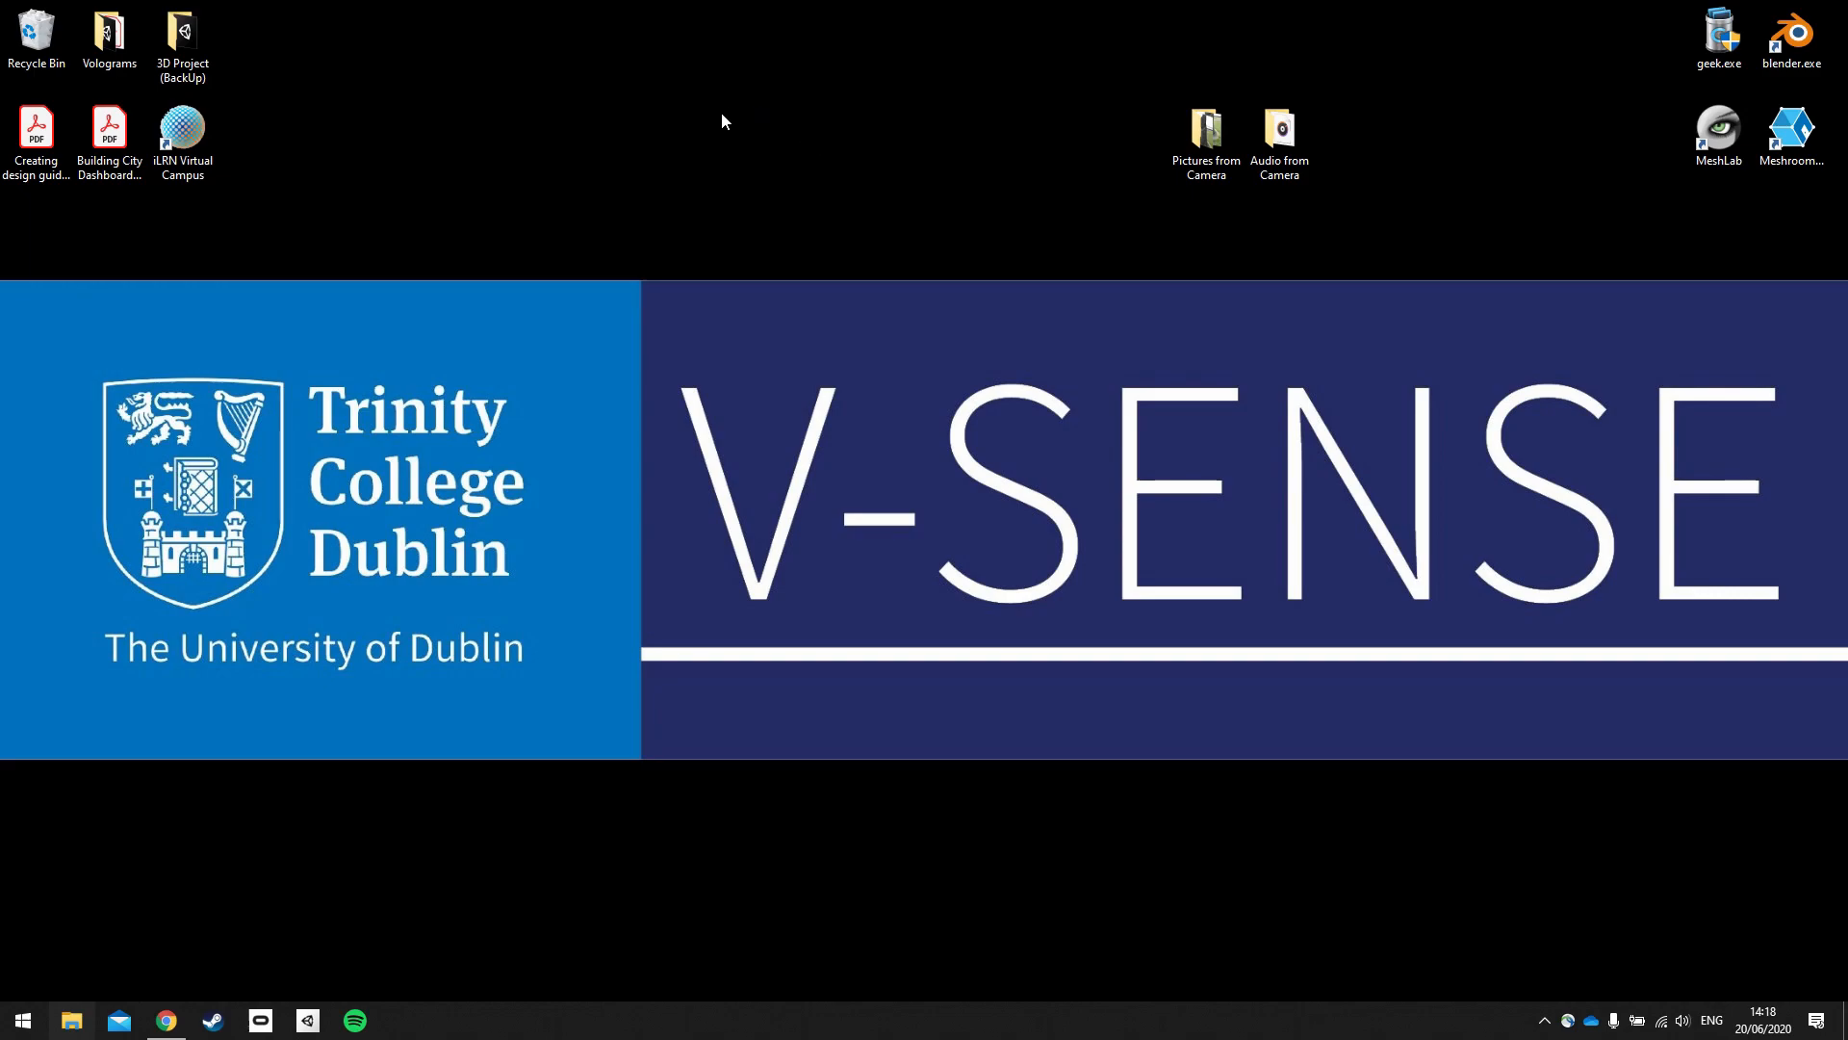
pyautogui.moveTo(742, 151)
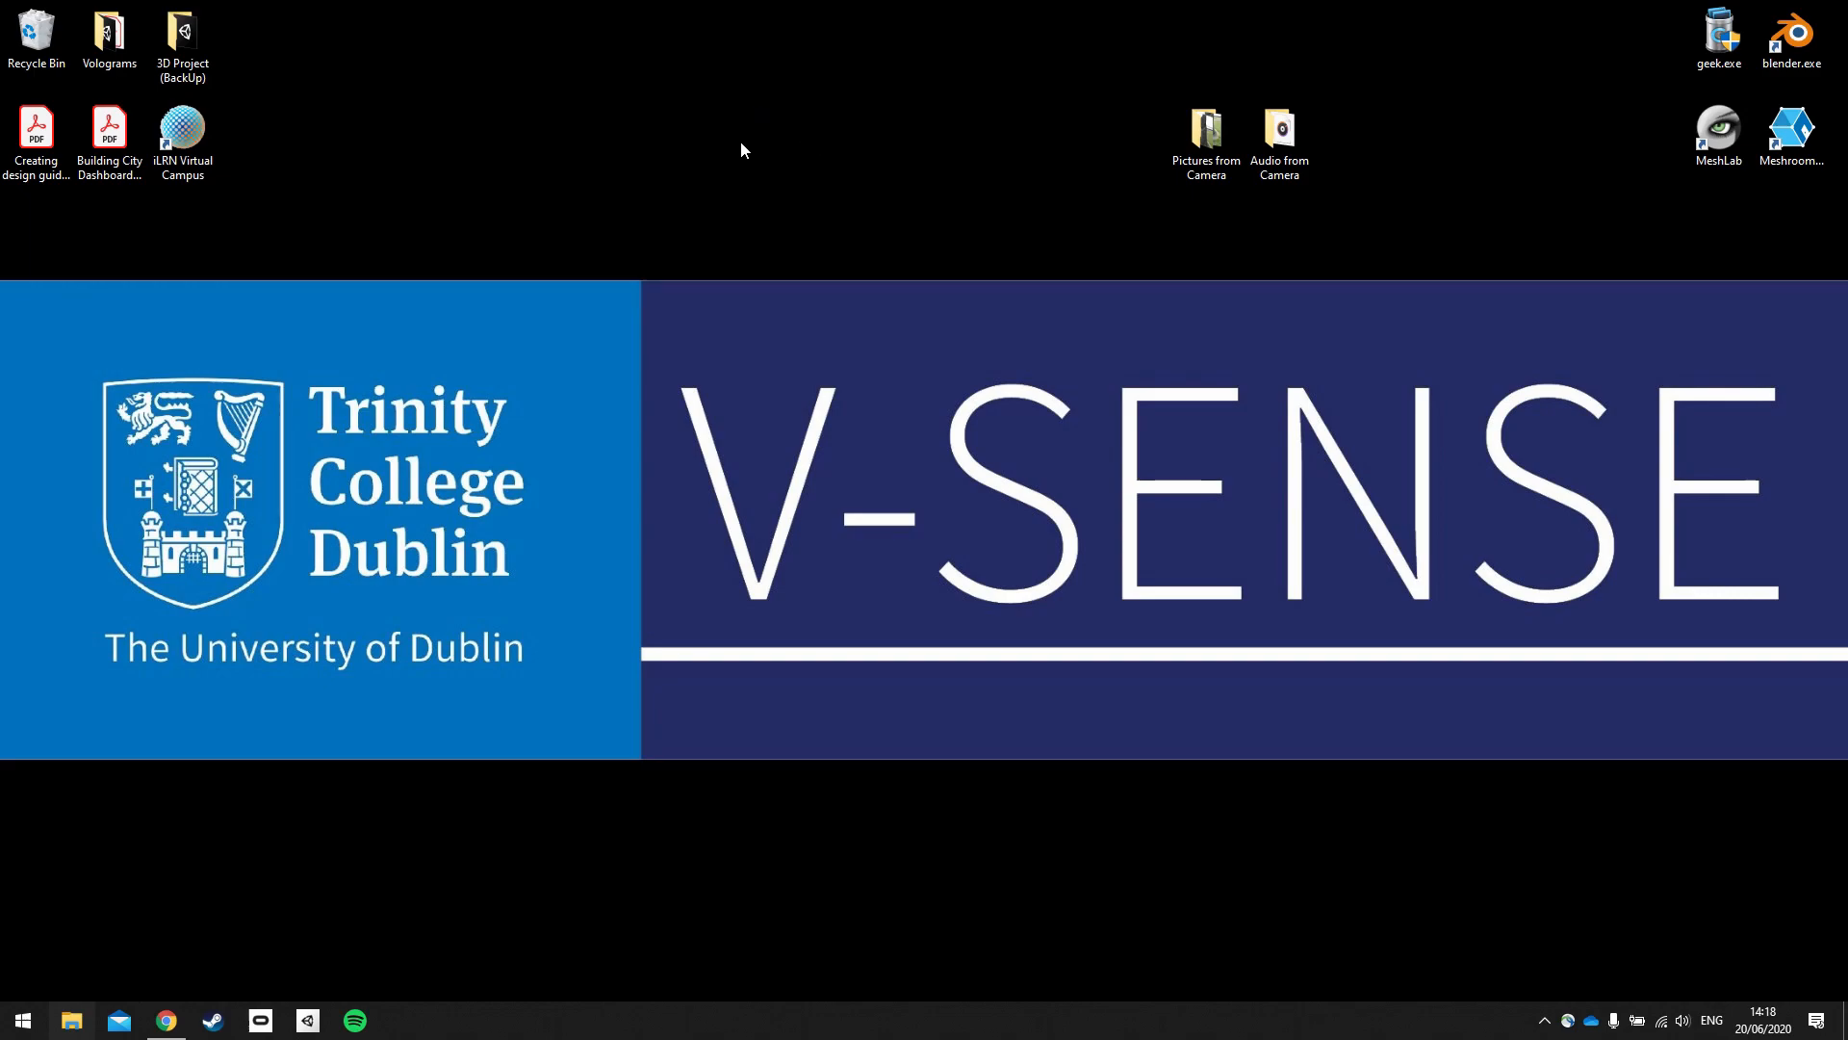
pyautogui.rightClick(742, 151)
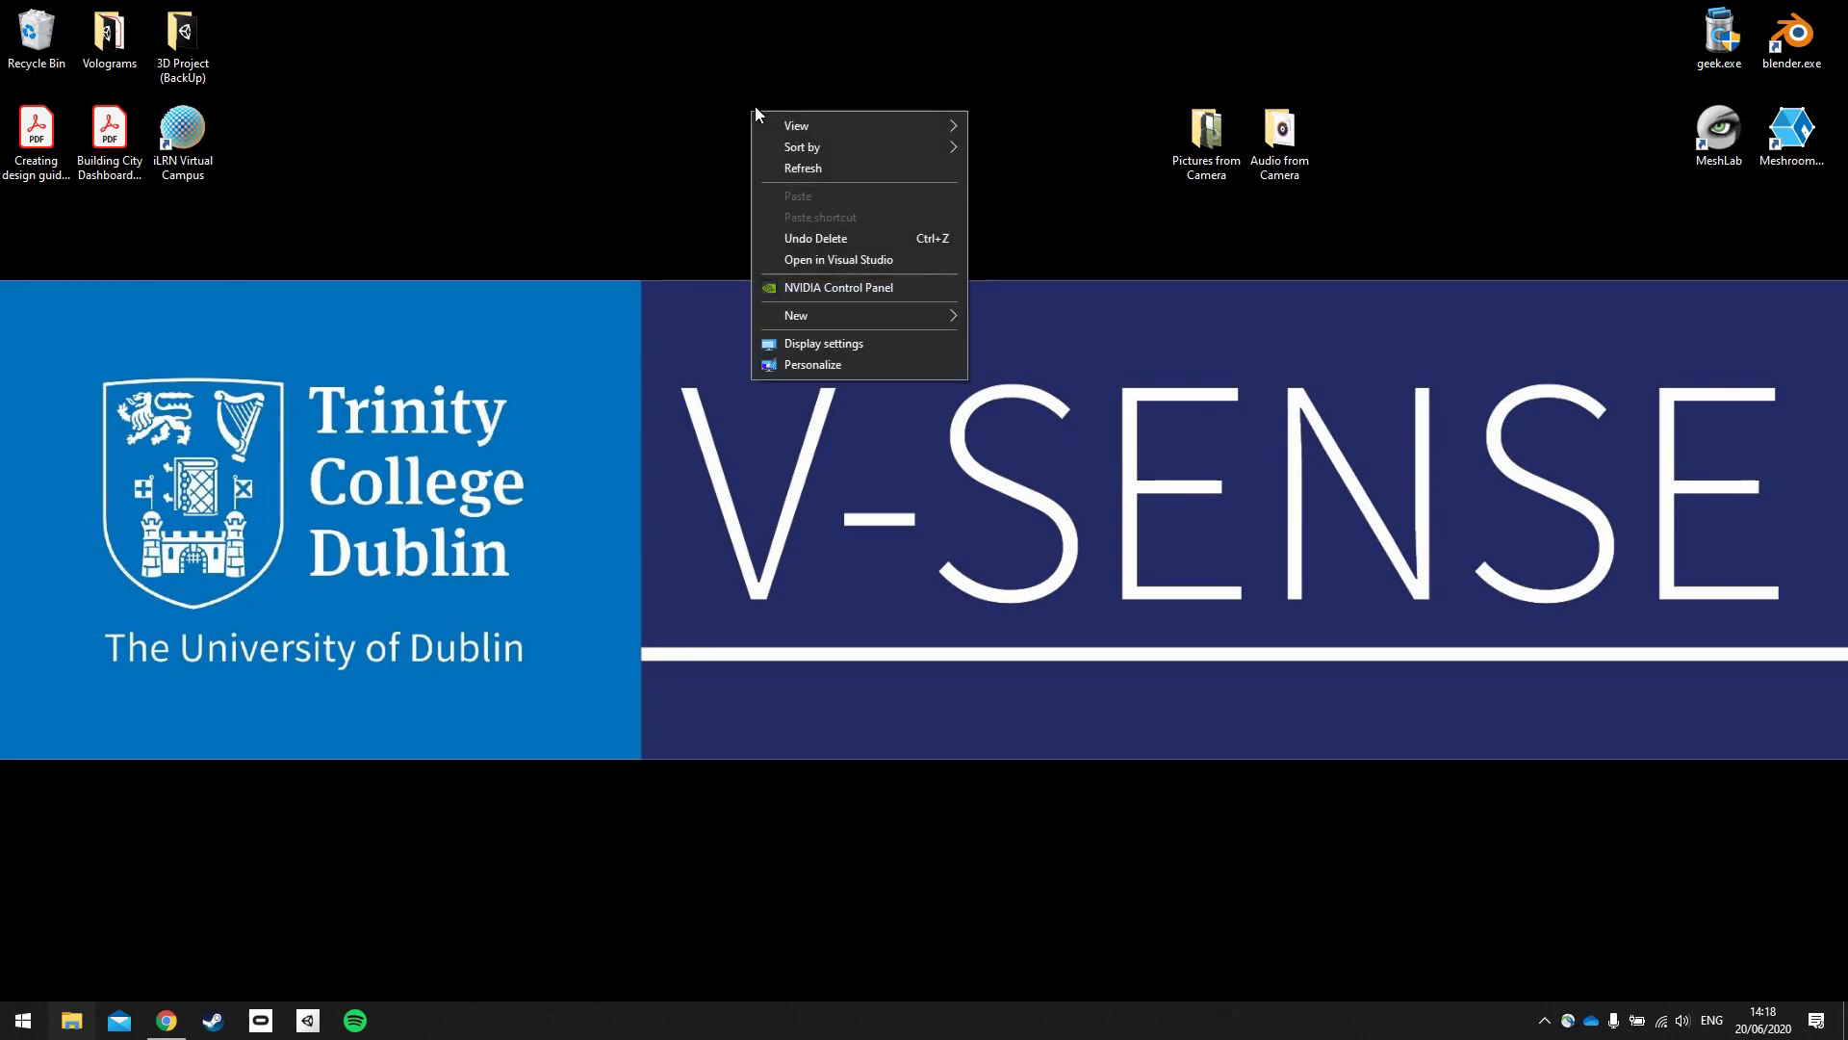
pyautogui.click(797, 315)
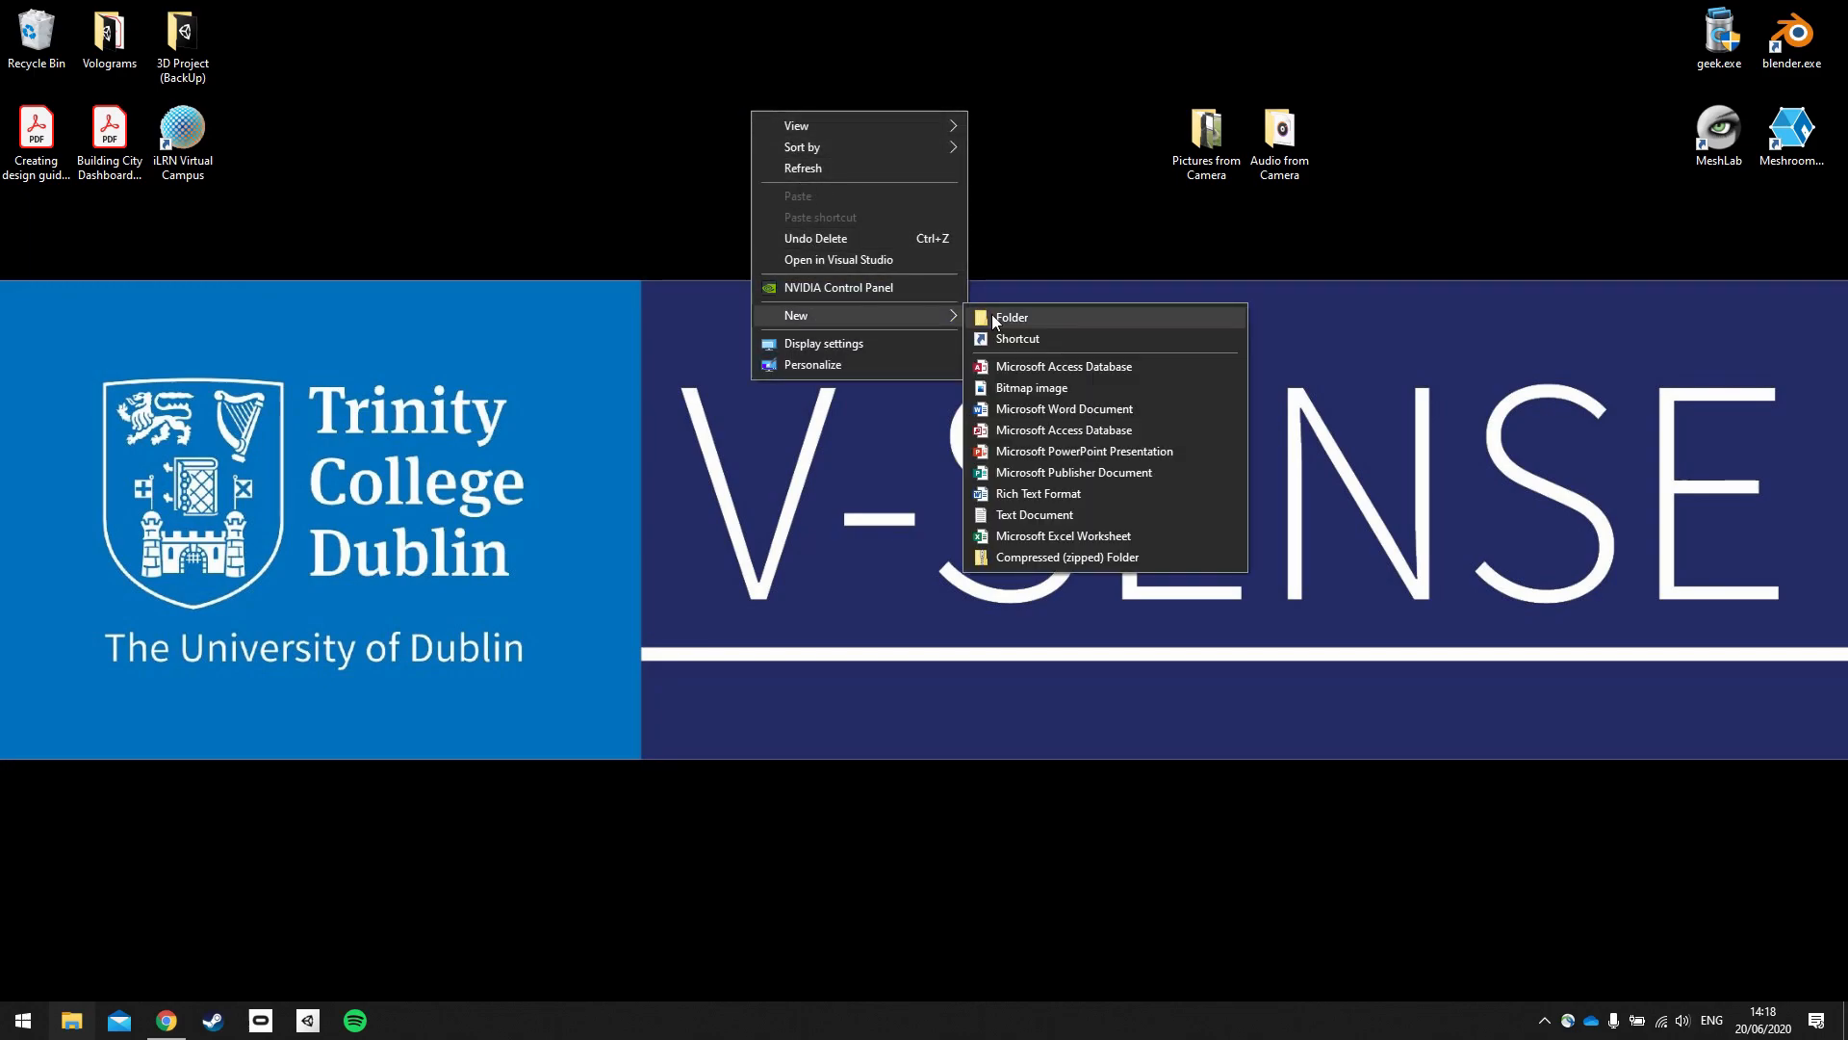
pyautogui.click(1010, 316)
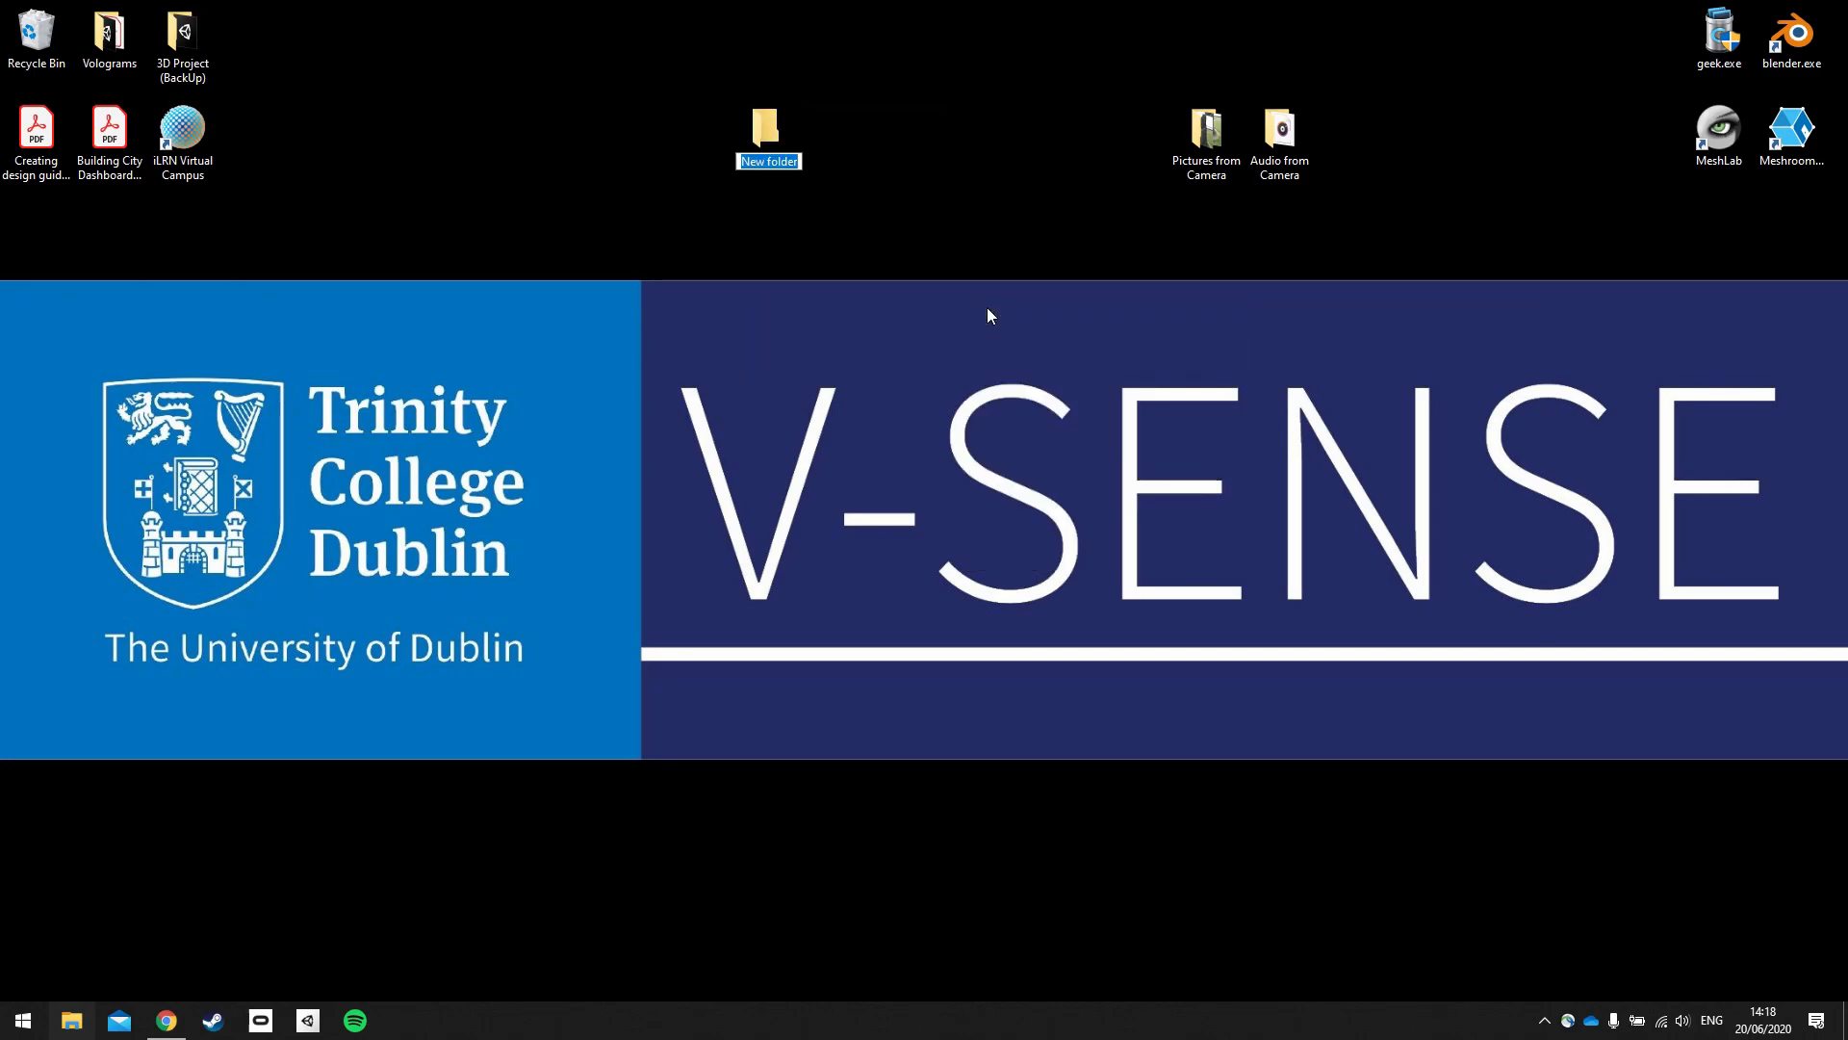
pyautogui.write('3D project')
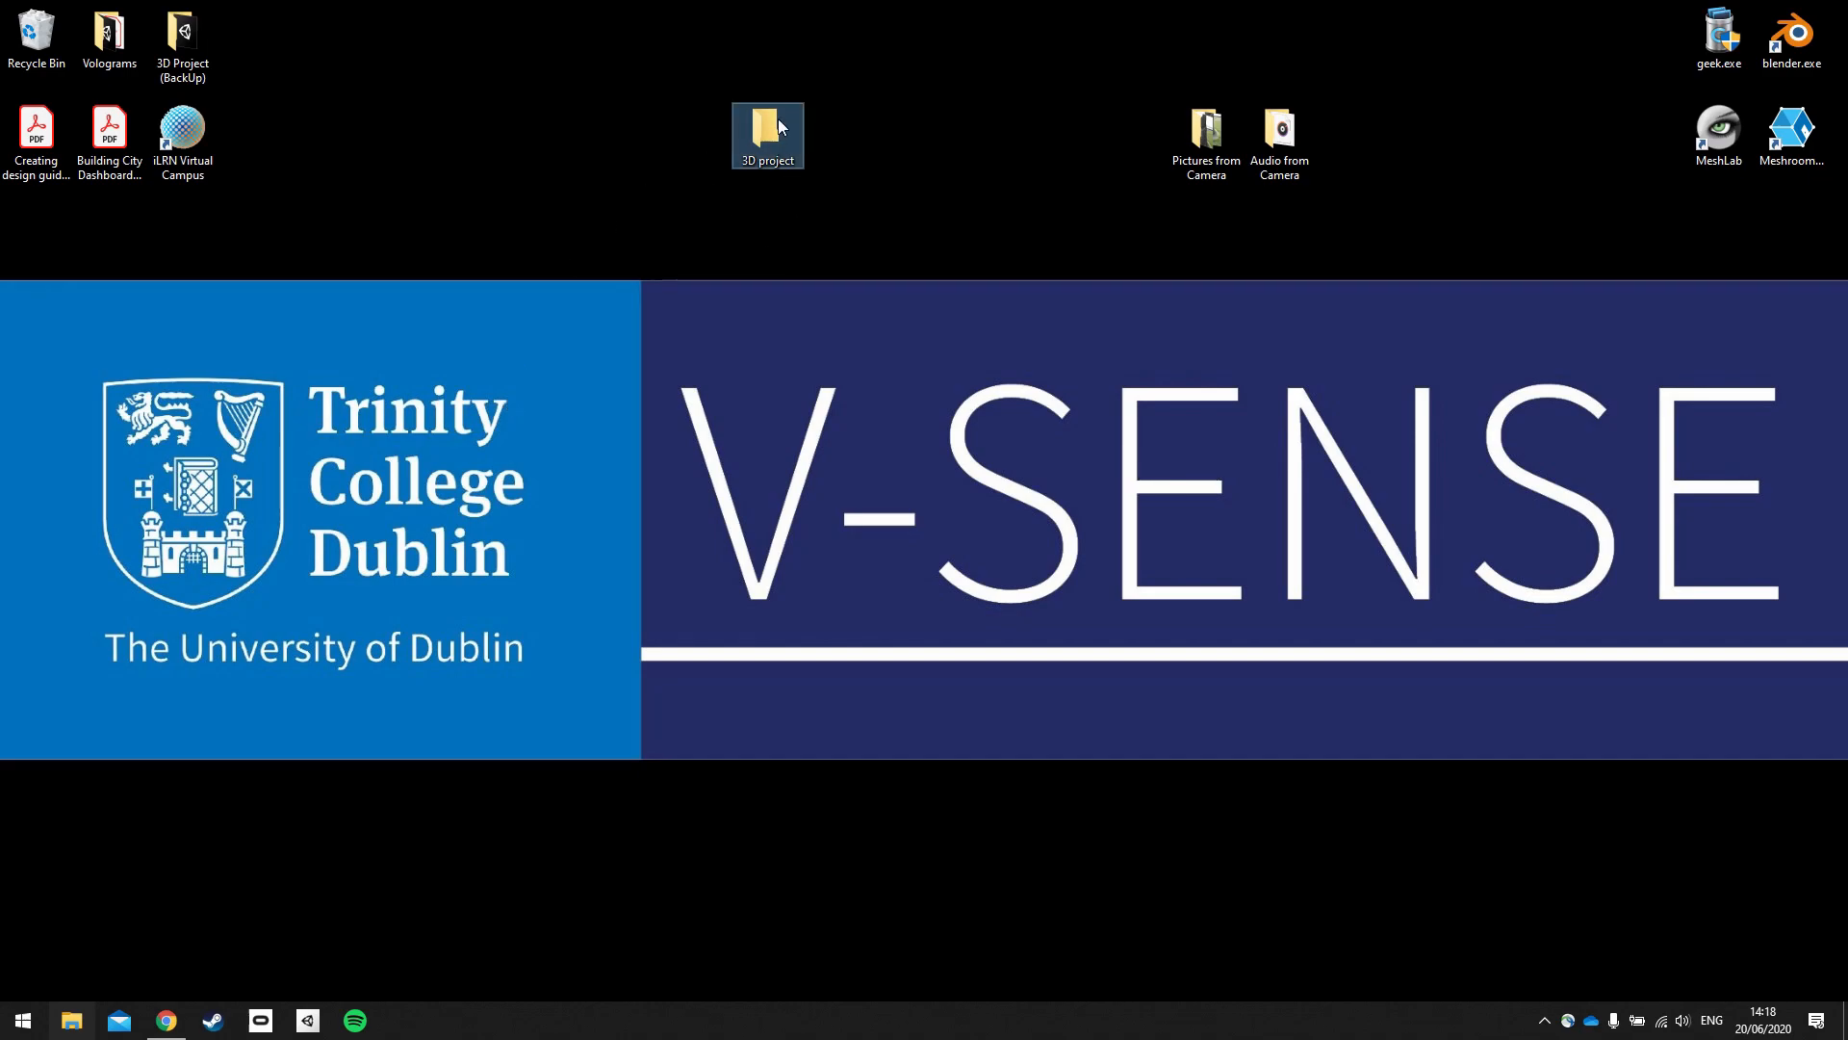
# Step: Open 3D project and create the Audio, Blender and Model subfolders
pyautogui.doubleClick(766, 133)
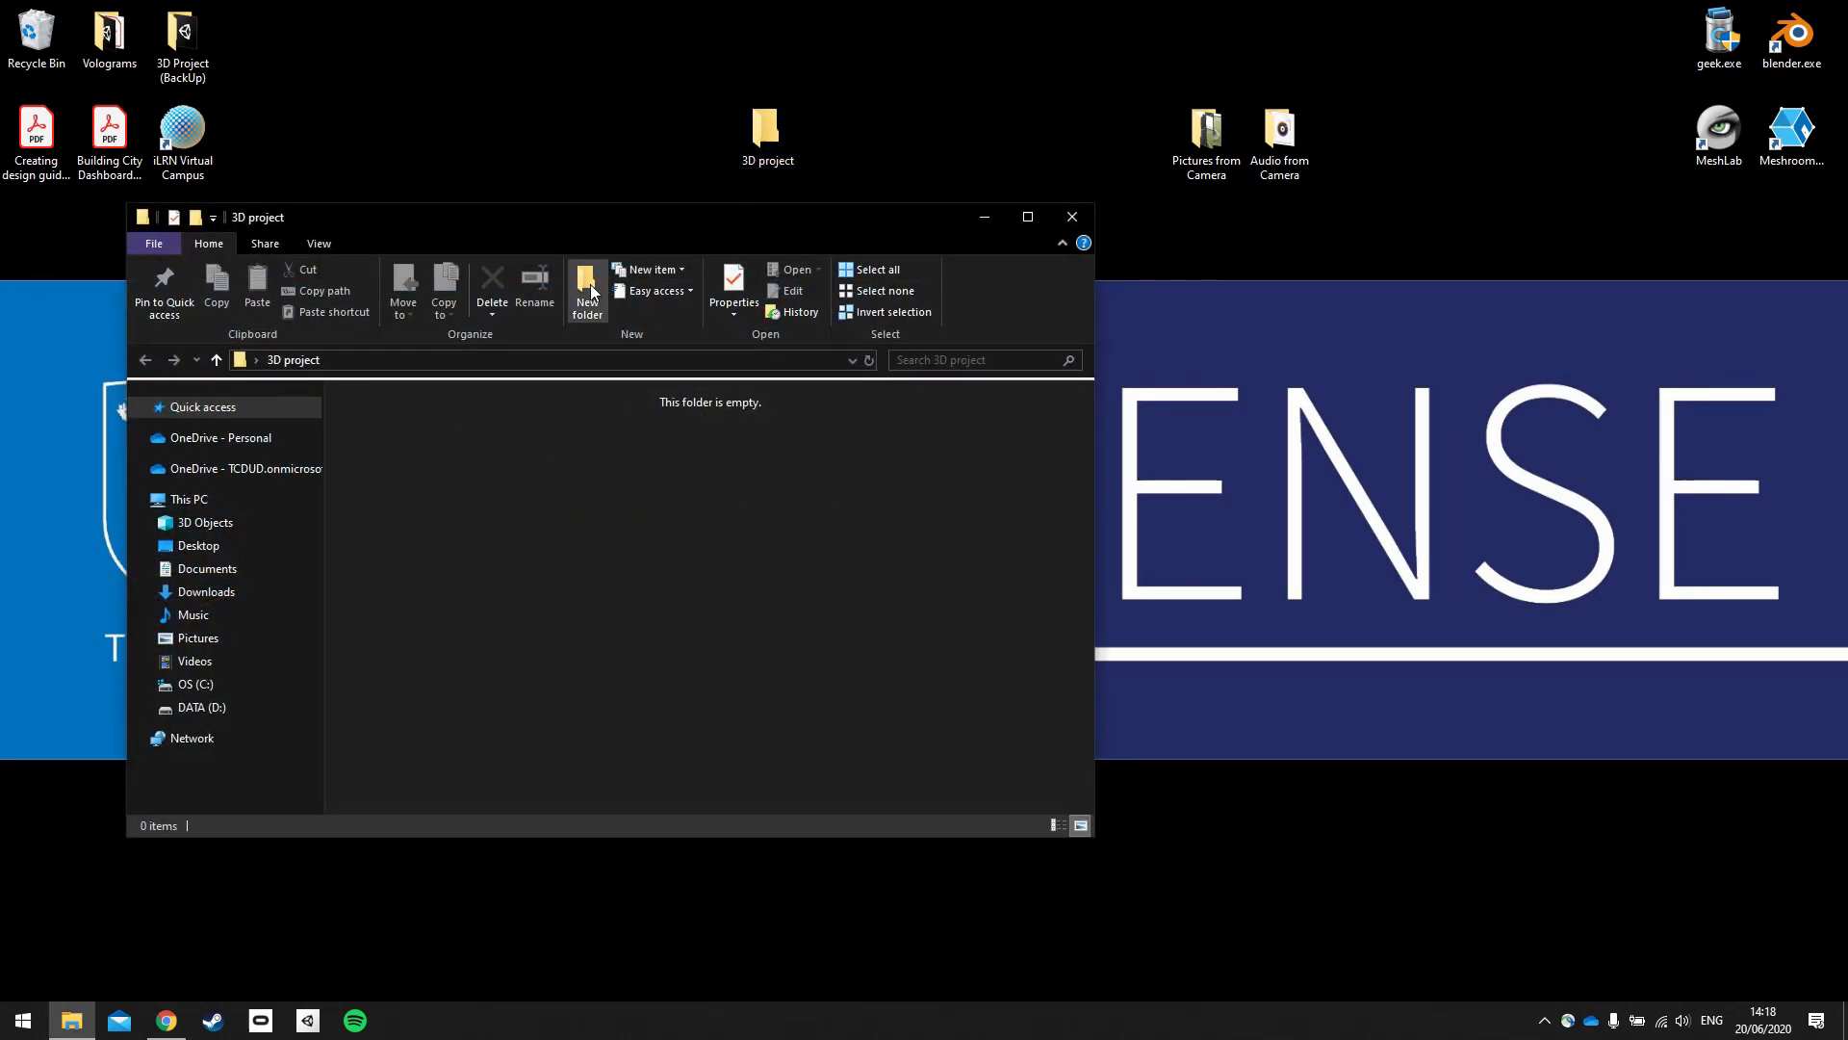
pyautogui.click(587, 287)
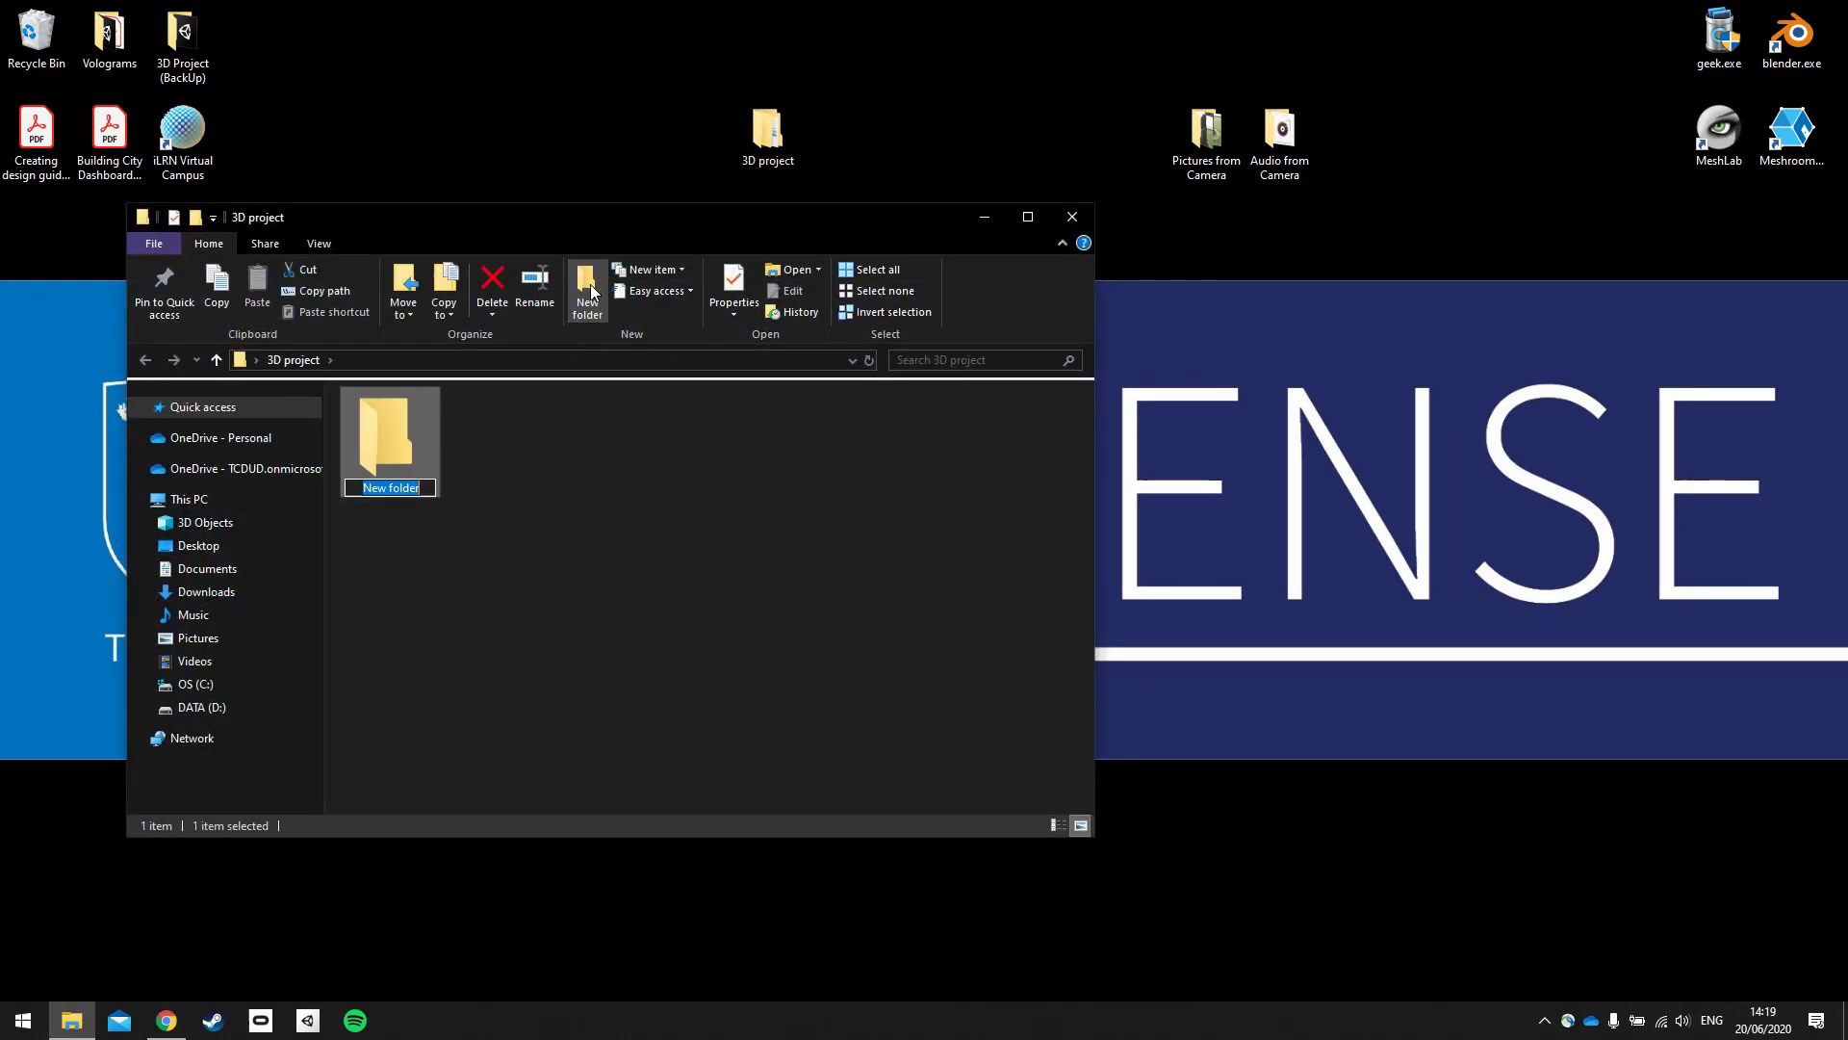
pyautogui.write('Aid')
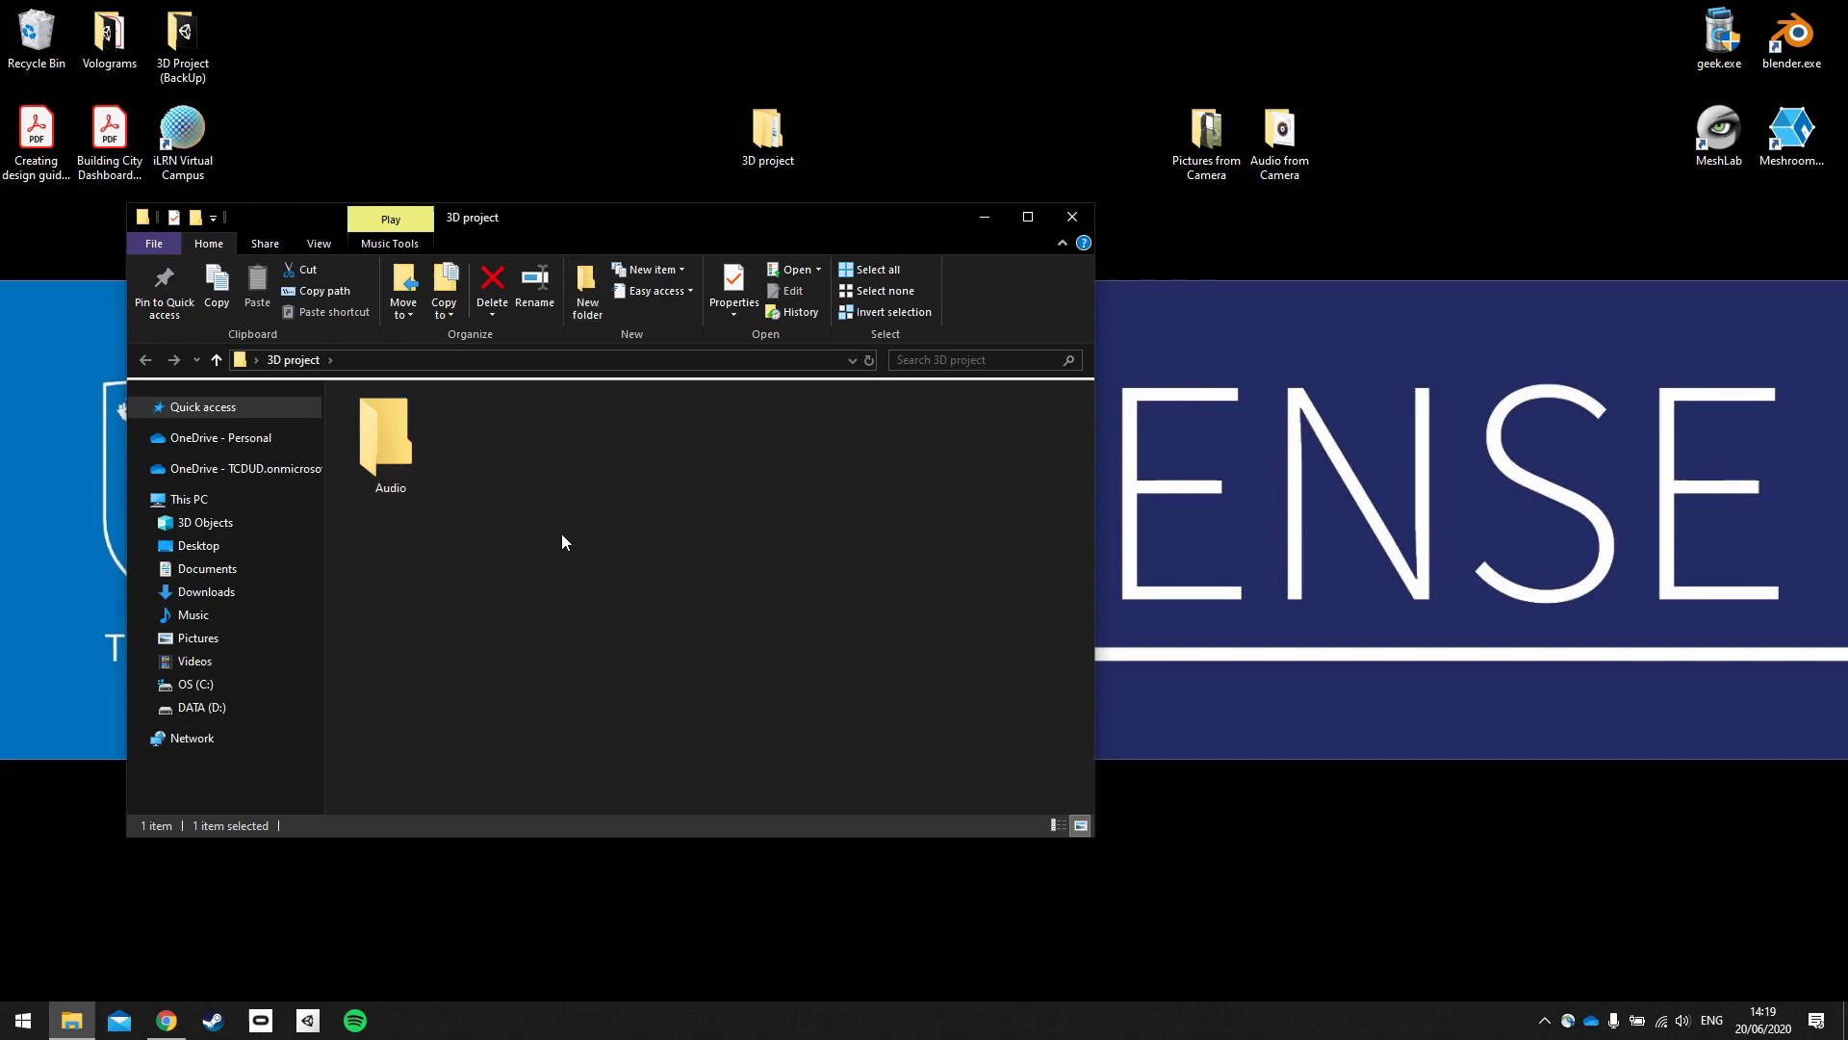
pyautogui.click(586, 289)
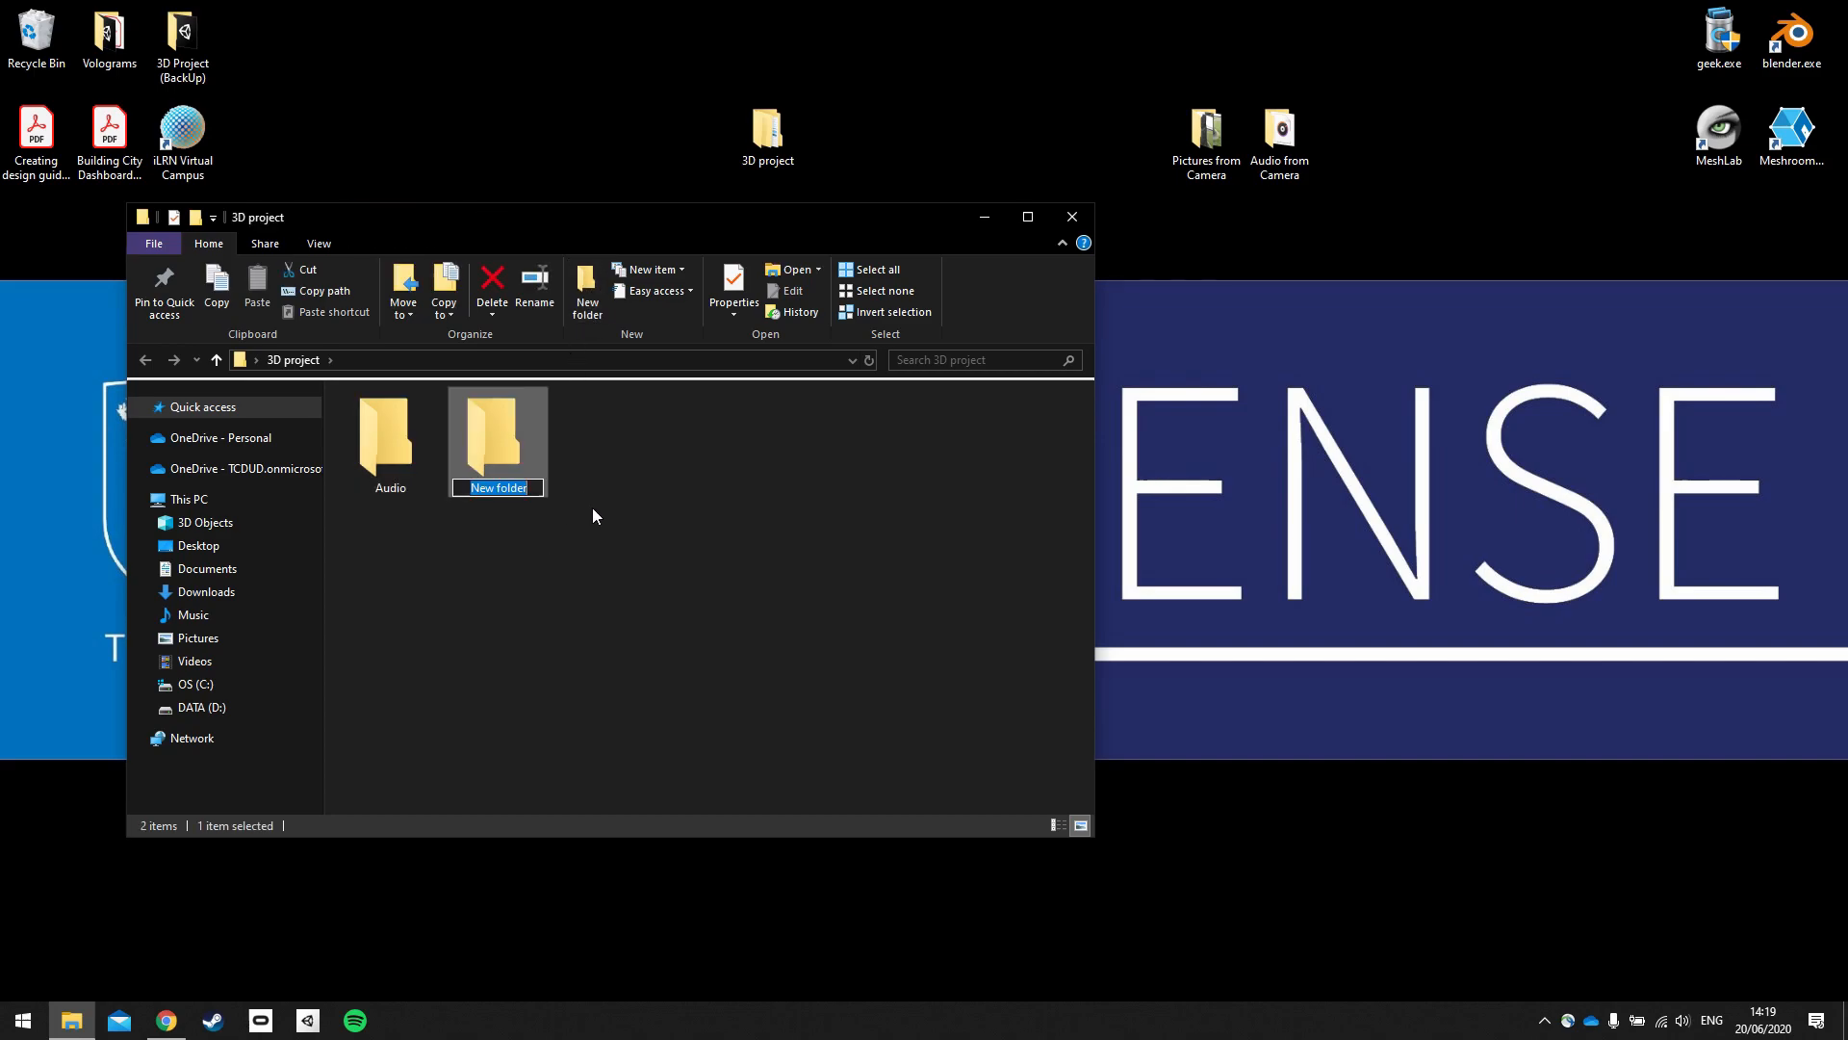
pyautogui.write('Blender')
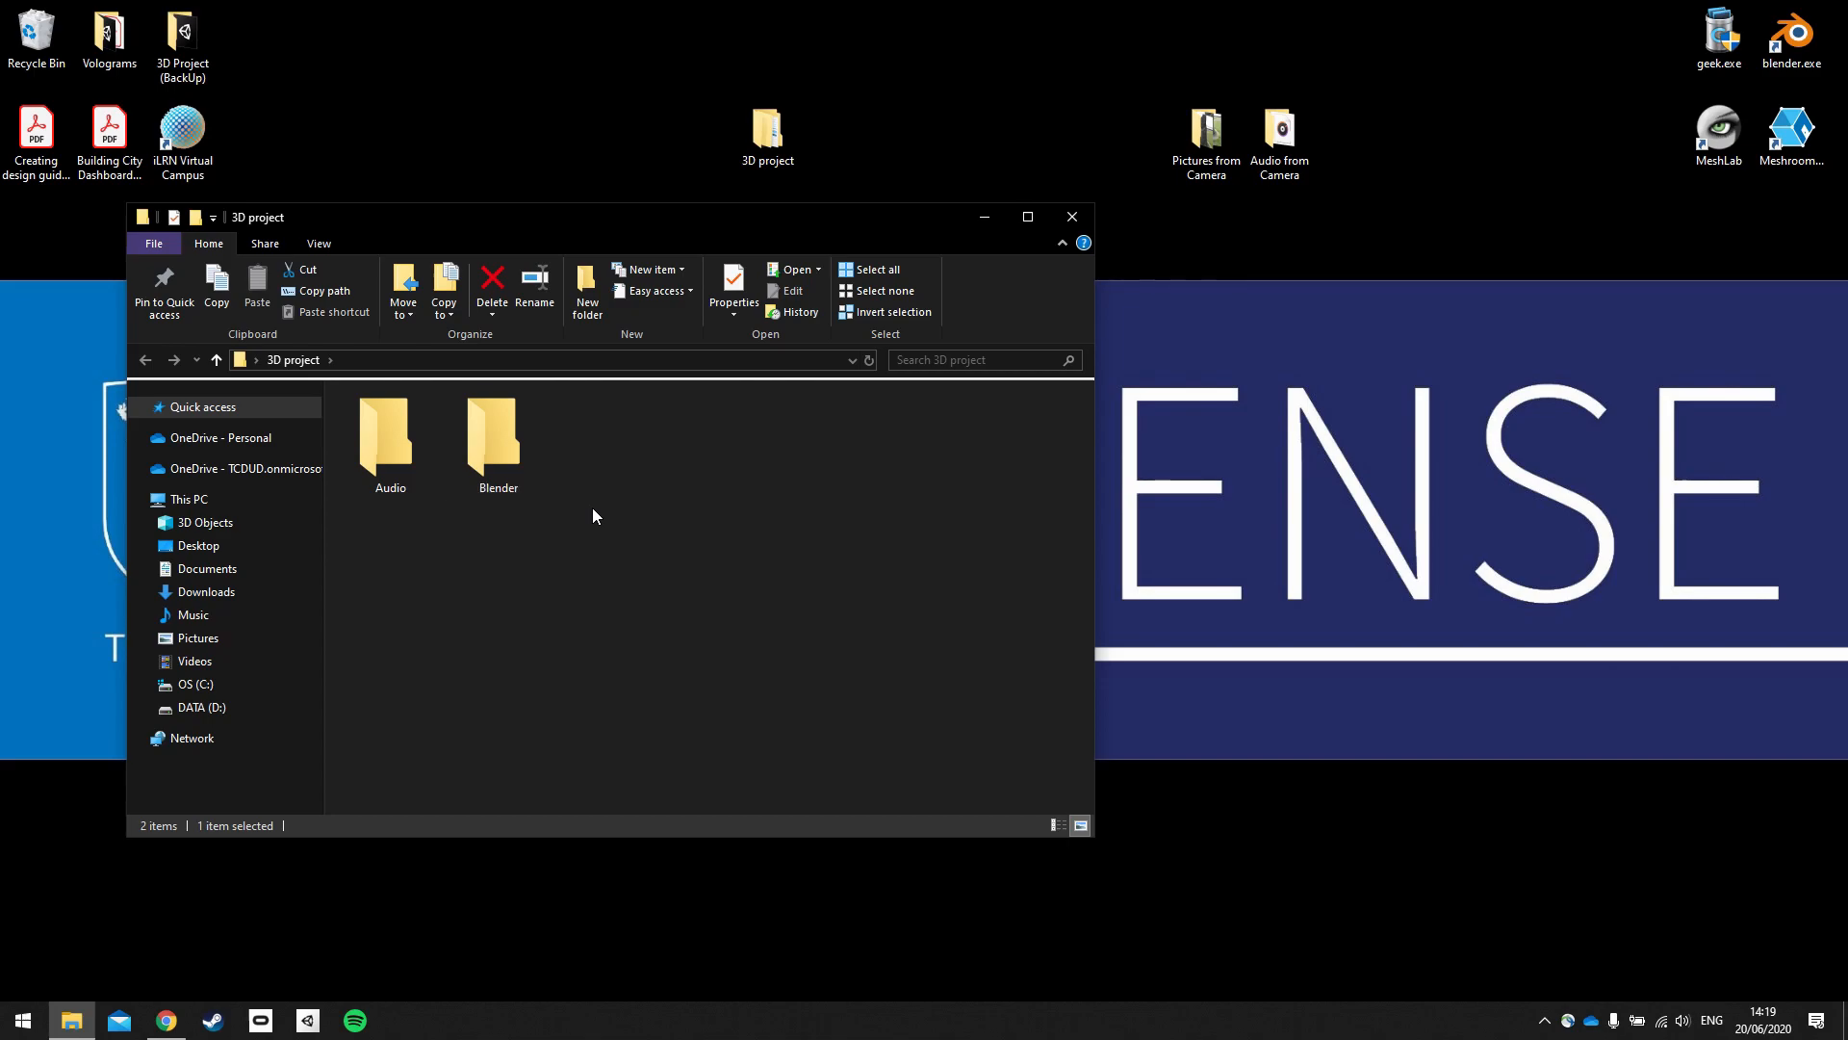
pyautogui.click(586, 285)
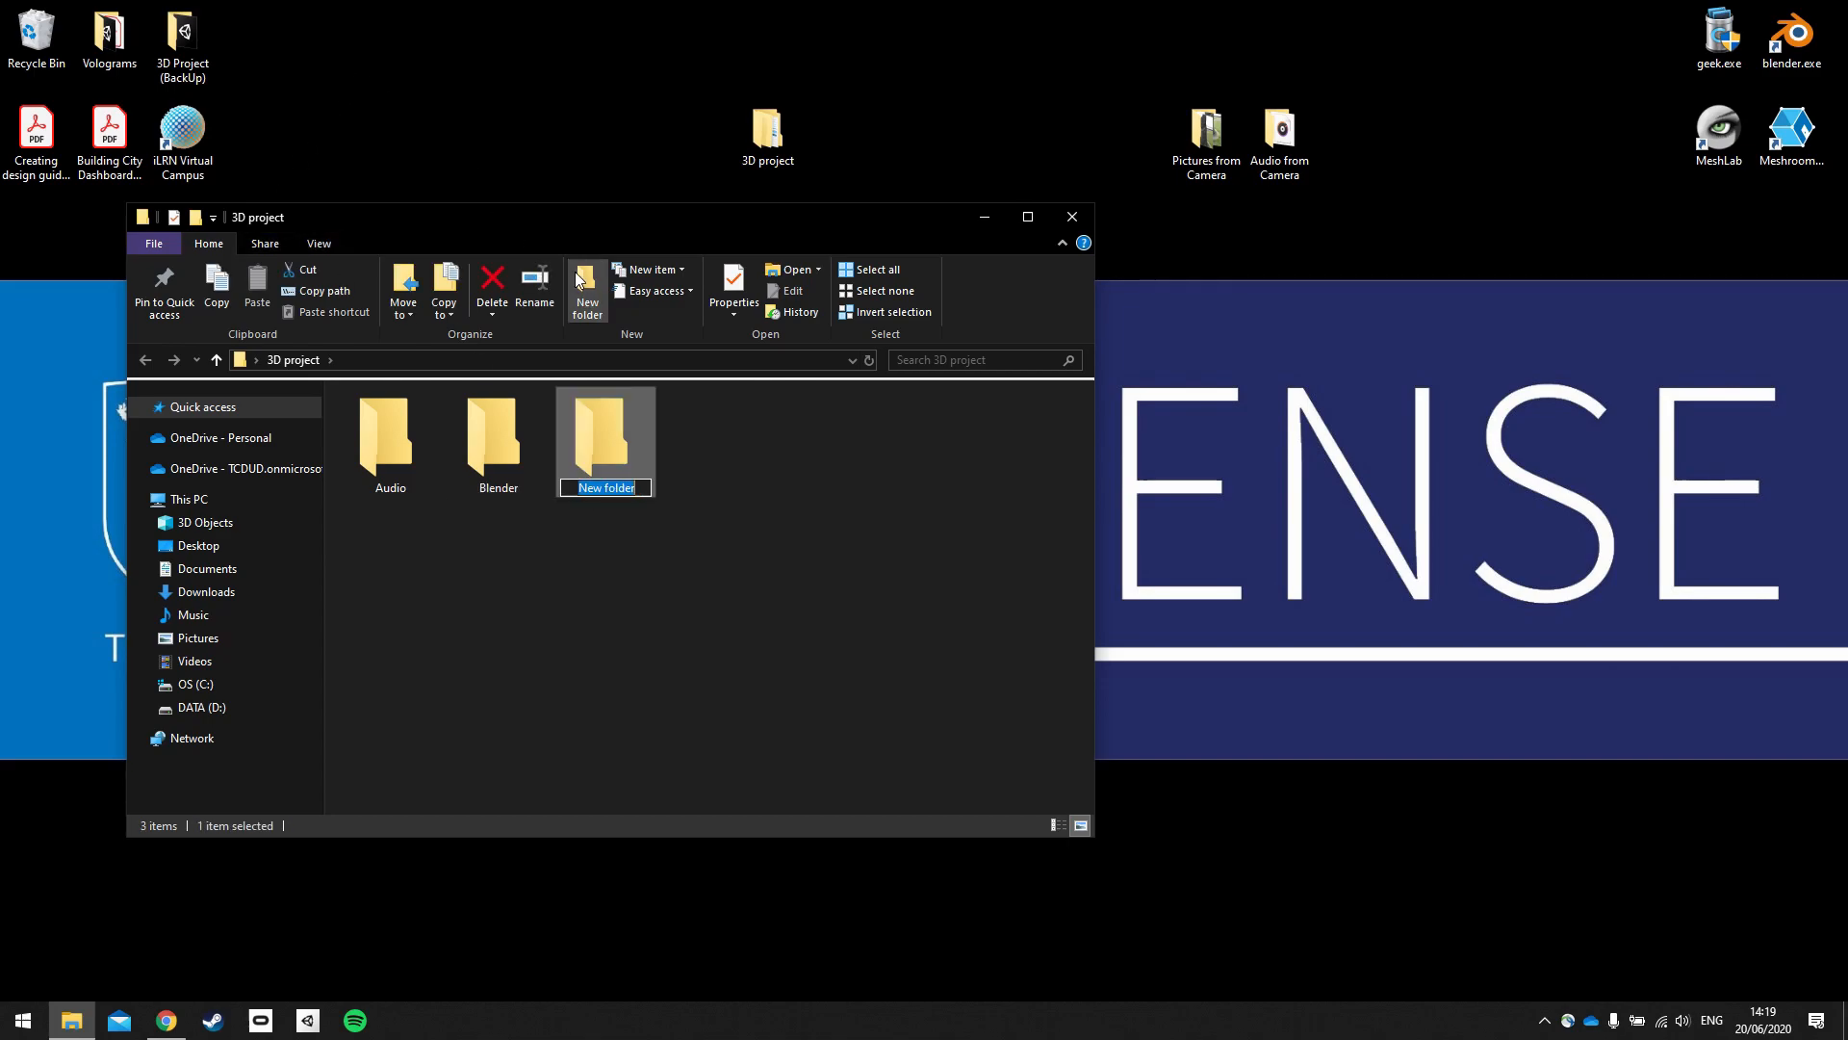
pyautogui.write('Model')
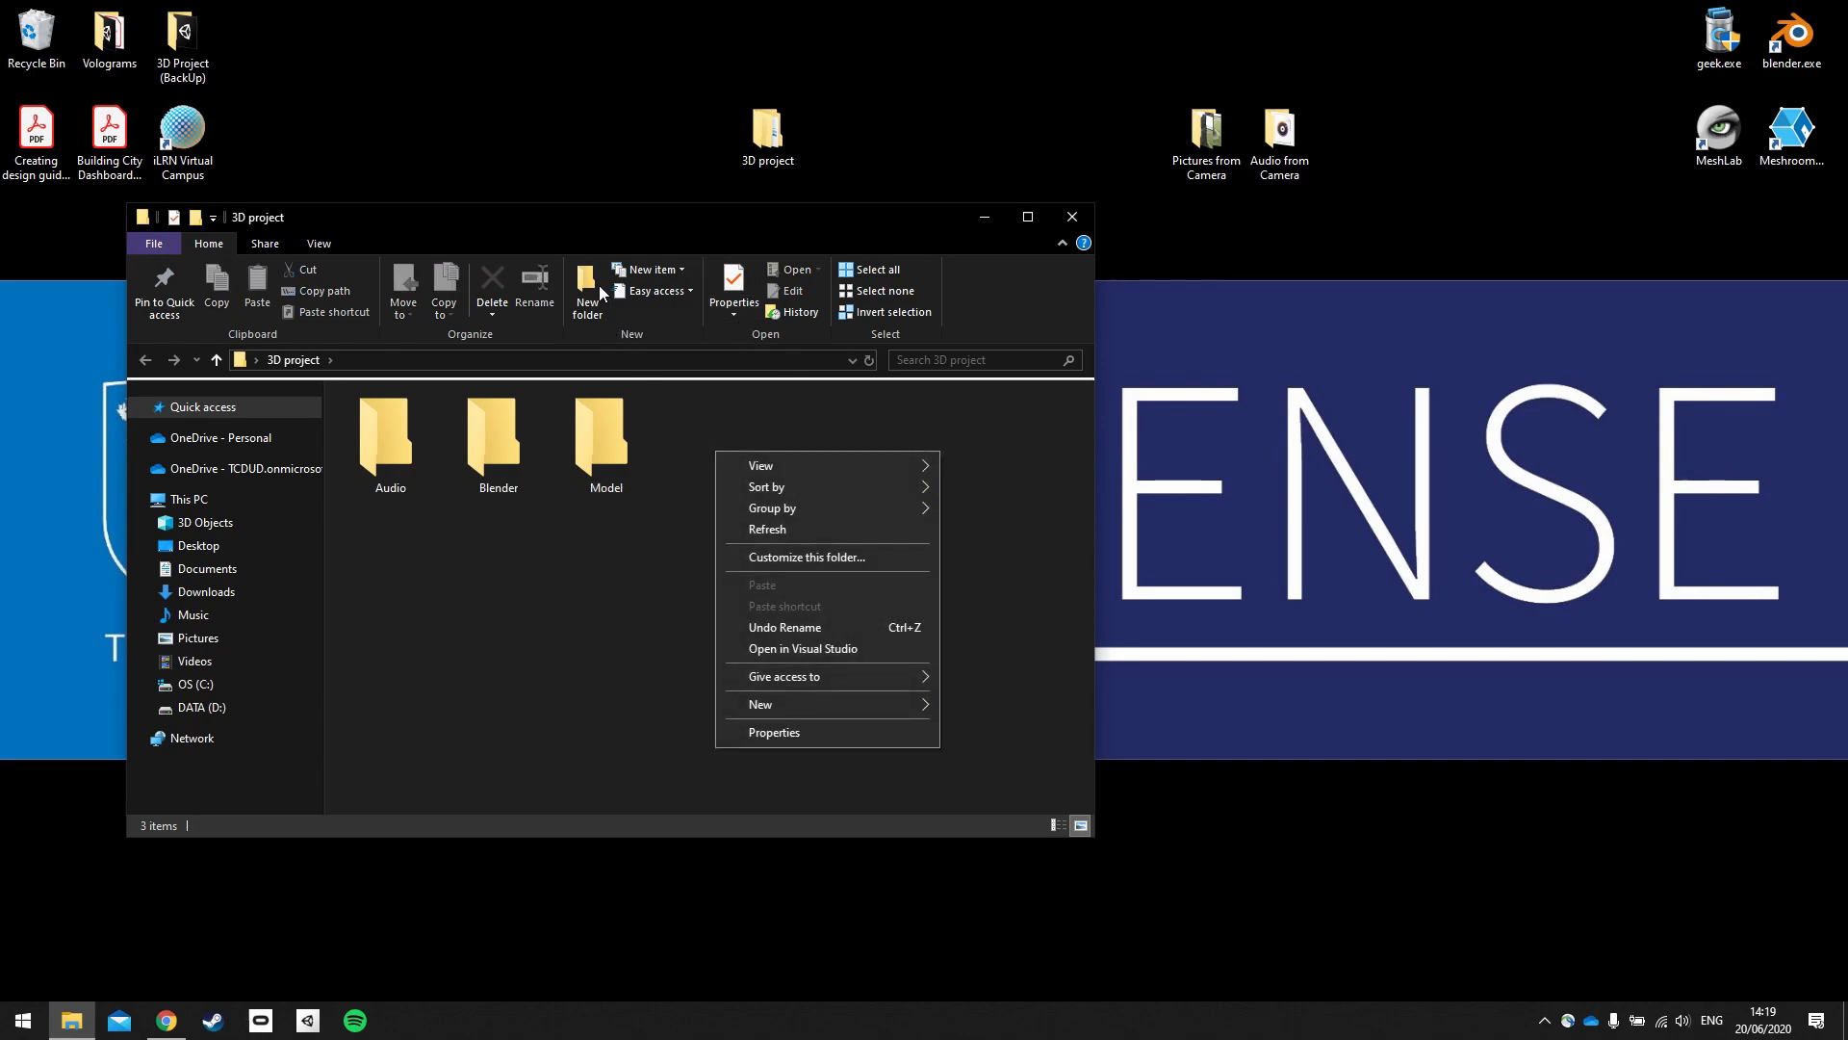
# Step: Add the Pictures and Unity subfolders
pyautogui.click(759, 704)
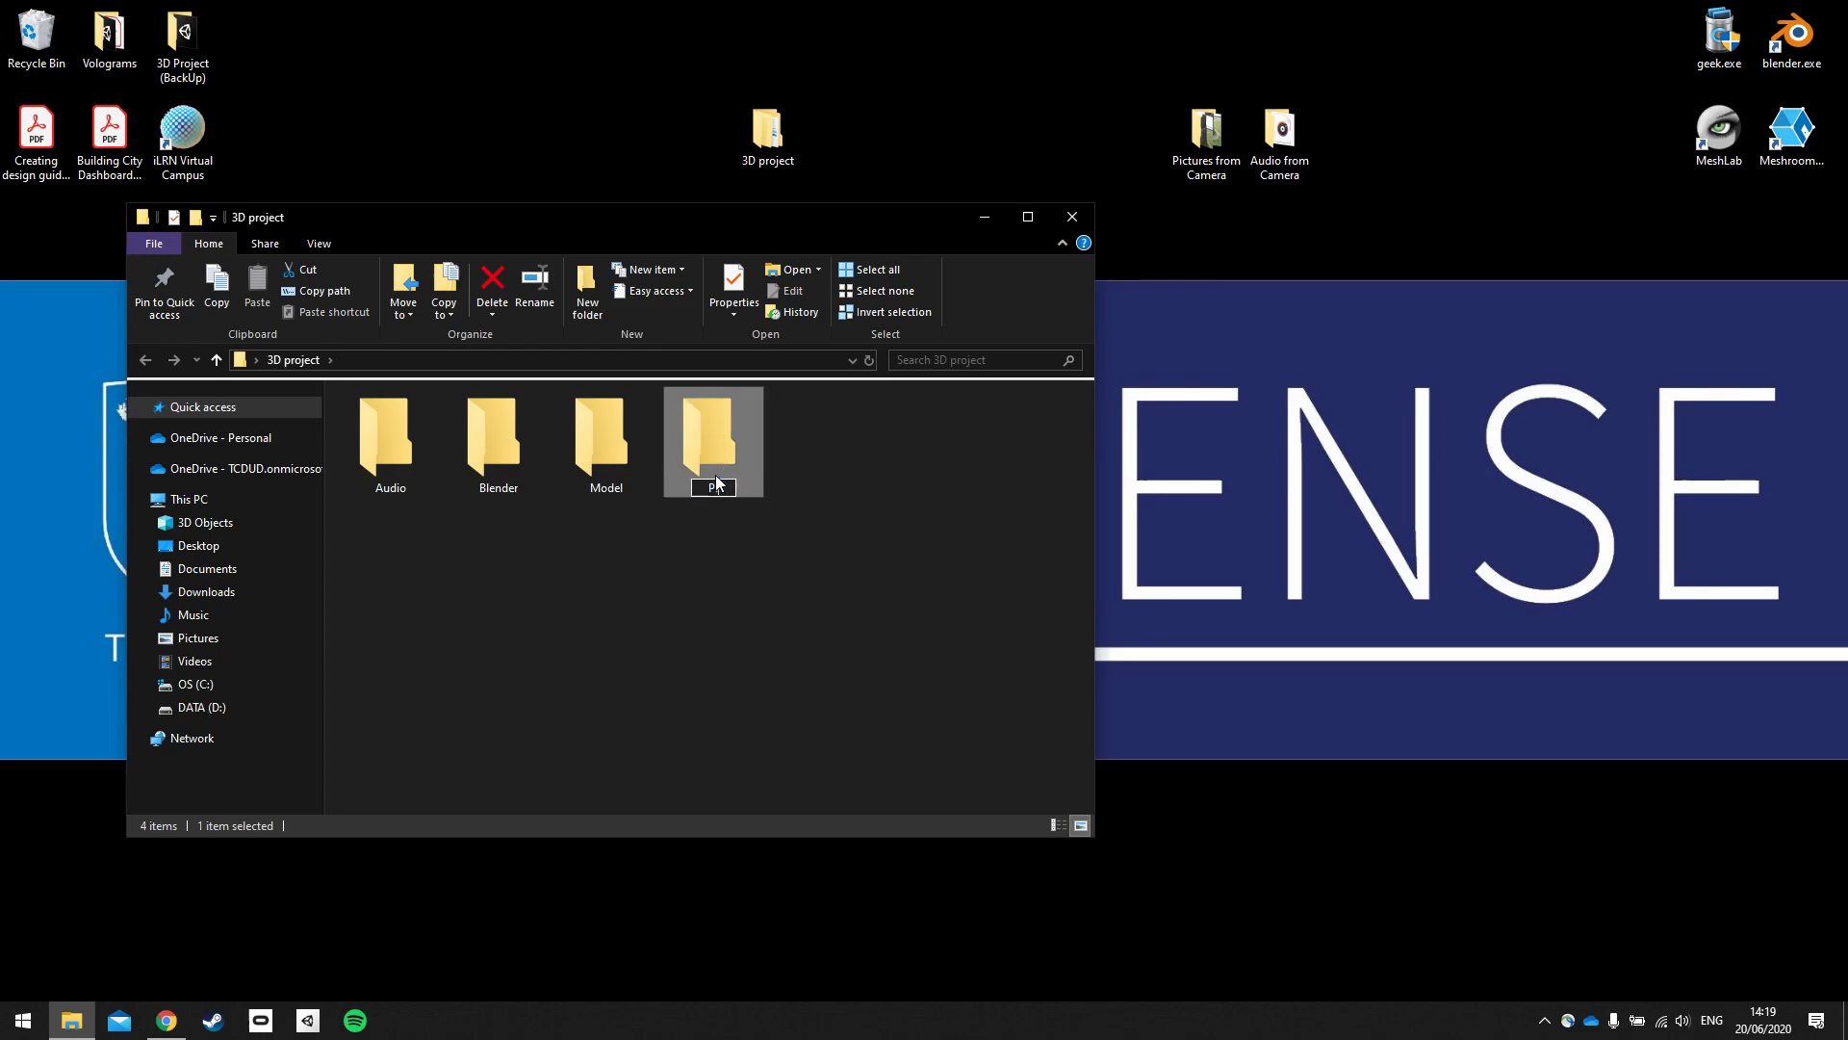
pyautogui.write('Pictures')
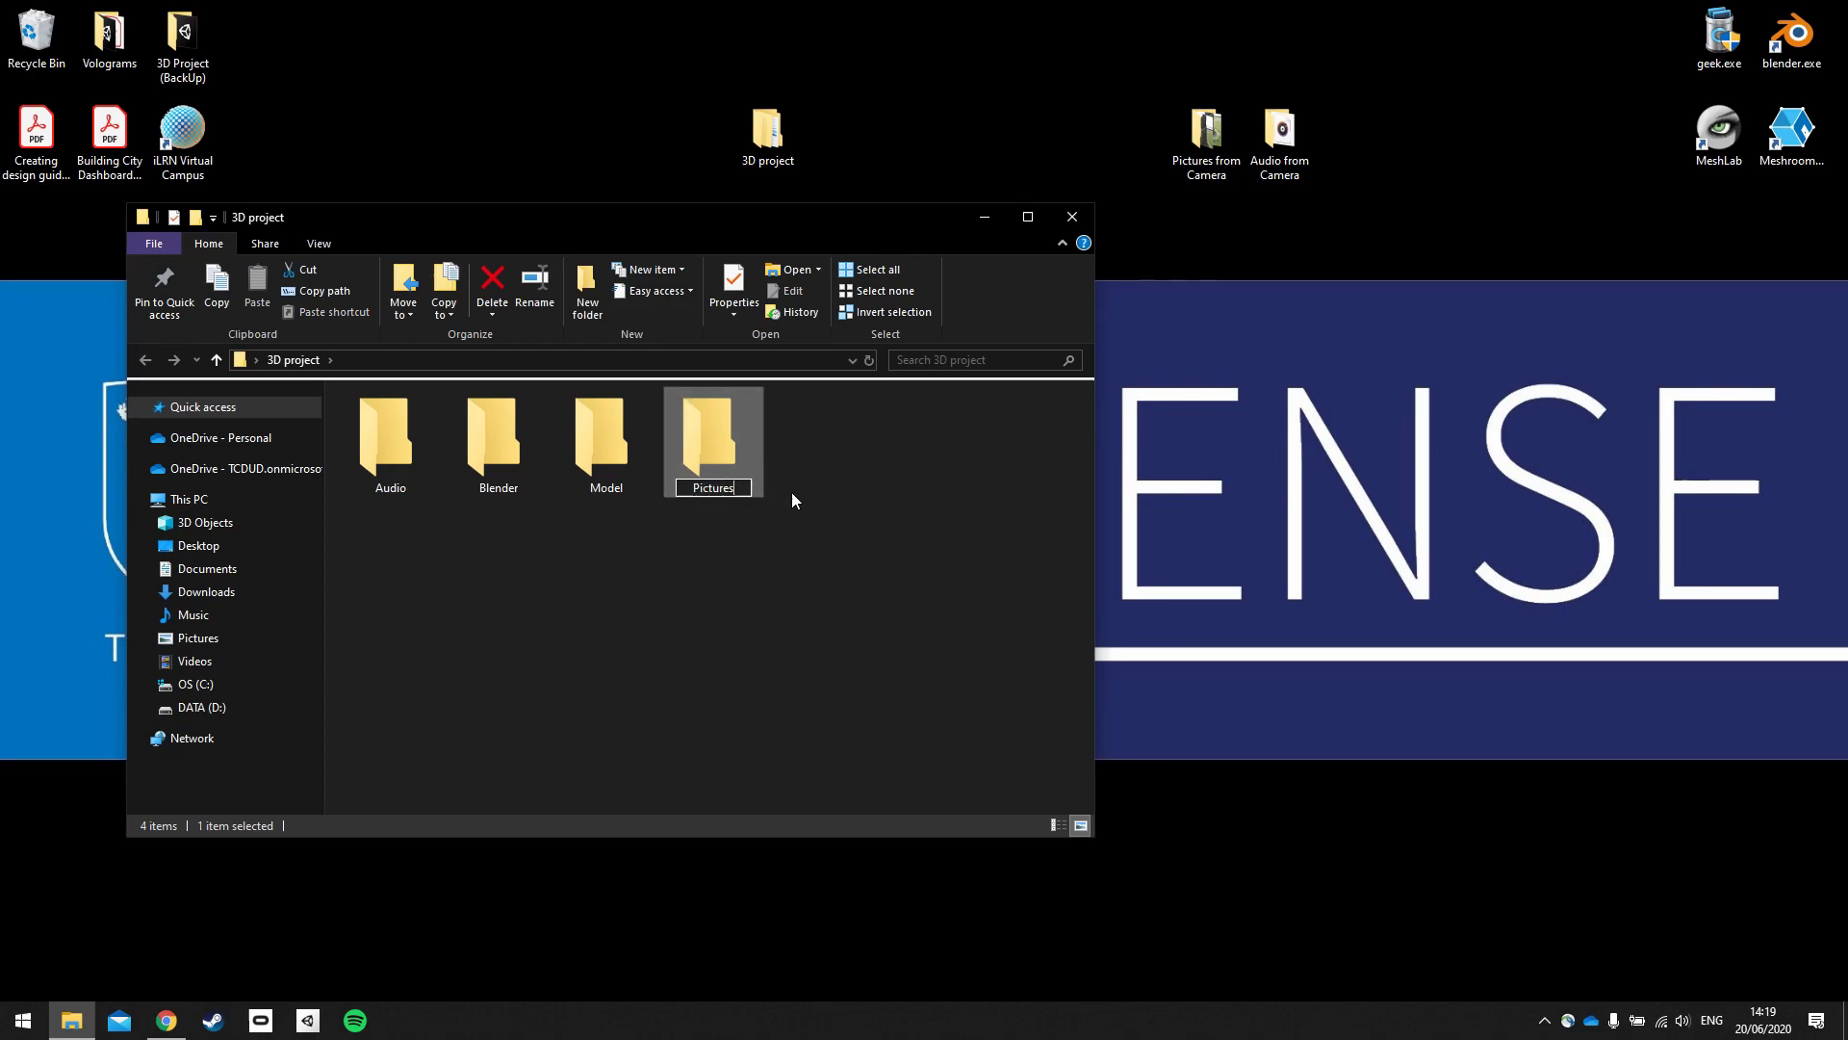
pyautogui.rightClick(792, 499)
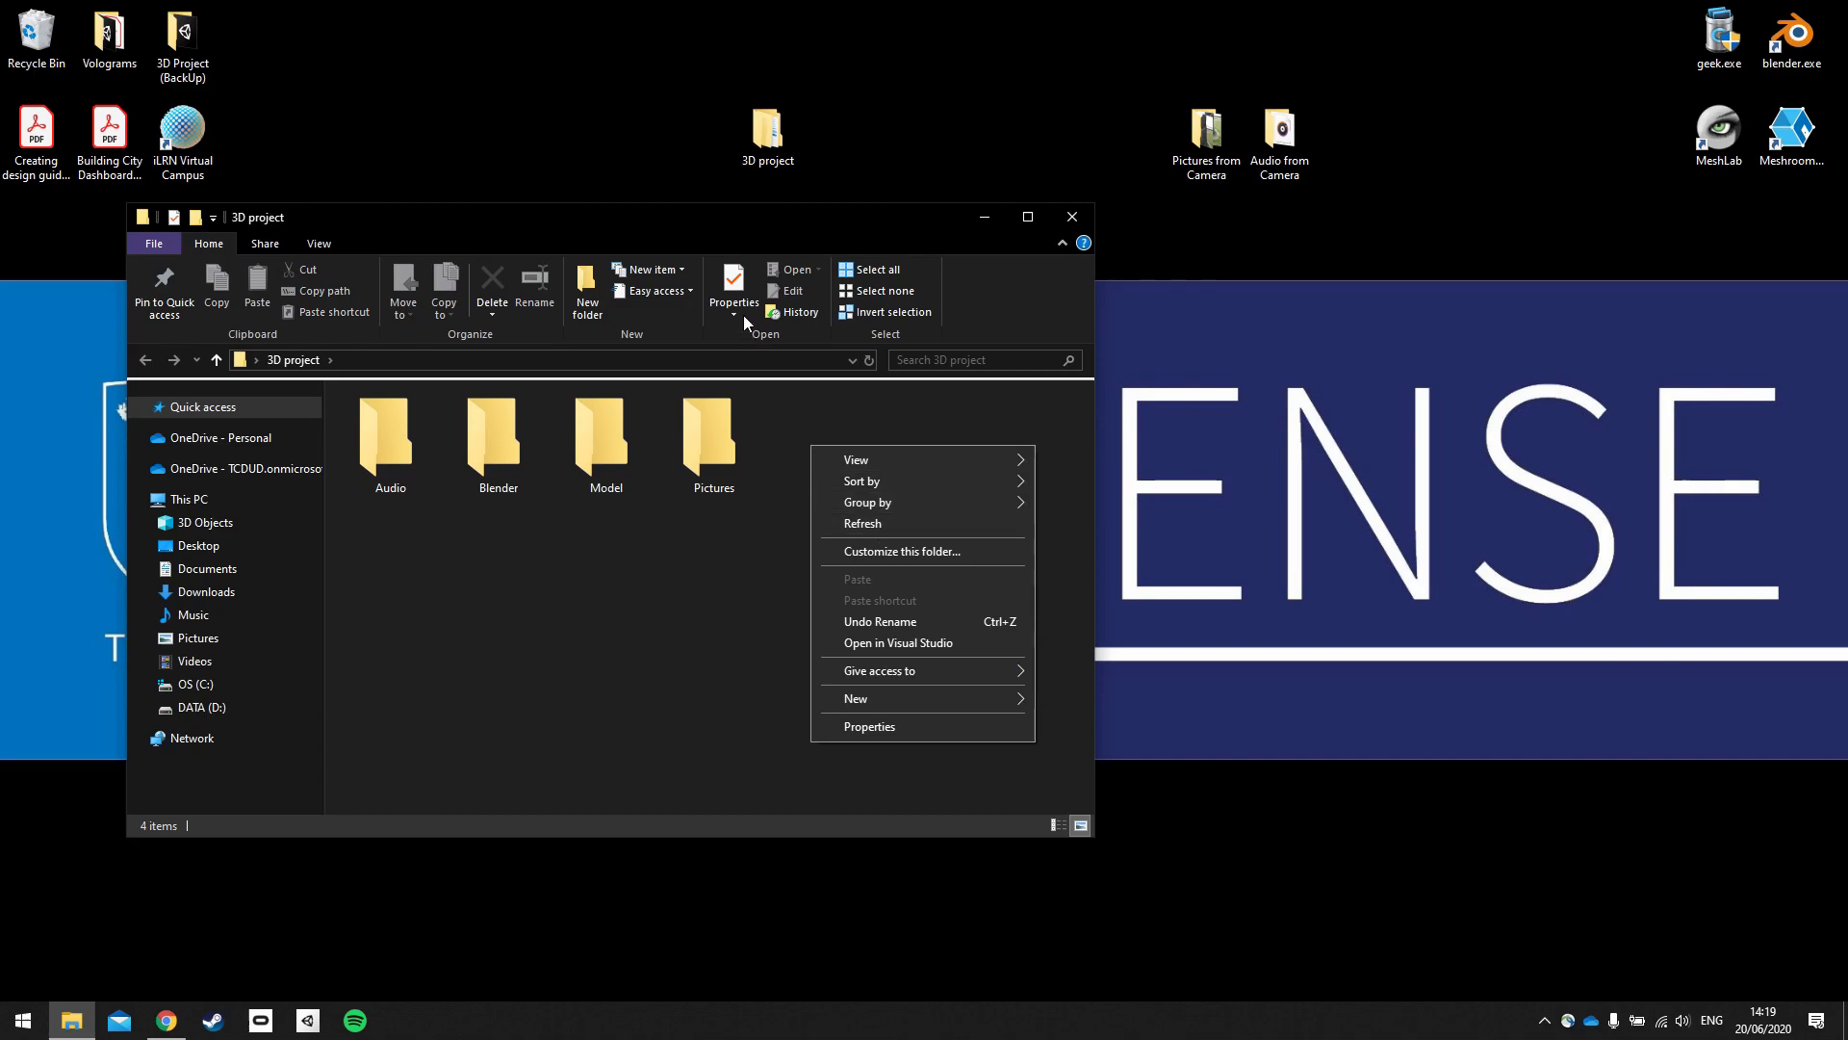
pyautogui.click(854, 698)
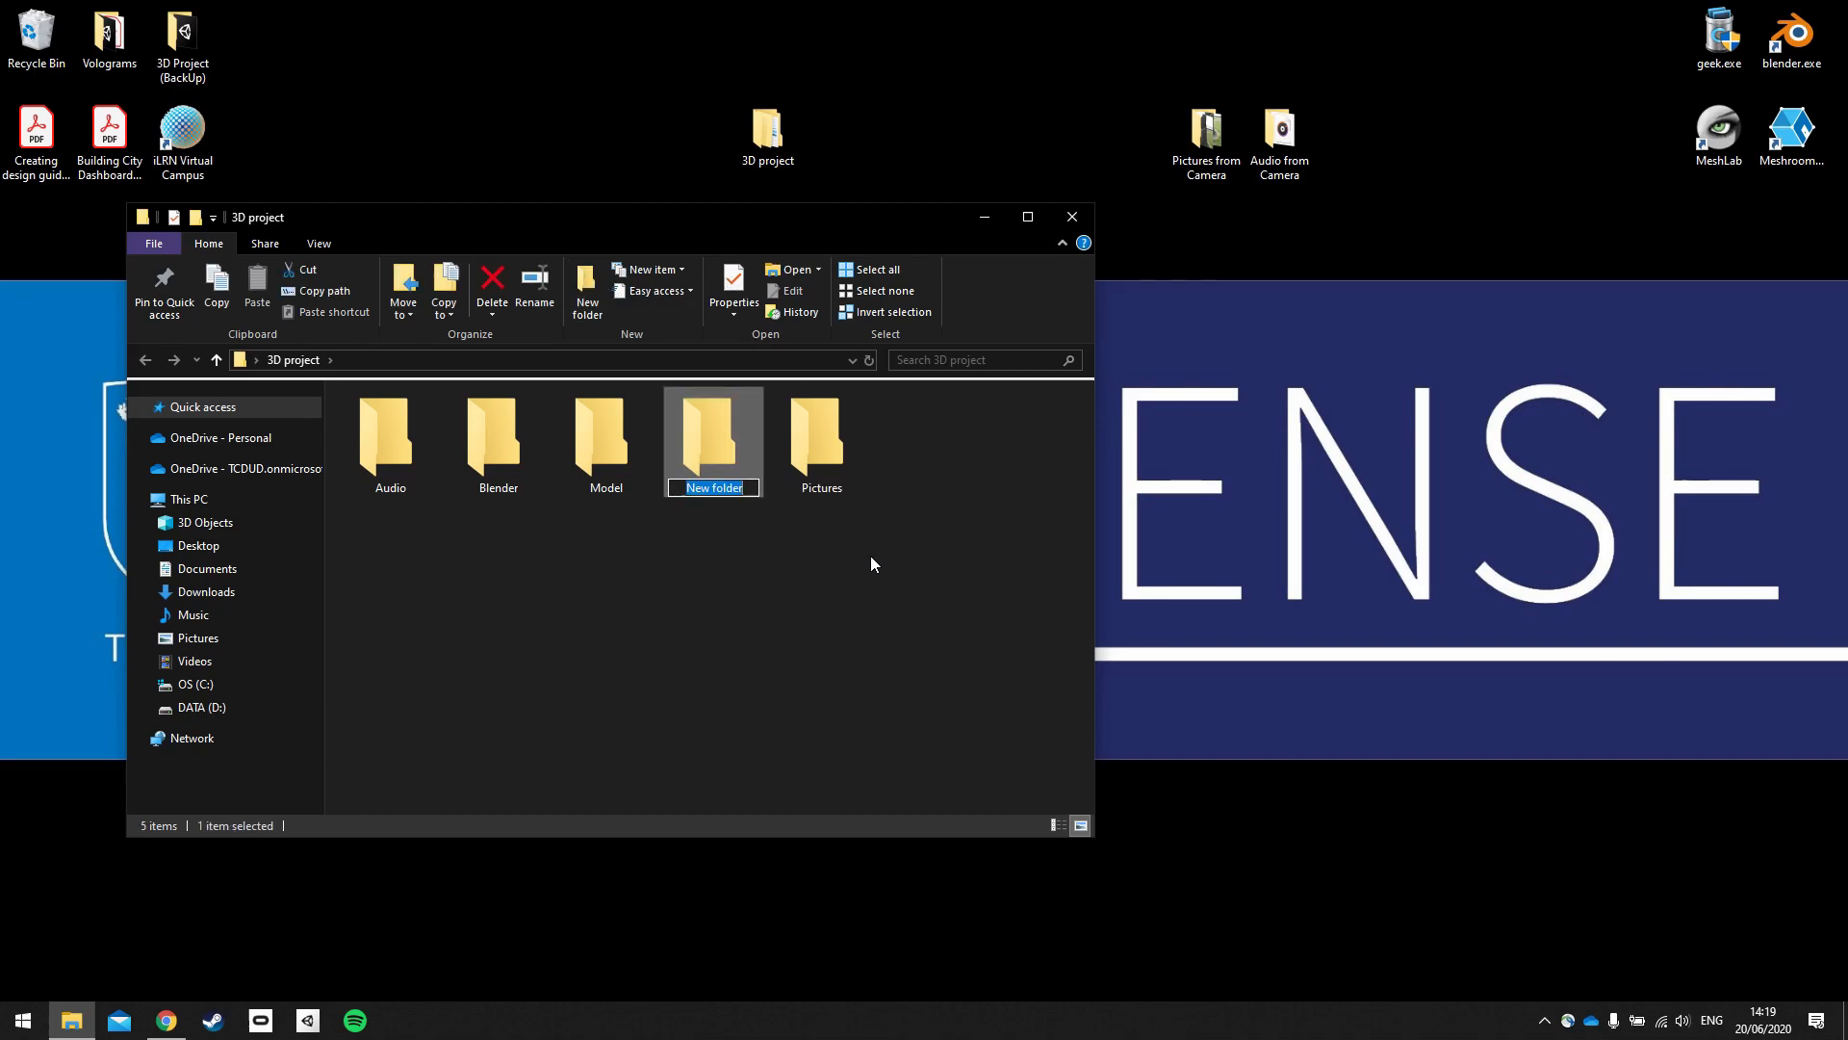
pyautogui.write('Unity')
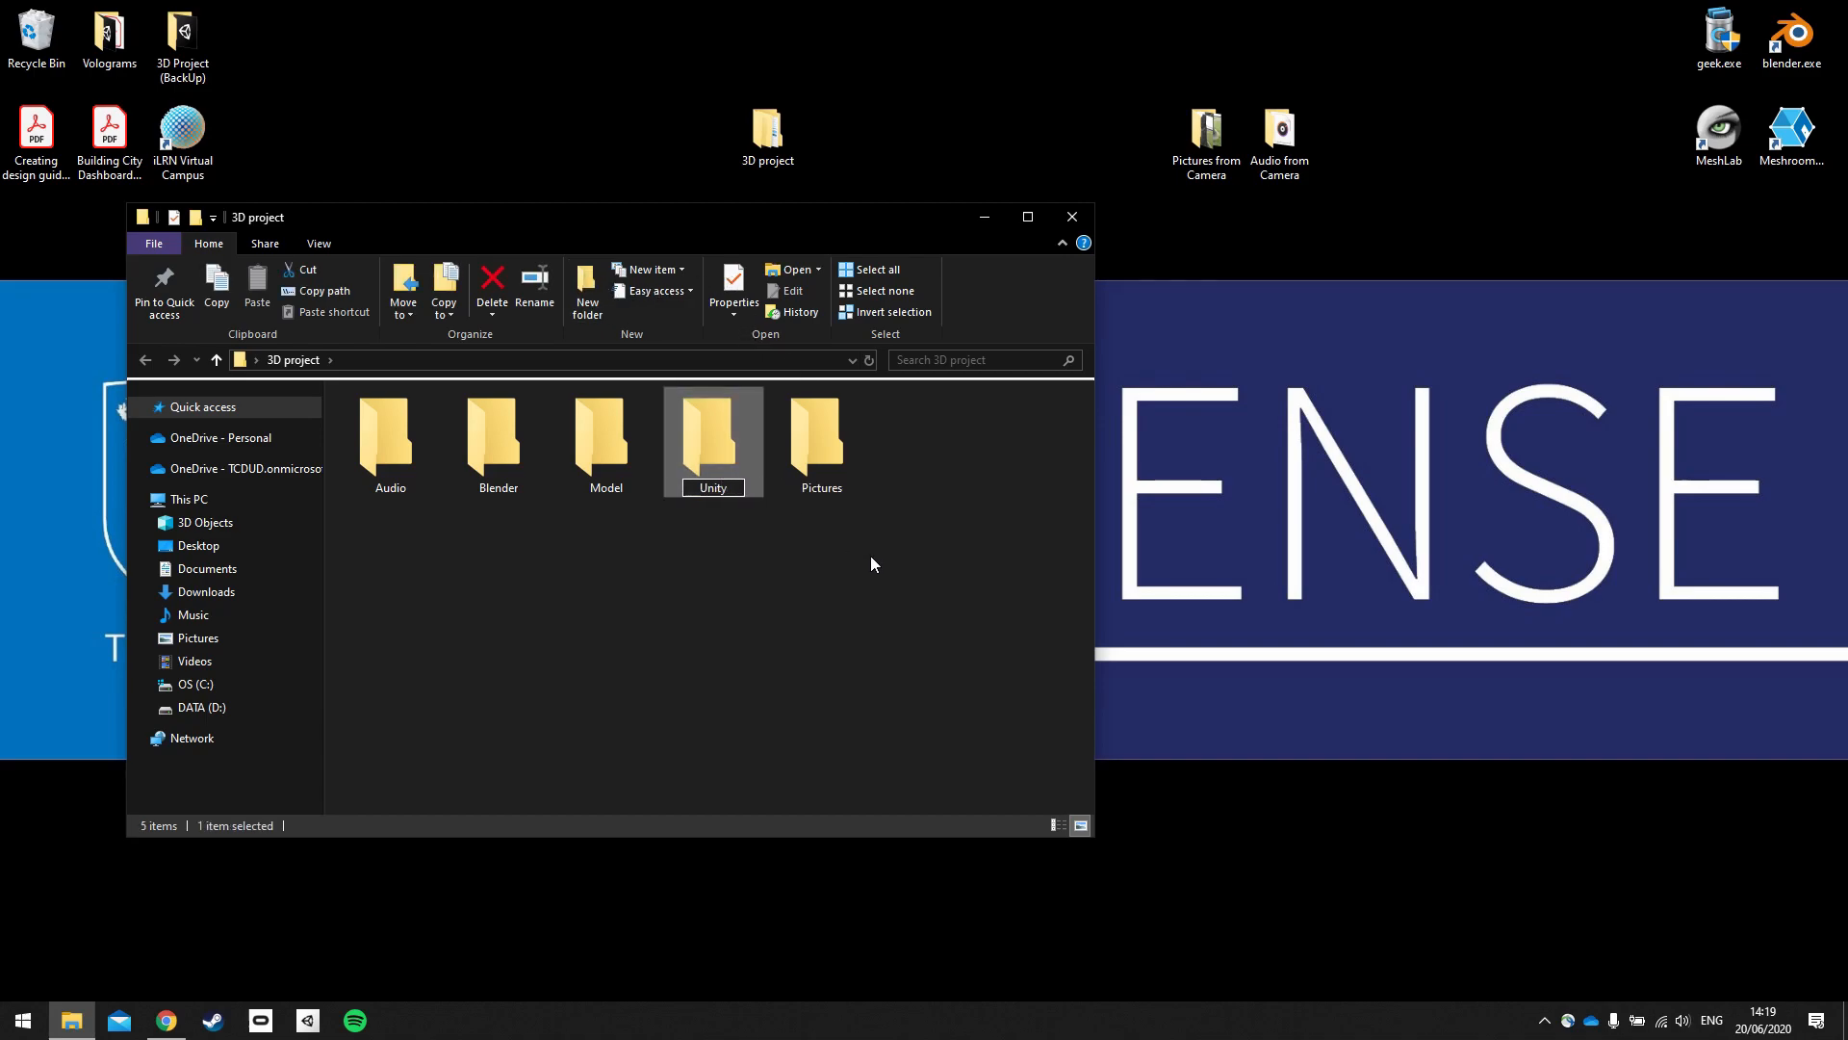
pyautogui.click(940, 610)
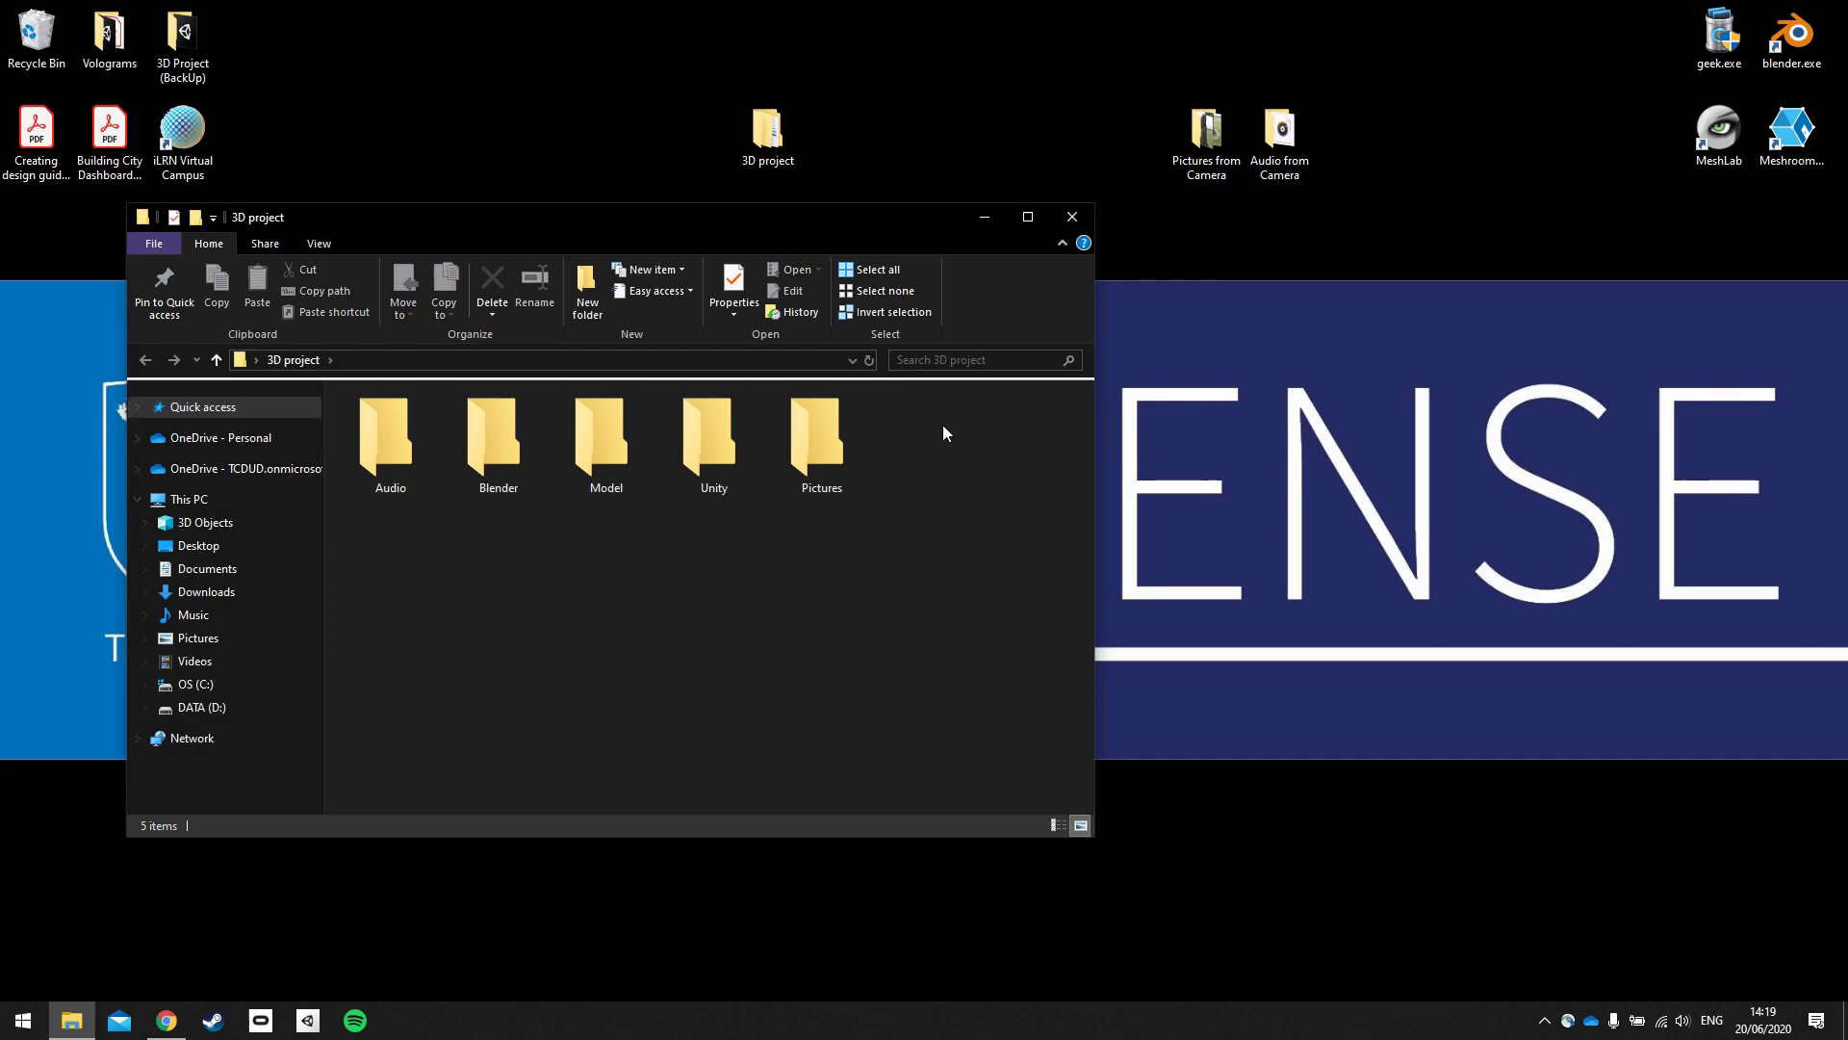
pyautogui.moveTo(554, 441)
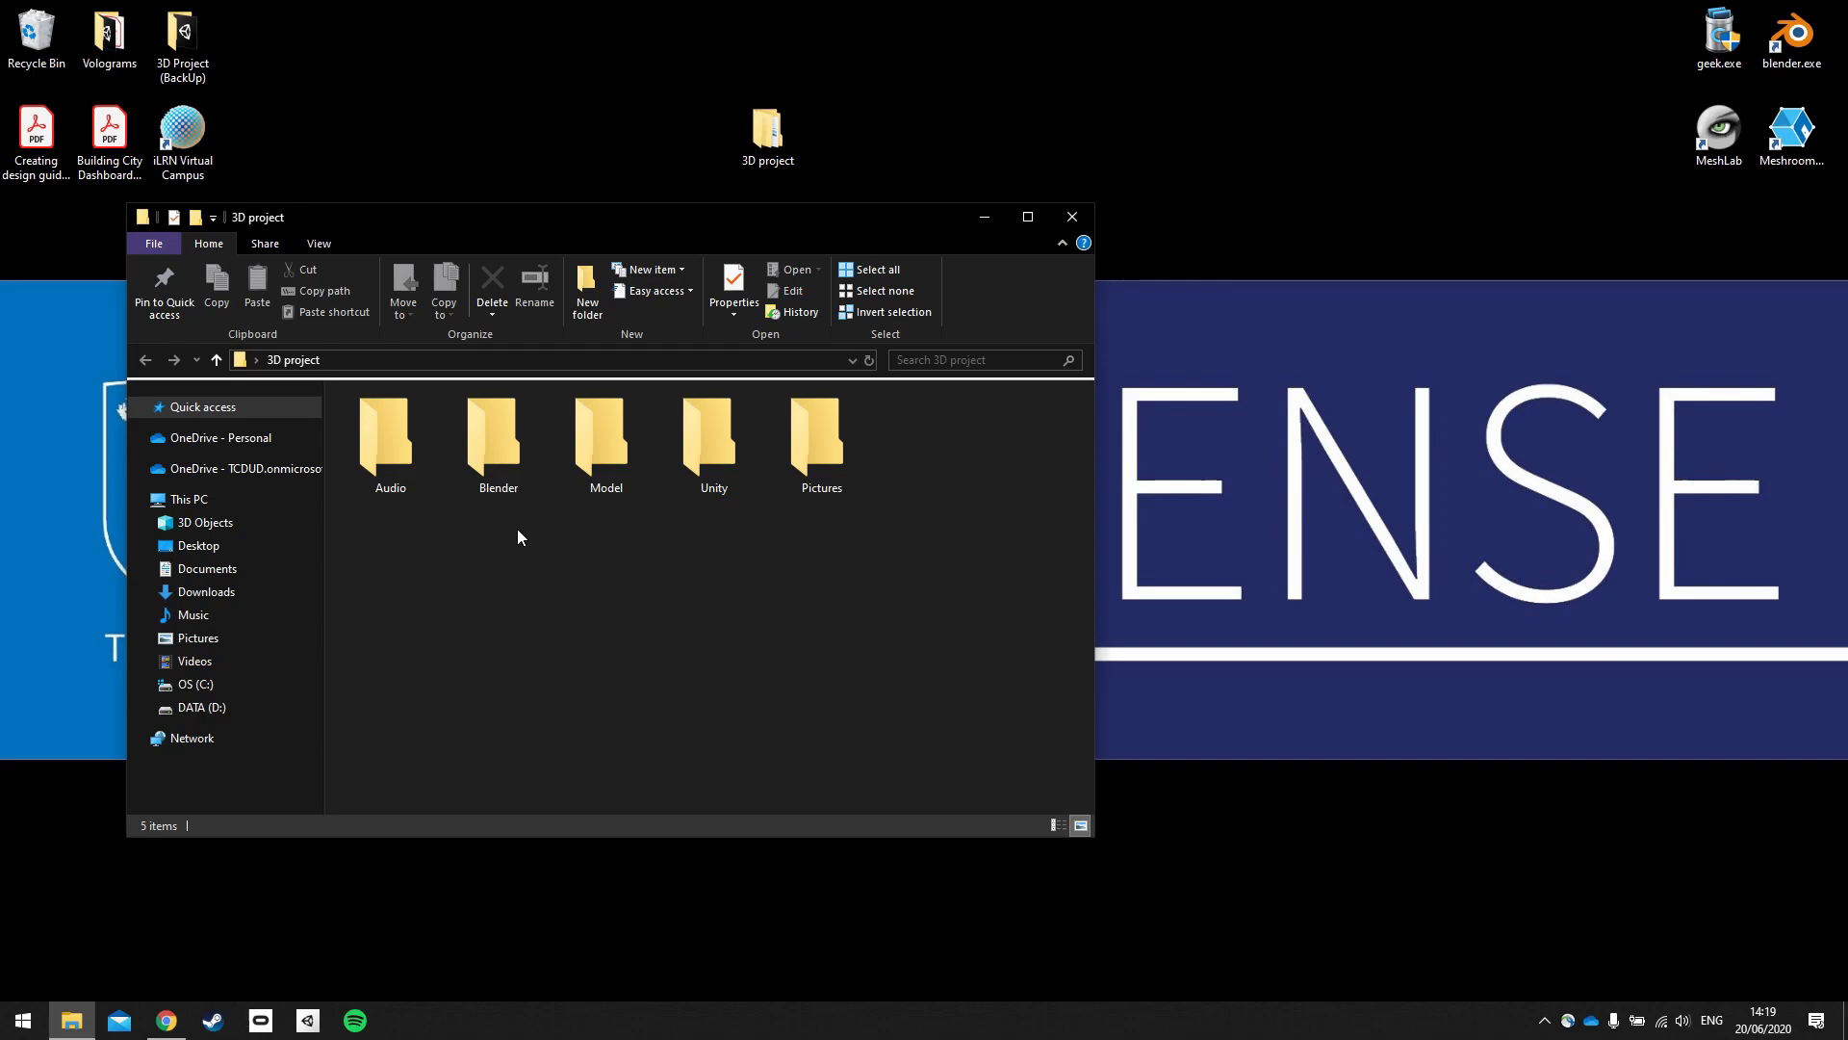
pyautogui.moveTo(955, 550)
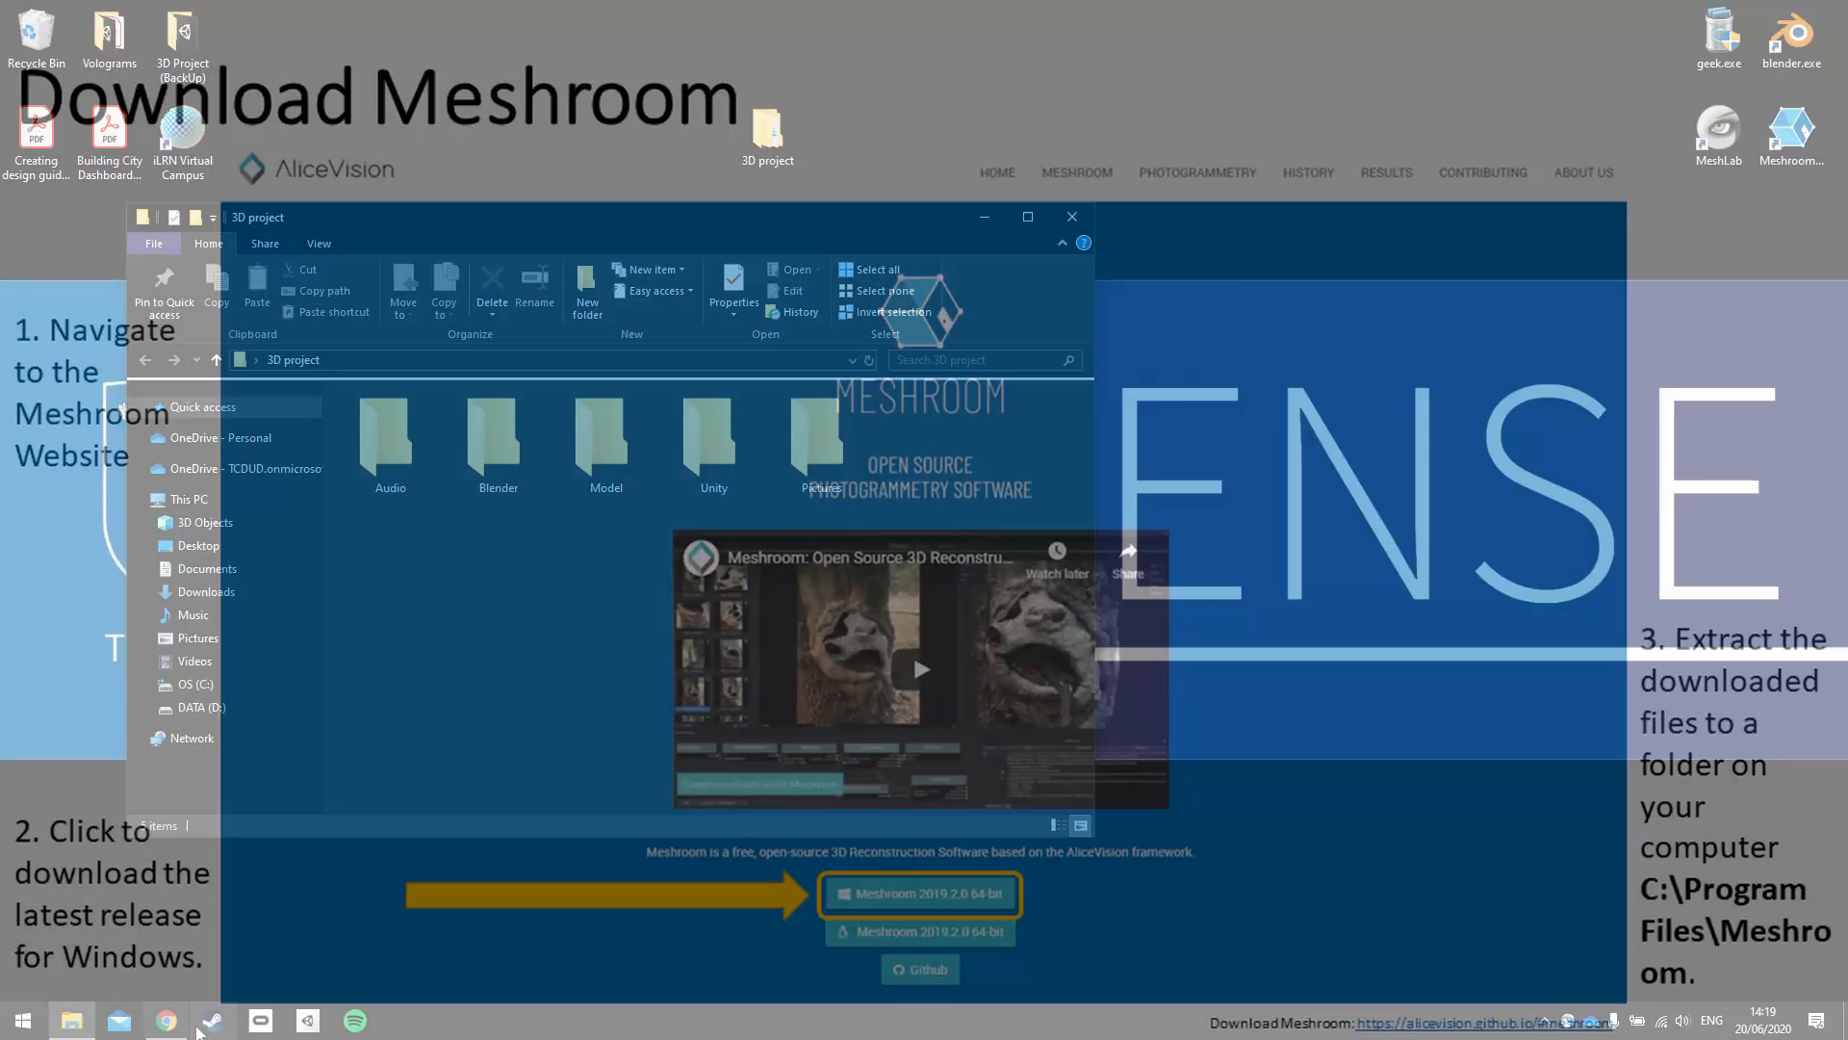
# Step: Show the Download Meshroom slide, then search the computer for 'mesh'
pyautogui.click(1071, 216)
pyautogui.write('mesh')
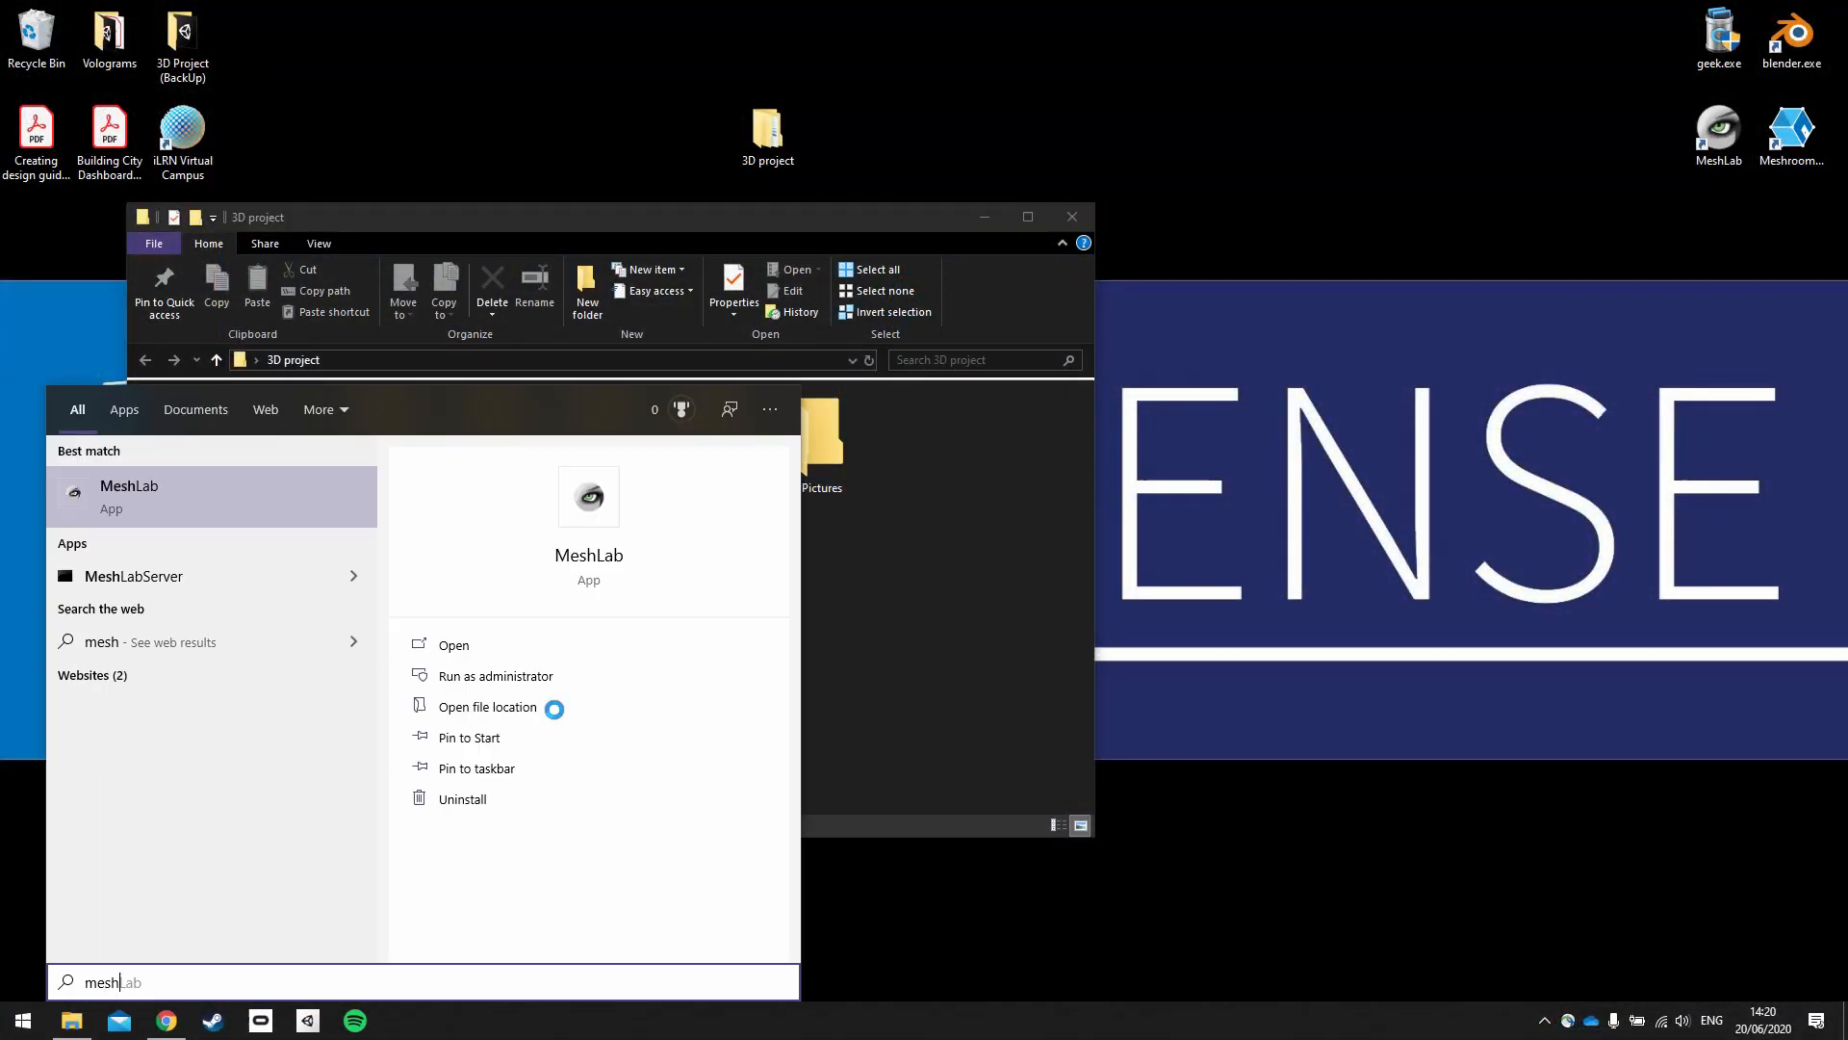
pyautogui.click(487, 705)
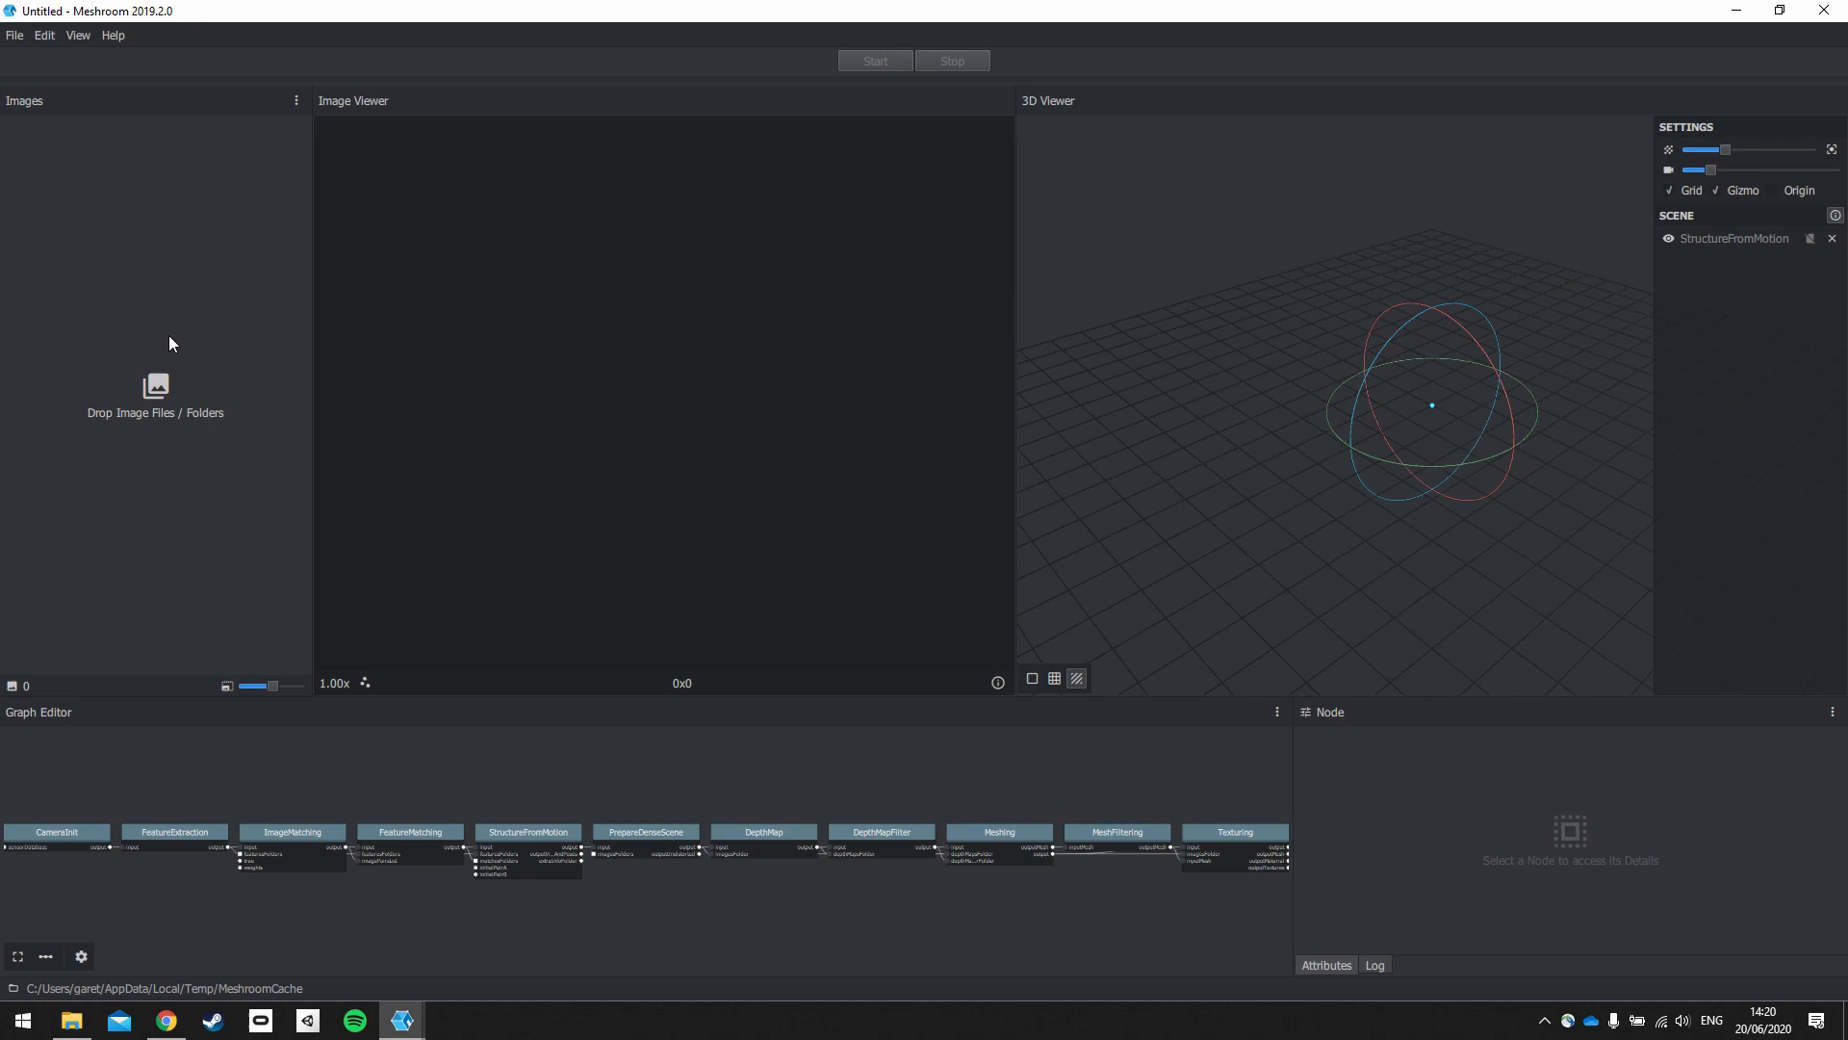
pyautogui.moveTo(692, 456)
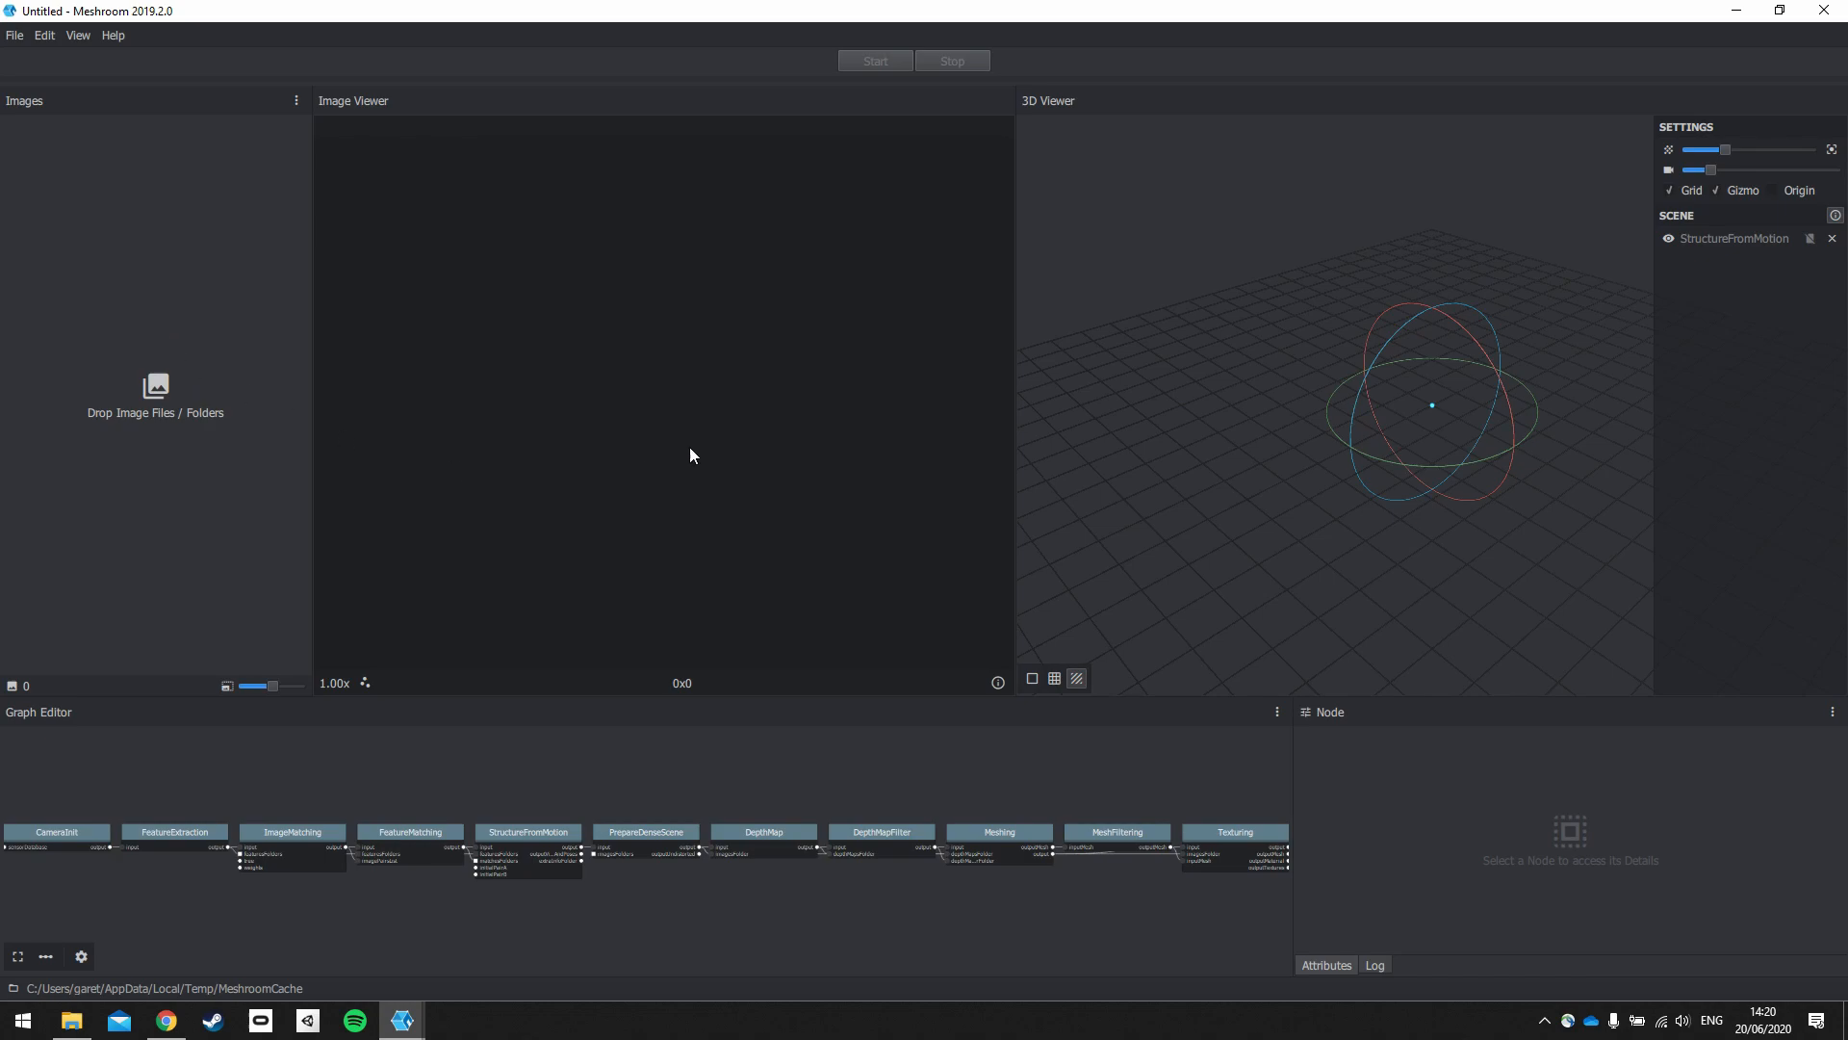
pyautogui.moveTo(395, 305)
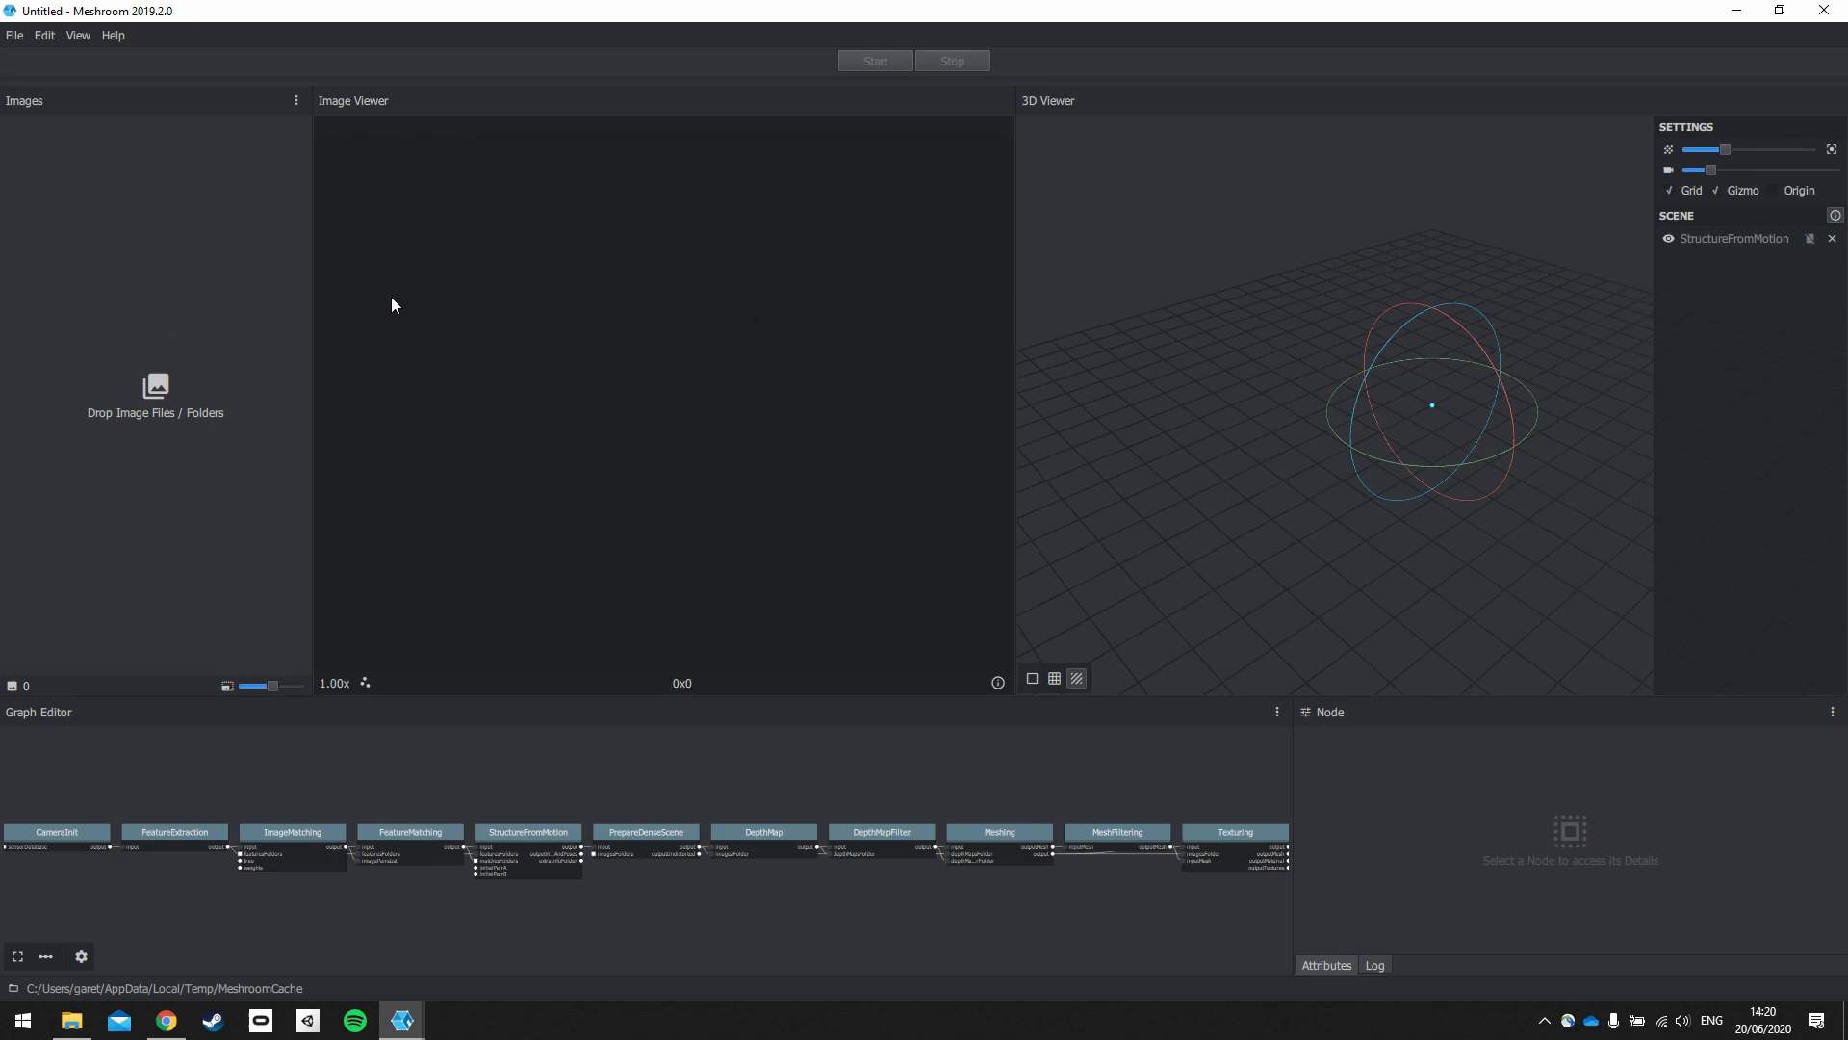
pyautogui.moveTo(151, 472)
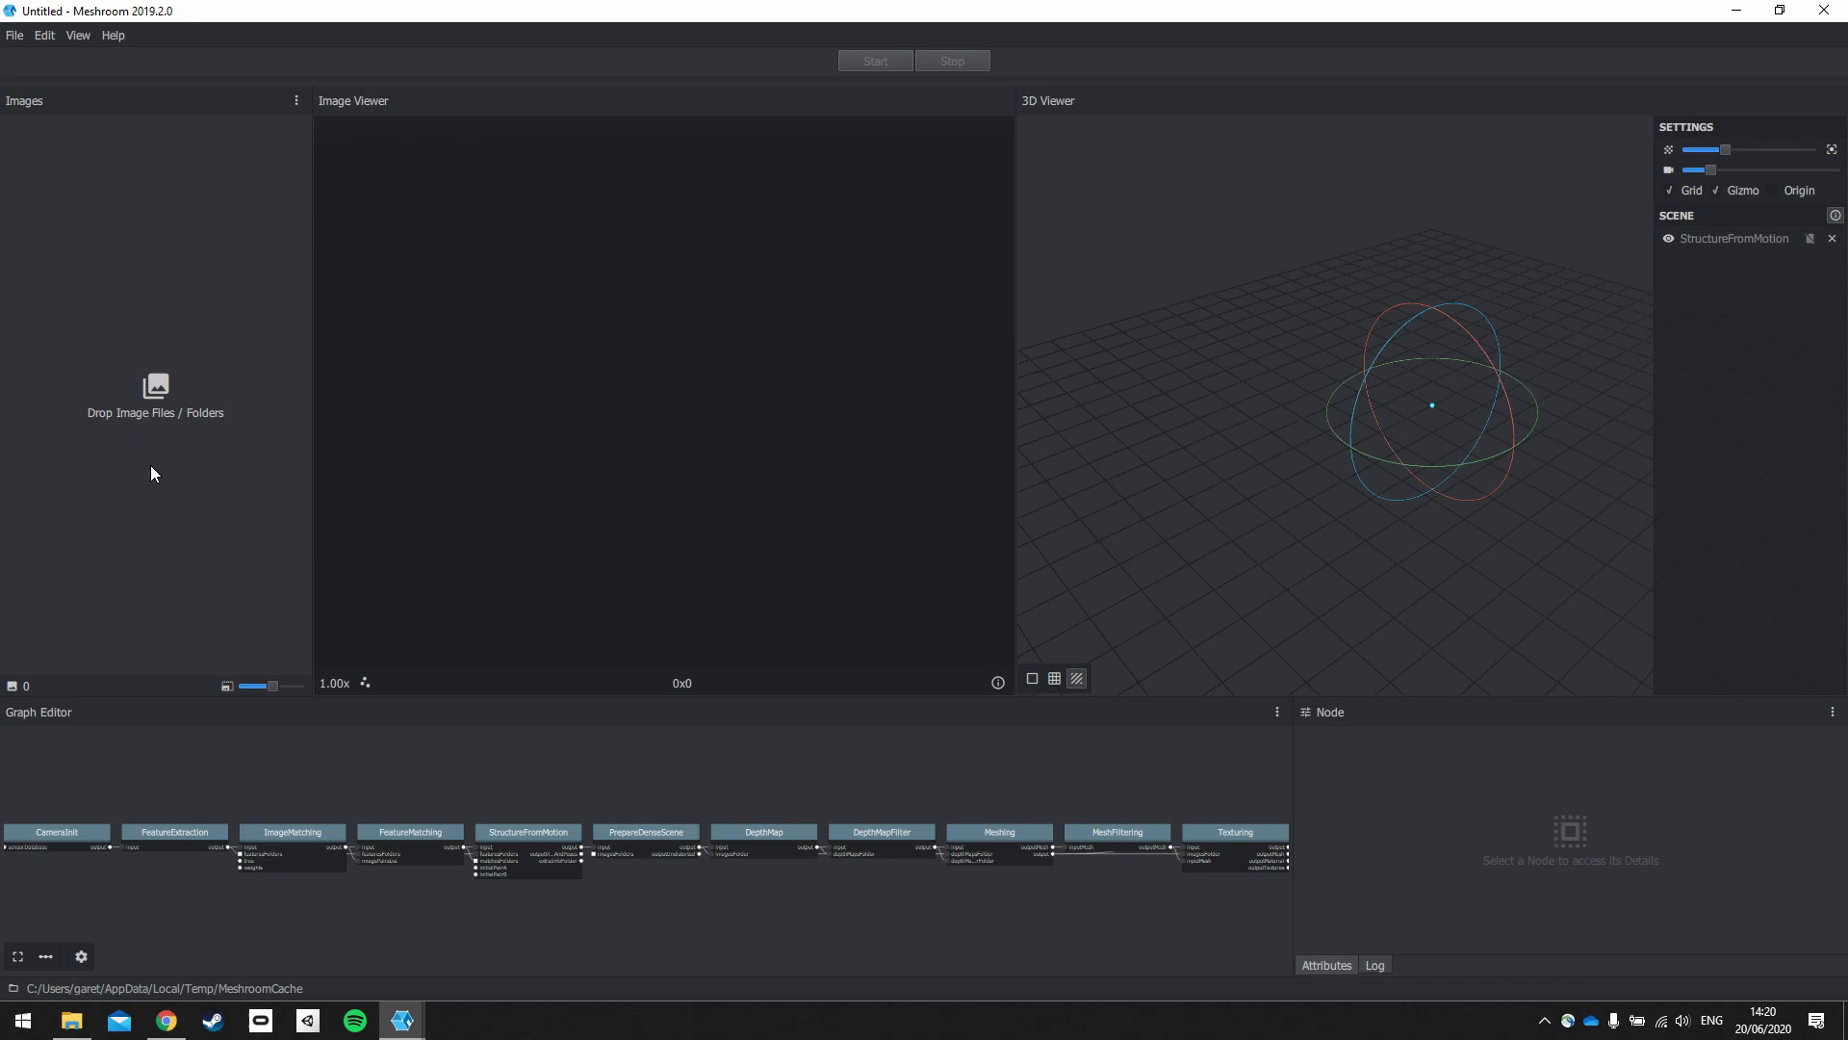
pyautogui.moveTo(604, 314)
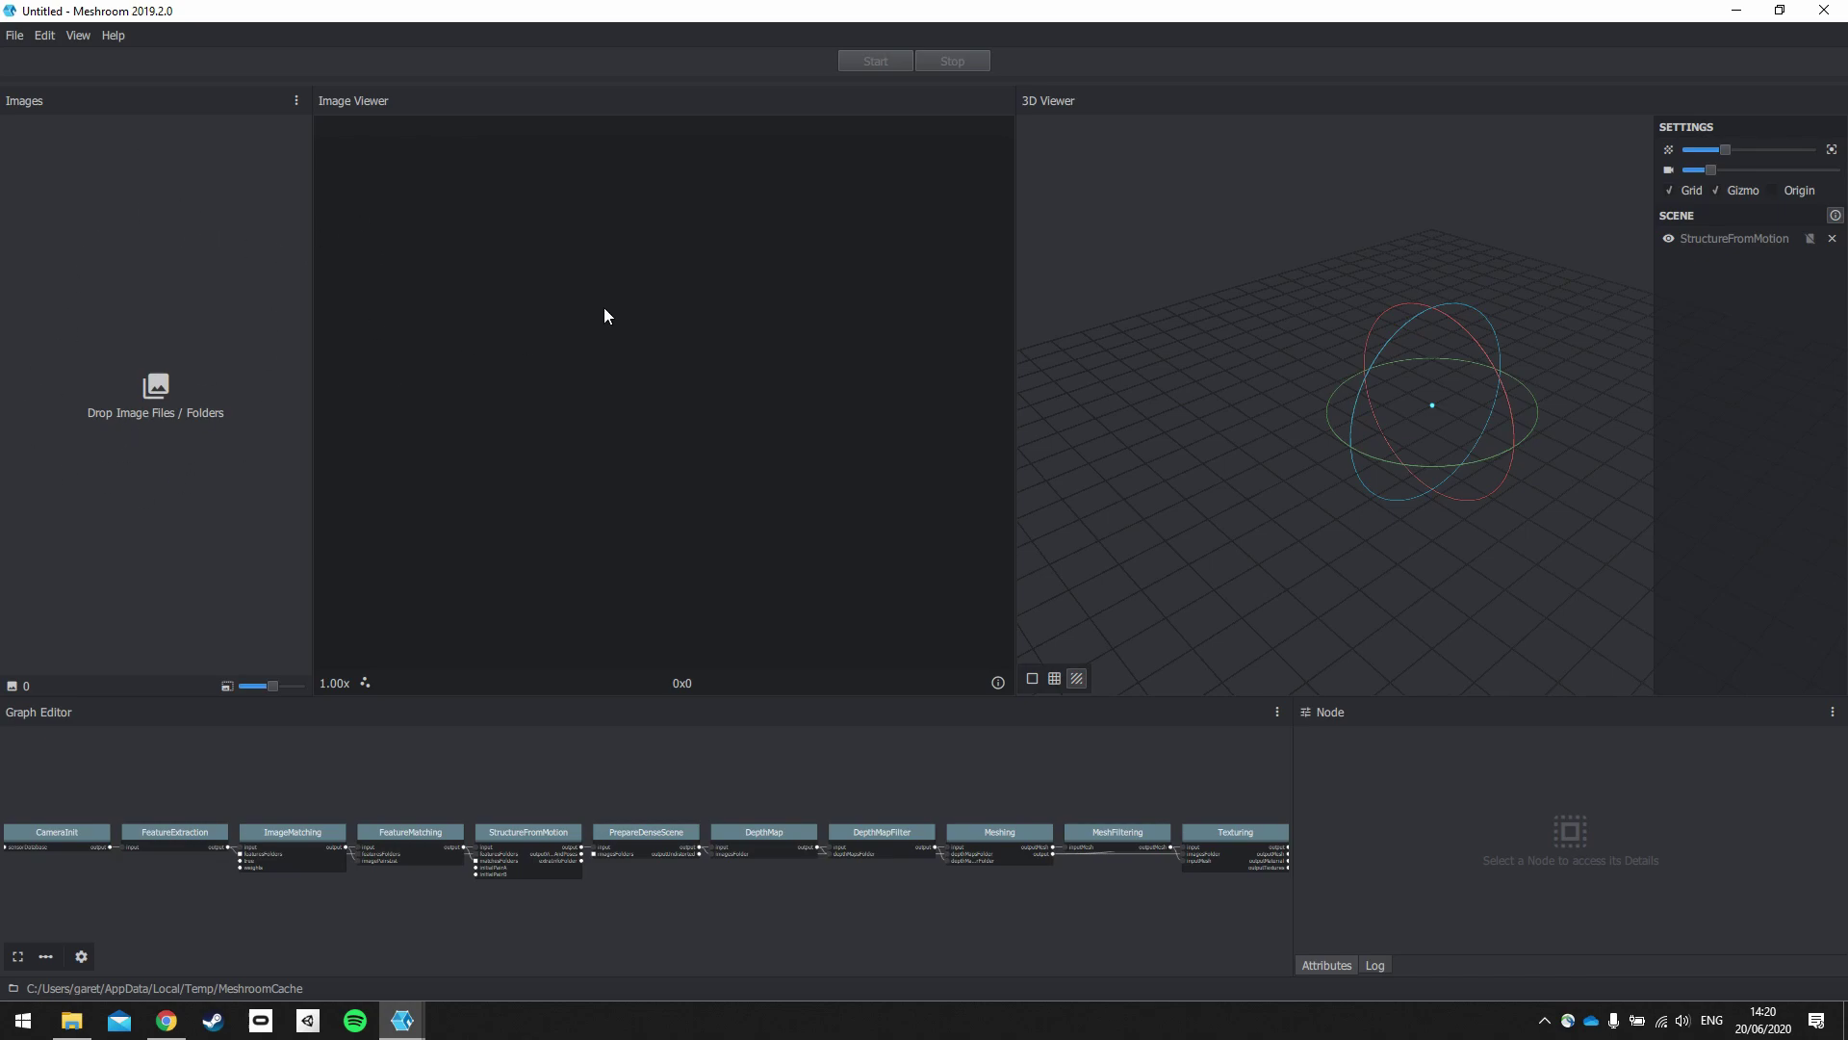
pyautogui.moveTo(1088, 441)
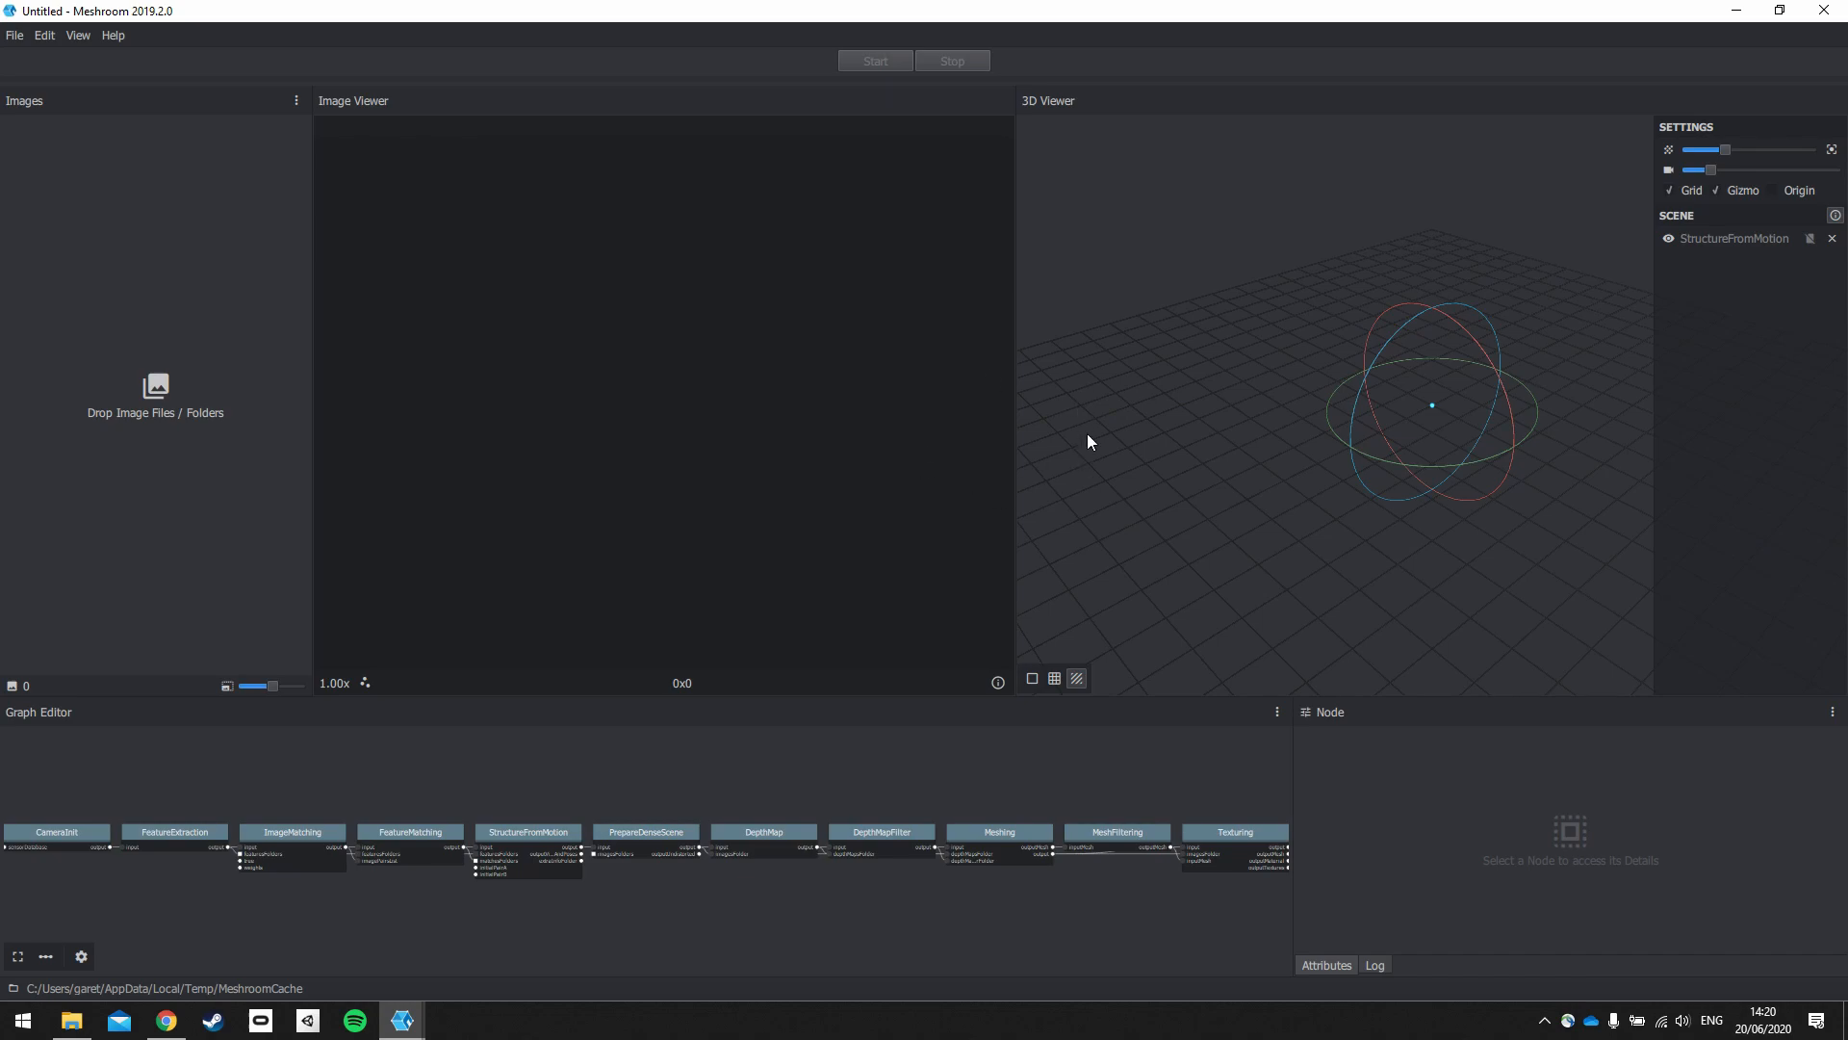
pyautogui.moveTo(1354, 446)
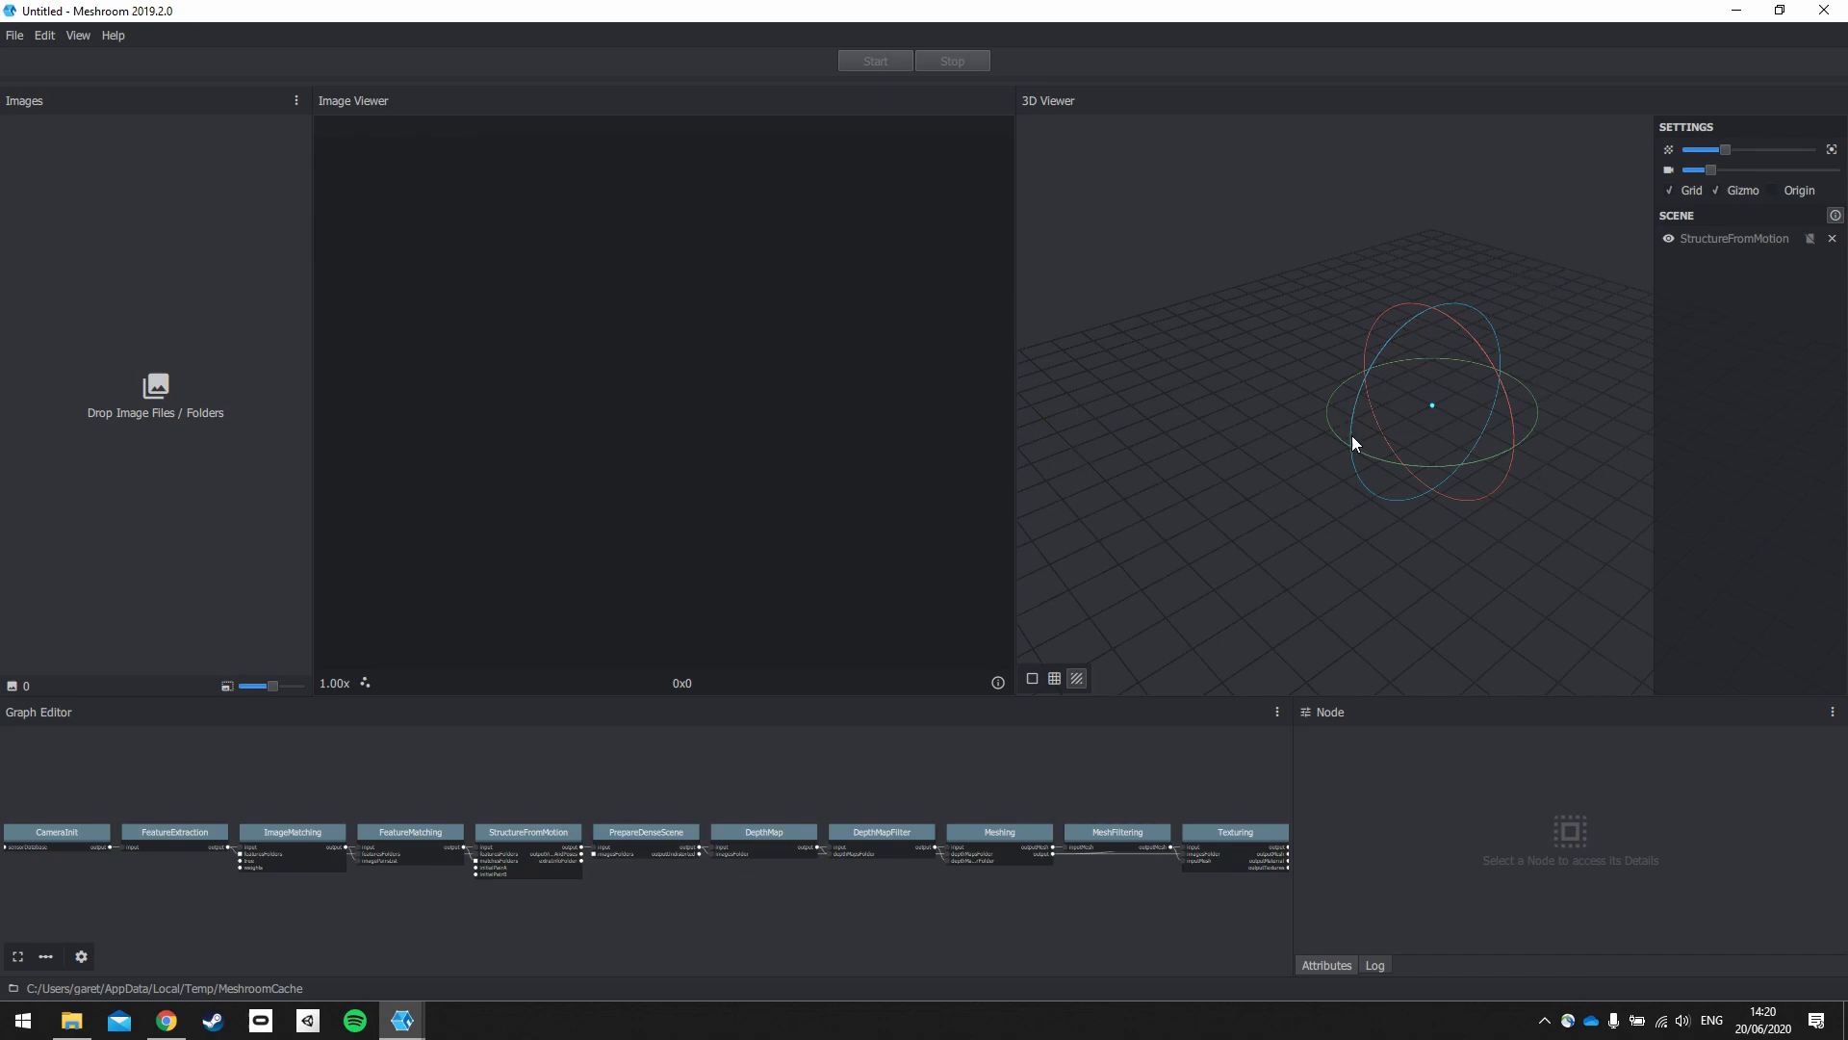
pyautogui.moveTo(1786, 152)
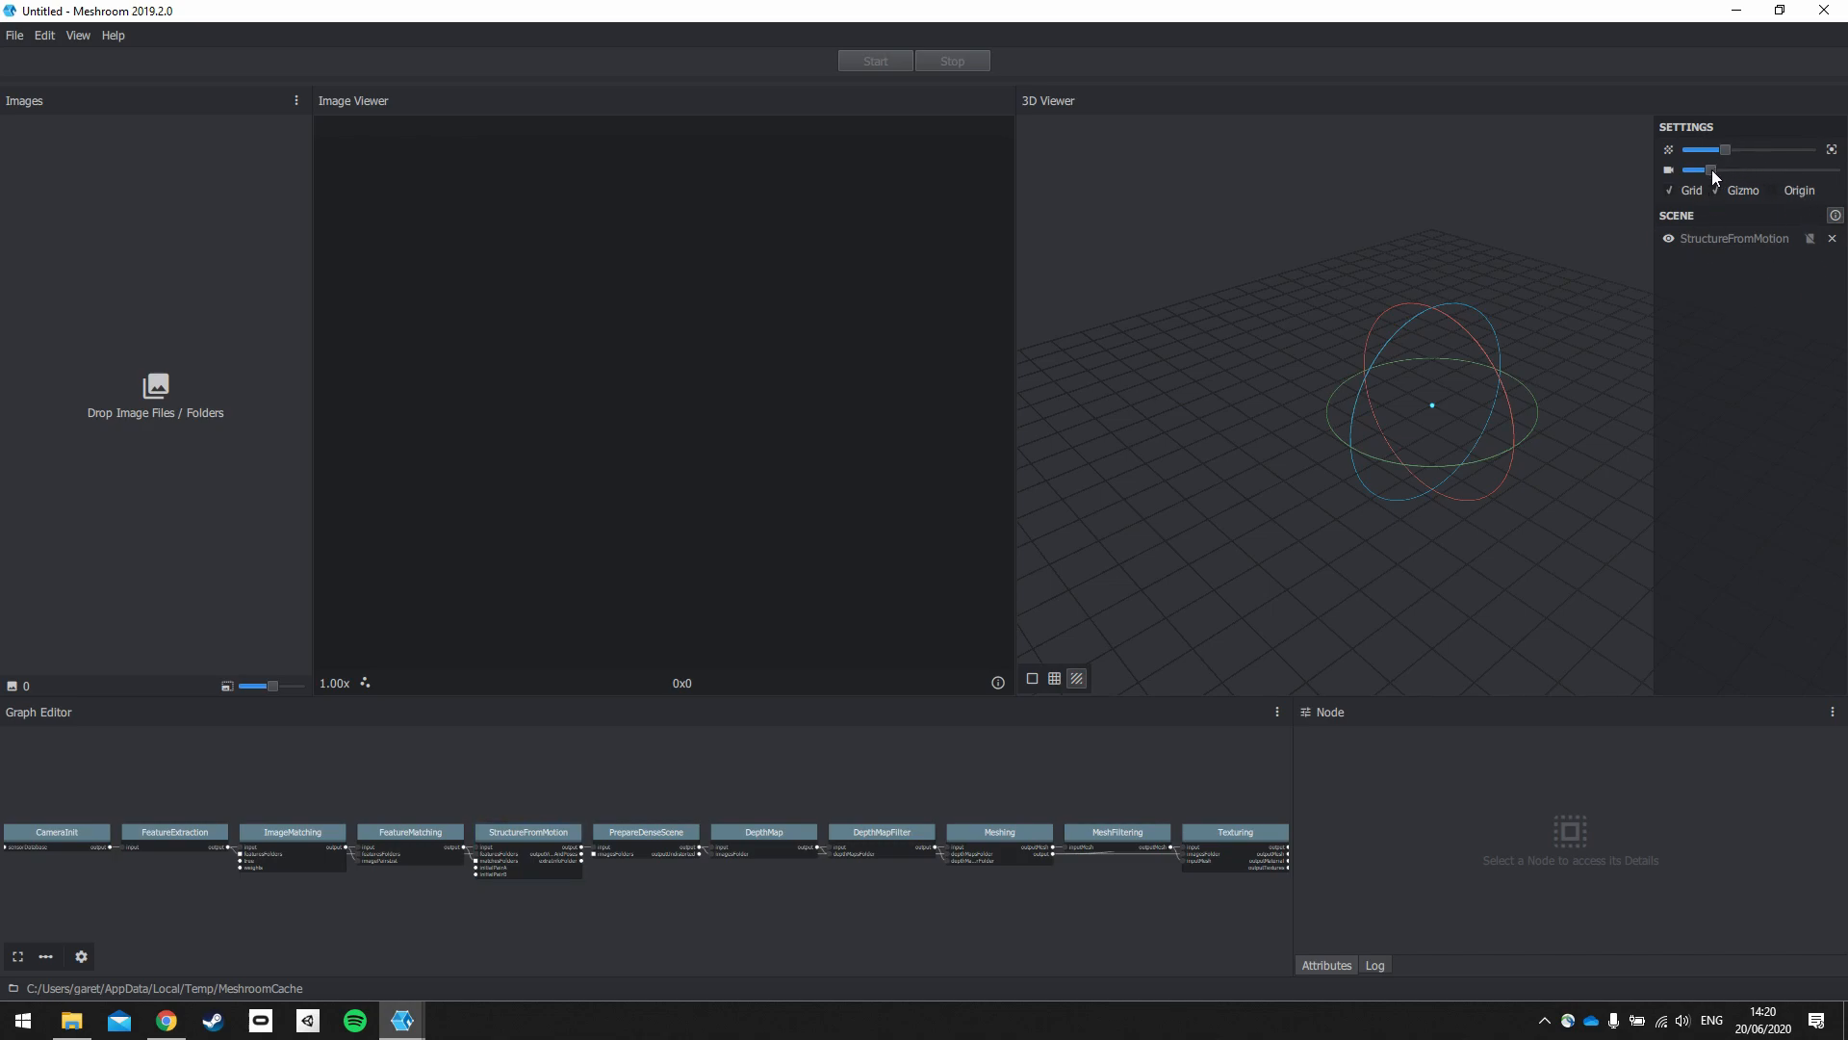
pyautogui.click(1715, 190)
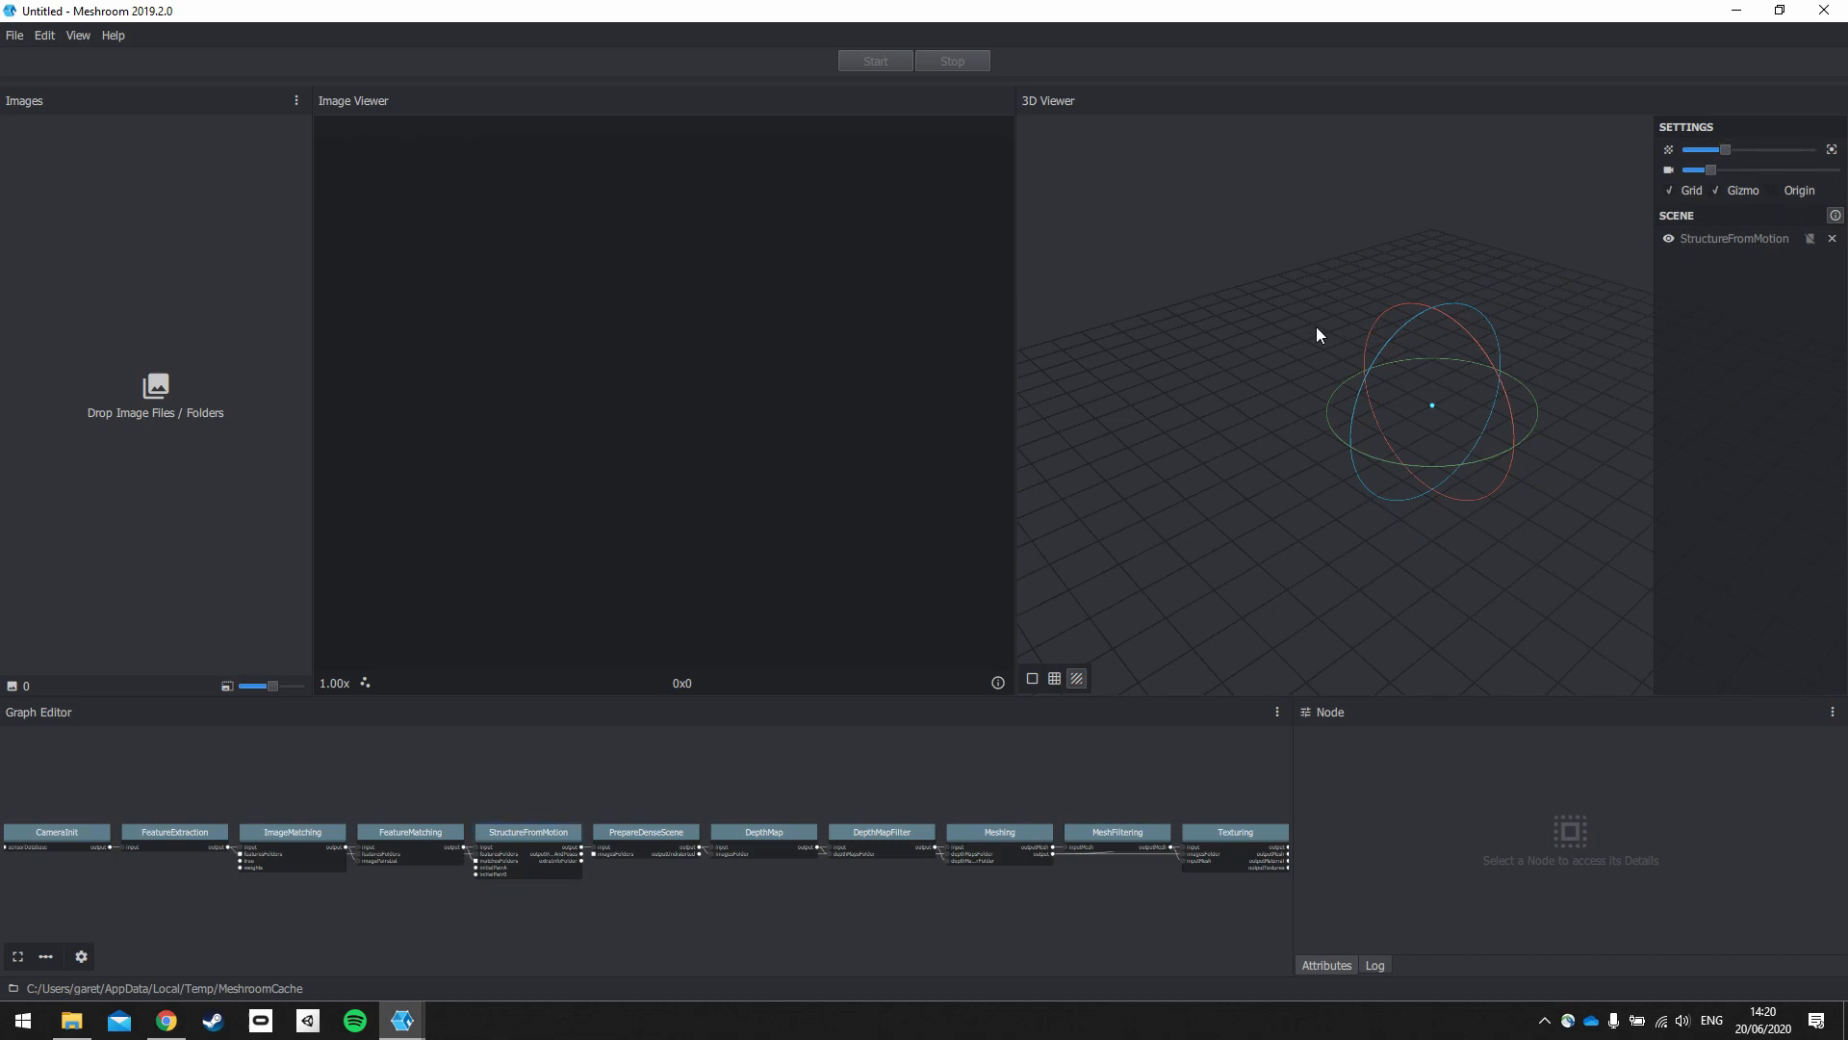
pyautogui.moveTo(1157, 497)
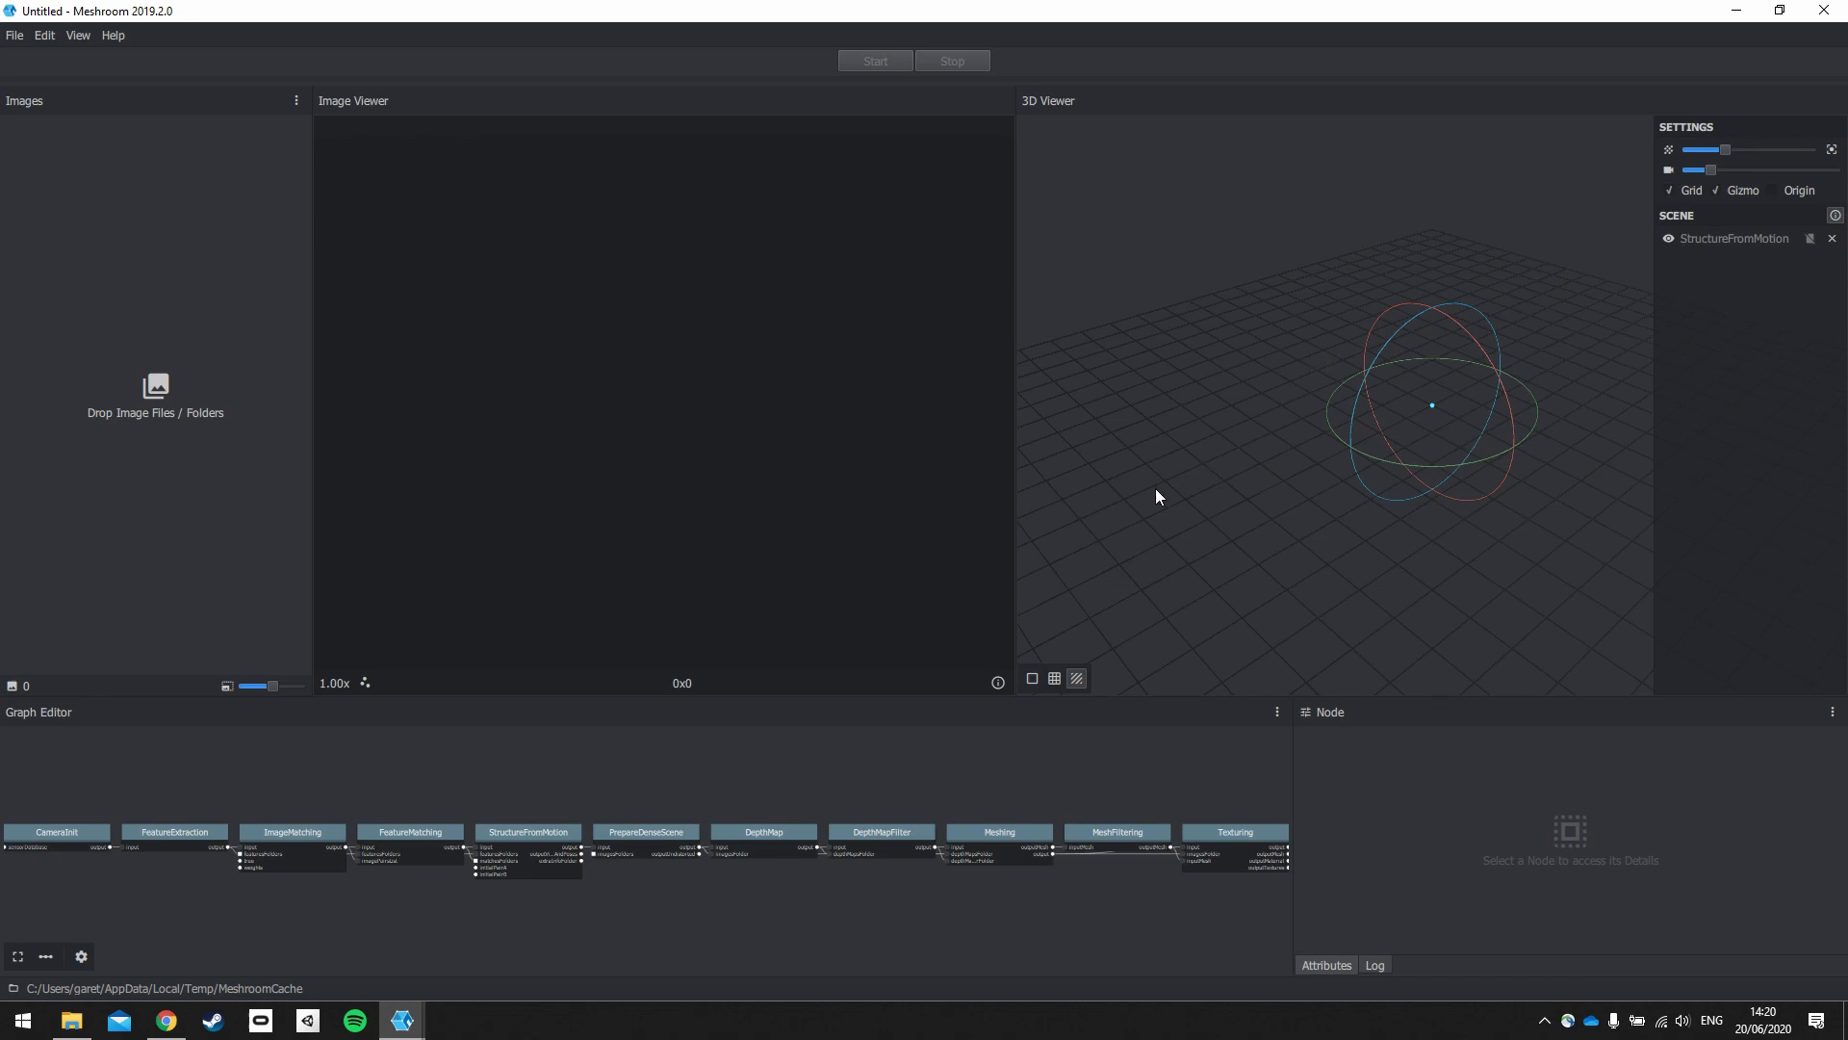
pyautogui.moveTo(613, 902)
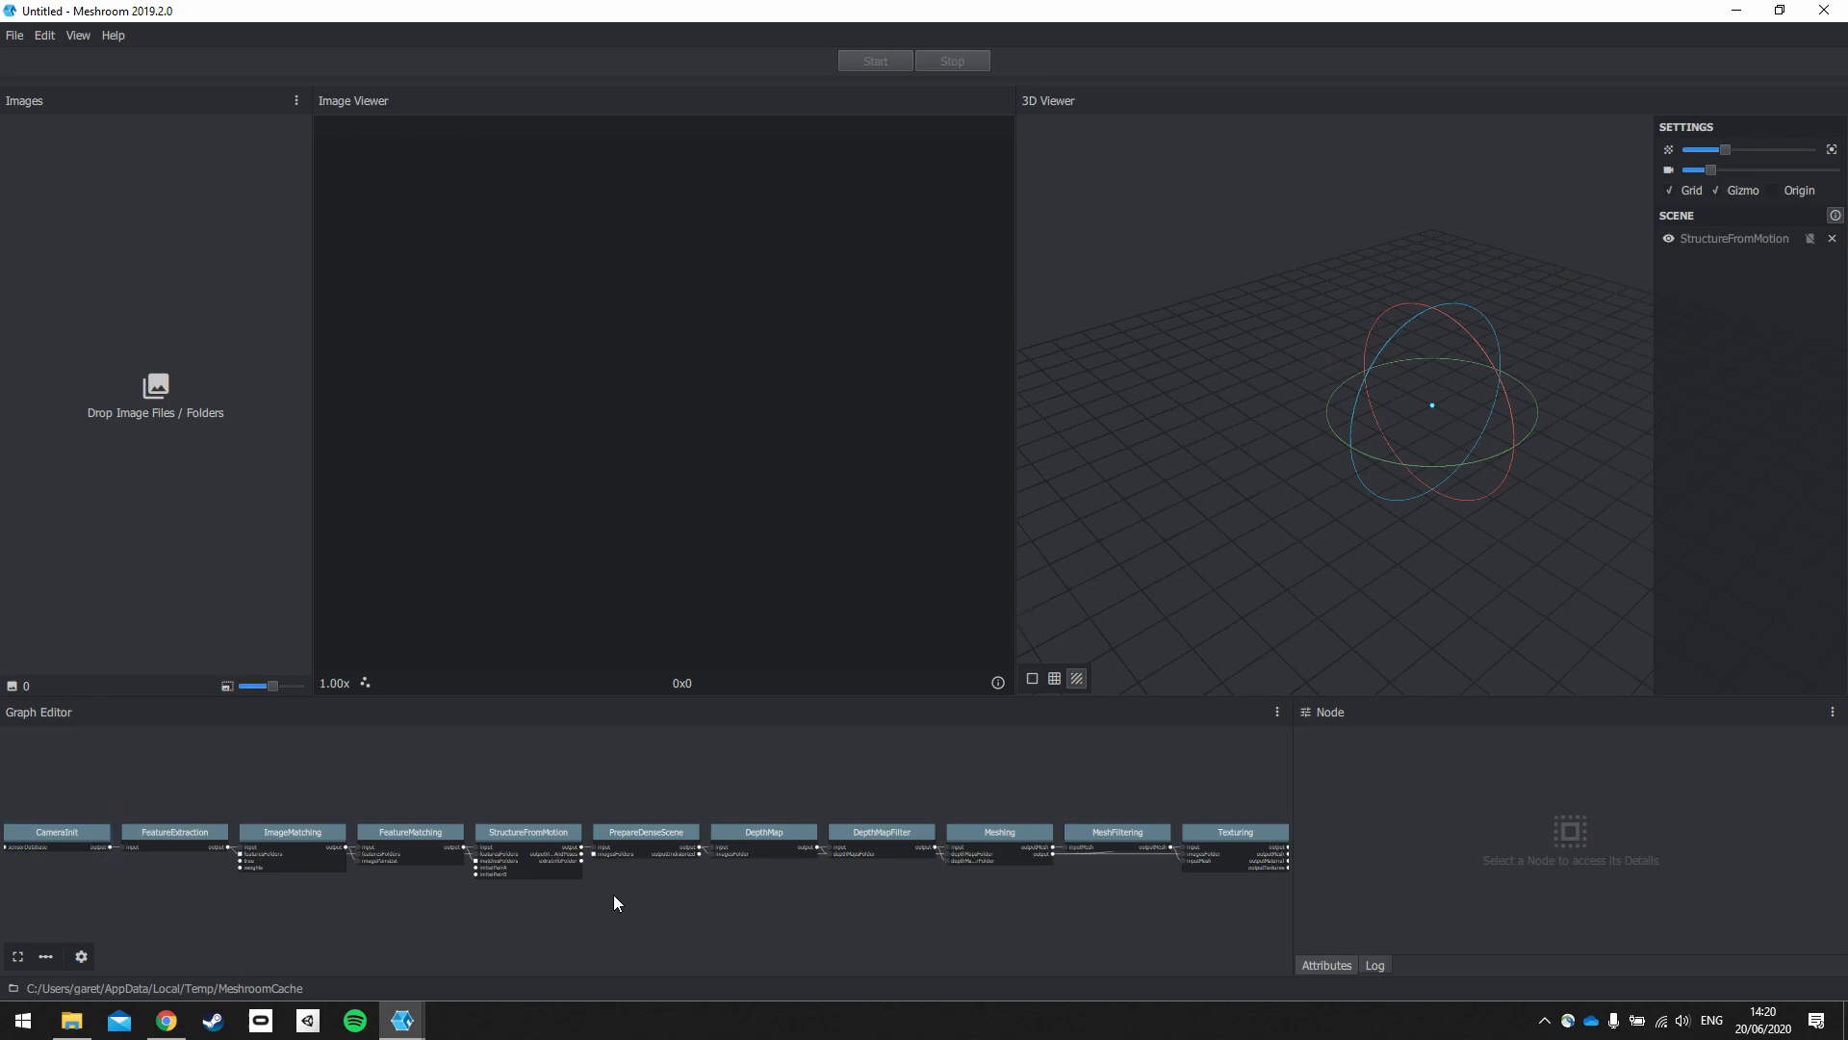
pyautogui.moveTo(469, 898)
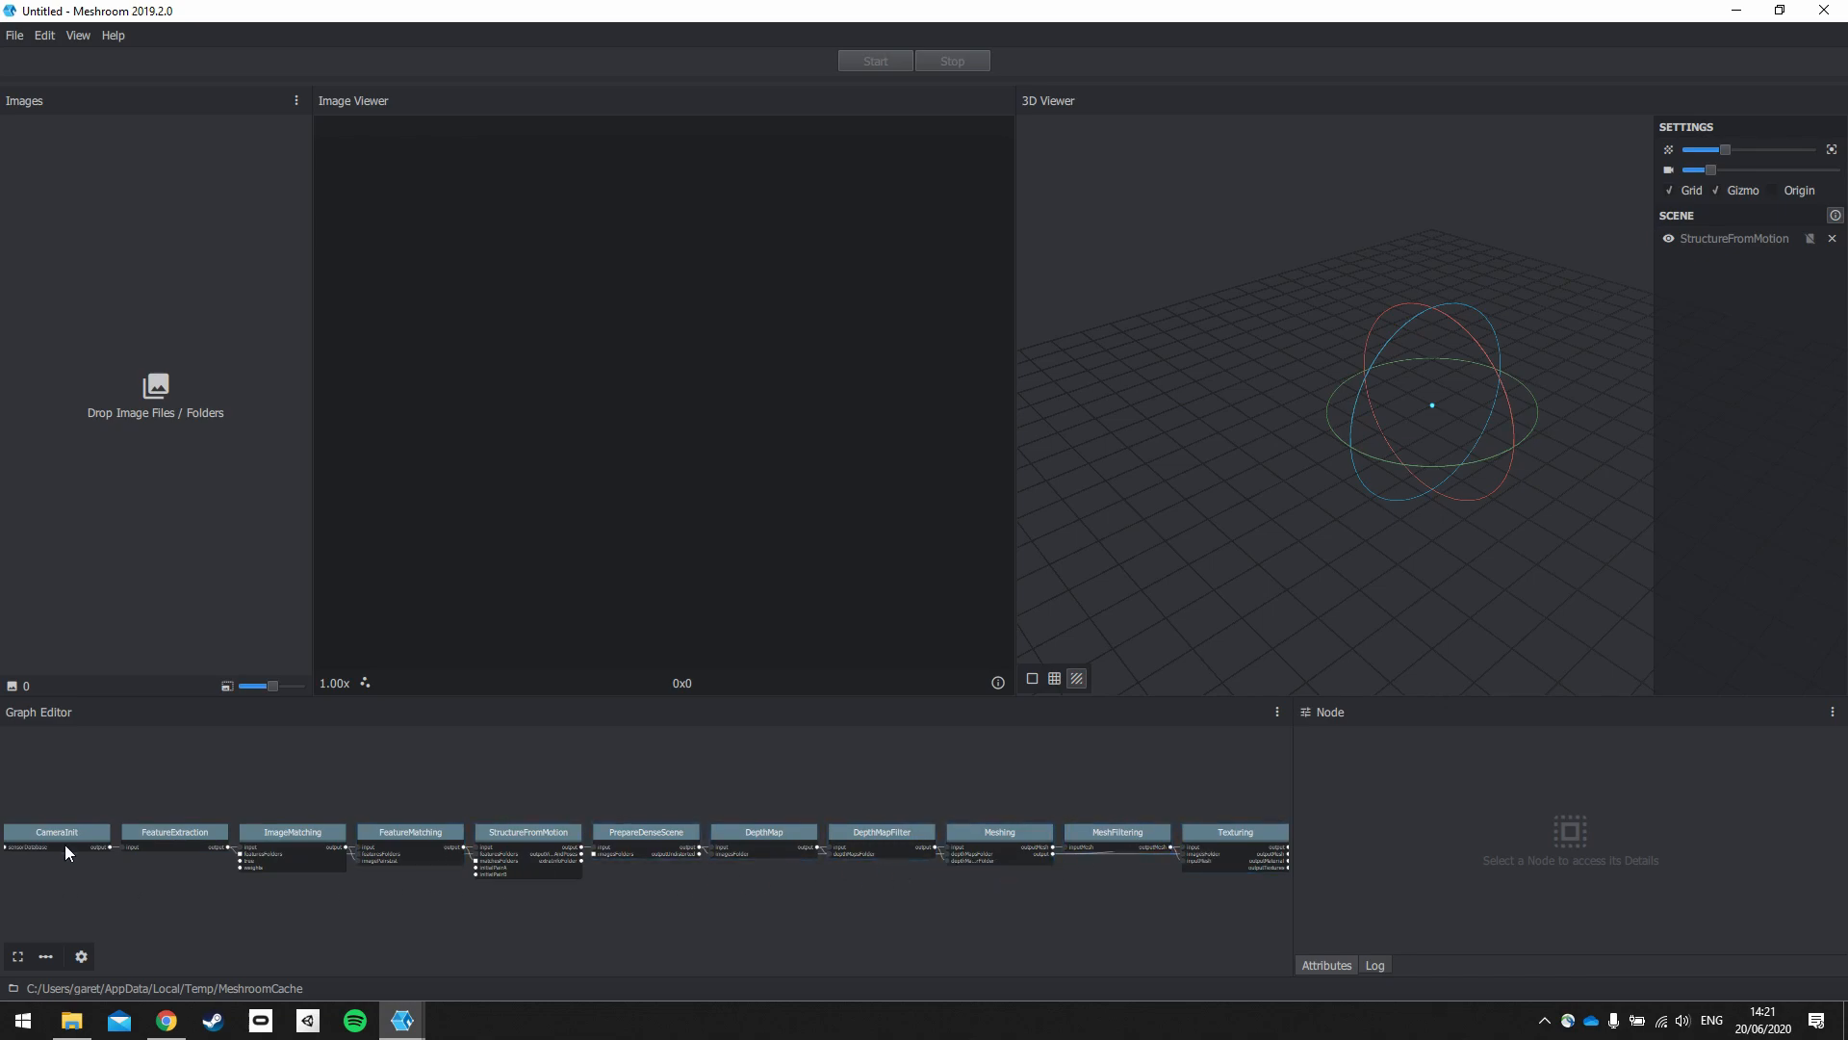
pyautogui.moveTo(1249, 782)
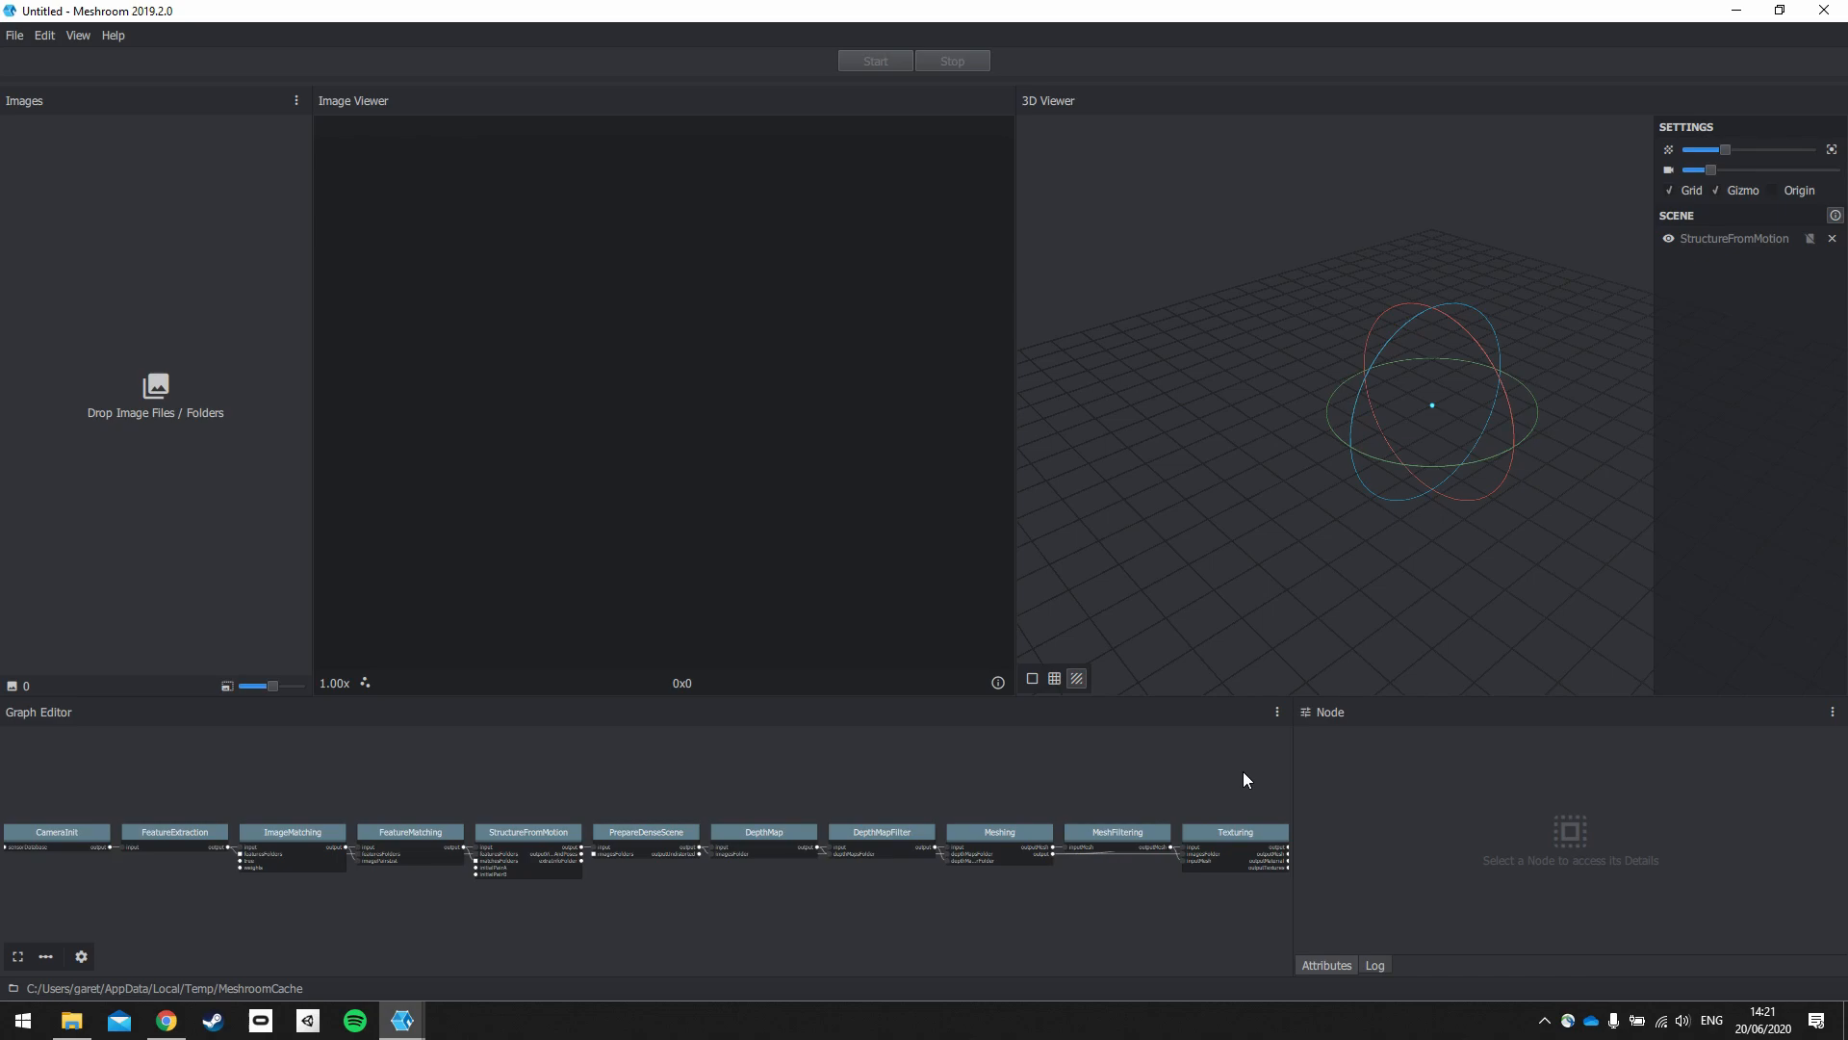
pyautogui.moveTo(1626, 826)
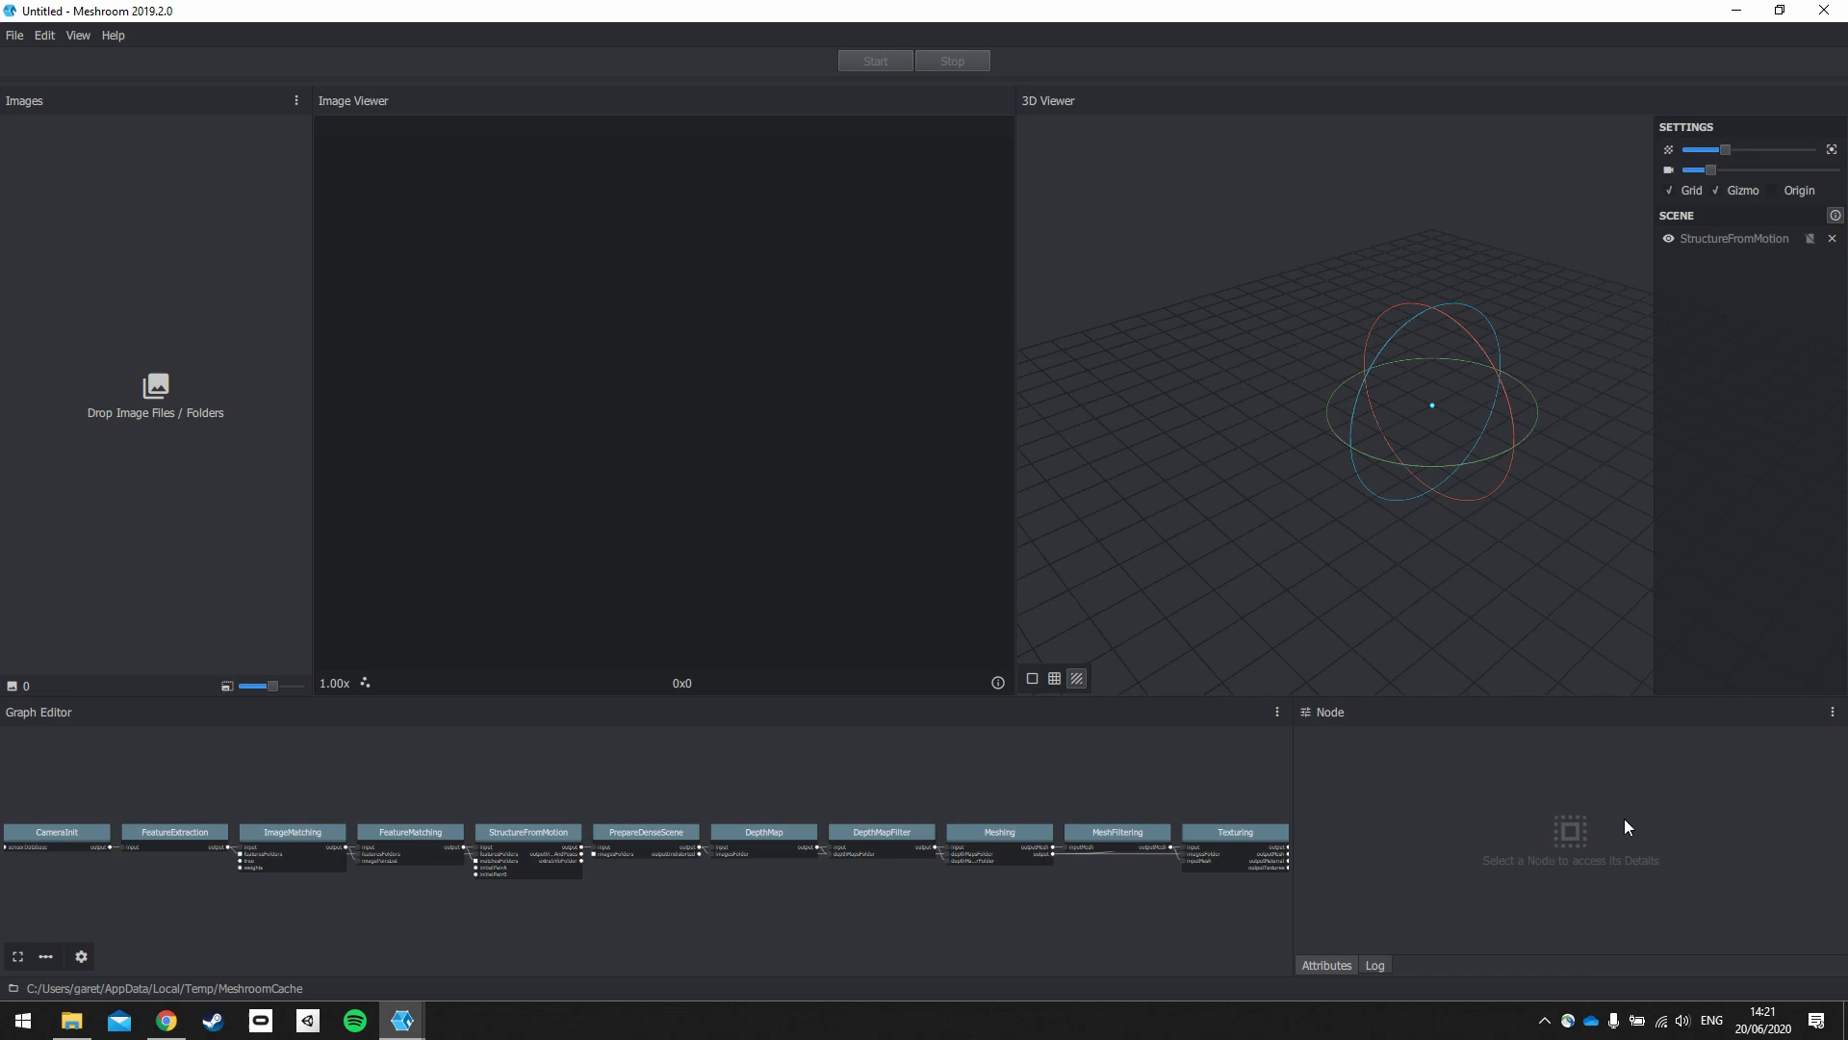
pyautogui.moveTo(1568, 836)
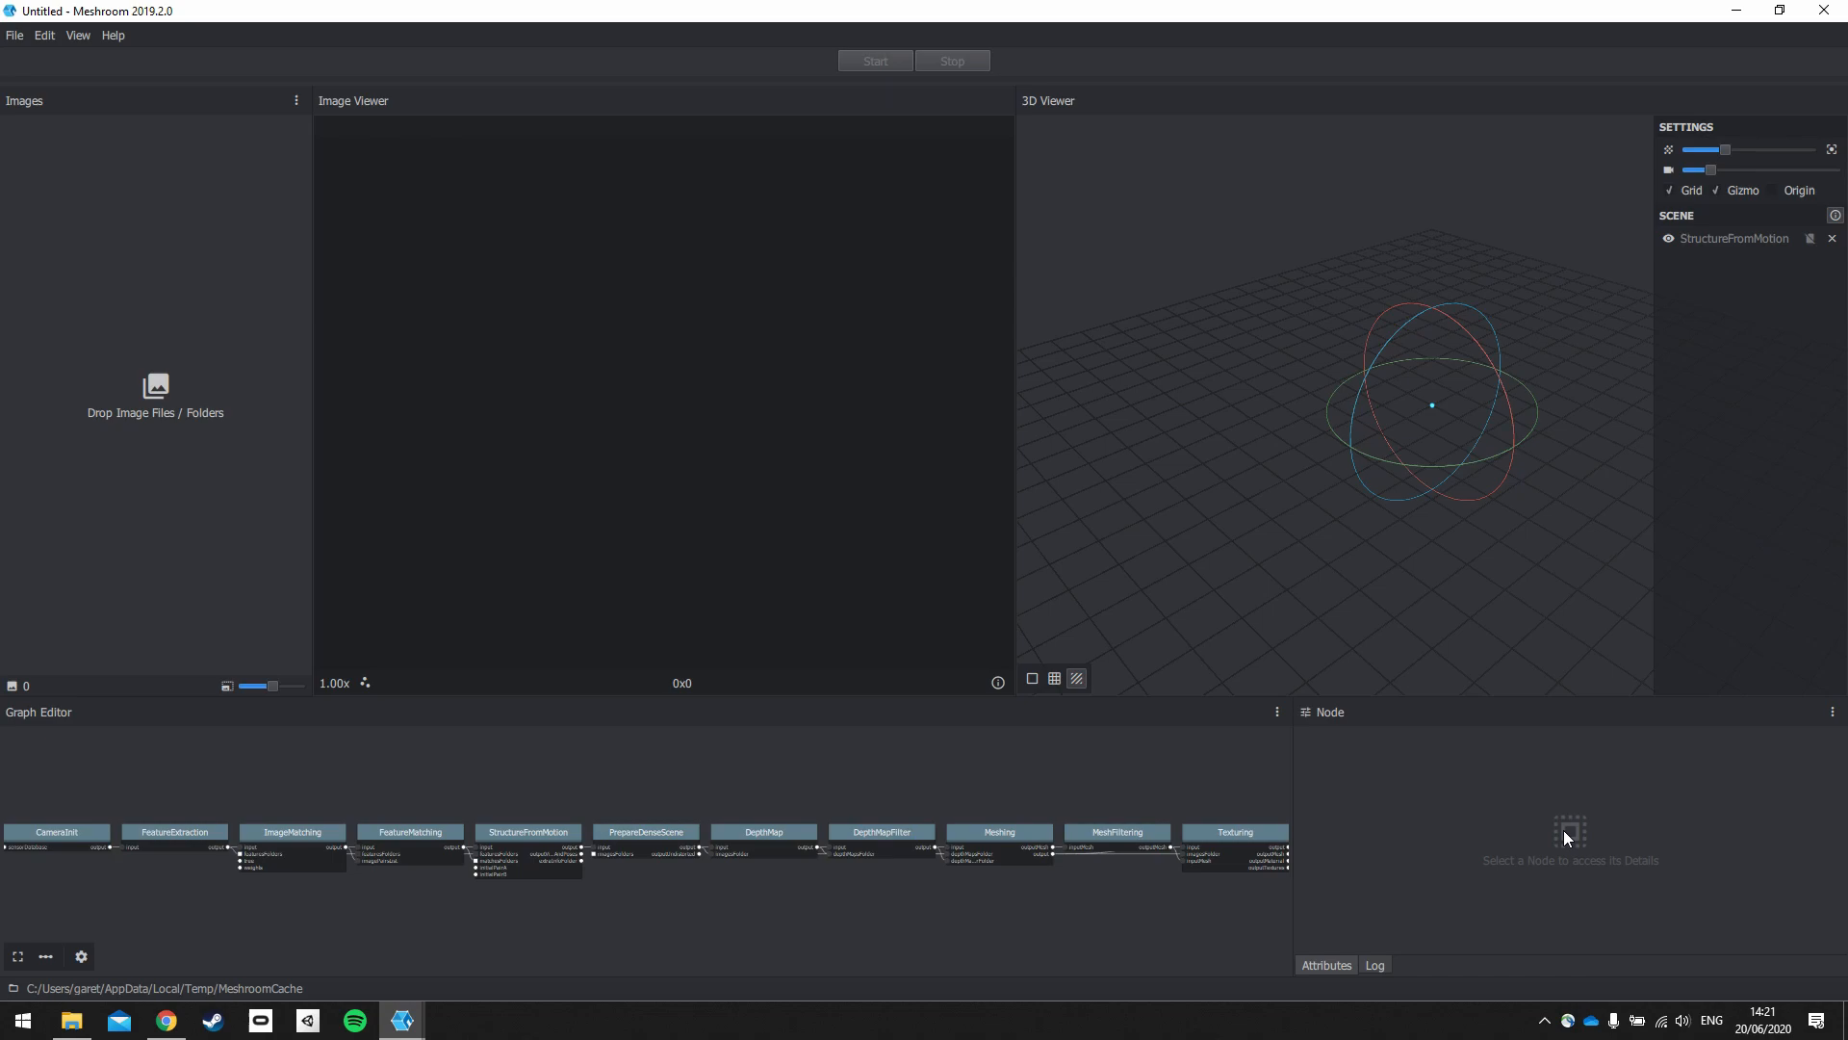
pyautogui.moveTo(1634, 852)
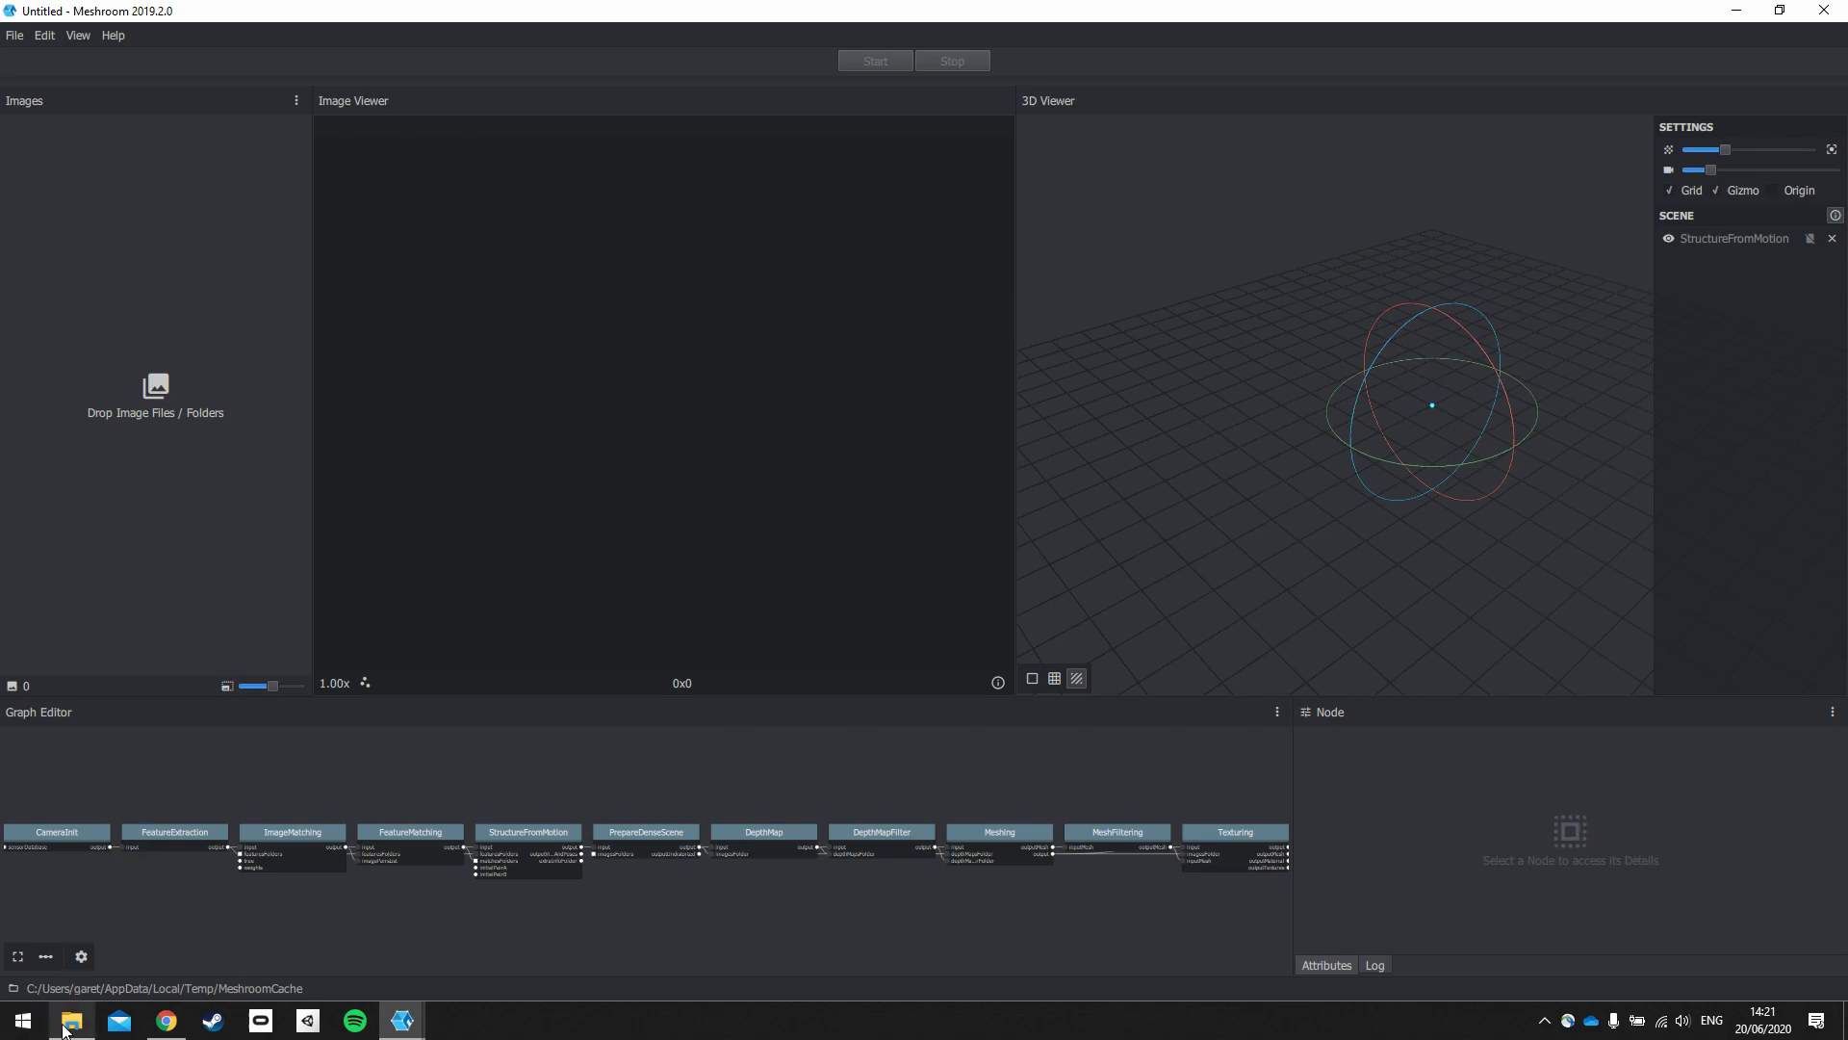
# Step: Open 3D project's Pictures > Pictures from Camera and select all 106 photos
pyautogui.click(69, 1020)
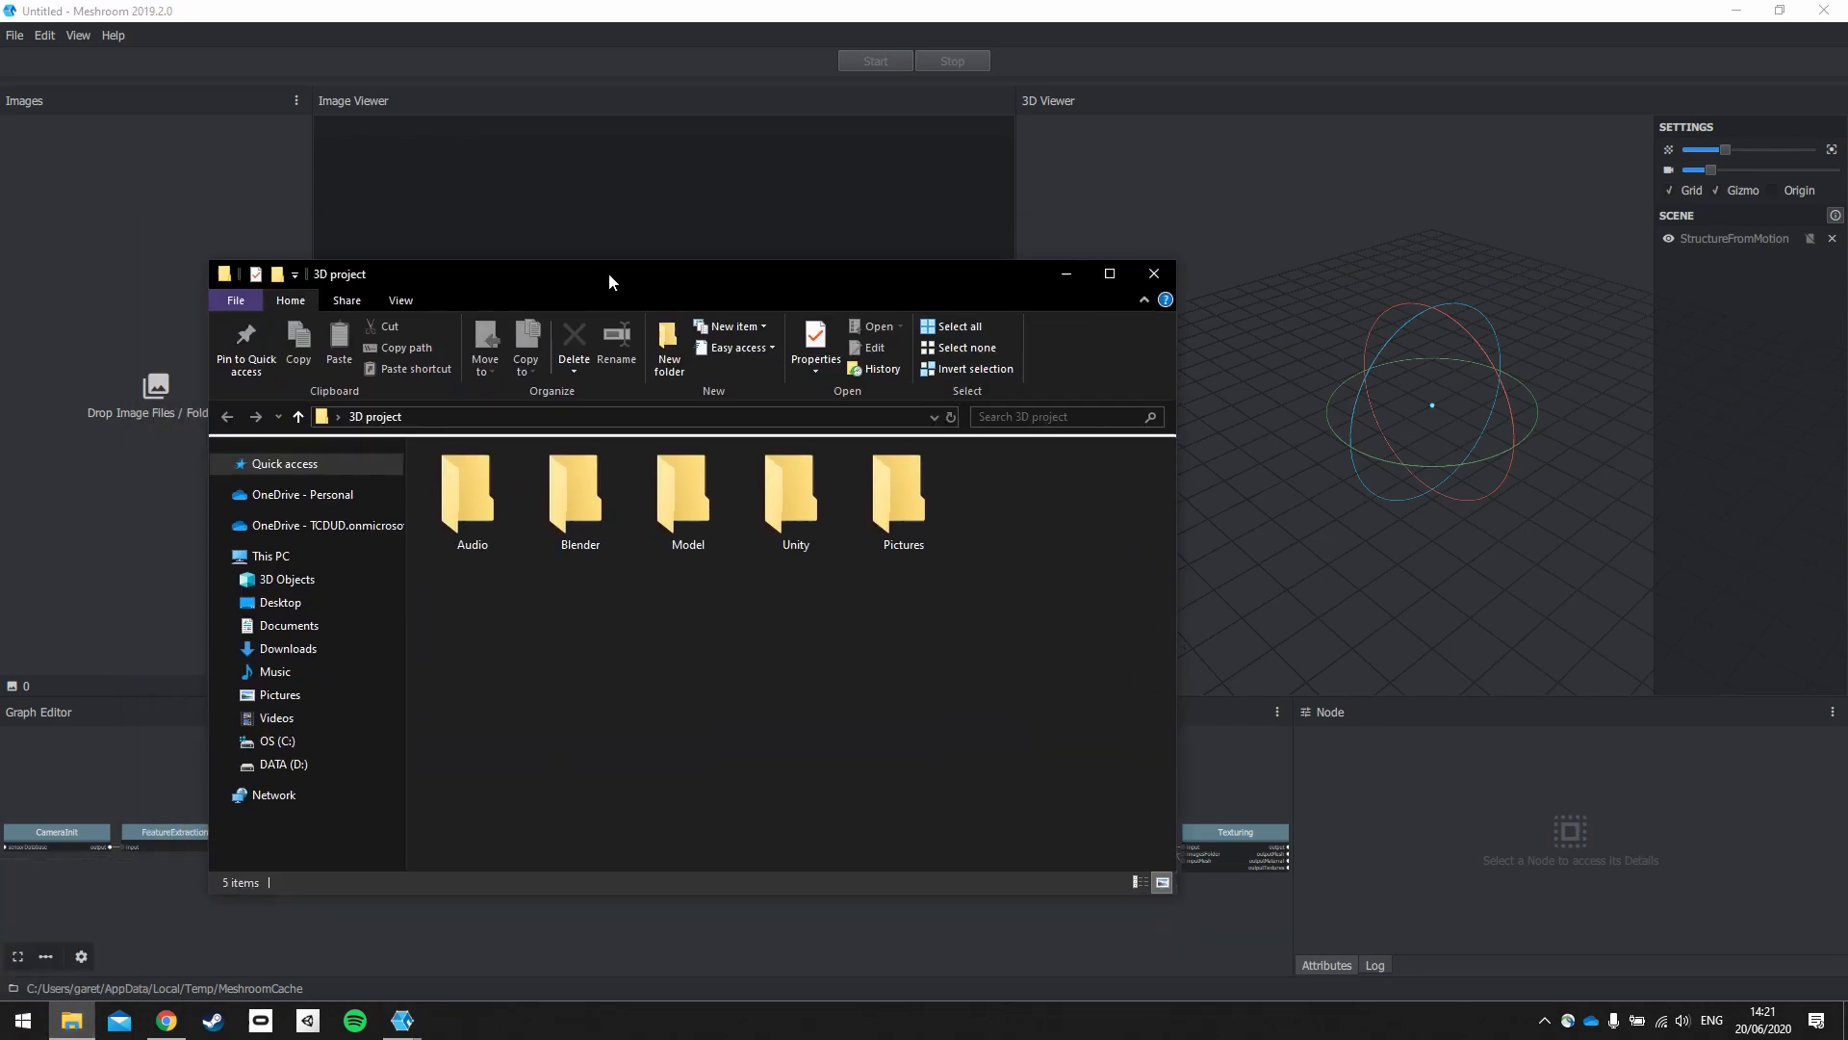
pyautogui.doubleClick(902, 493)
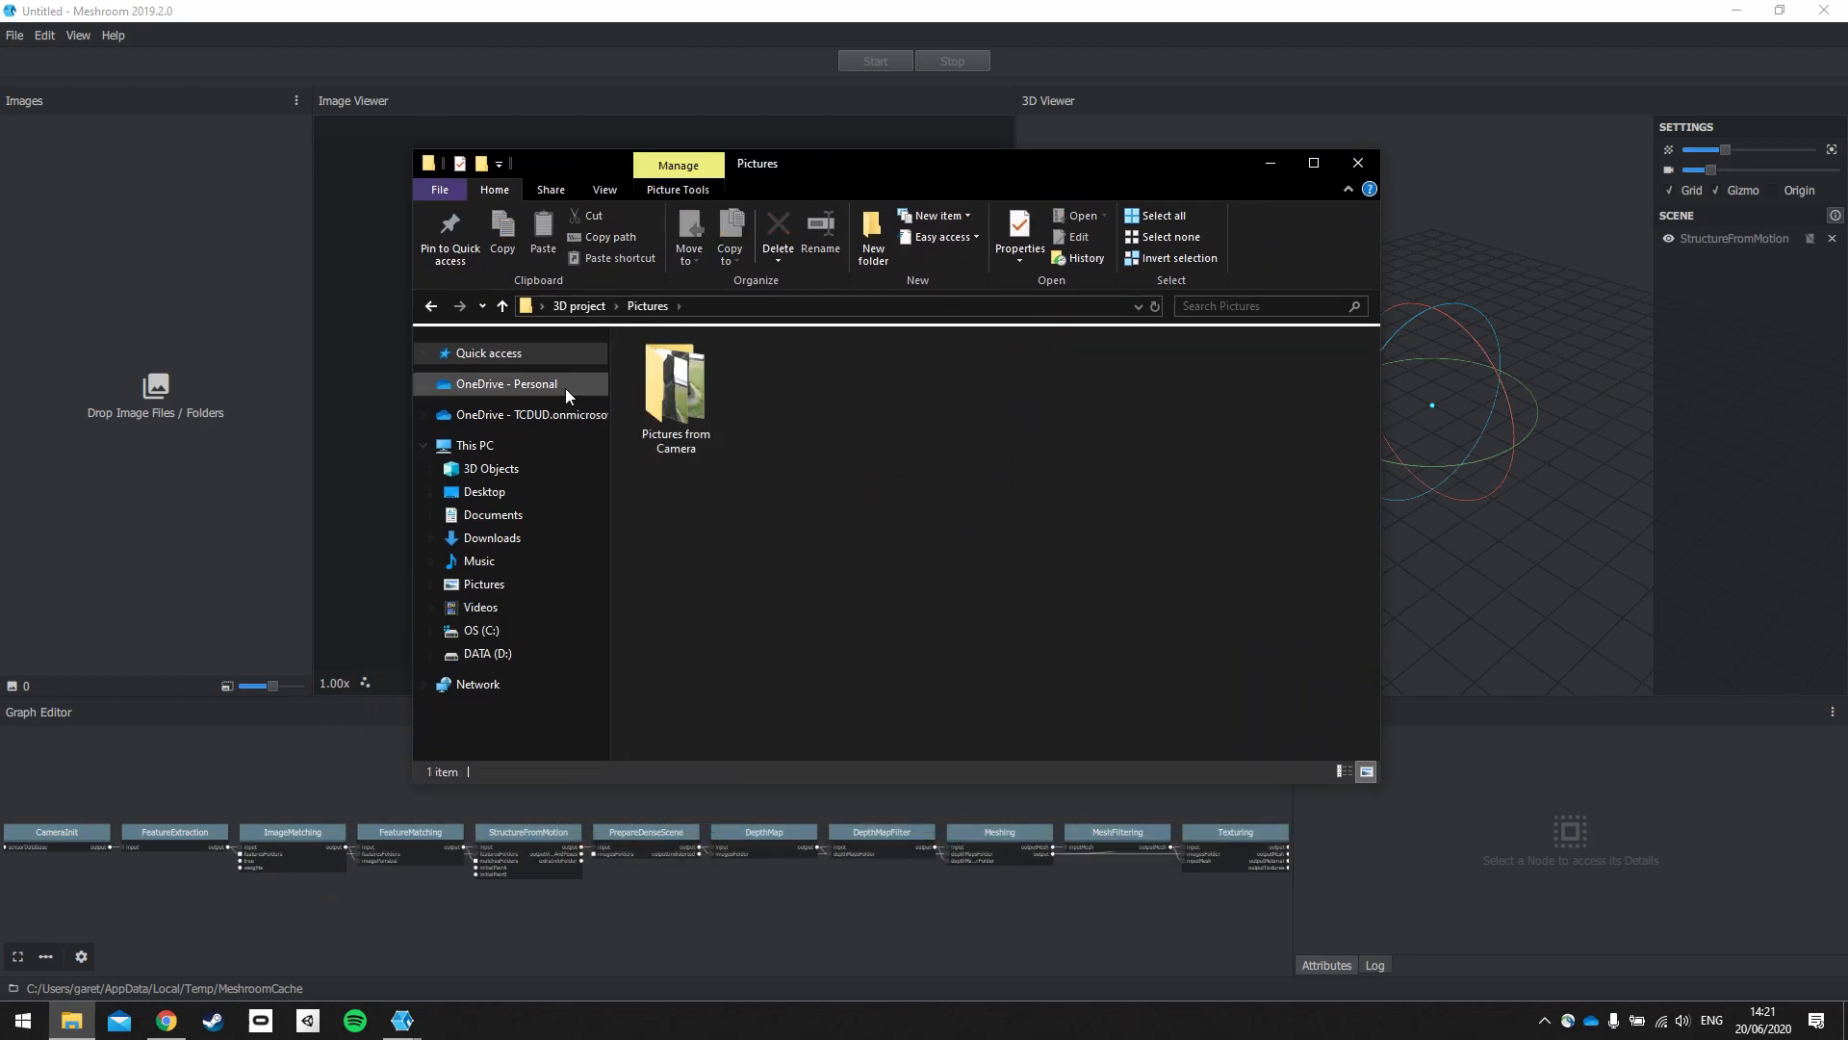
pyautogui.doubleClick(676, 389)
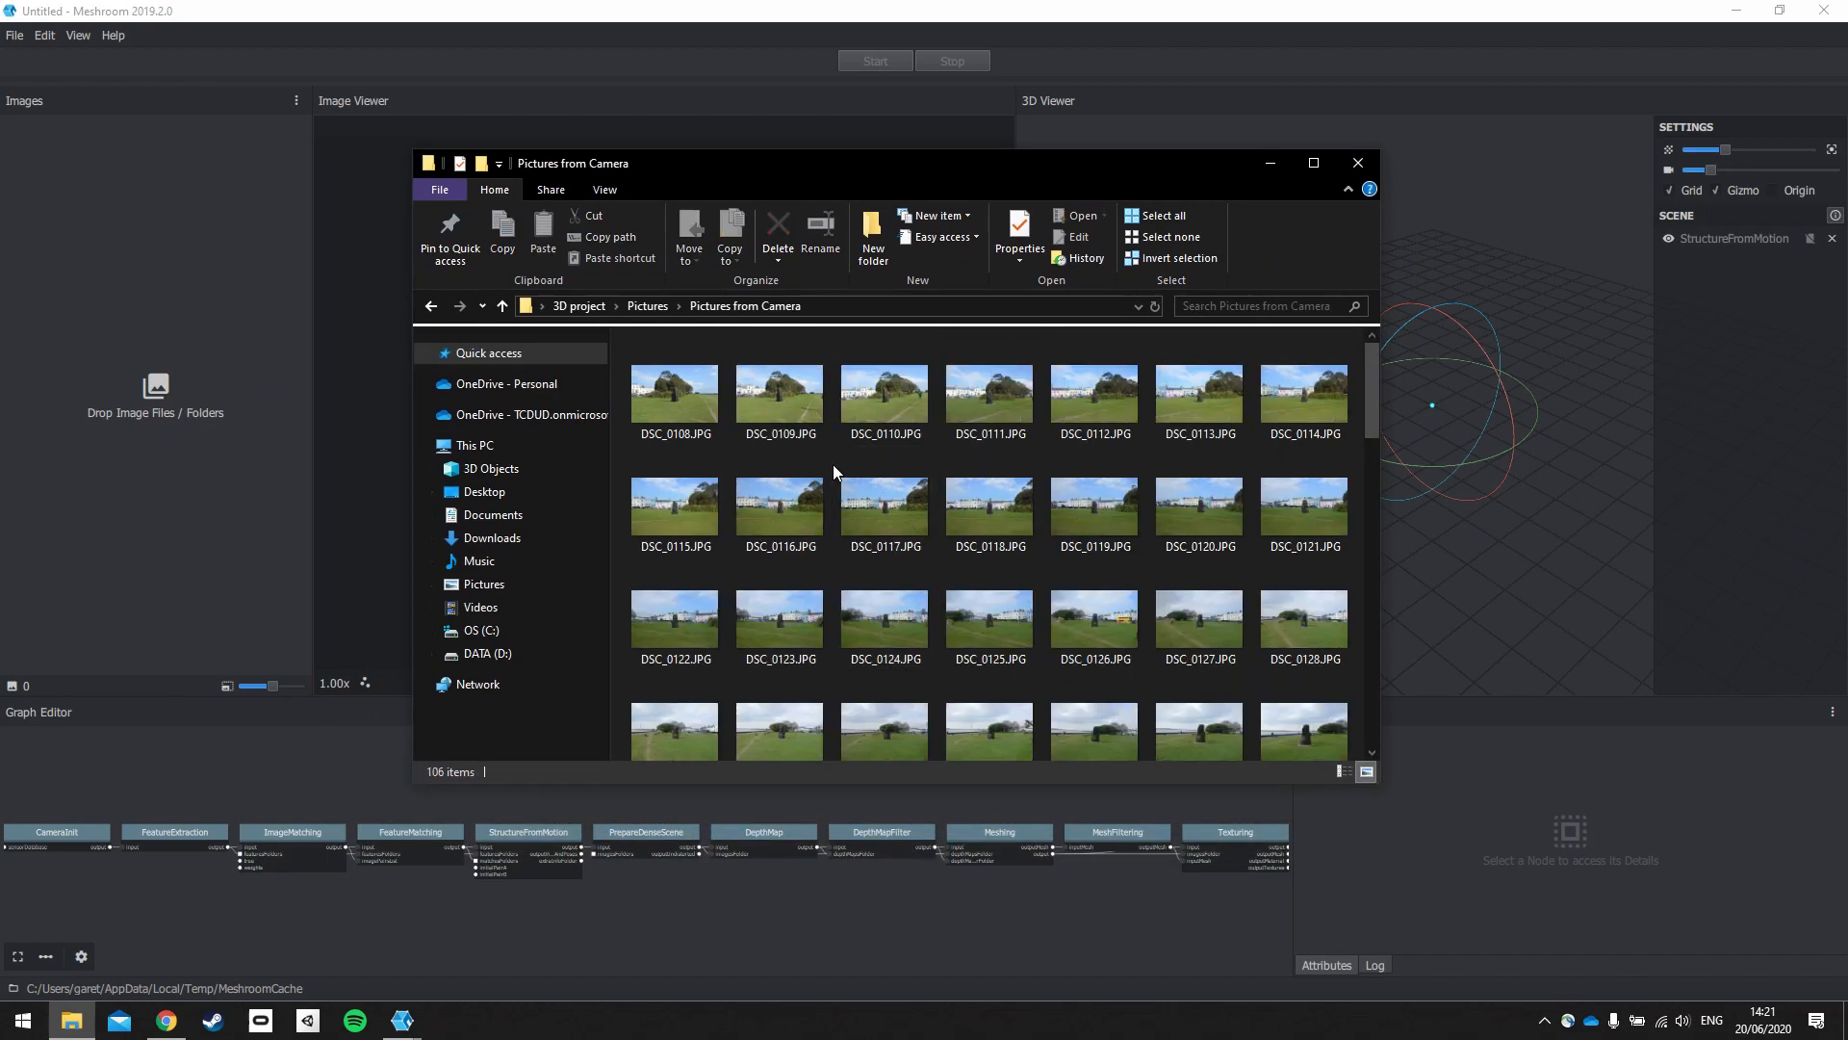
pyautogui.press('ctrl+a')
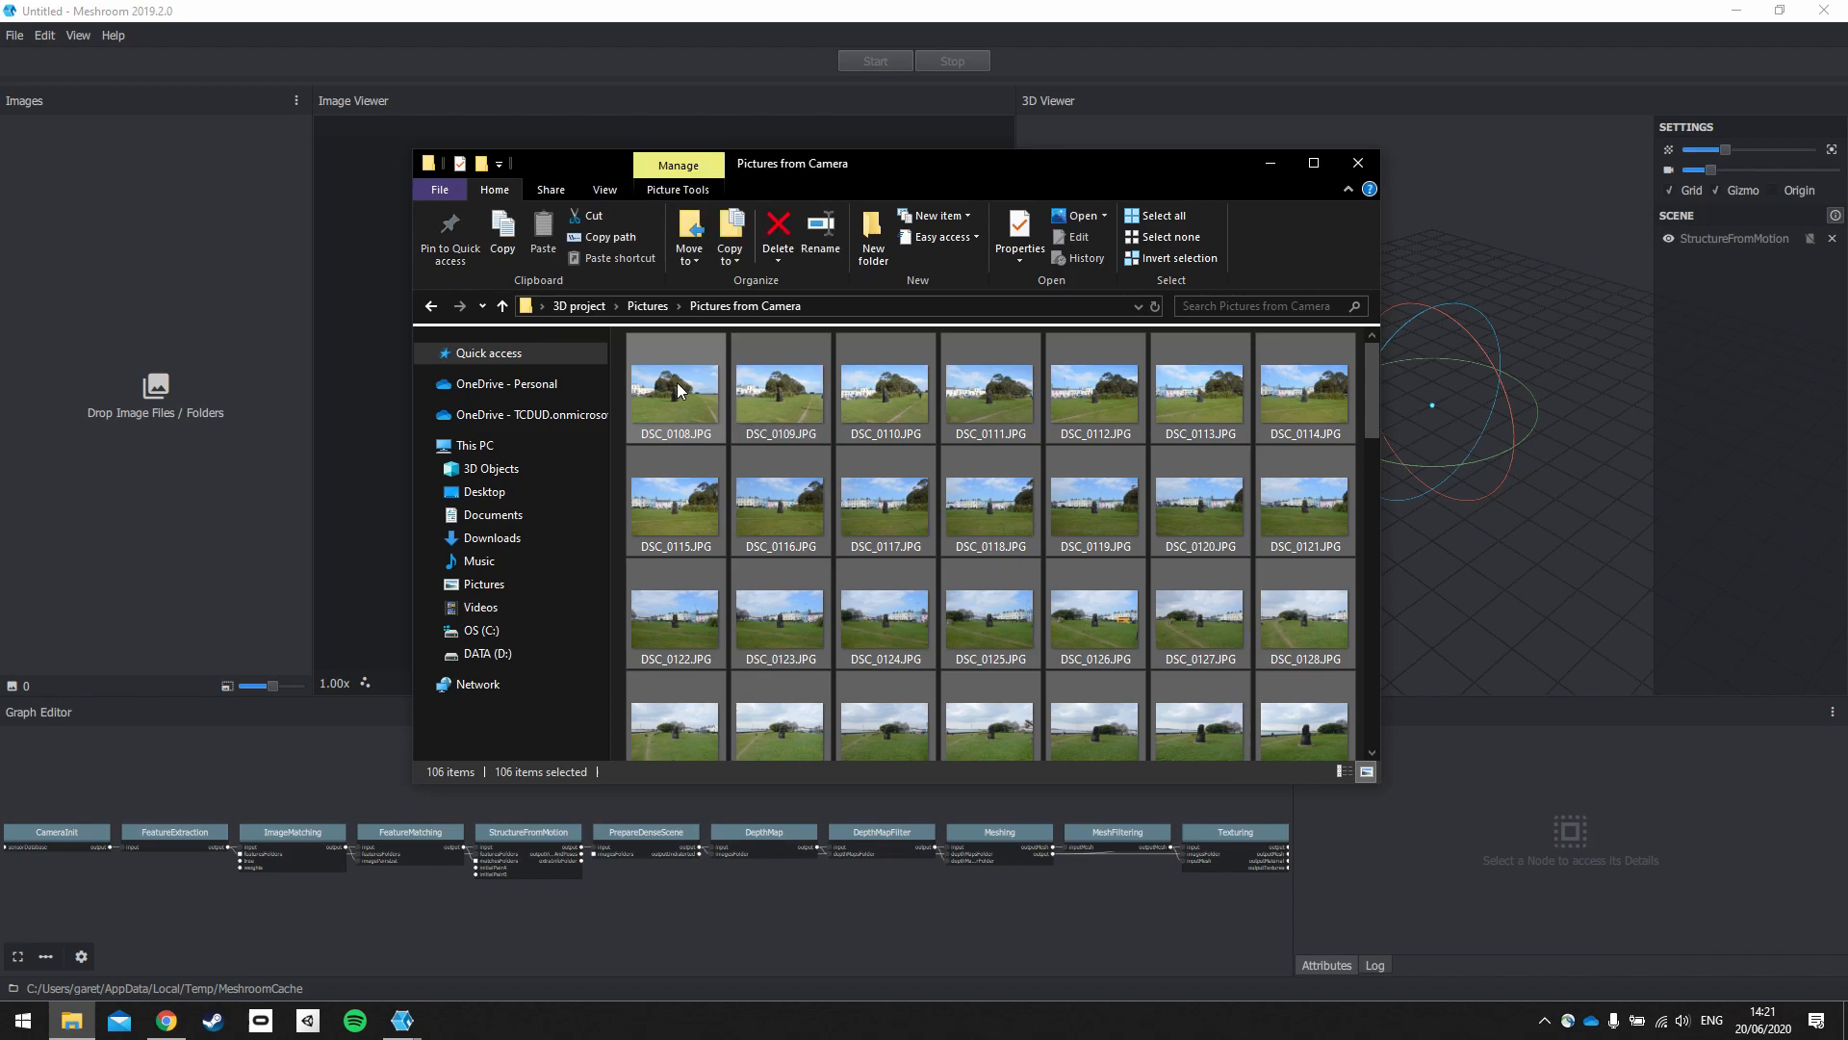
pyautogui.moveTo(109, 357)
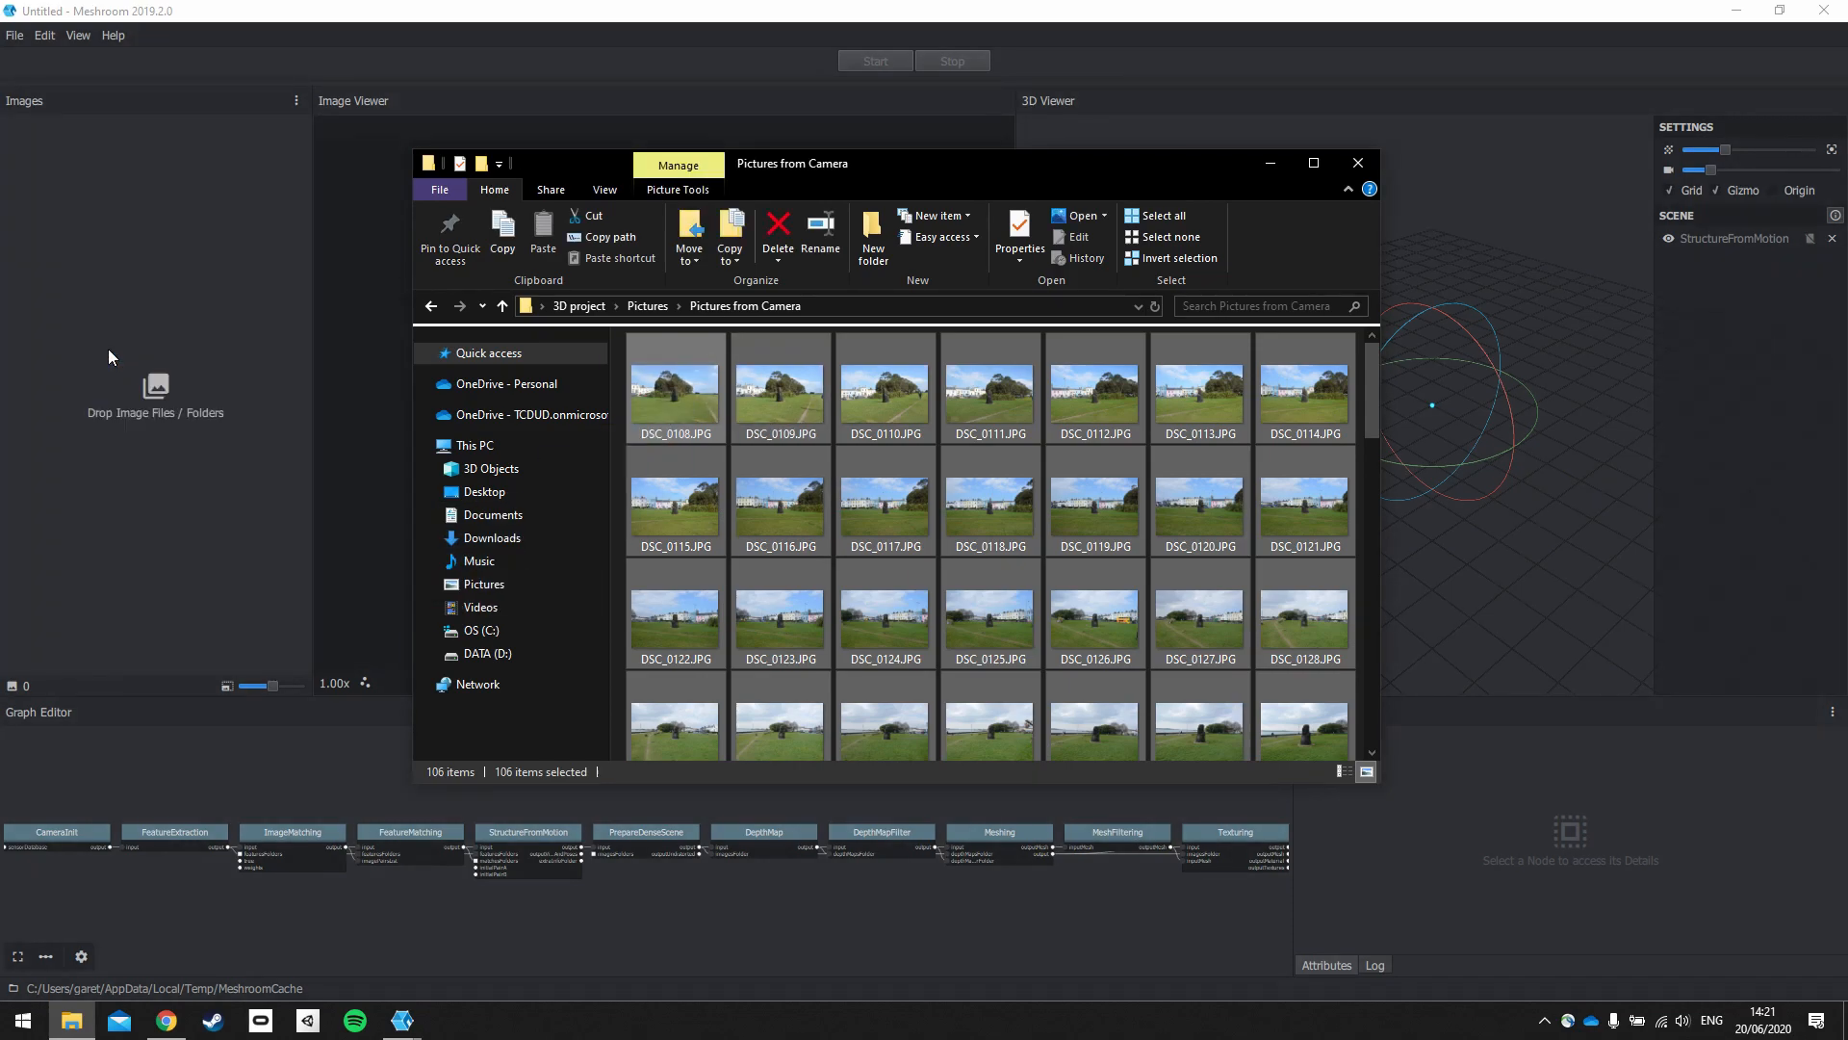
pyautogui.moveTo(1125, 11)
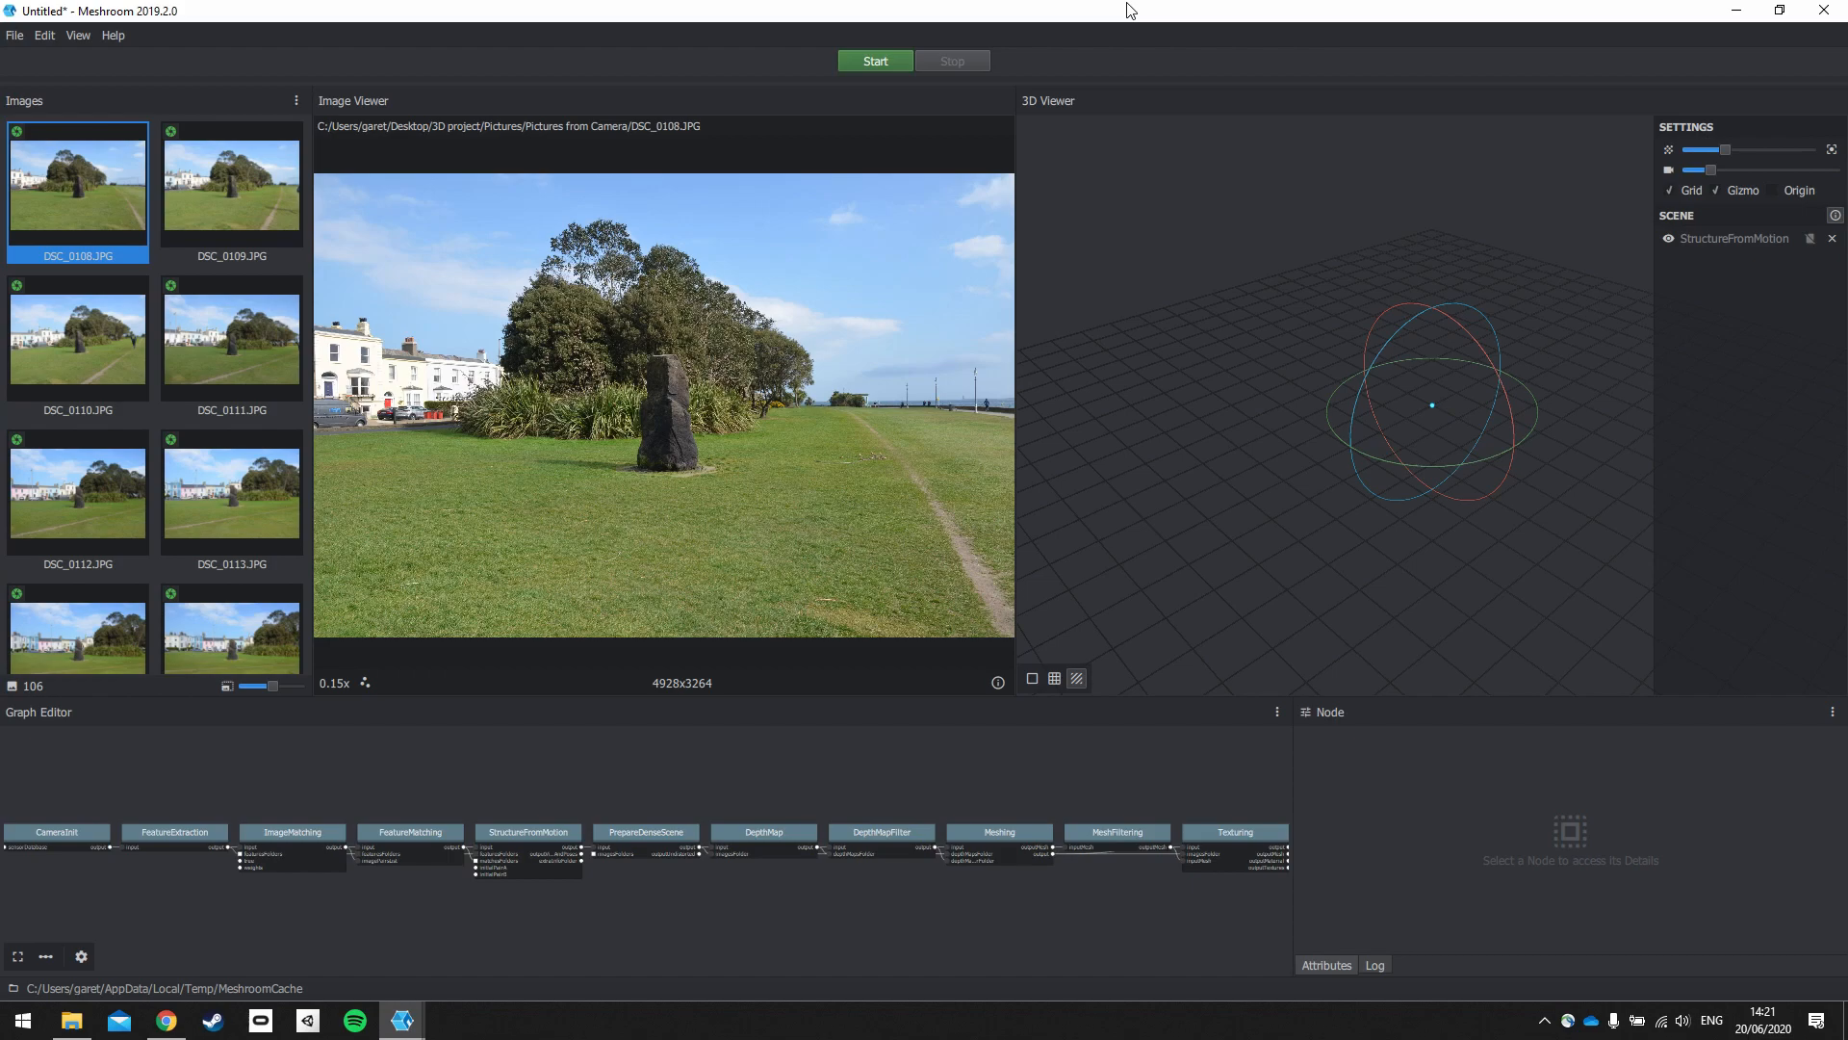
pyautogui.moveTo(77, 338)
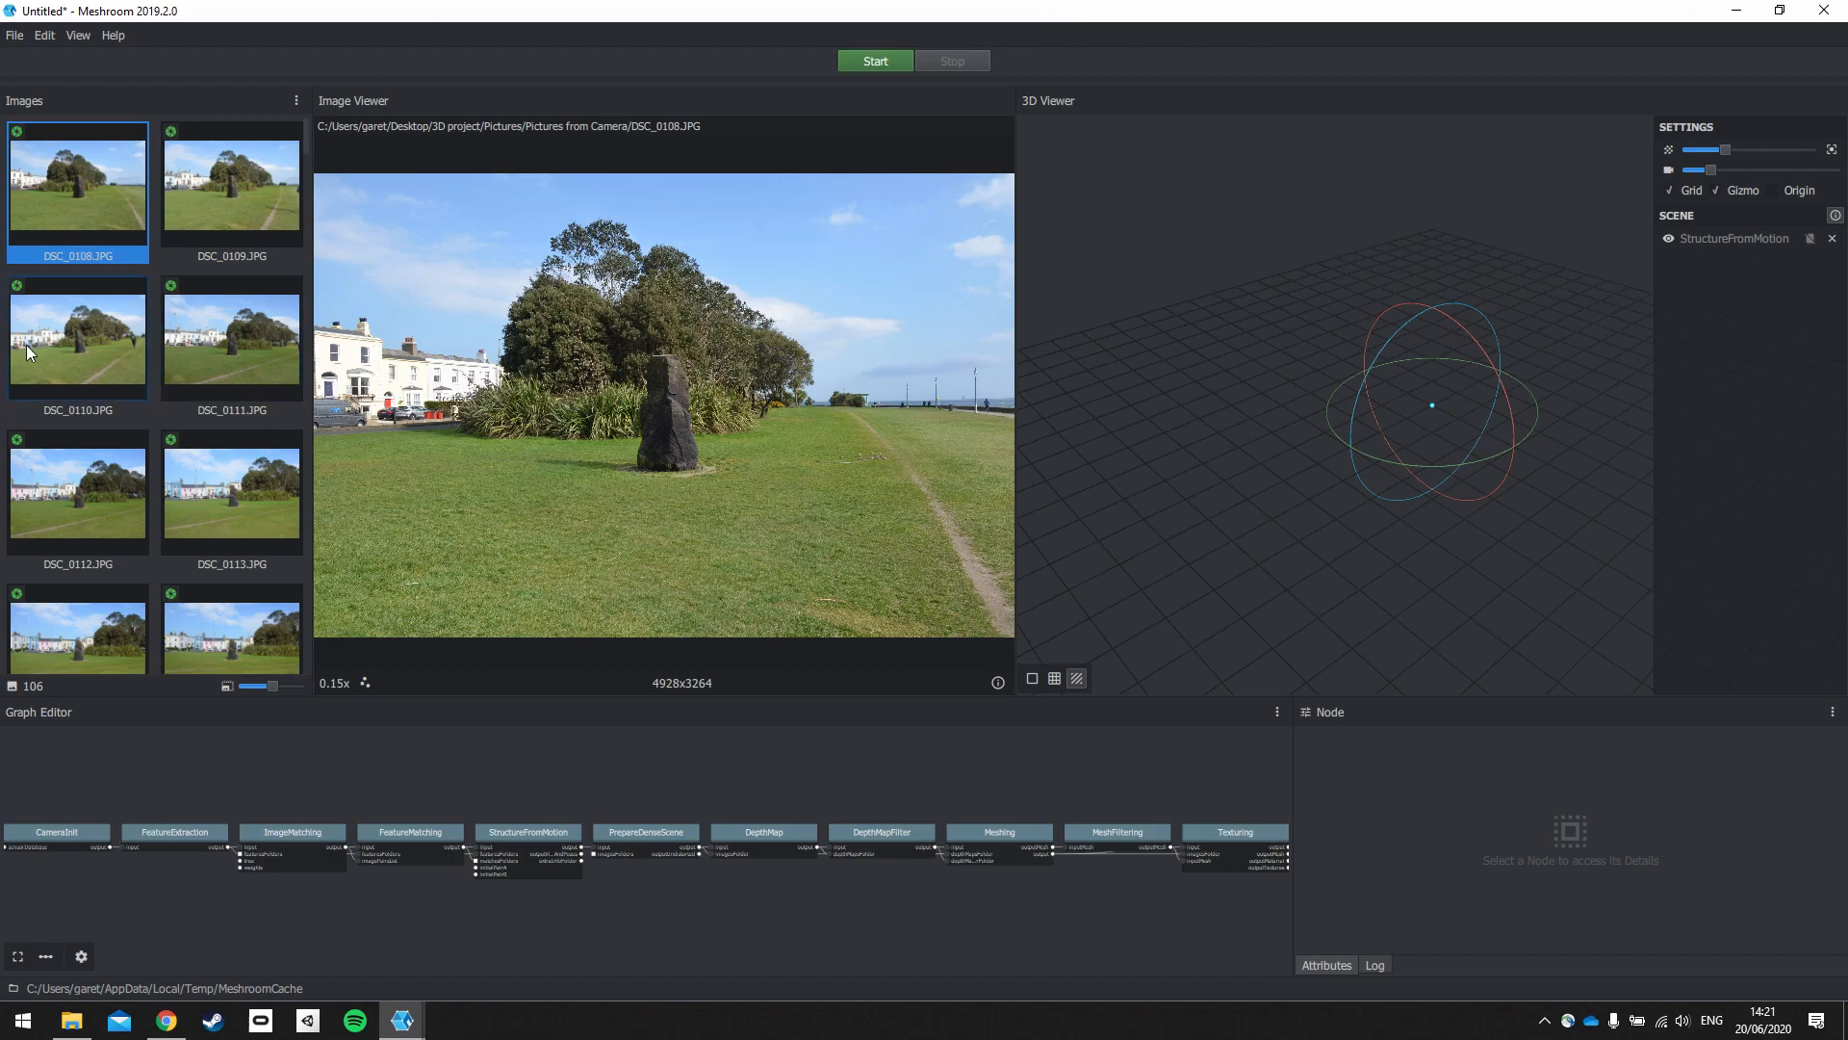
pyautogui.moveTo(75, 193)
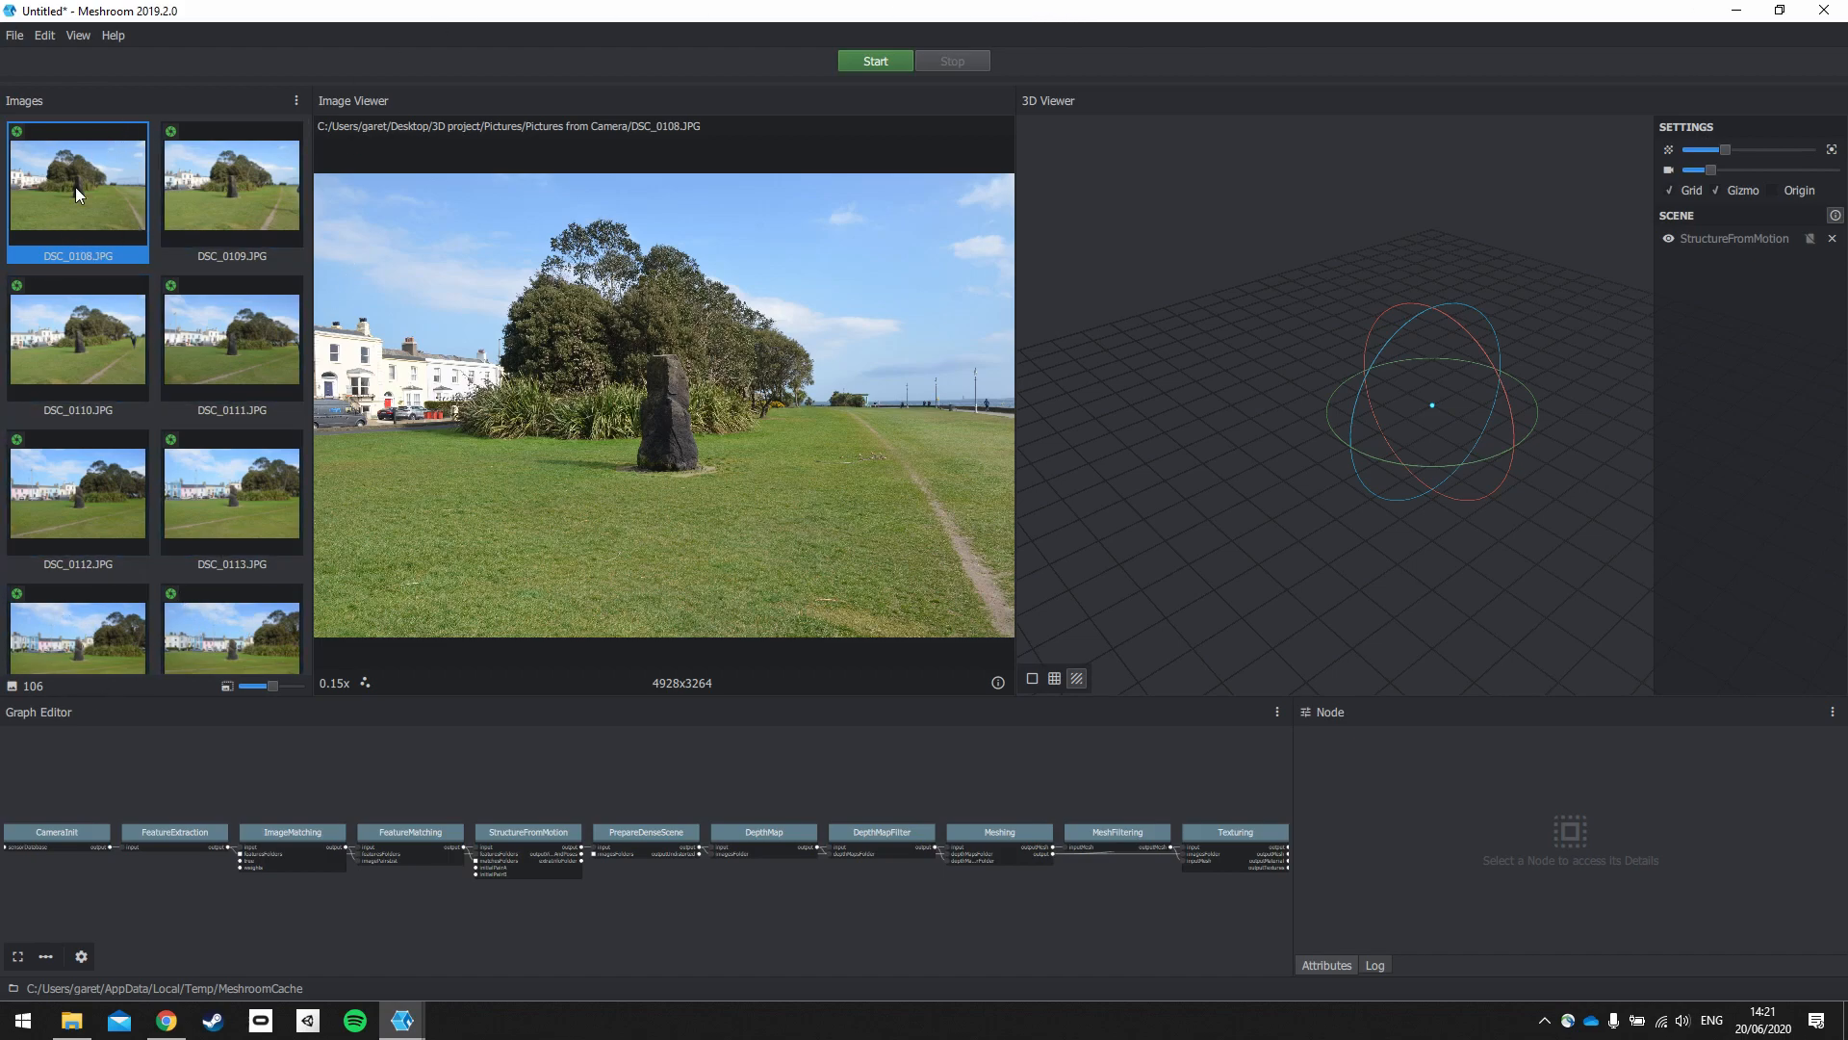
pyautogui.moveTo(231, 183)
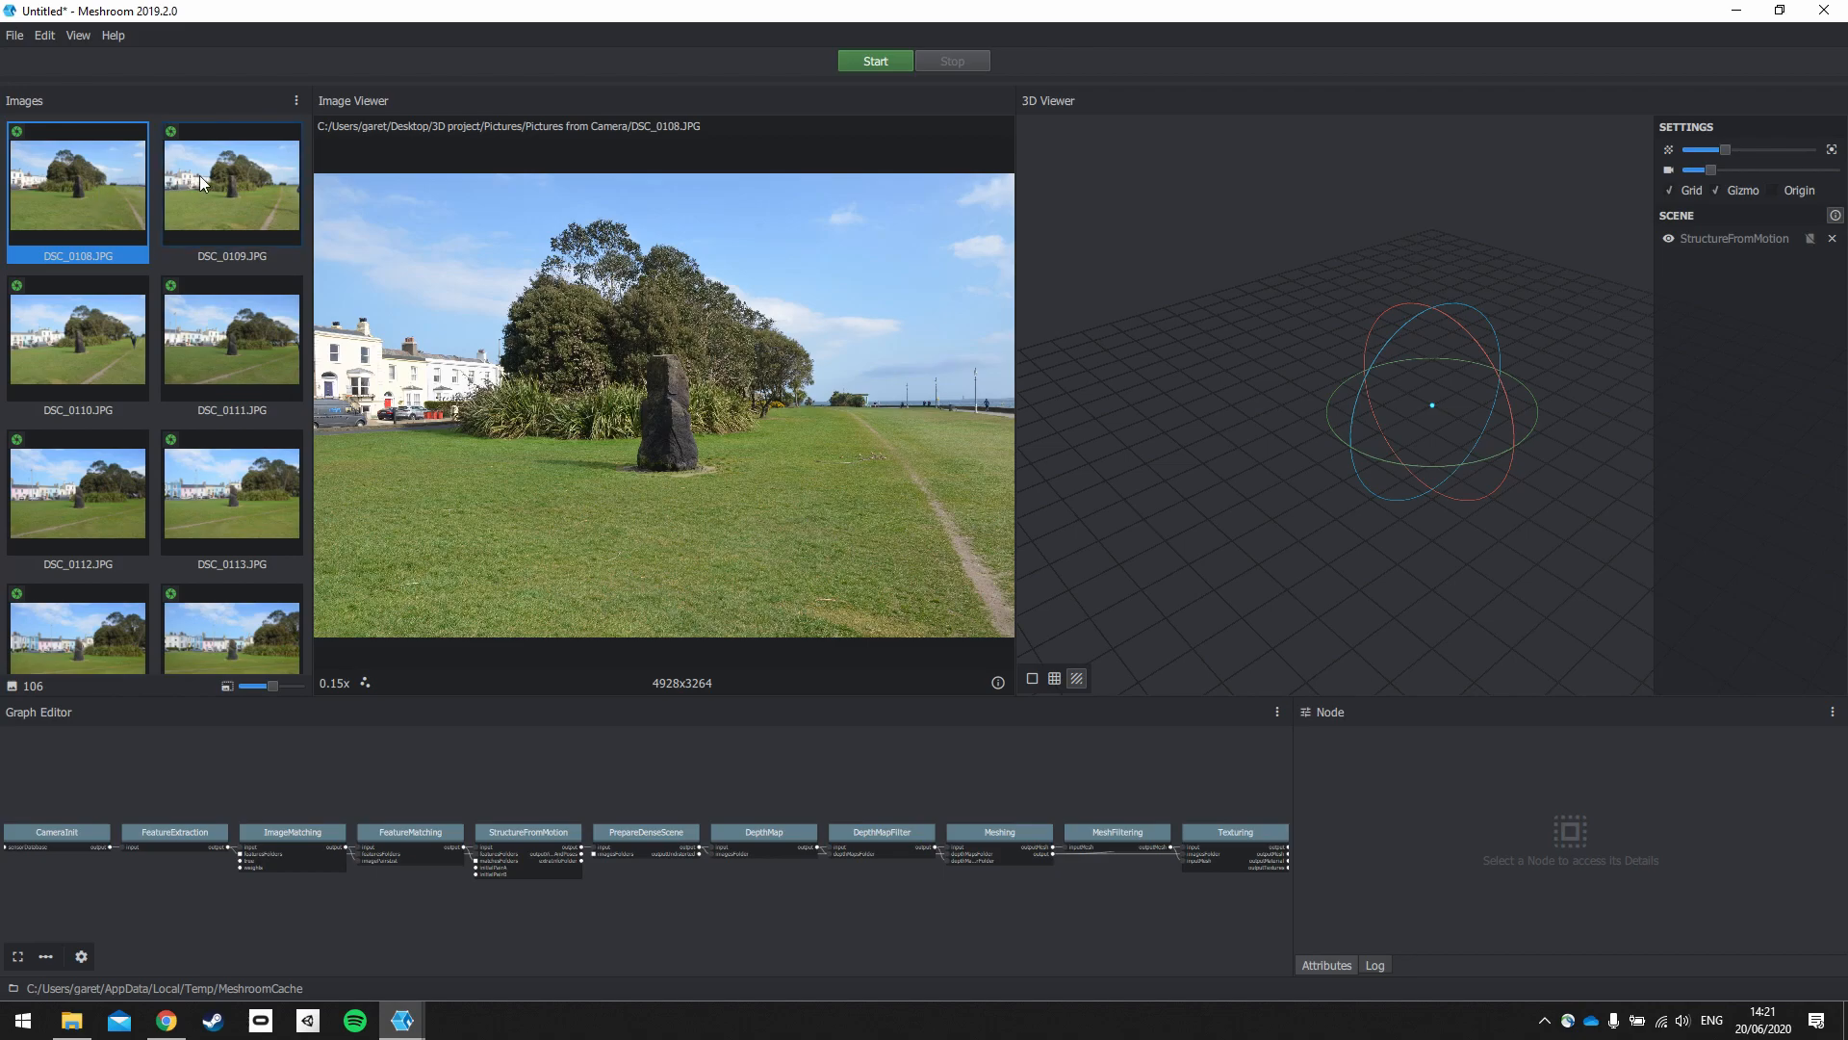
# Step: Preview photos DSC_0109, DSC_0112 and one more in the Image Viewer
pyautogui.click(231, 179)
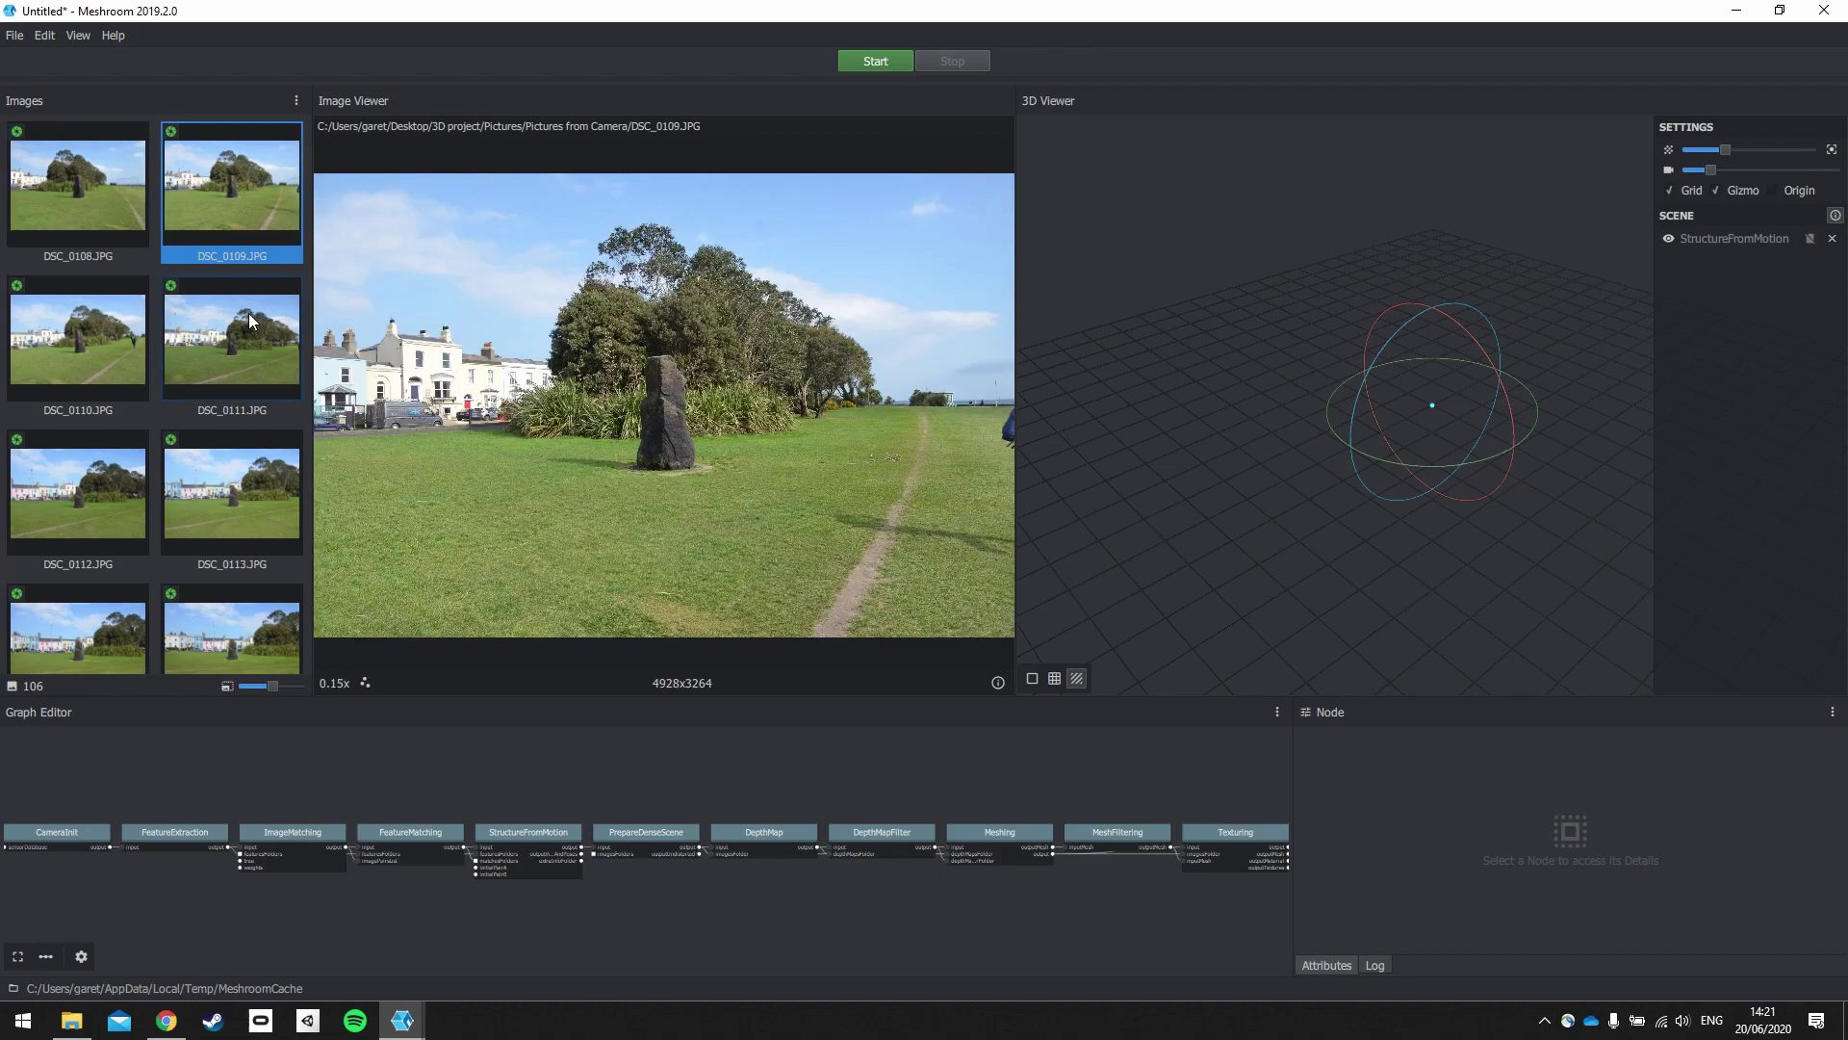
pyautogui.click(77, 492)
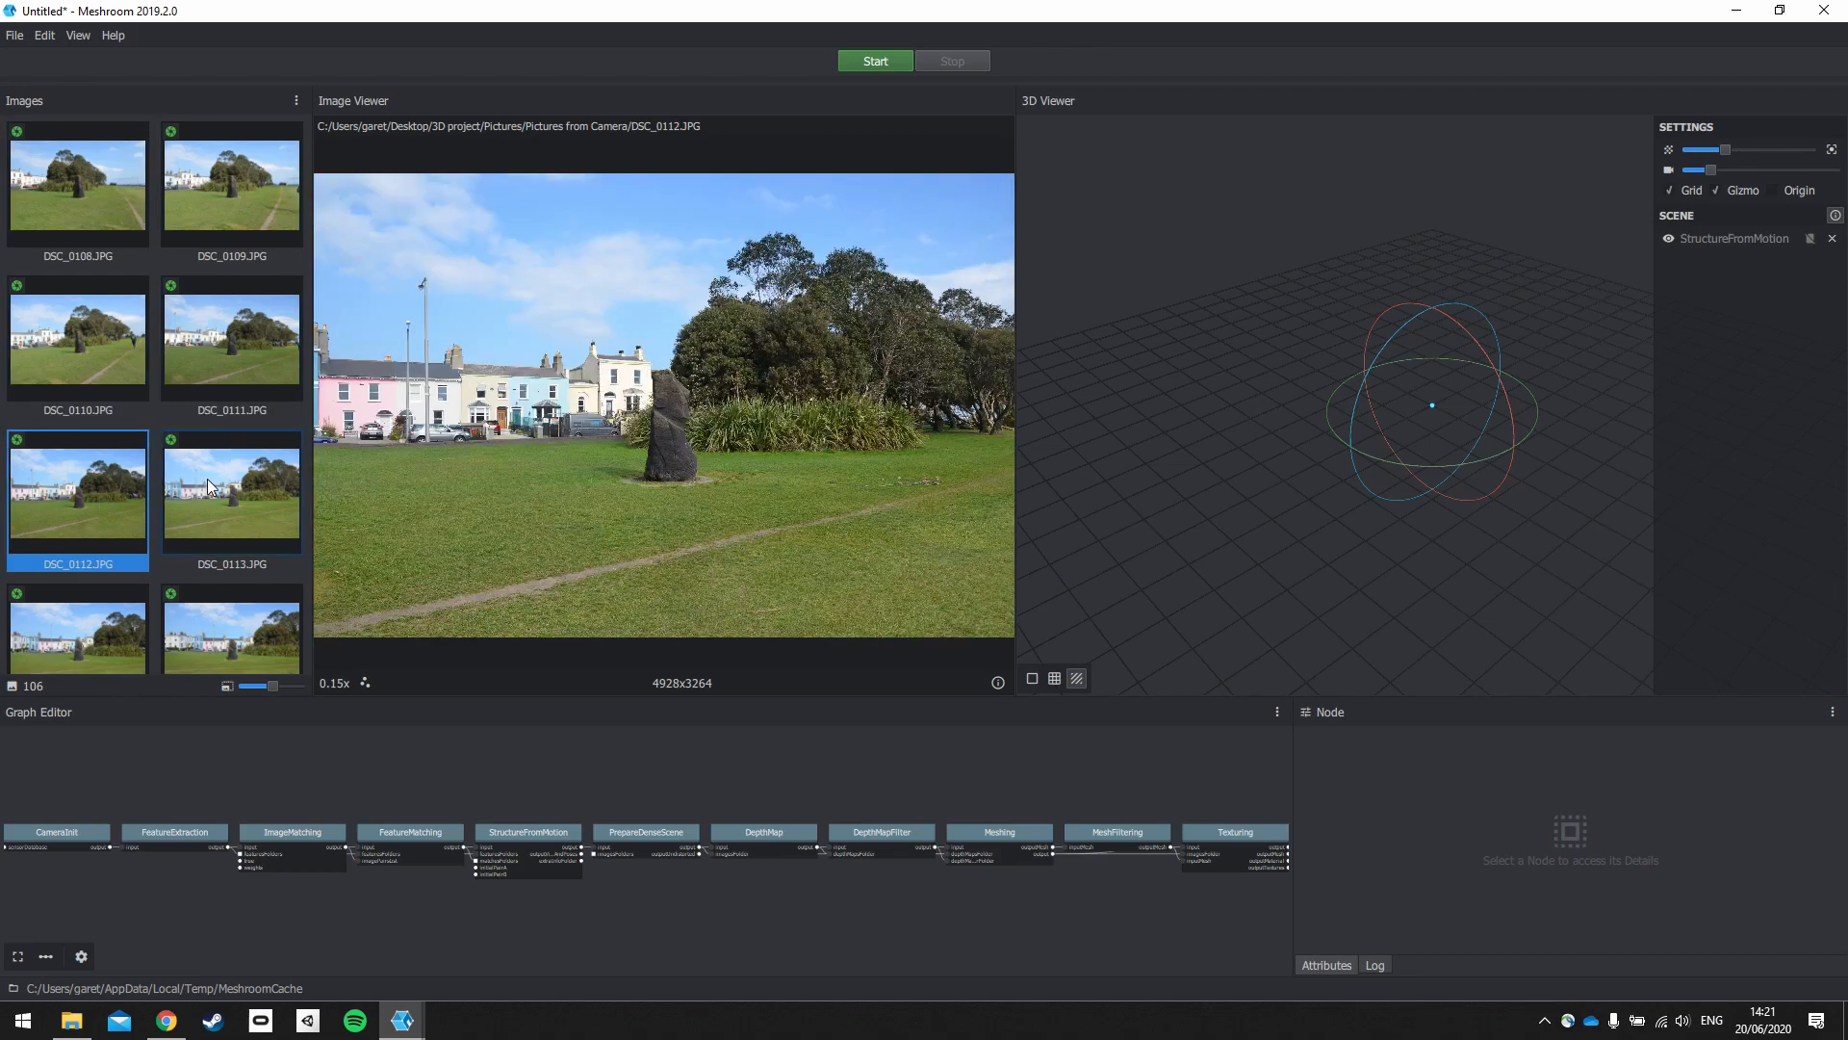
pyautogui.click(77, 183)
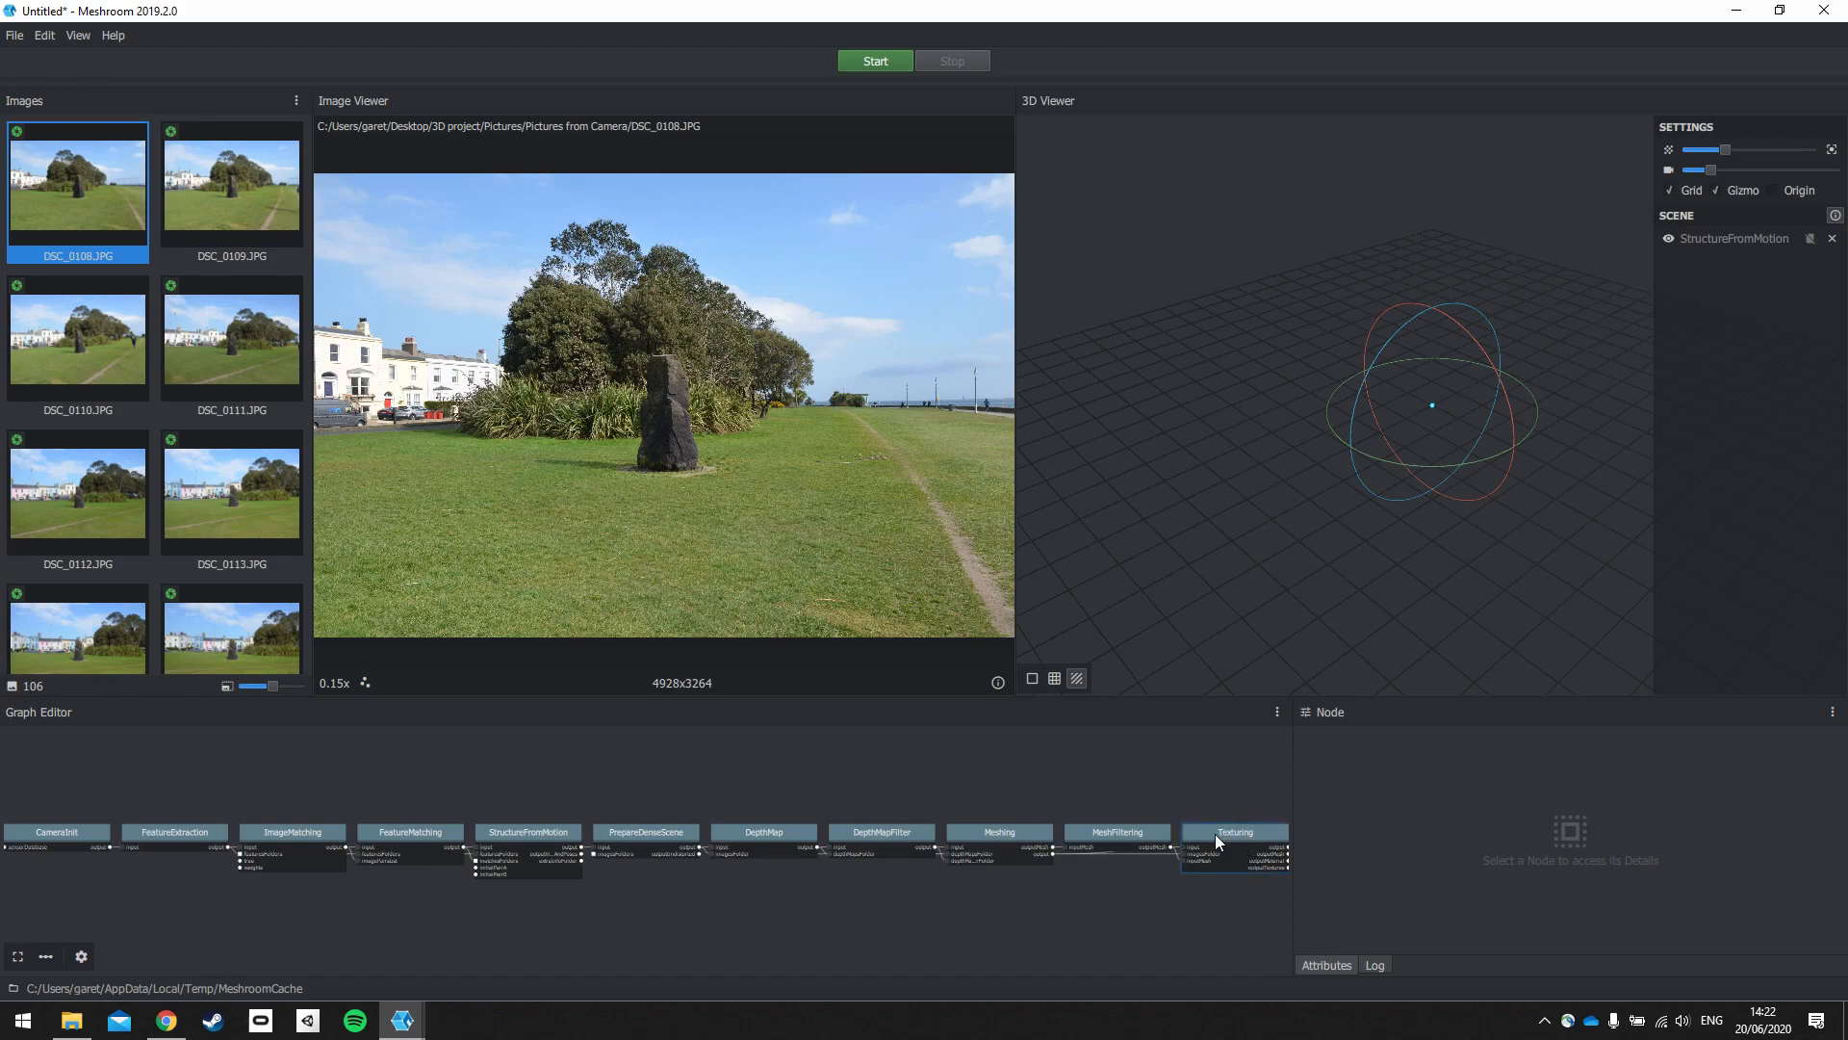
# Step: Select the Texturing node and change its Unwrap Method to LSCM
pyautogui.click(1233, 831)
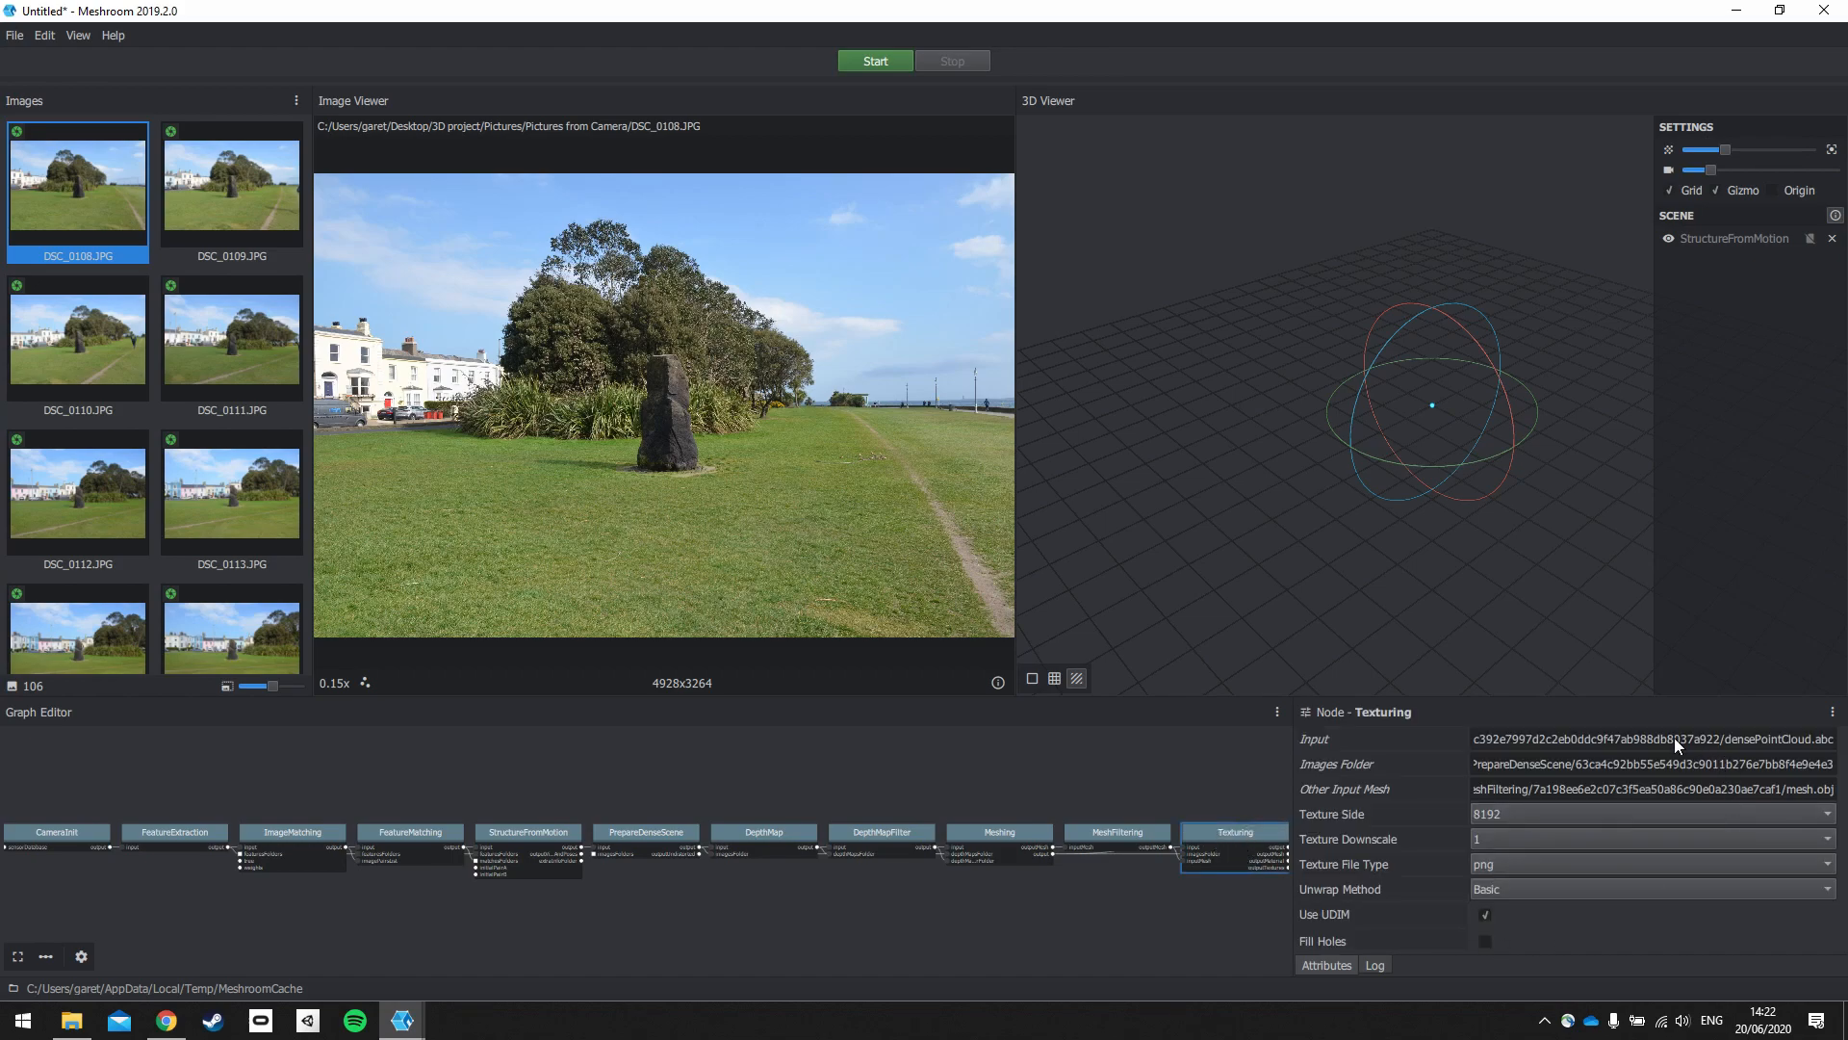
pyautogui.moveTo(1406, 730)
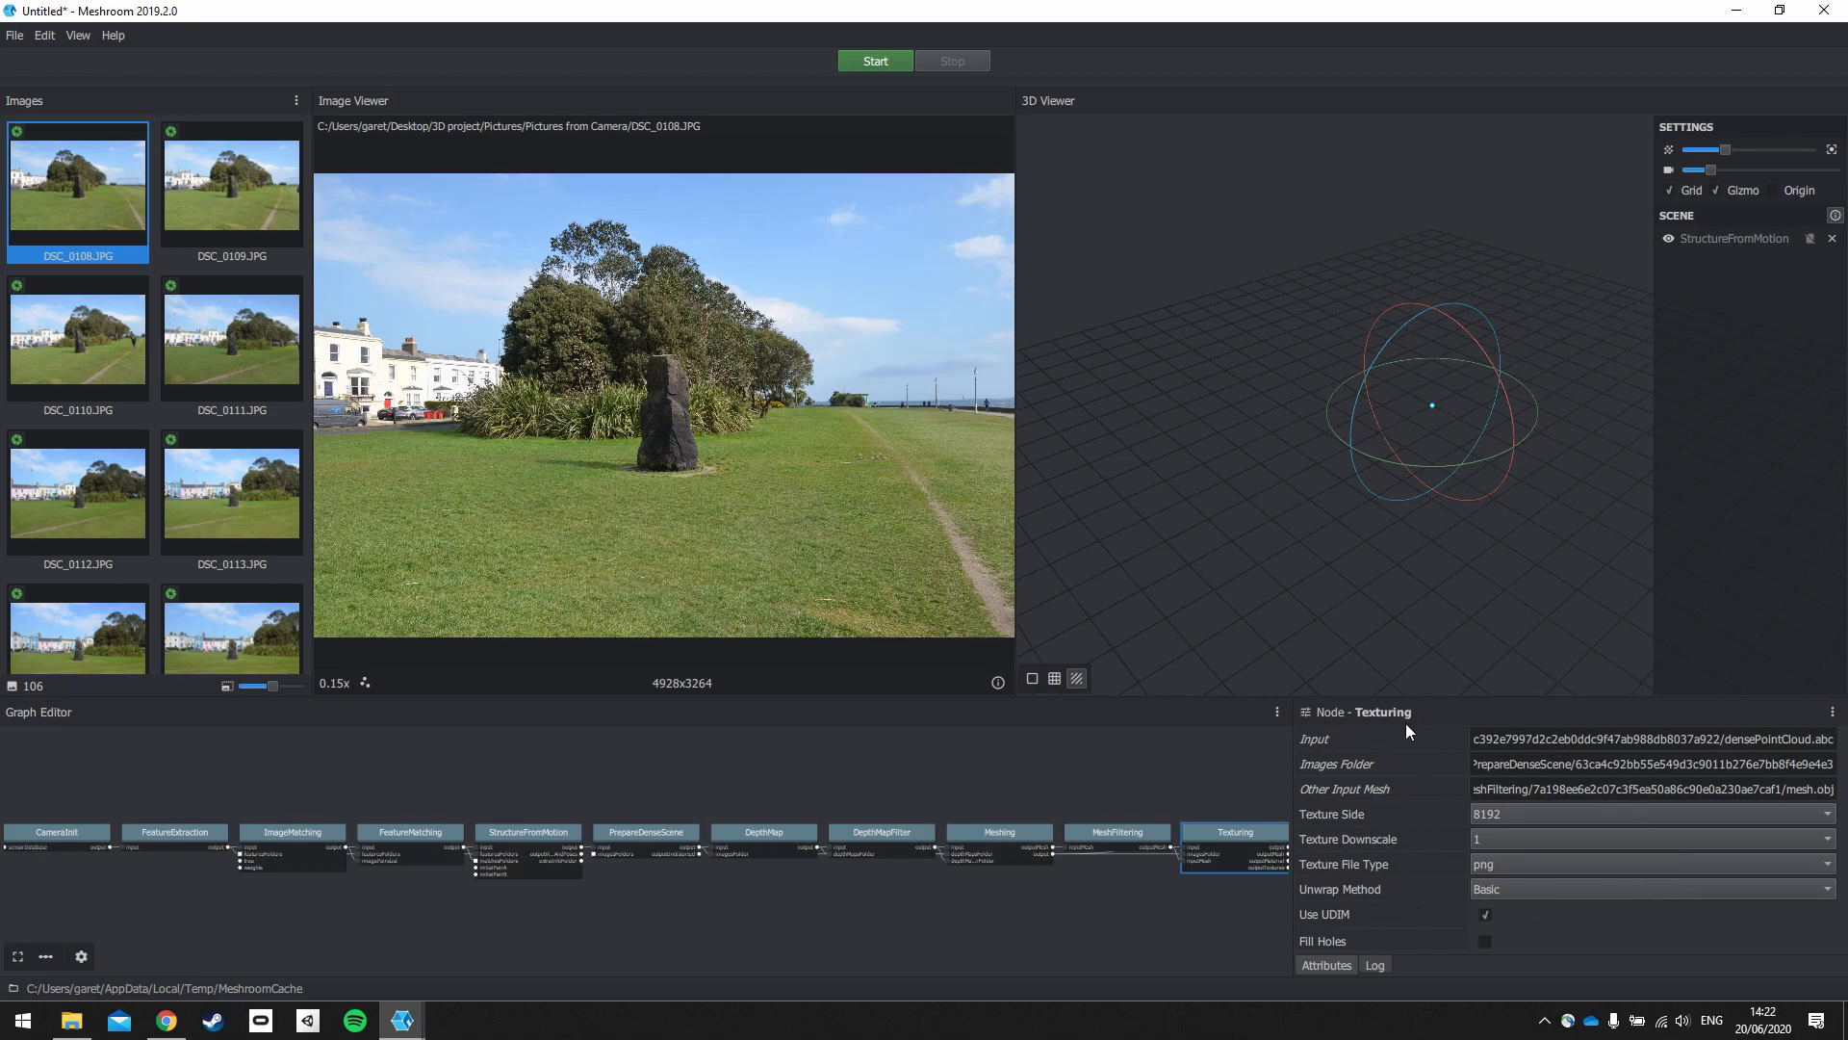
pyautogui.moveTo(1364, 772)
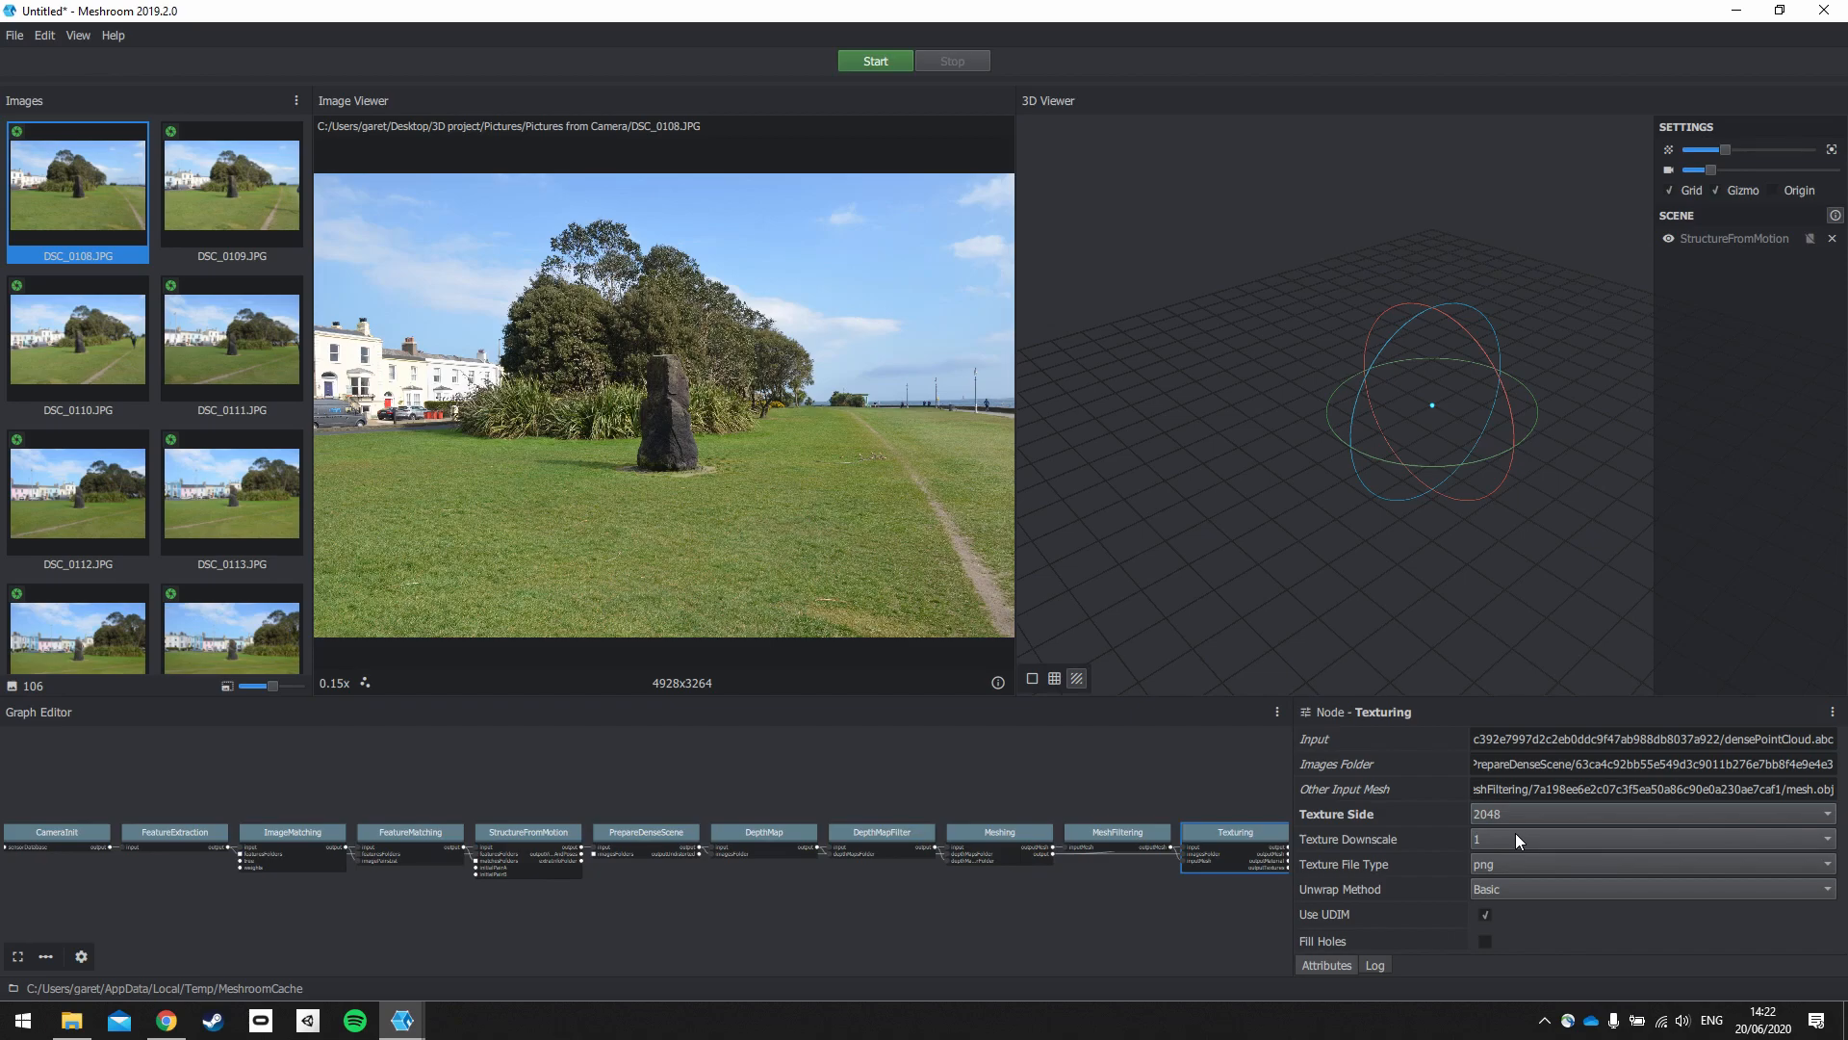
pyautogui.moveTo(1513, 836)
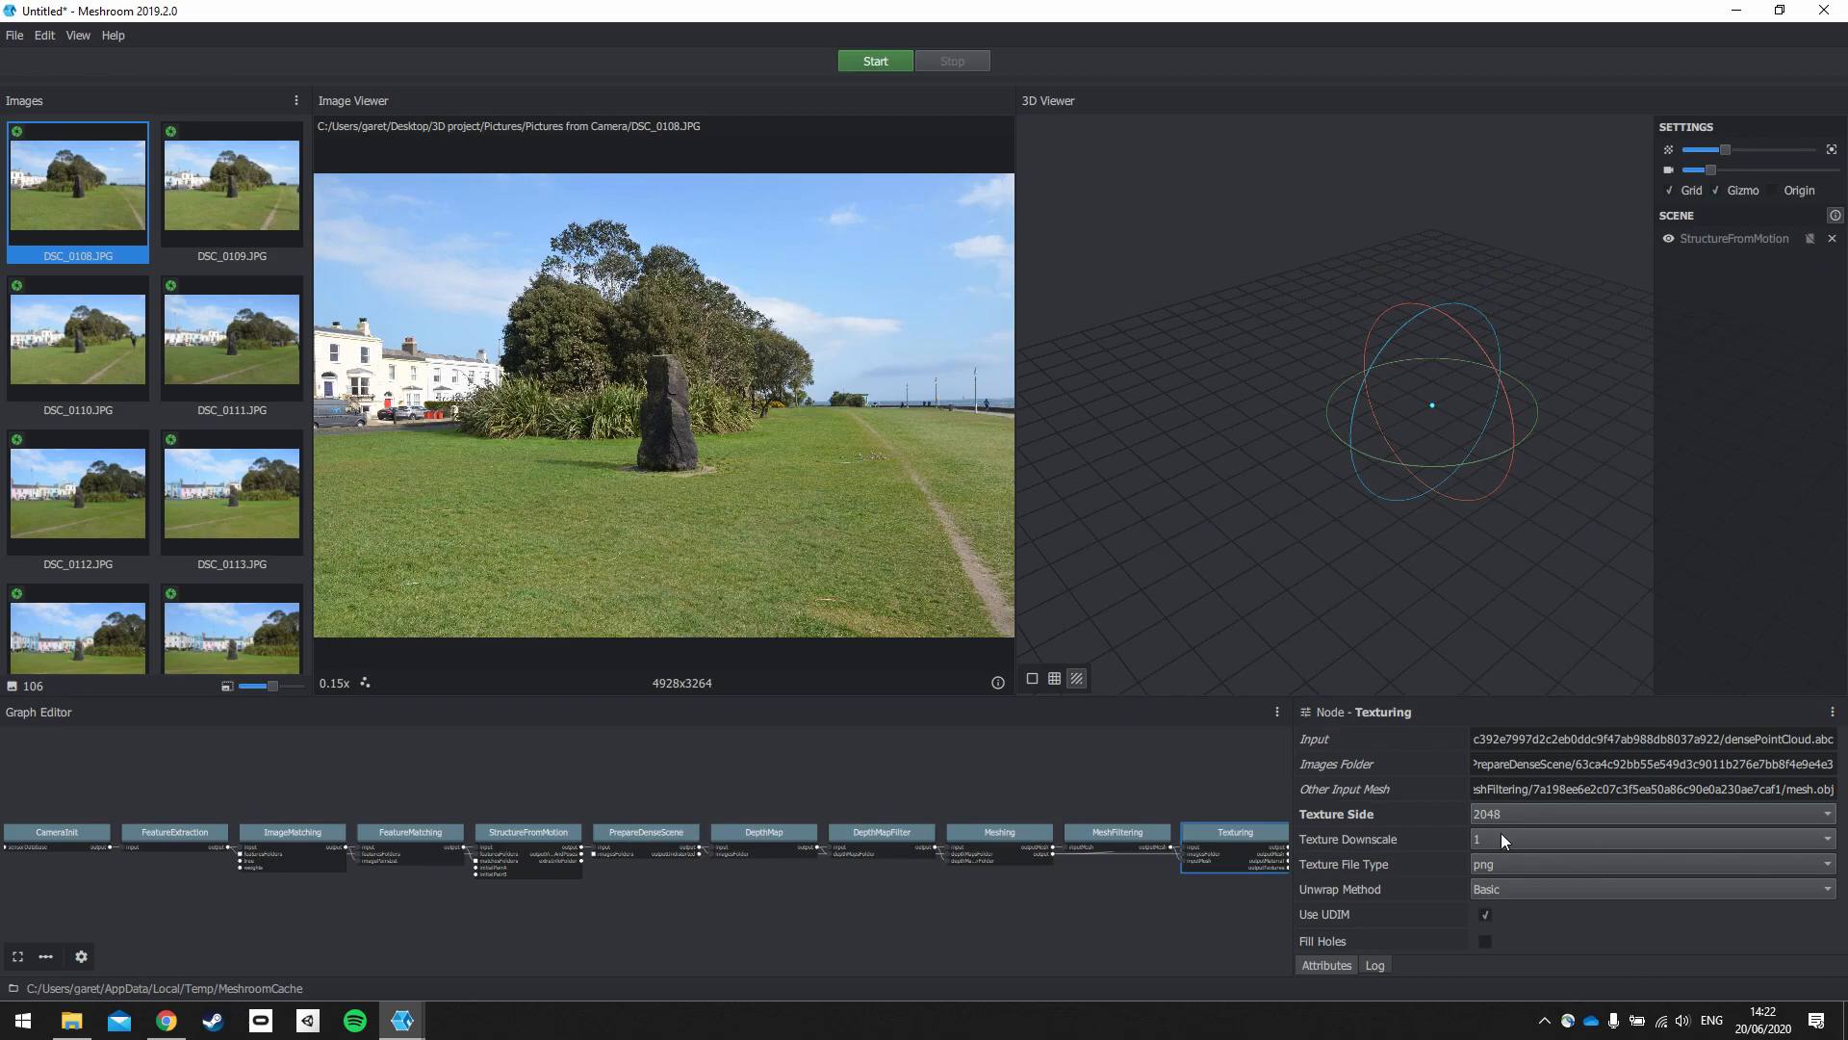
pyautogui.moveTo(1517, 837)
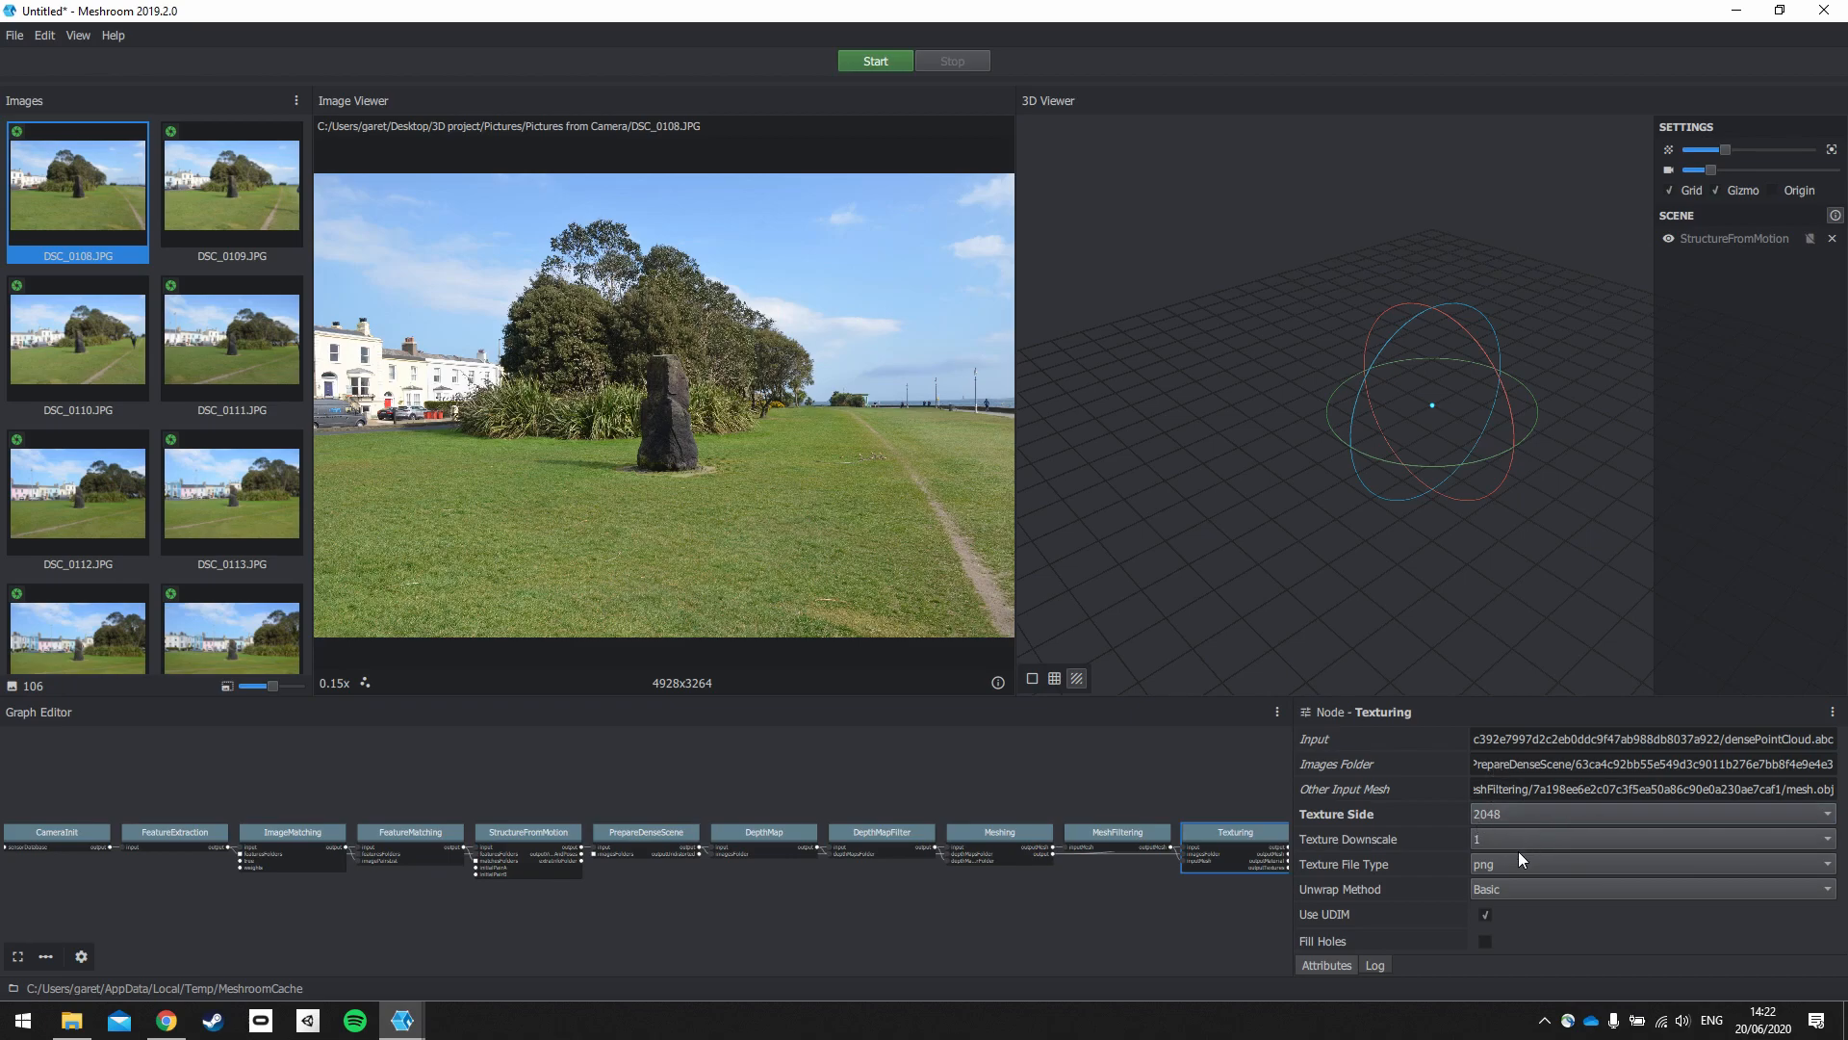
pyautogui.moveTo(1506, 893)
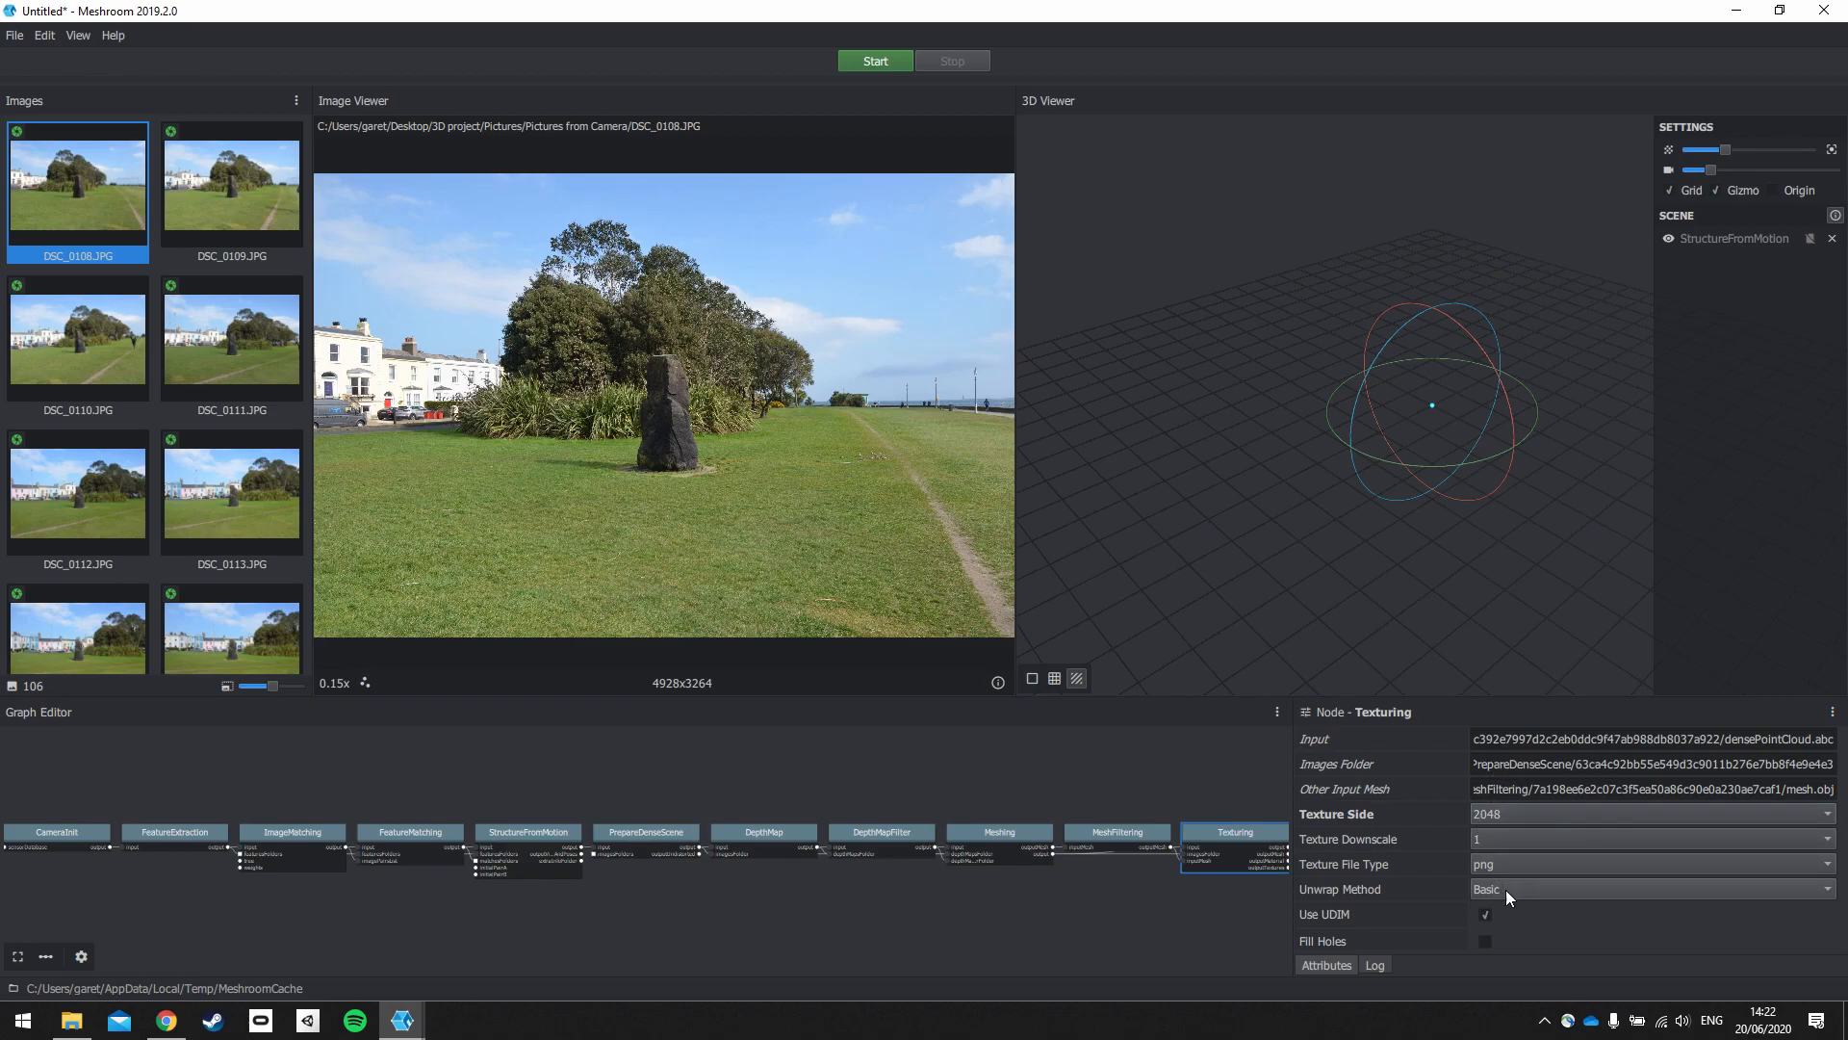
pyautogui.click(1649, 888)
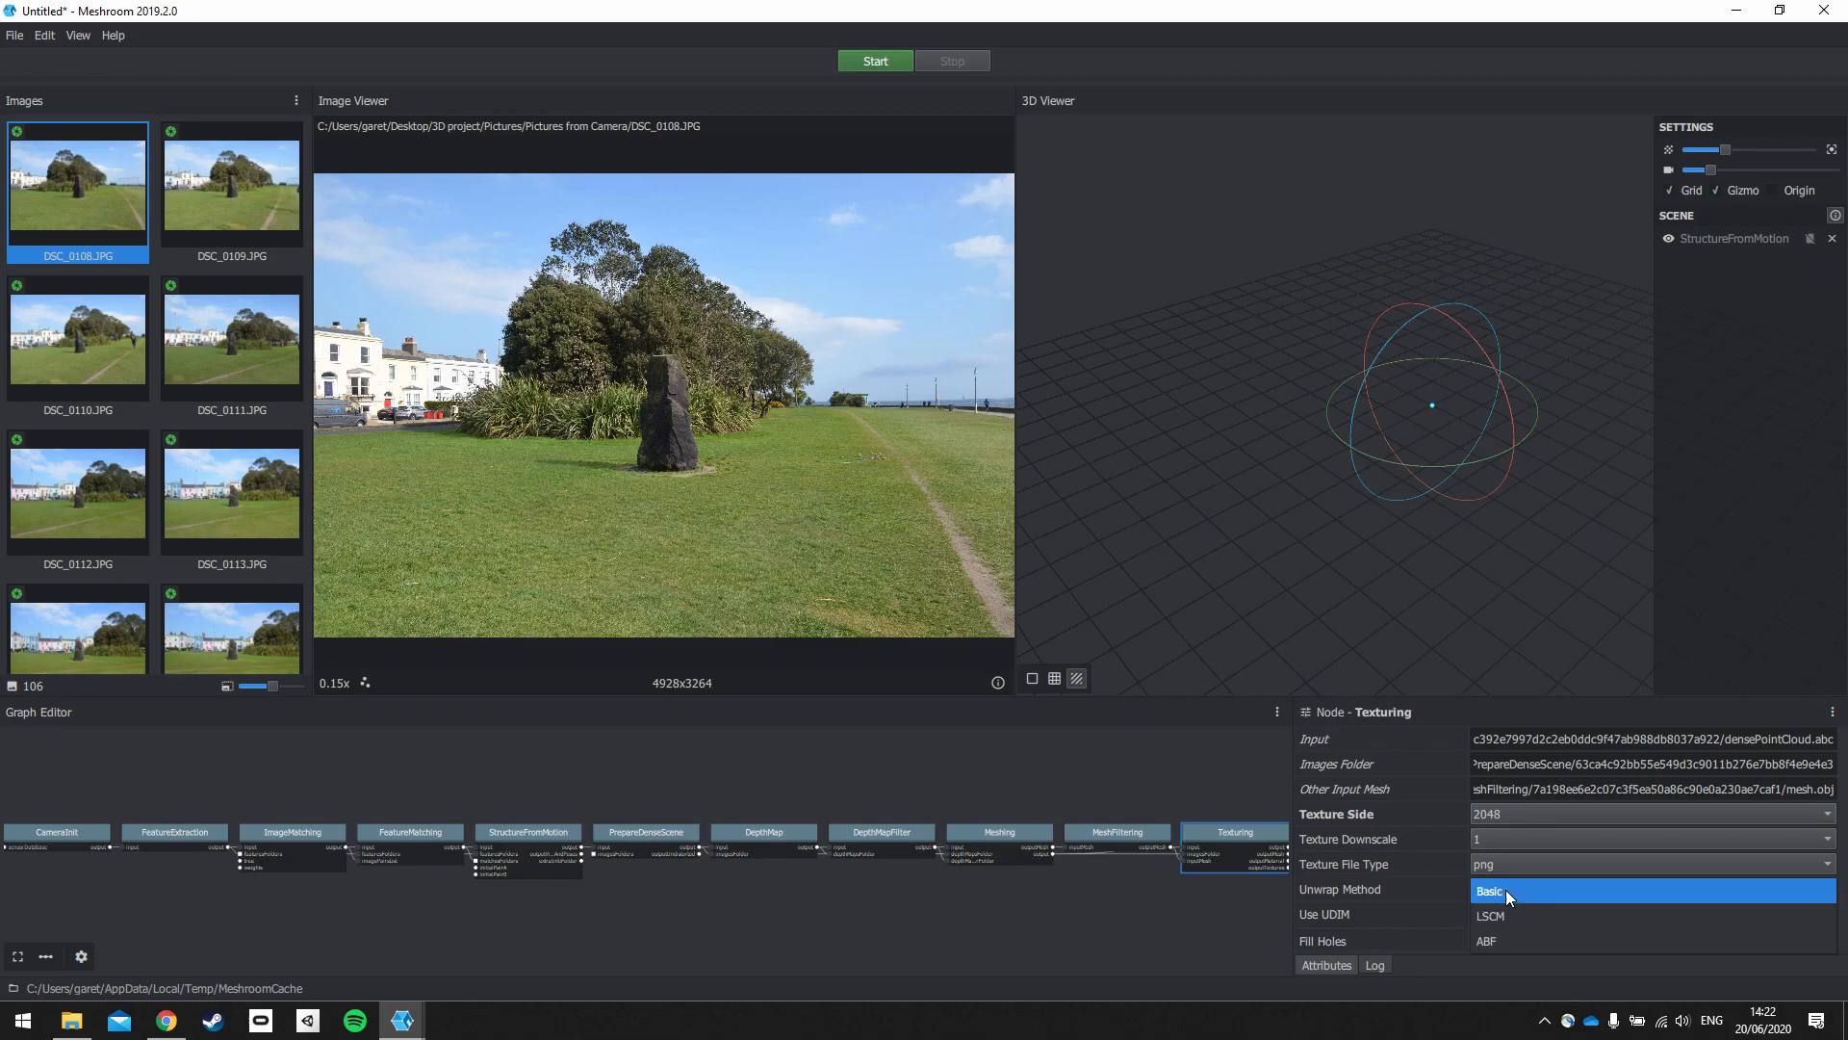
pyautogui.moveTo(1517, 914)
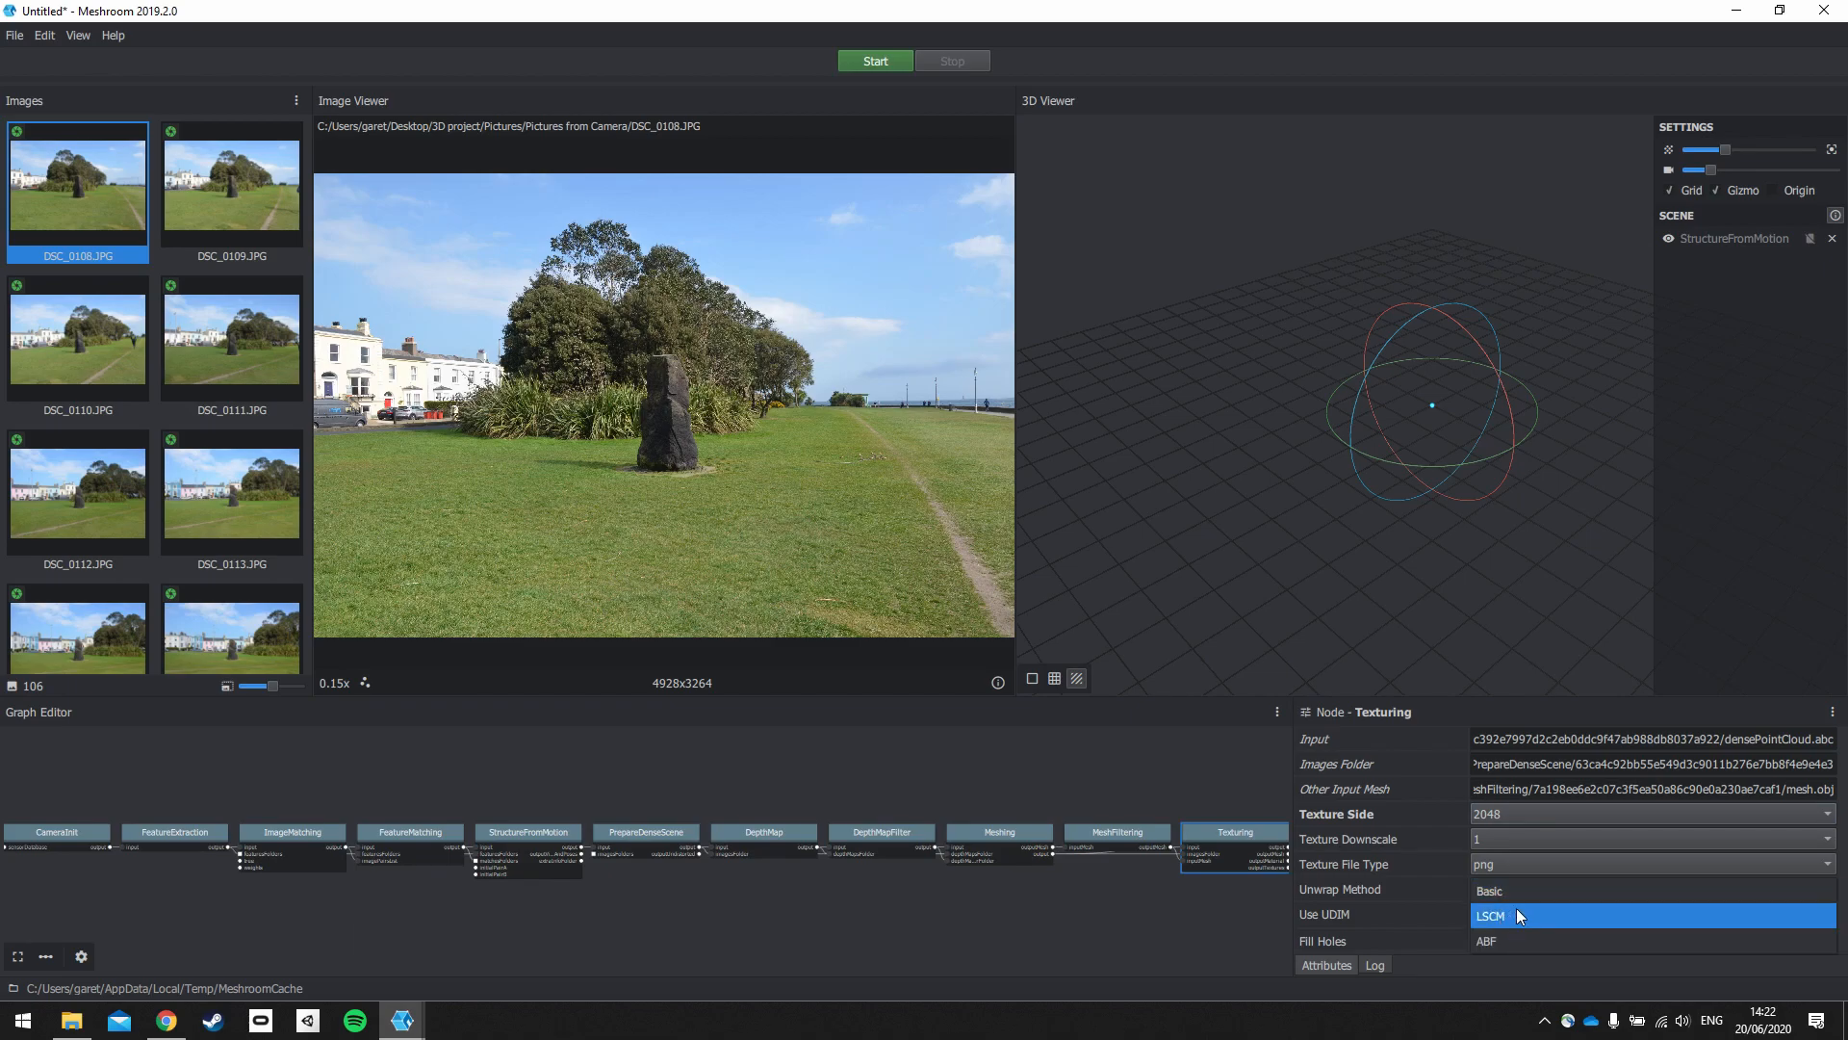
pyautogui.click(1490, 915)
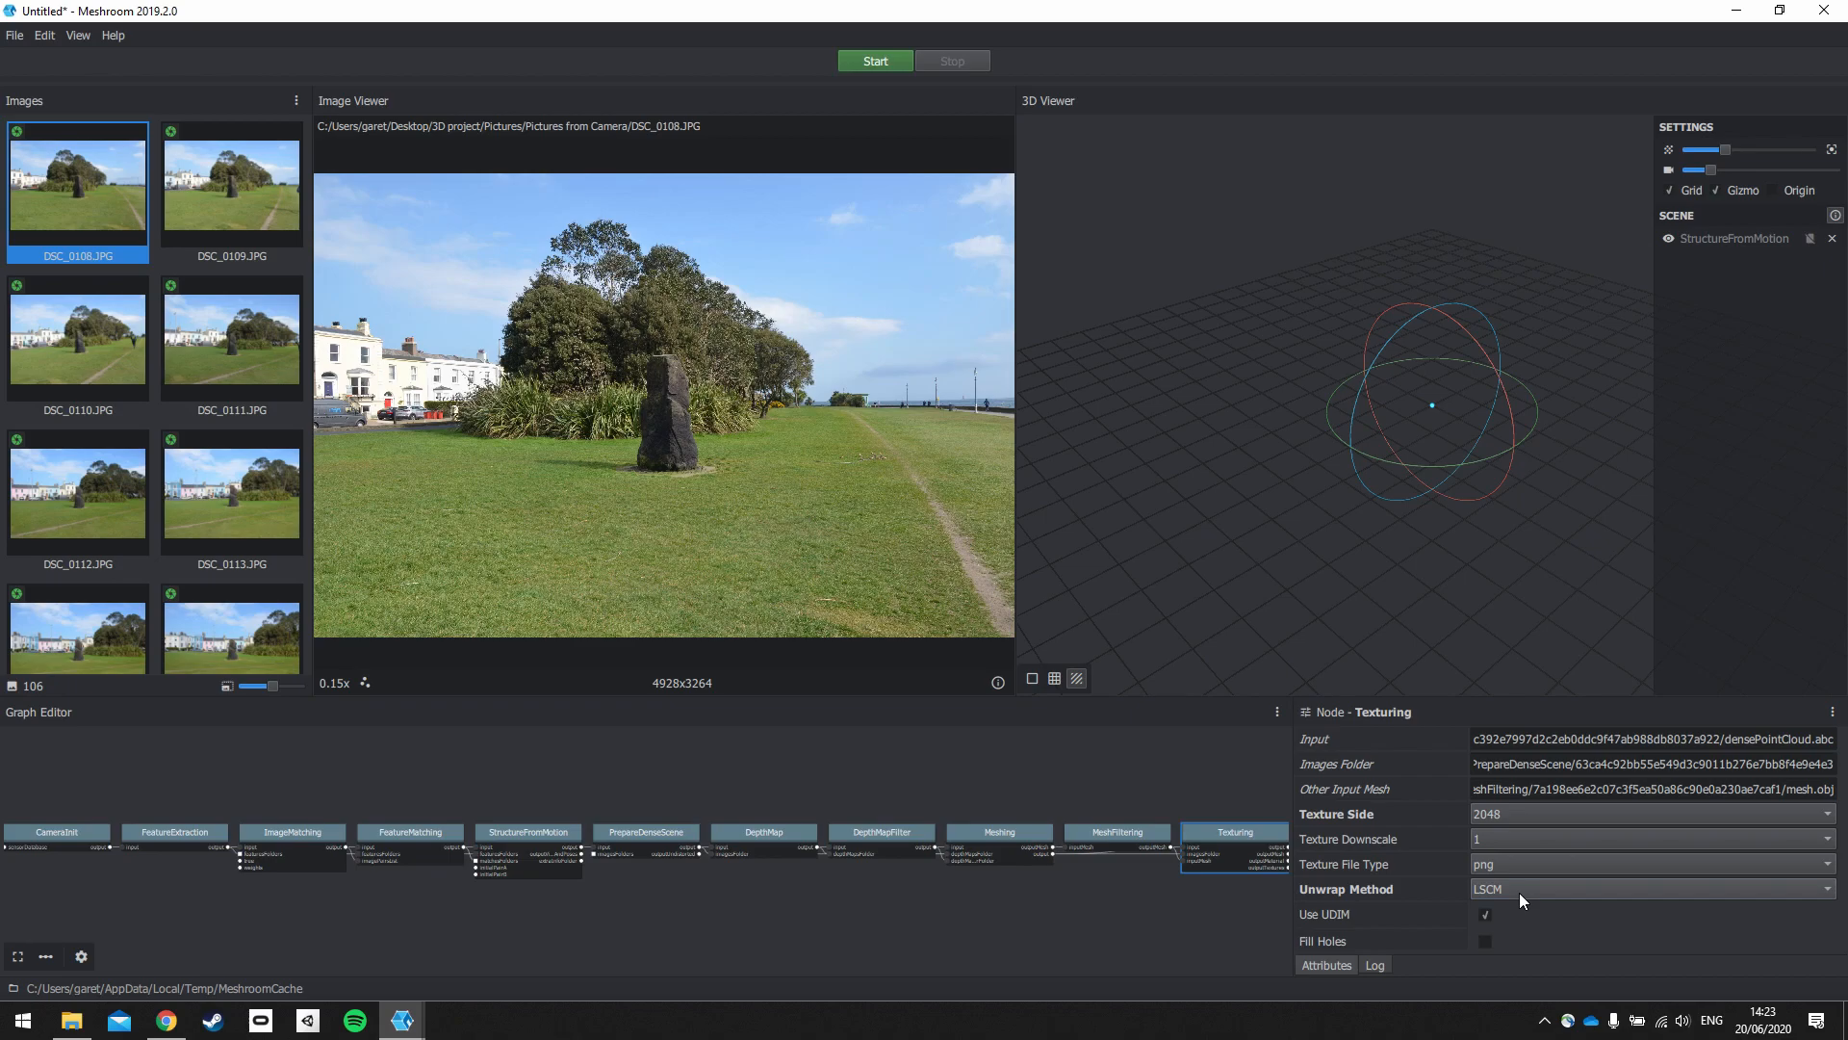
pyautogui.moveTo(526, 733)
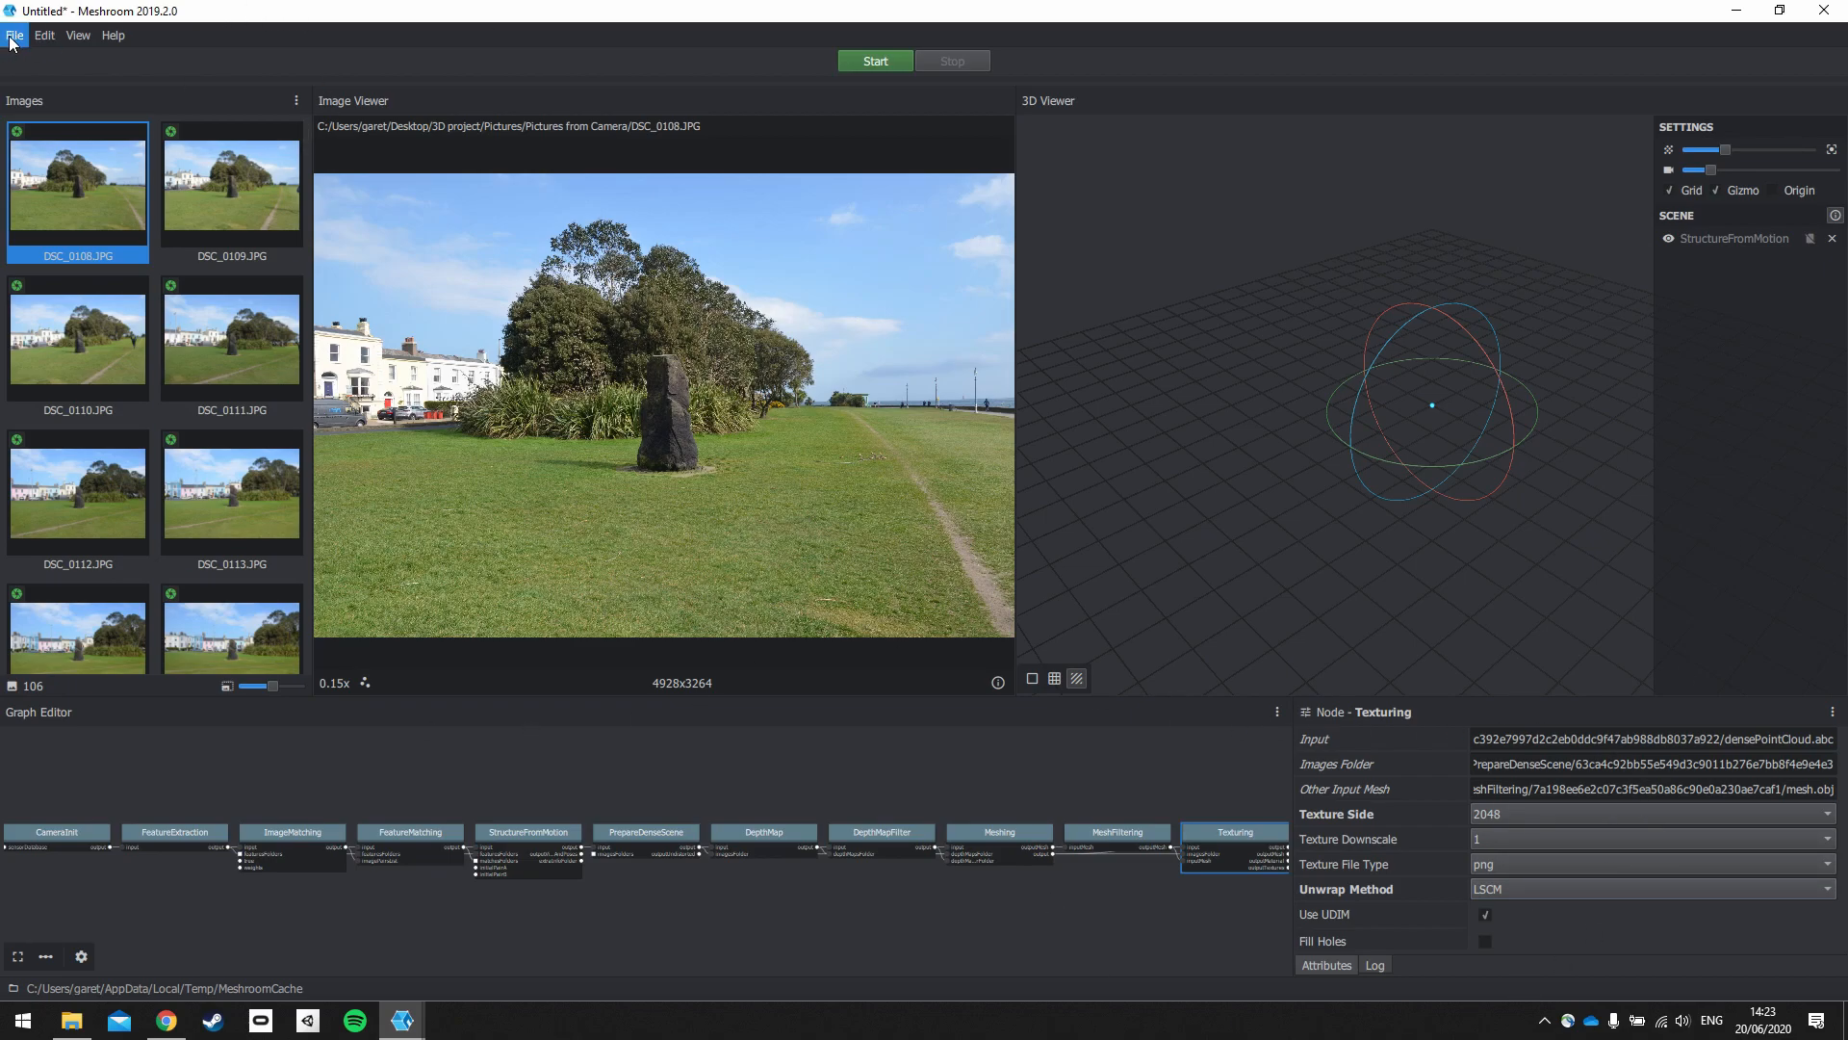
pyautogui.moveTo(64, 137)
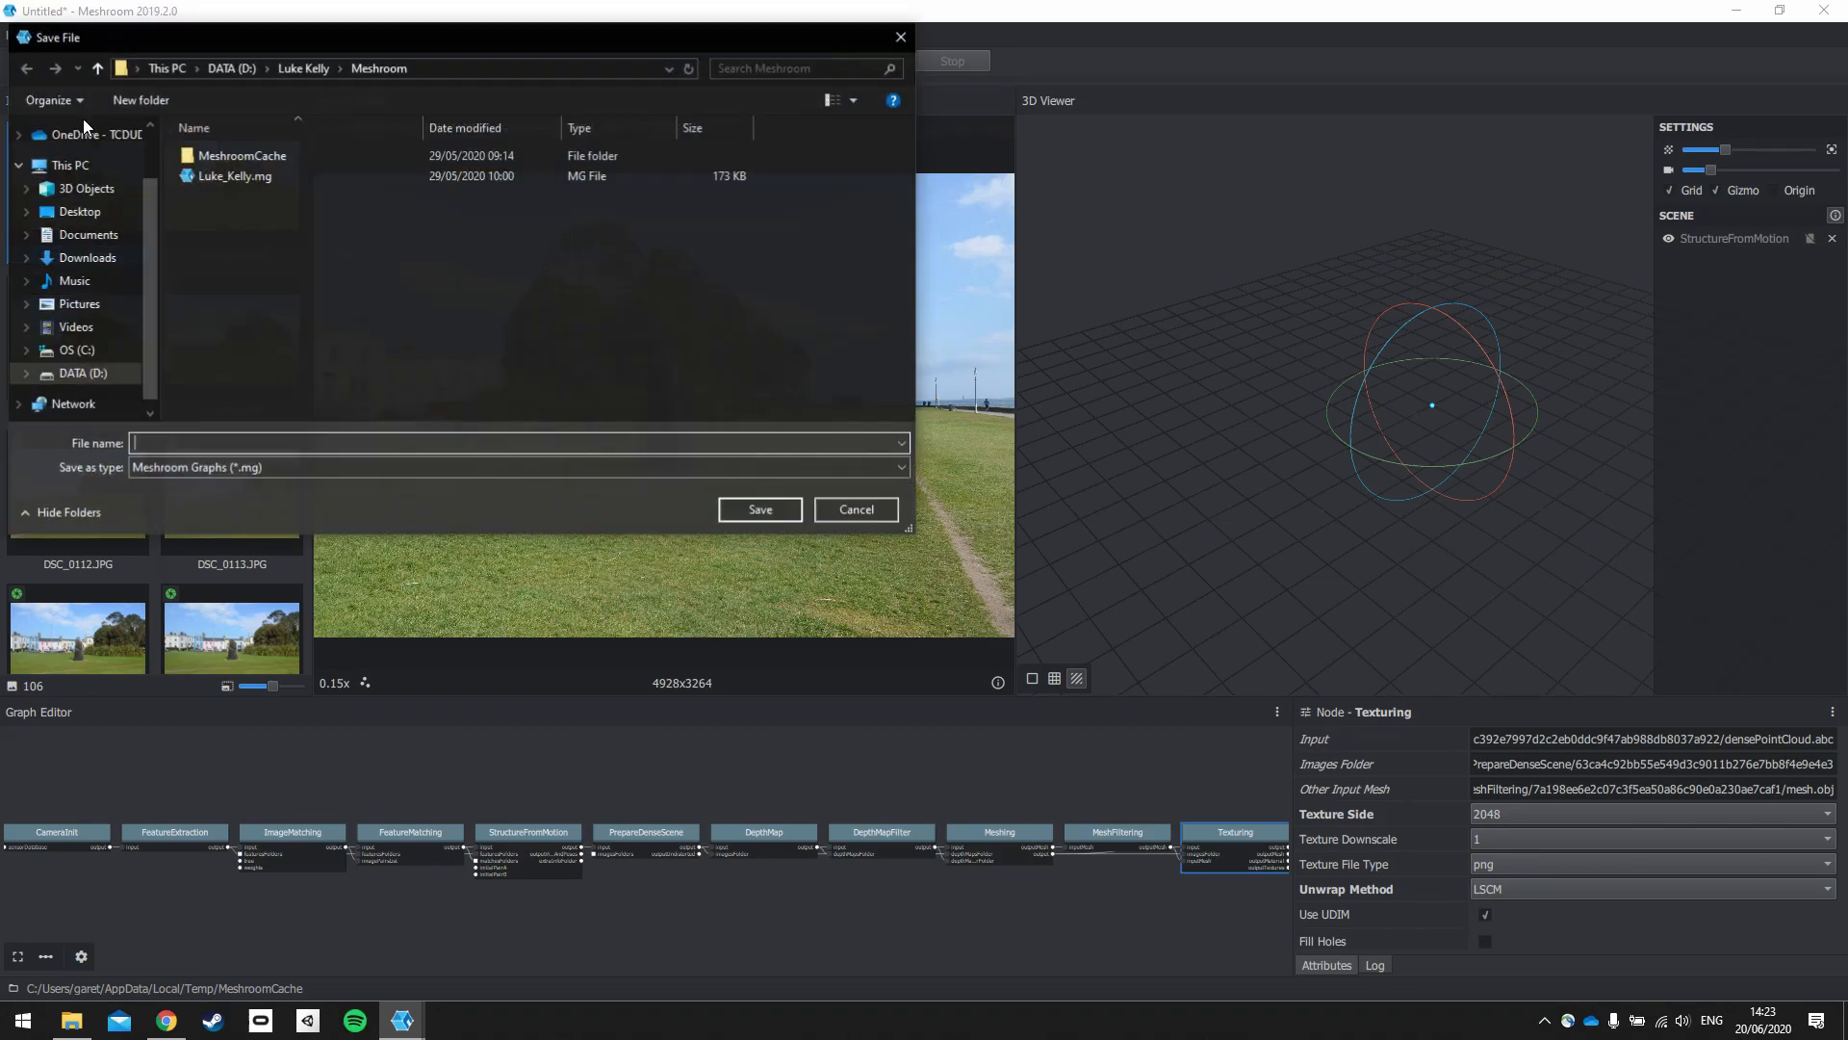
# Step: Browse to Desktop > 3D project > Model and save the project as 'Model'
pyautogui.click(224, 68)
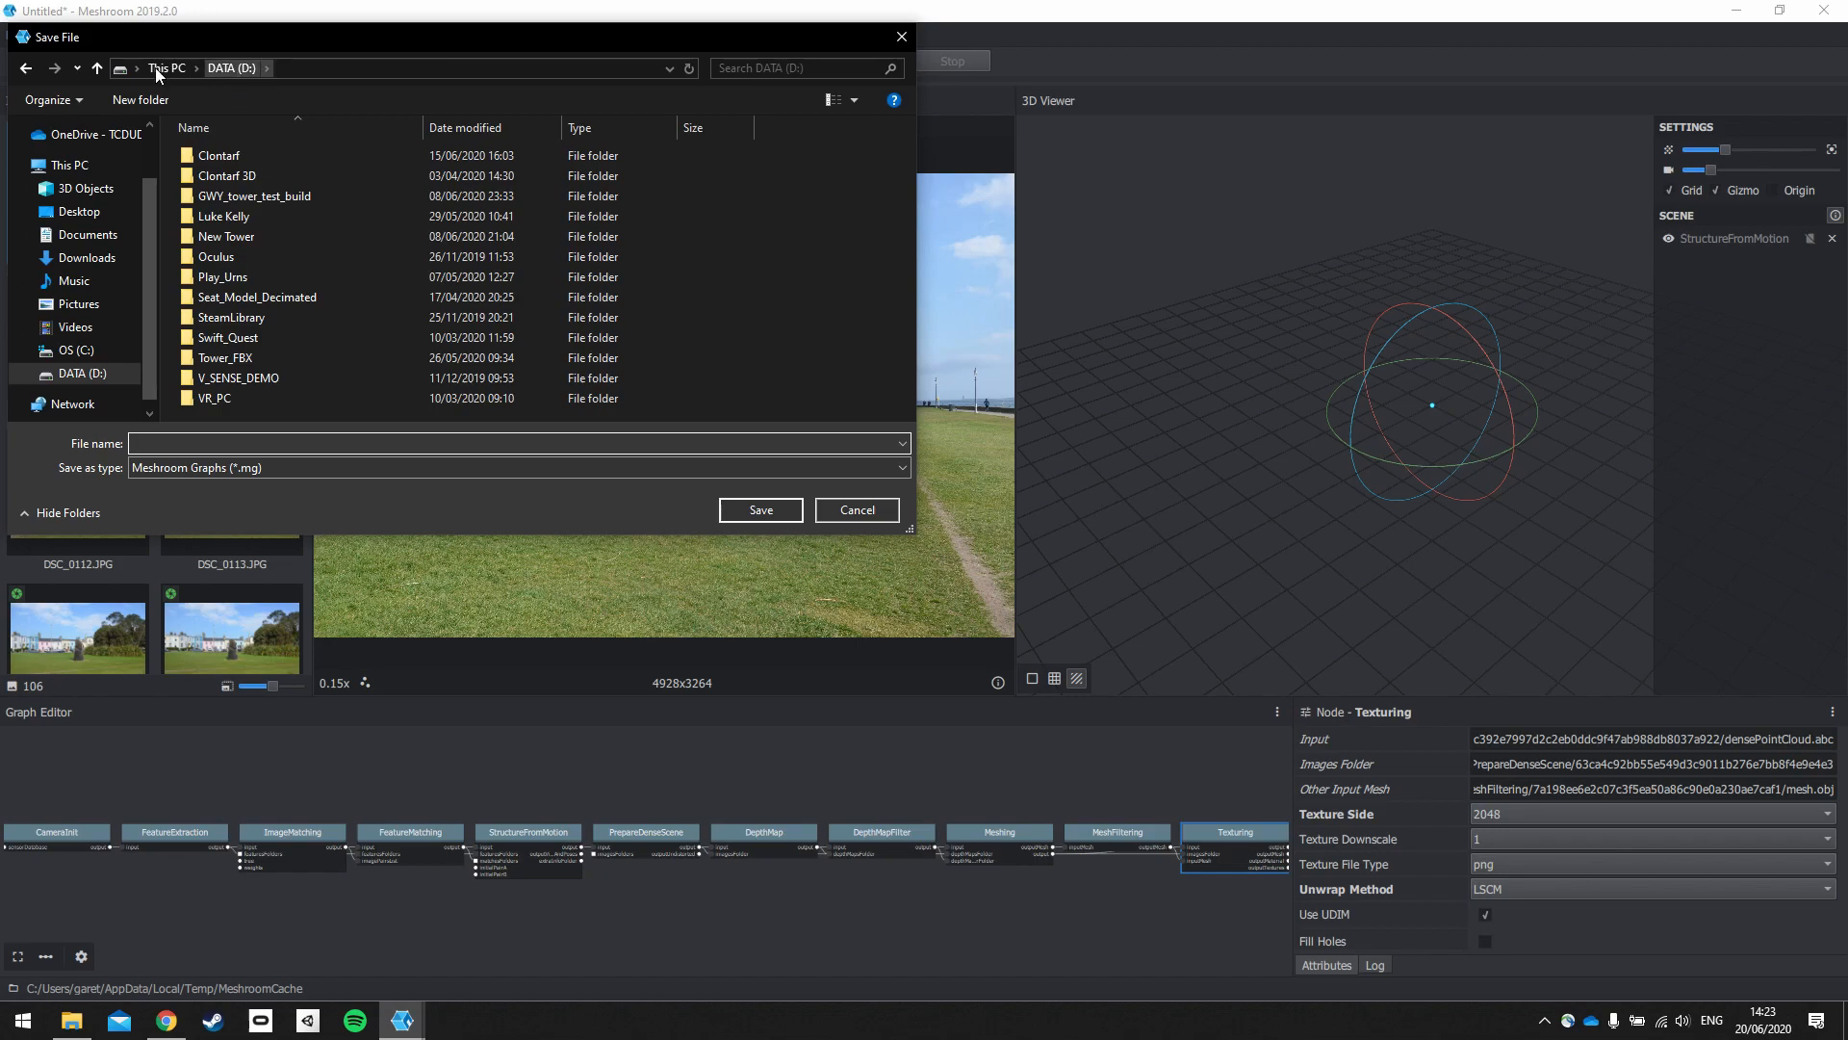
pyautogui.click(79, 211)
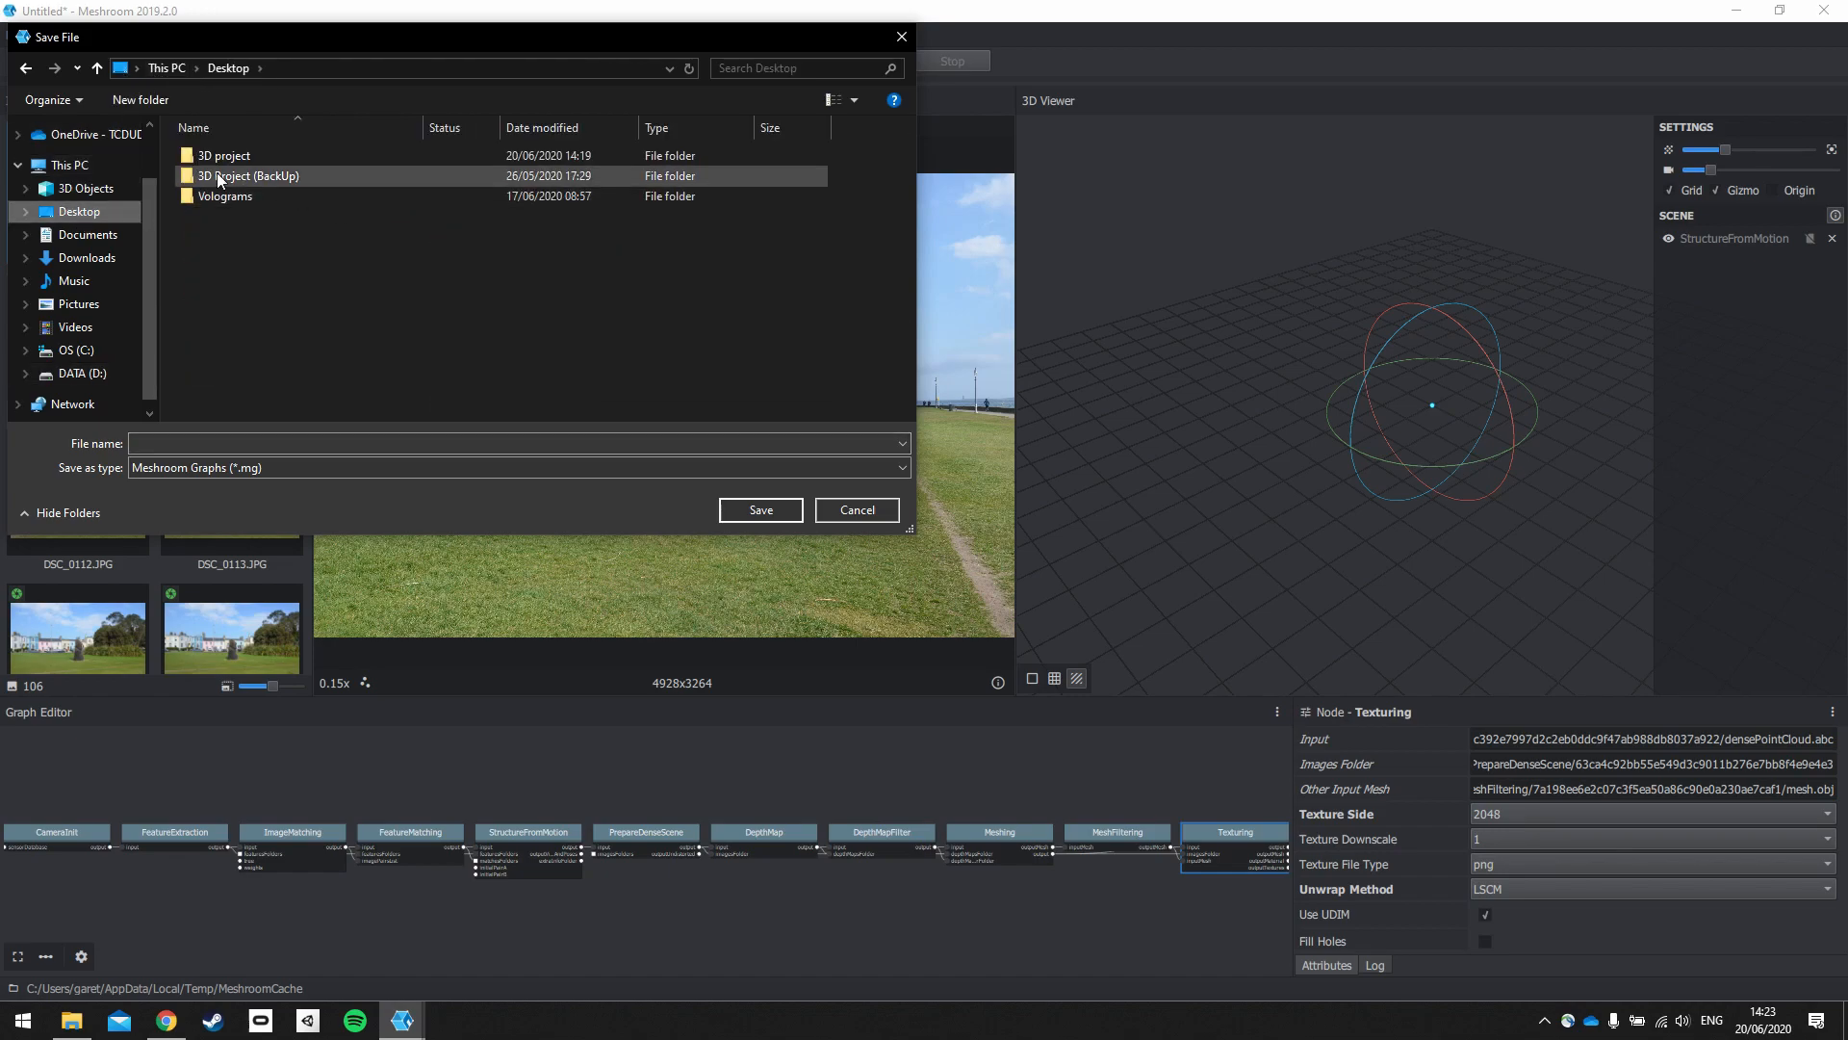
pyautogui.doubleClick(221, 154)
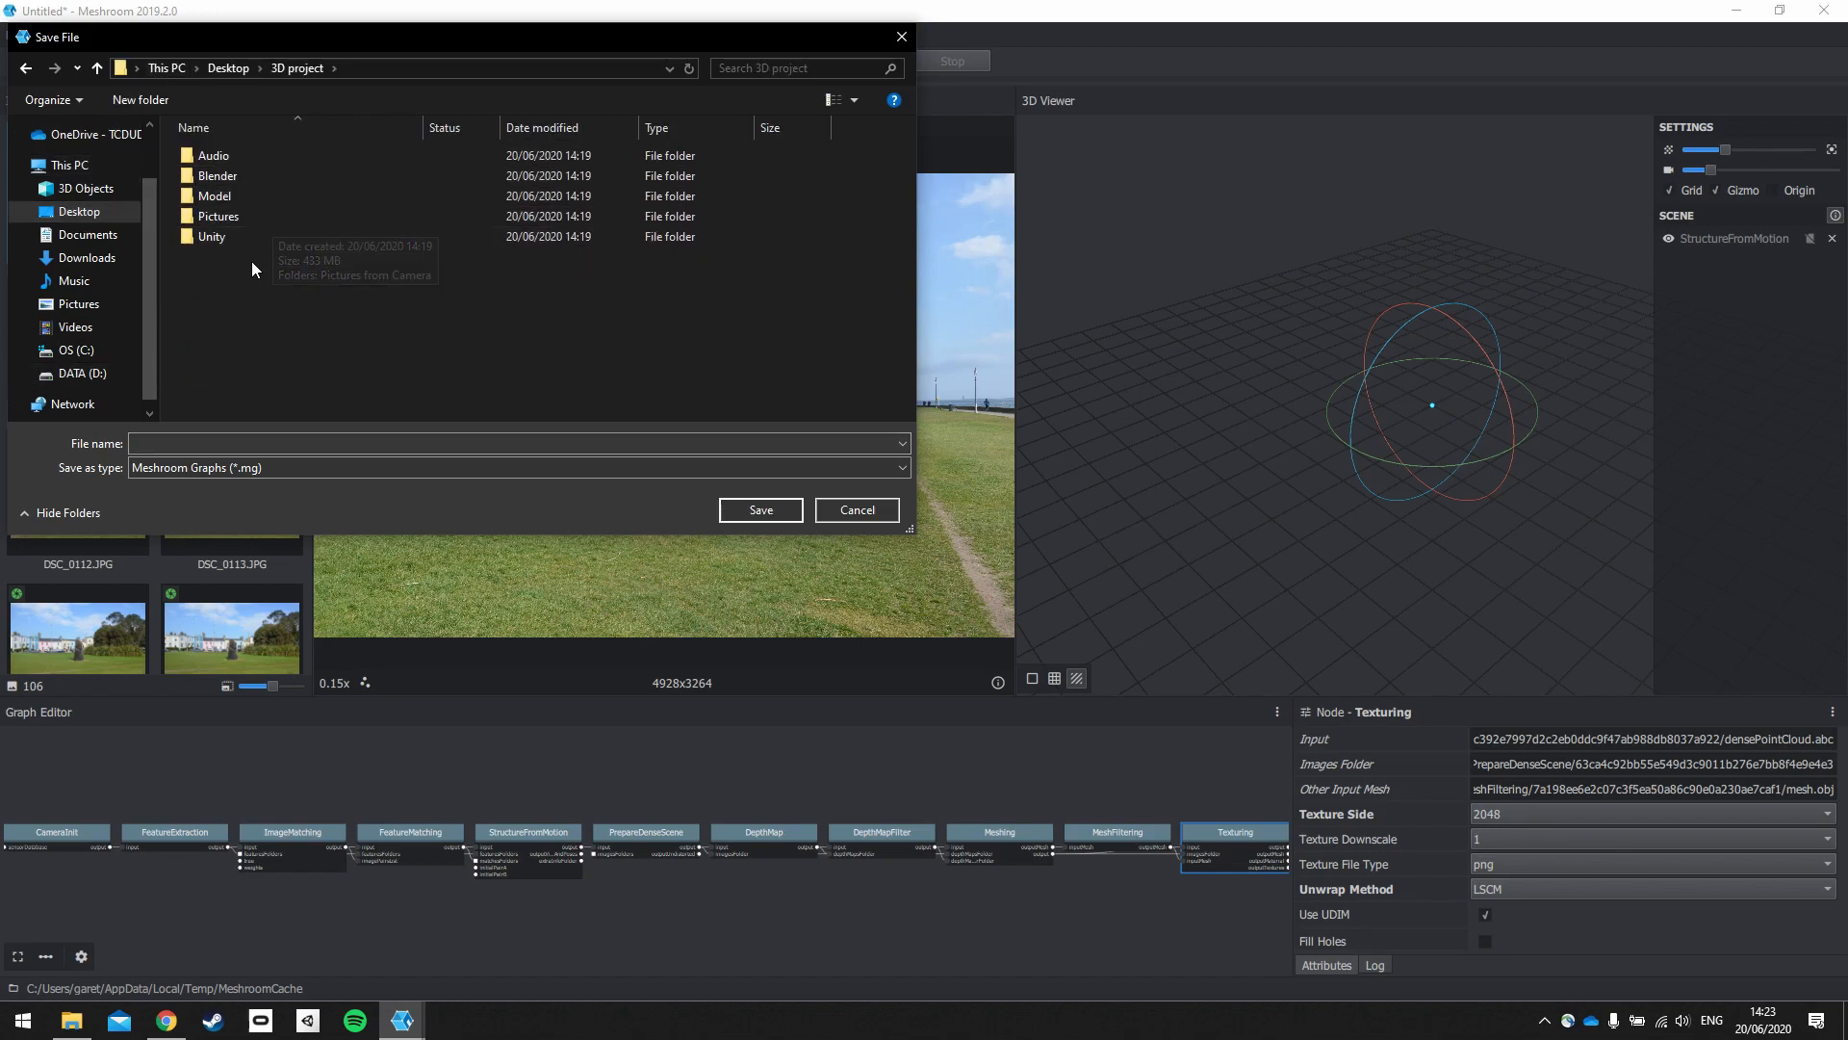
pyautogui.moveTo(250, 261)
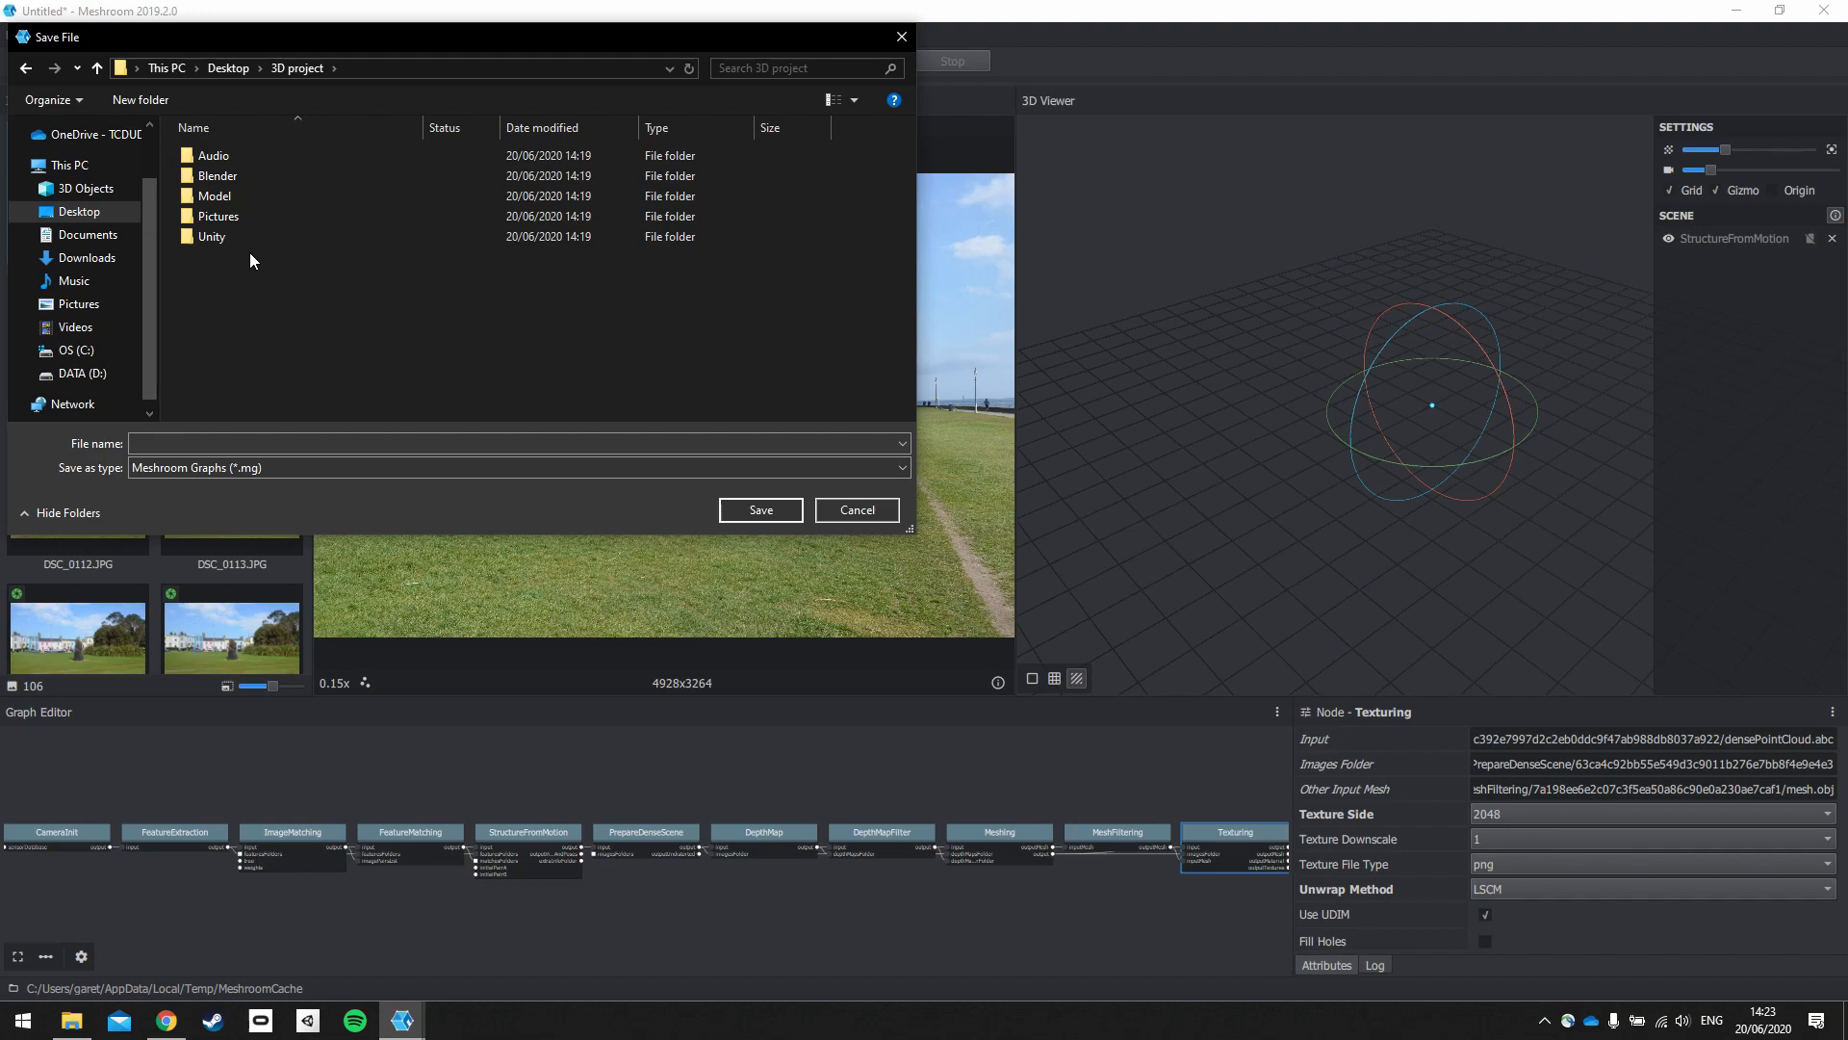
pyautogui.moveTo(217, 196)
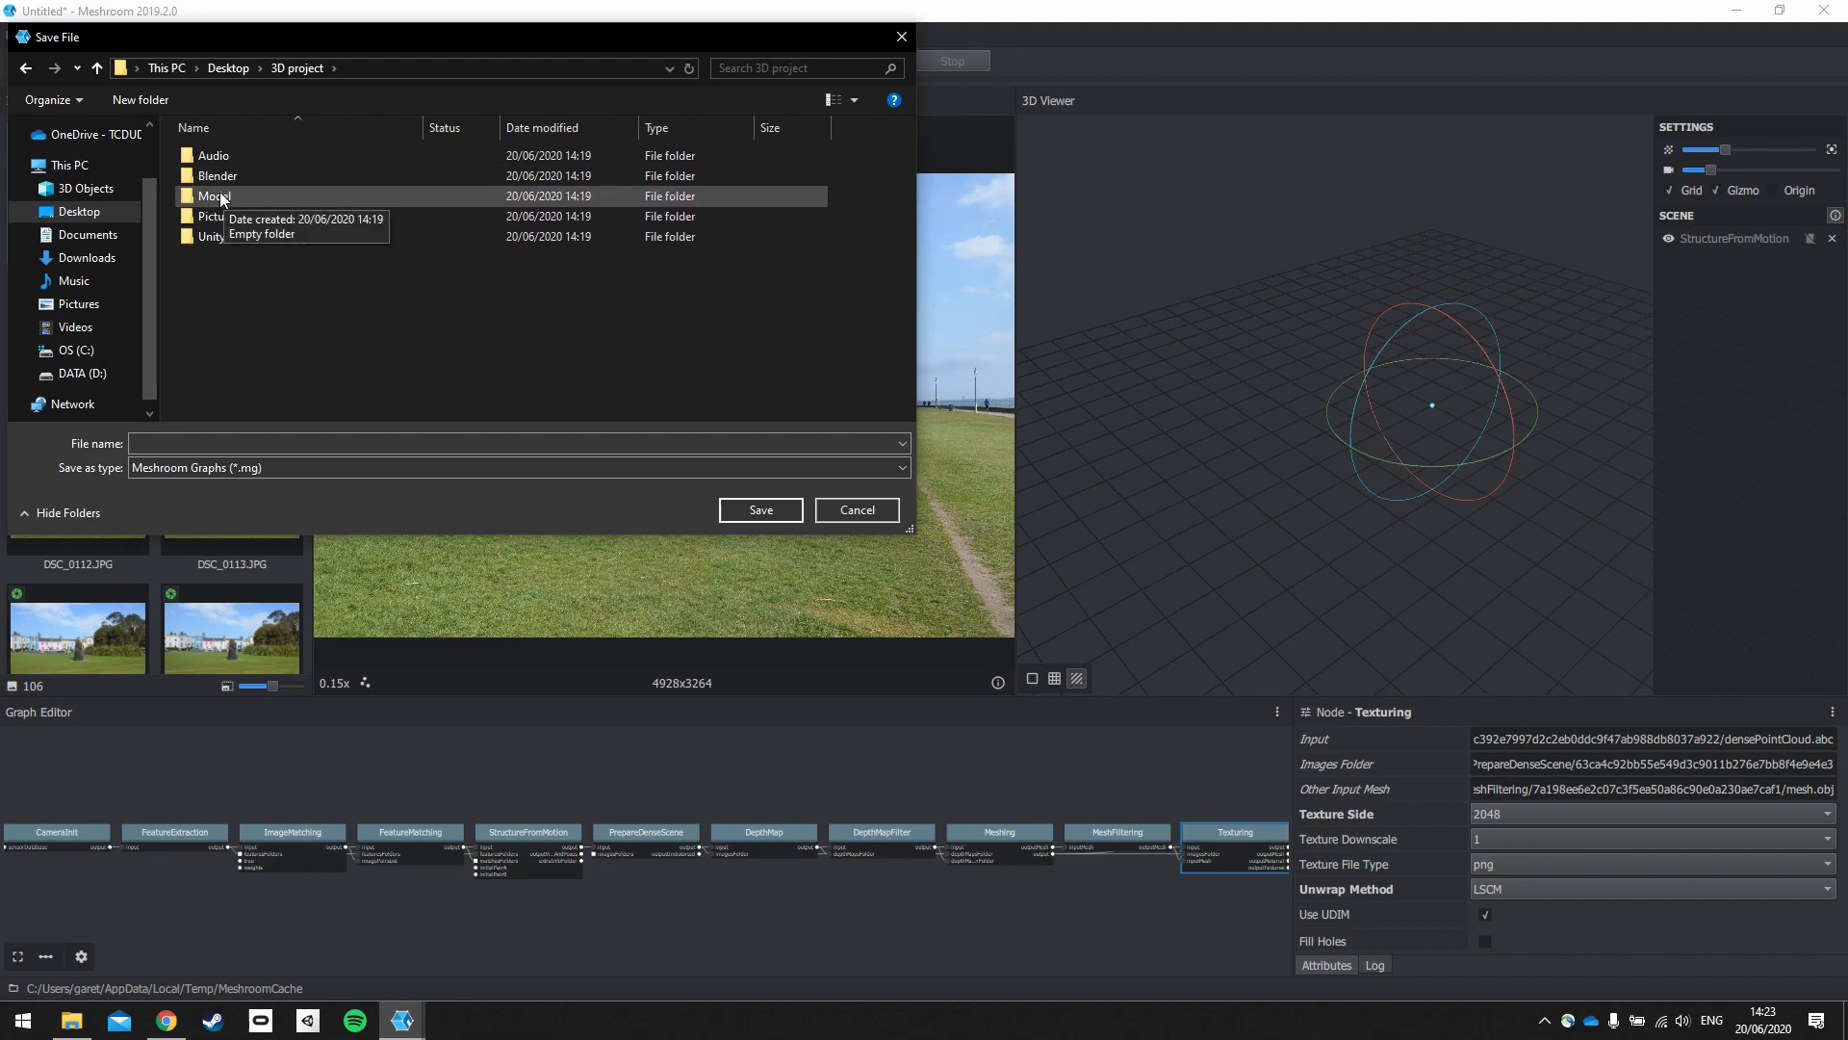
pyautogui.doubleClick(213, 195)
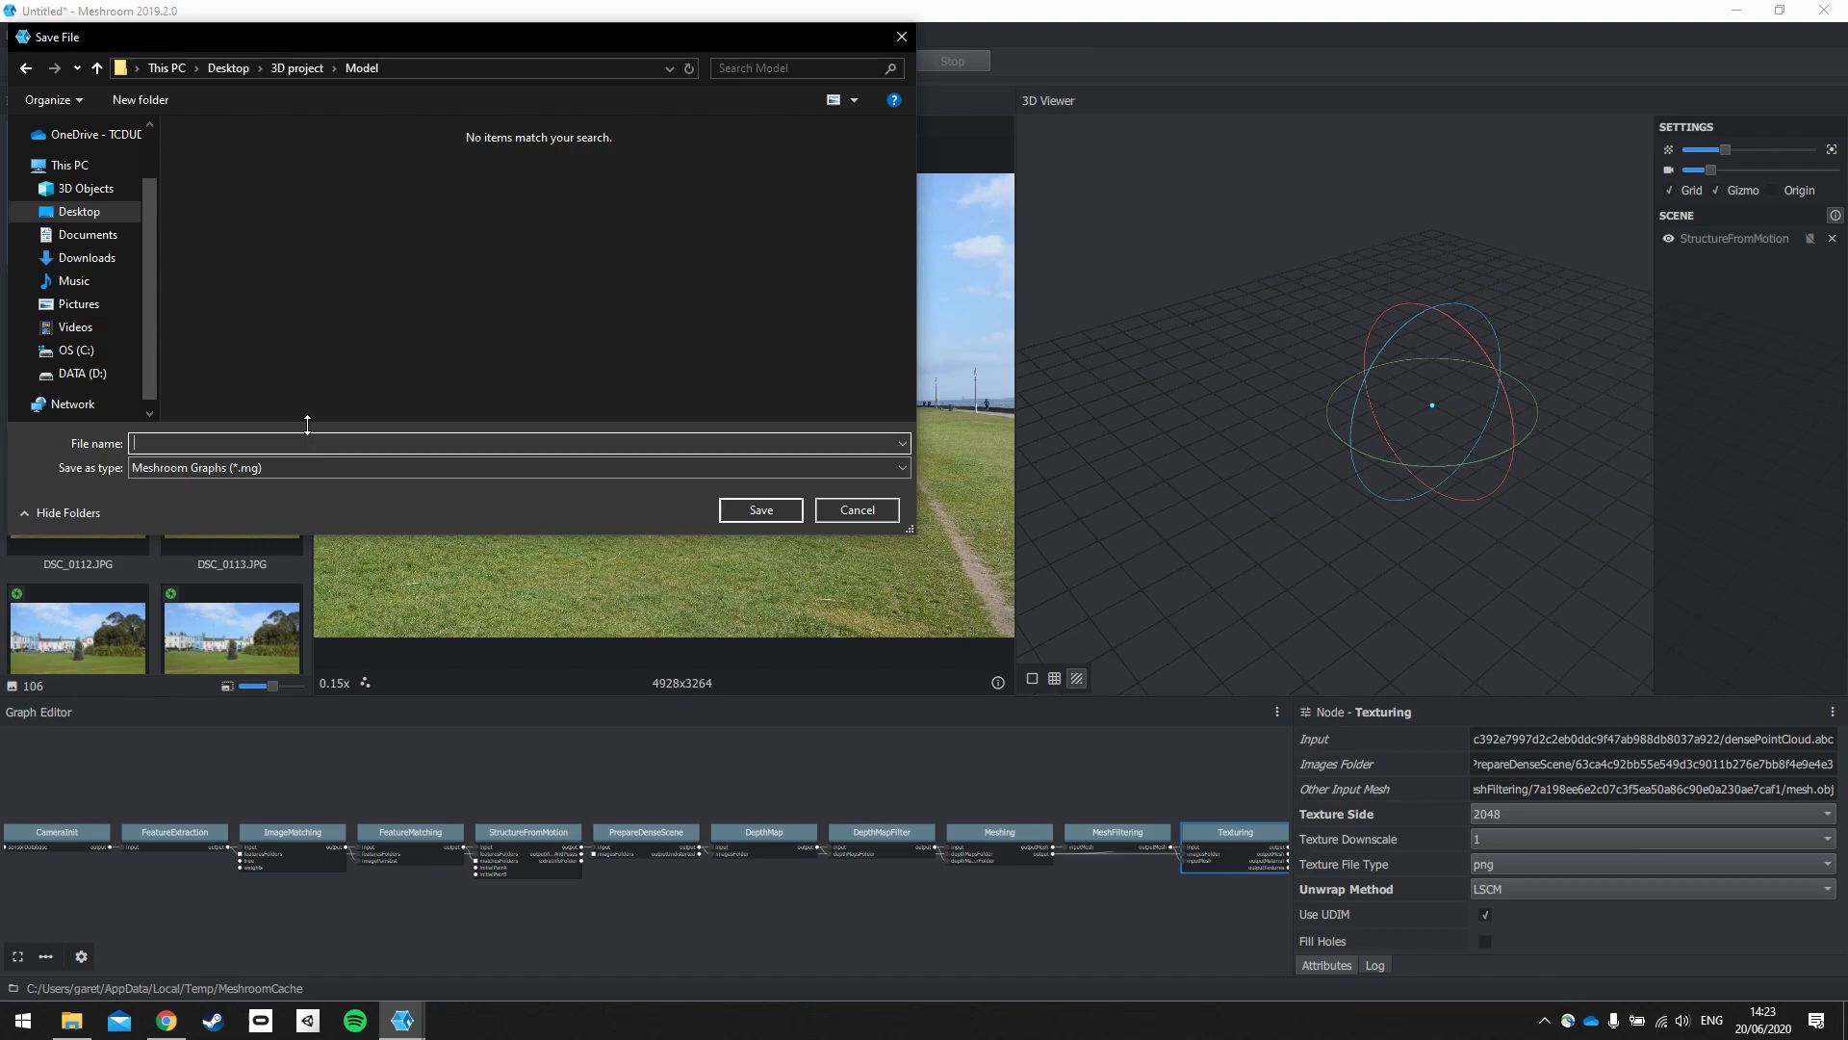
pyautogui.write('Model')
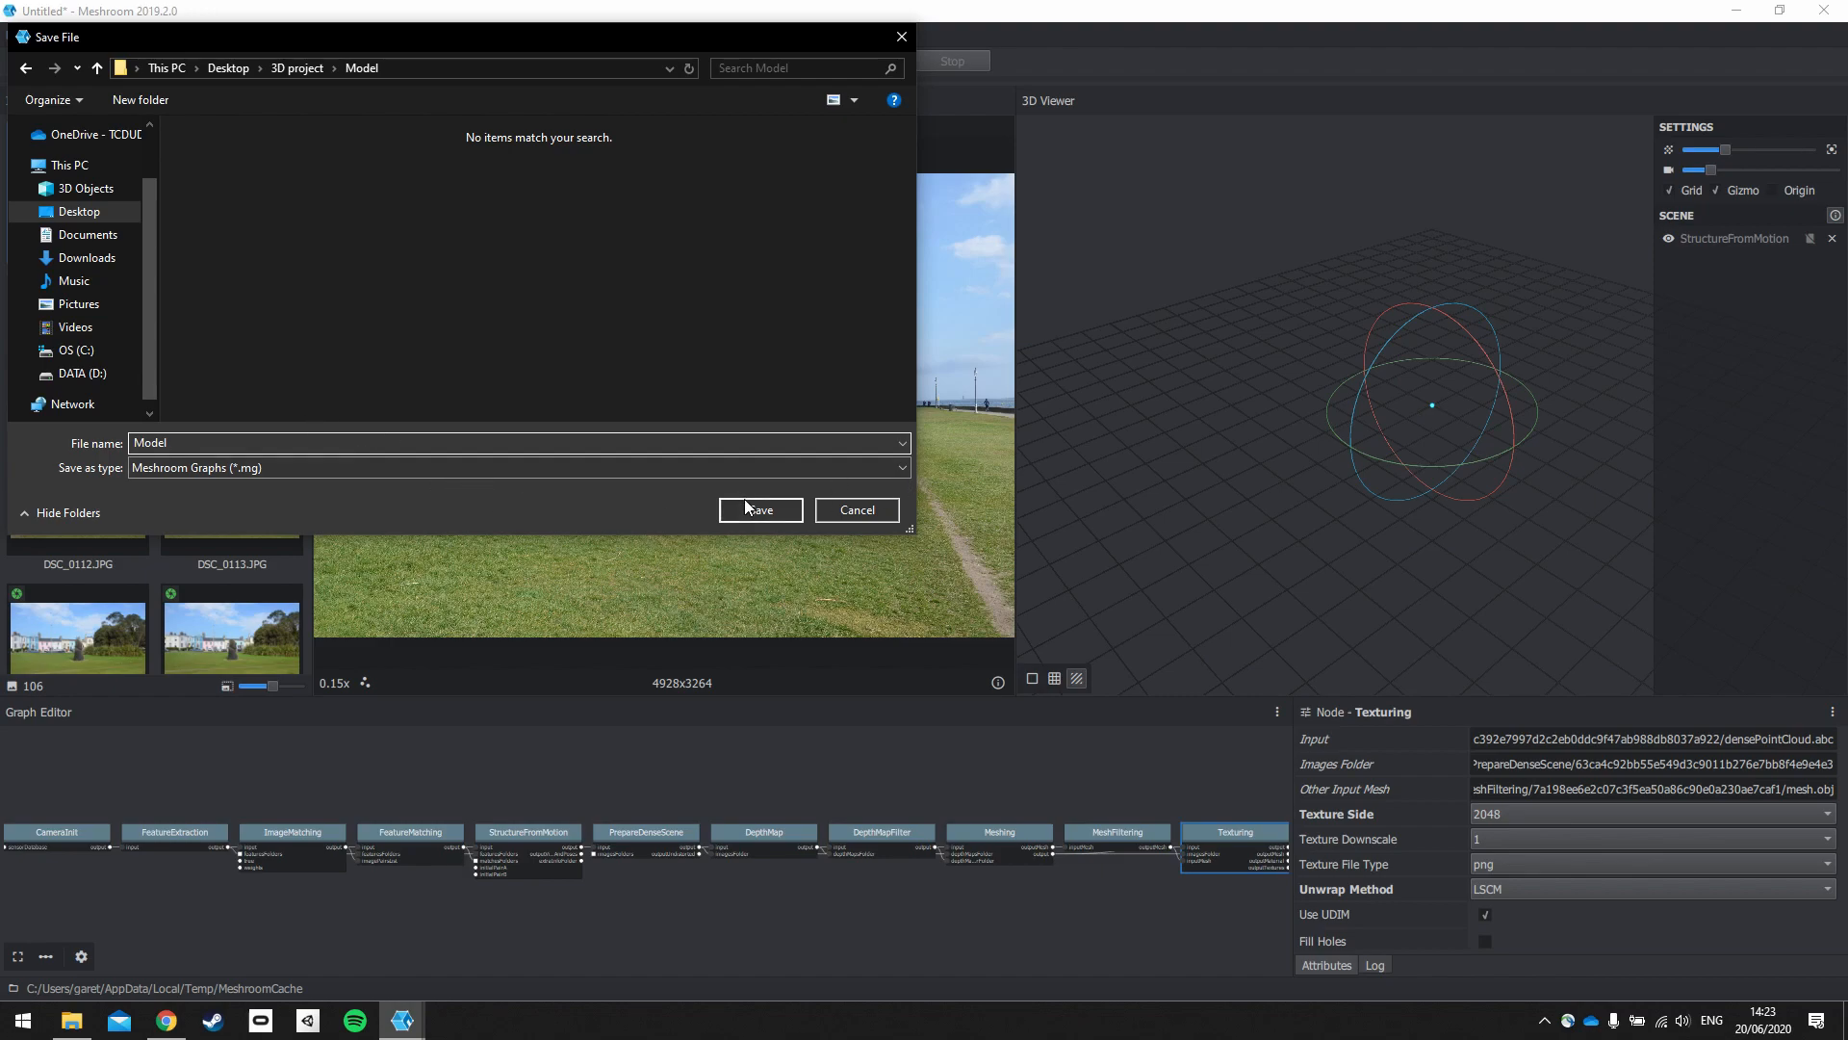
pyautogui.click(759, 509)
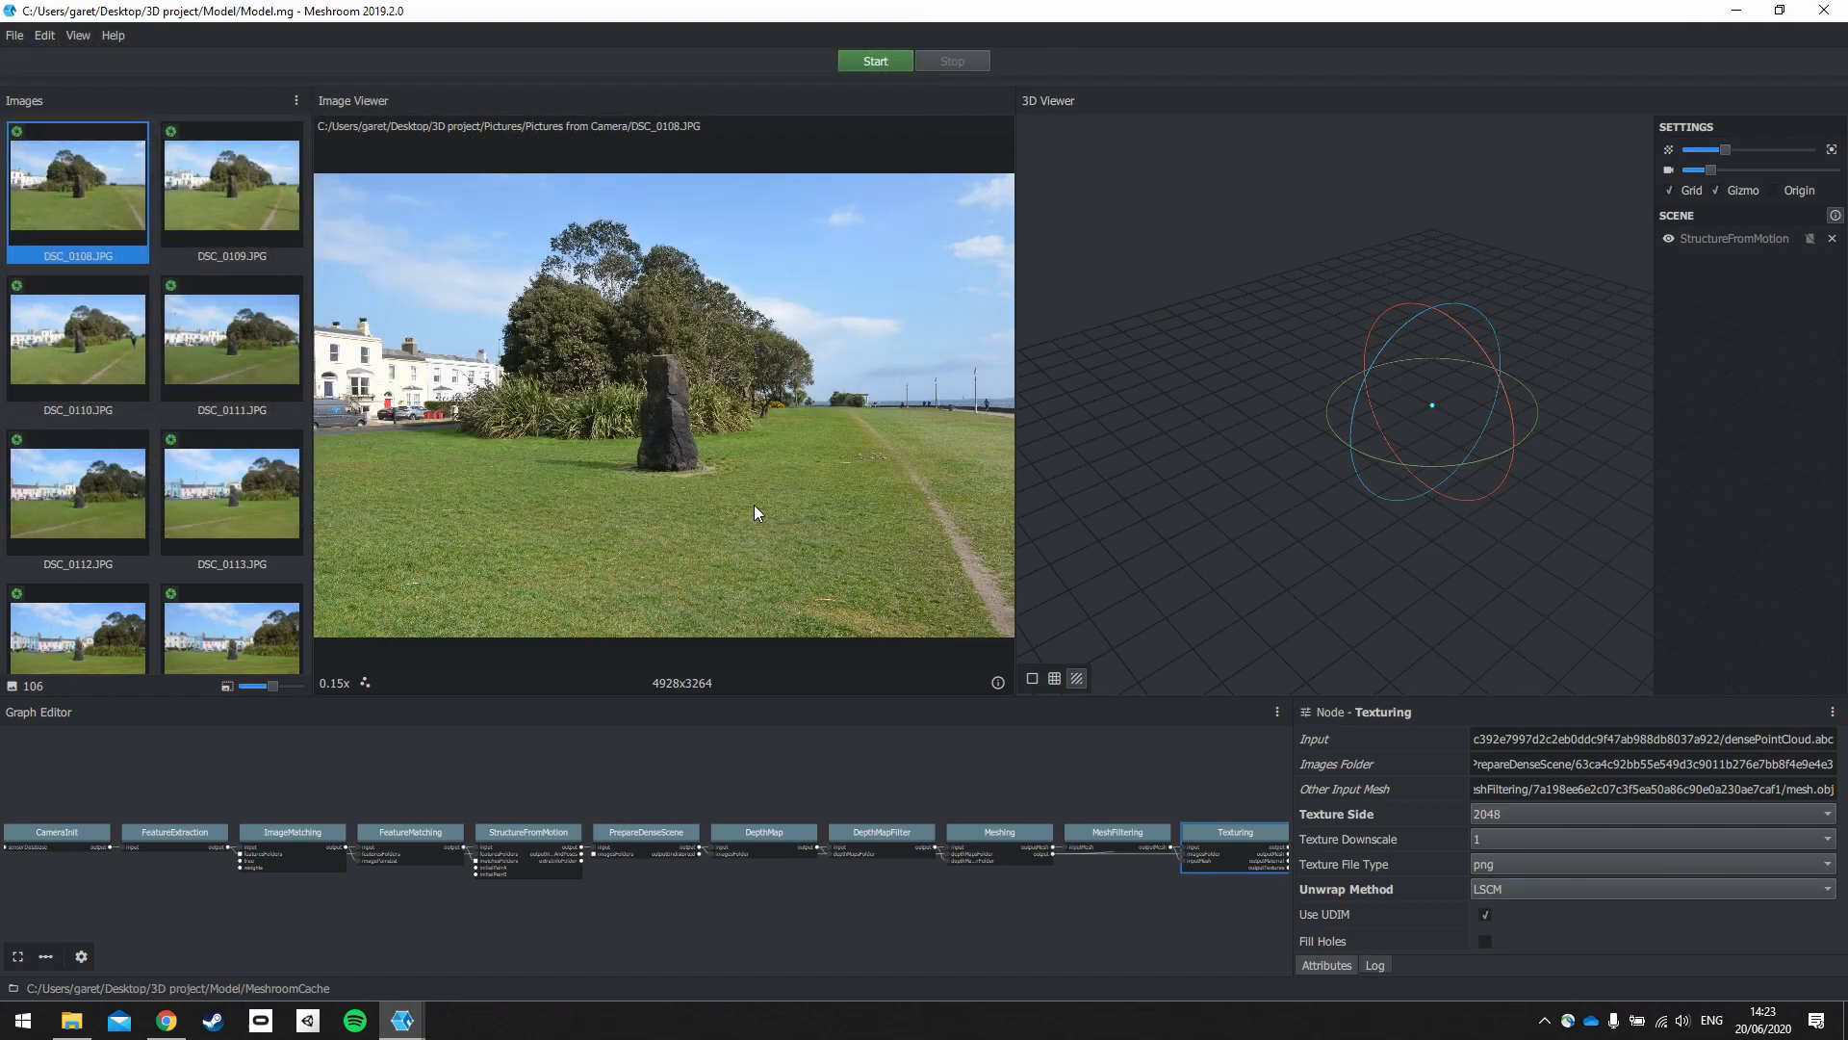
# Step: Verify in File Explorer that Model.mg (222 KB) is in the Model folder
pyautogui.click(70, 1020)
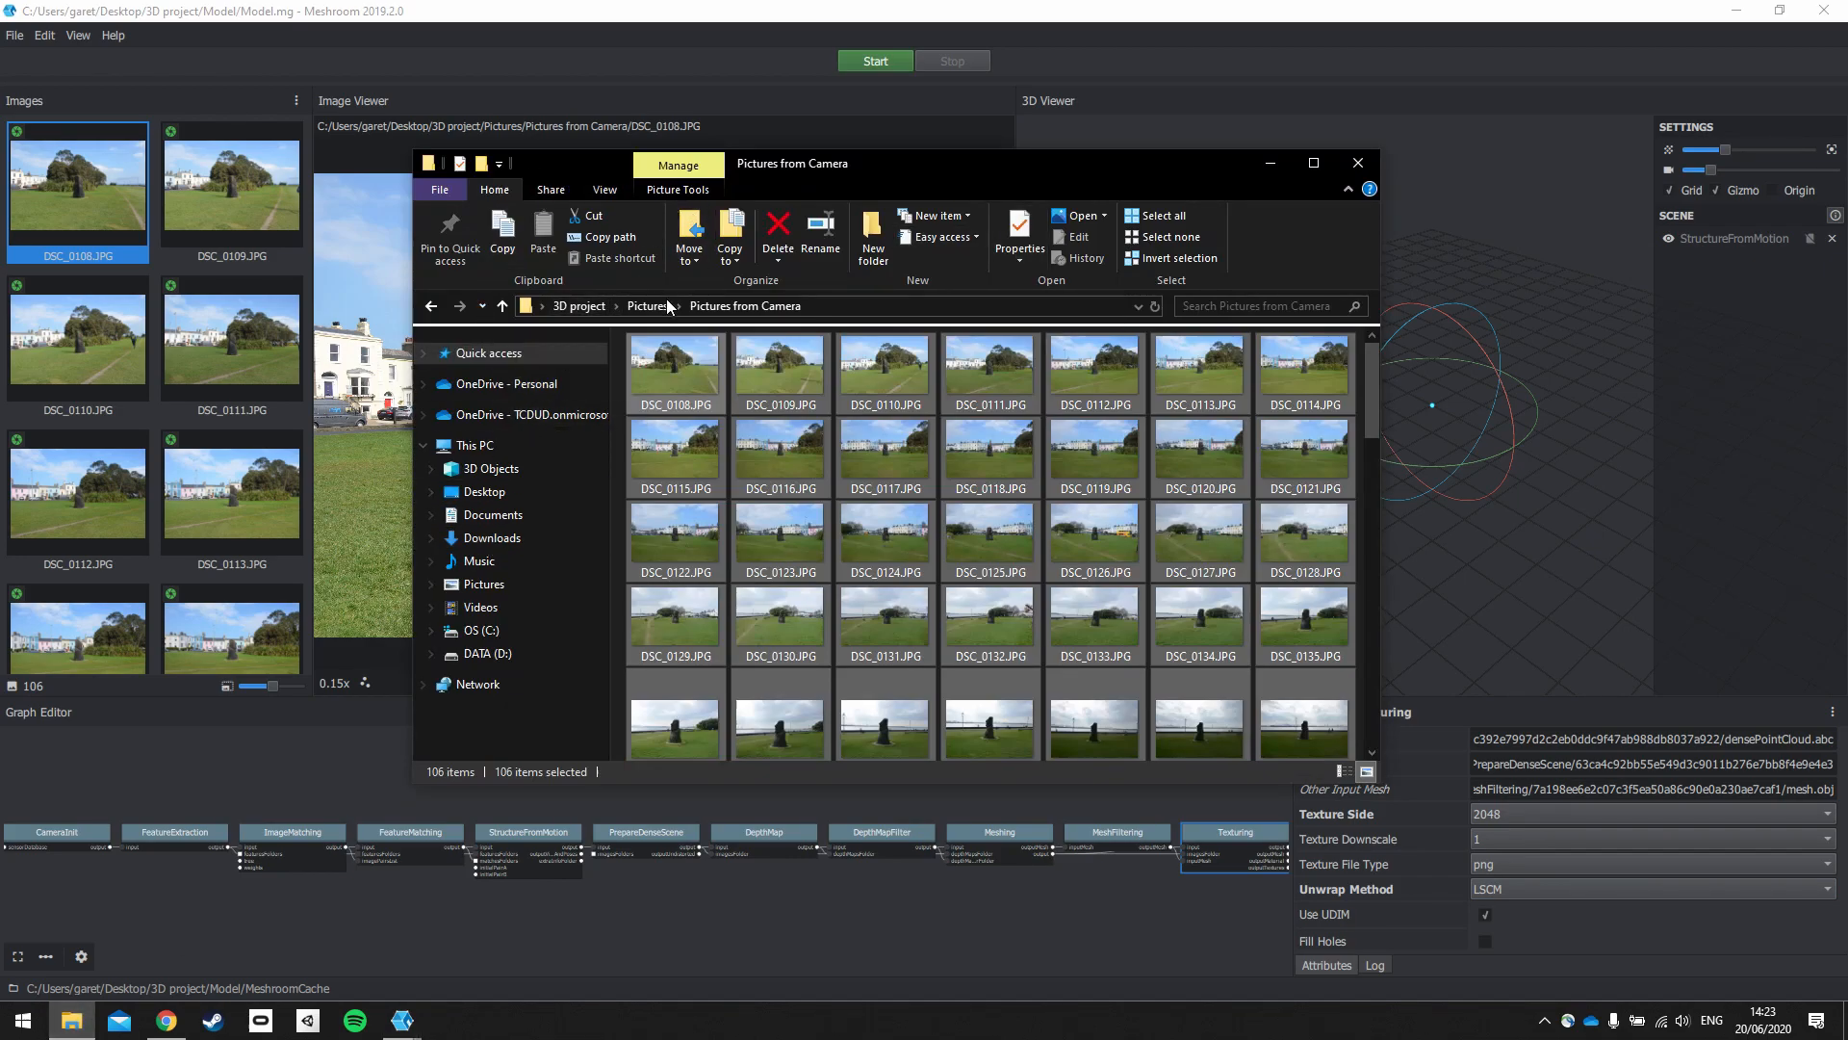
pyautogui.click(578, 305)
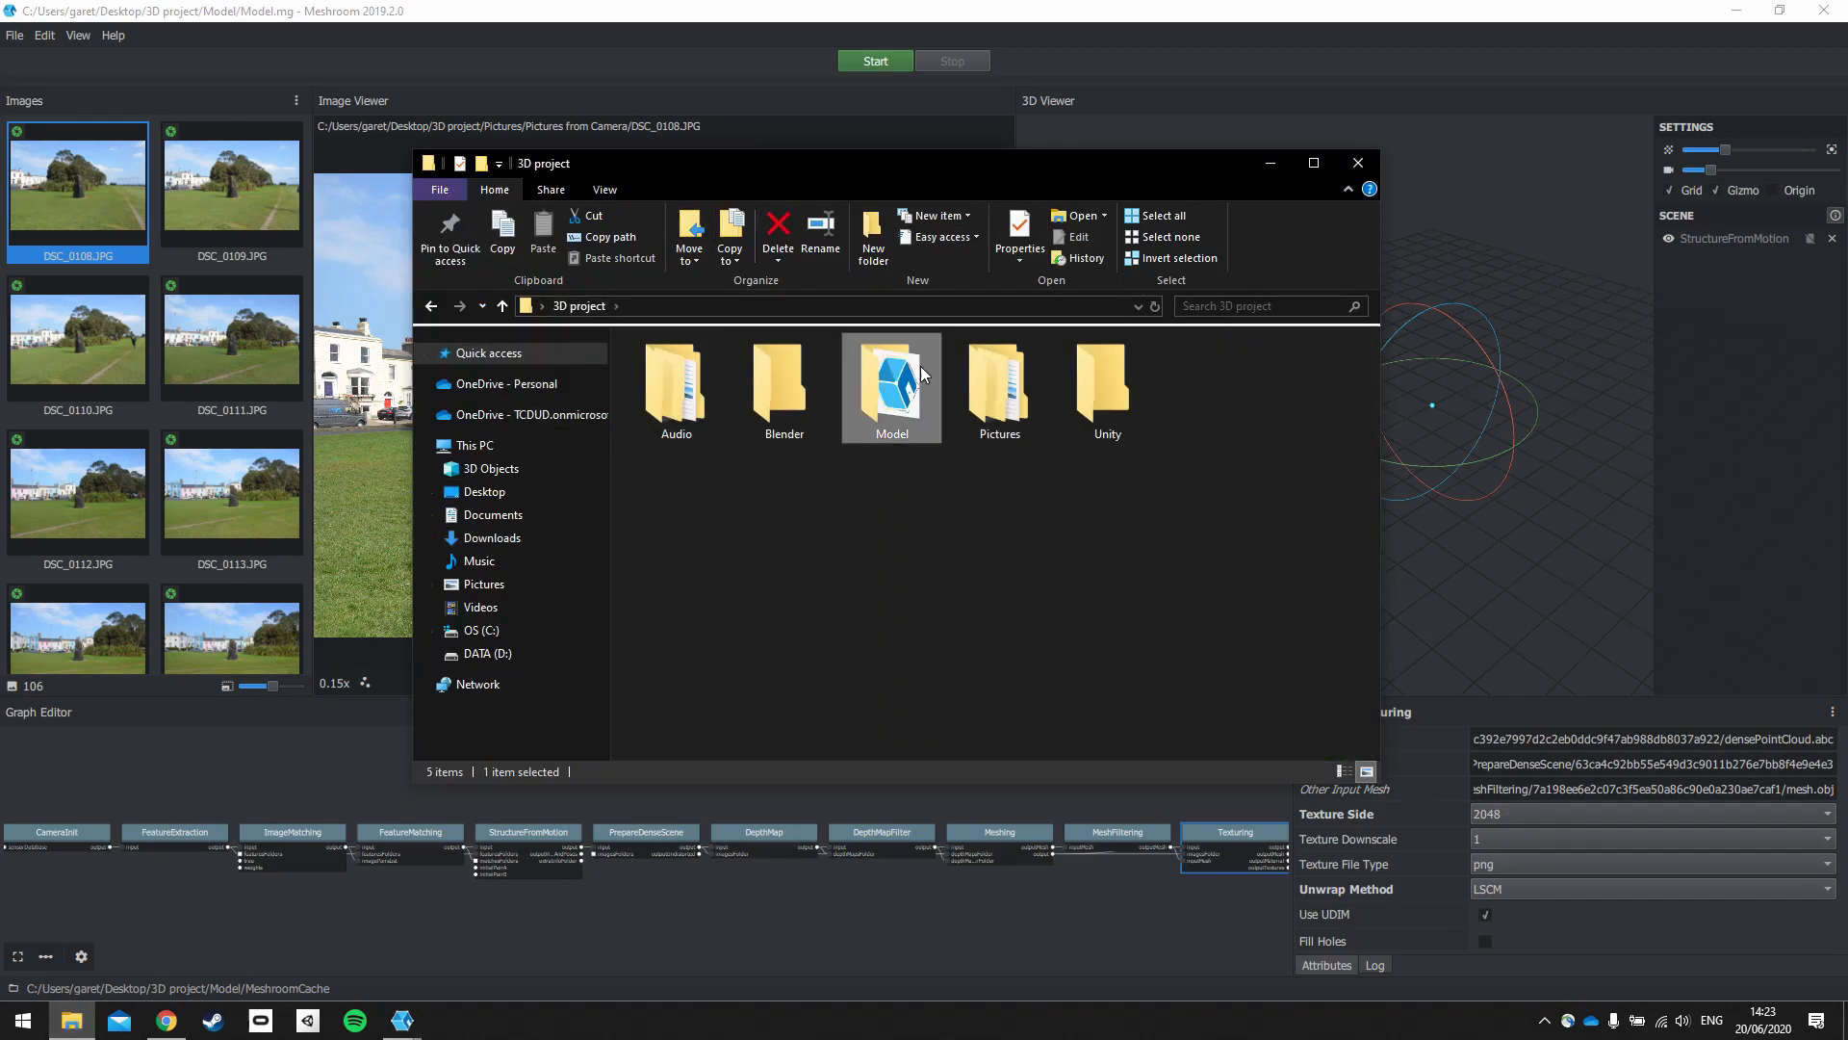
pyautogui.doubleClick(892, 383)
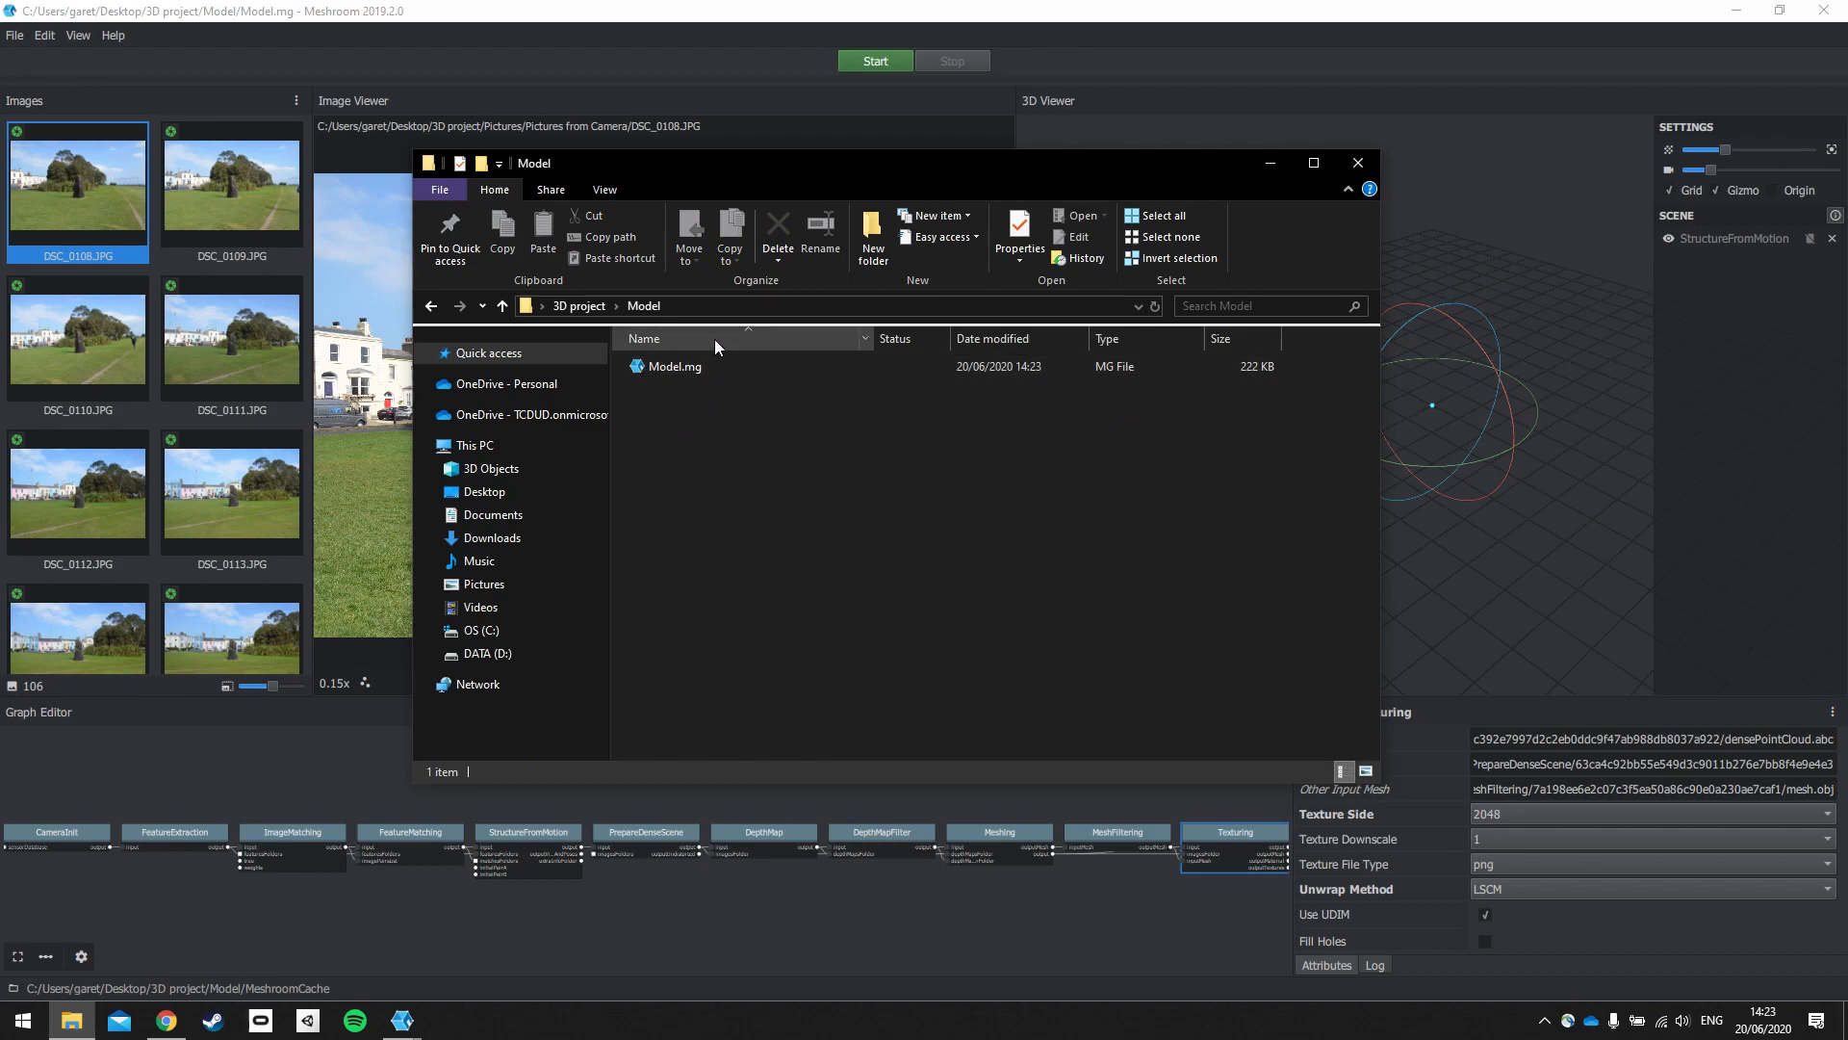
pyautogui.moveTo(655, 346)
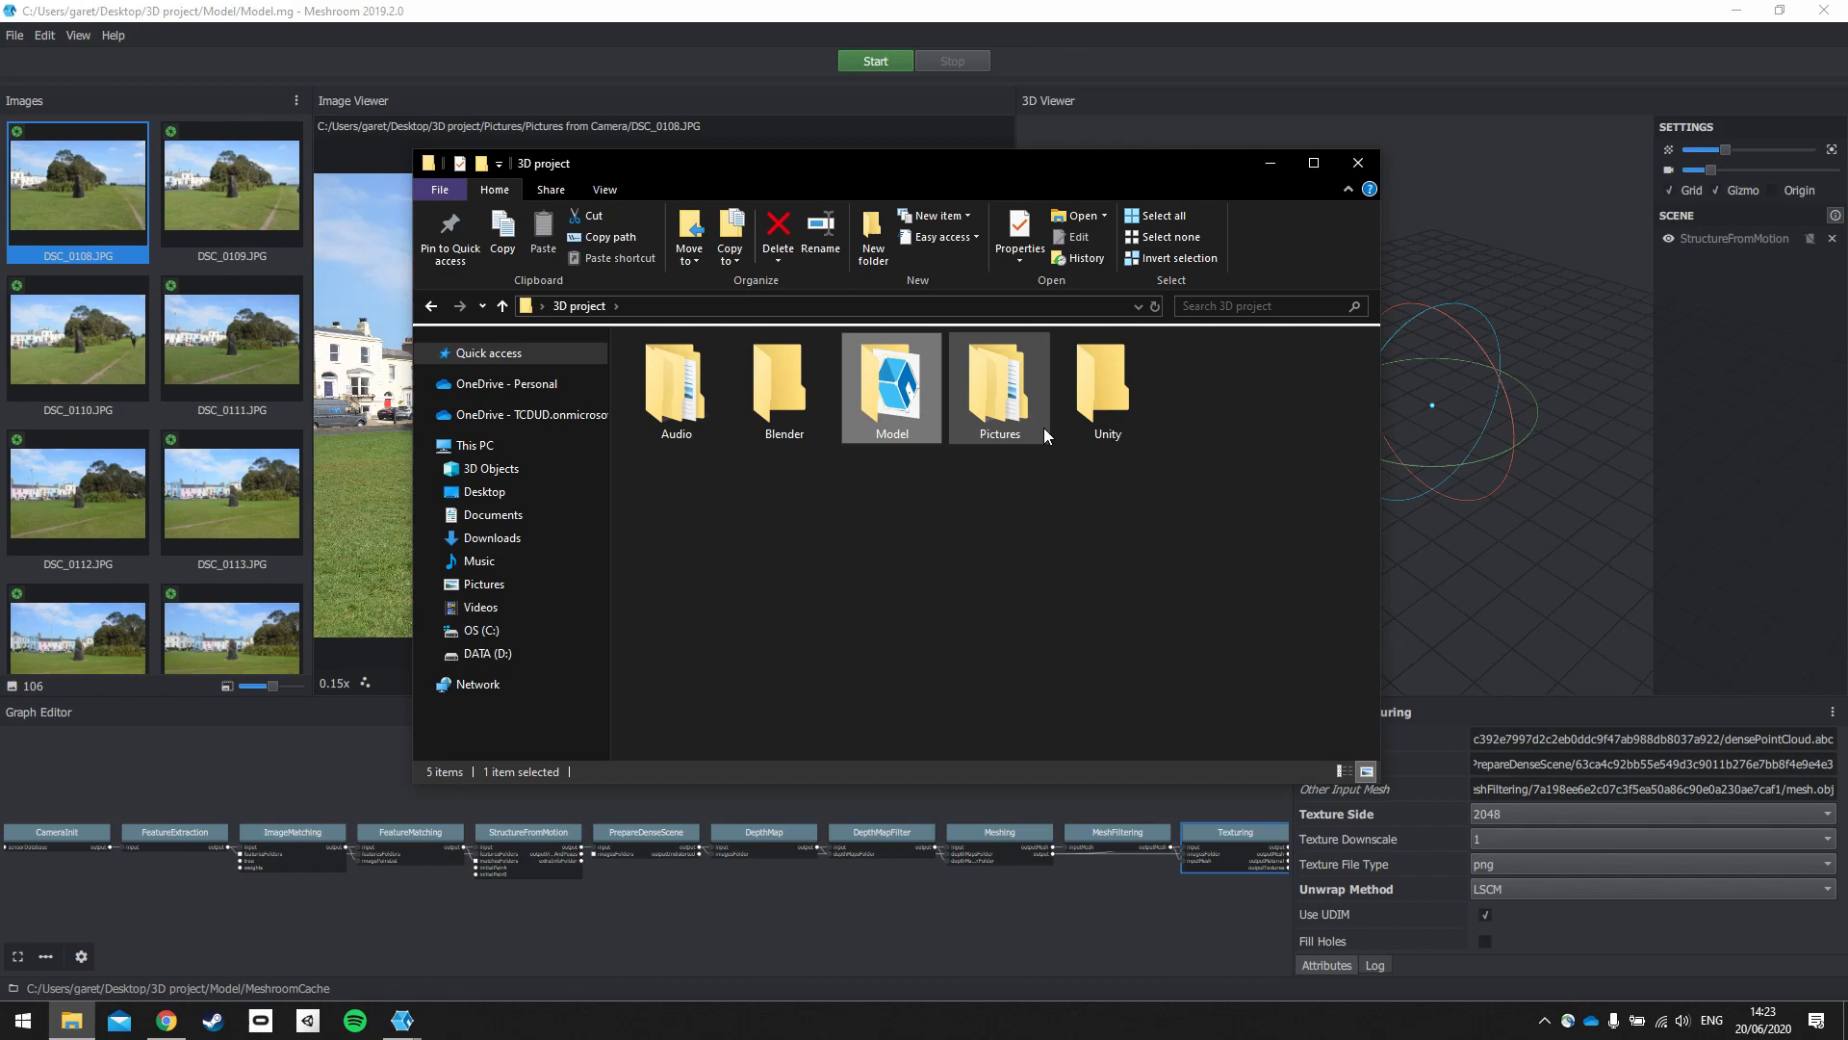
pyautogui.click(1356, 162)
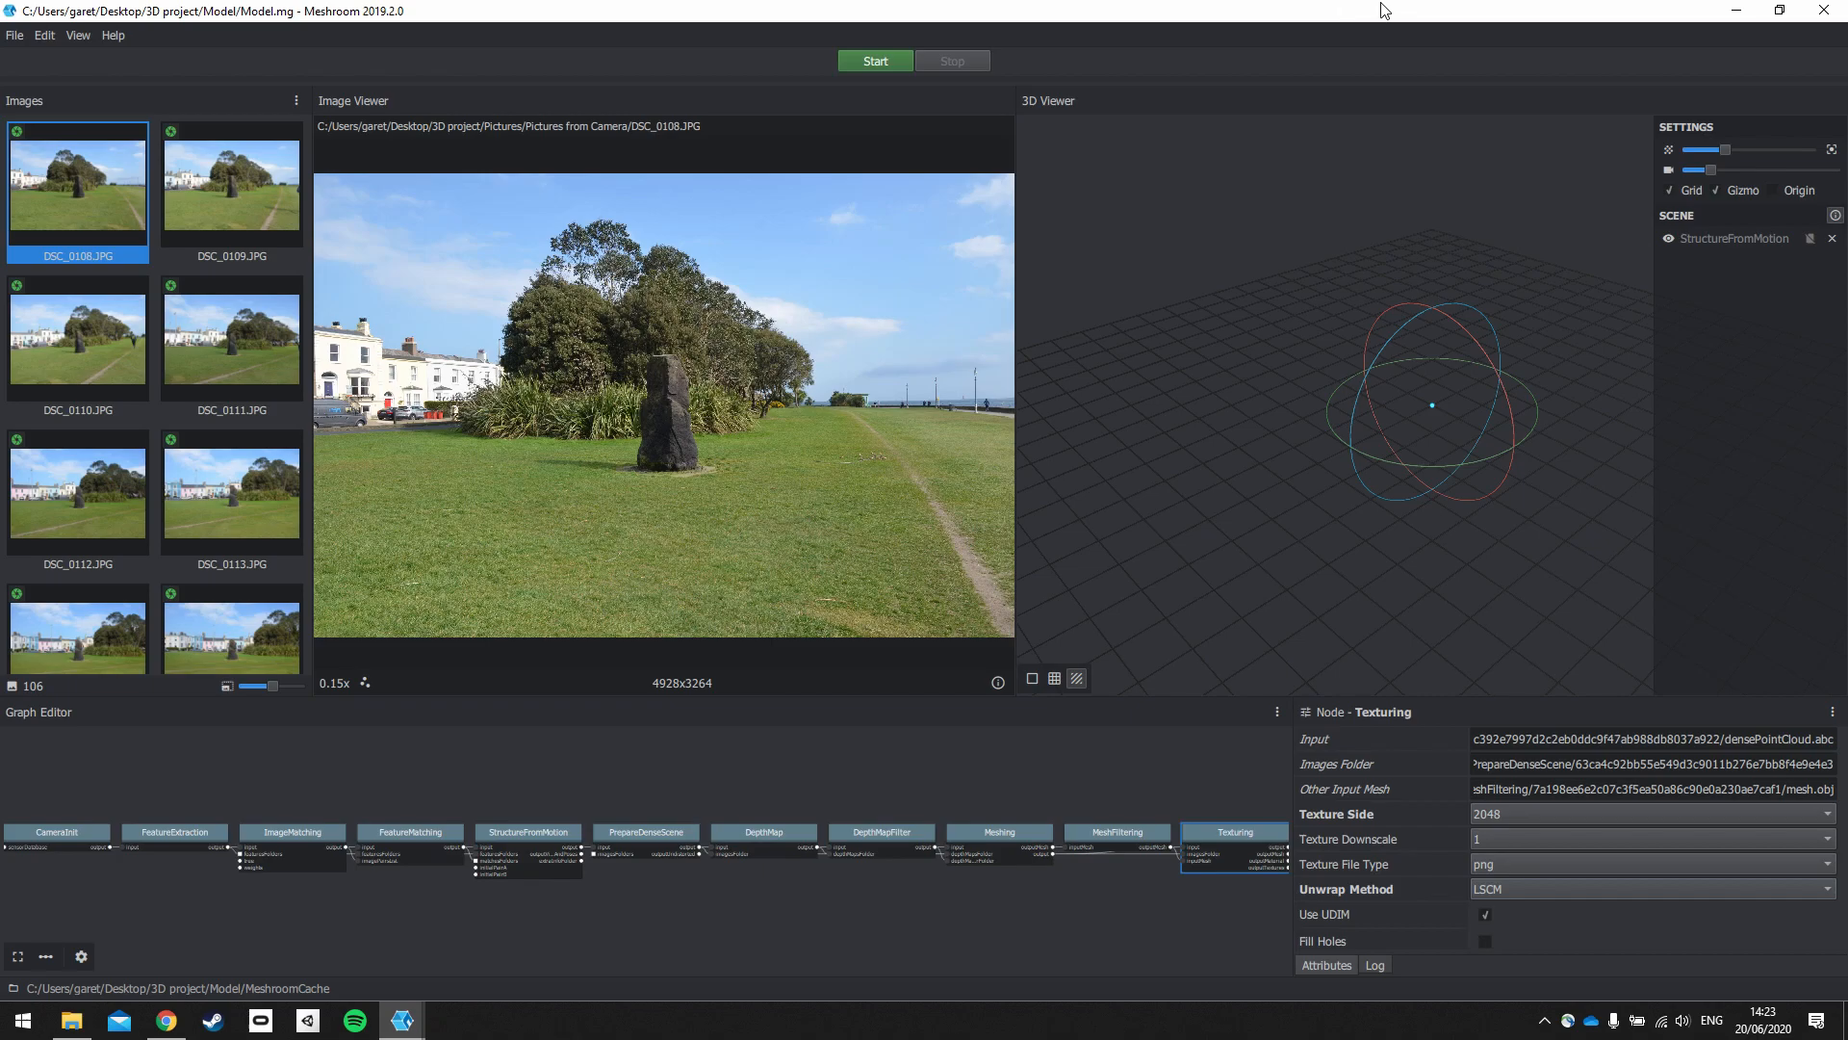
pyautogui.moveTo(1402, 13)
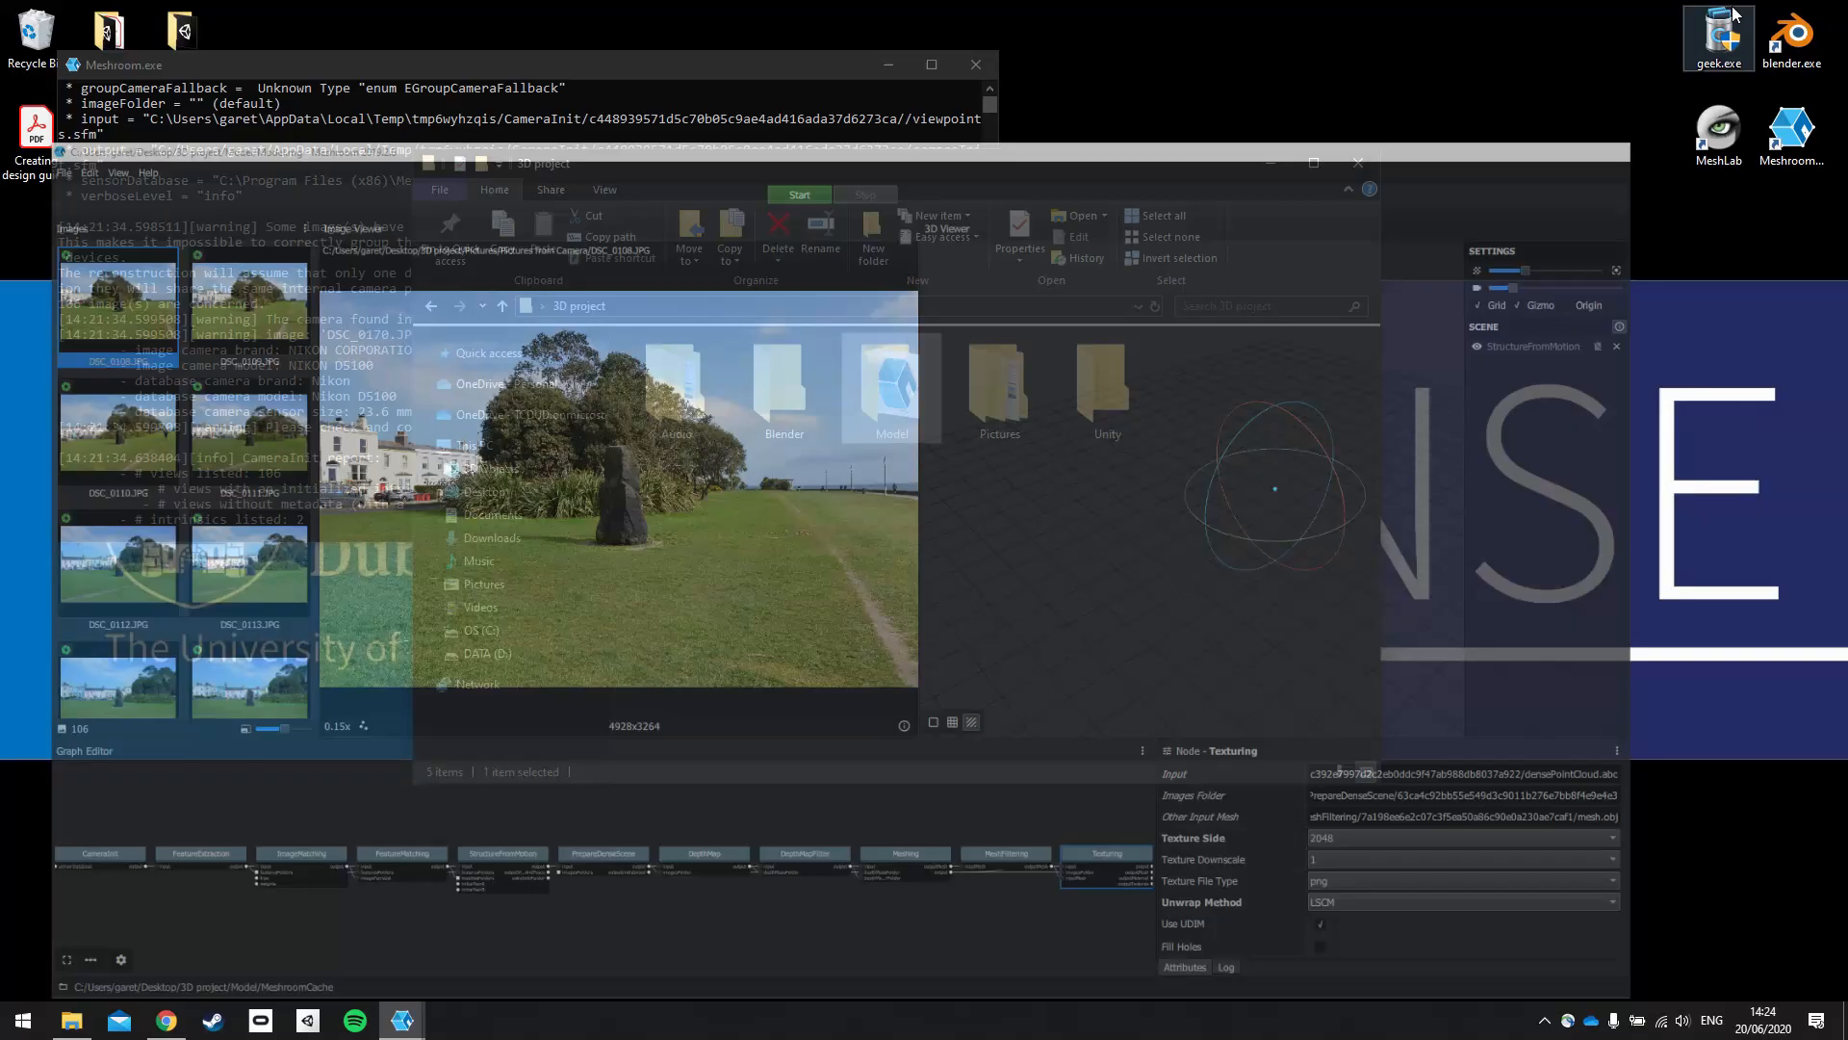
# Step: Open Display settings from the desktop menu and go to Power & sleep
pyautogui.rightClick(1294, 83)
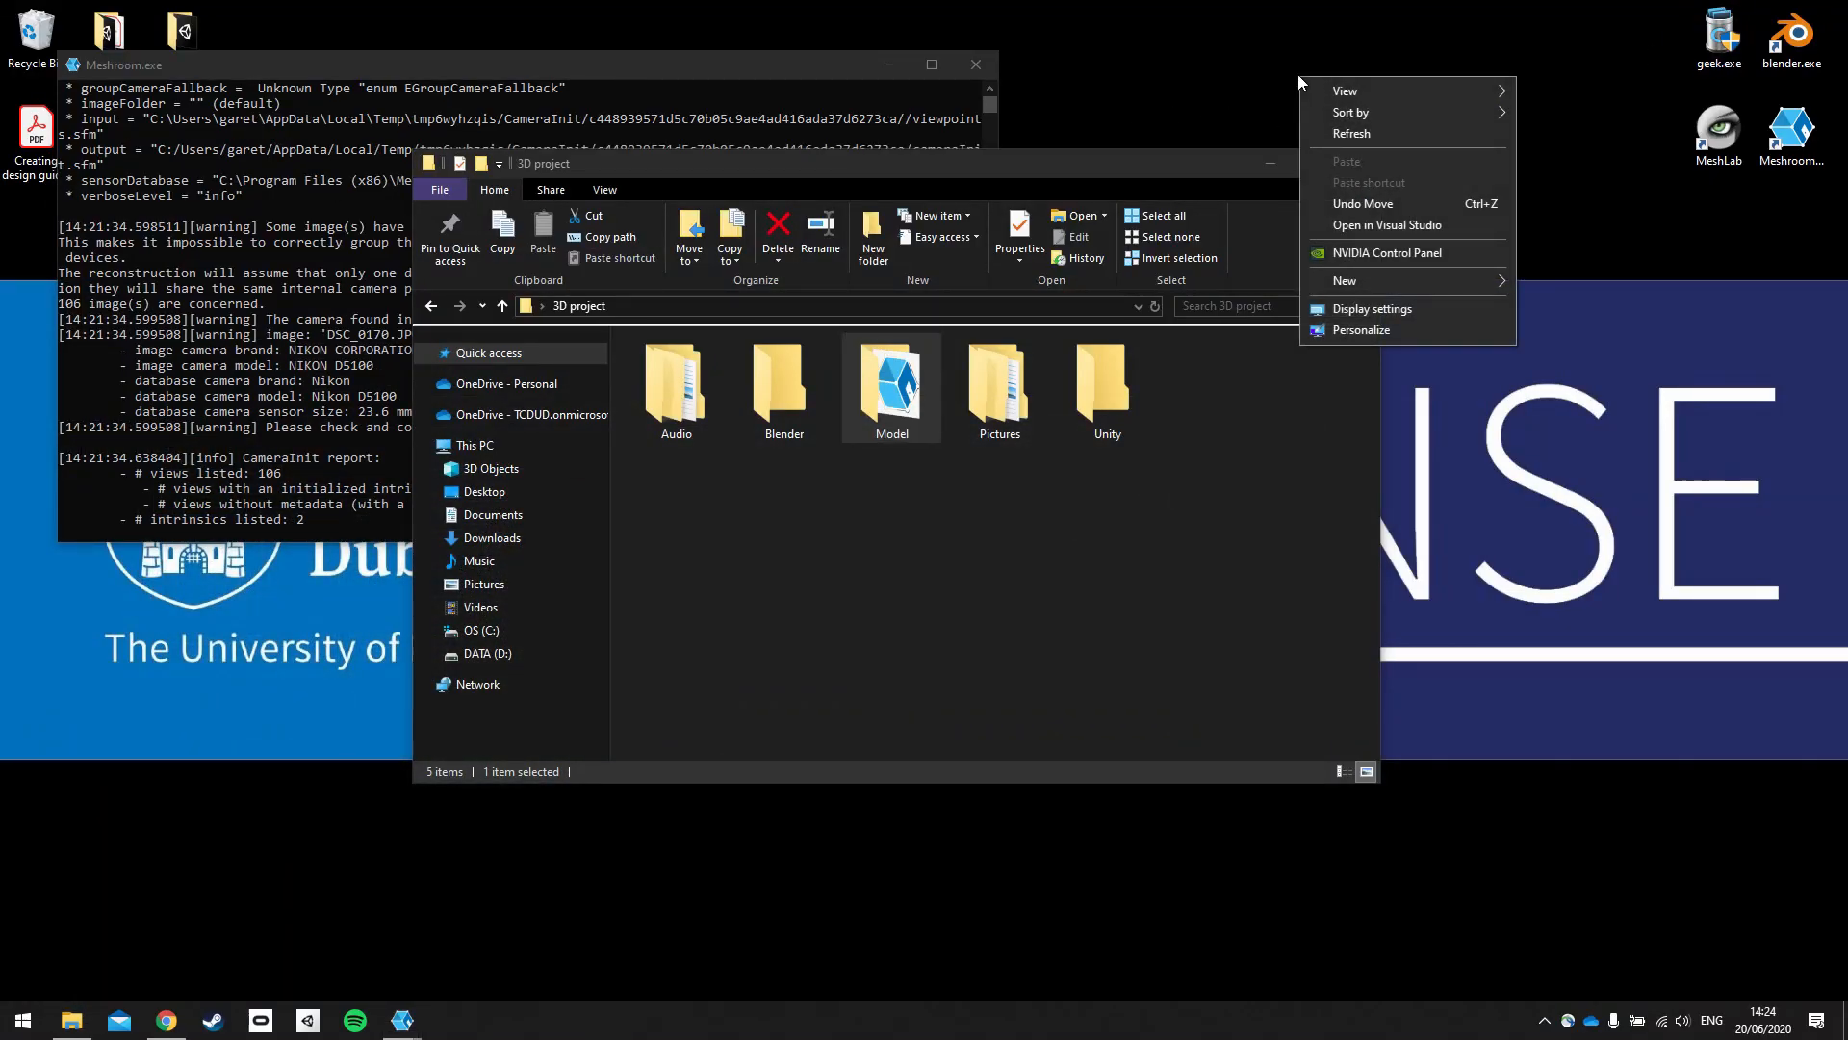
pyautogui.moveTo(1403, 321)
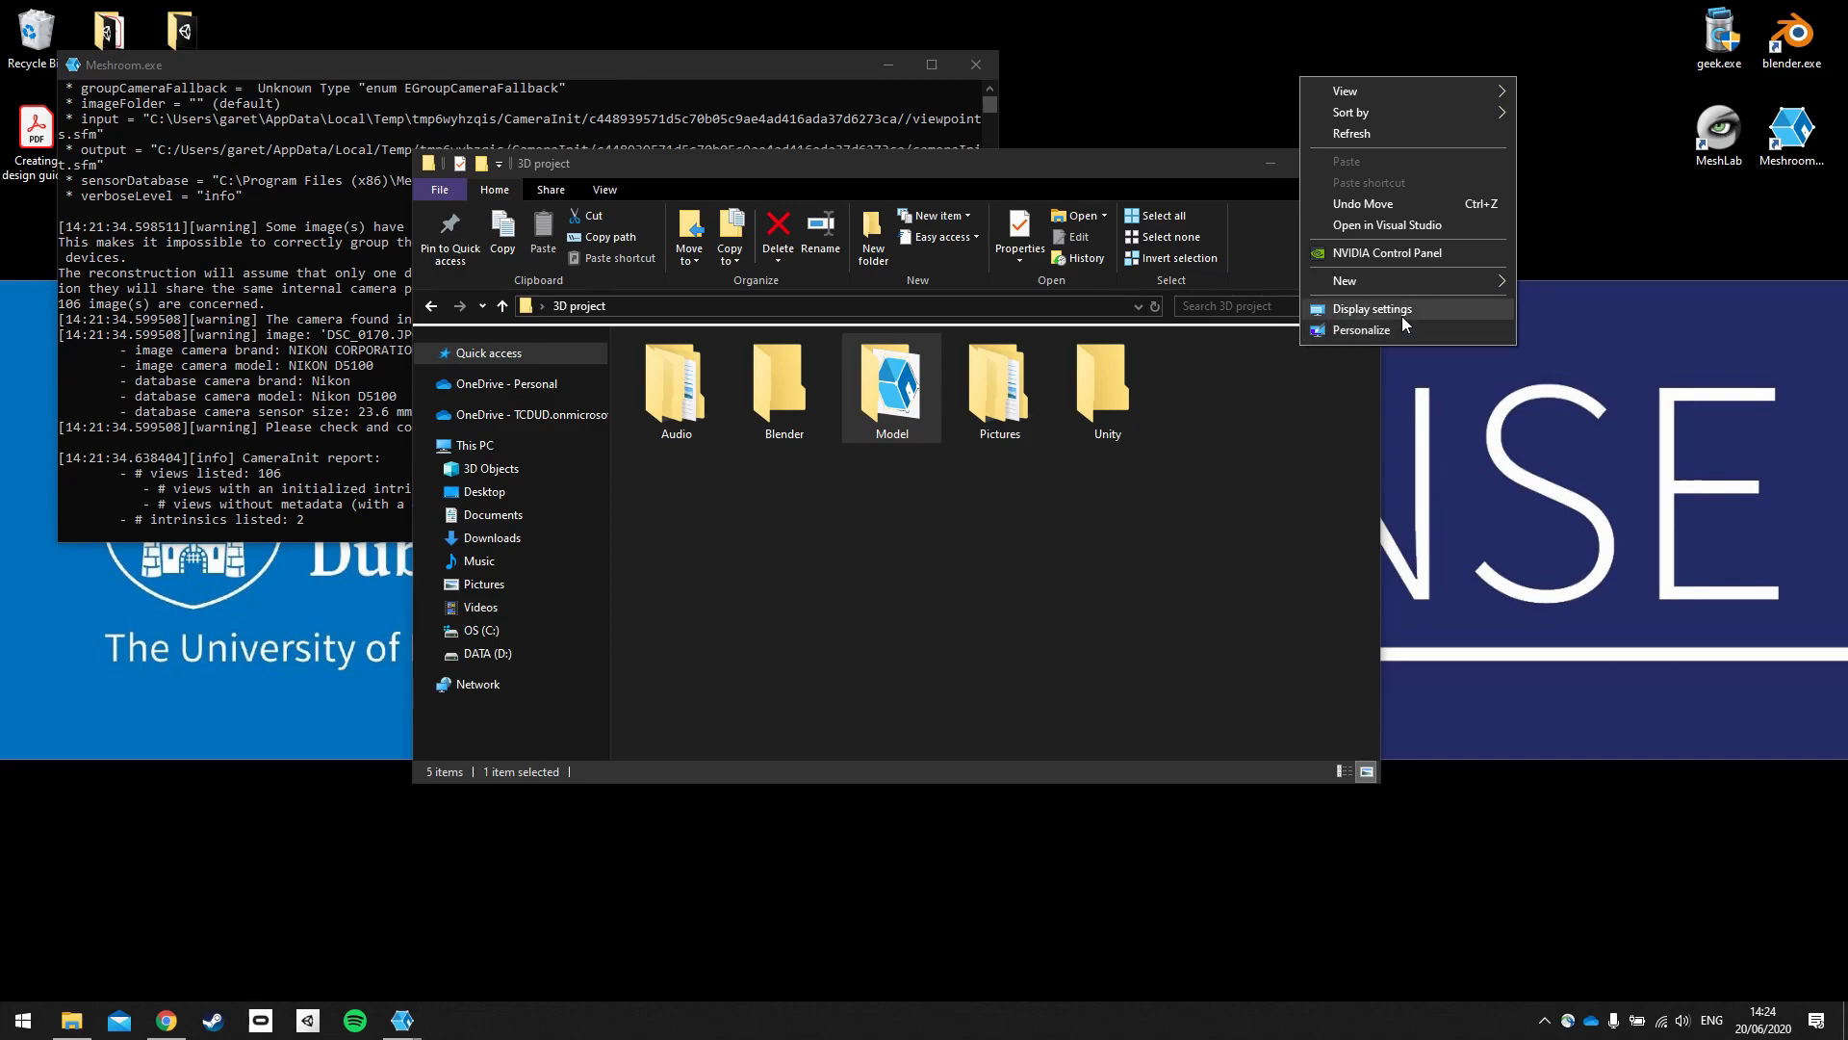
pyautogui.click(1370, 309)
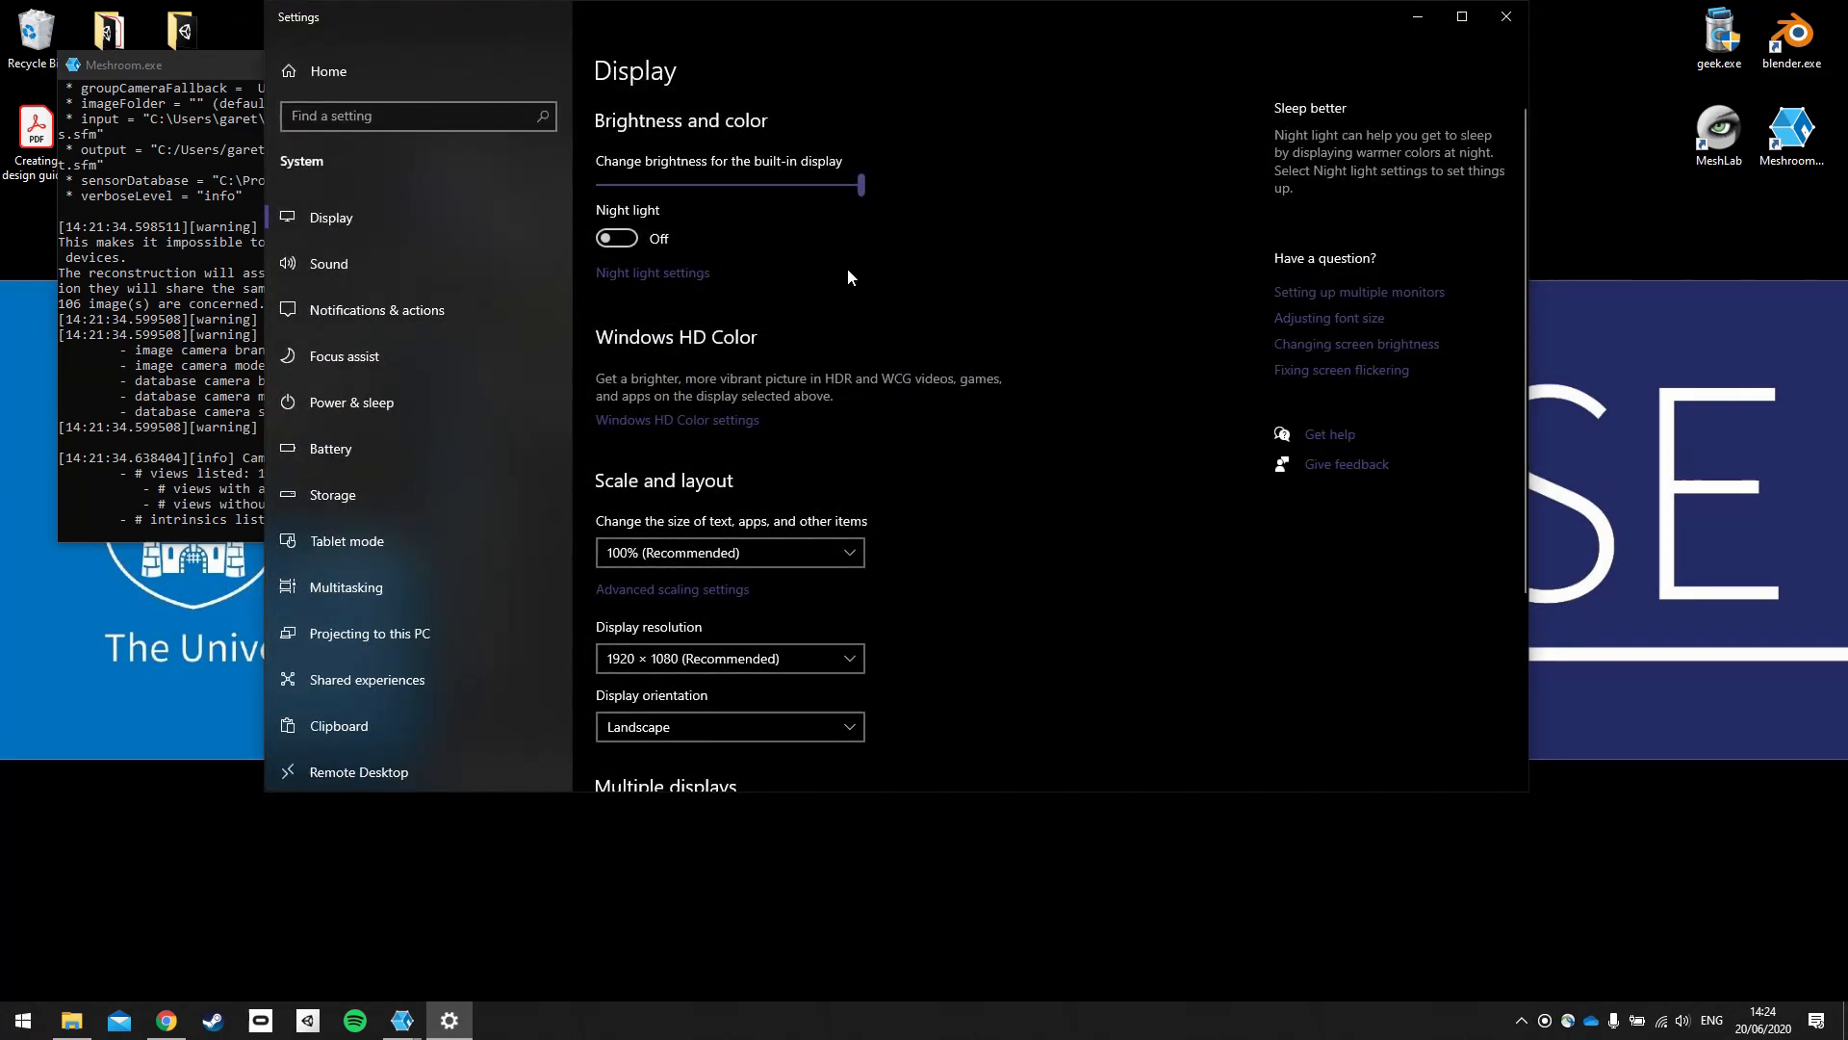
pyautogui.moveTo(351, 402)
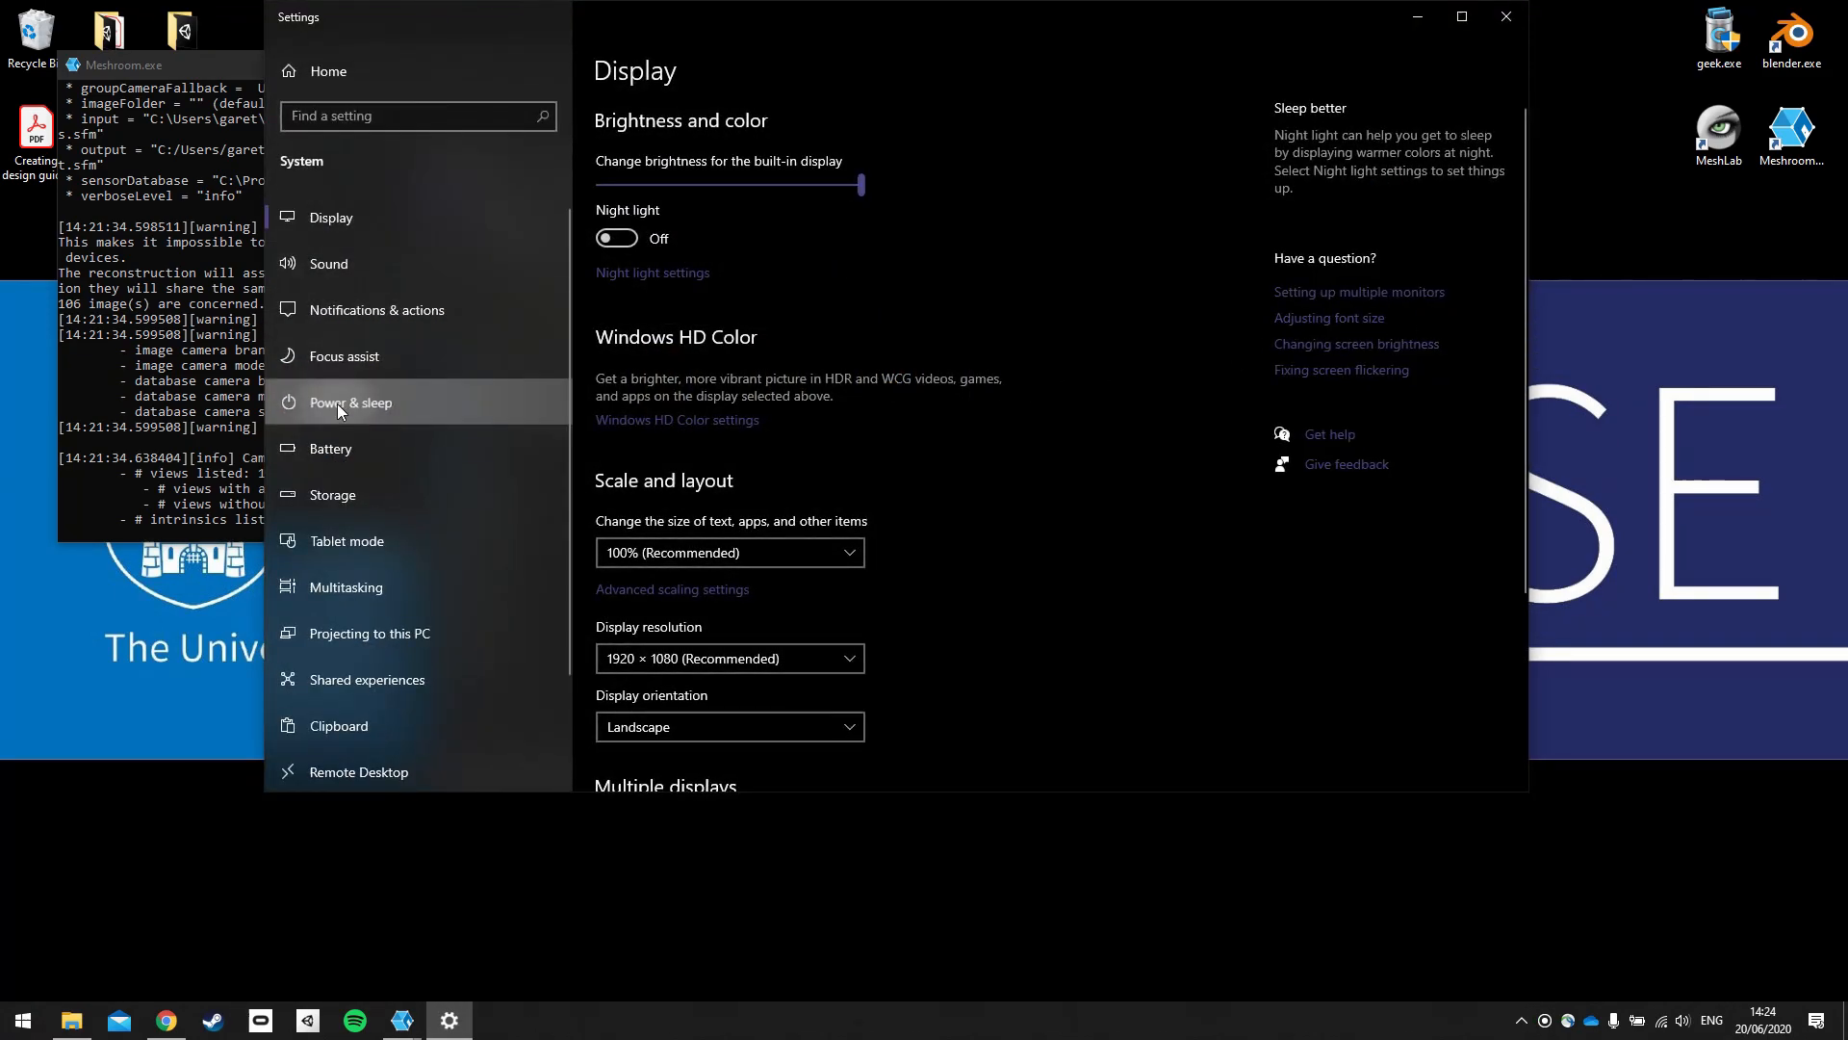
pyautogui.click(350, 402)
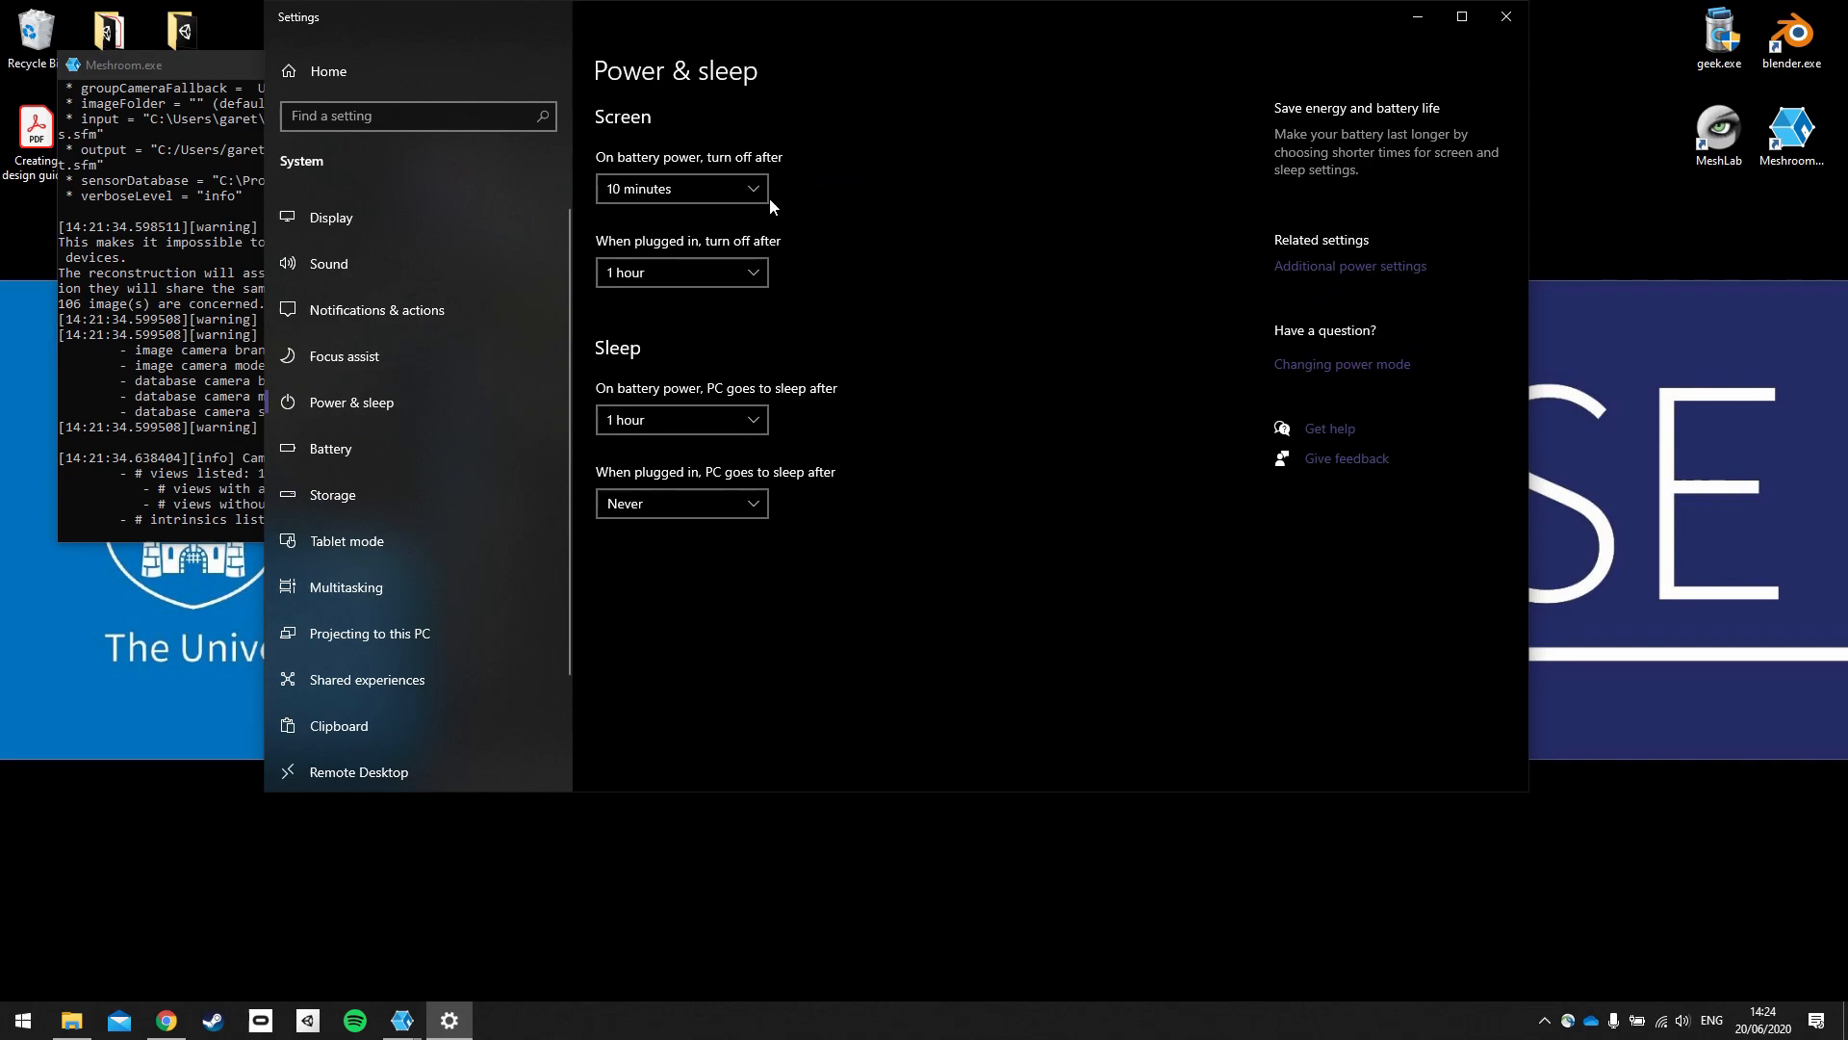
pyautogui.moveTo(650, 146)
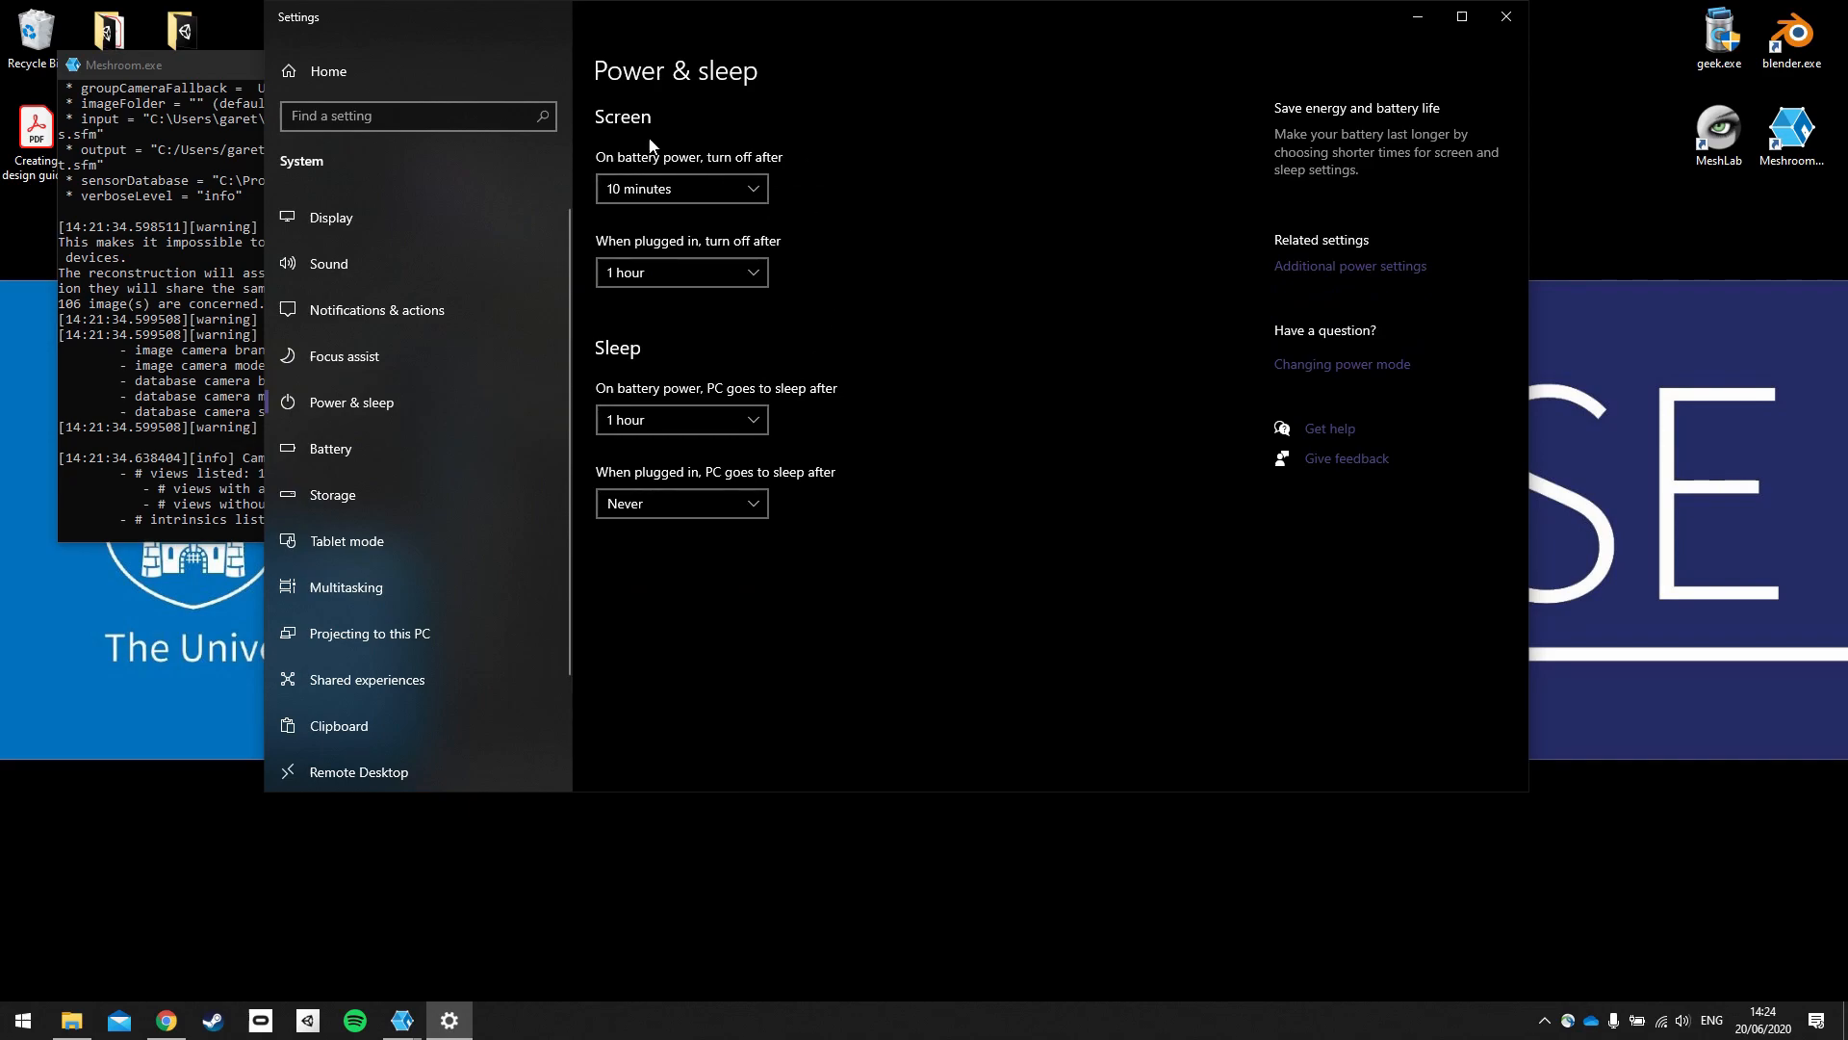
pyautogui.moveTo(678, 242)
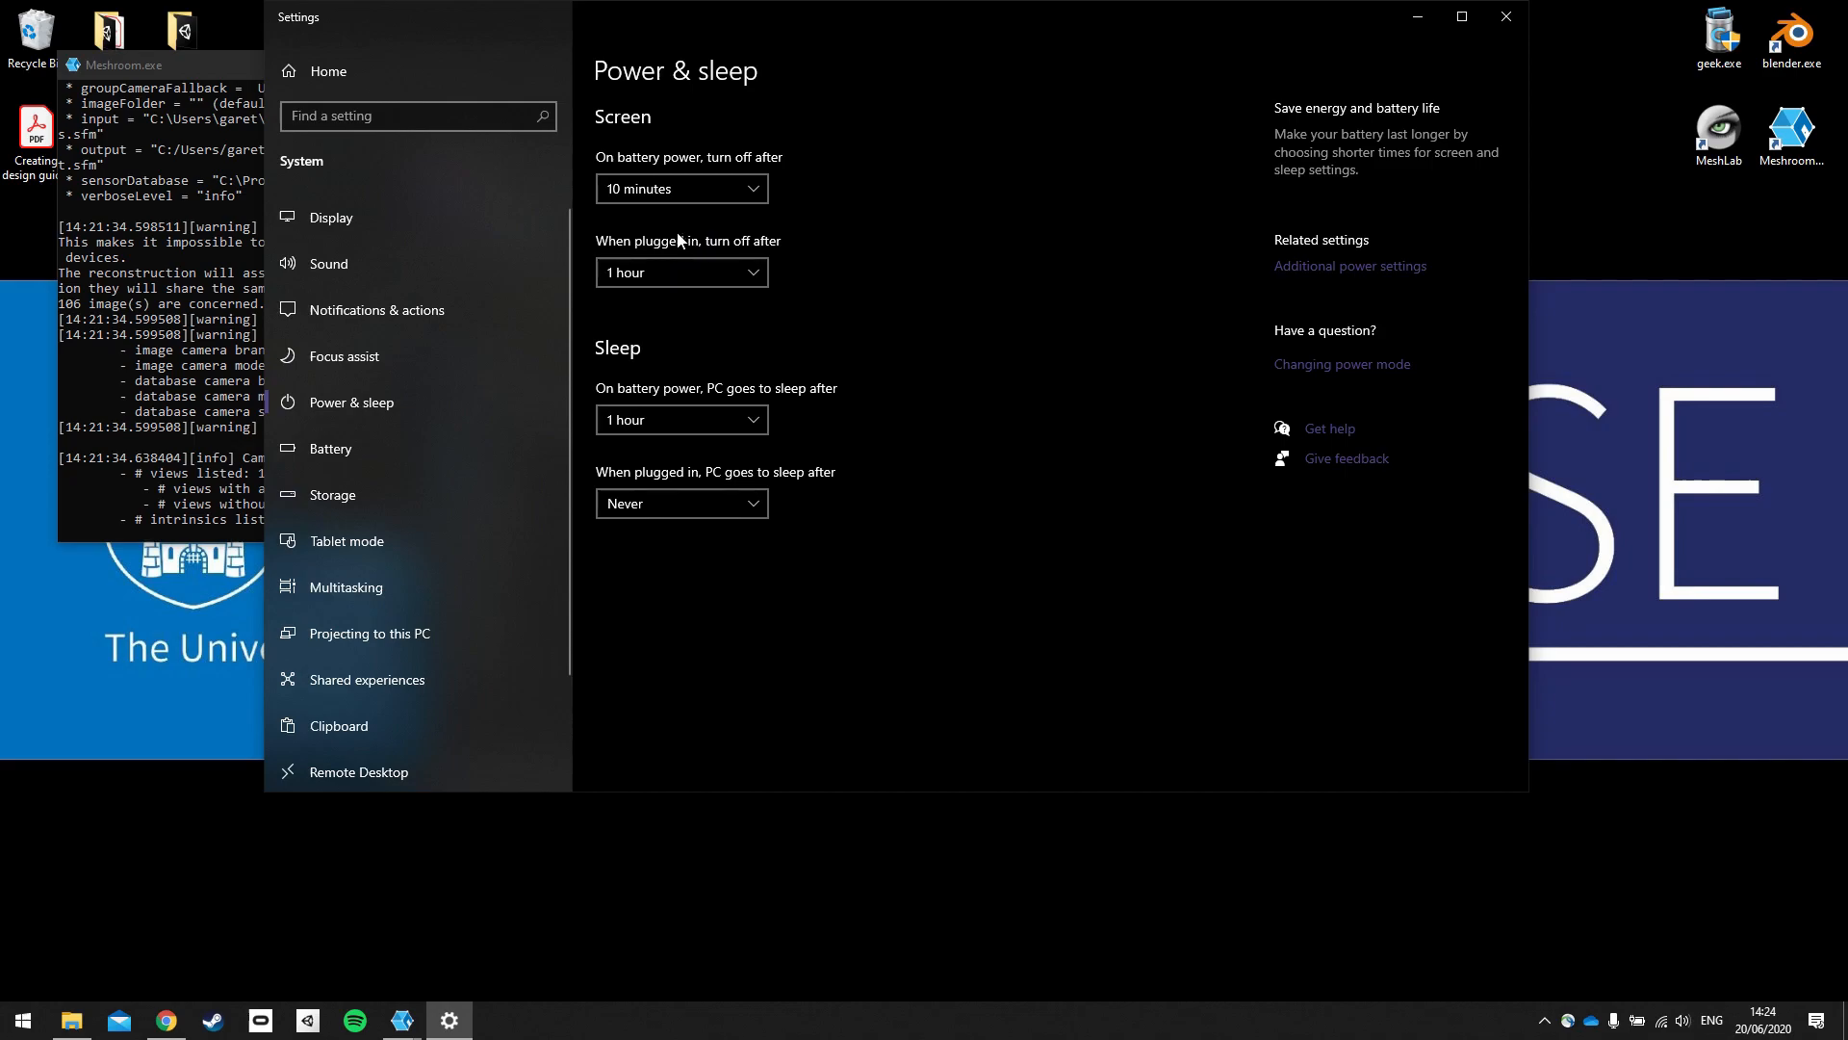
pyautogui.moveTo(671, 251)
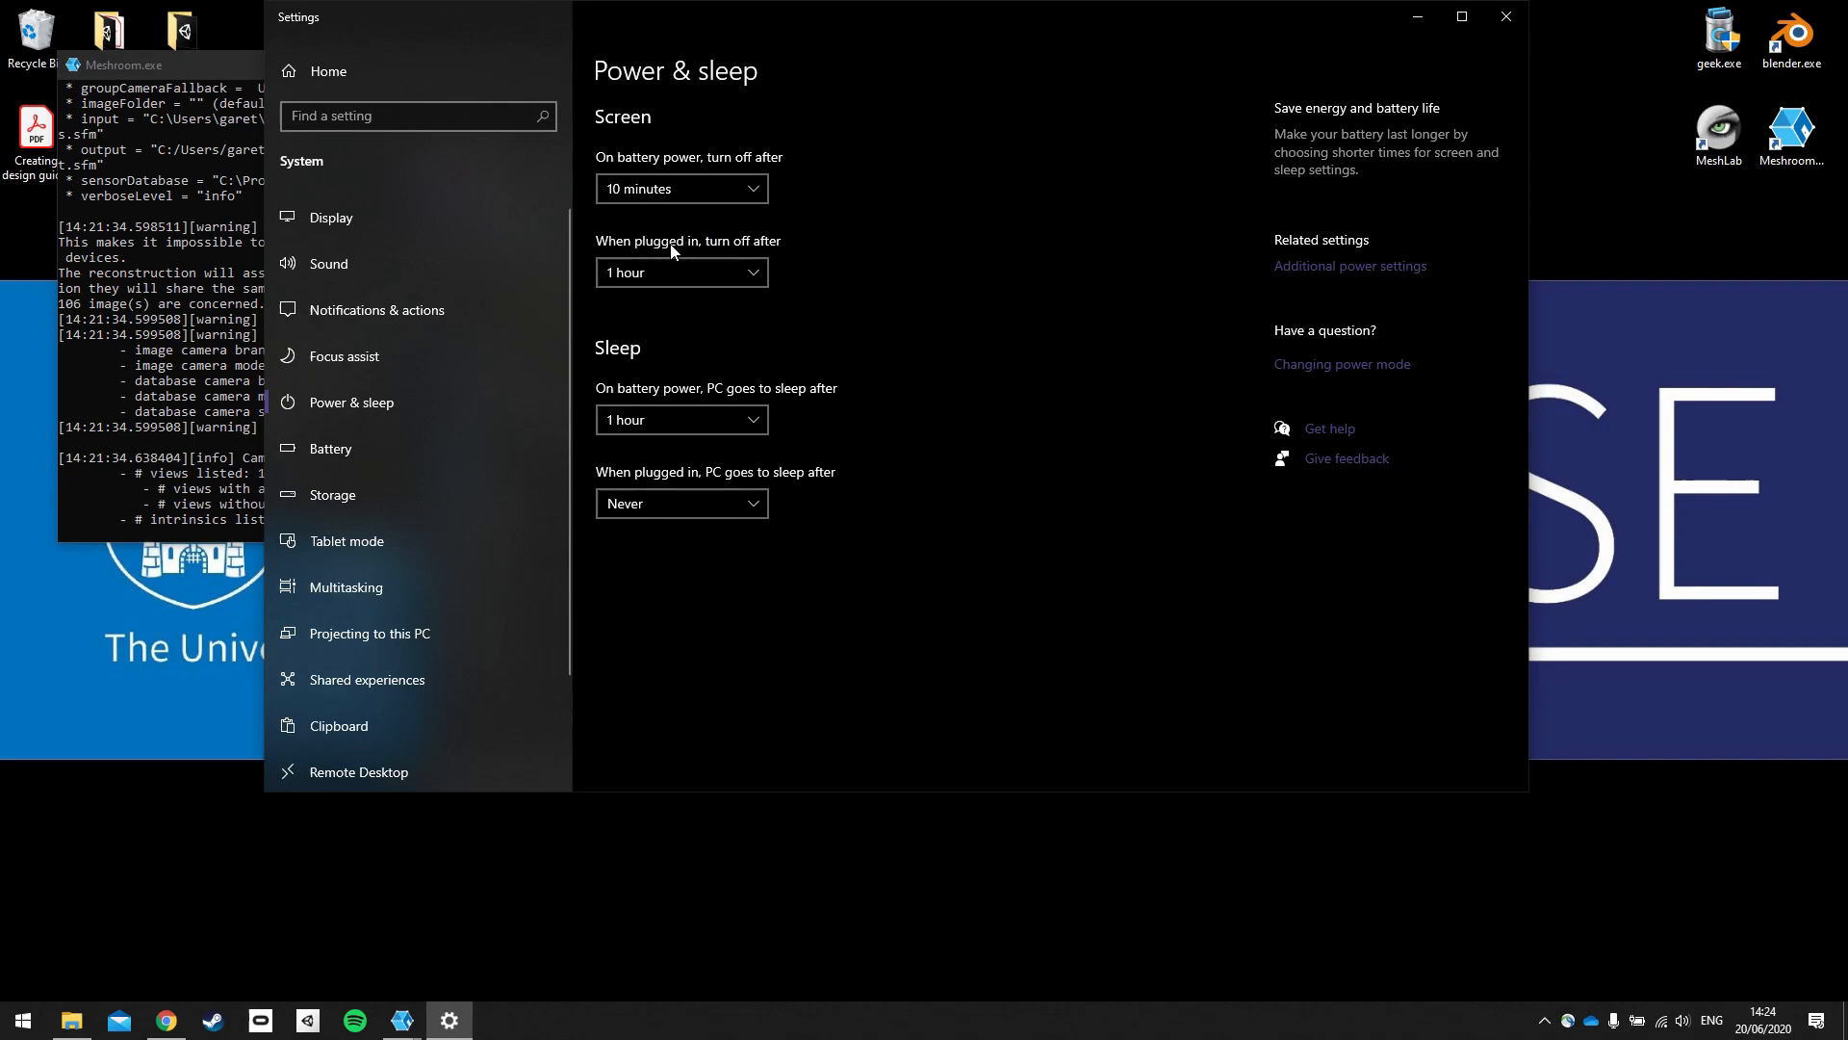
pyautogui.moveTo(677, 390)
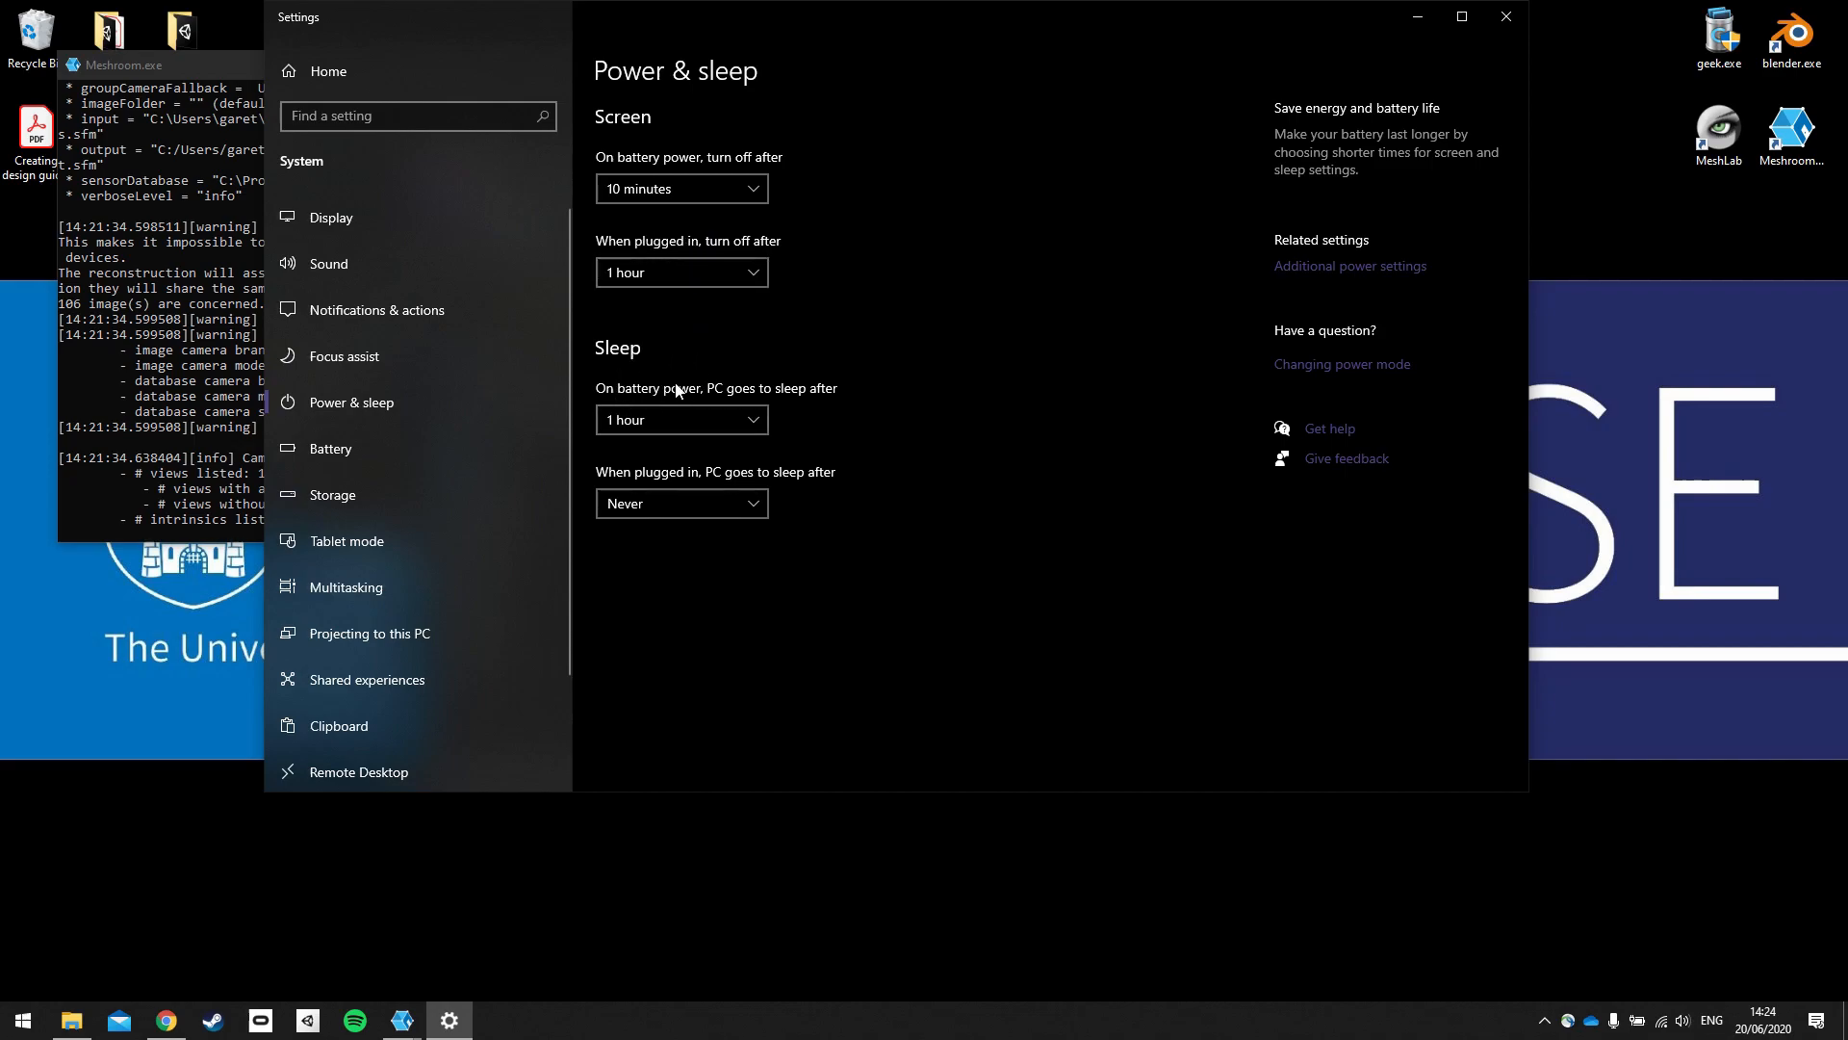
pyautogui.moveTo(698, 494)
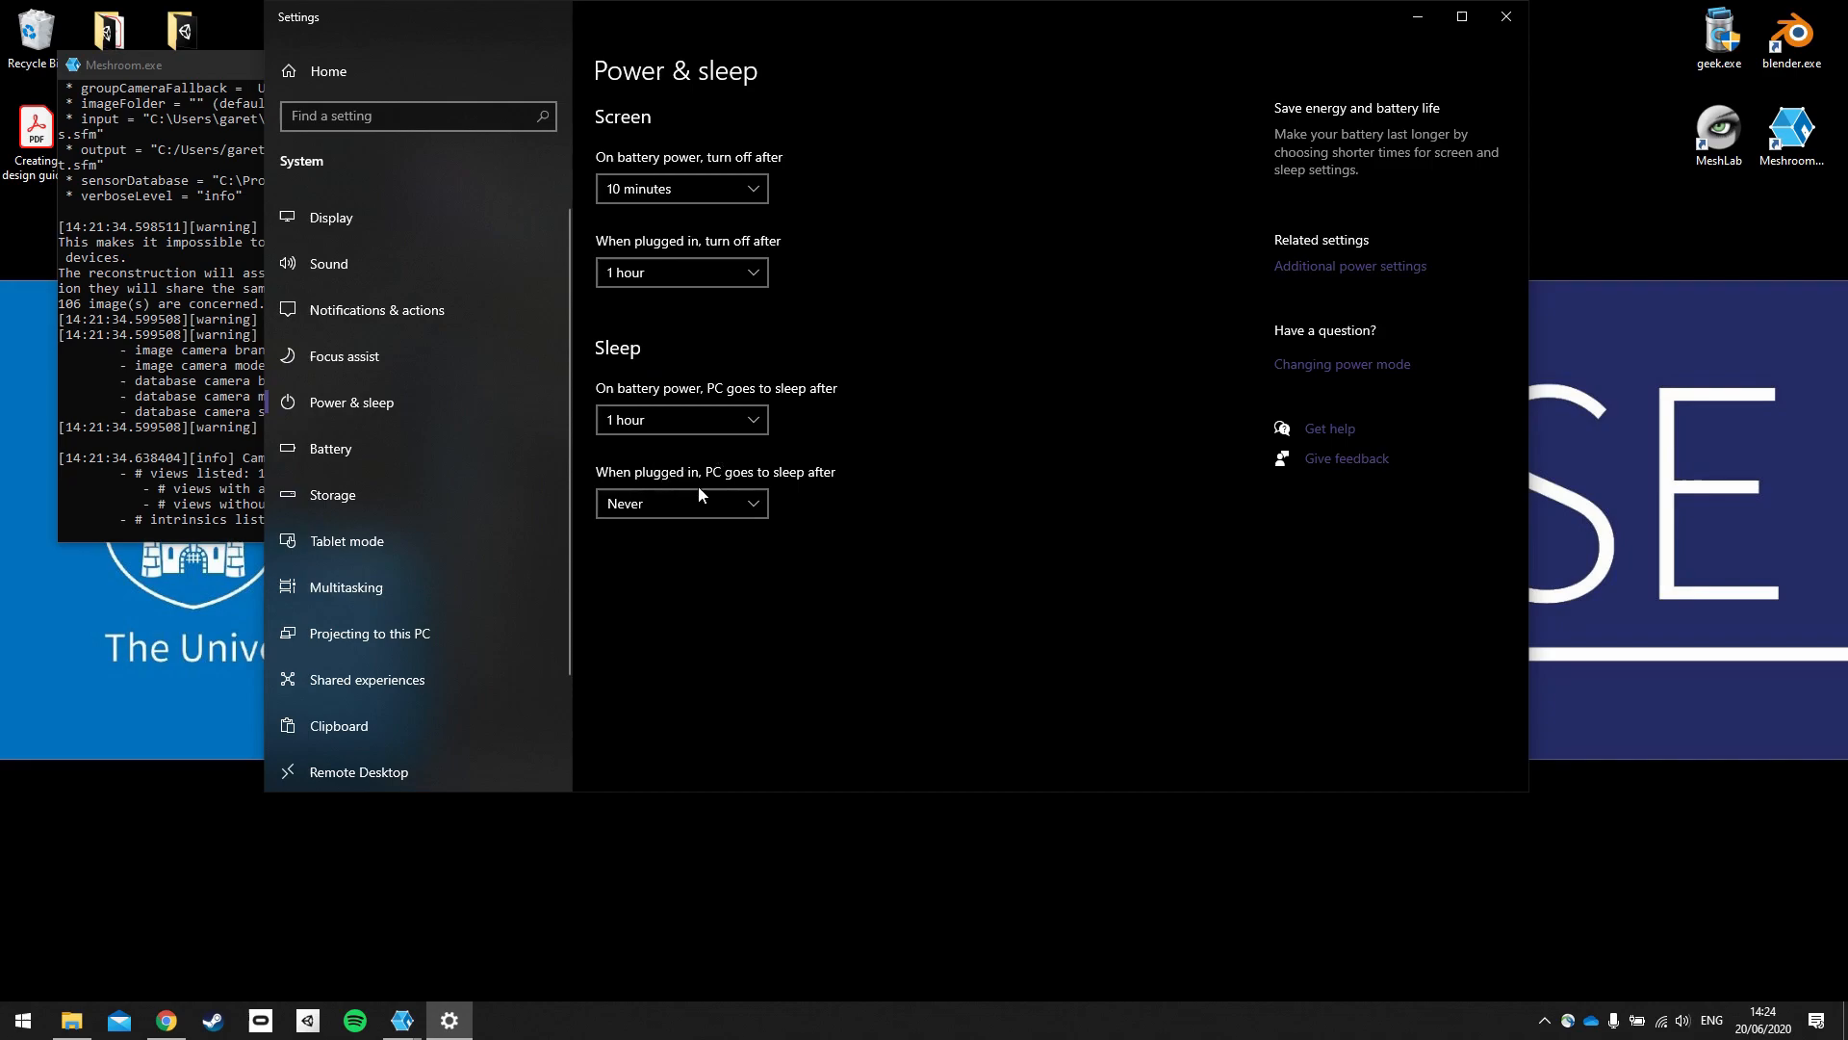
pyautogui.moveTo(791, 315)
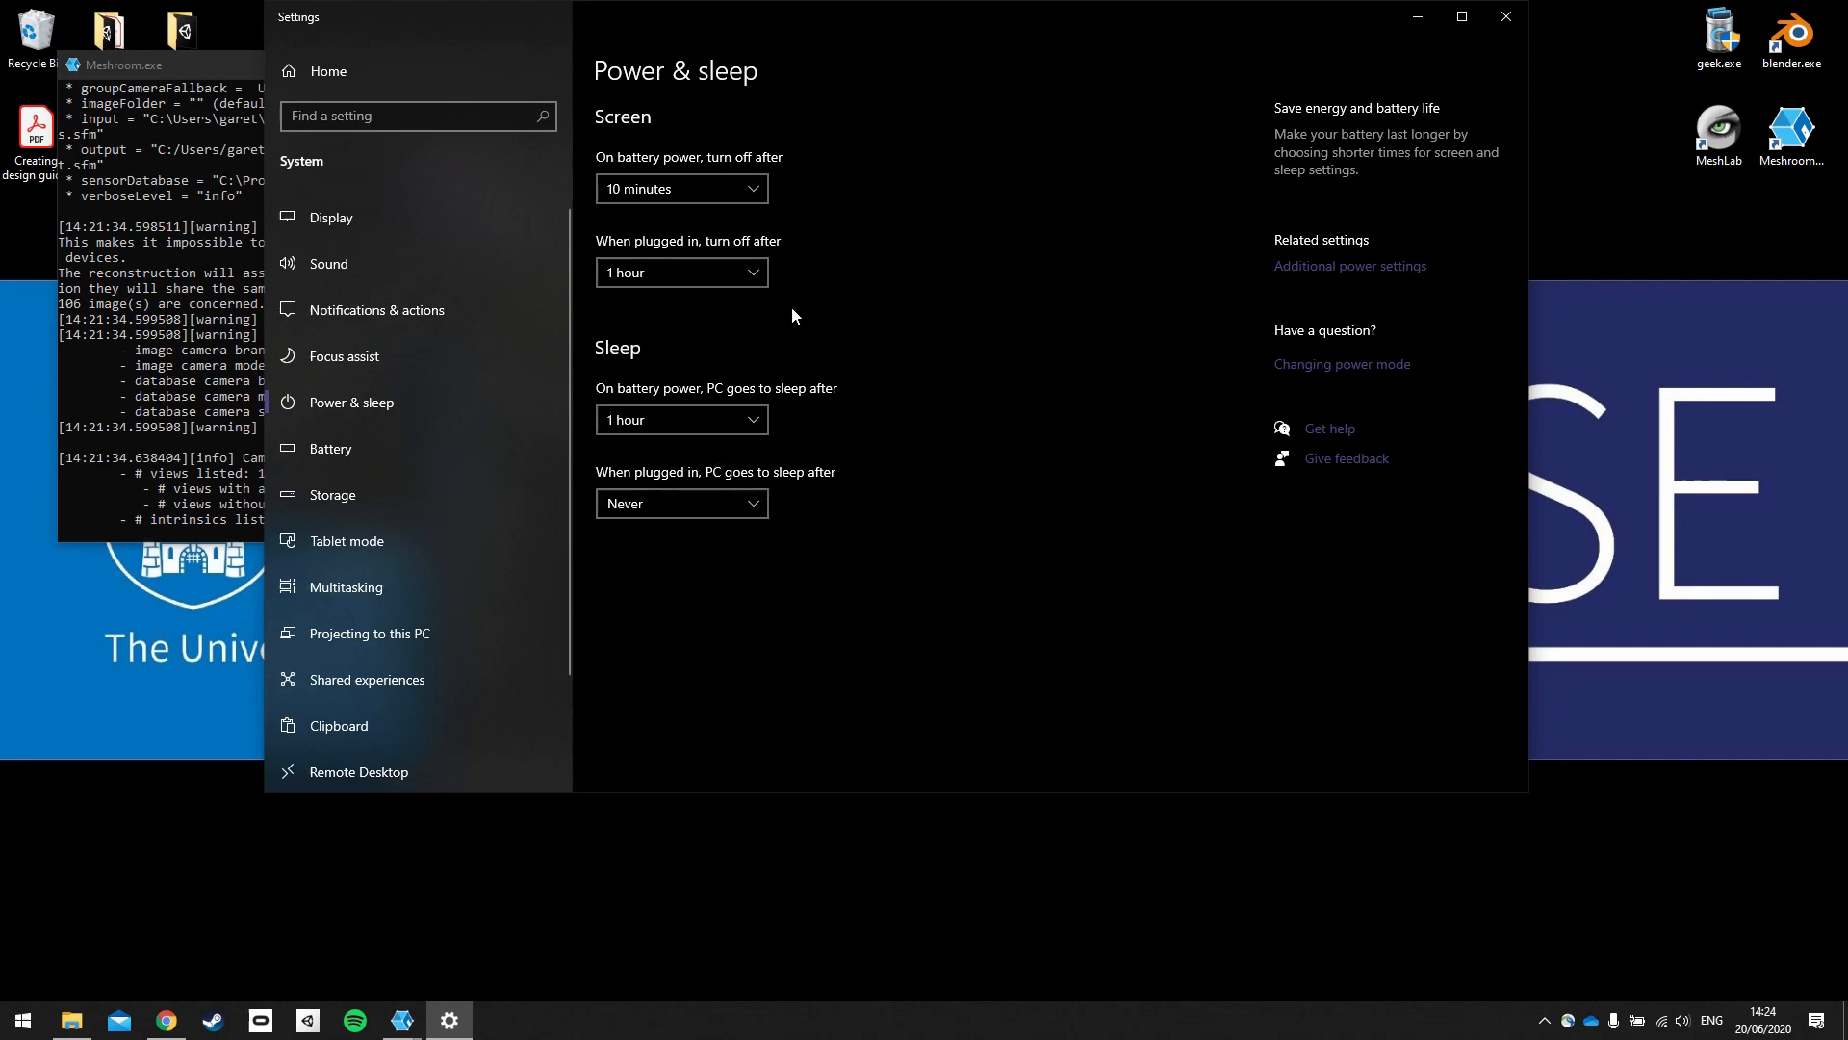
pyautogui.moveTo(749, 277)
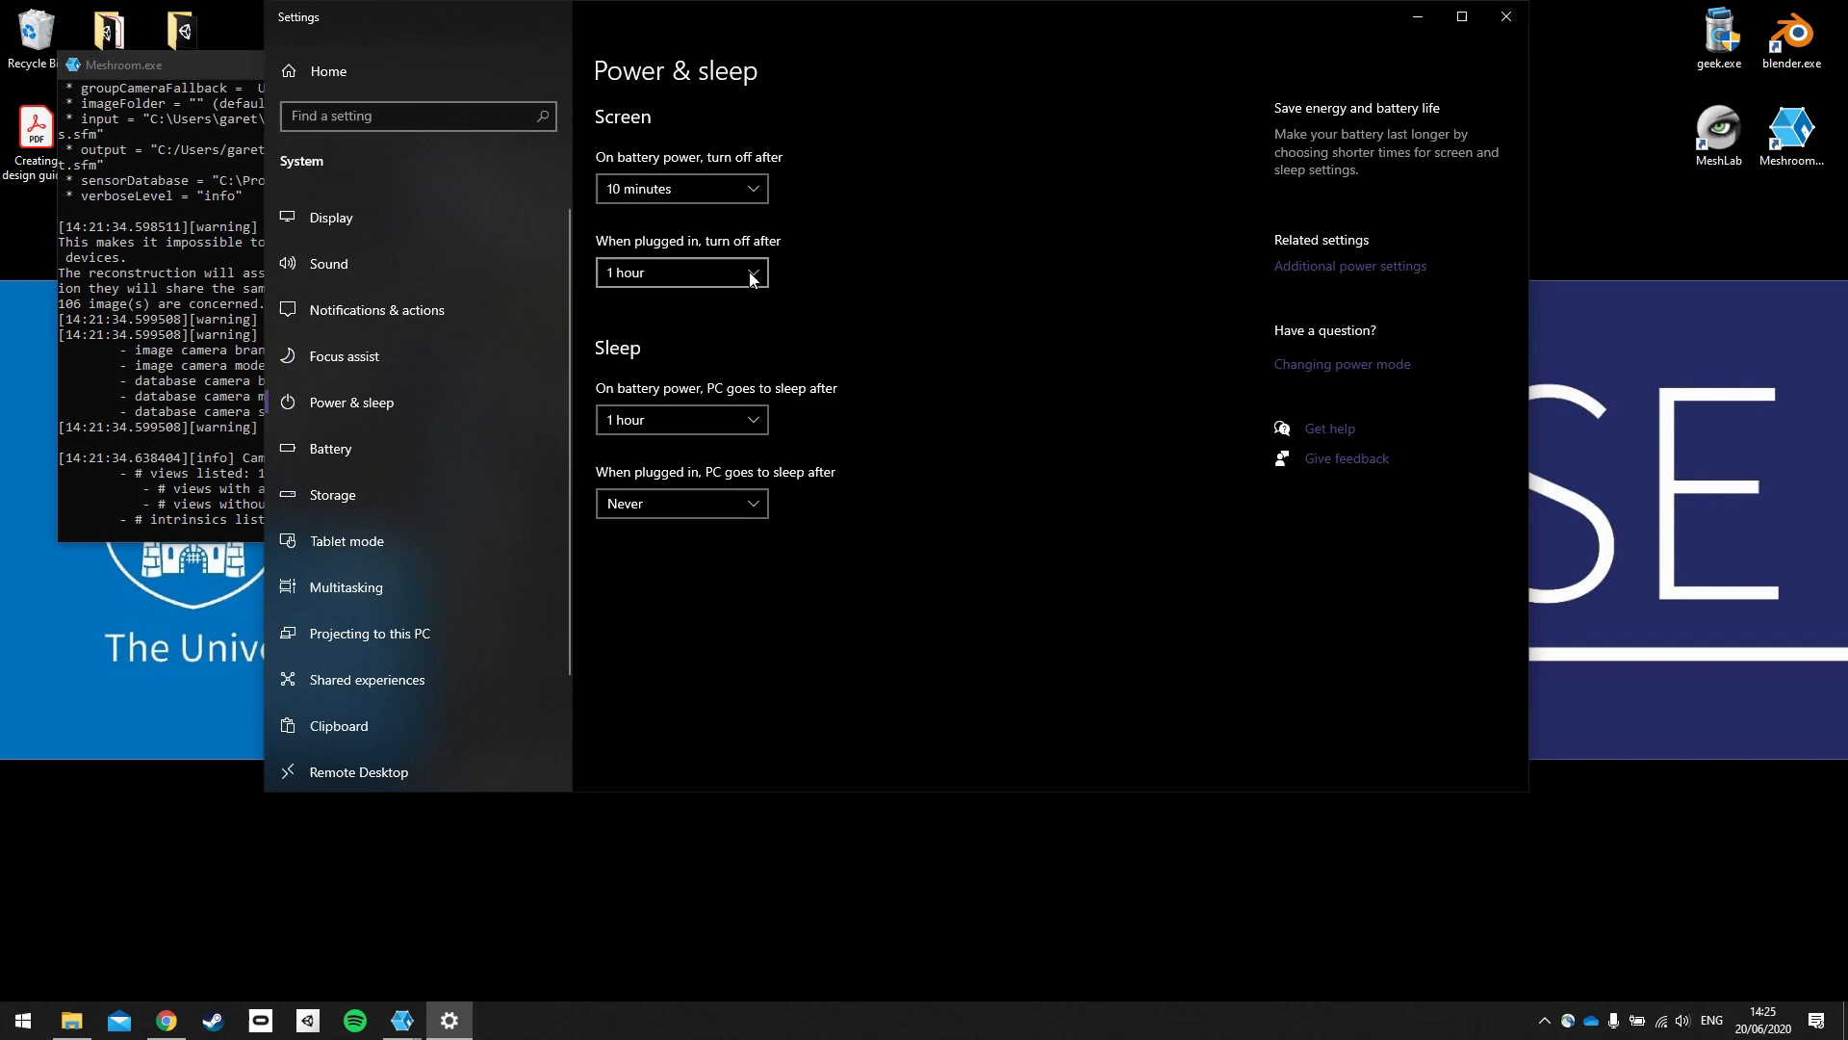
pyautogui.moveTo(1238, 219)
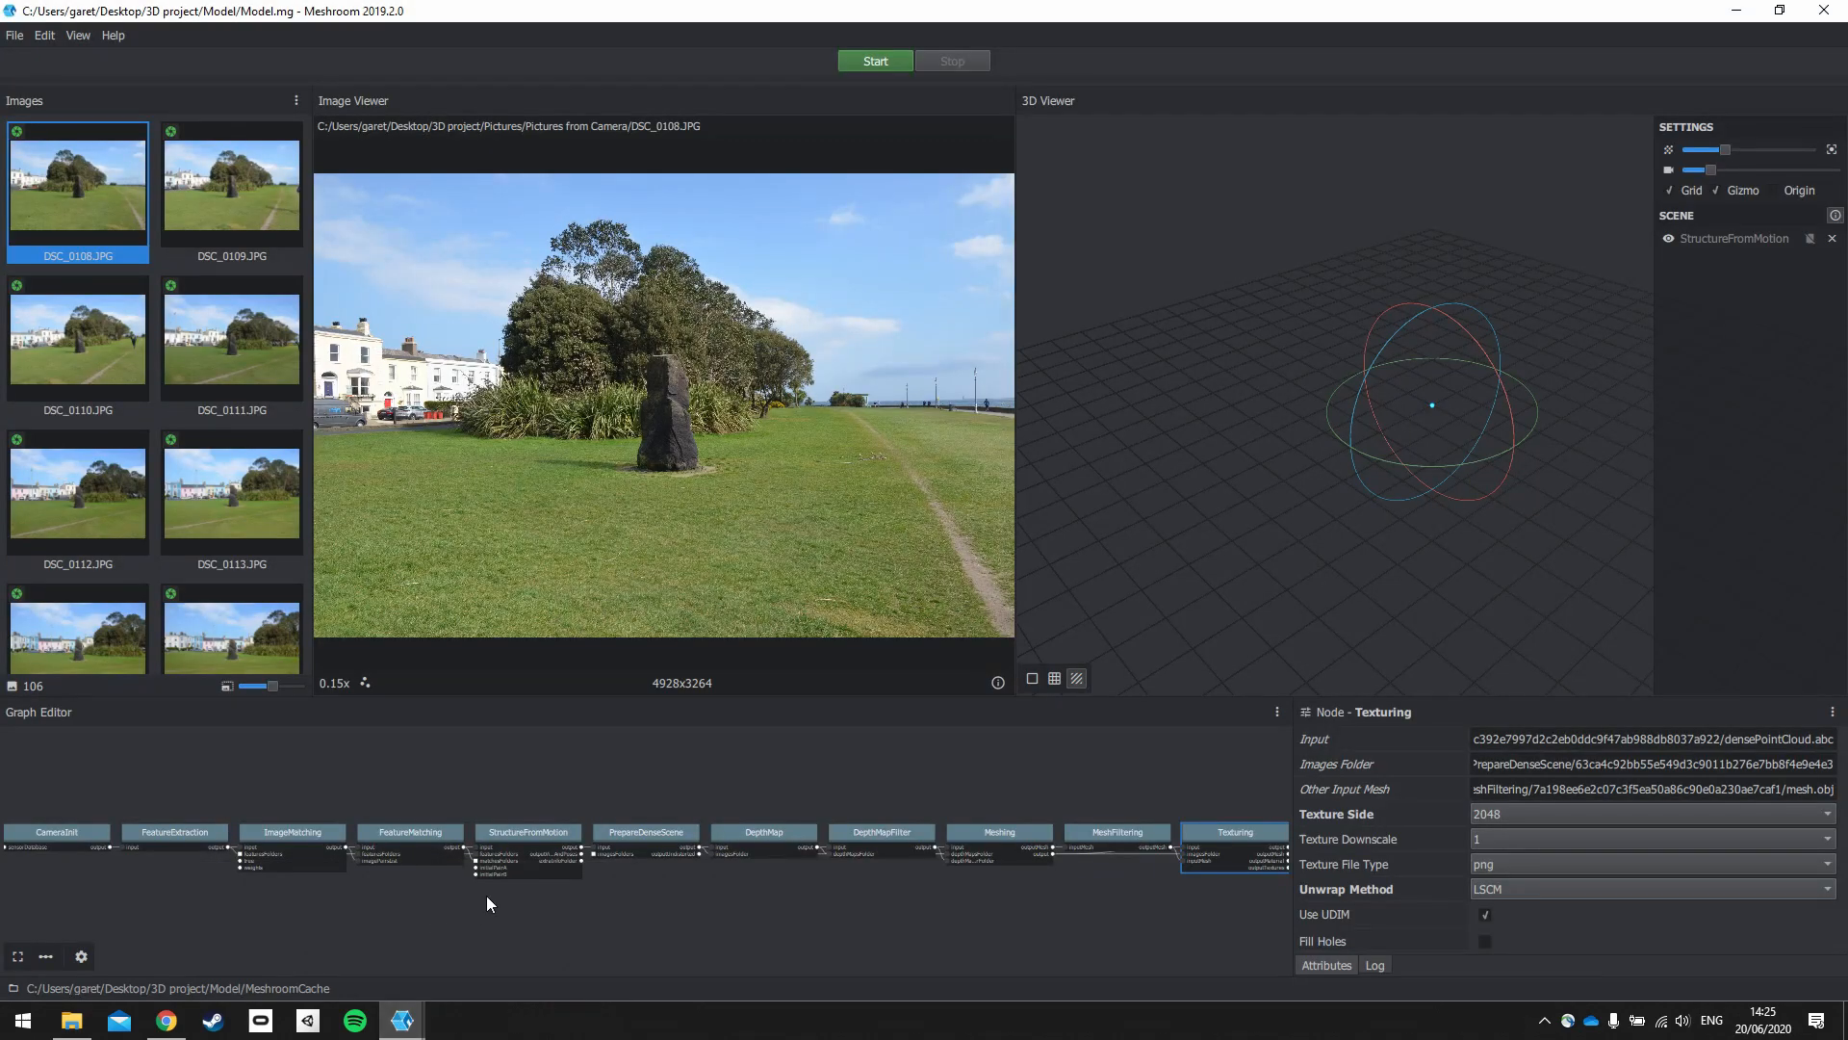
pyautogui.moveTo(1165, 660)
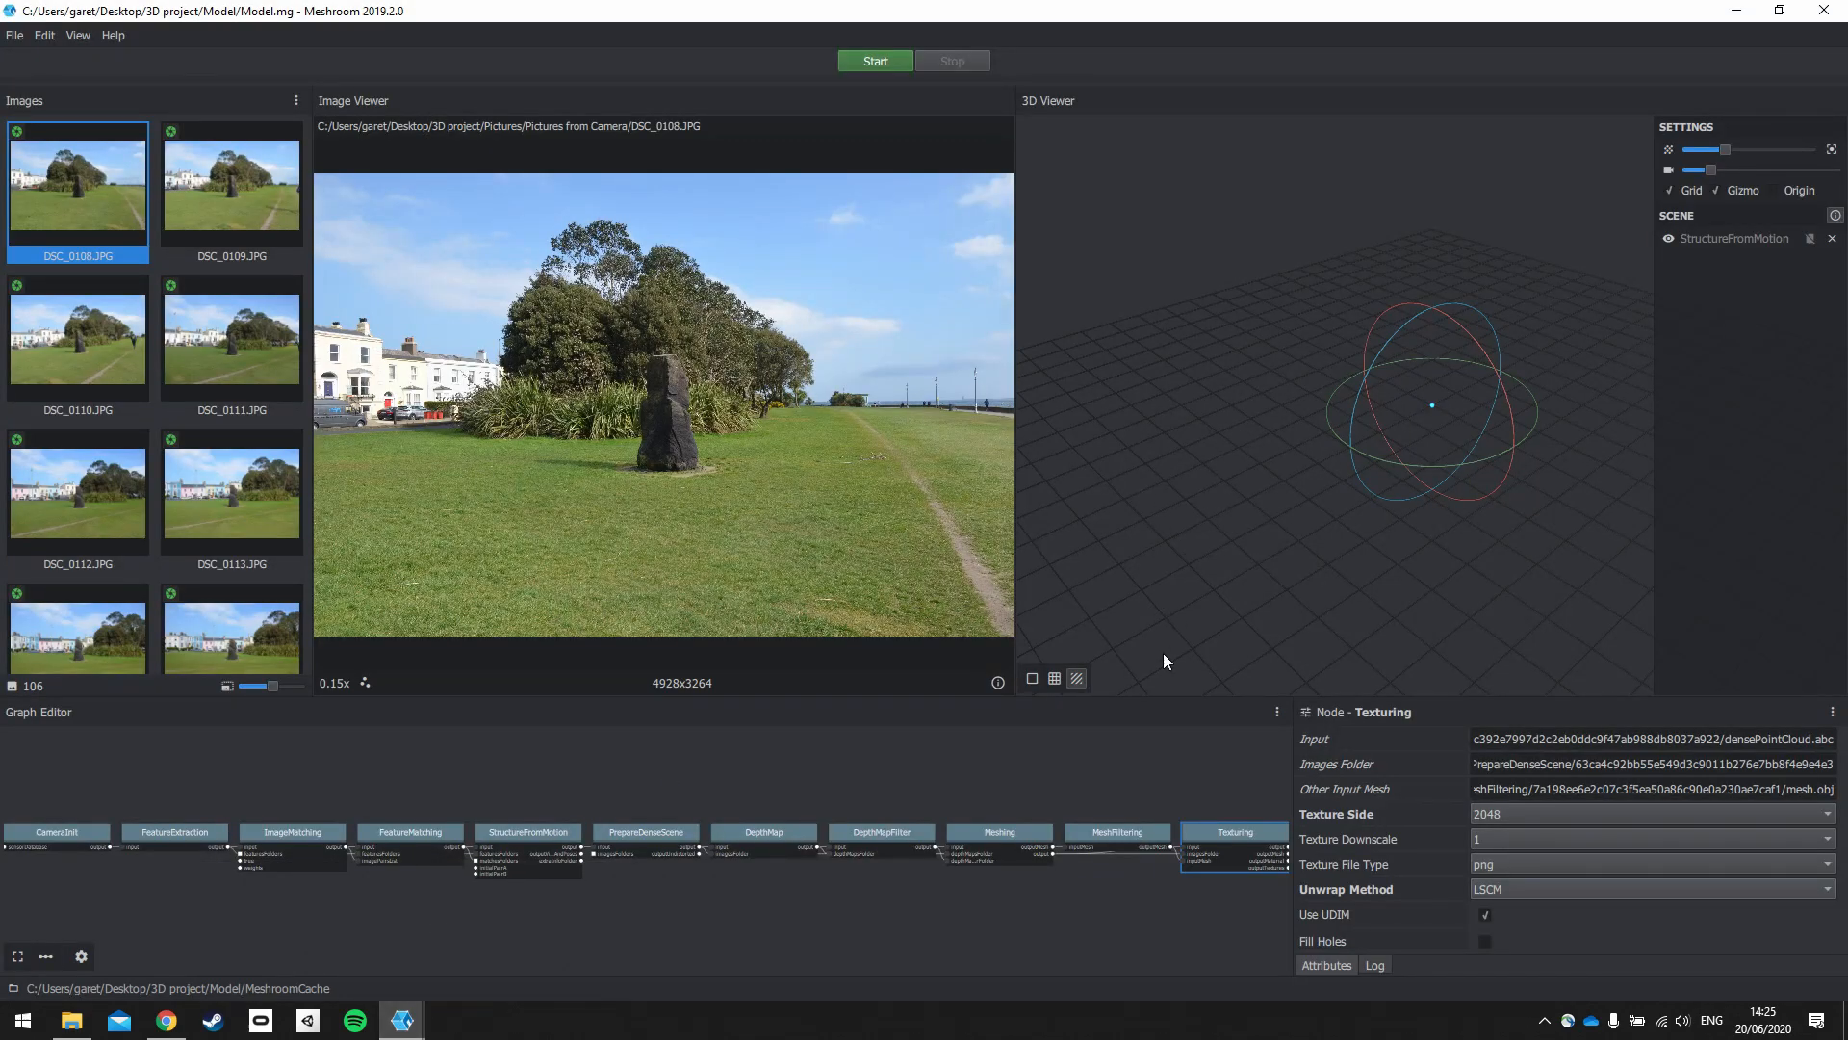
pyautogui.moveTo(875, 61)
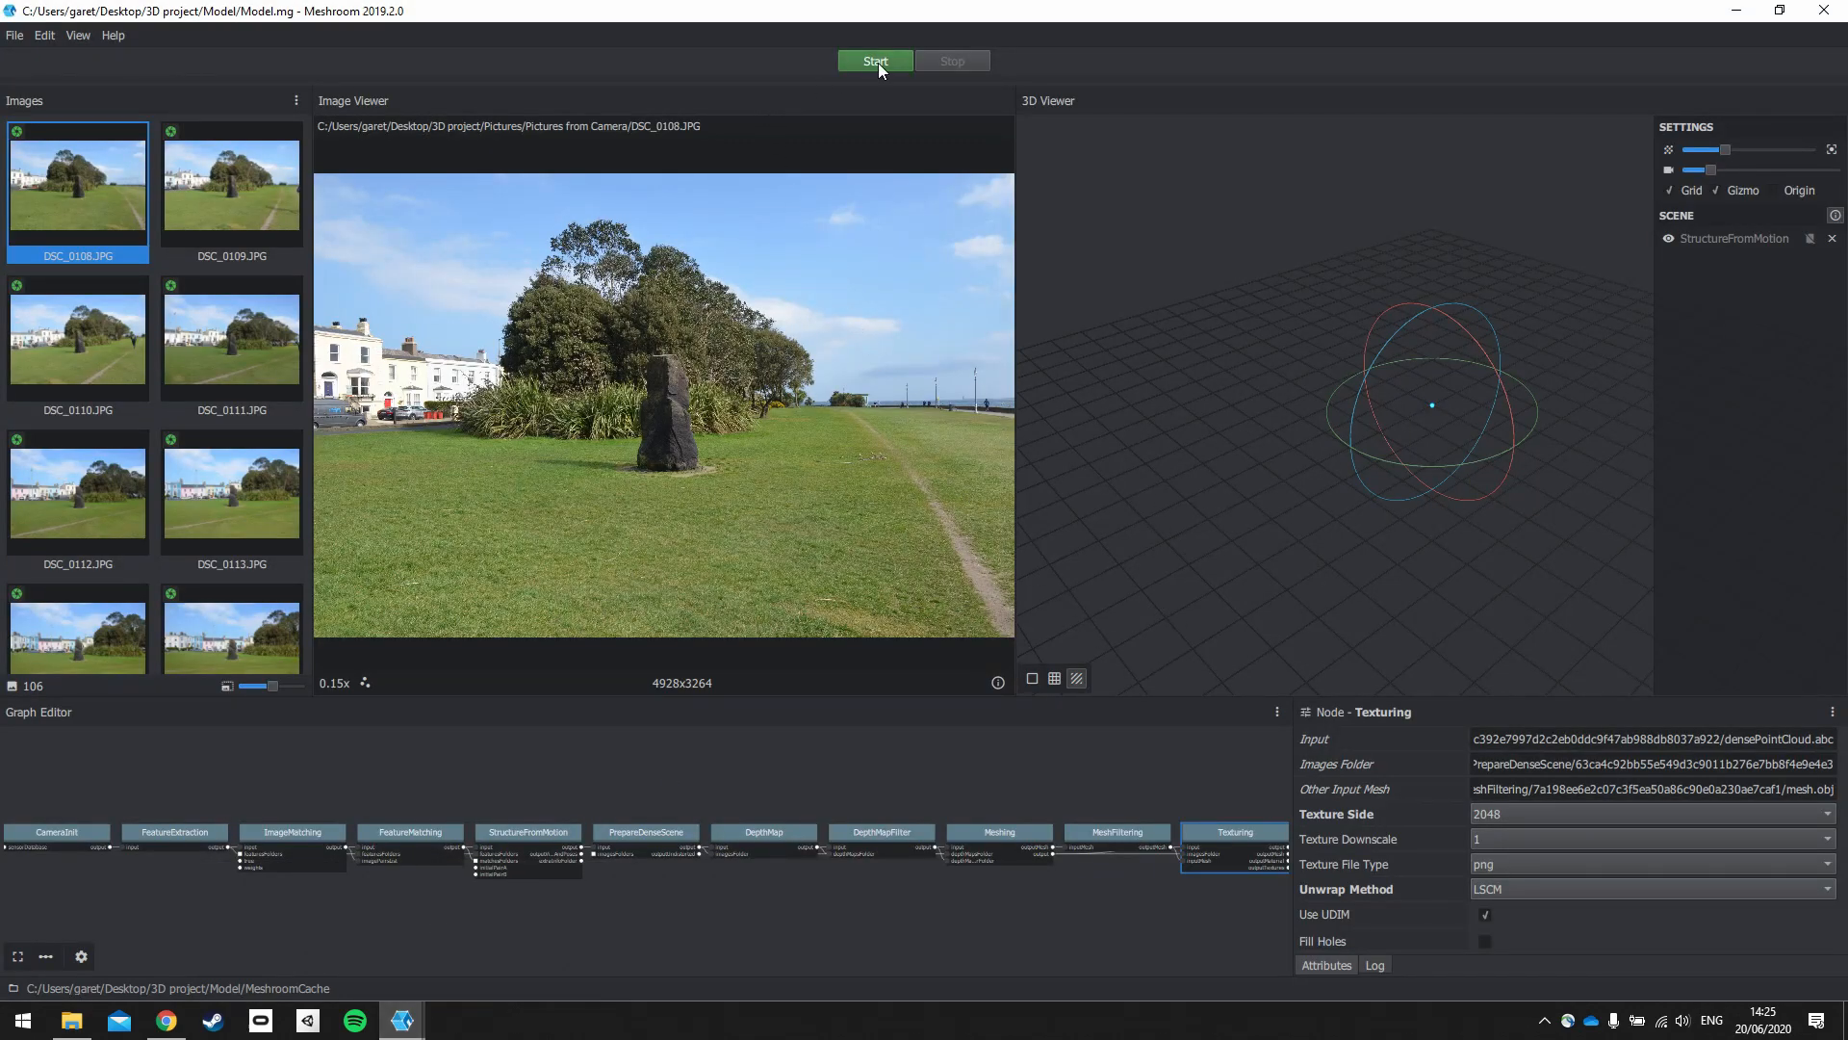
# Step: Start computing the full pipeline from the saved Model.mg project
pyautogui.click(875, 60)
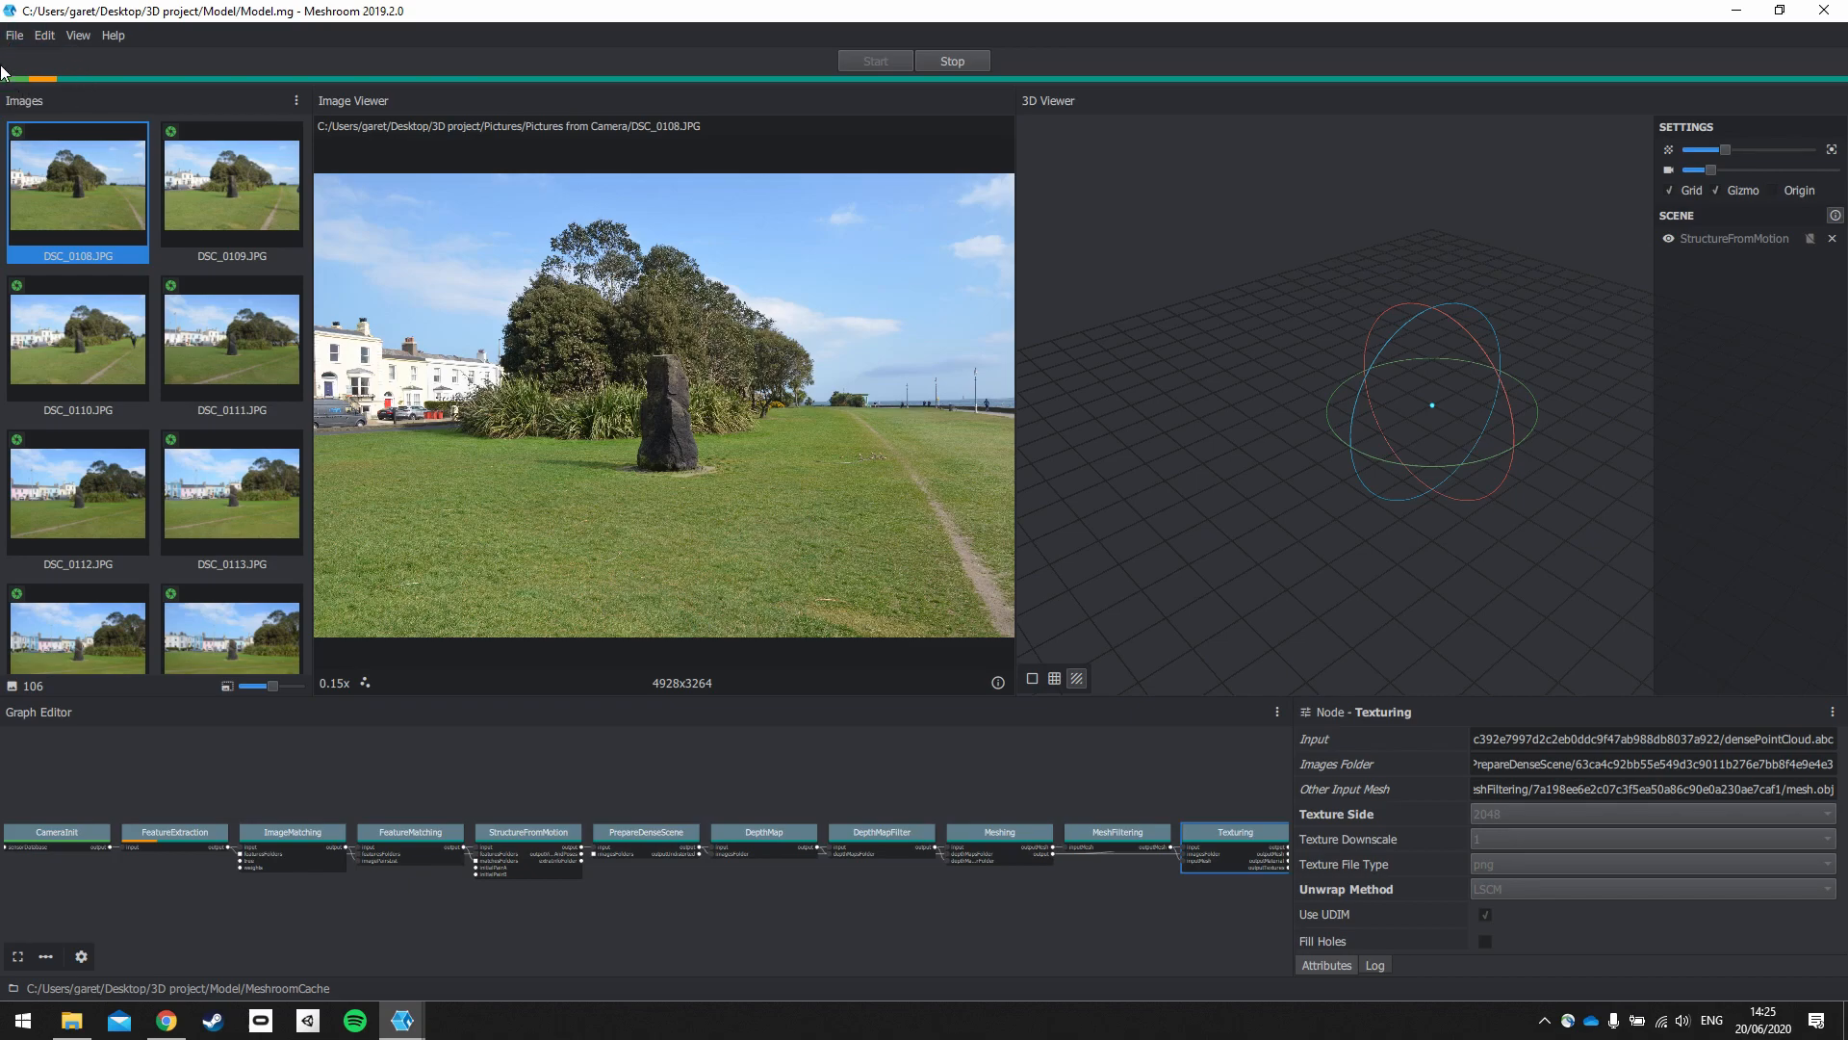
pyautogui.moveTo(1626, 85)
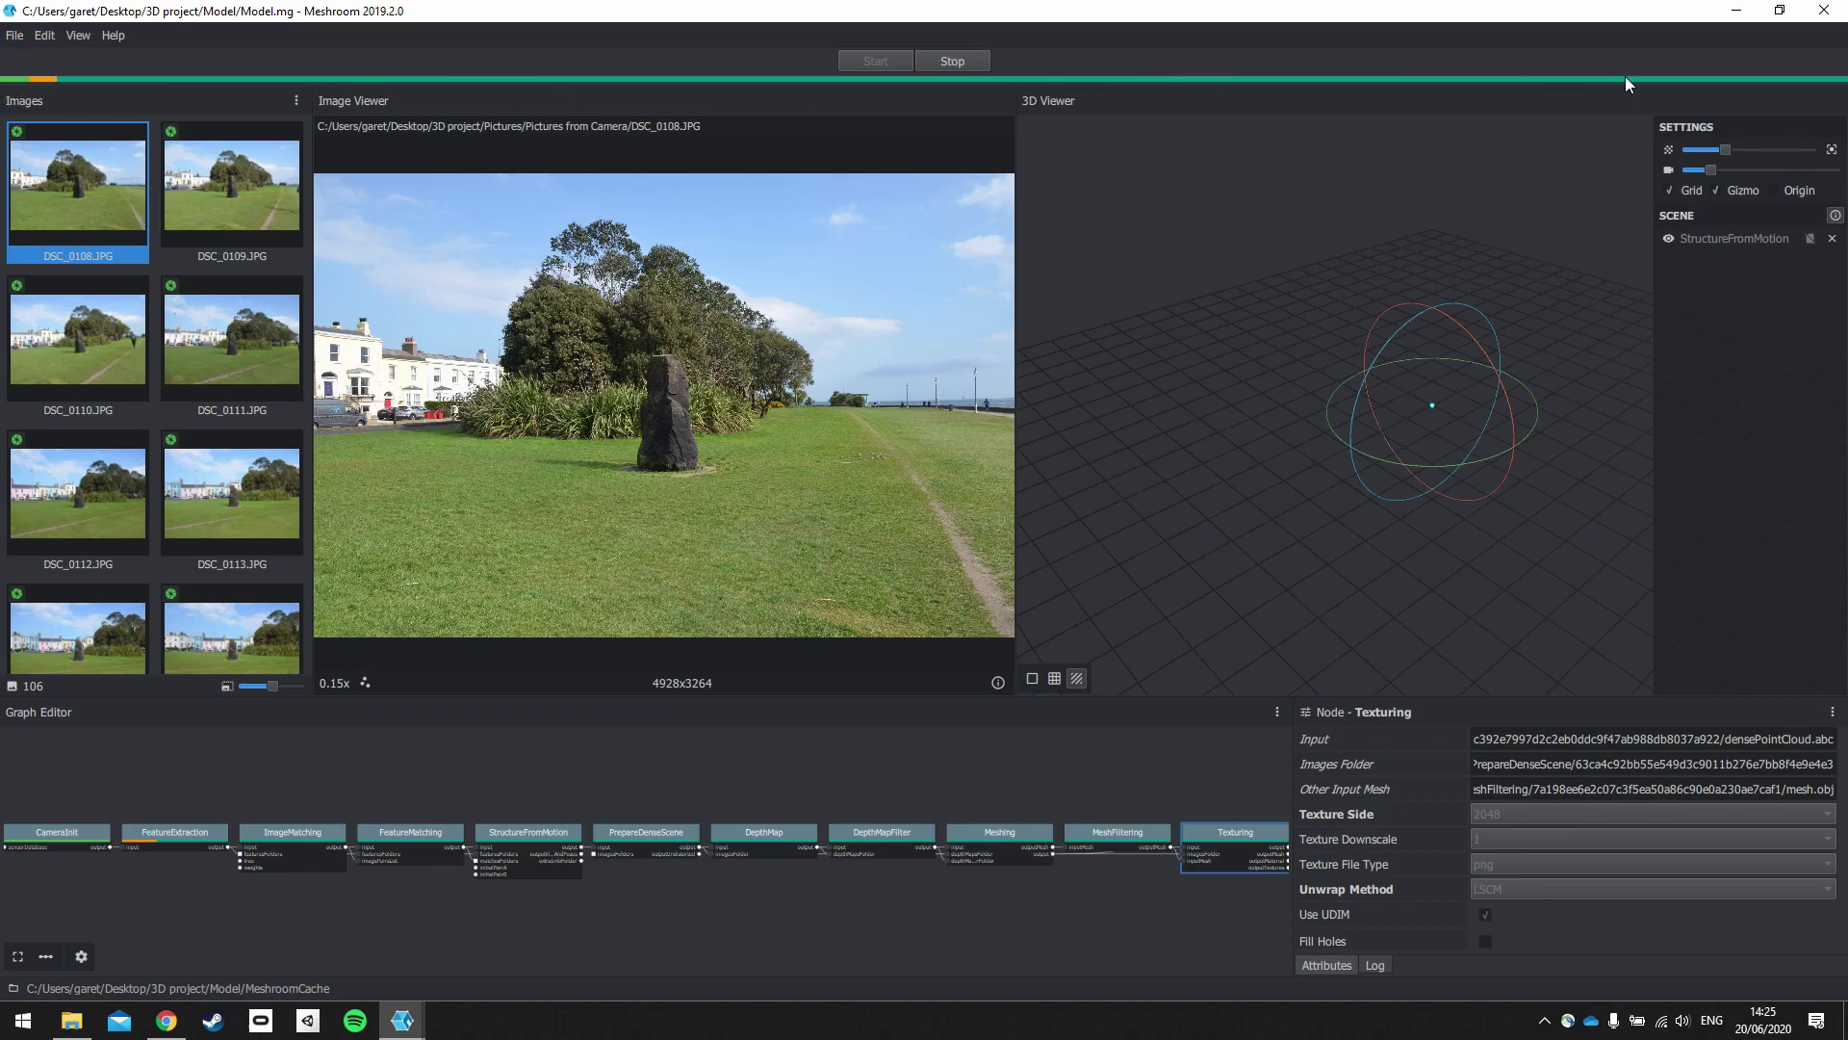
pyautogui.moveTo(17, 177)
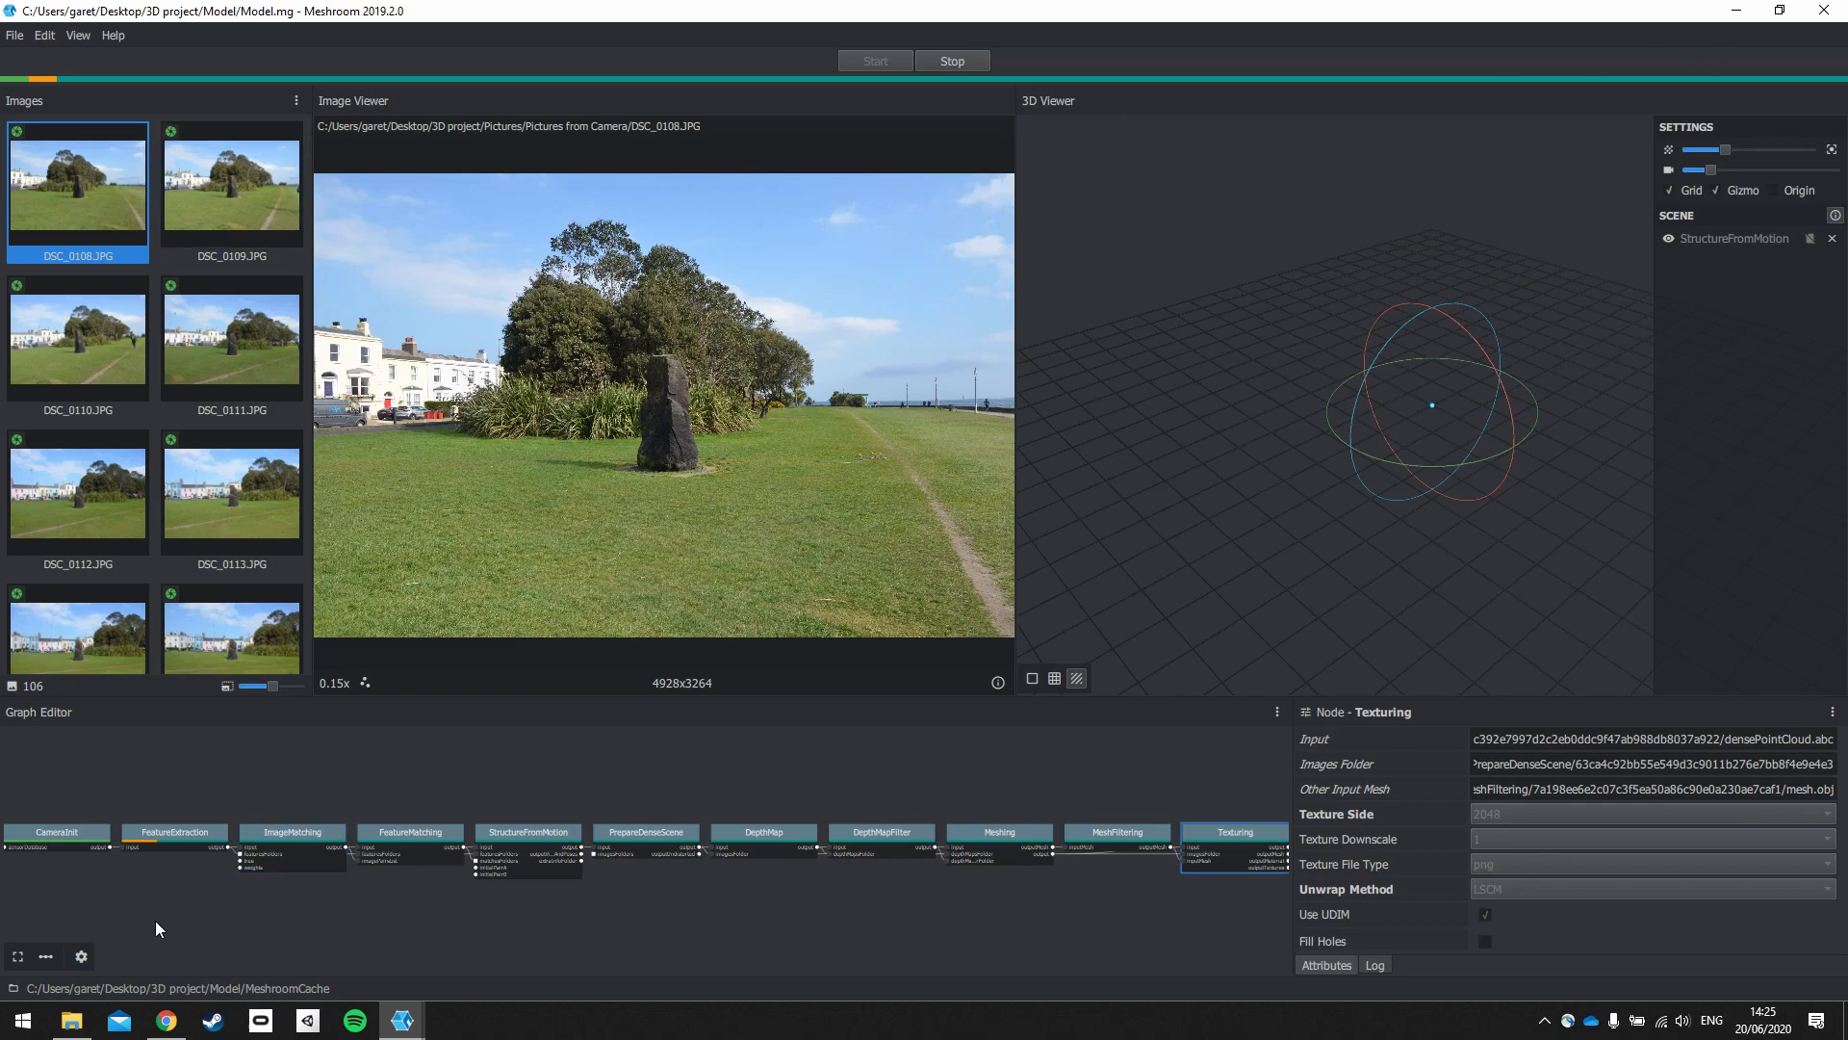
pyautogui.moveTo(56, 831)
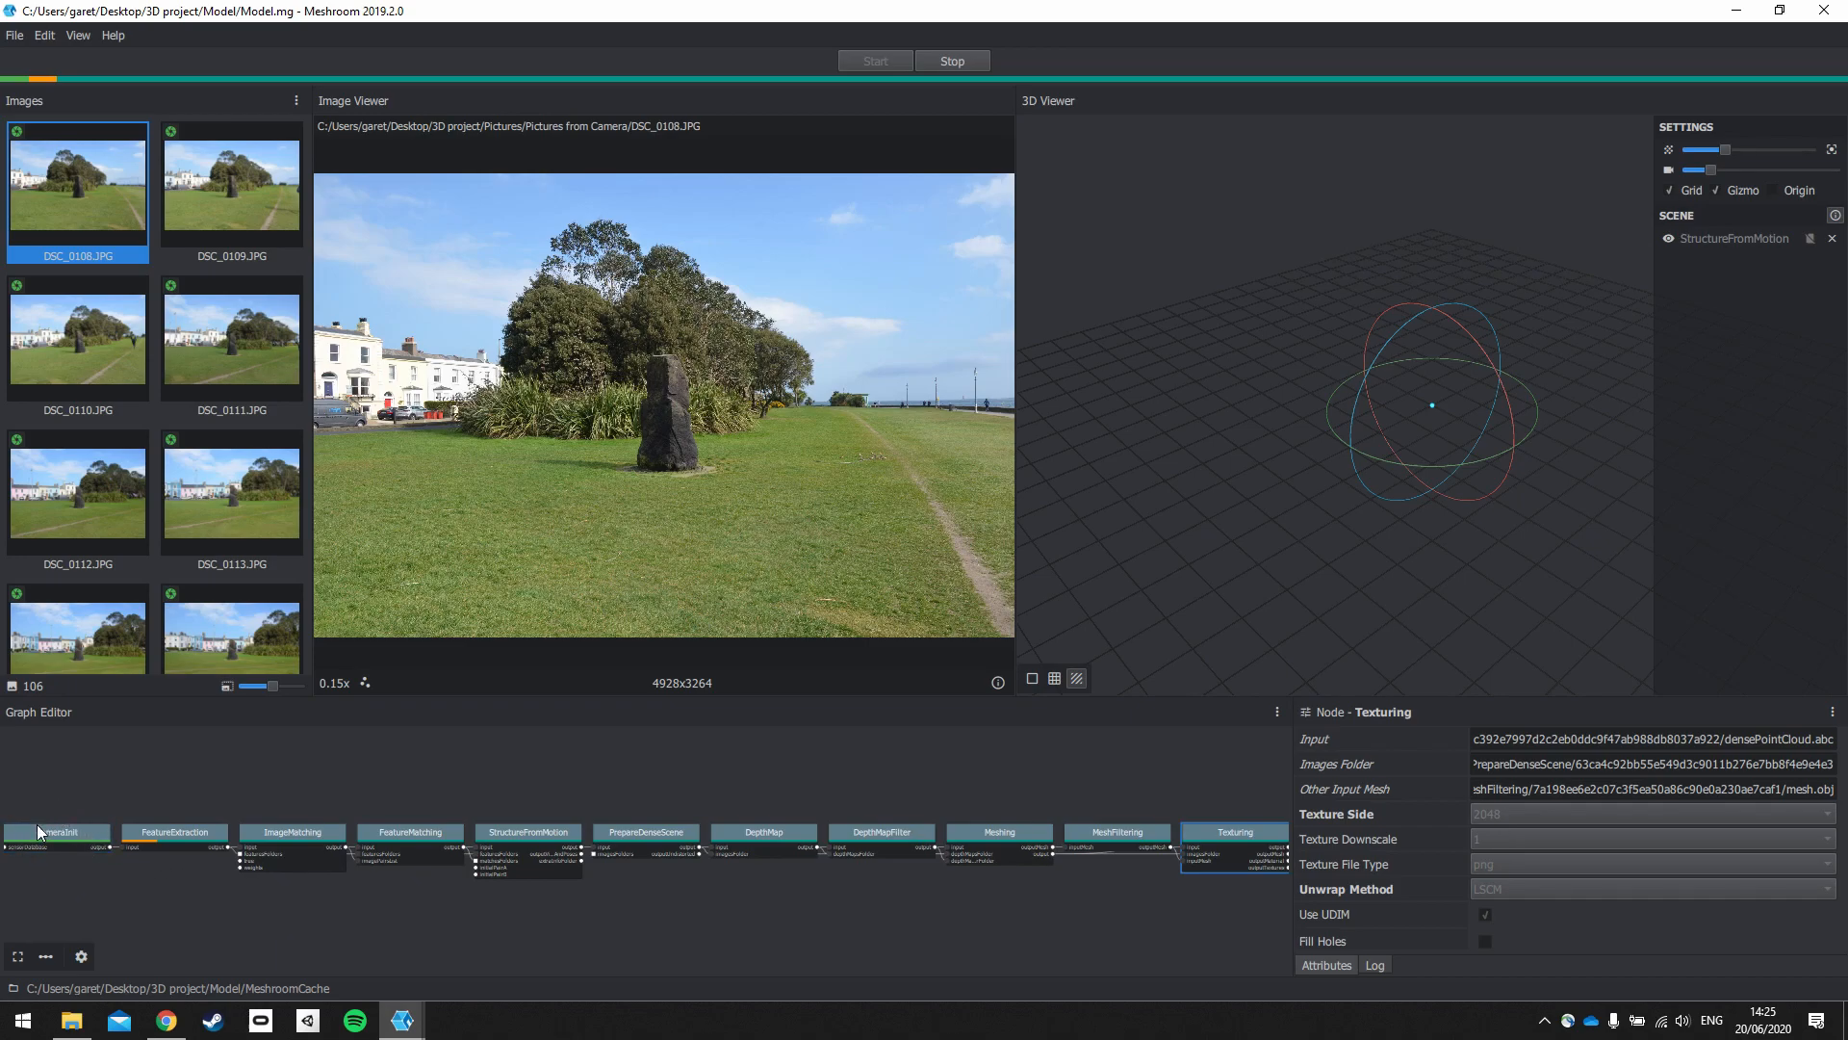
pyautogui.moveTo(118, 766)
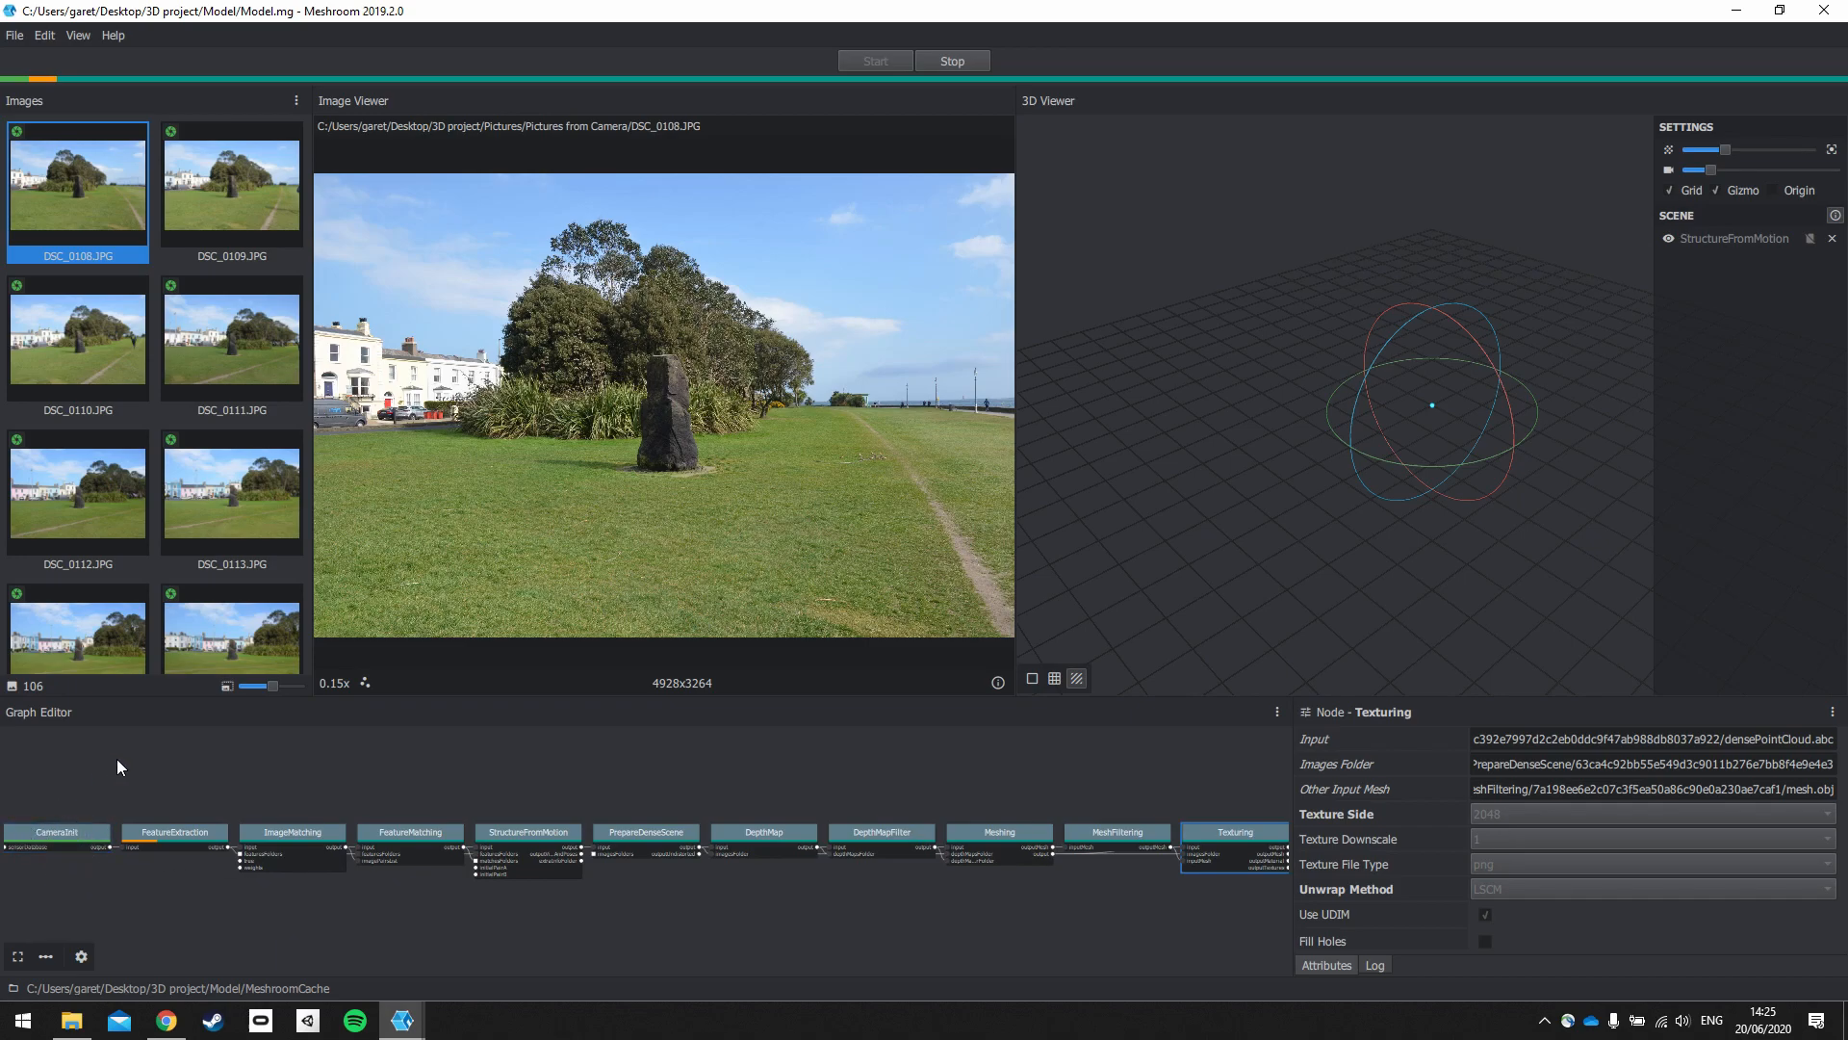
pyautogui.moveTo(507, 791)
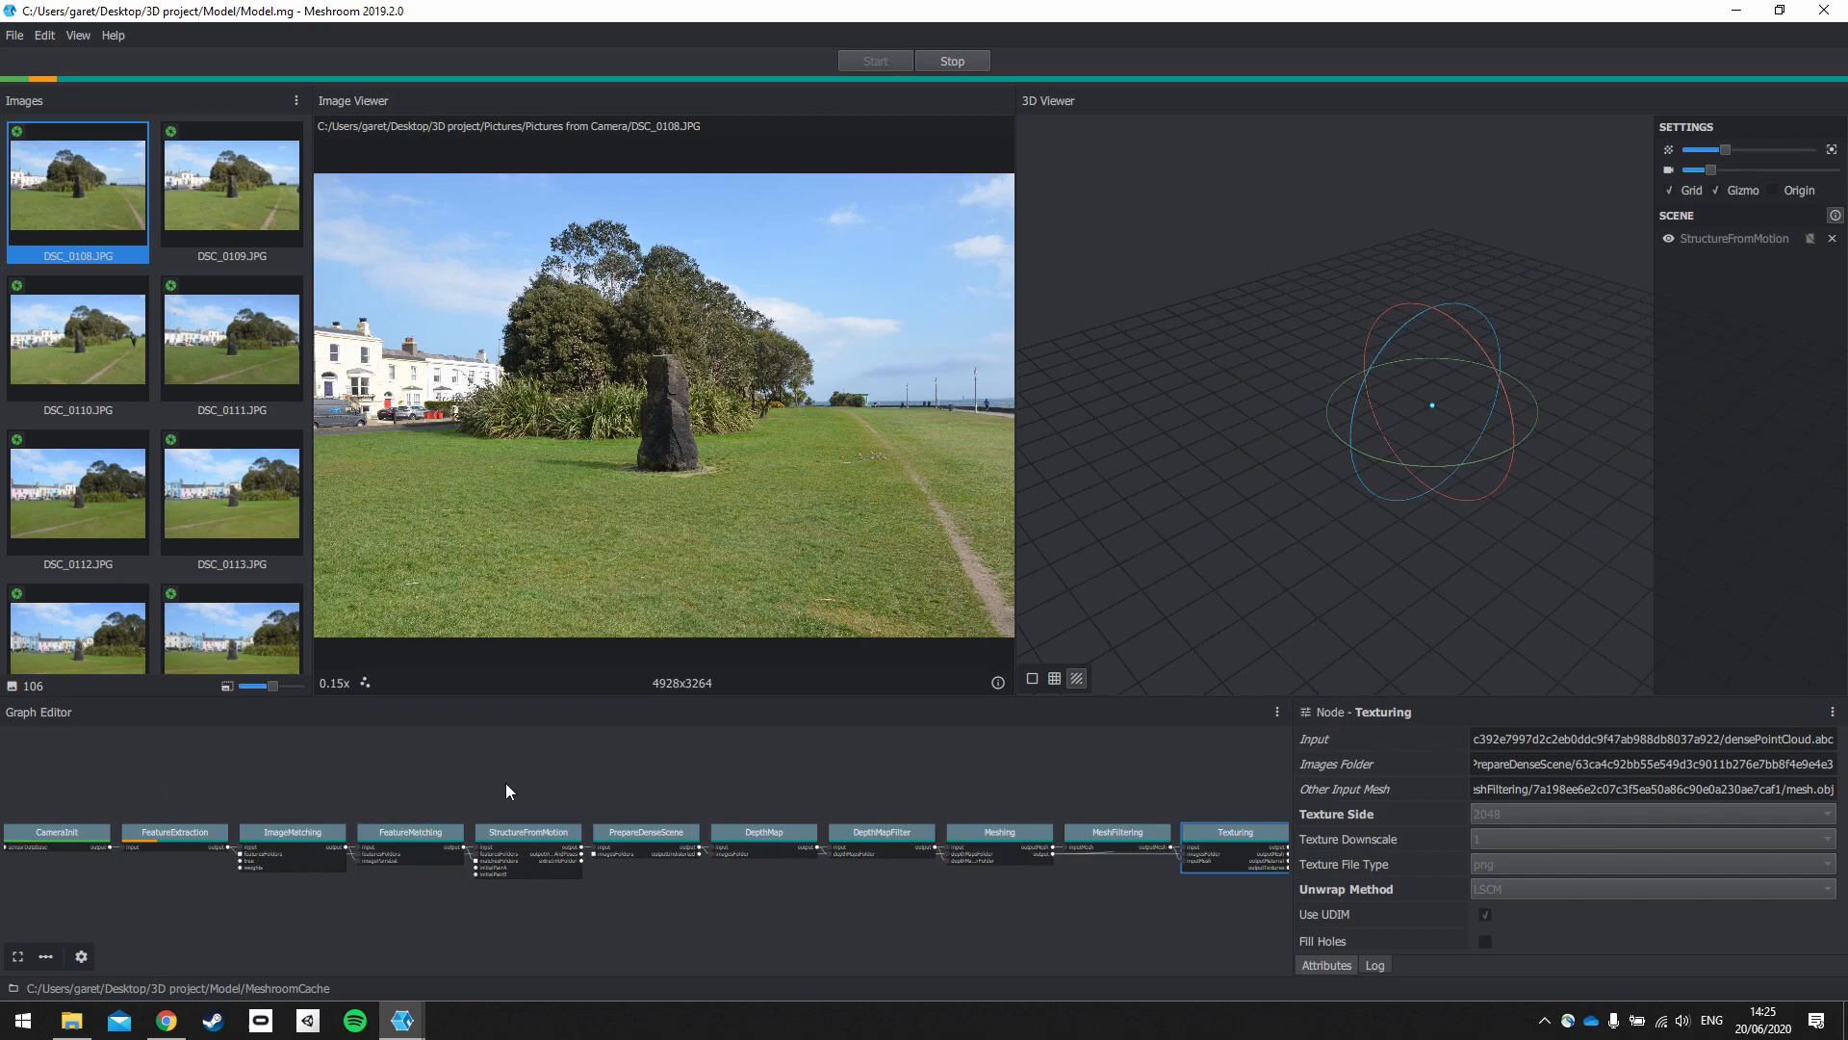
pyautogui.moveTo(6, 872)
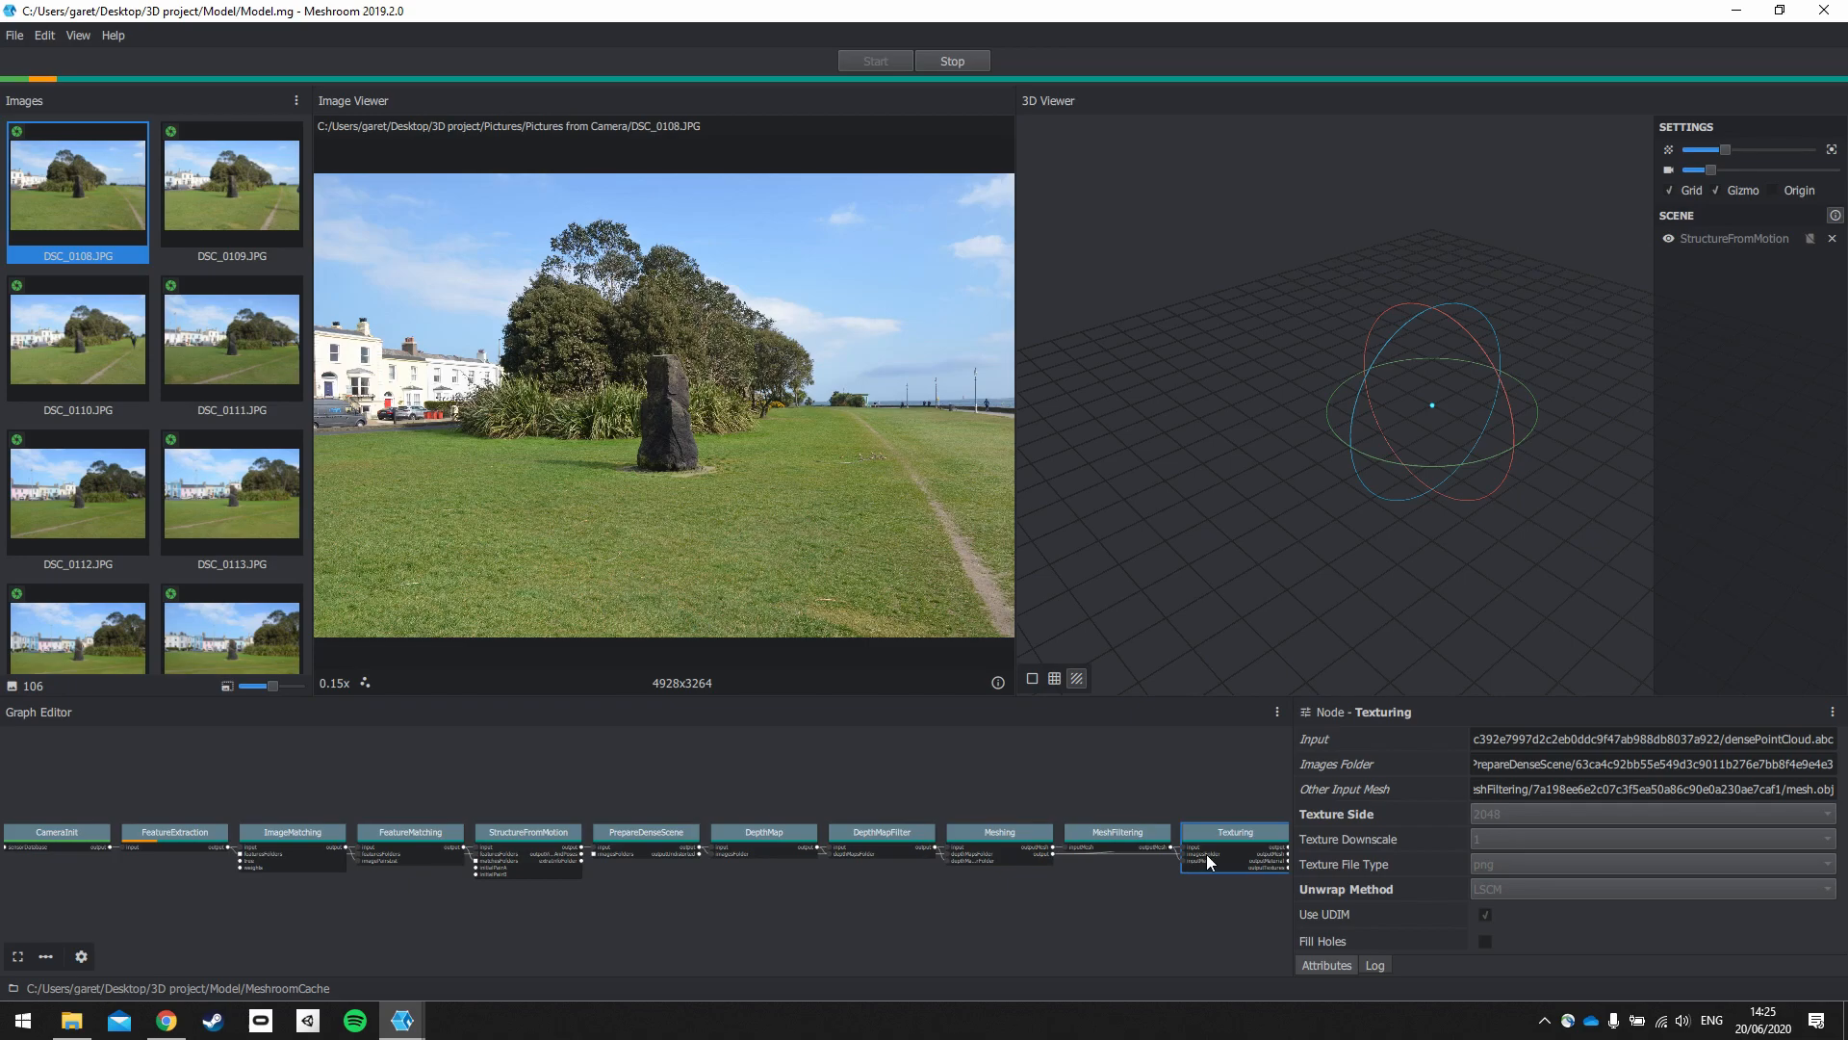
pyautogui.moveTo(982, 961)
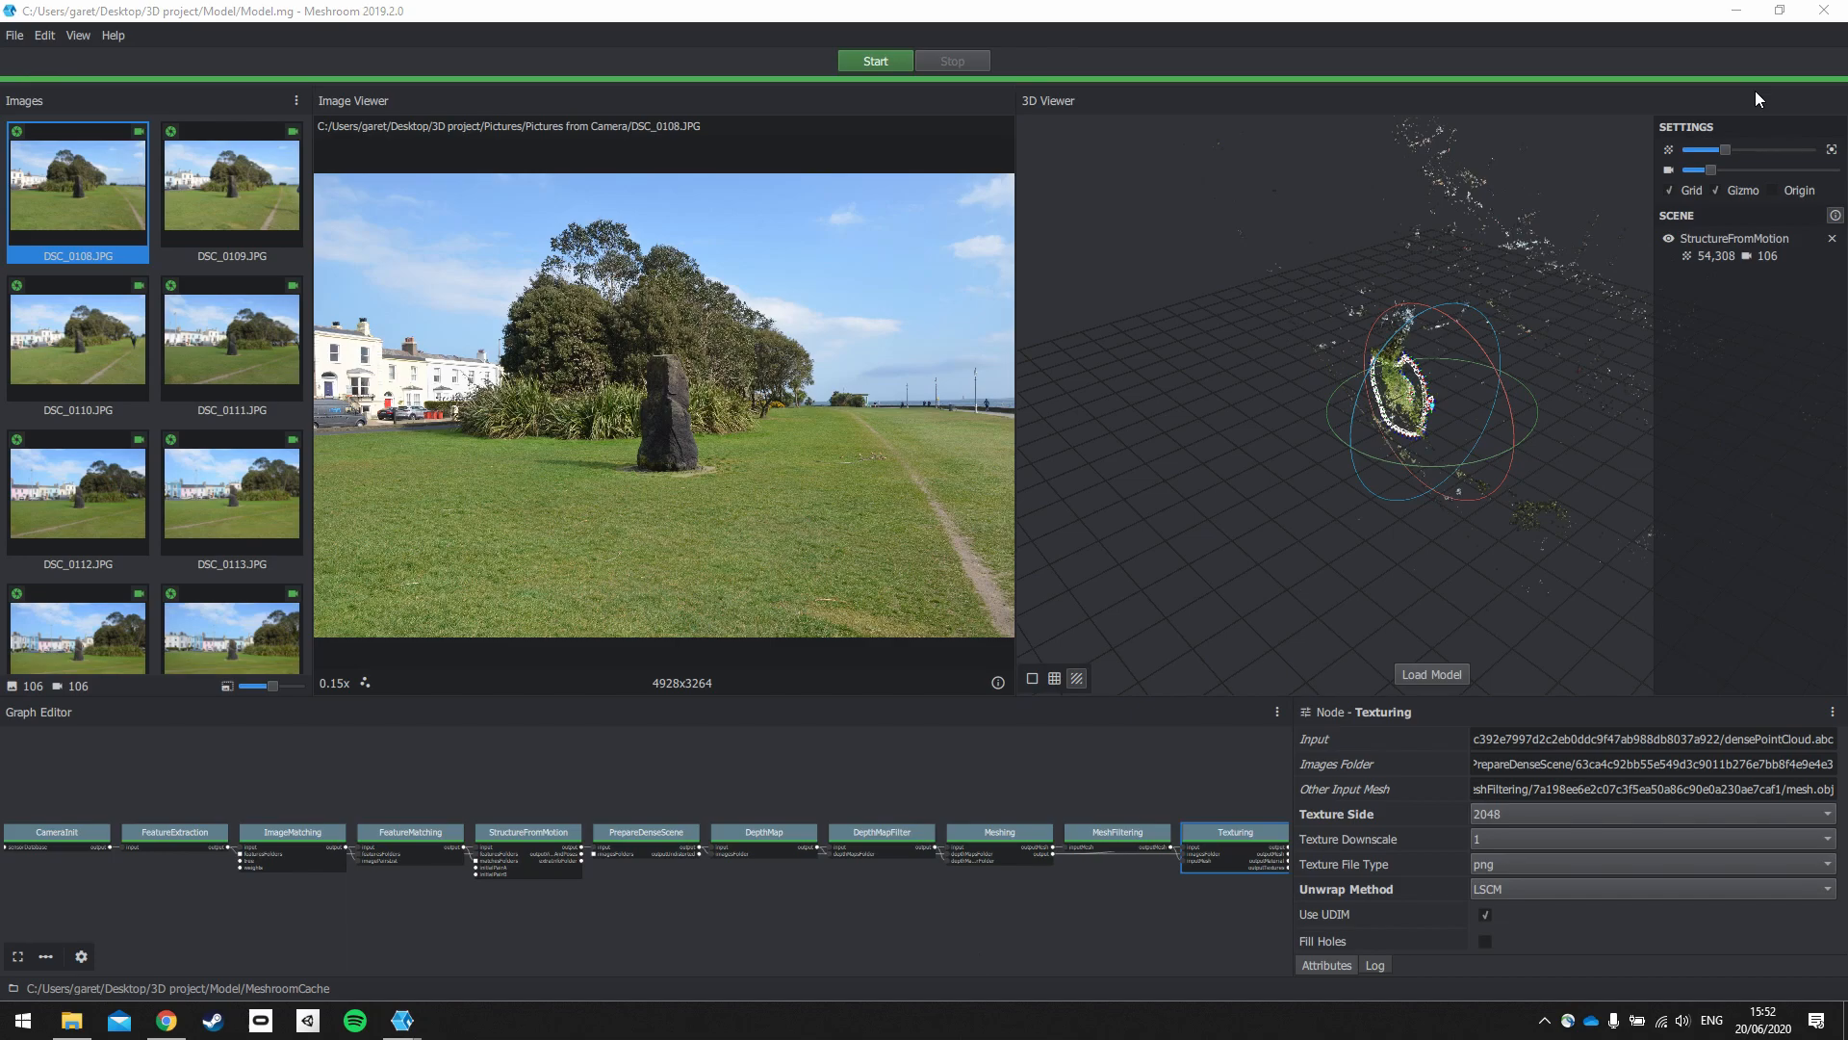
pyautogui.moveTo(1745, 84)
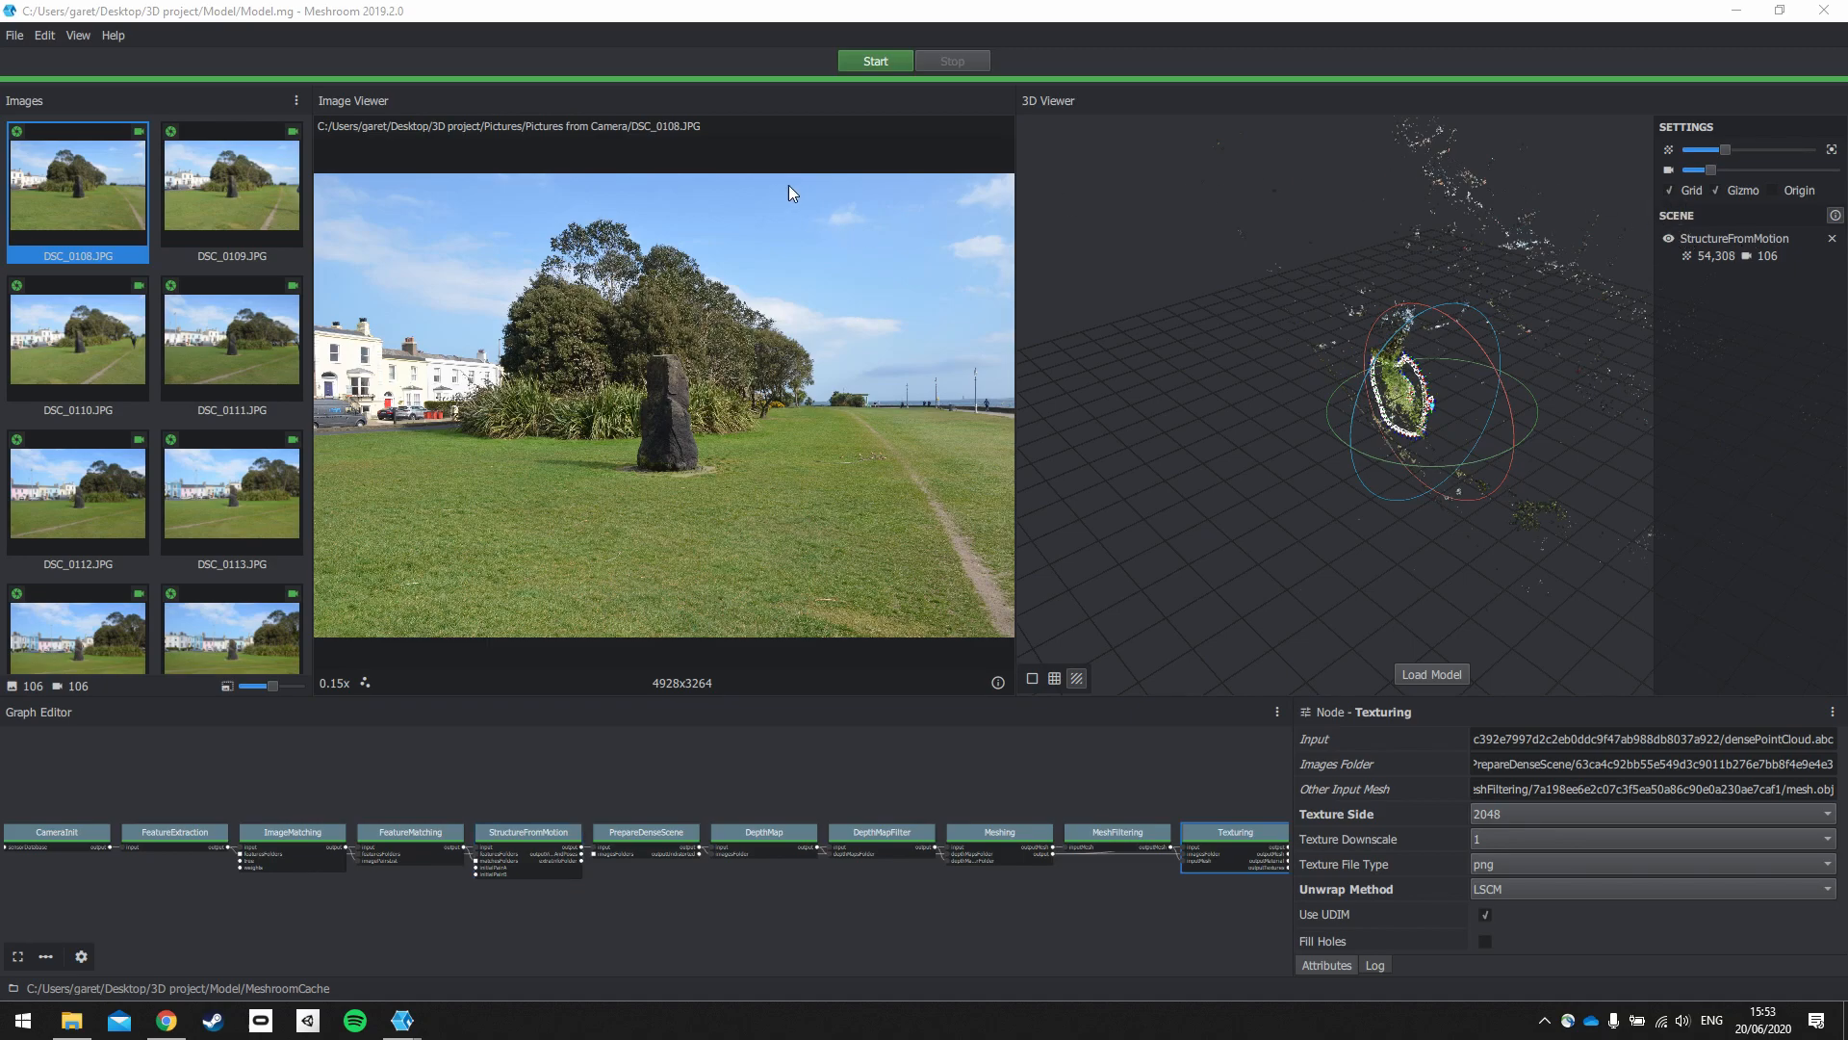
pyautogui.moveTo(1771, 1016)
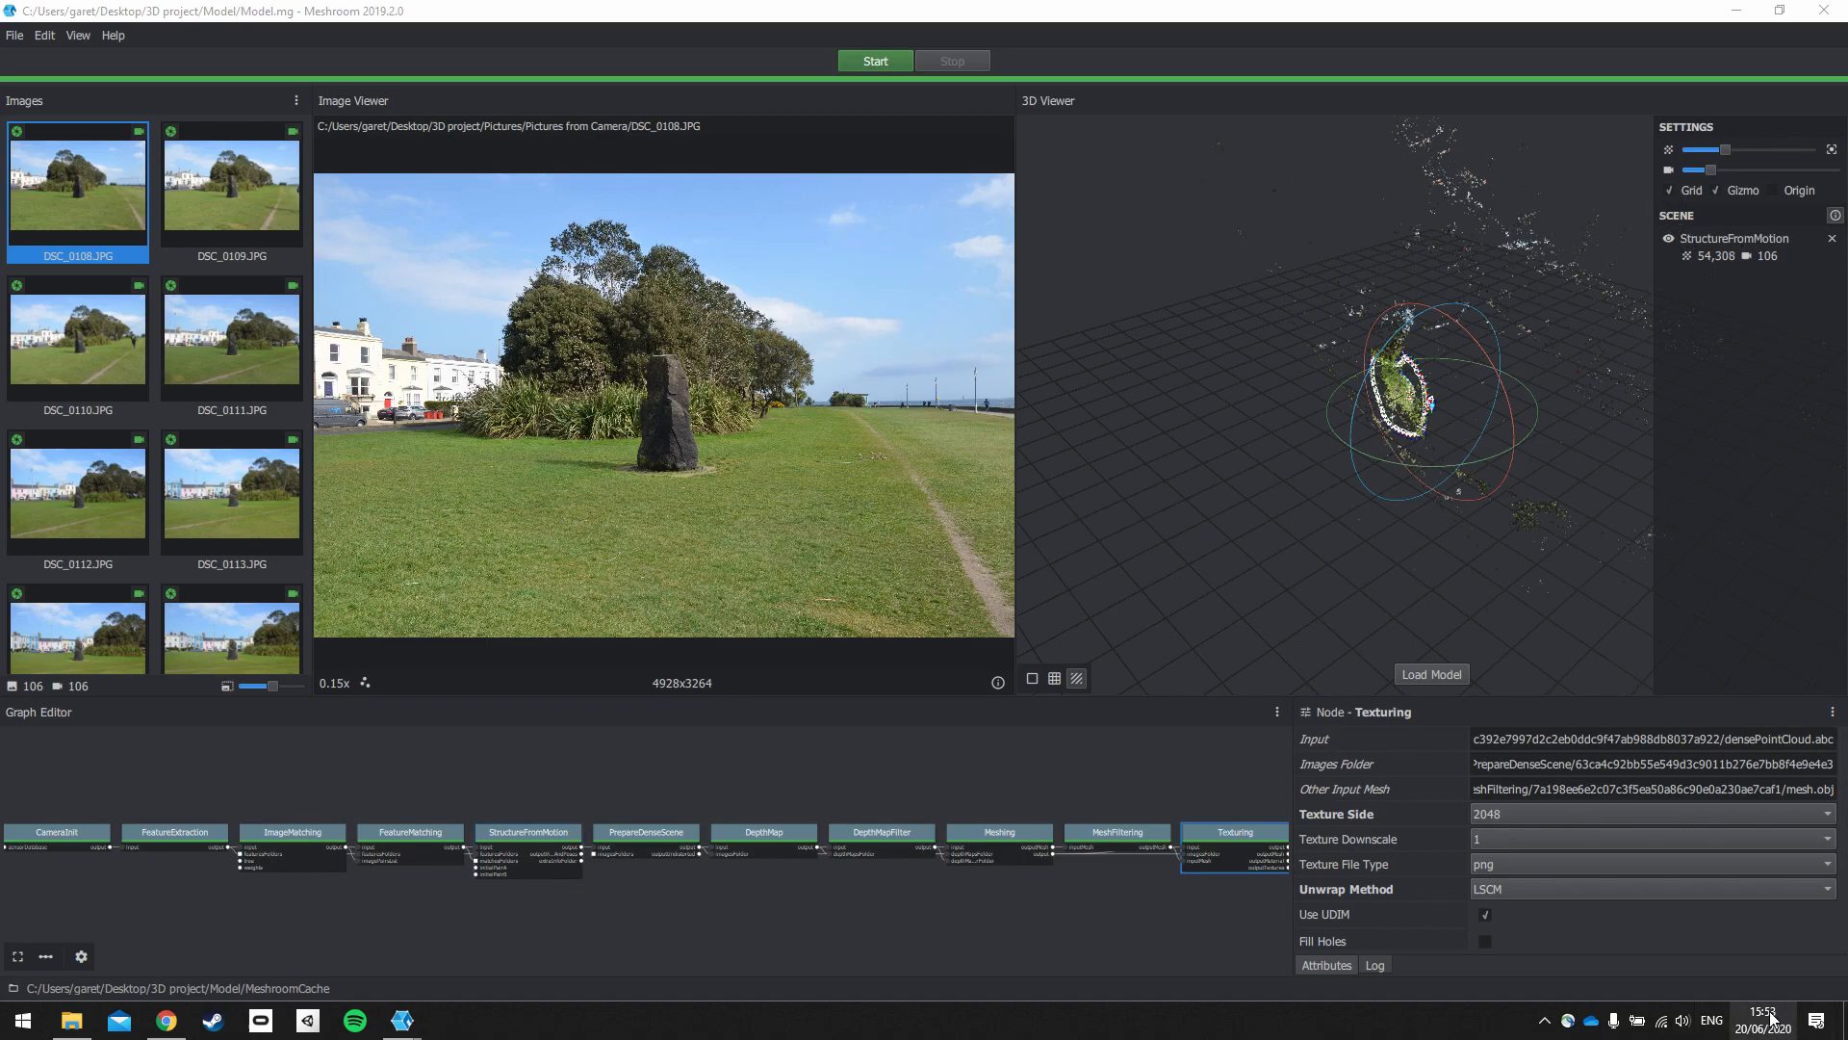
pyautogui.moveTo(1763, 1009)
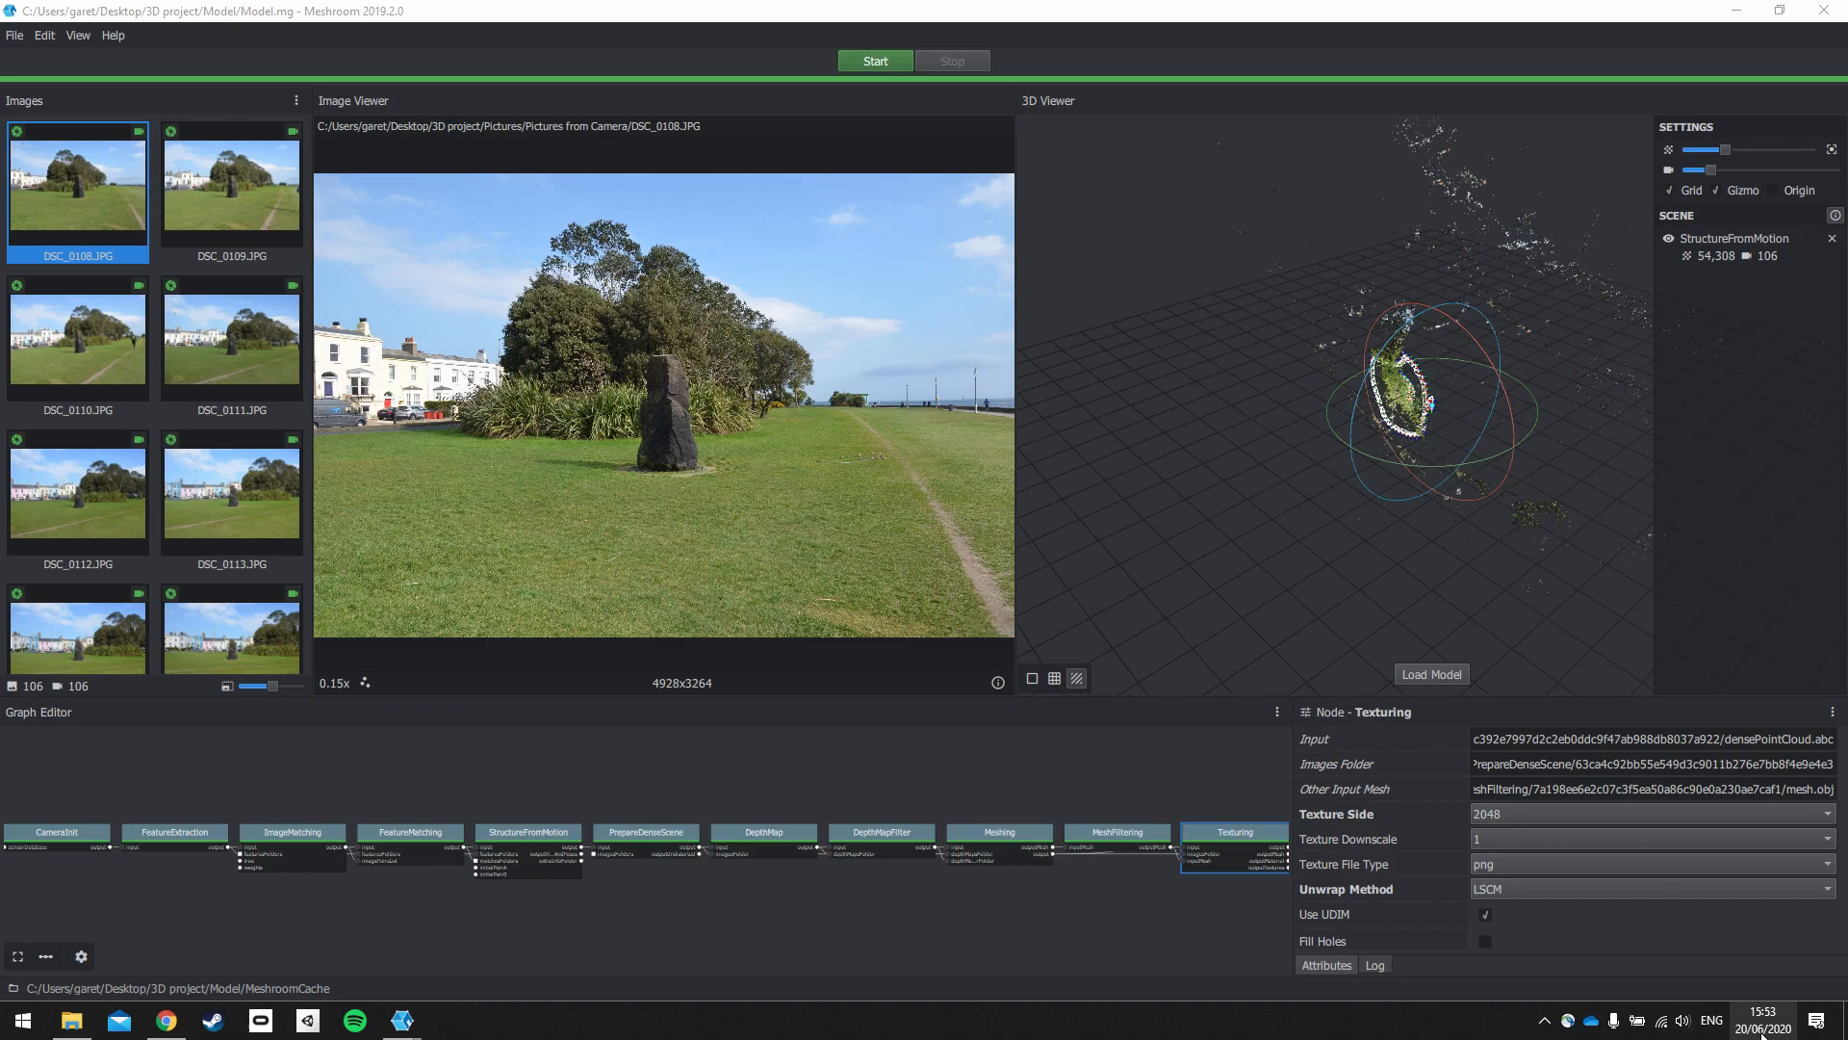
pyautogui.moveTo(225, 282)
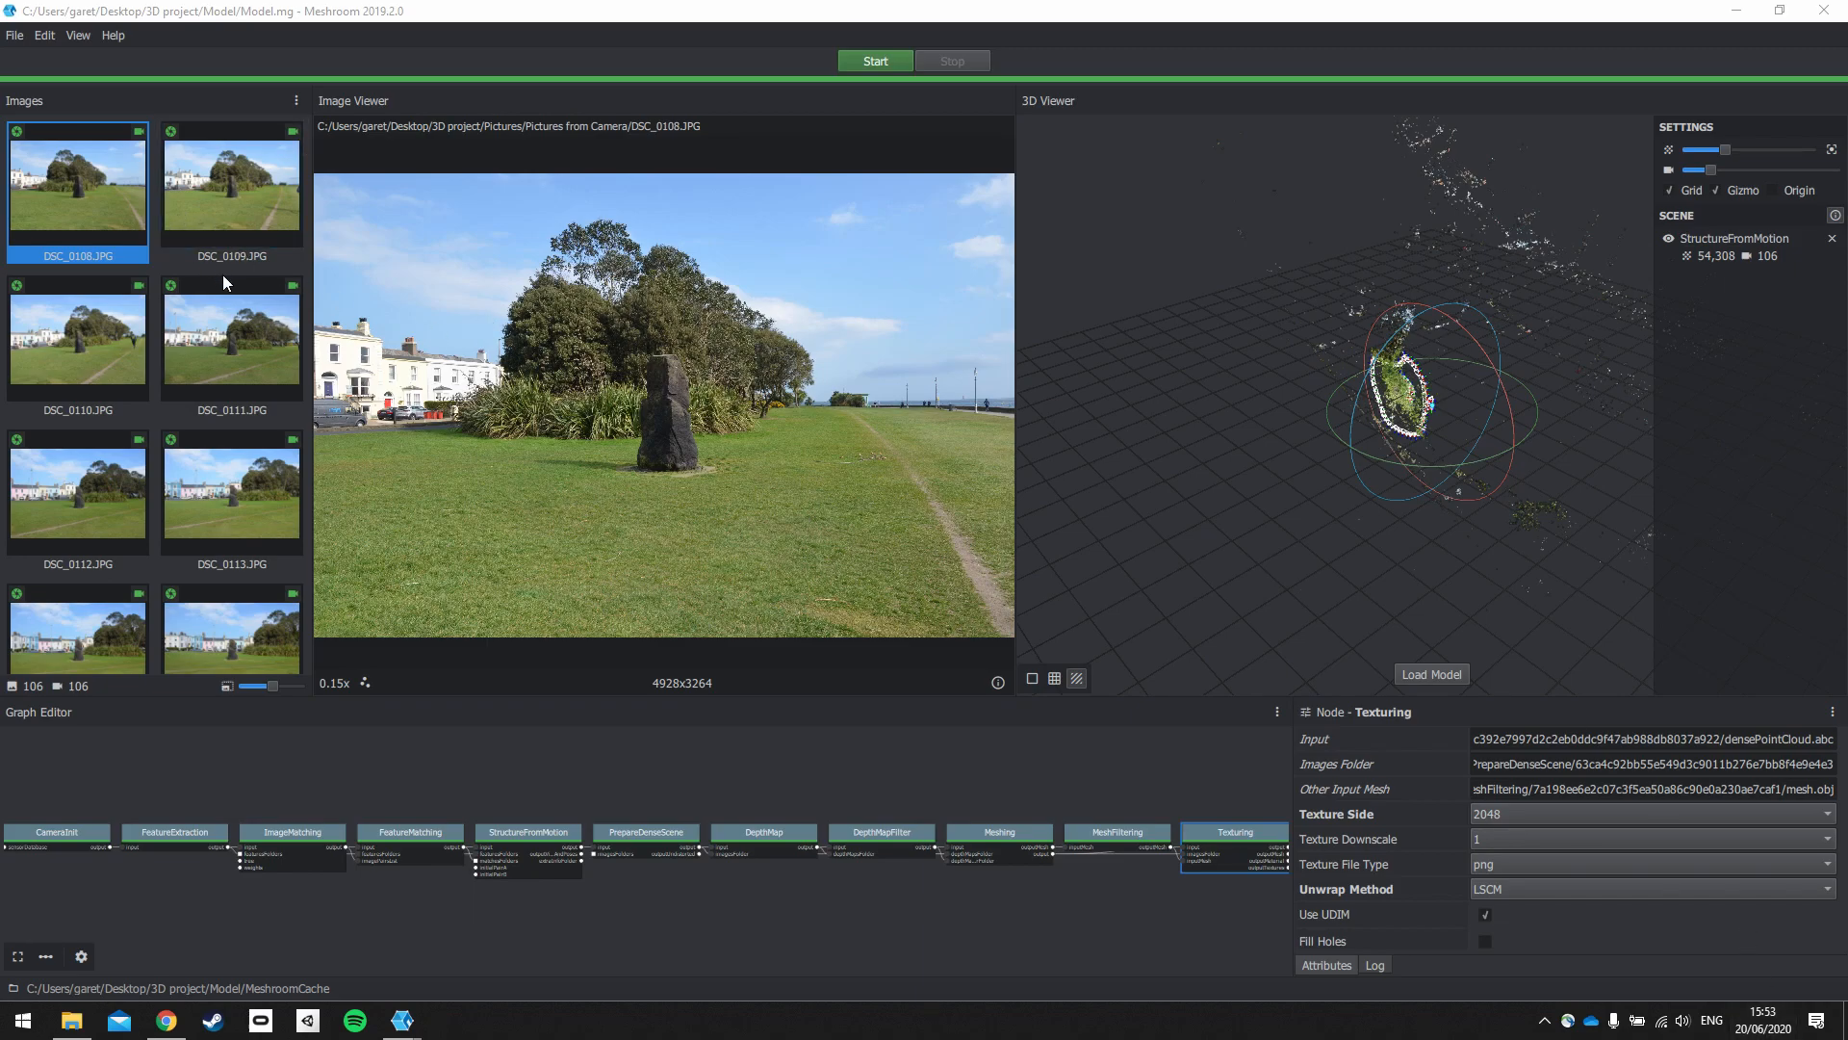
pyautogui.scroll(-3)
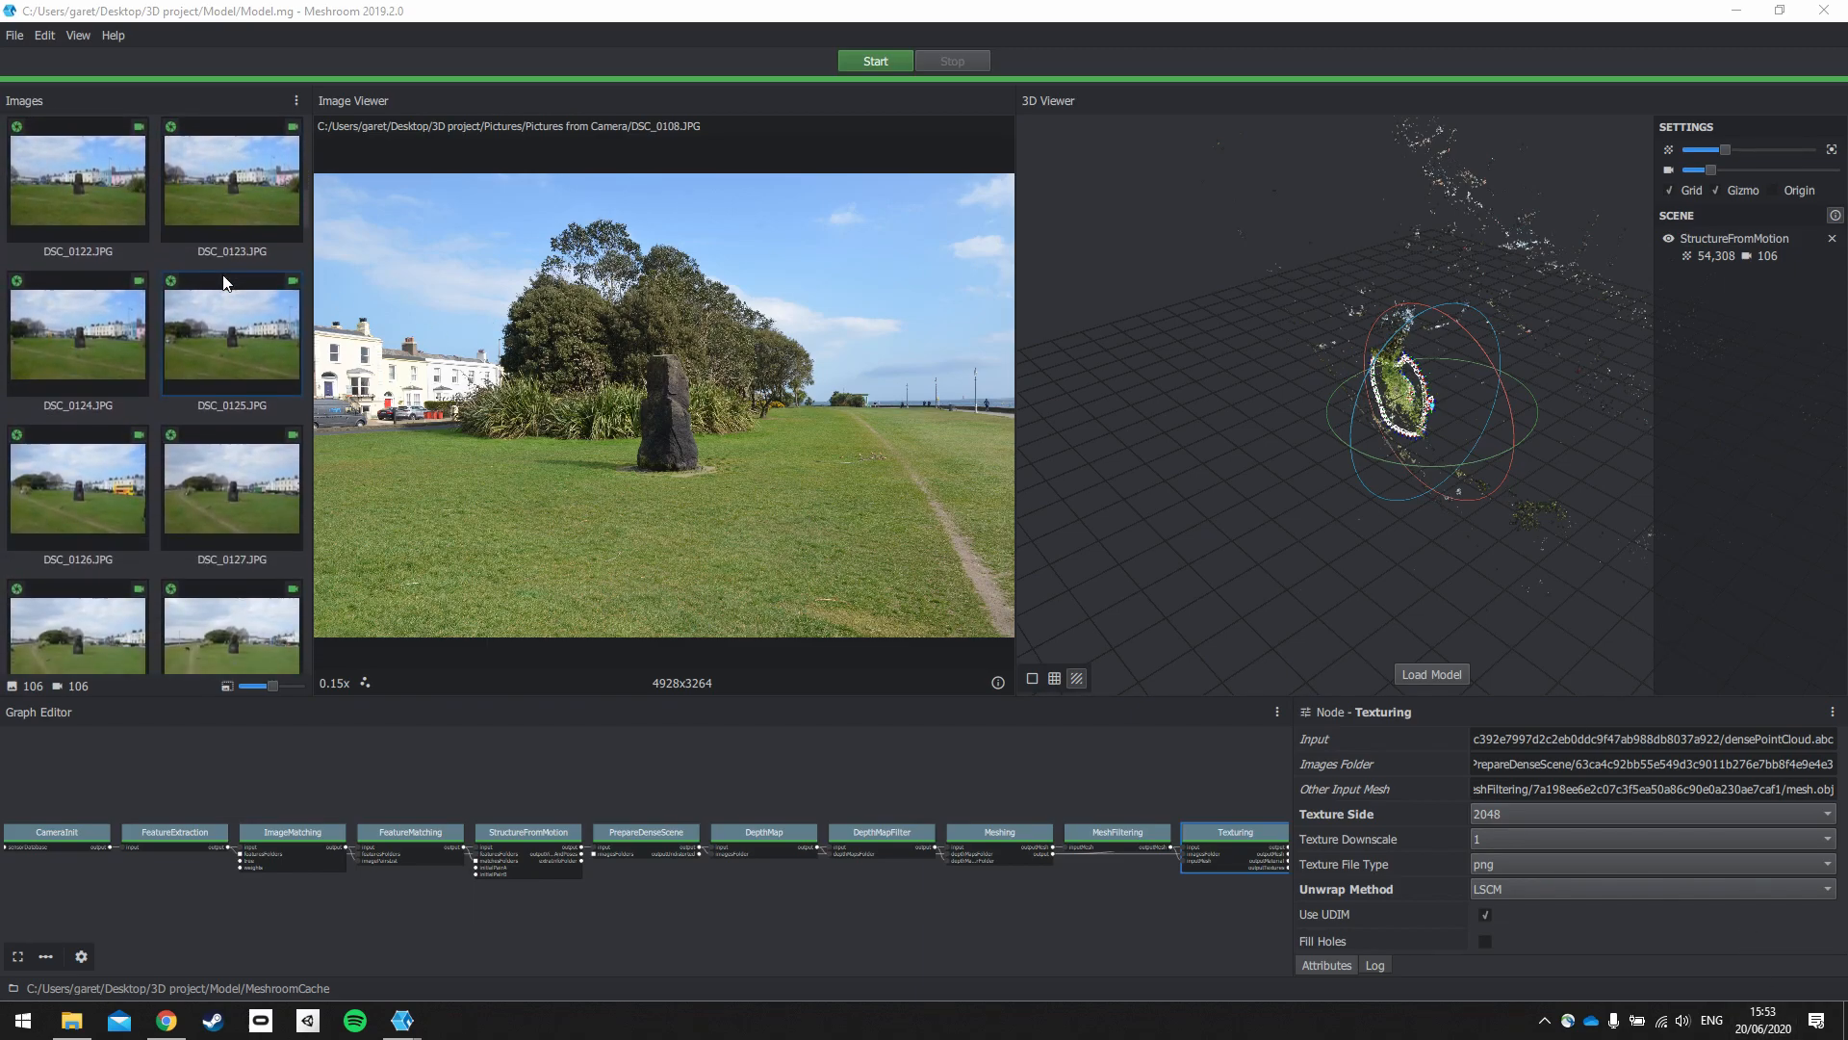
pyautogui.scroll(-3)
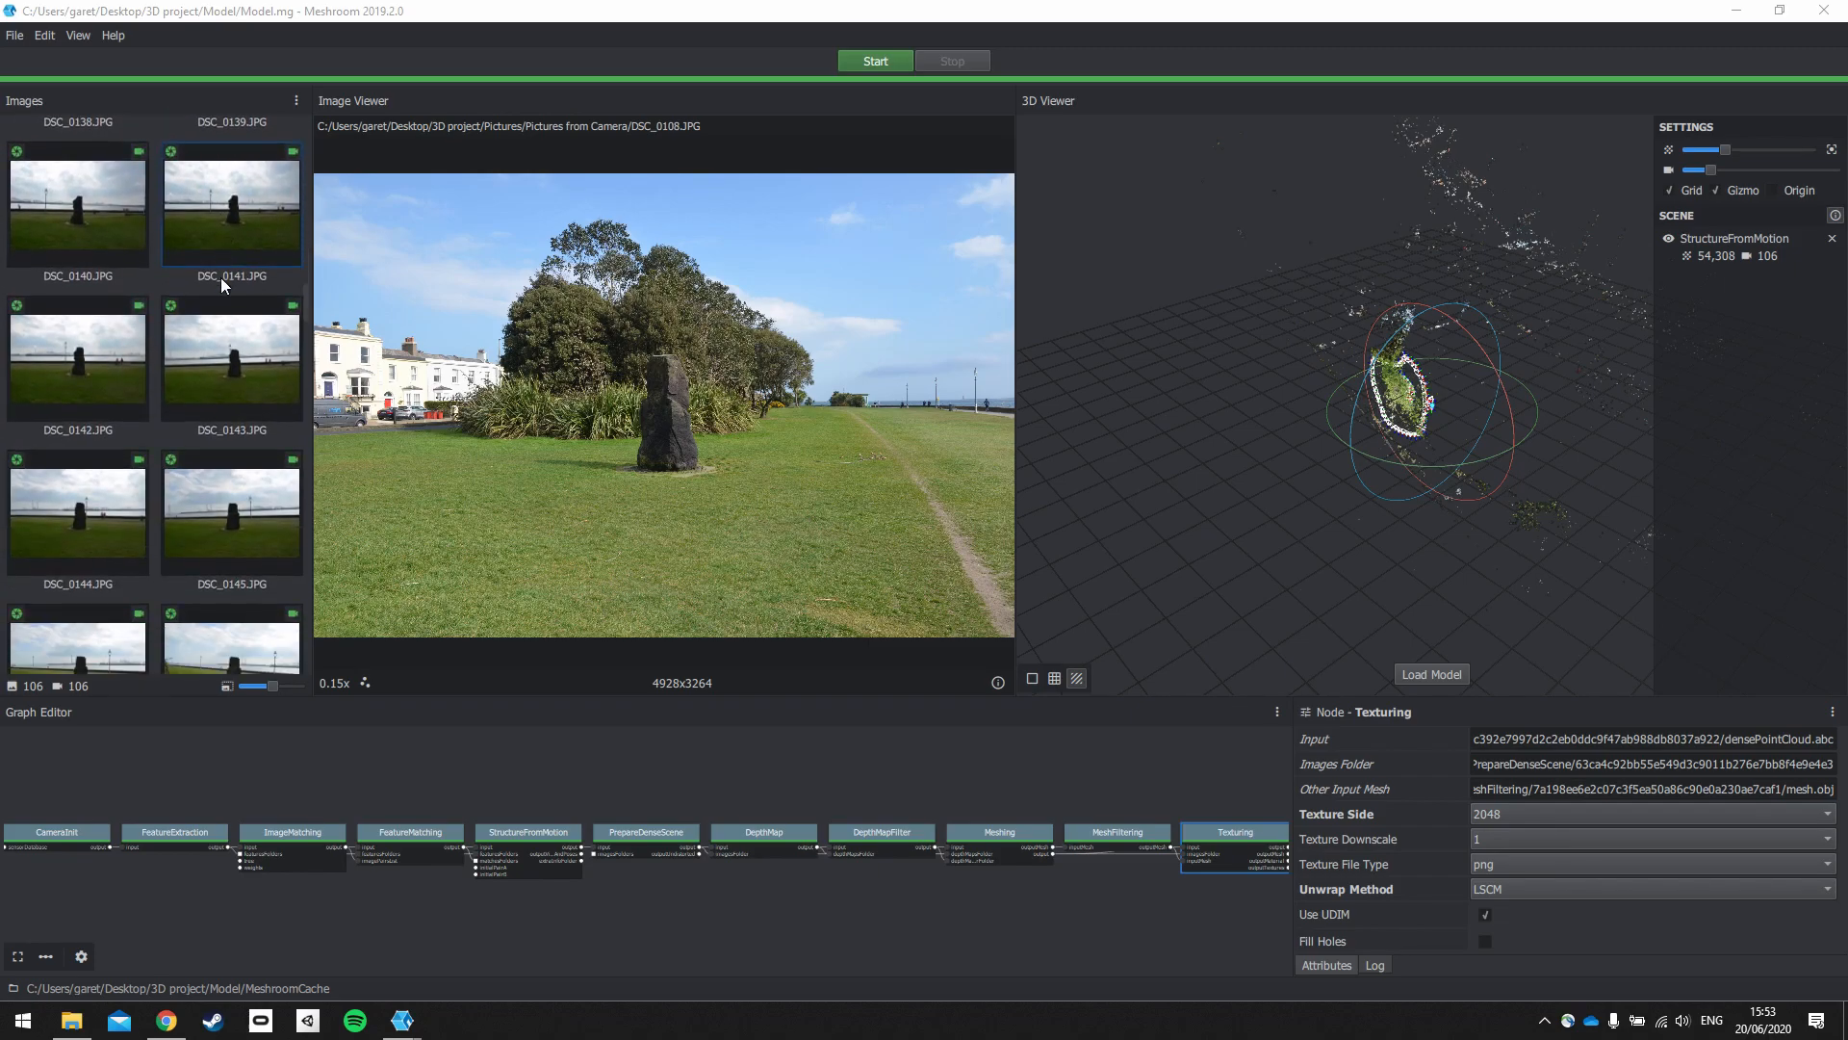
pyautogui.scroll(-3)
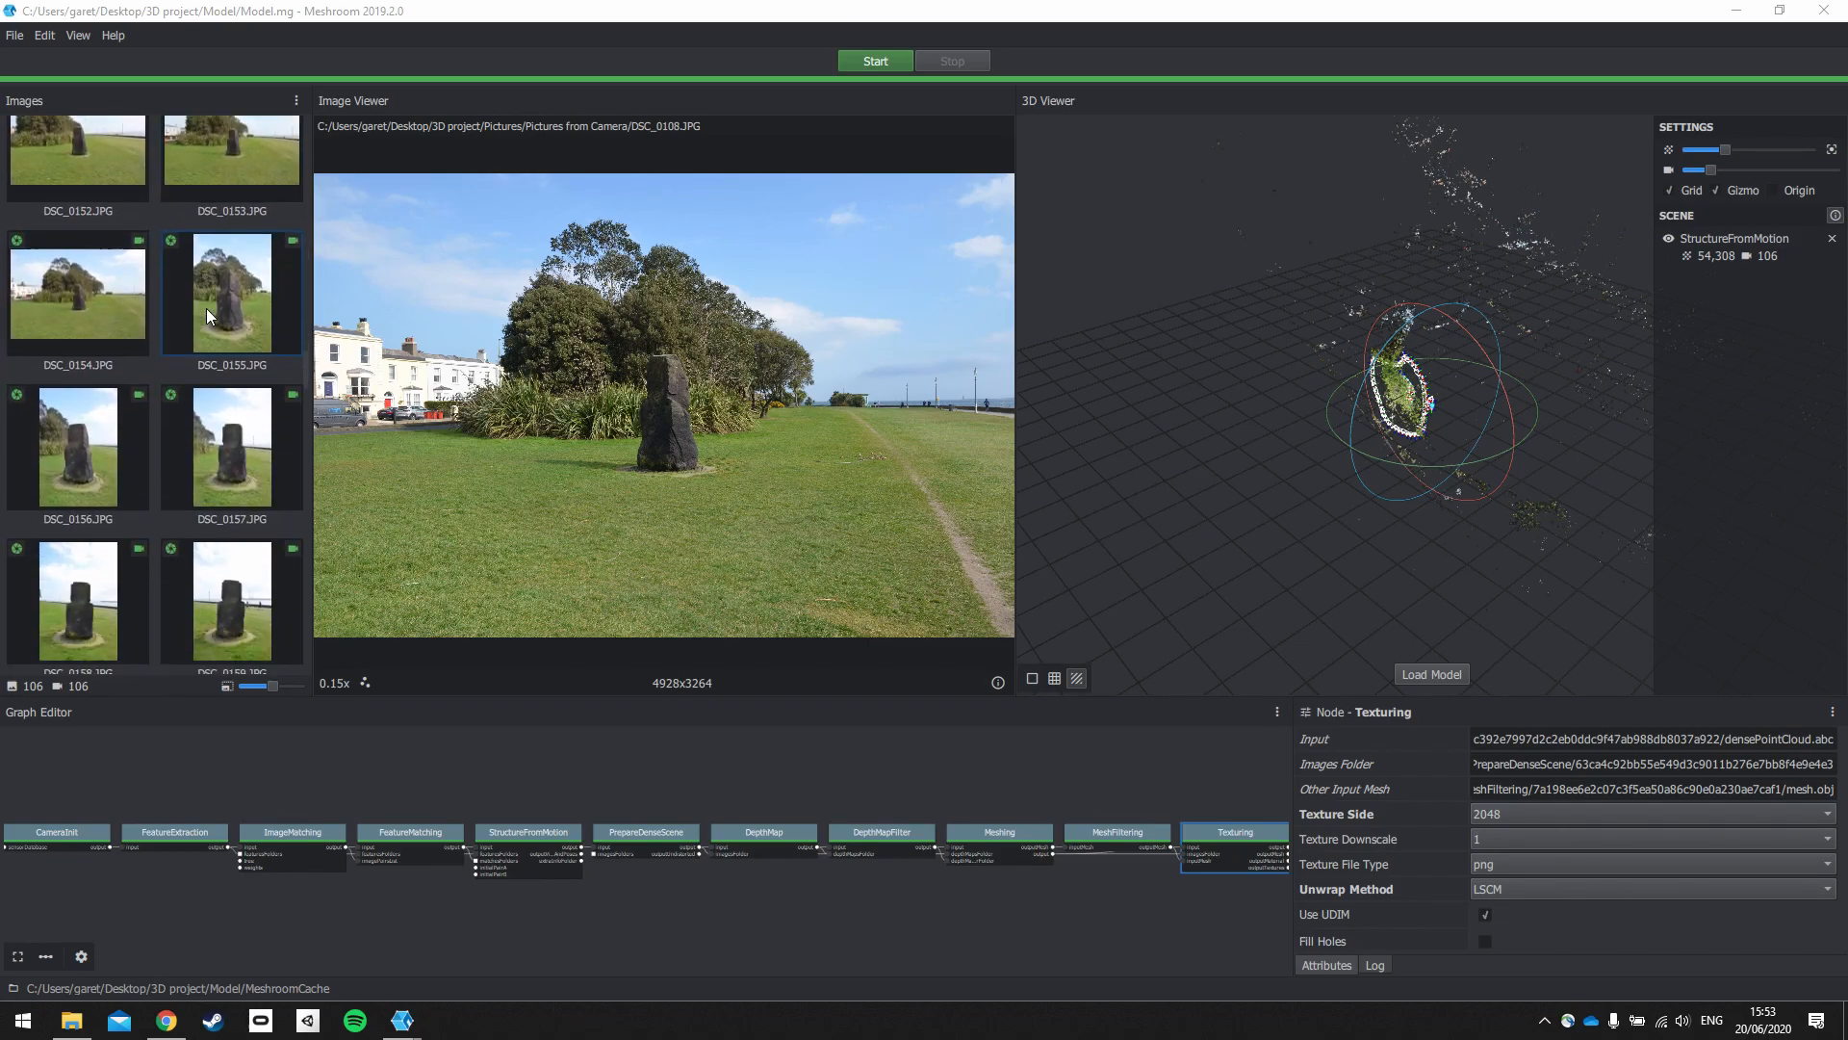
pyautogui.scroll(-3)
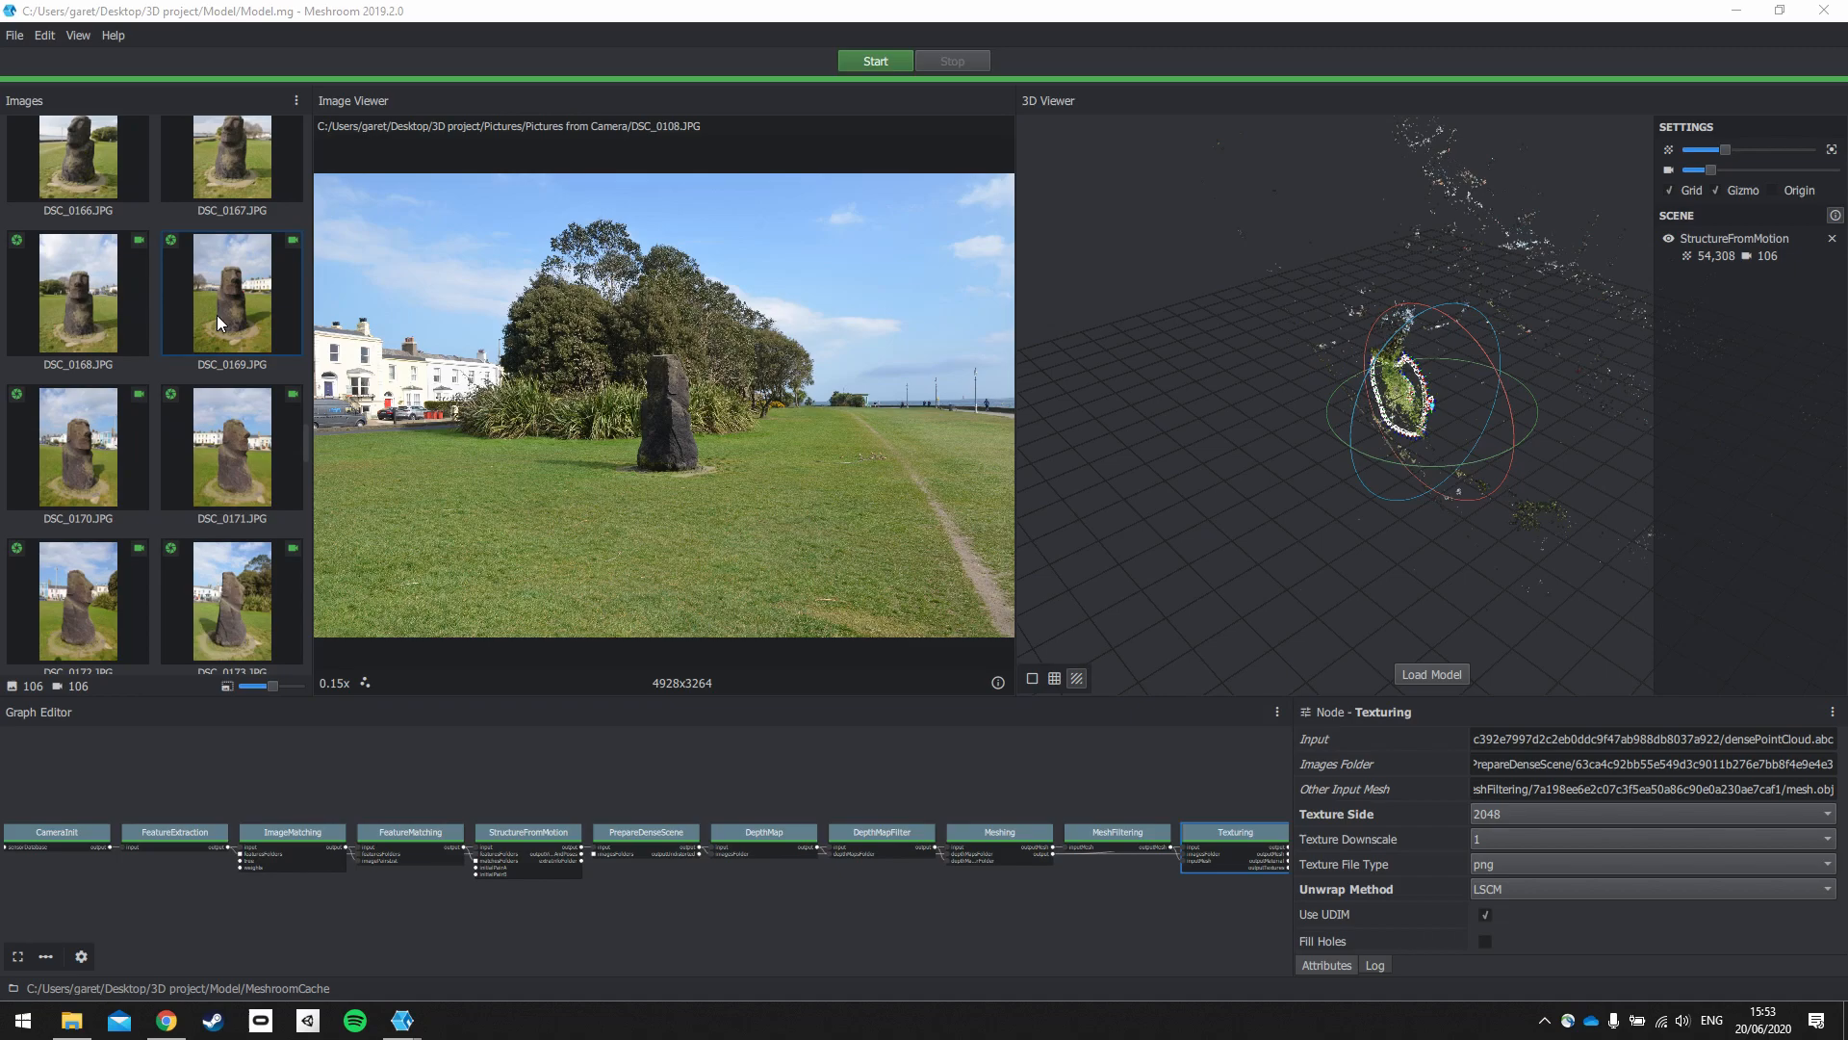
pyautogui.scroll(-3)
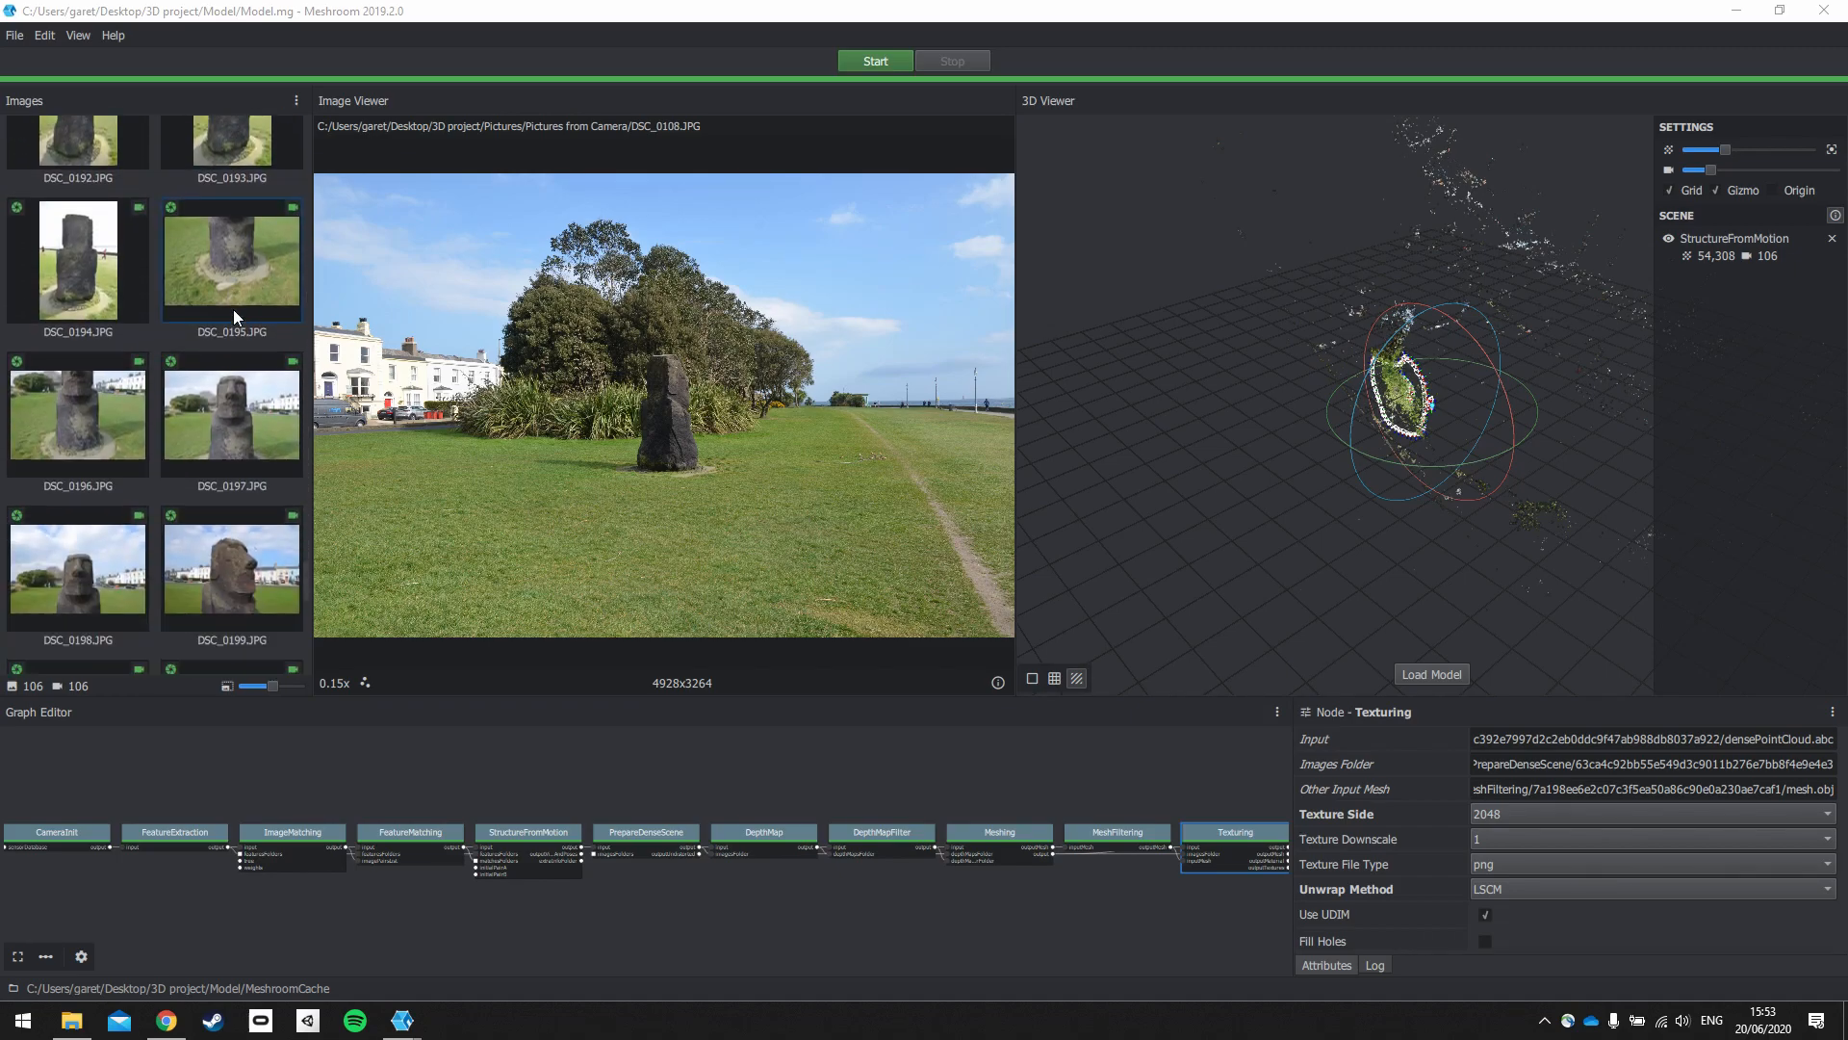
pyautogui.scroll(-3)
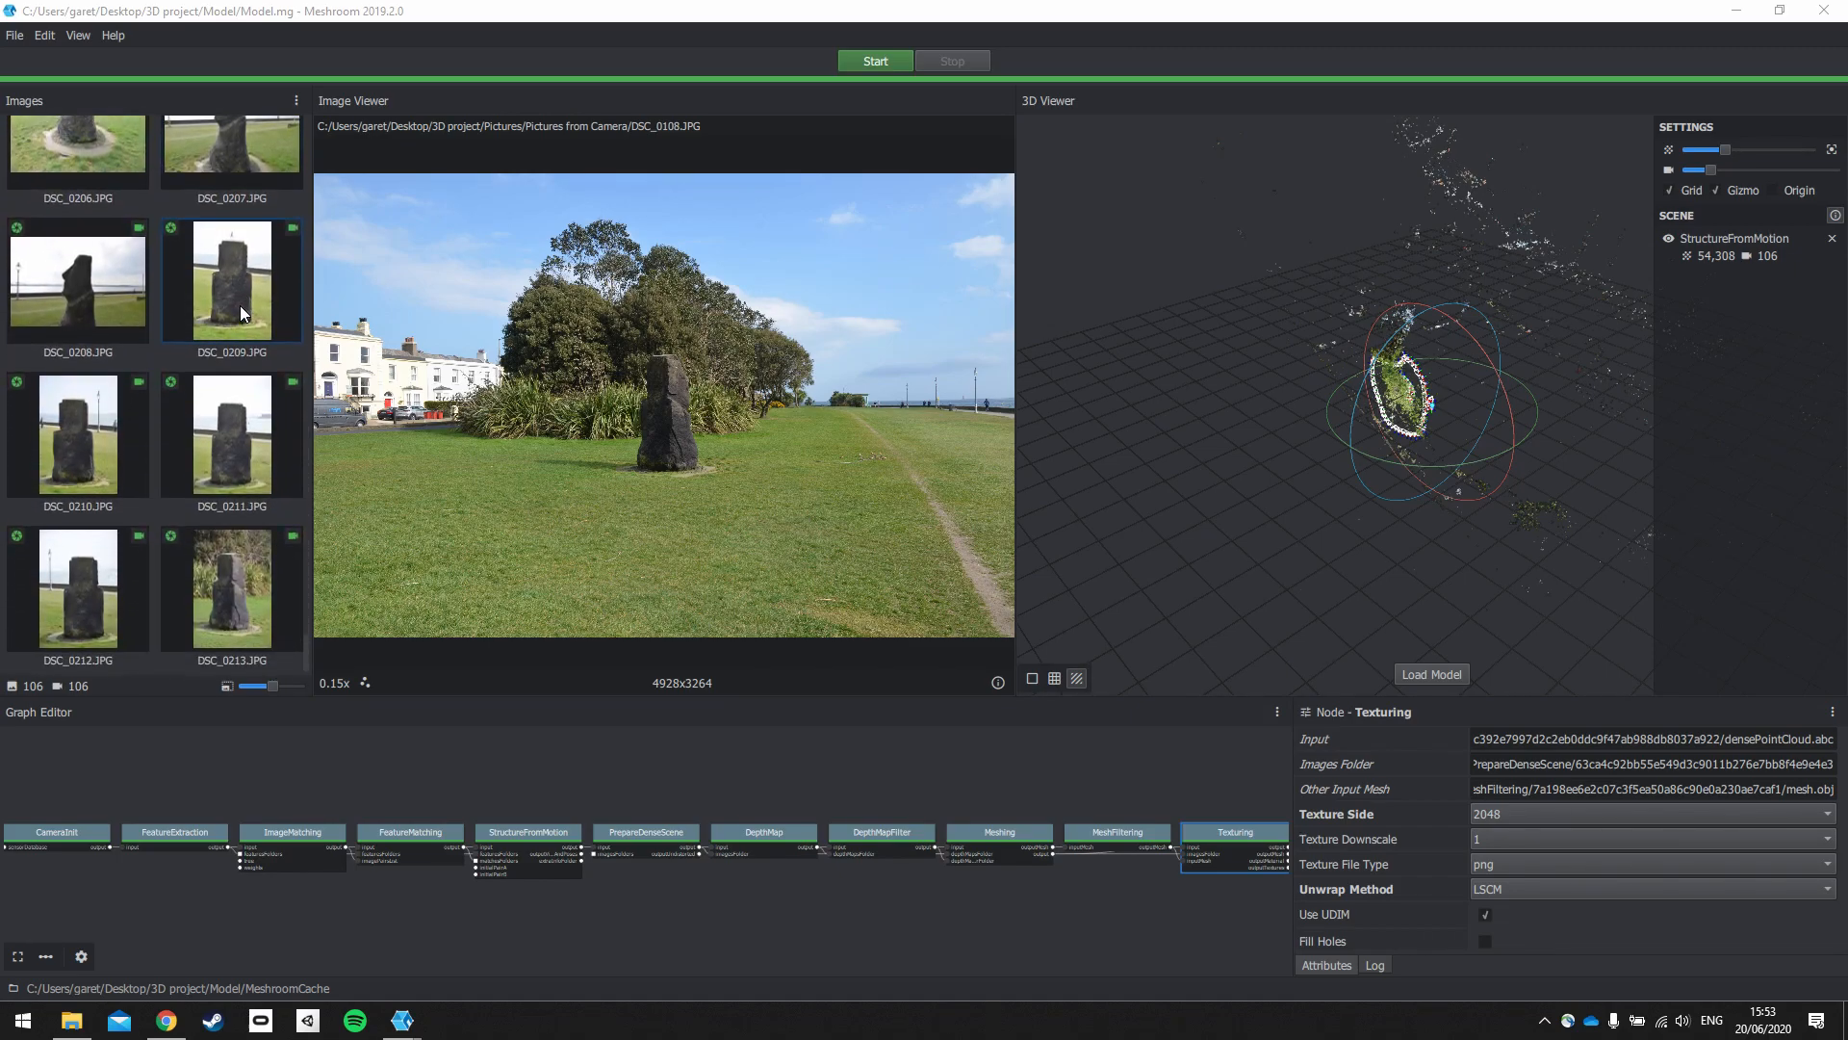
pyautogui.scroll(3)
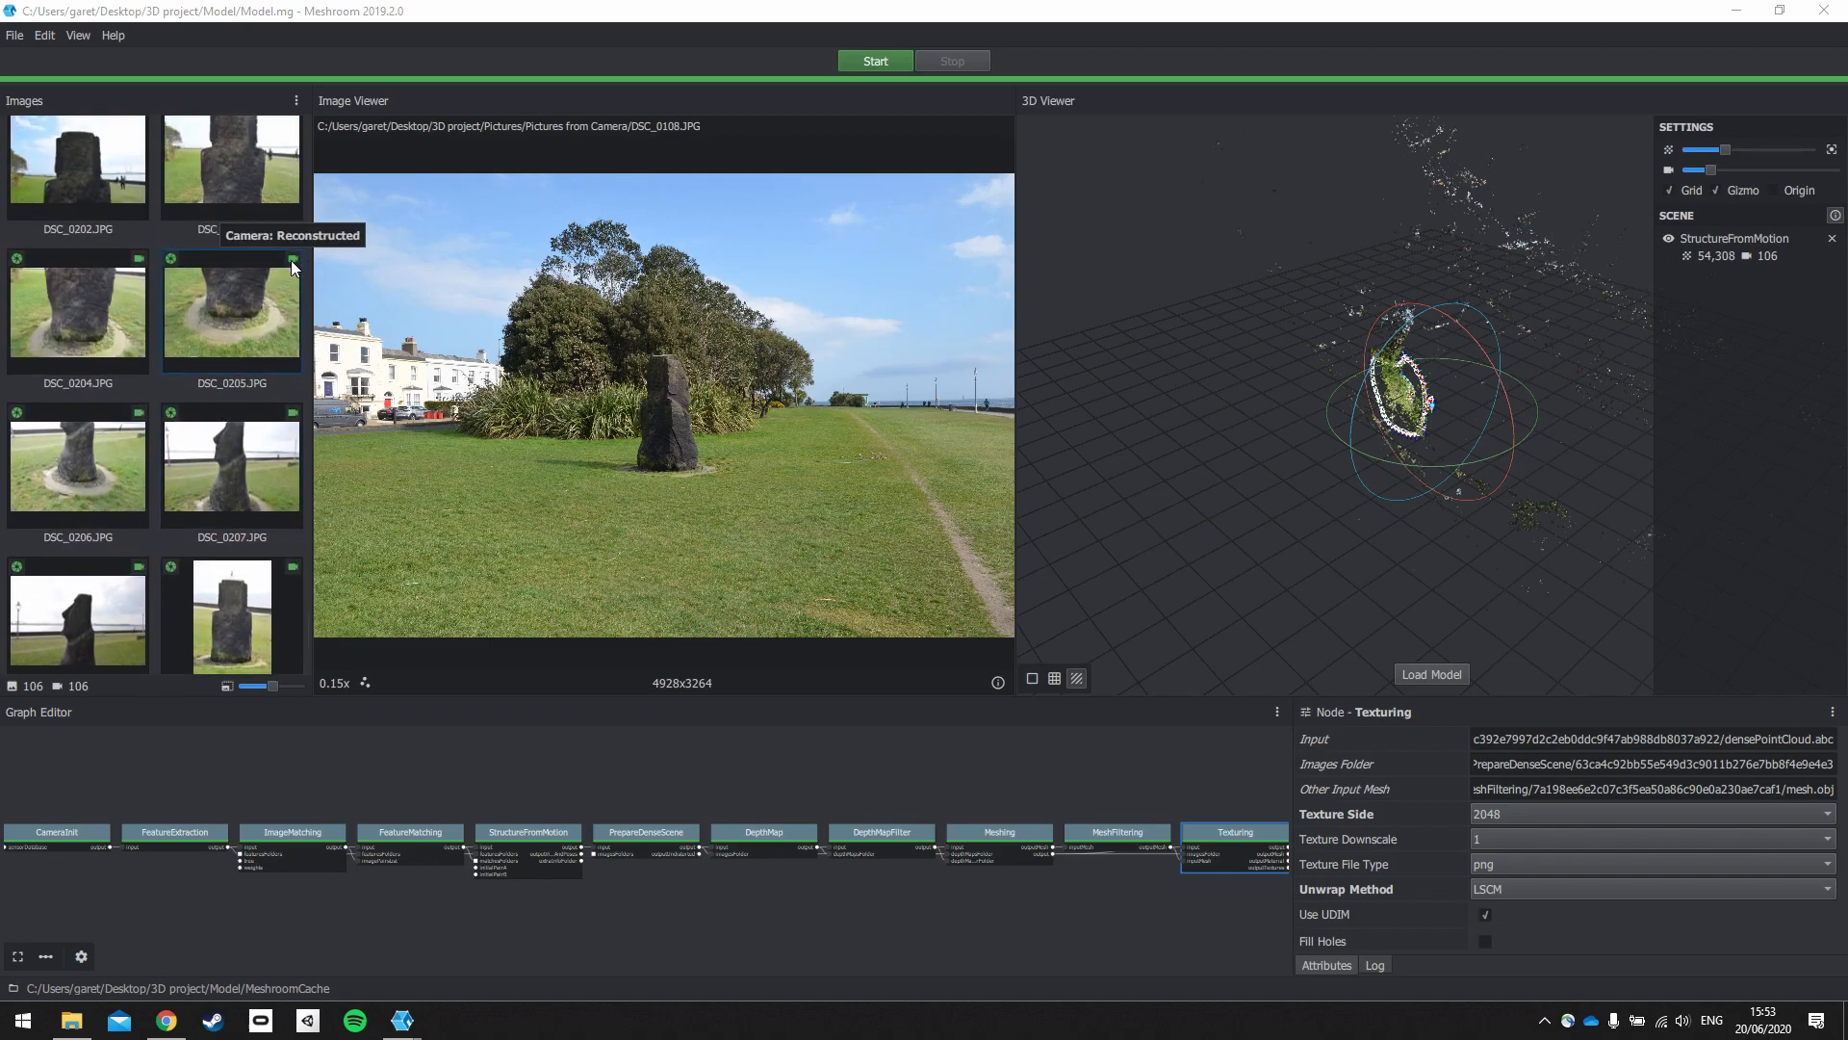
pyautogui.scroll(3)
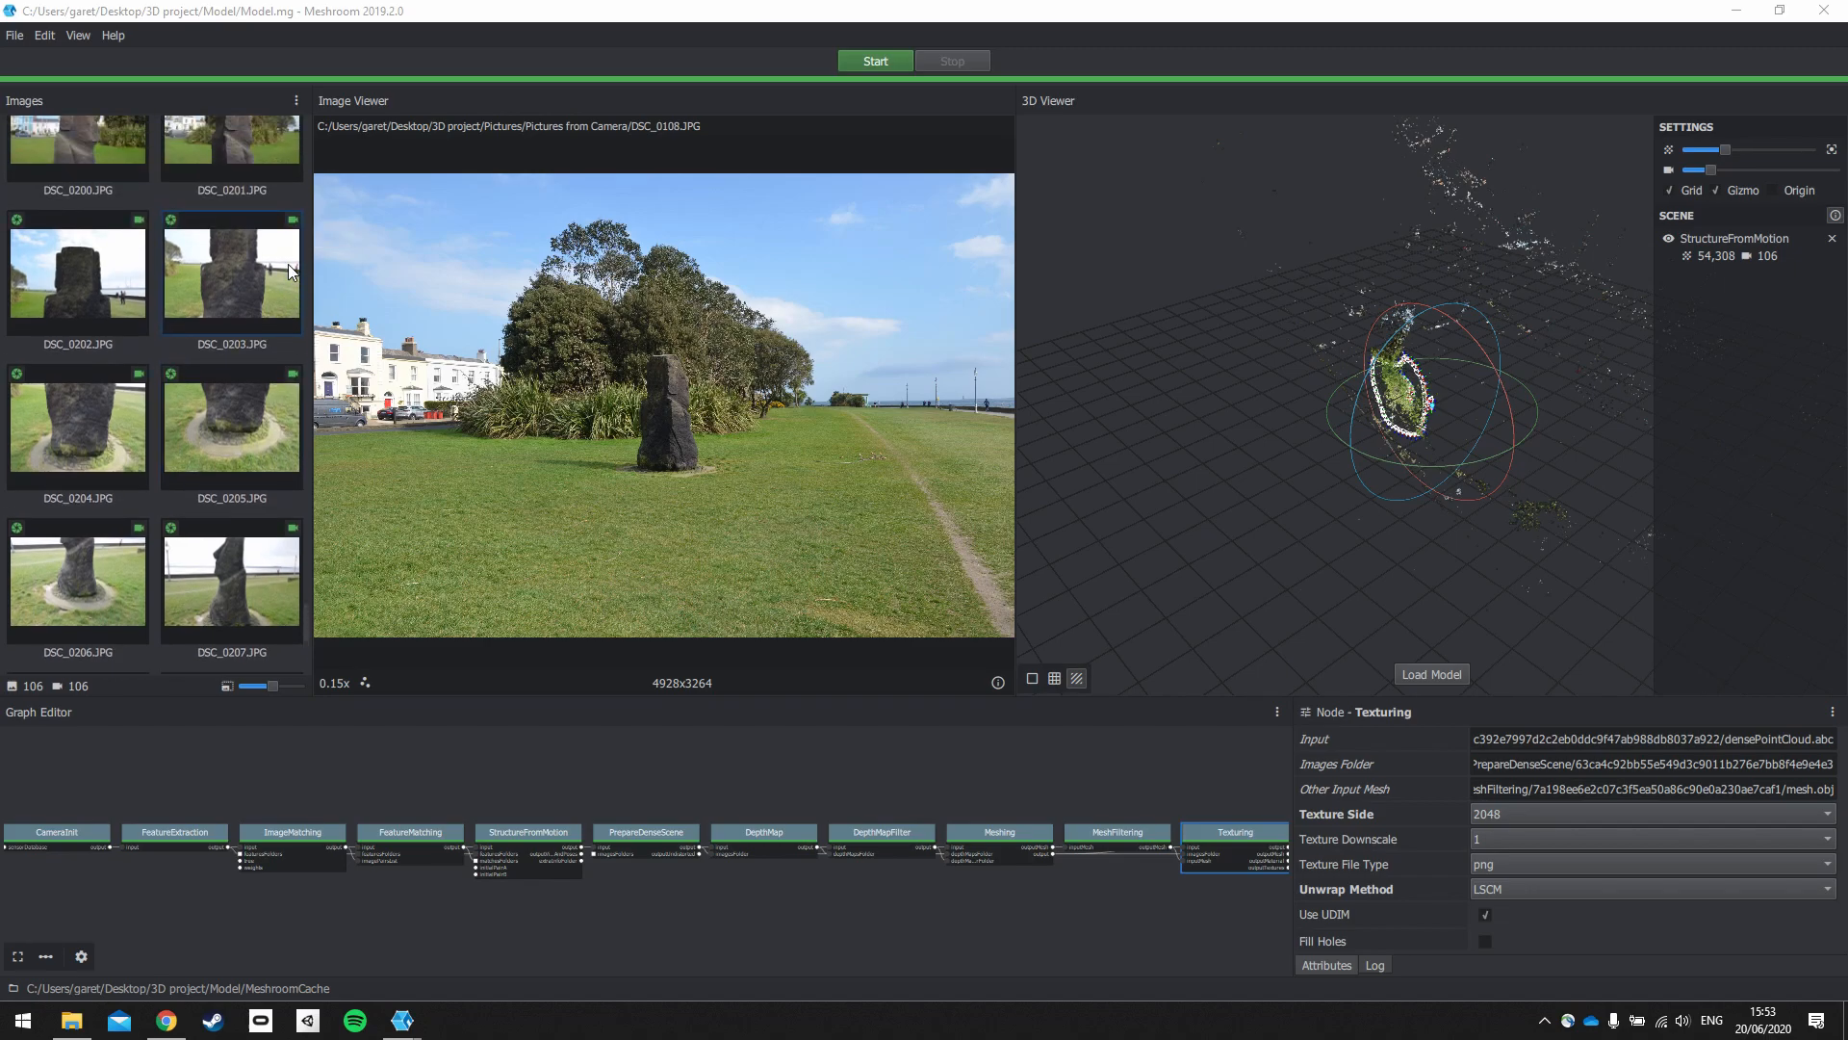
pyautogui.scroll(3)
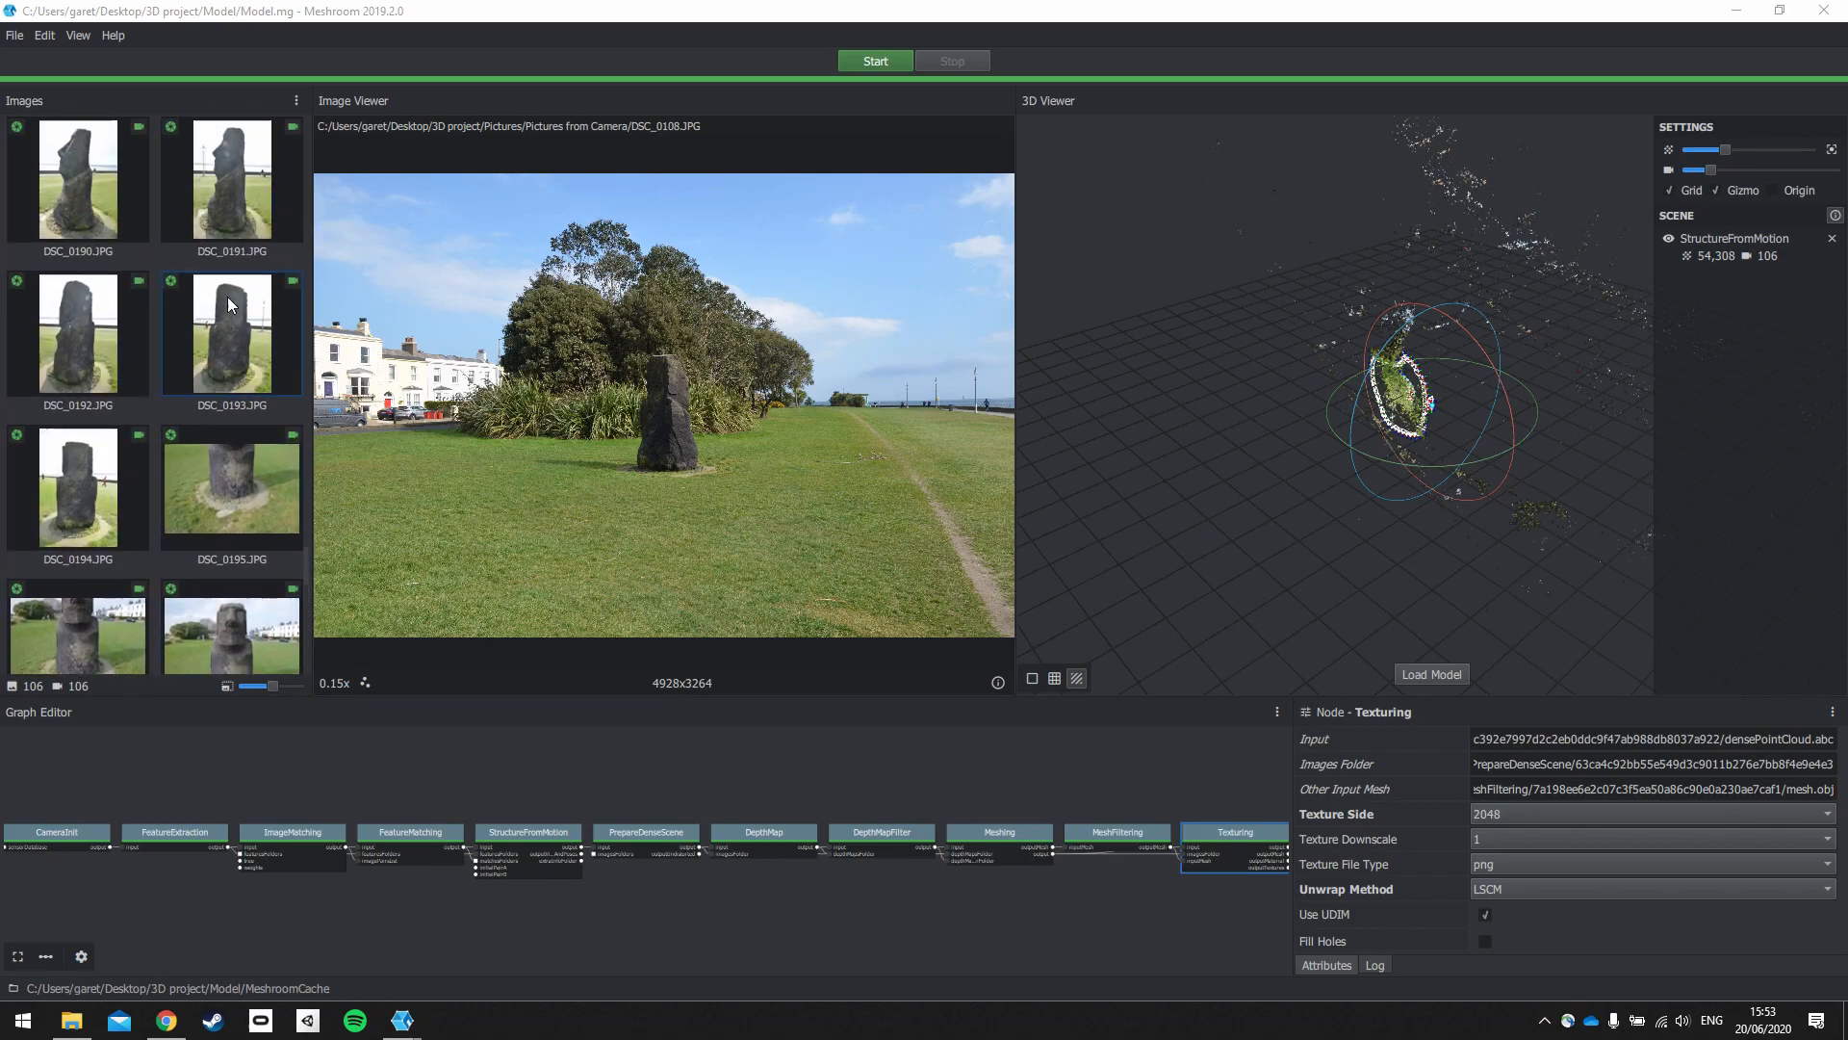
pyautogui.scroll(3)
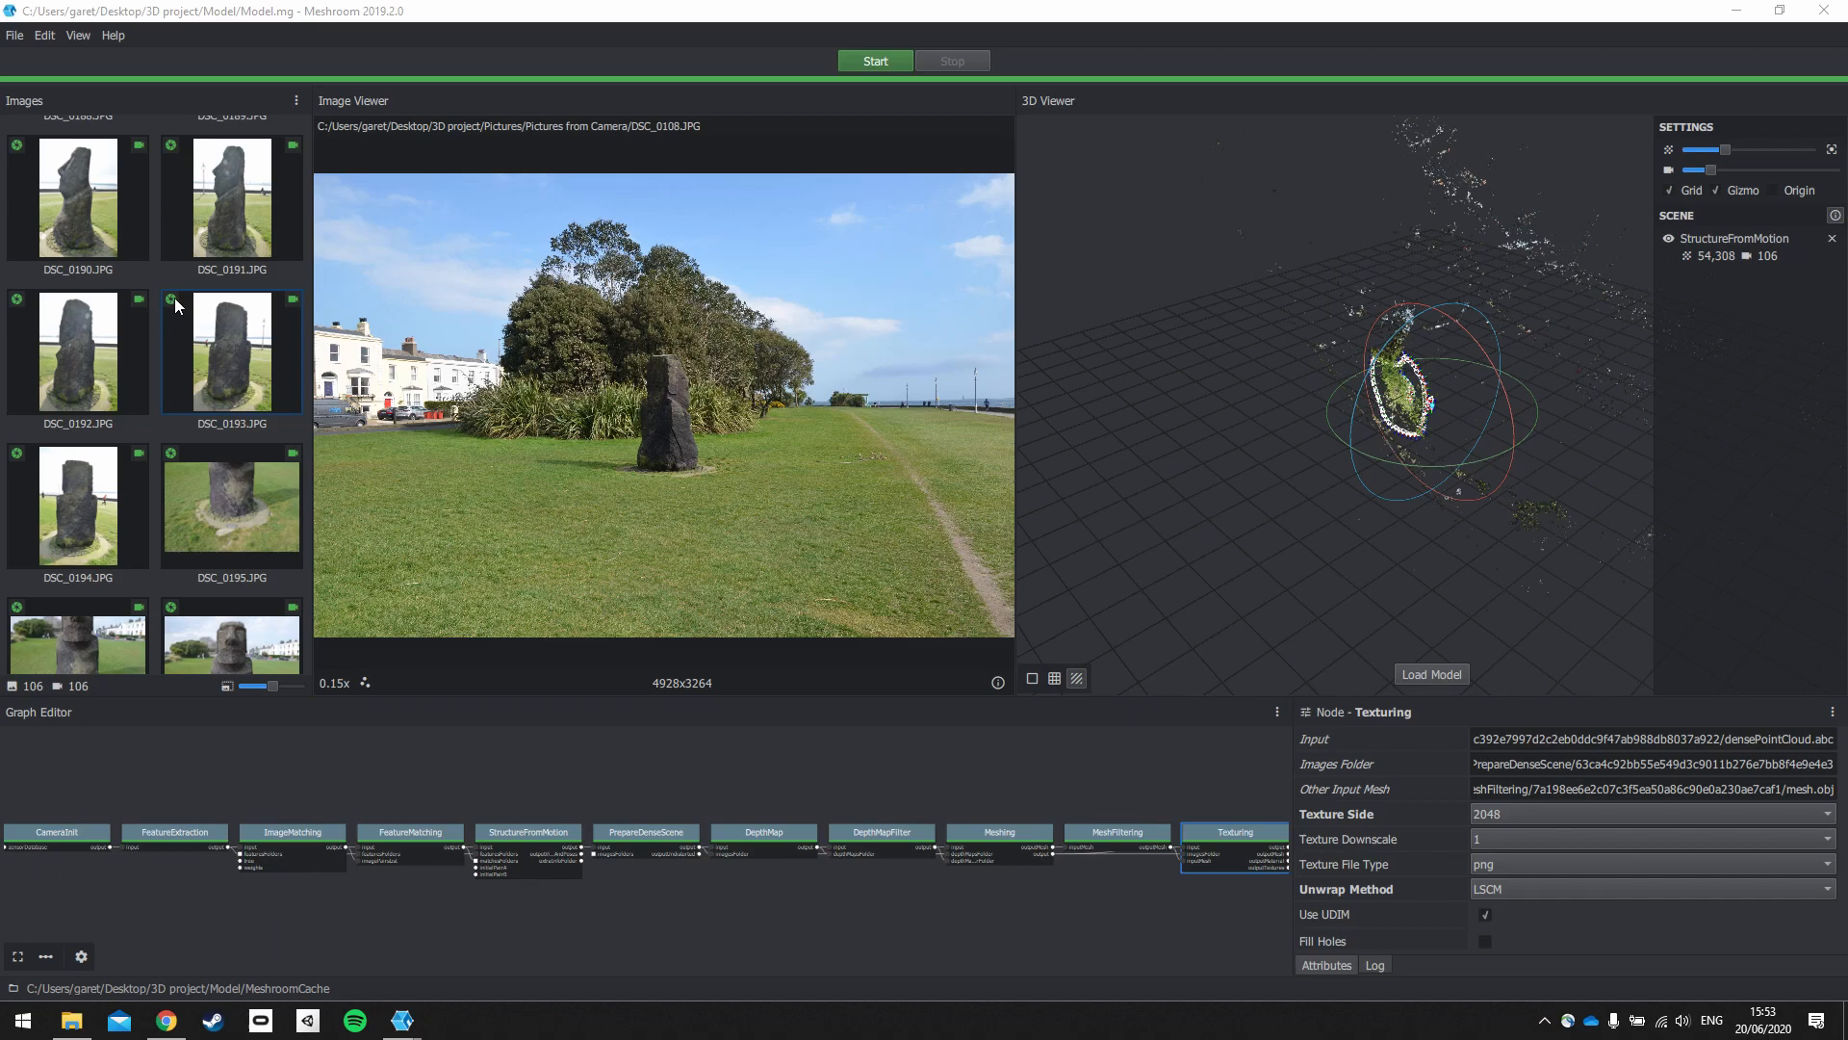
pyautogui.moveTo(173, 308)
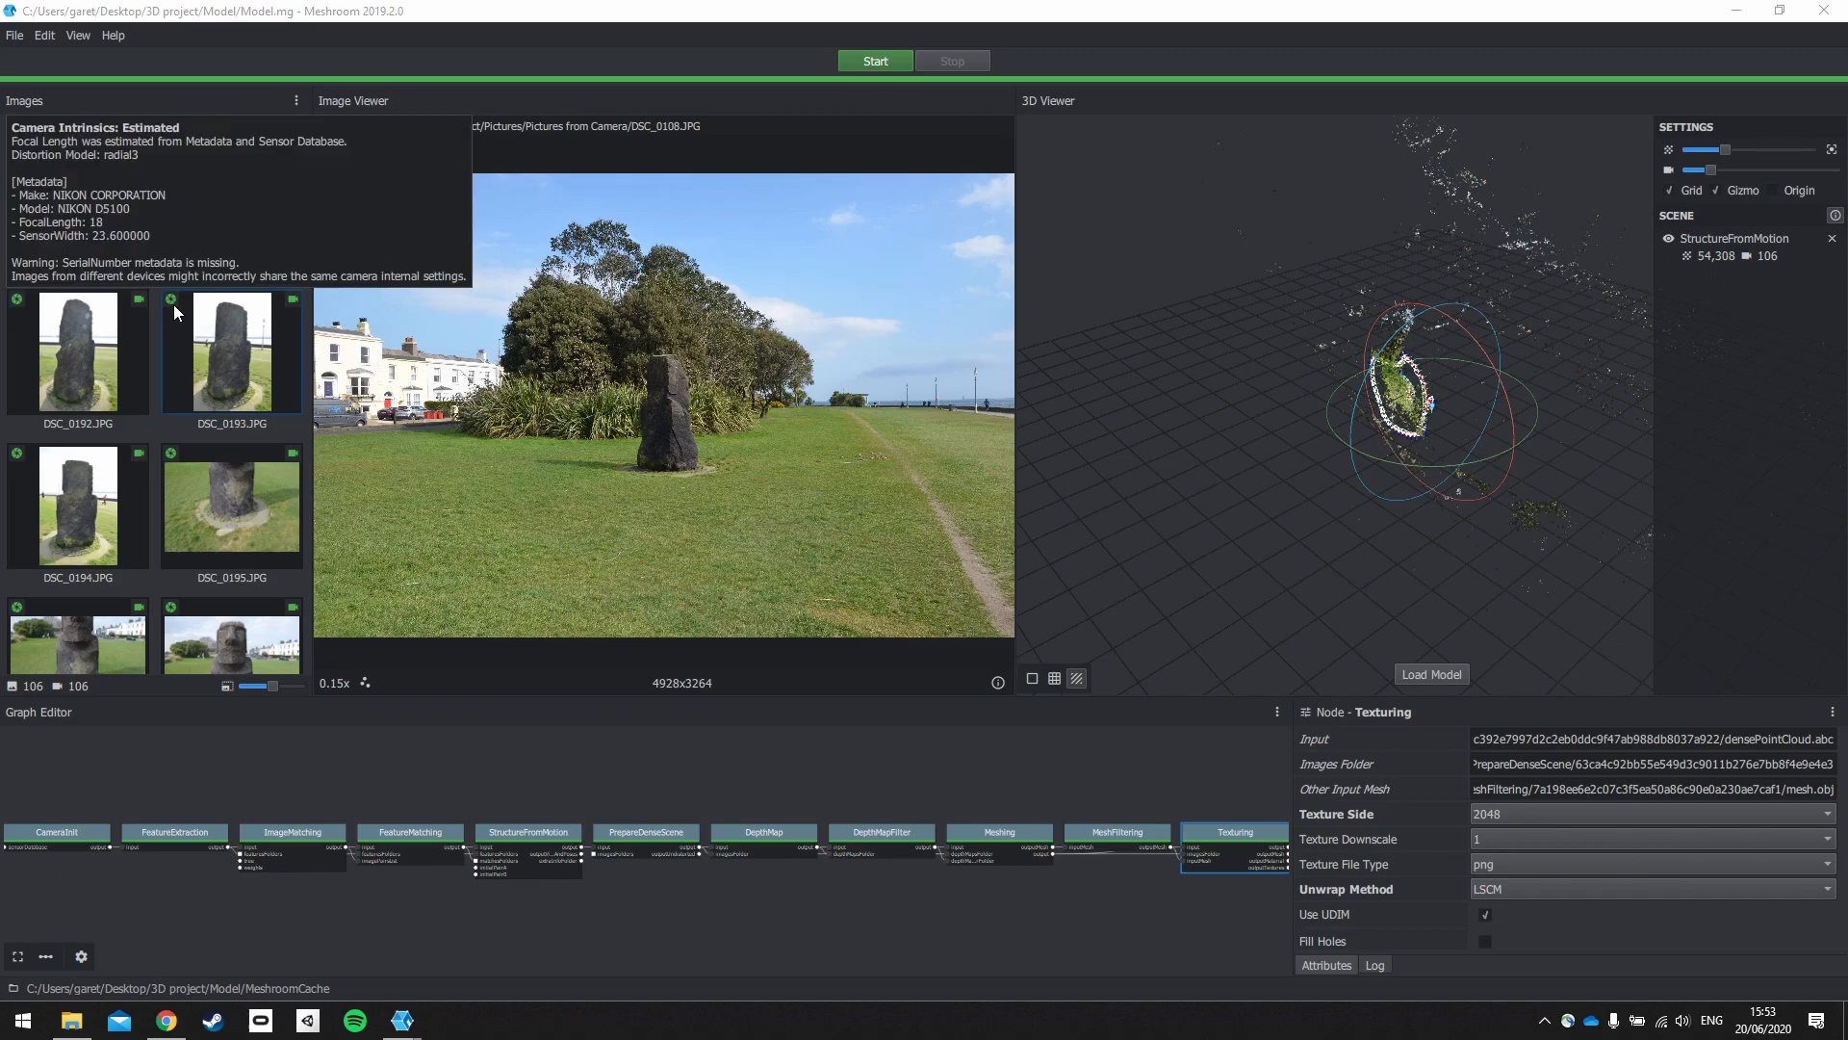
pyautogui.scroll(3)
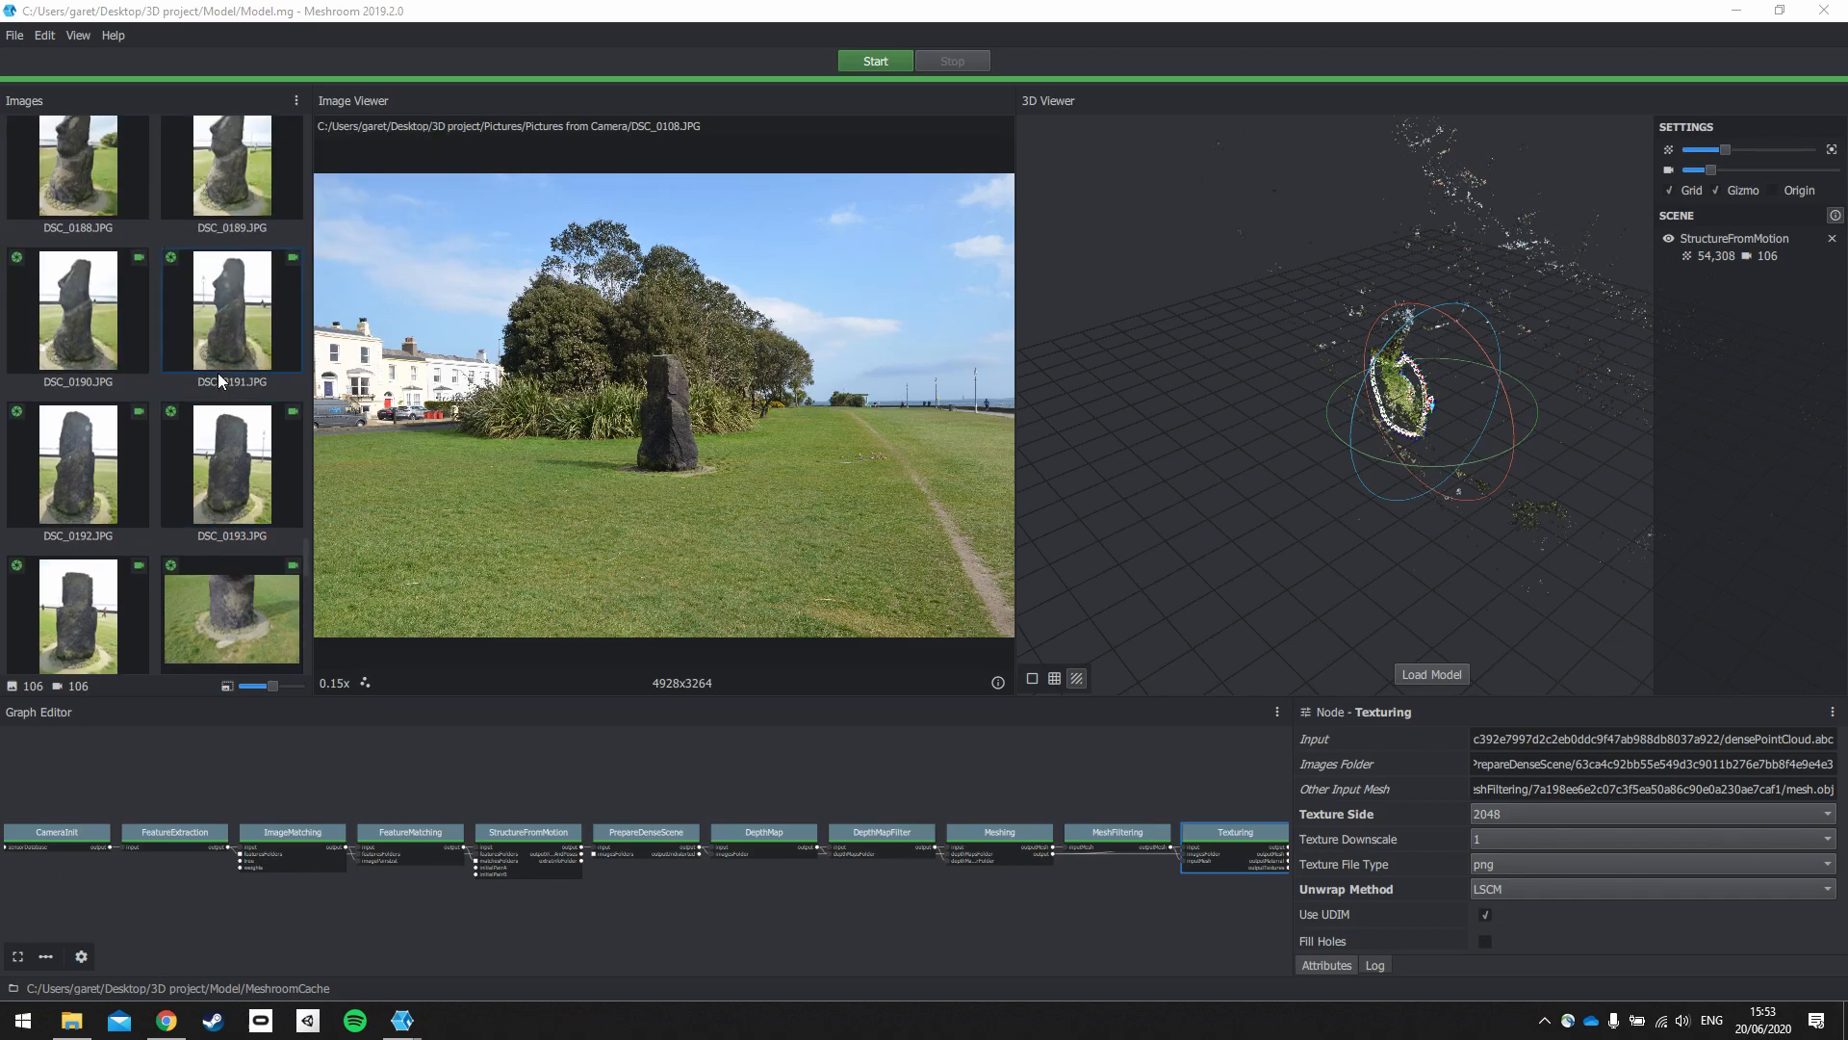
pyautogui.scroll(3)
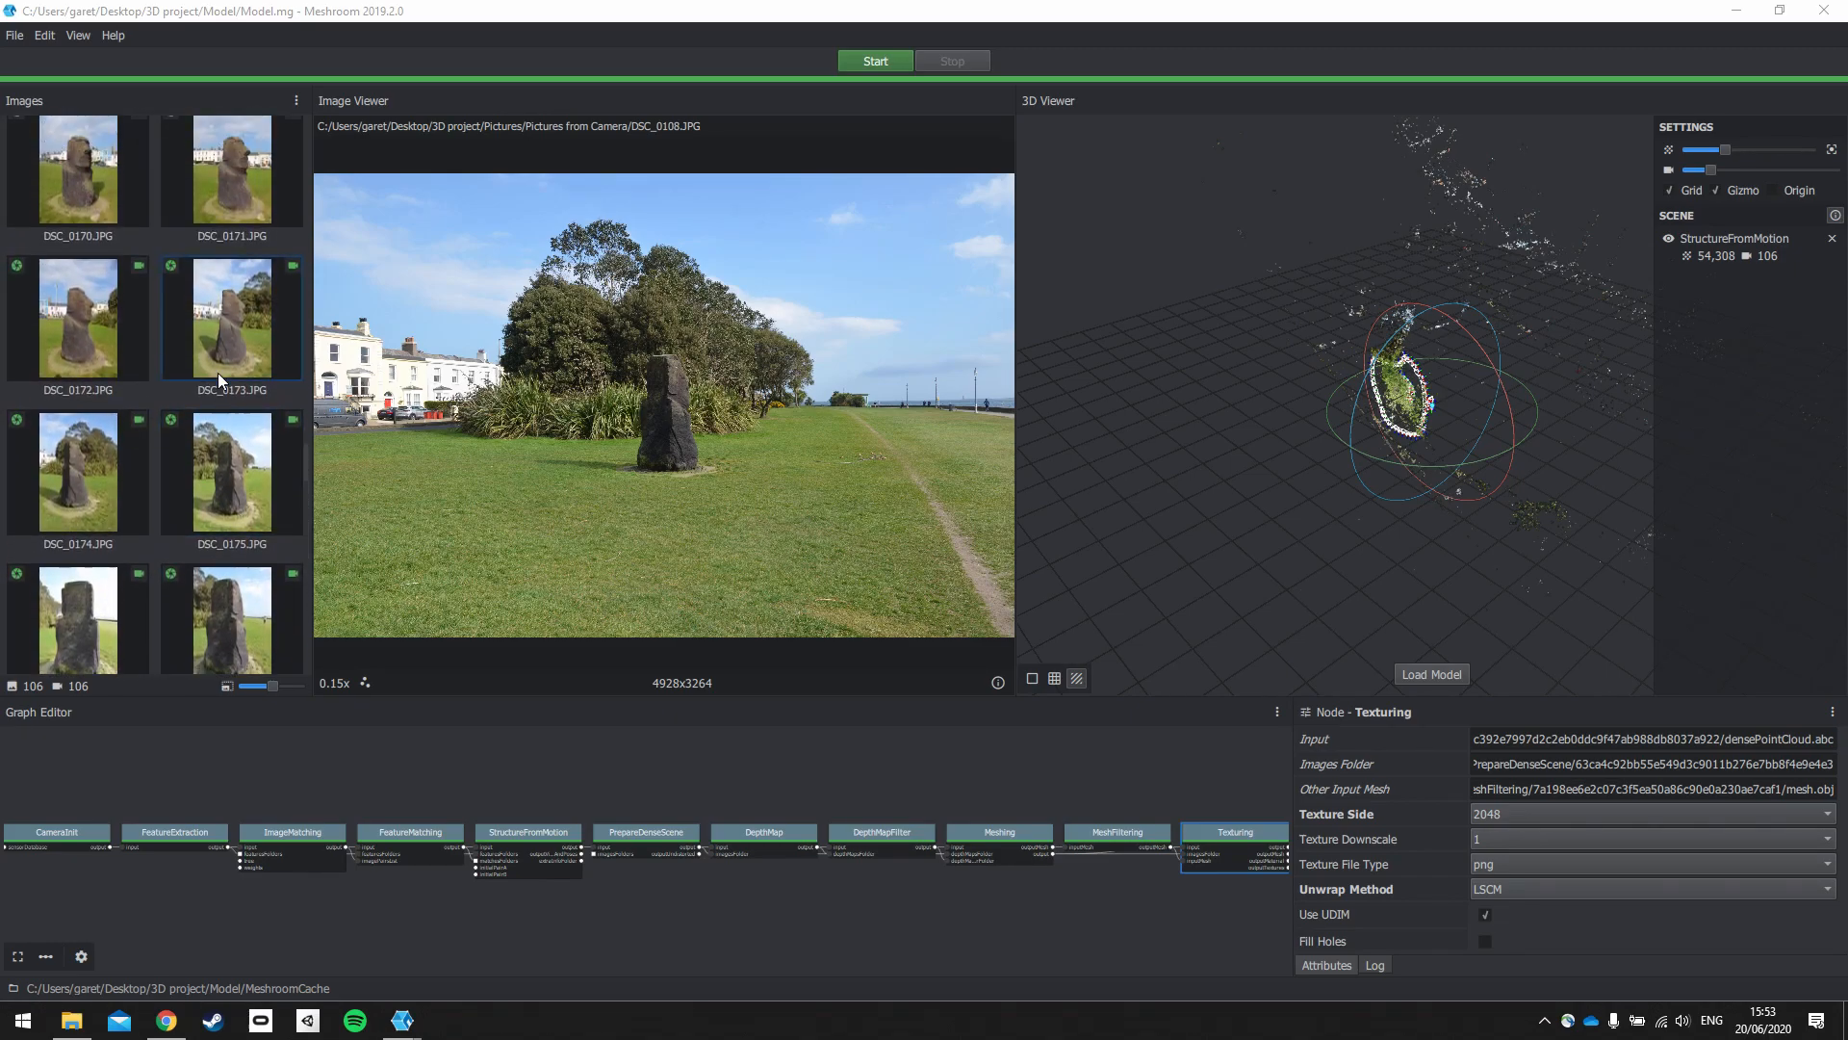
pyautogui.scroll(3)
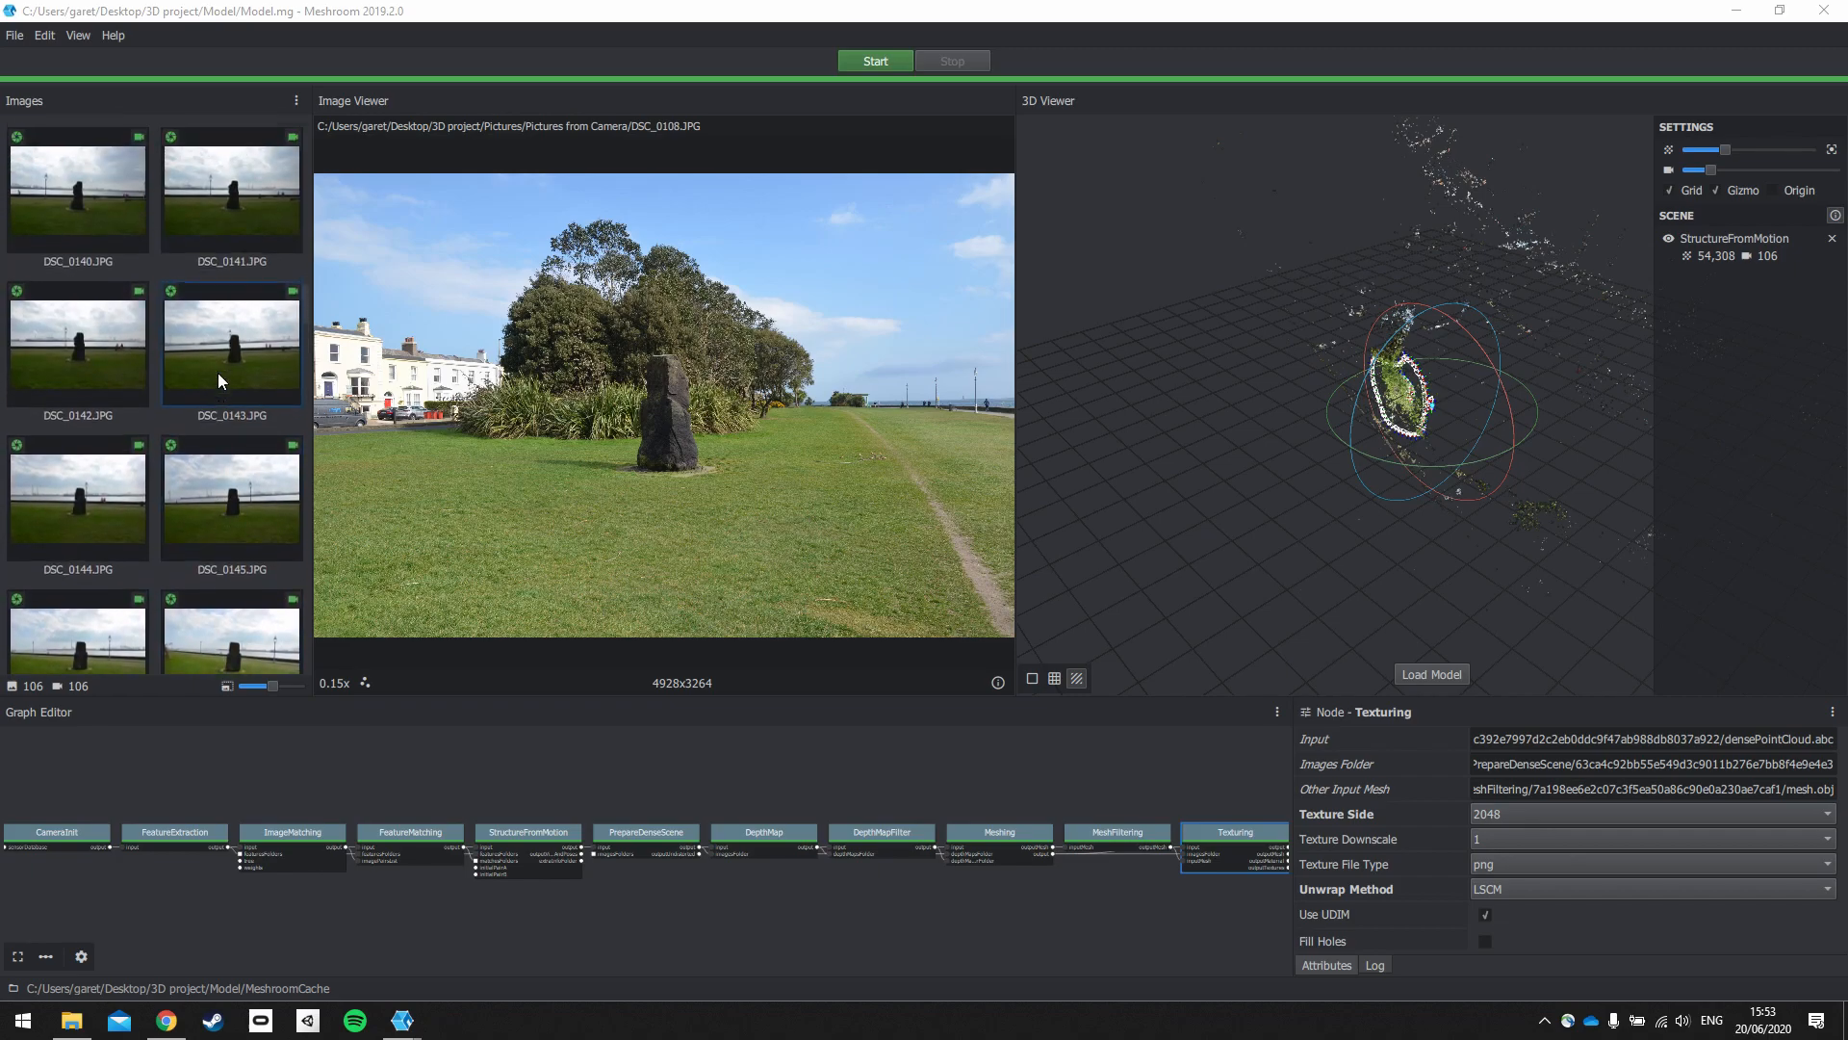
pyautogui.scroll(3)
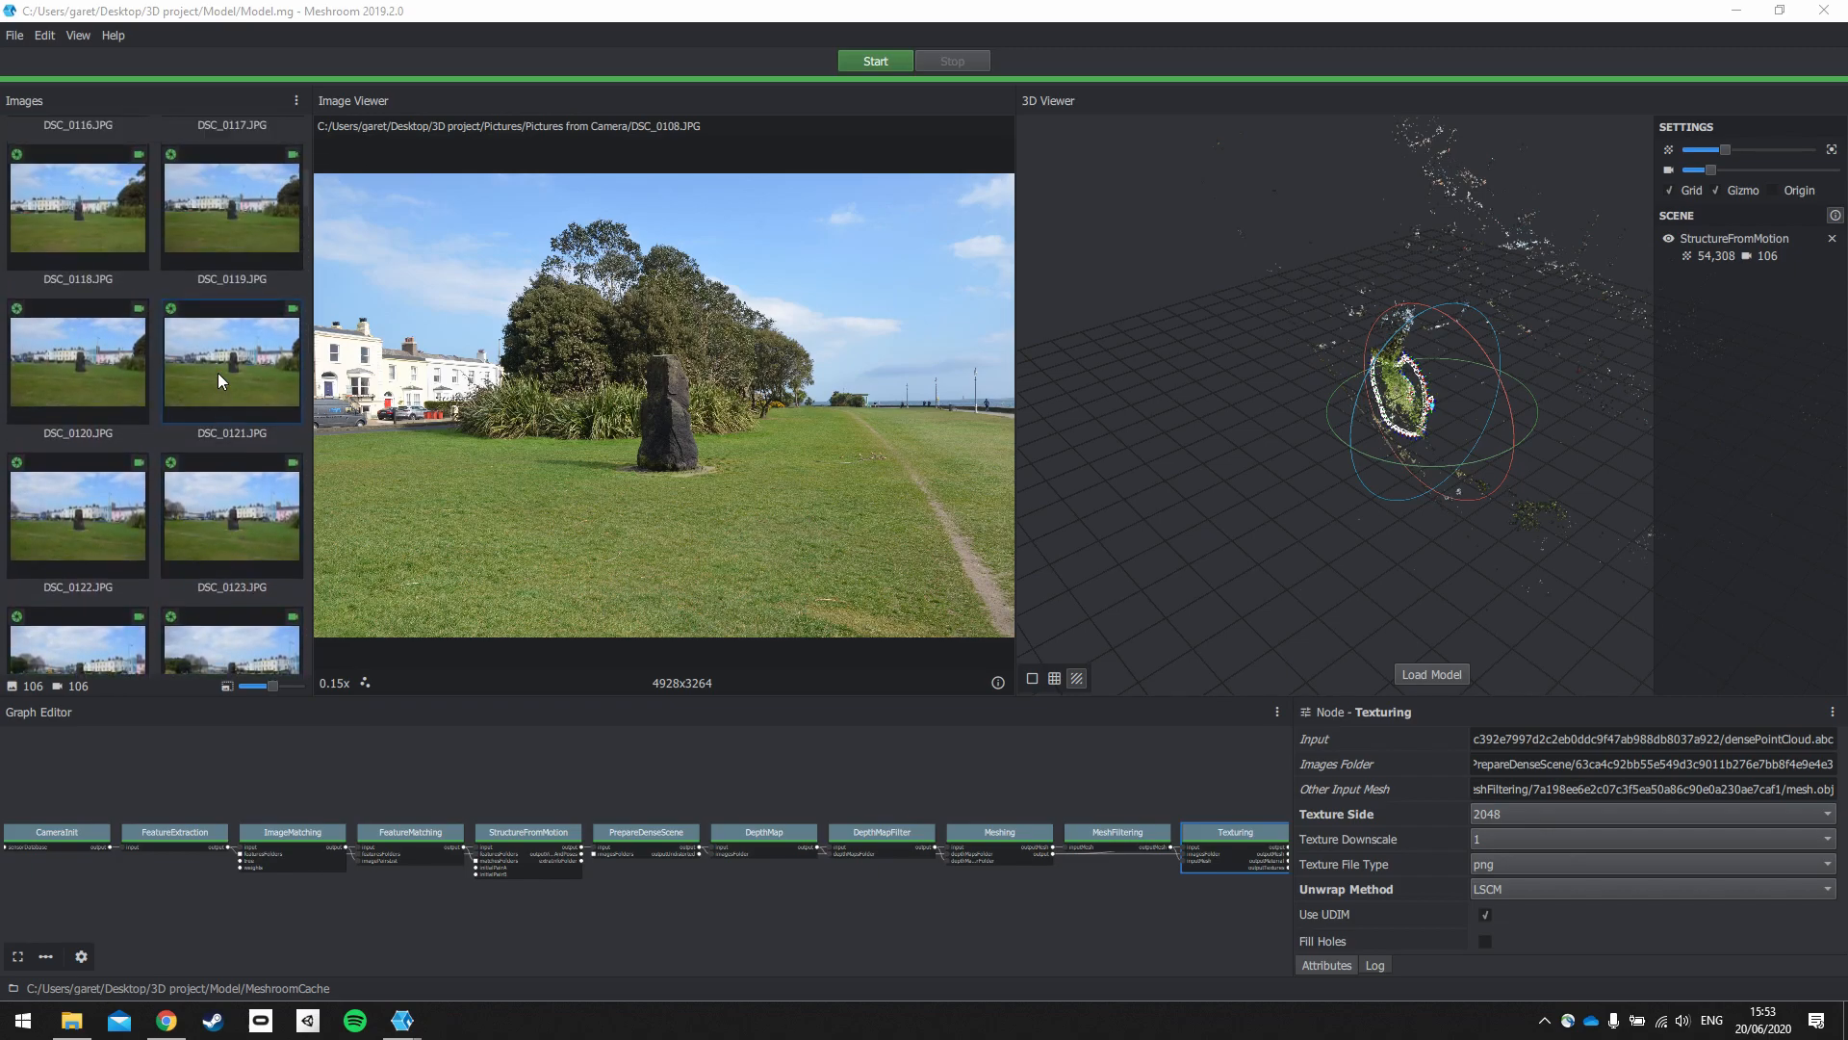
pyautogui.scroll(3)
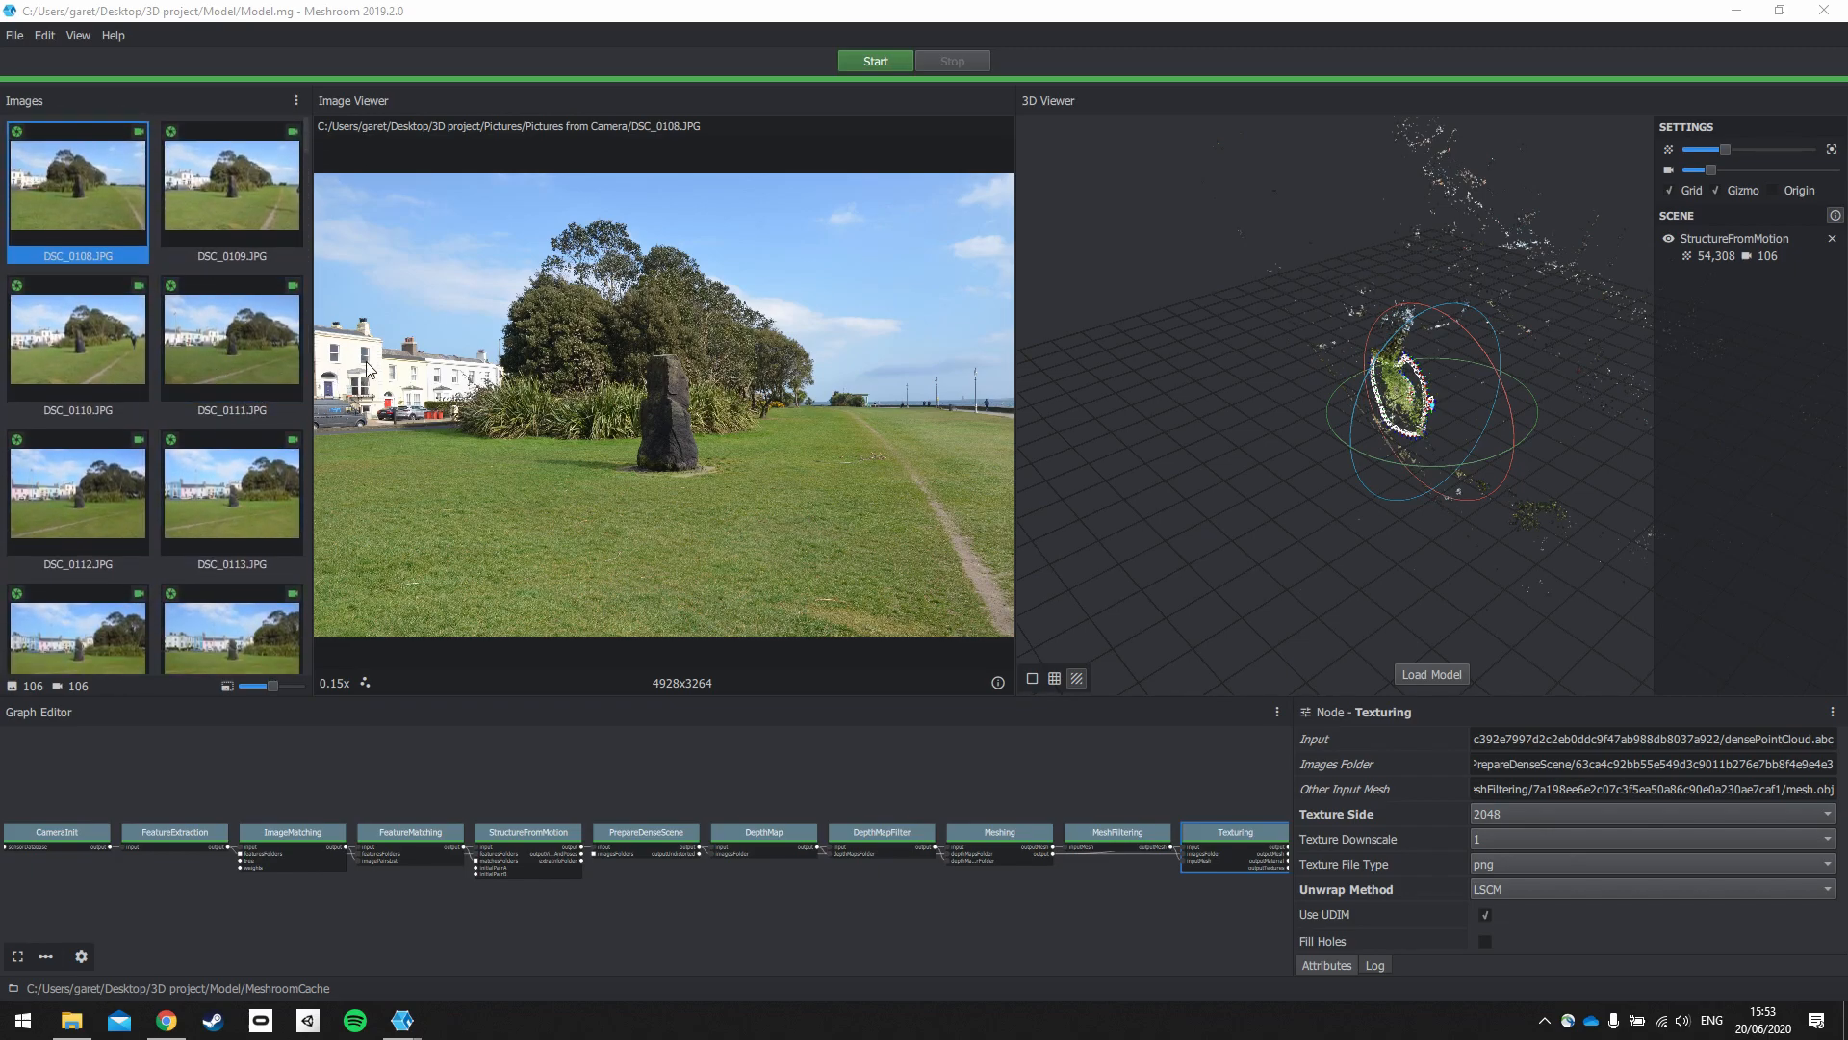
pyautogui.moveTo(1366, 268)
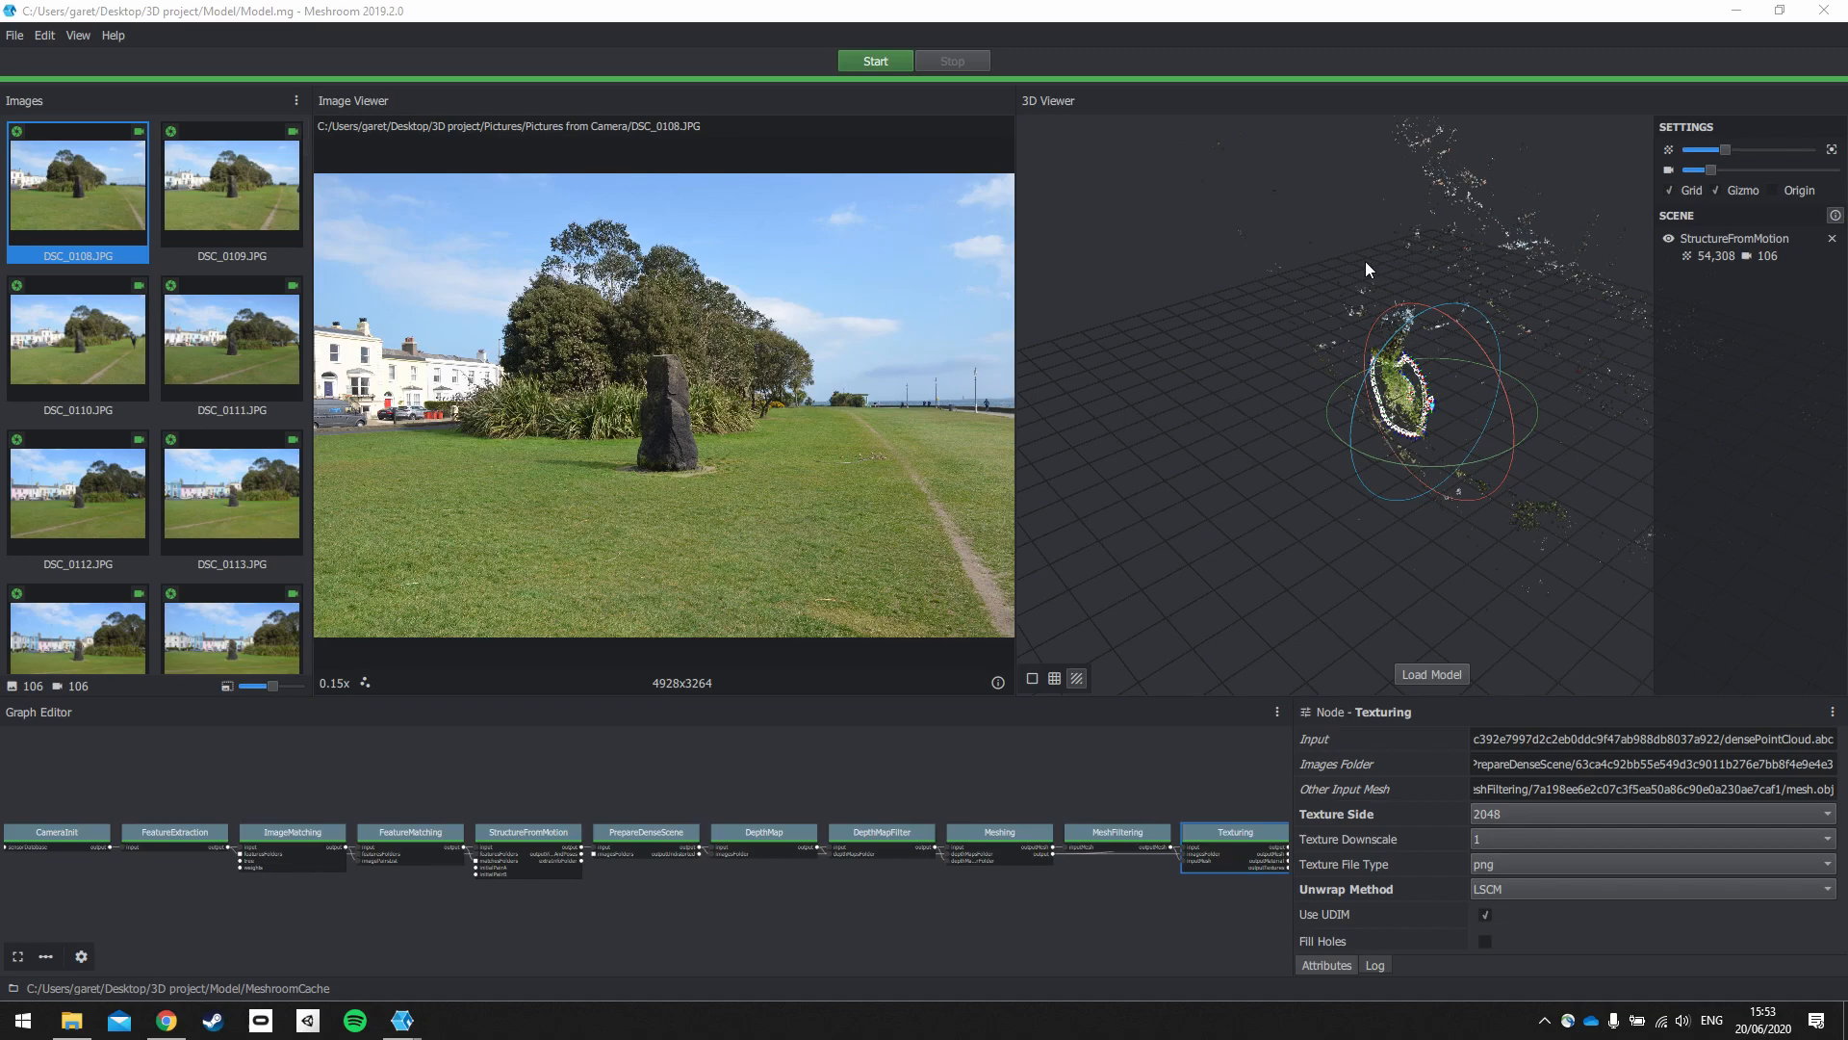
pyautogui.moveTo(1497, 457)
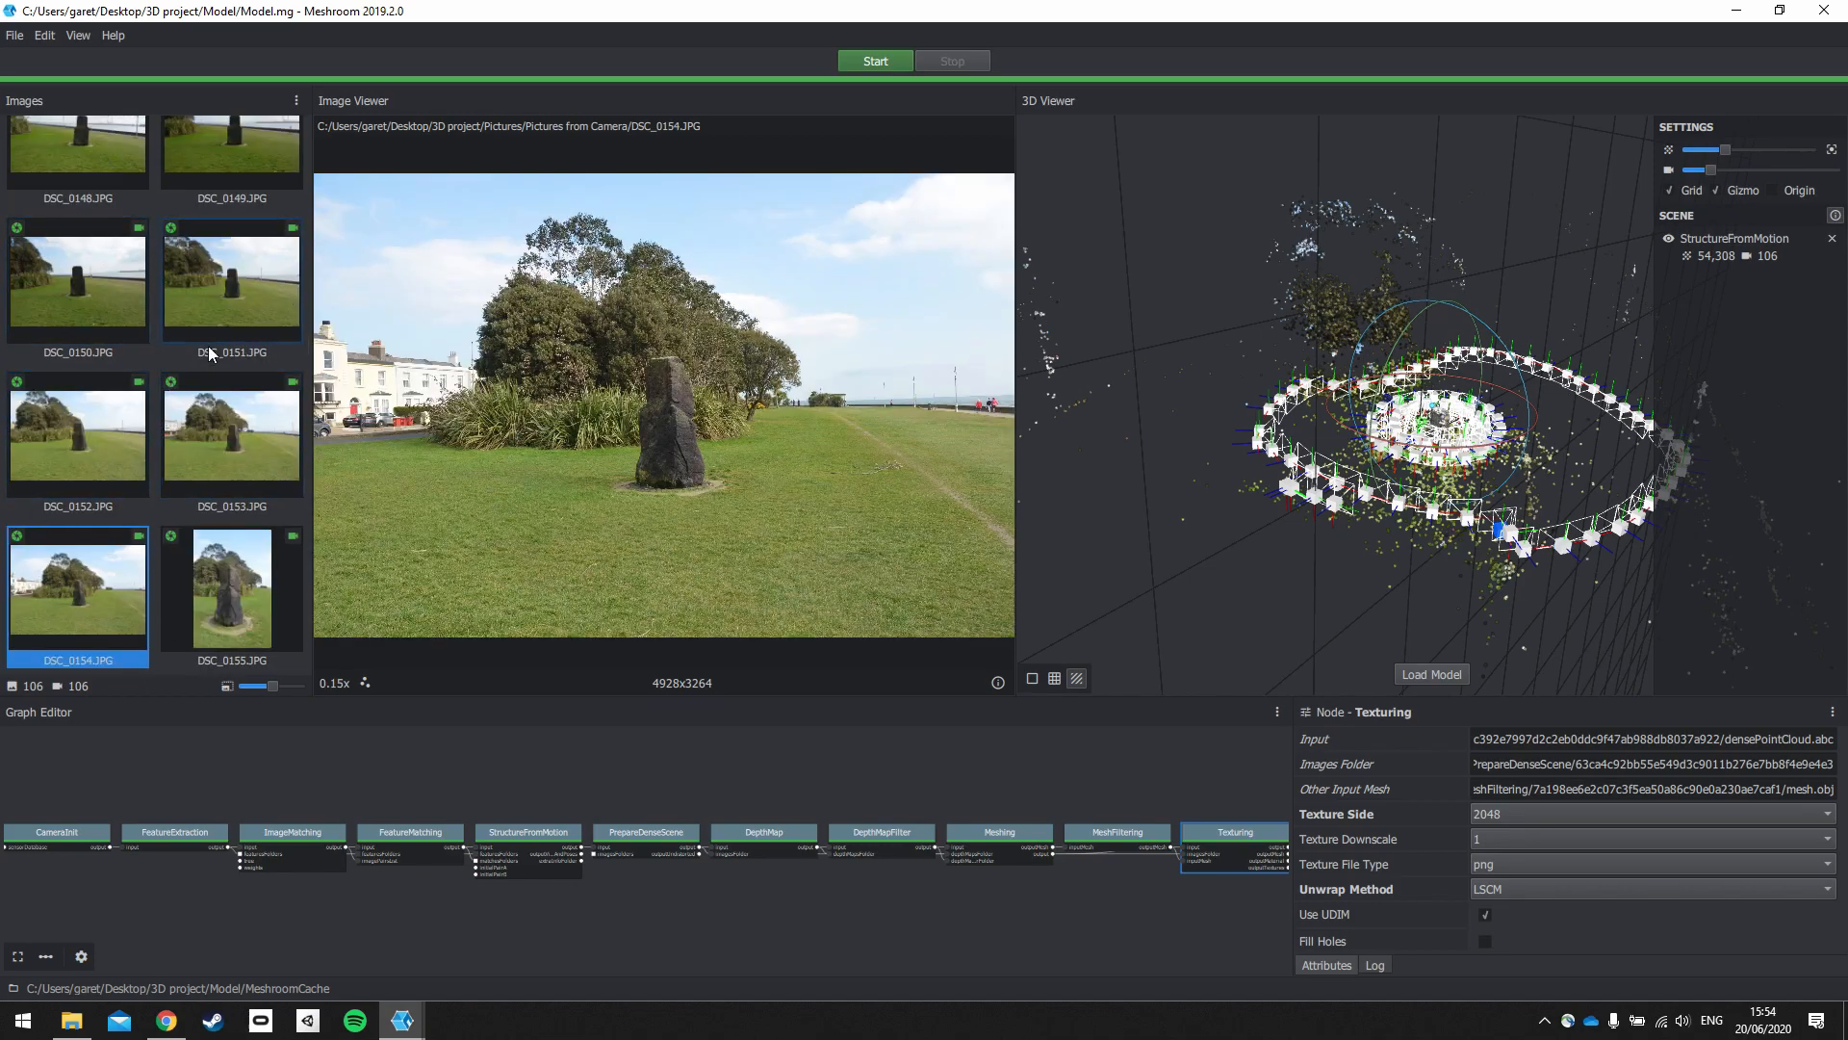
pyautogui.moveTo(930, 449)
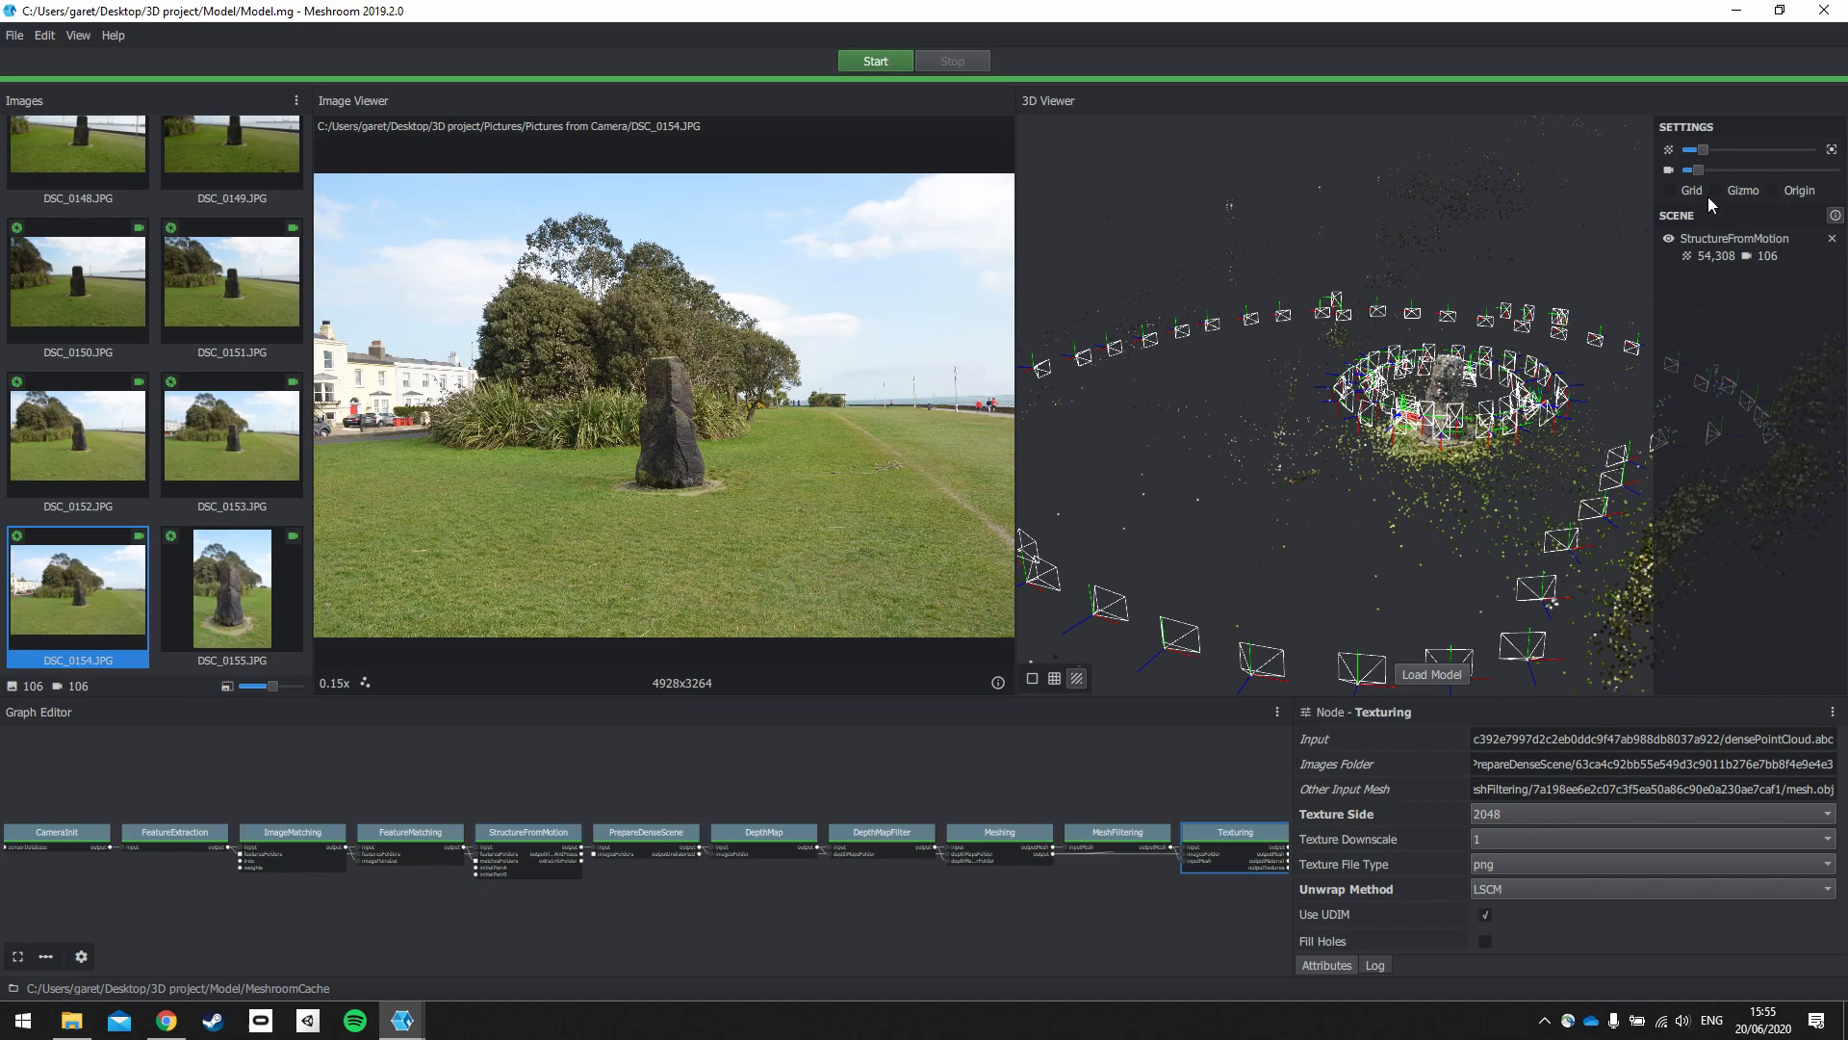
pyautogui.moveTo(1763, 304)
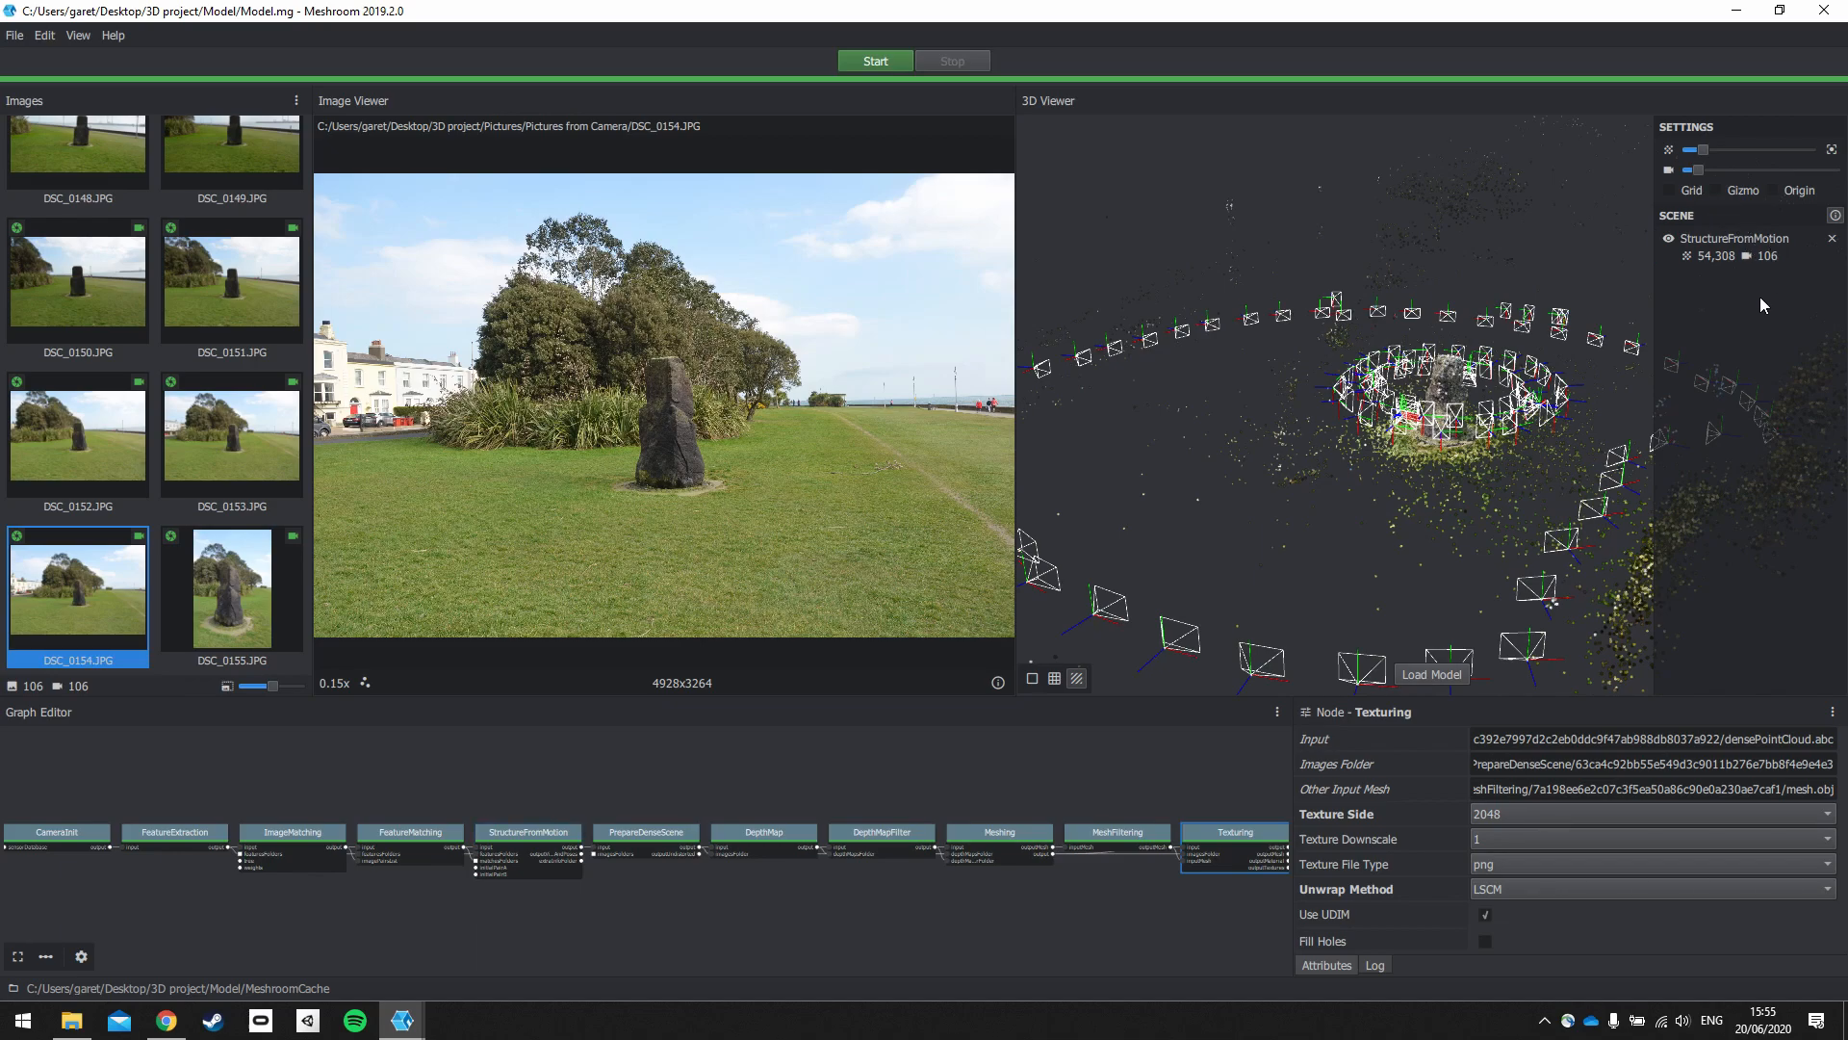
pyautogui.moveTo(1745, 173)
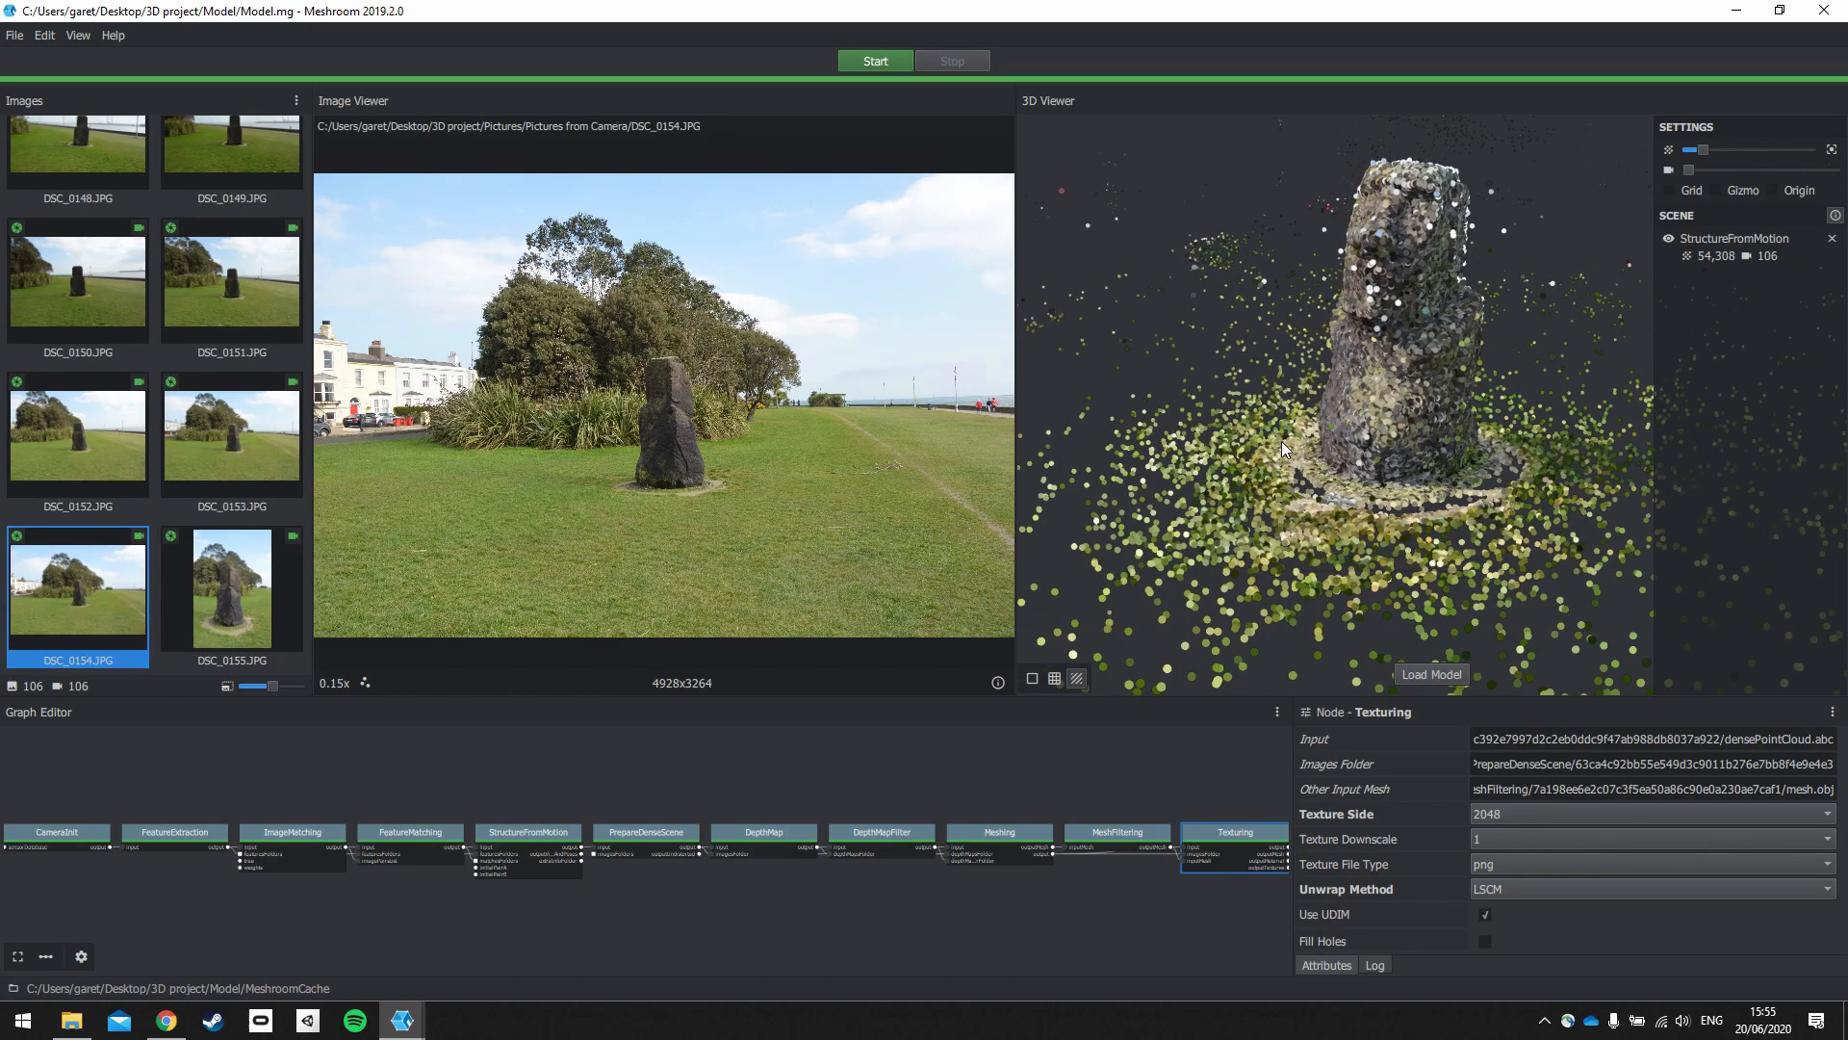
pyautogui.moveTo(1431, 674)
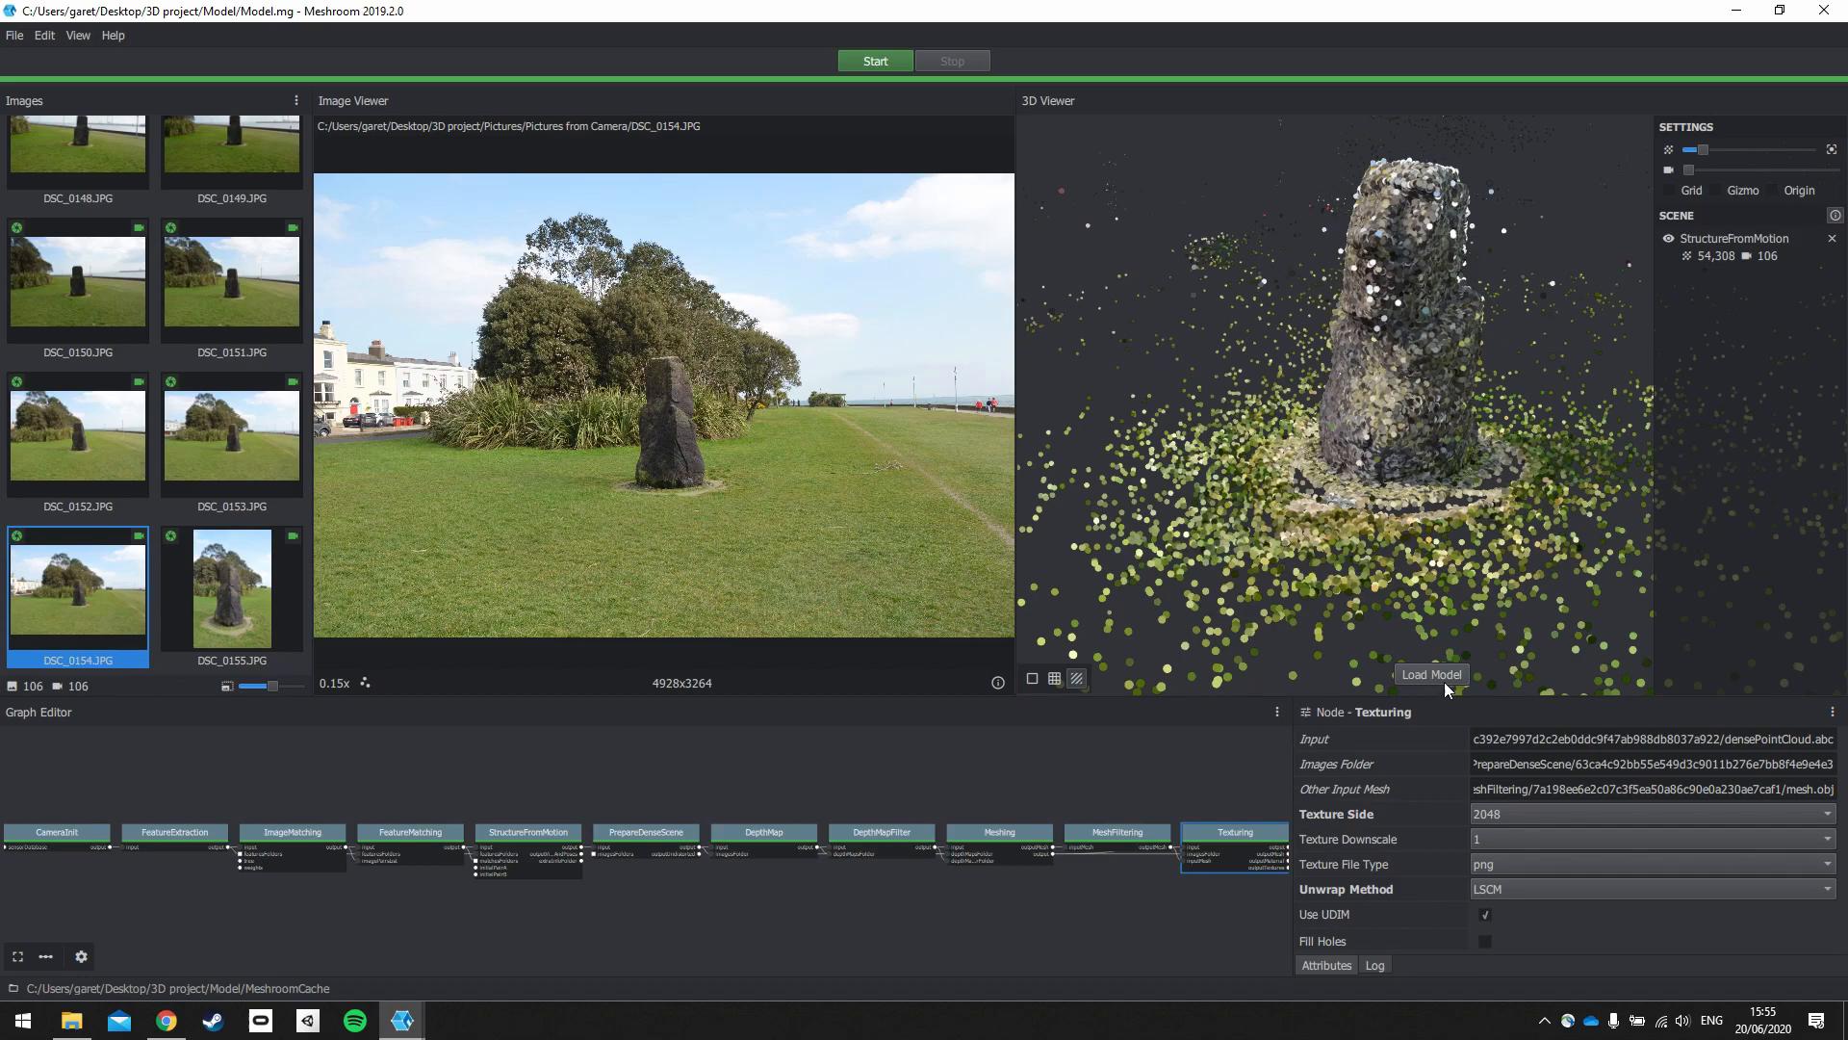
pyautogui.moveTo(1482, 694)
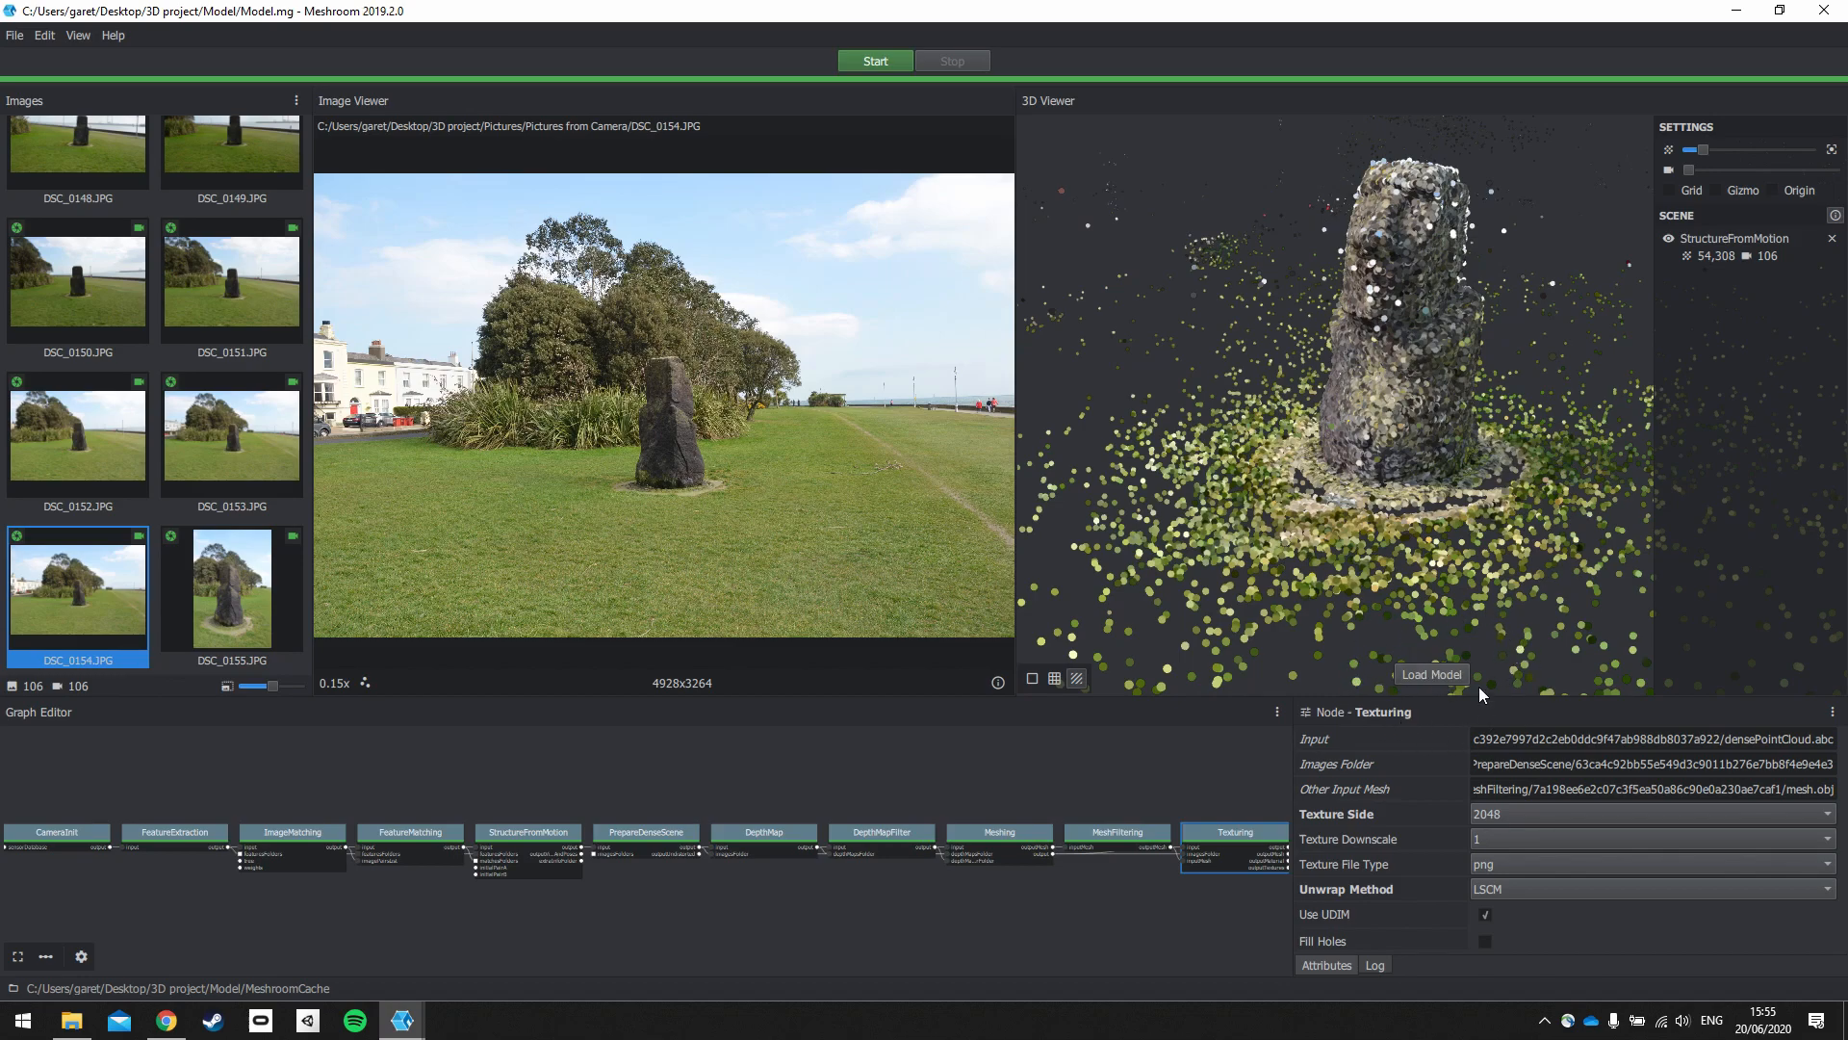
# Step: Load the Texturing result, the 1,754,670-triangle textured stone and grass model, into the 3D Viewer
pyautogui.click(1429, 674)
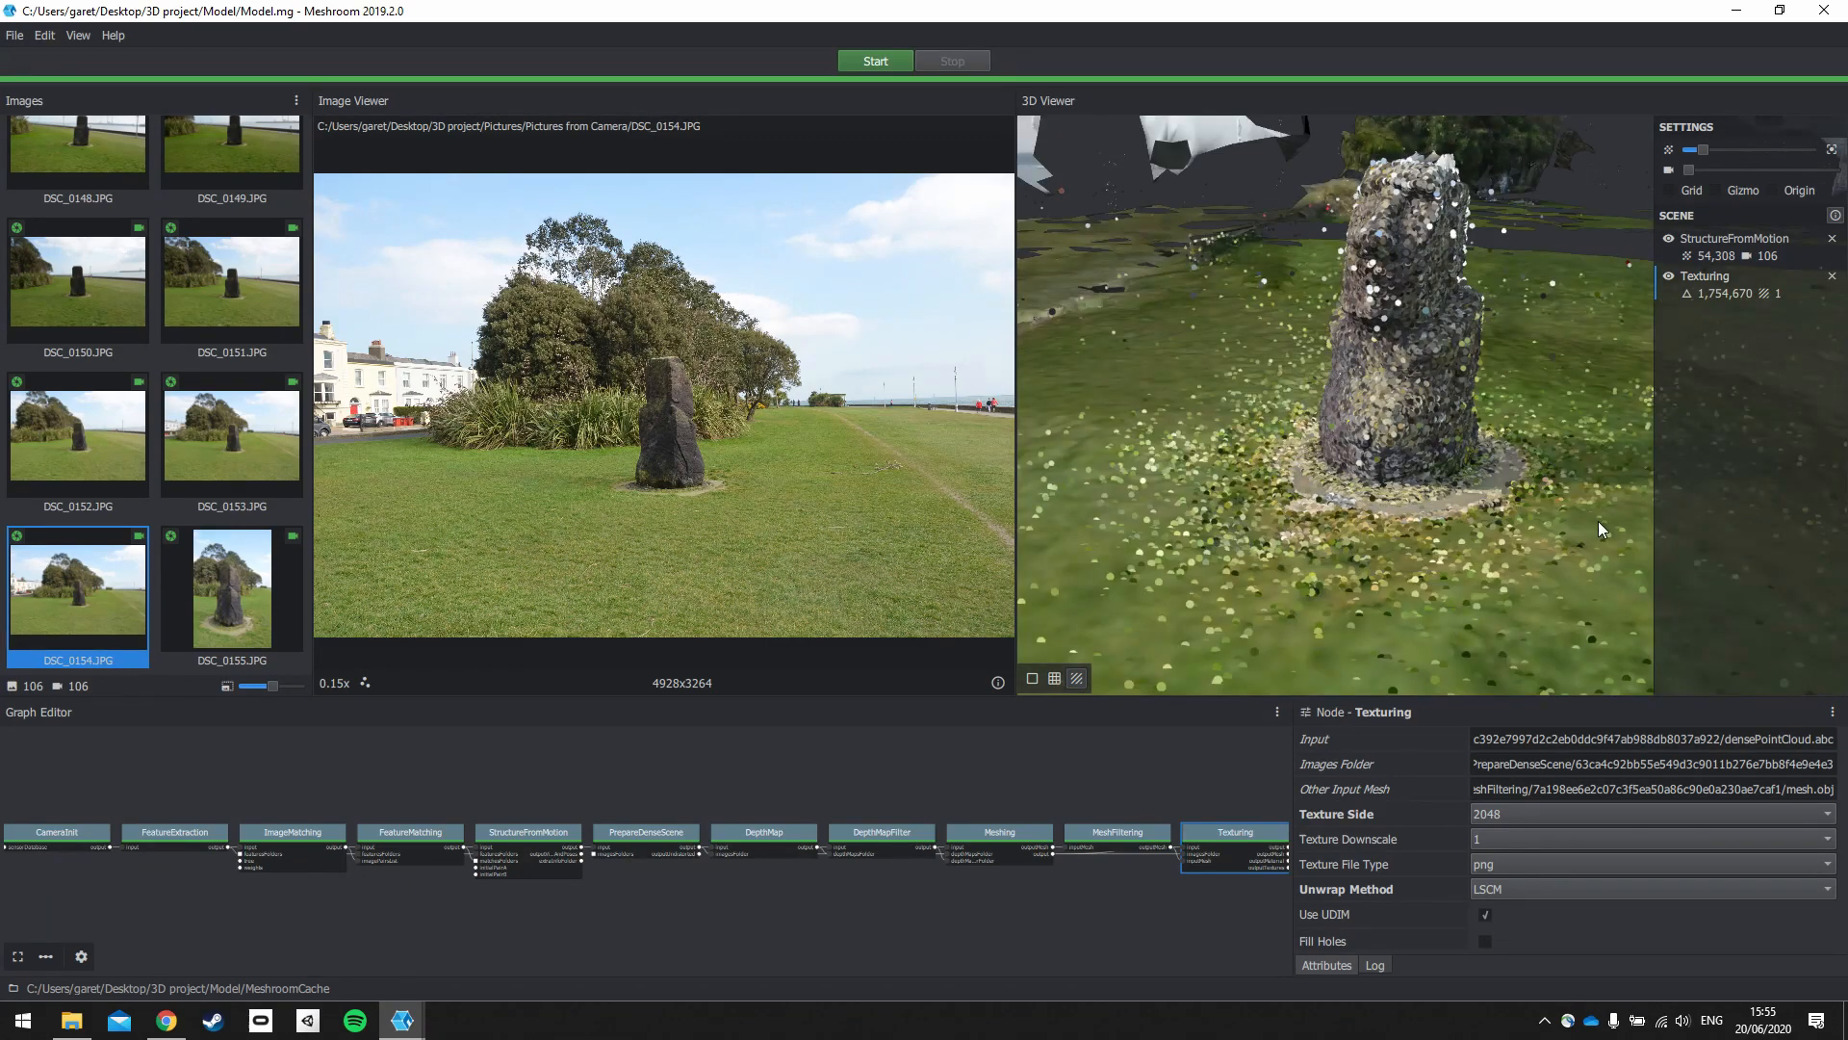
pyautogui.moveTo(1668, 242)
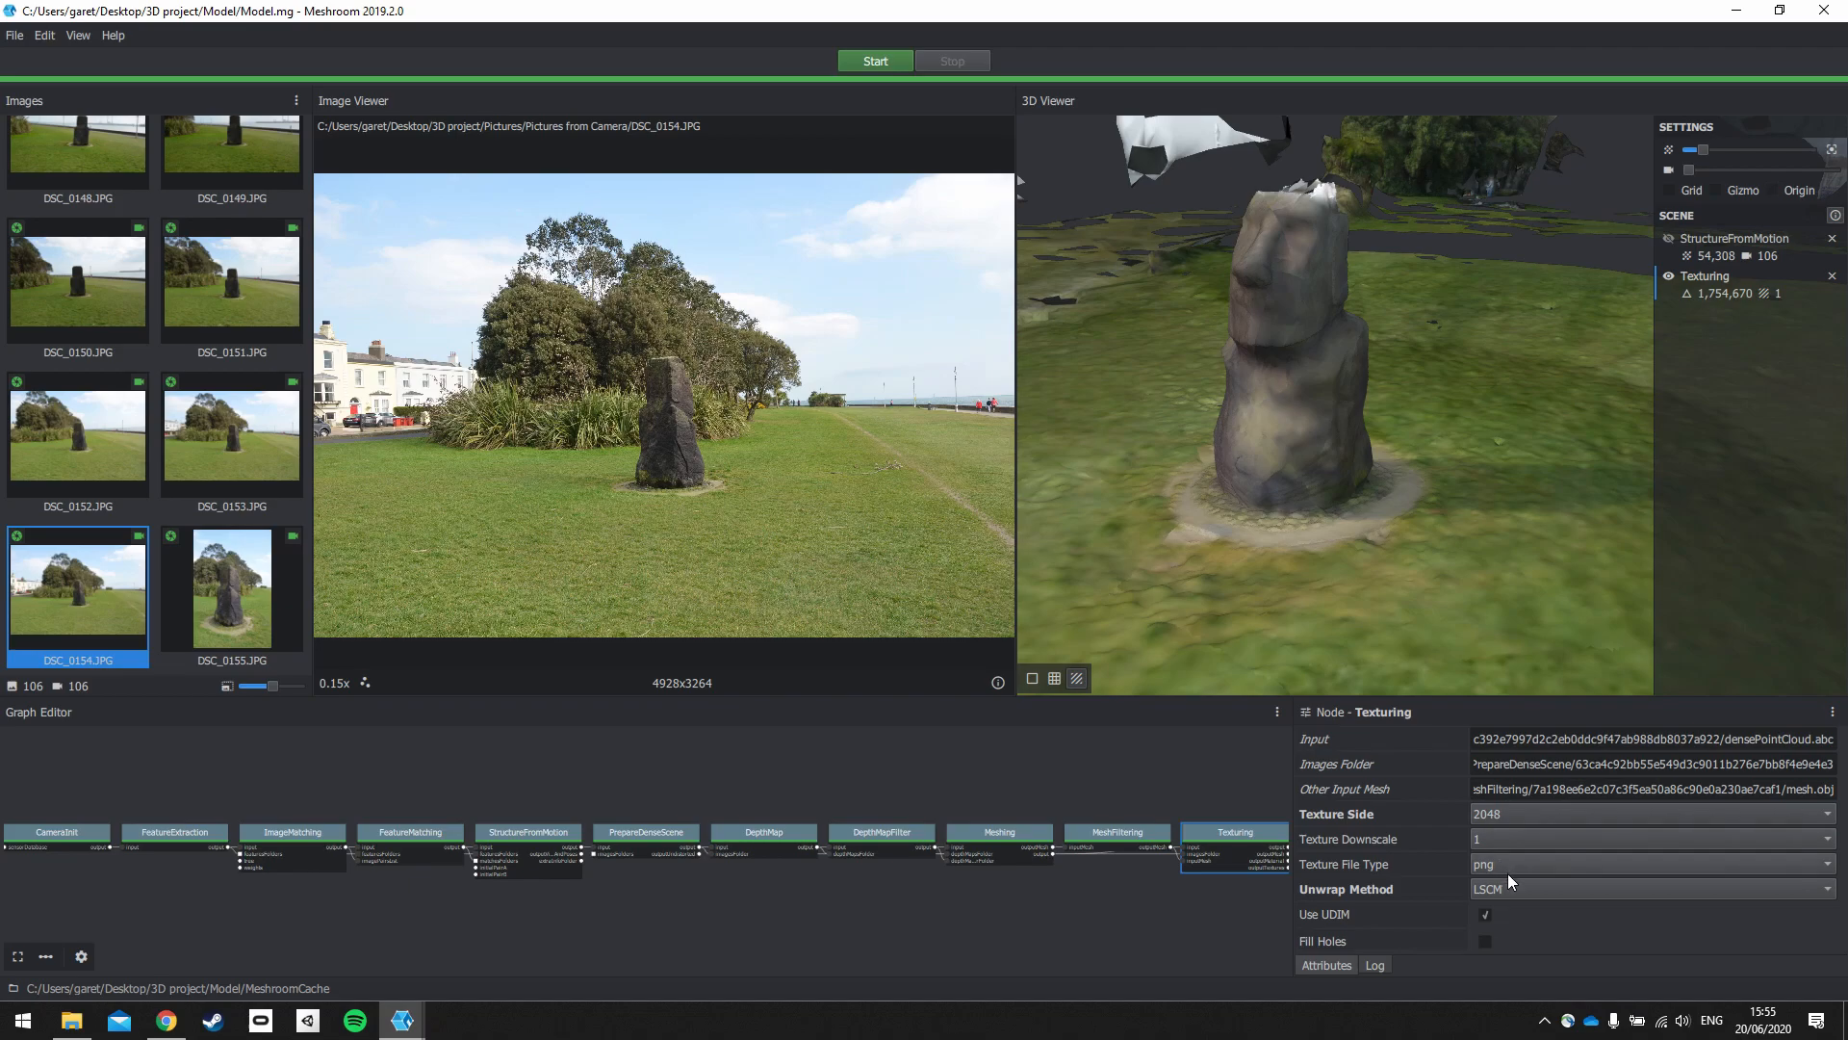
pyautogui.moveTo(1482, 889)
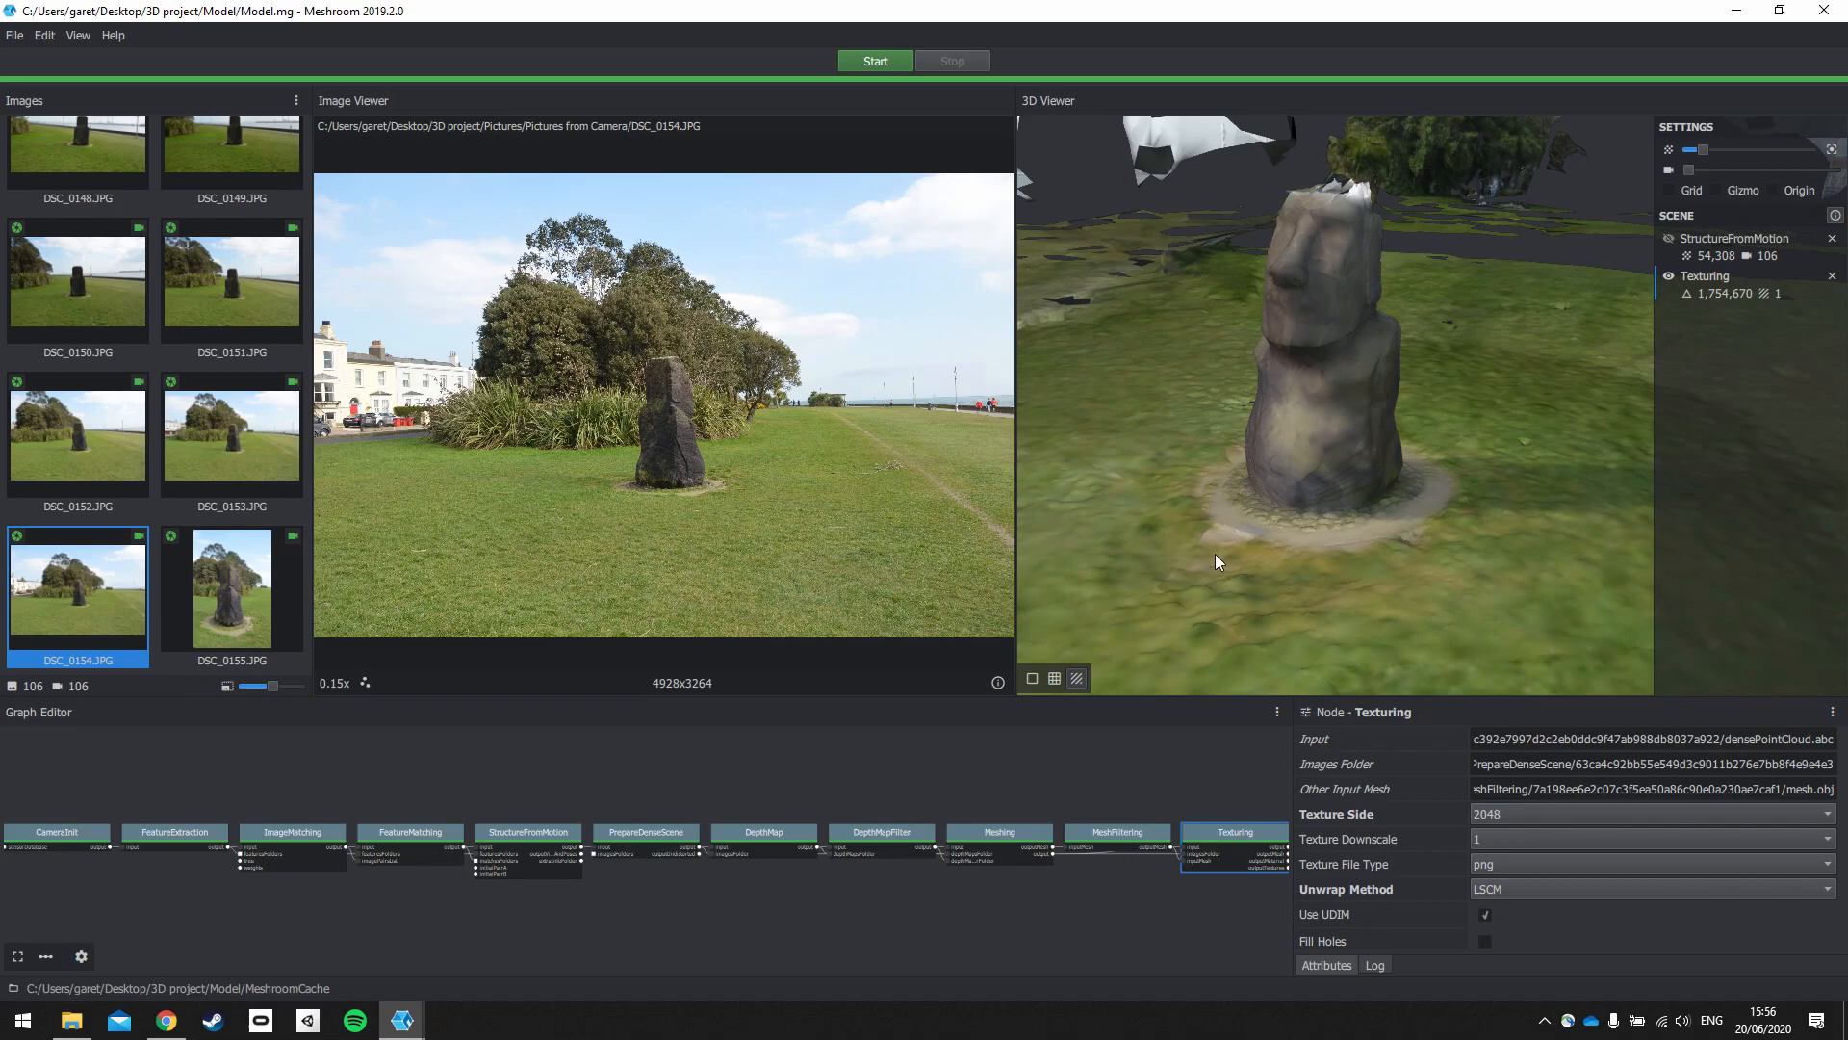
# Step: Bring up the context menu on the Texturing entry in the Scene panel
pyautogui.rightClick(1218, 562)
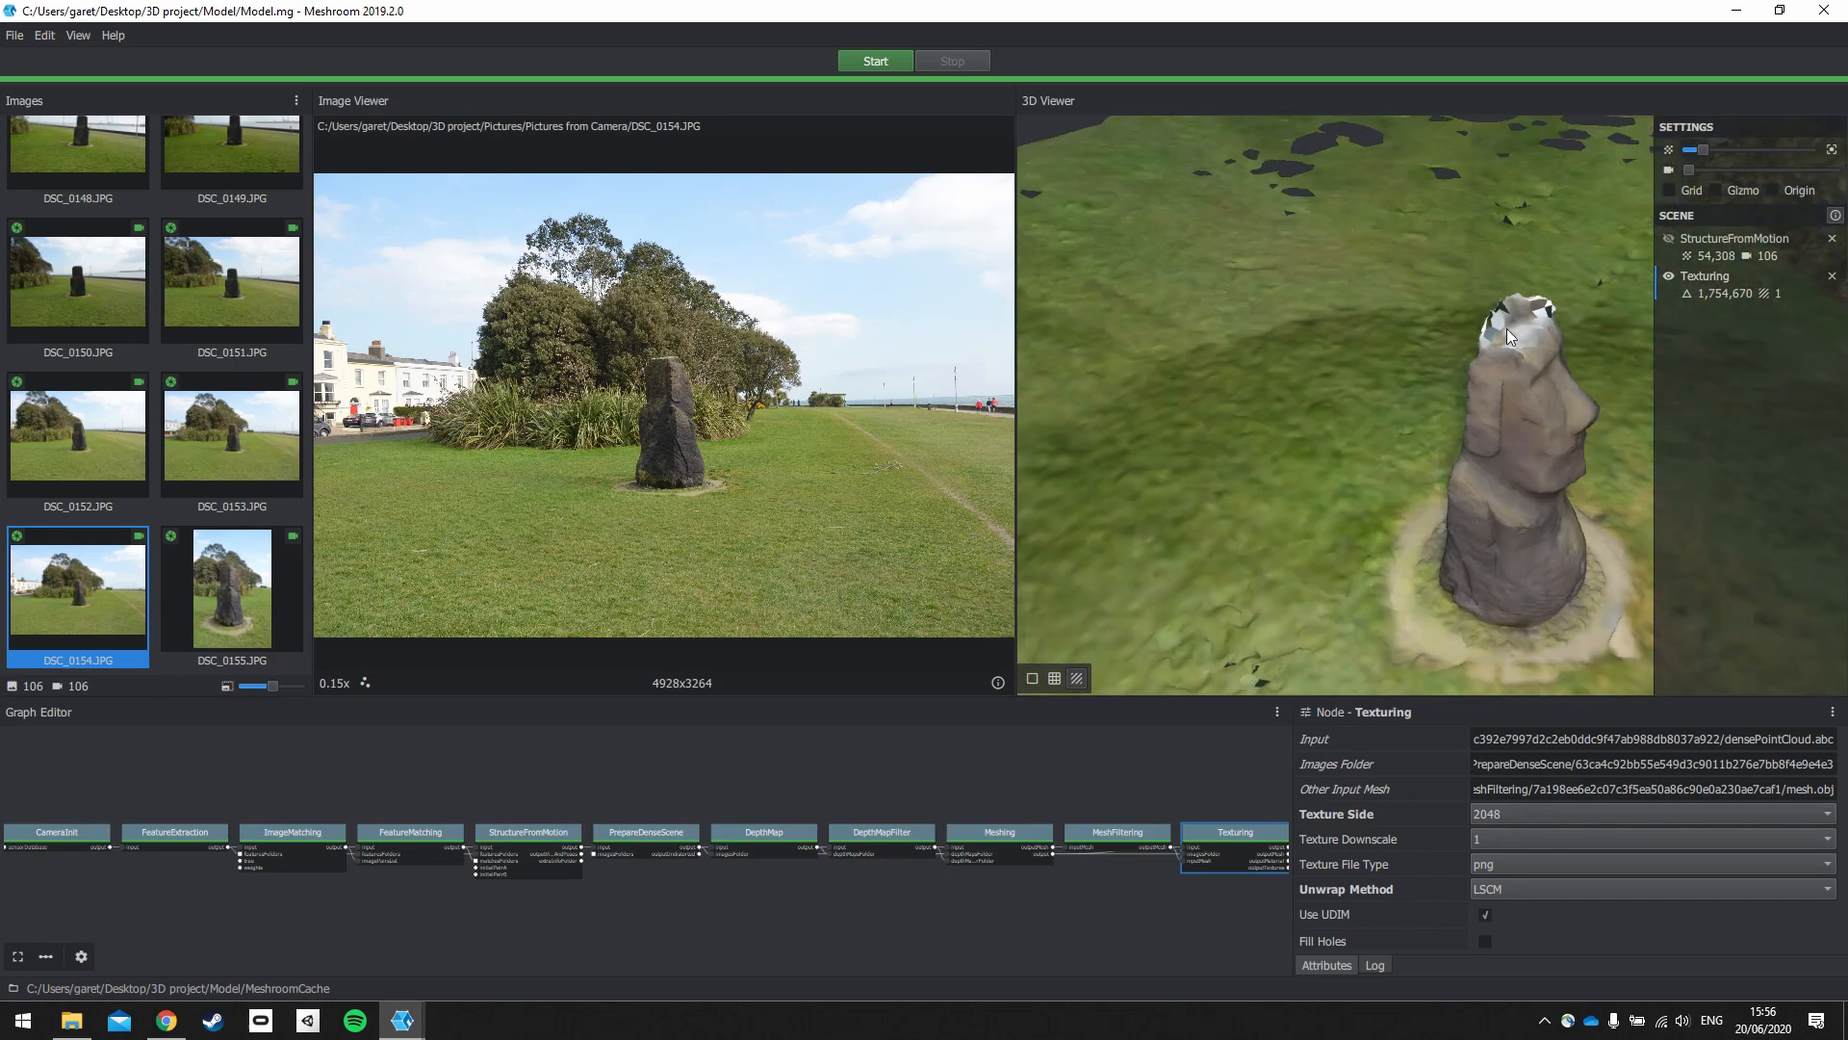
pyautogui.moveTo(1529, 404)
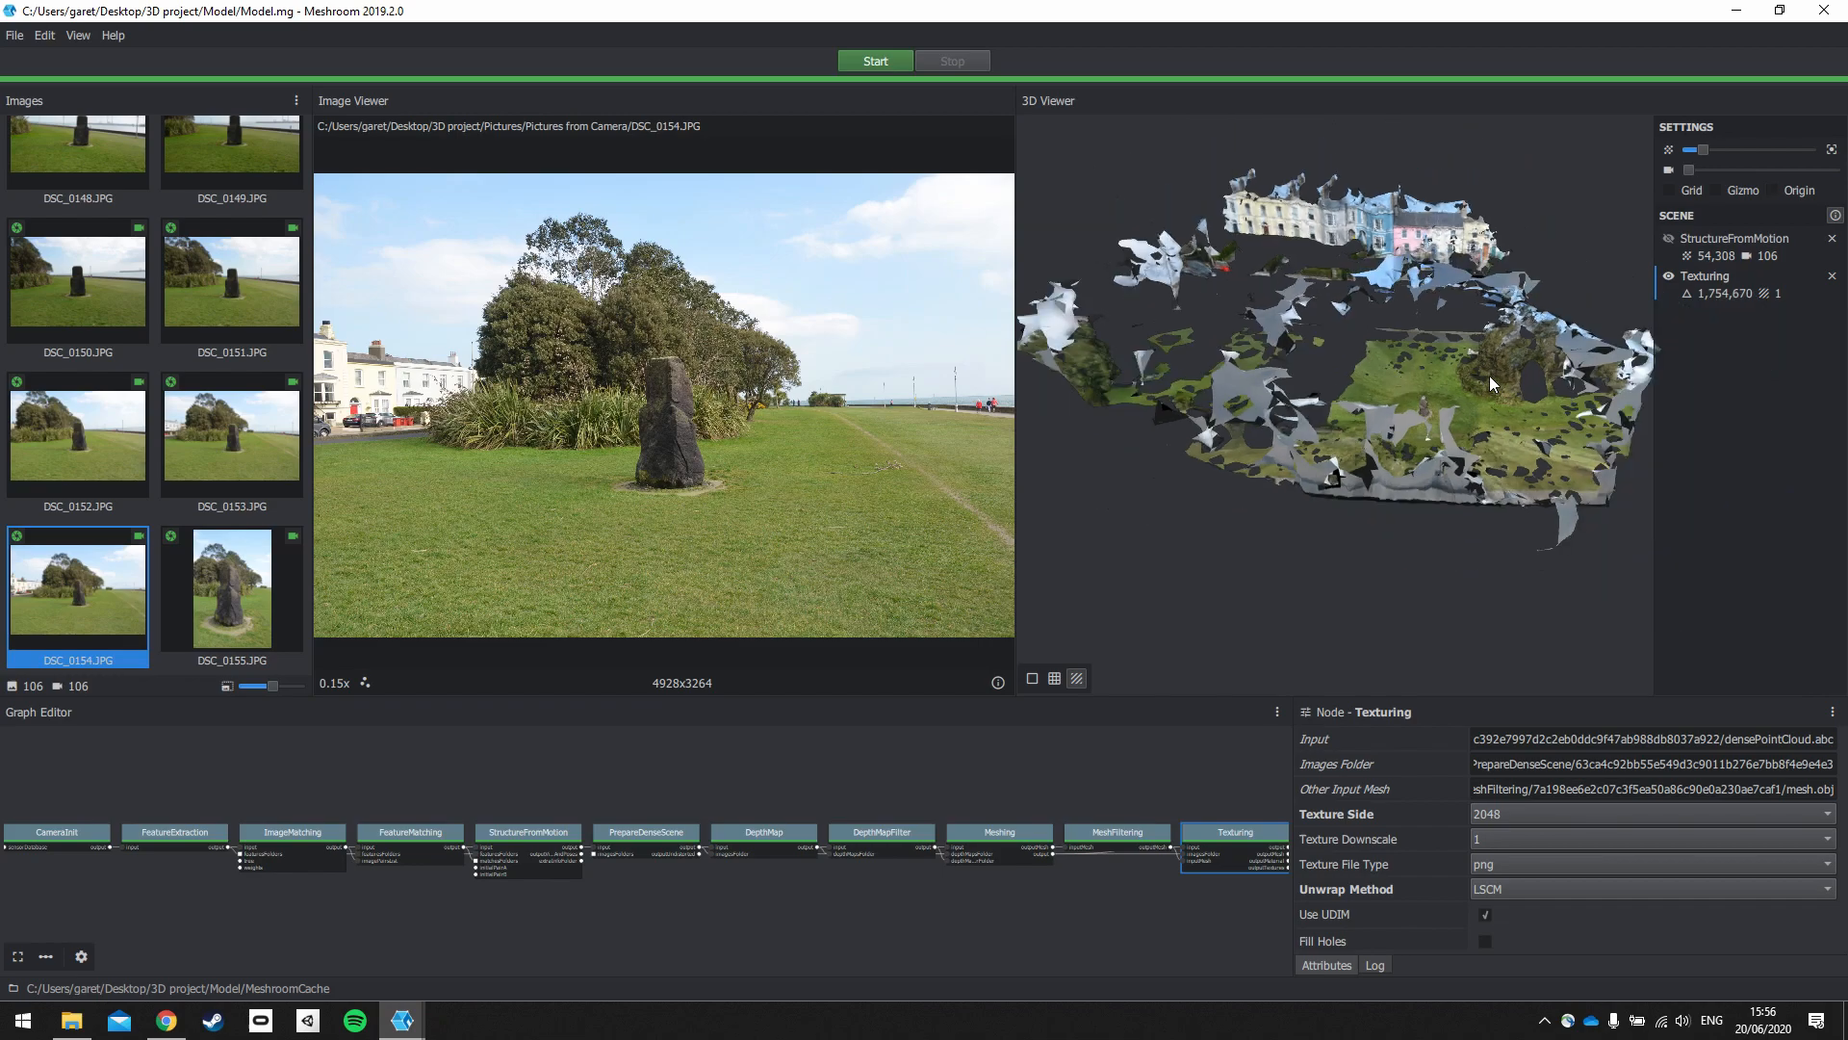
pyautogui.moveTo(1502, 430)
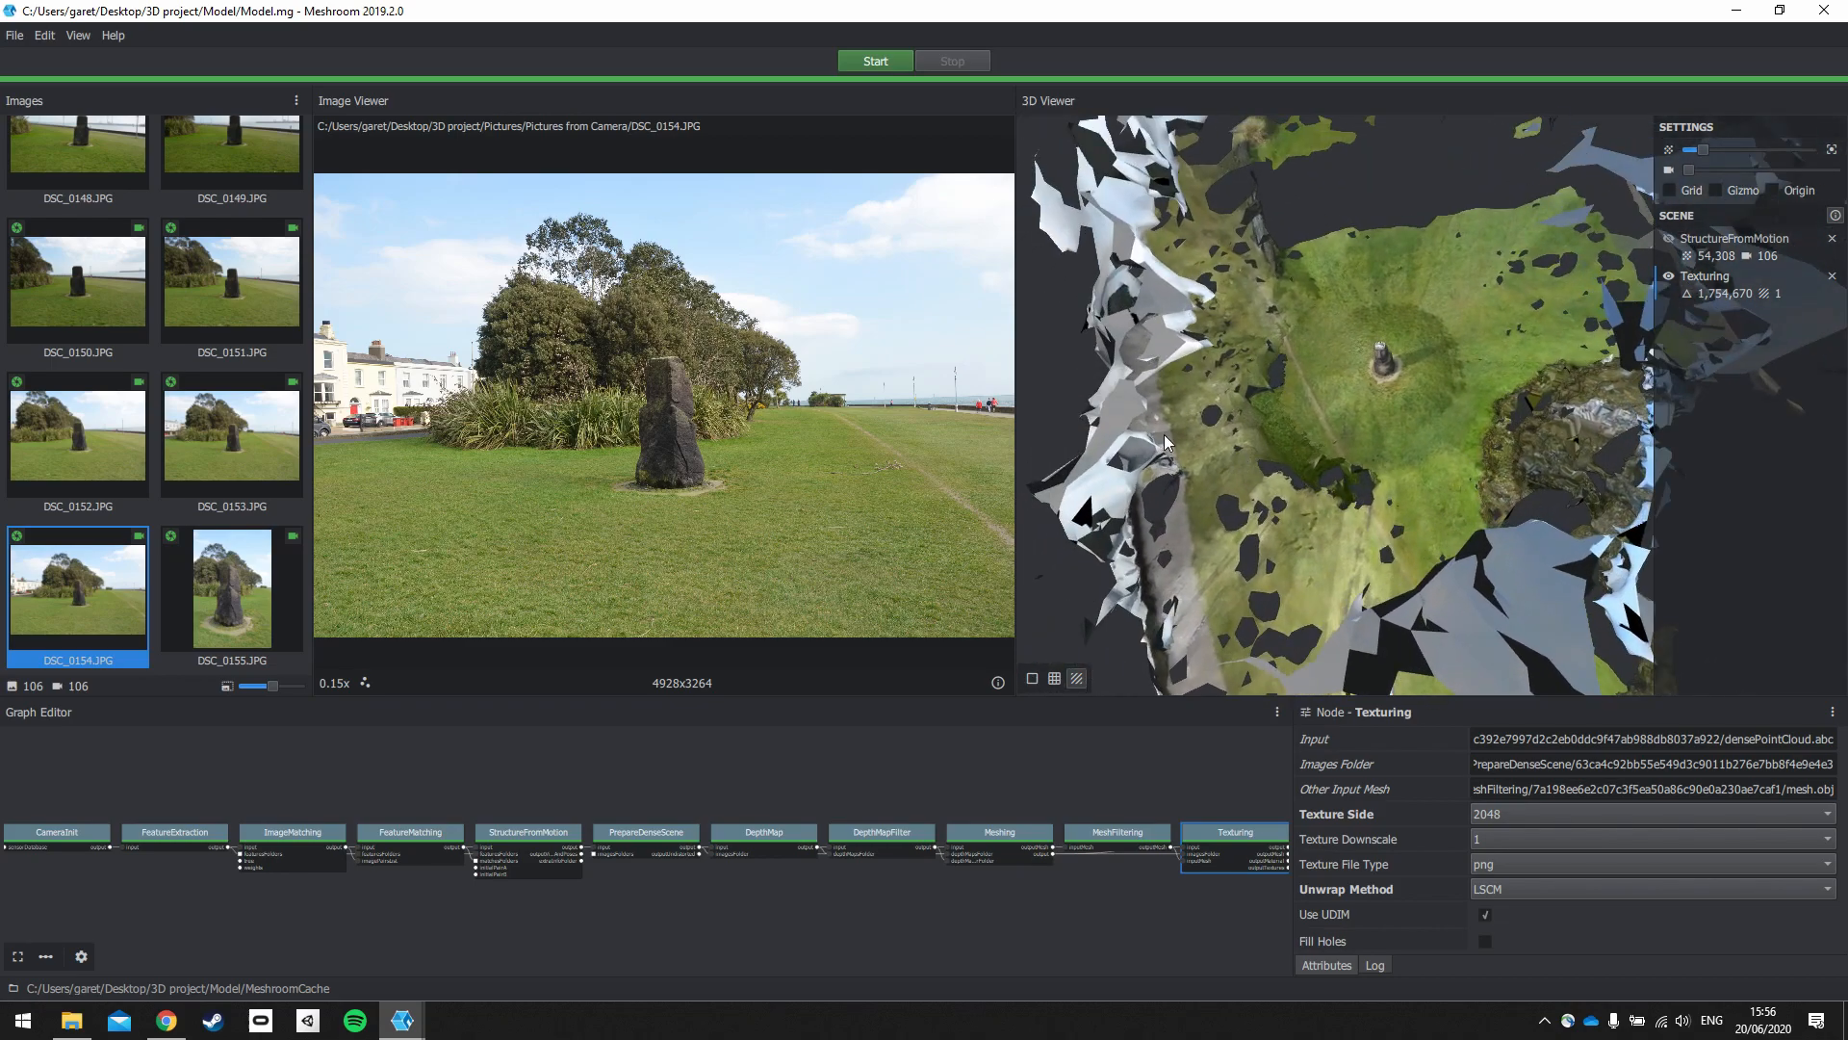
pyautogui.moveTo(1281, 297)
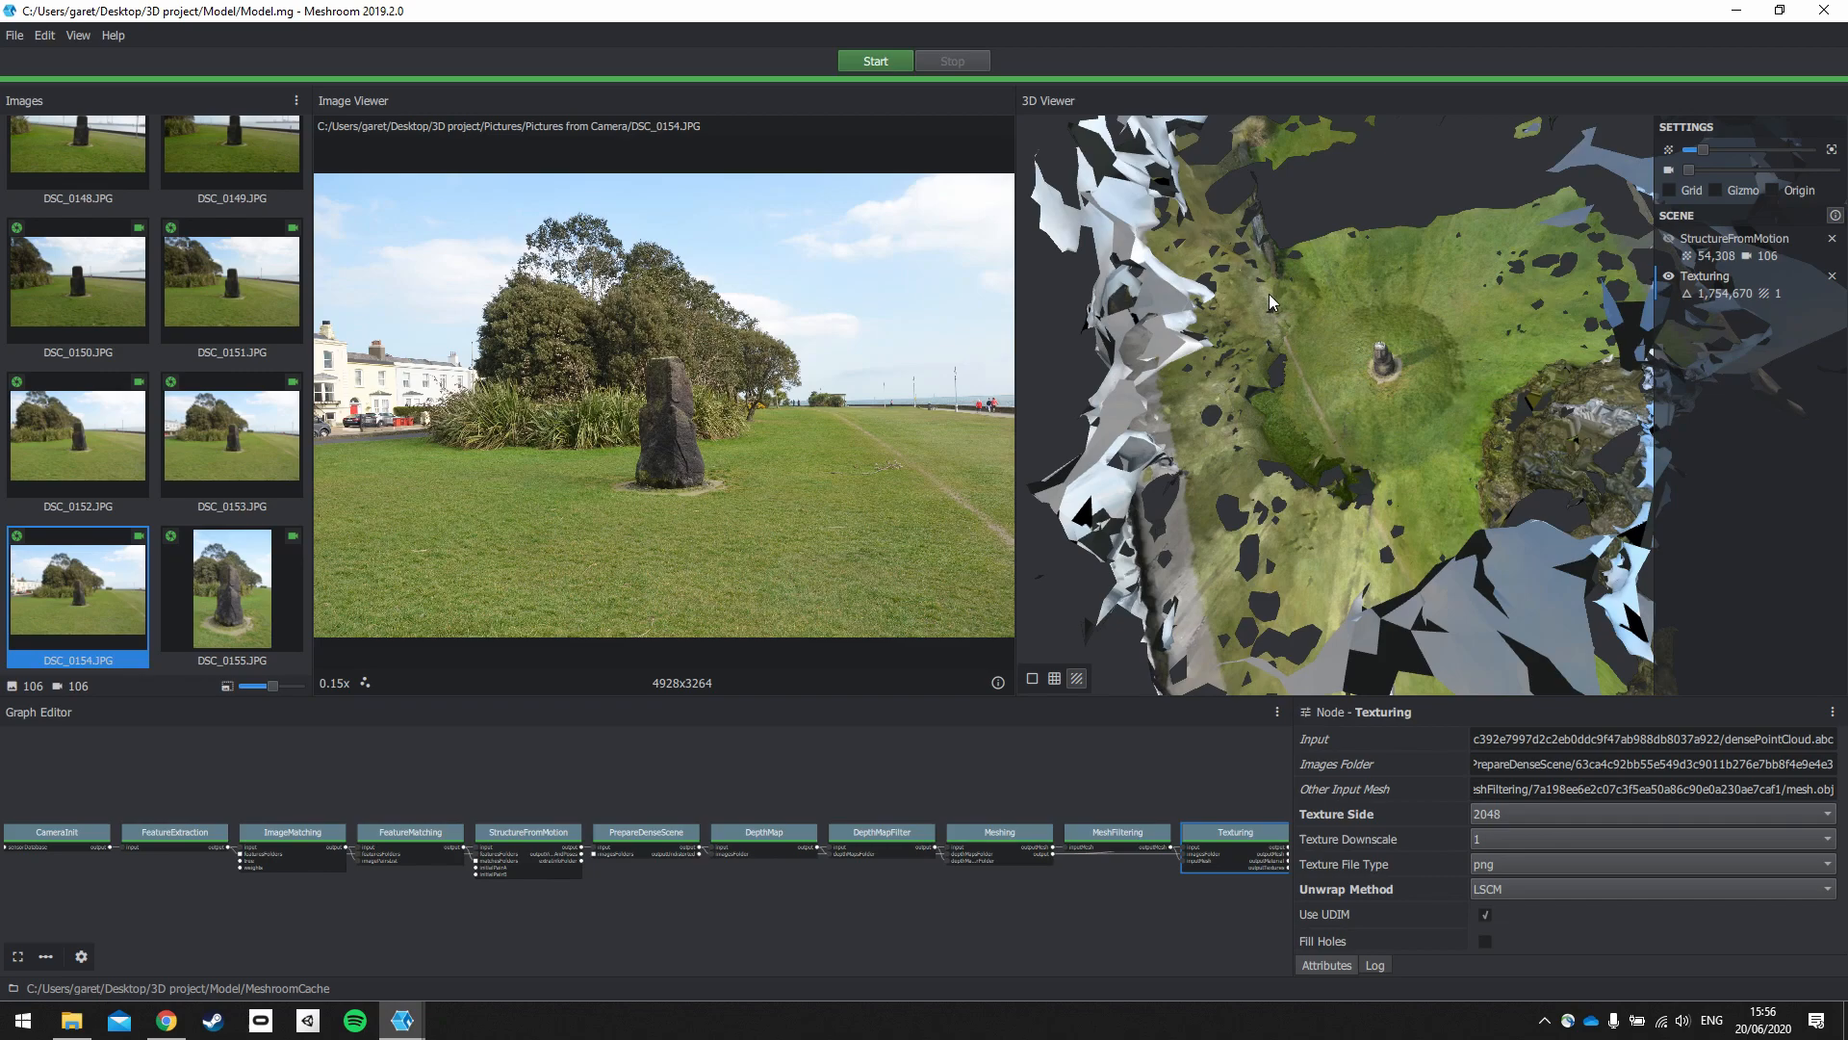
pyautogui.moveTo(1360, 463)
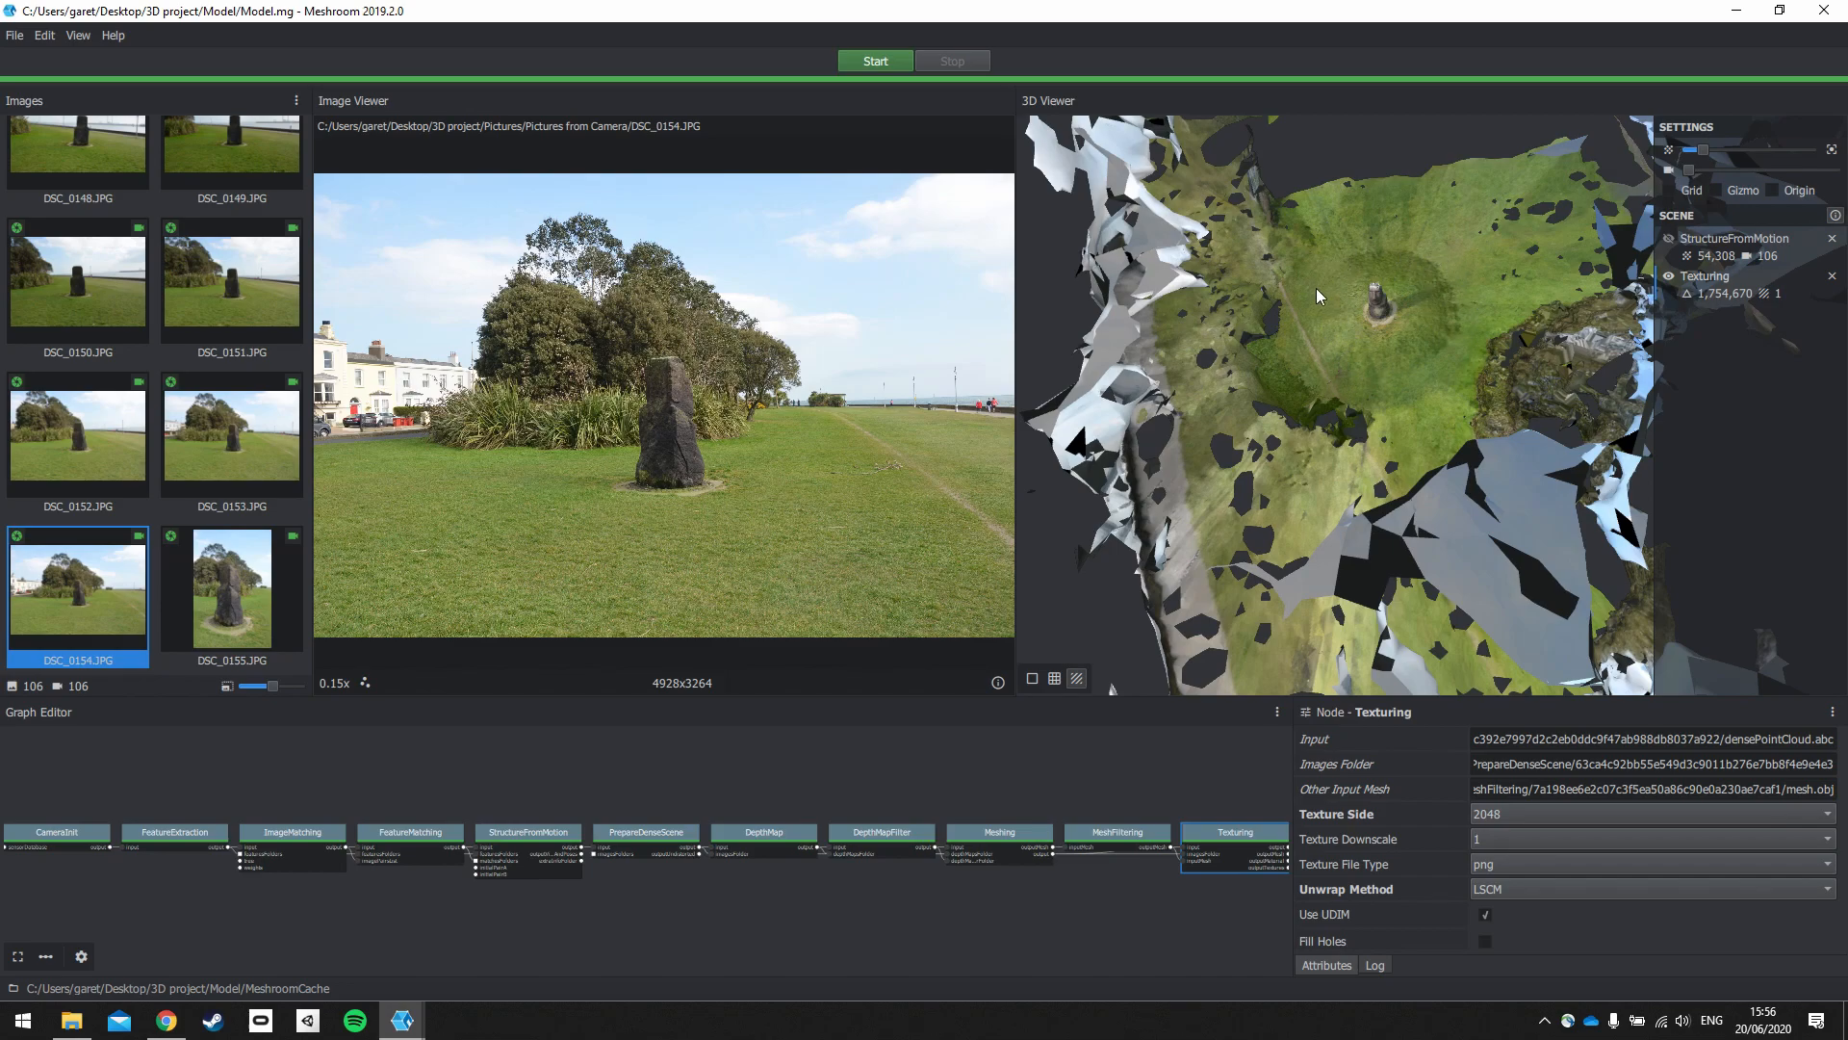
pyautogui.moveTo(1432, 319)
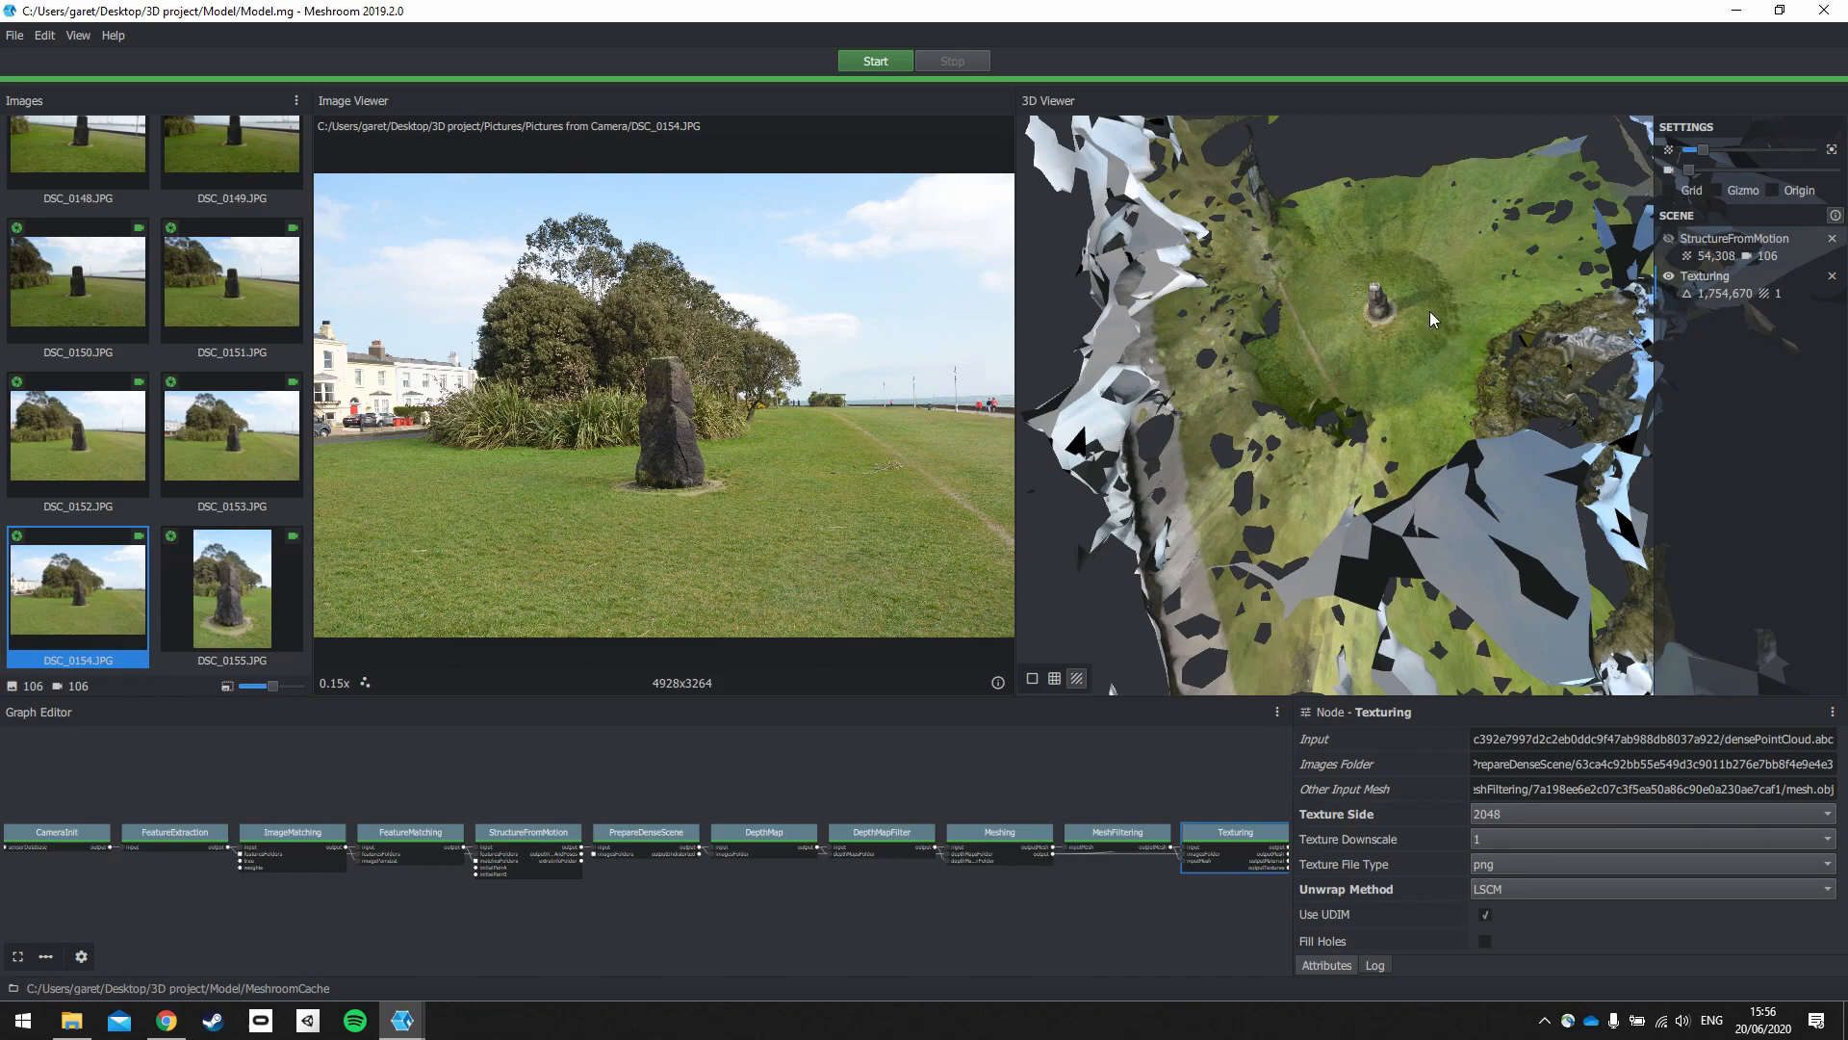
pyautogui.moveTo(1402, 330)
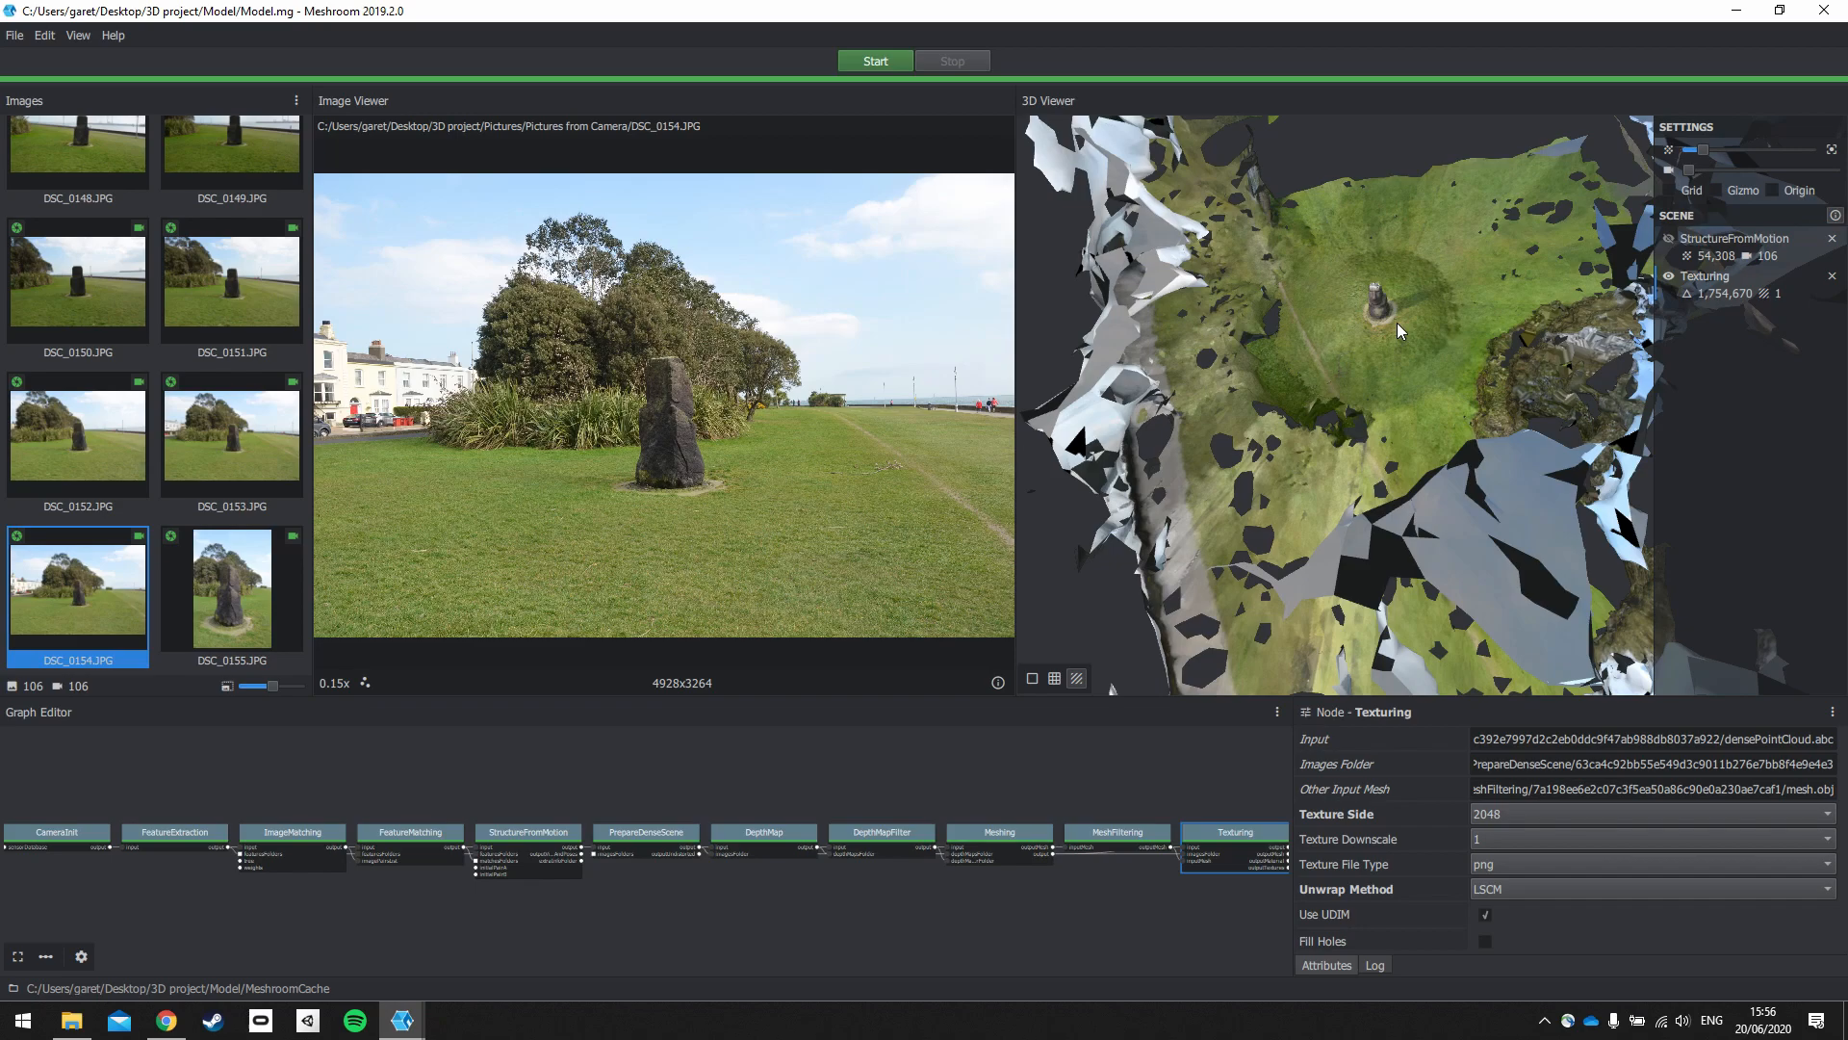
pyautogui.moveTo(1317, 298)
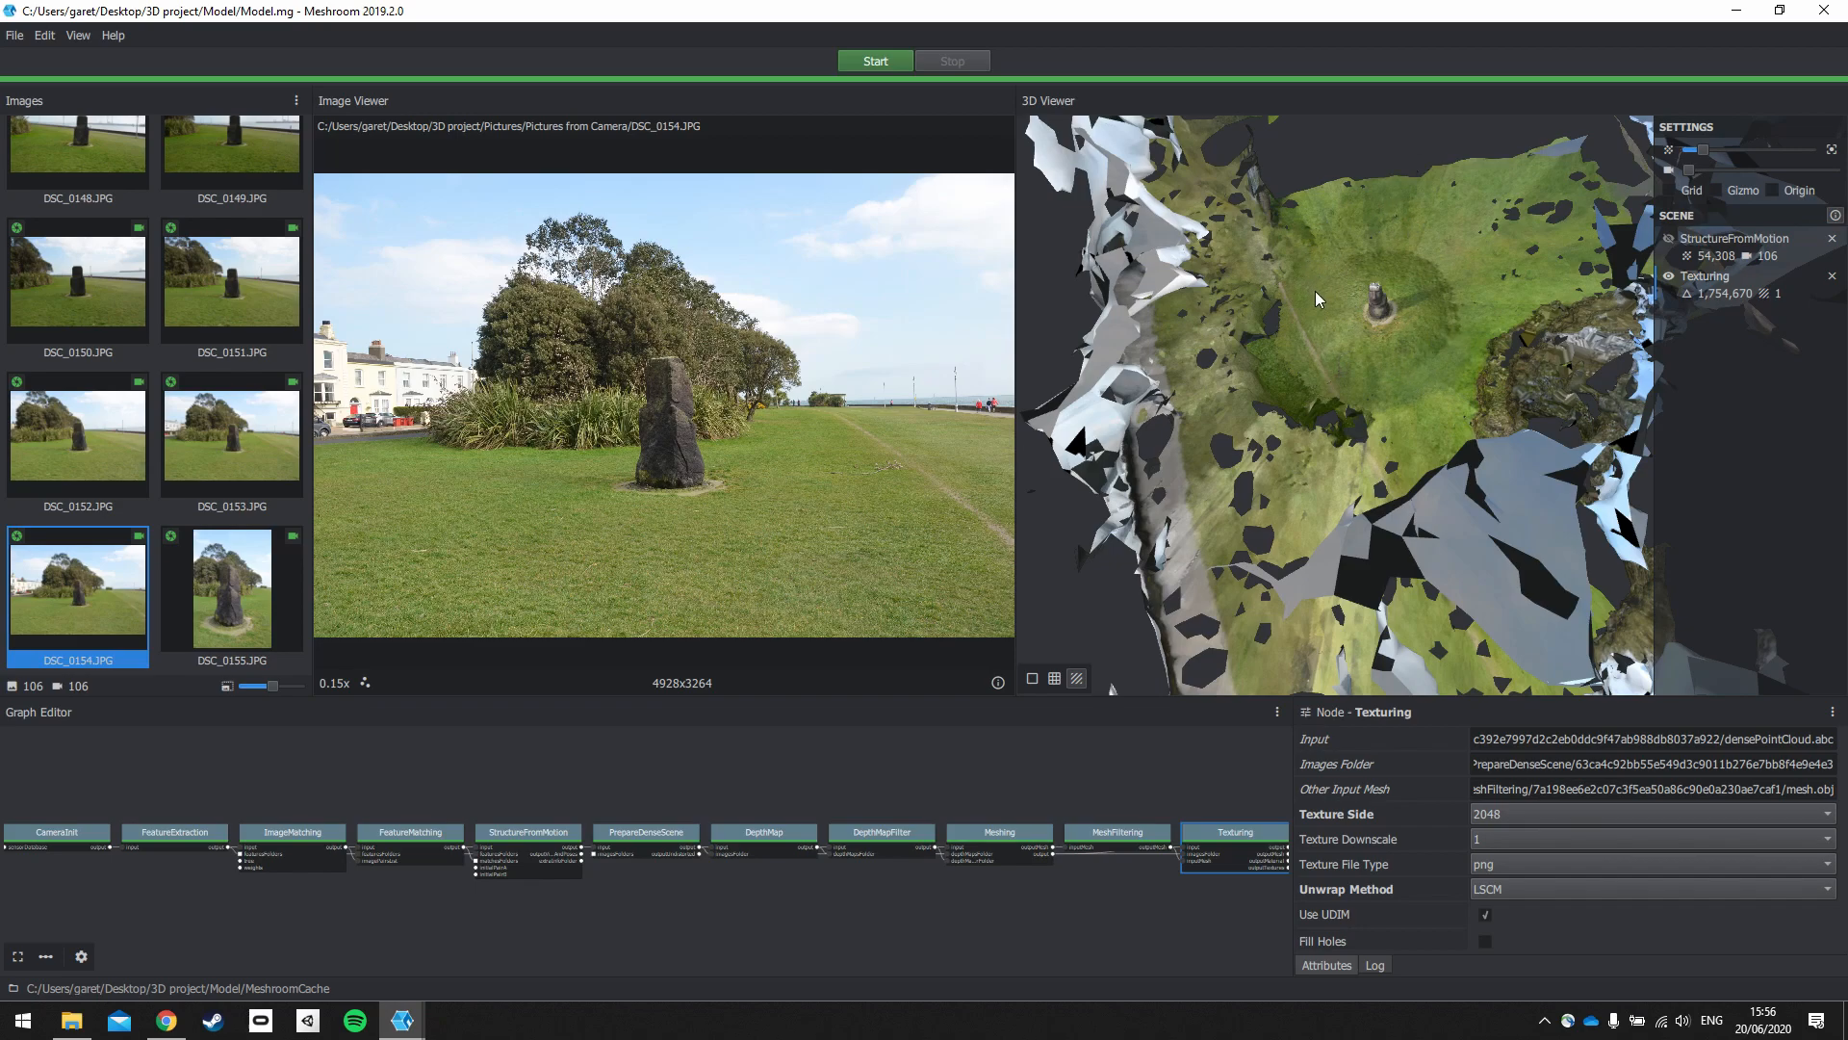
pyautogui.moveTo(1333, 301)
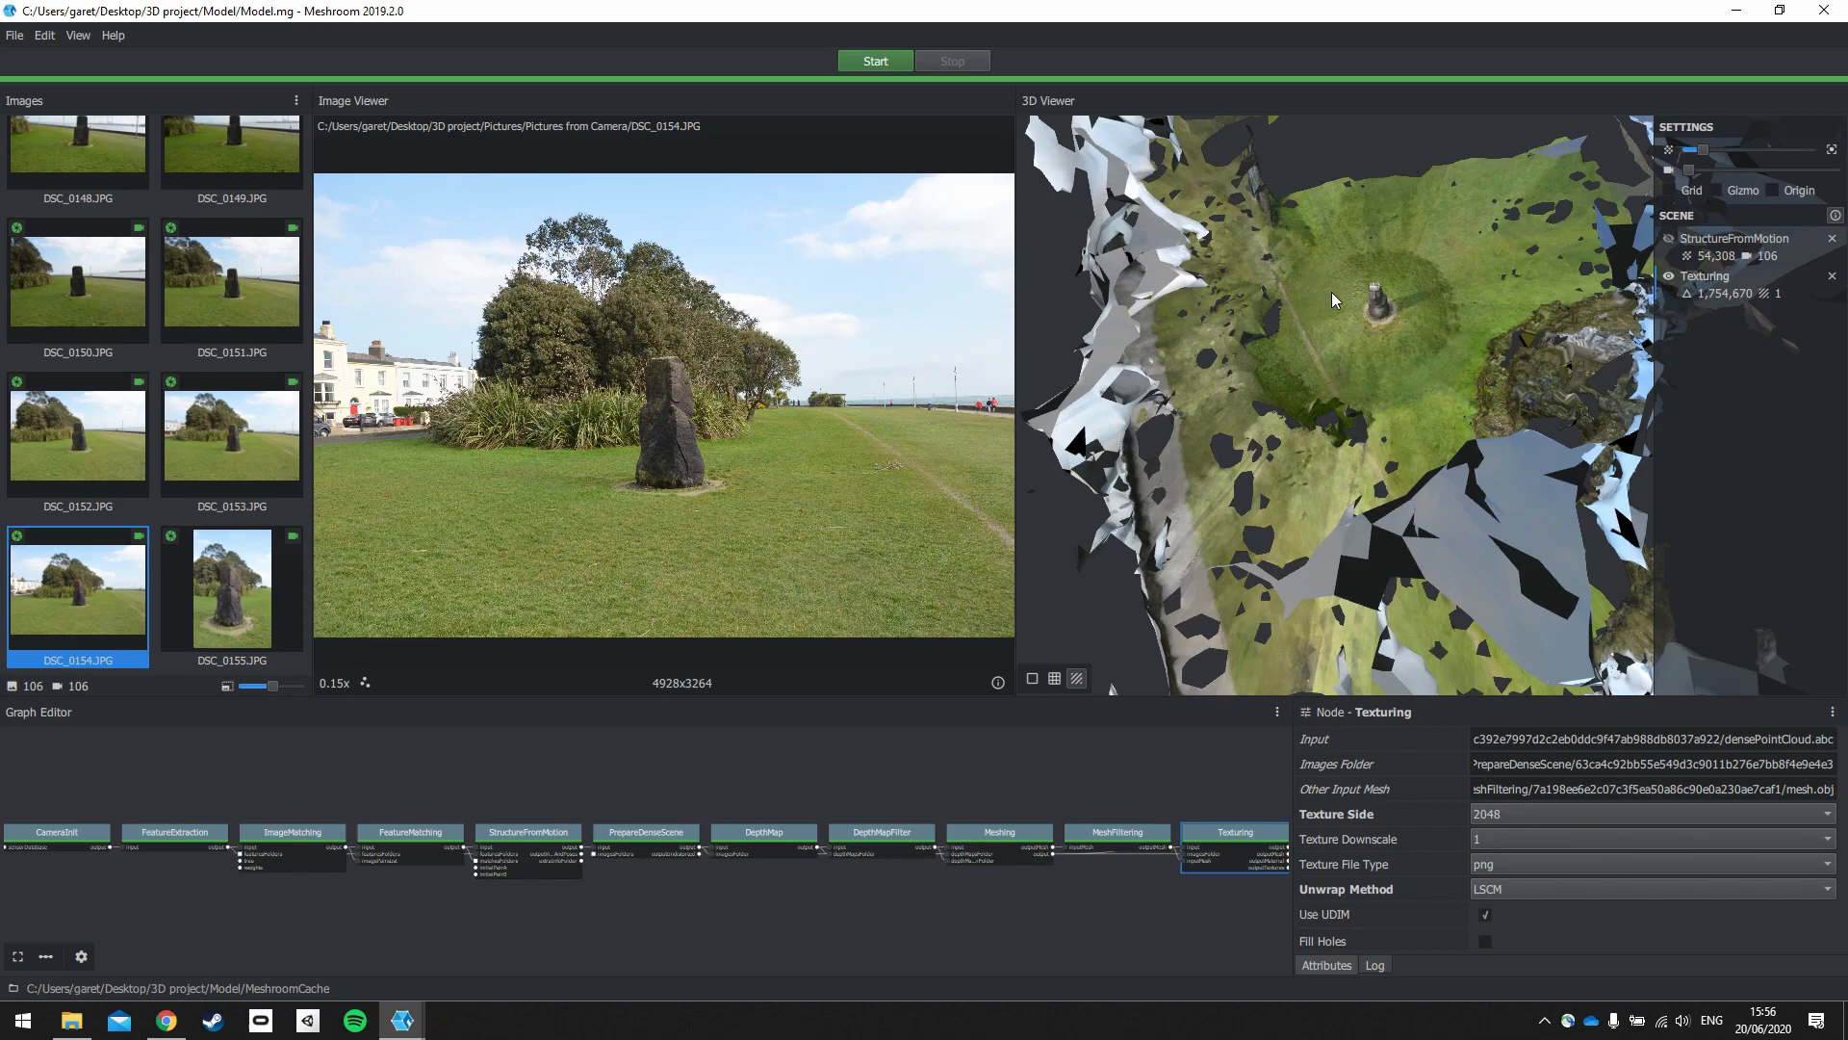
pyautogui.moveTo(1288, 154)
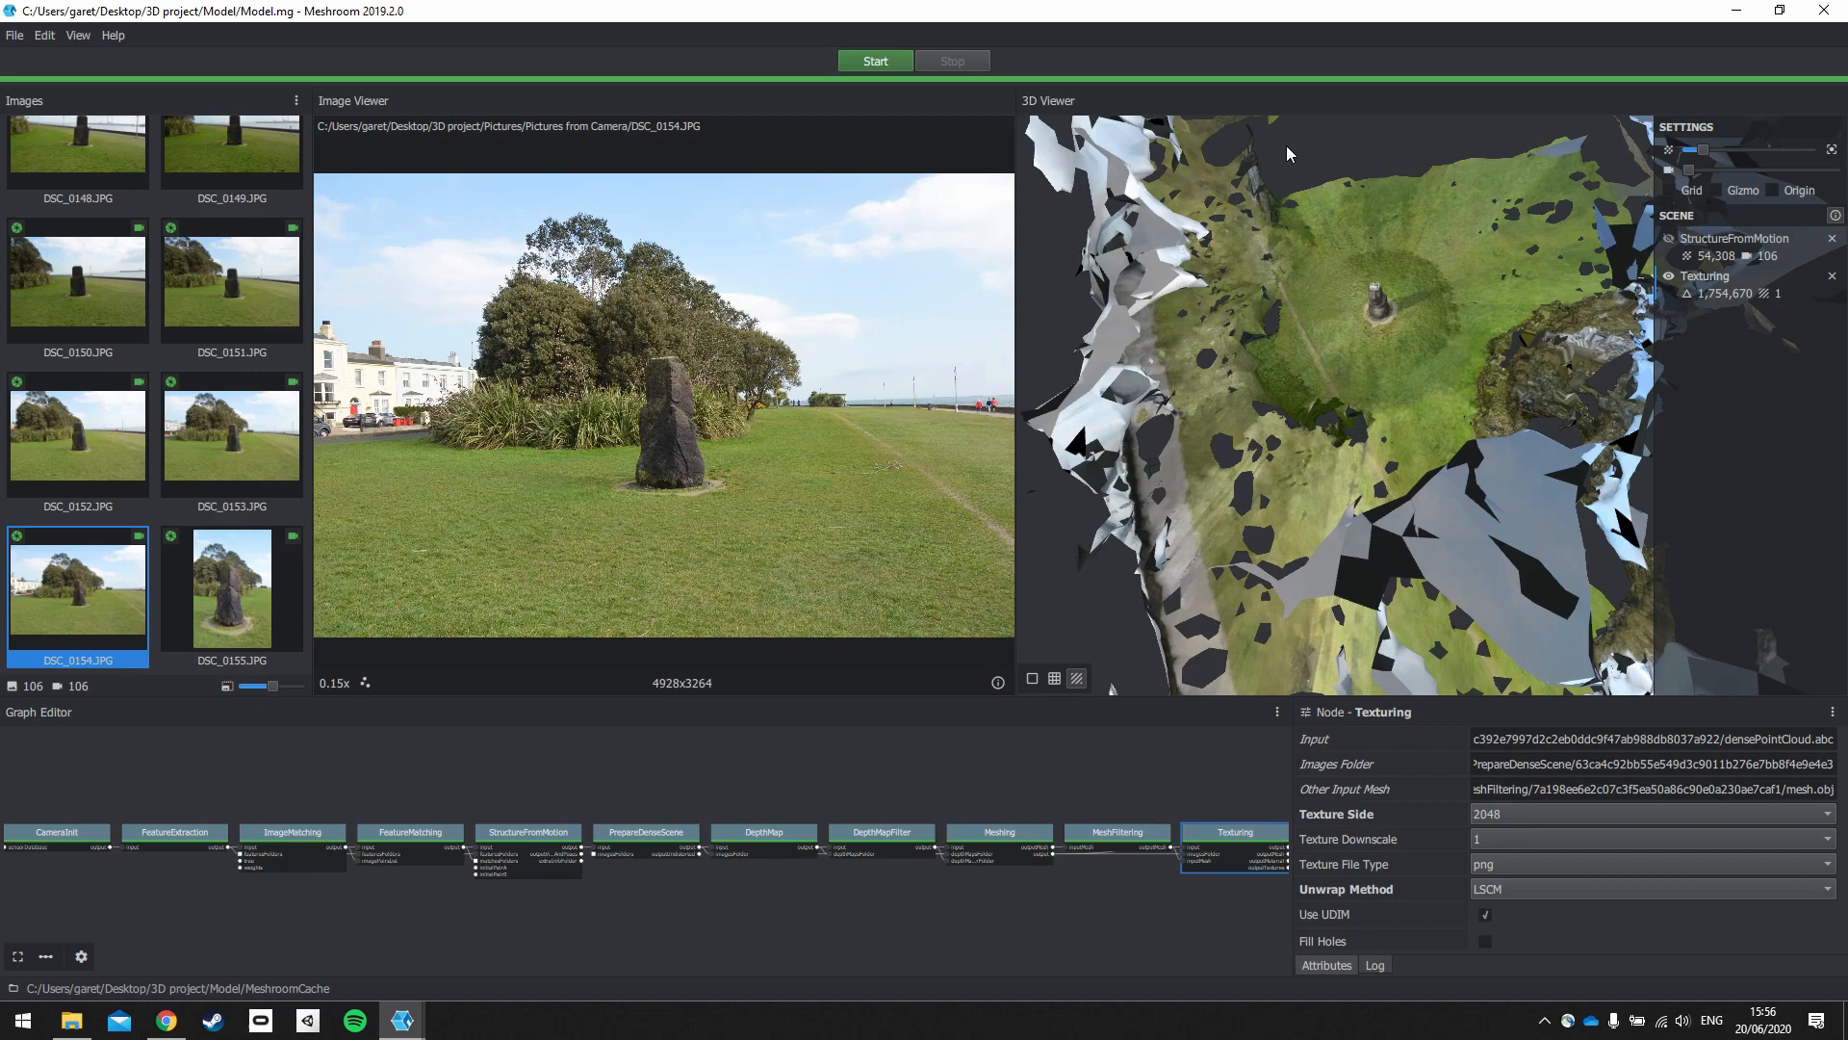
# Step: Quit Meshroom from the File menu
pyautogui.click(14, 35)
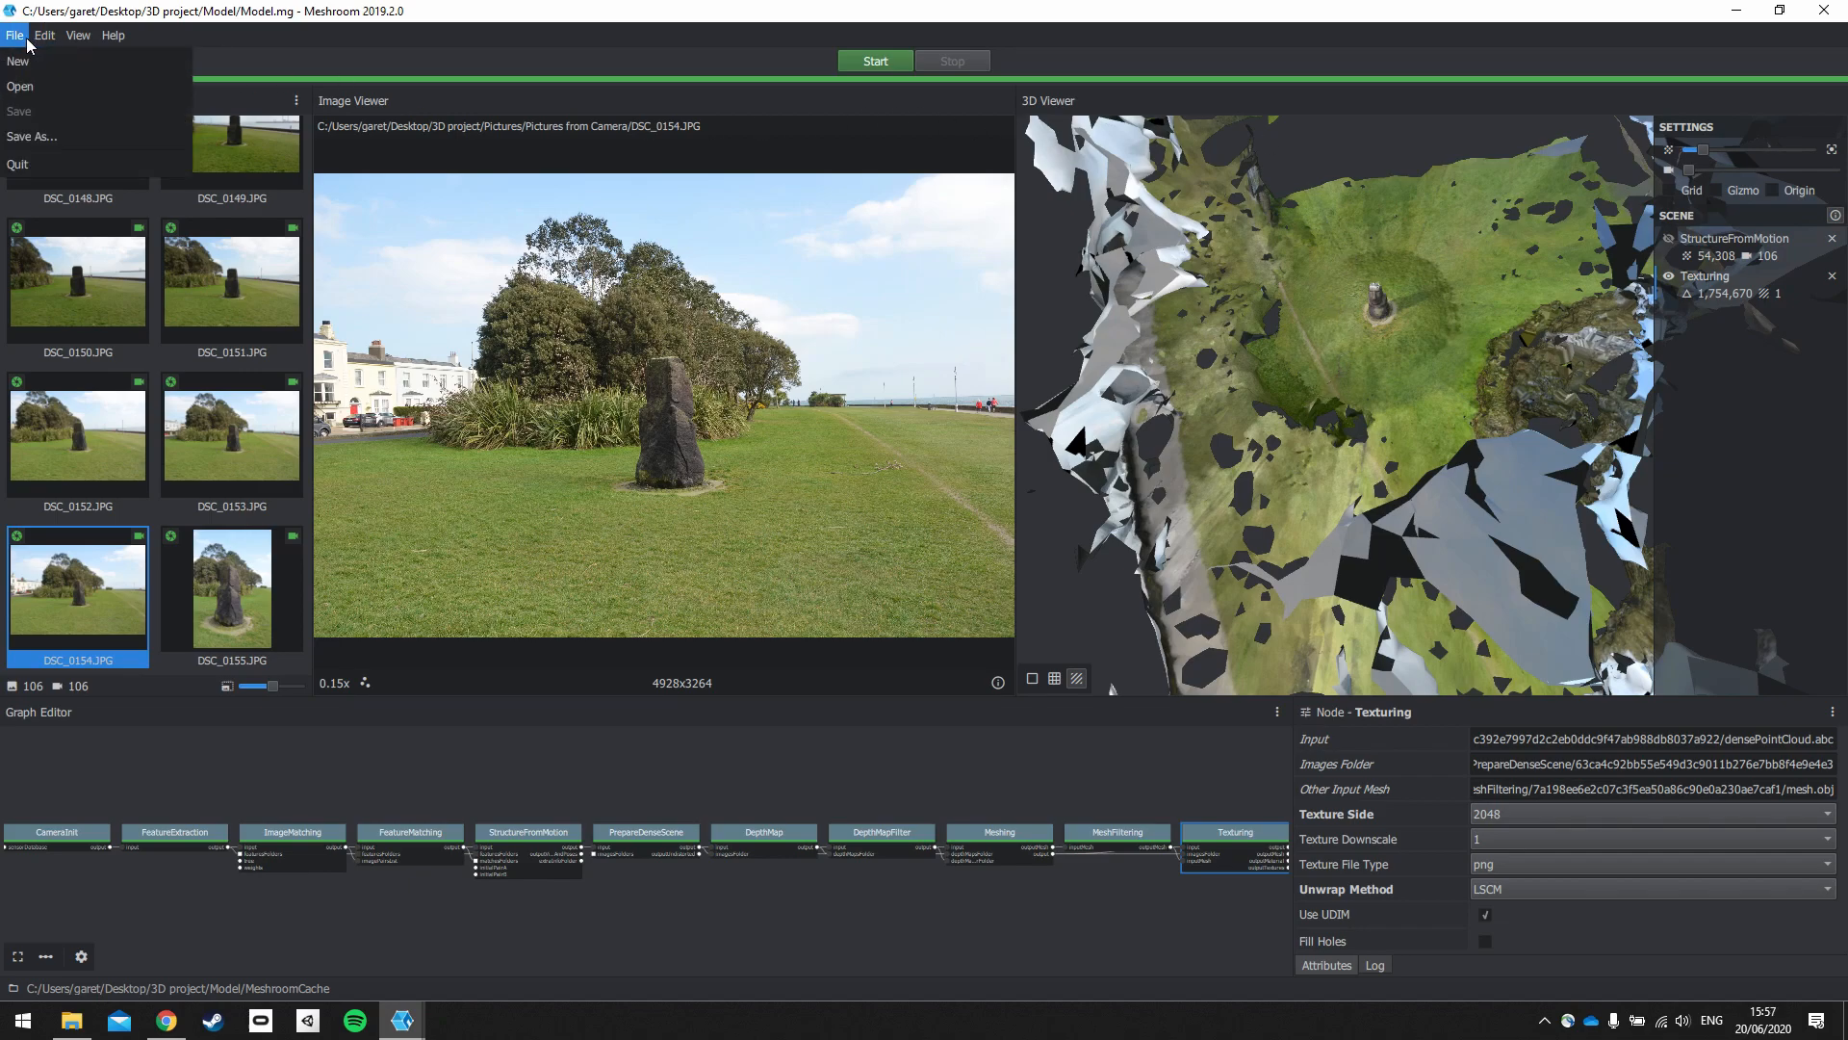
pyautogui.moveTo(31, 136)
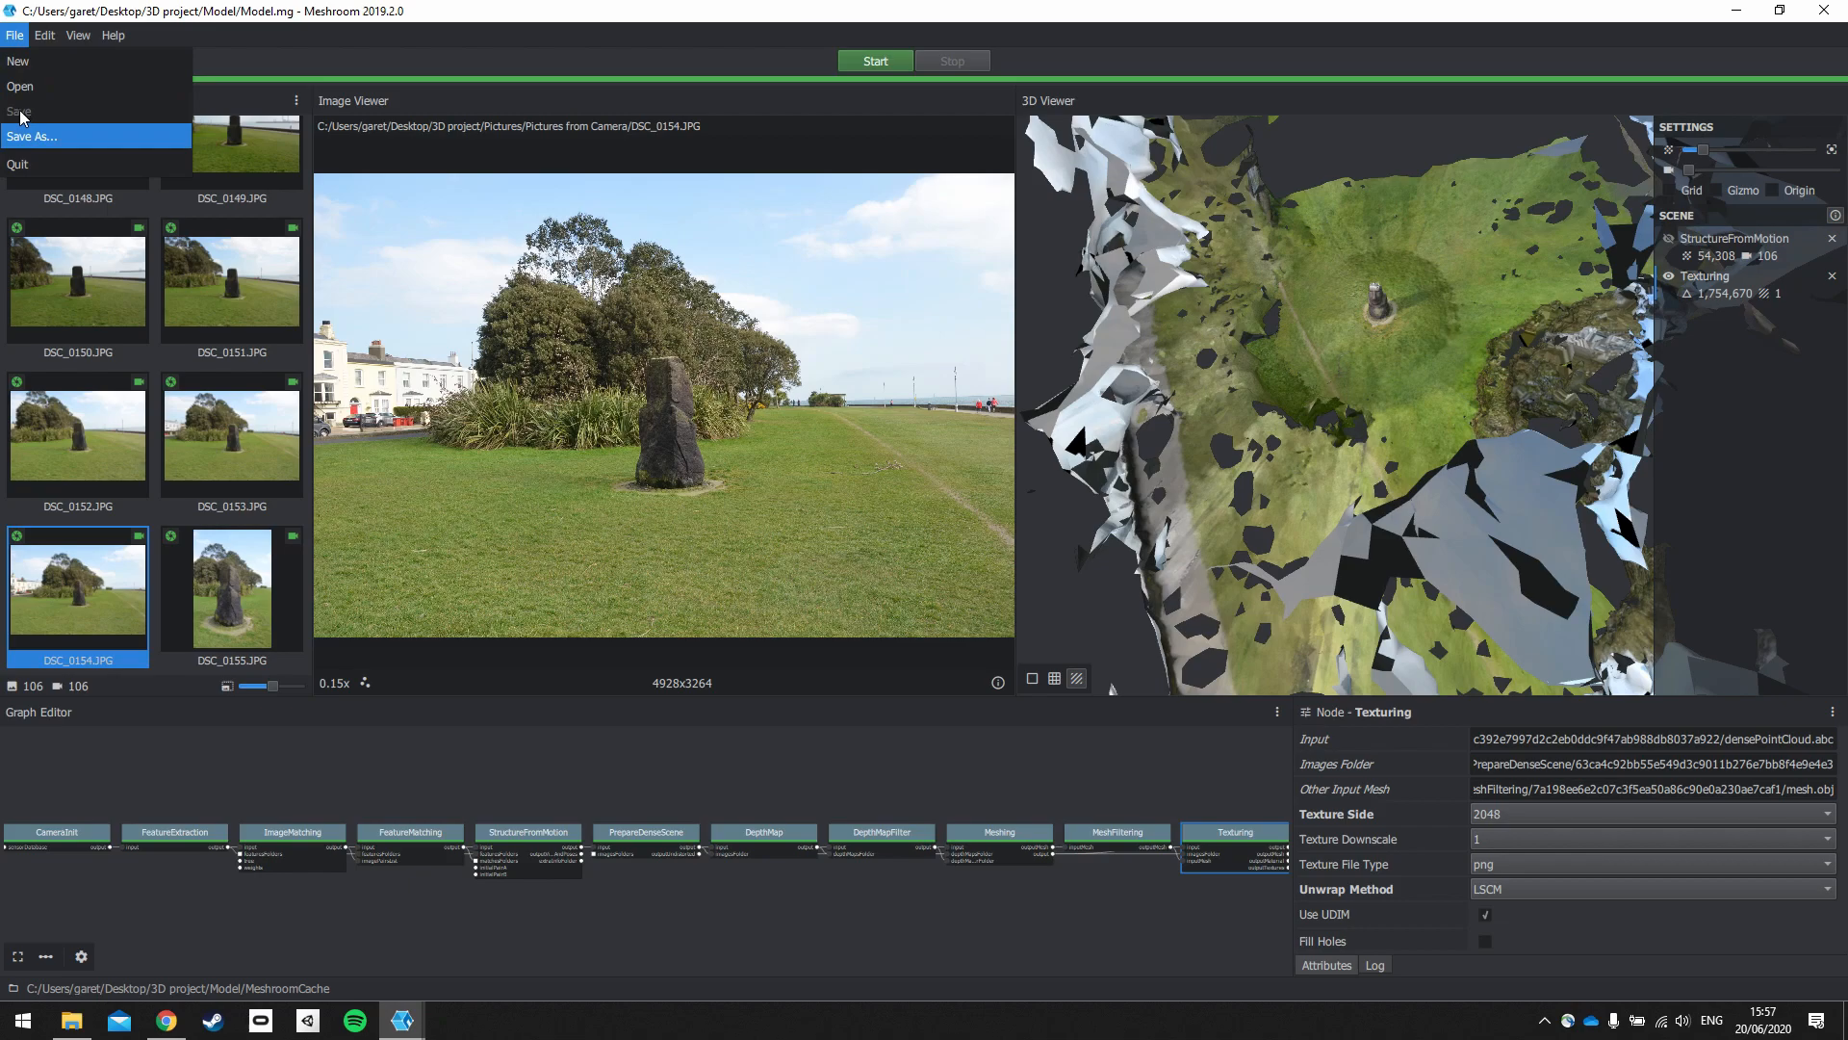
pyautogui.moveTo(17, 163)
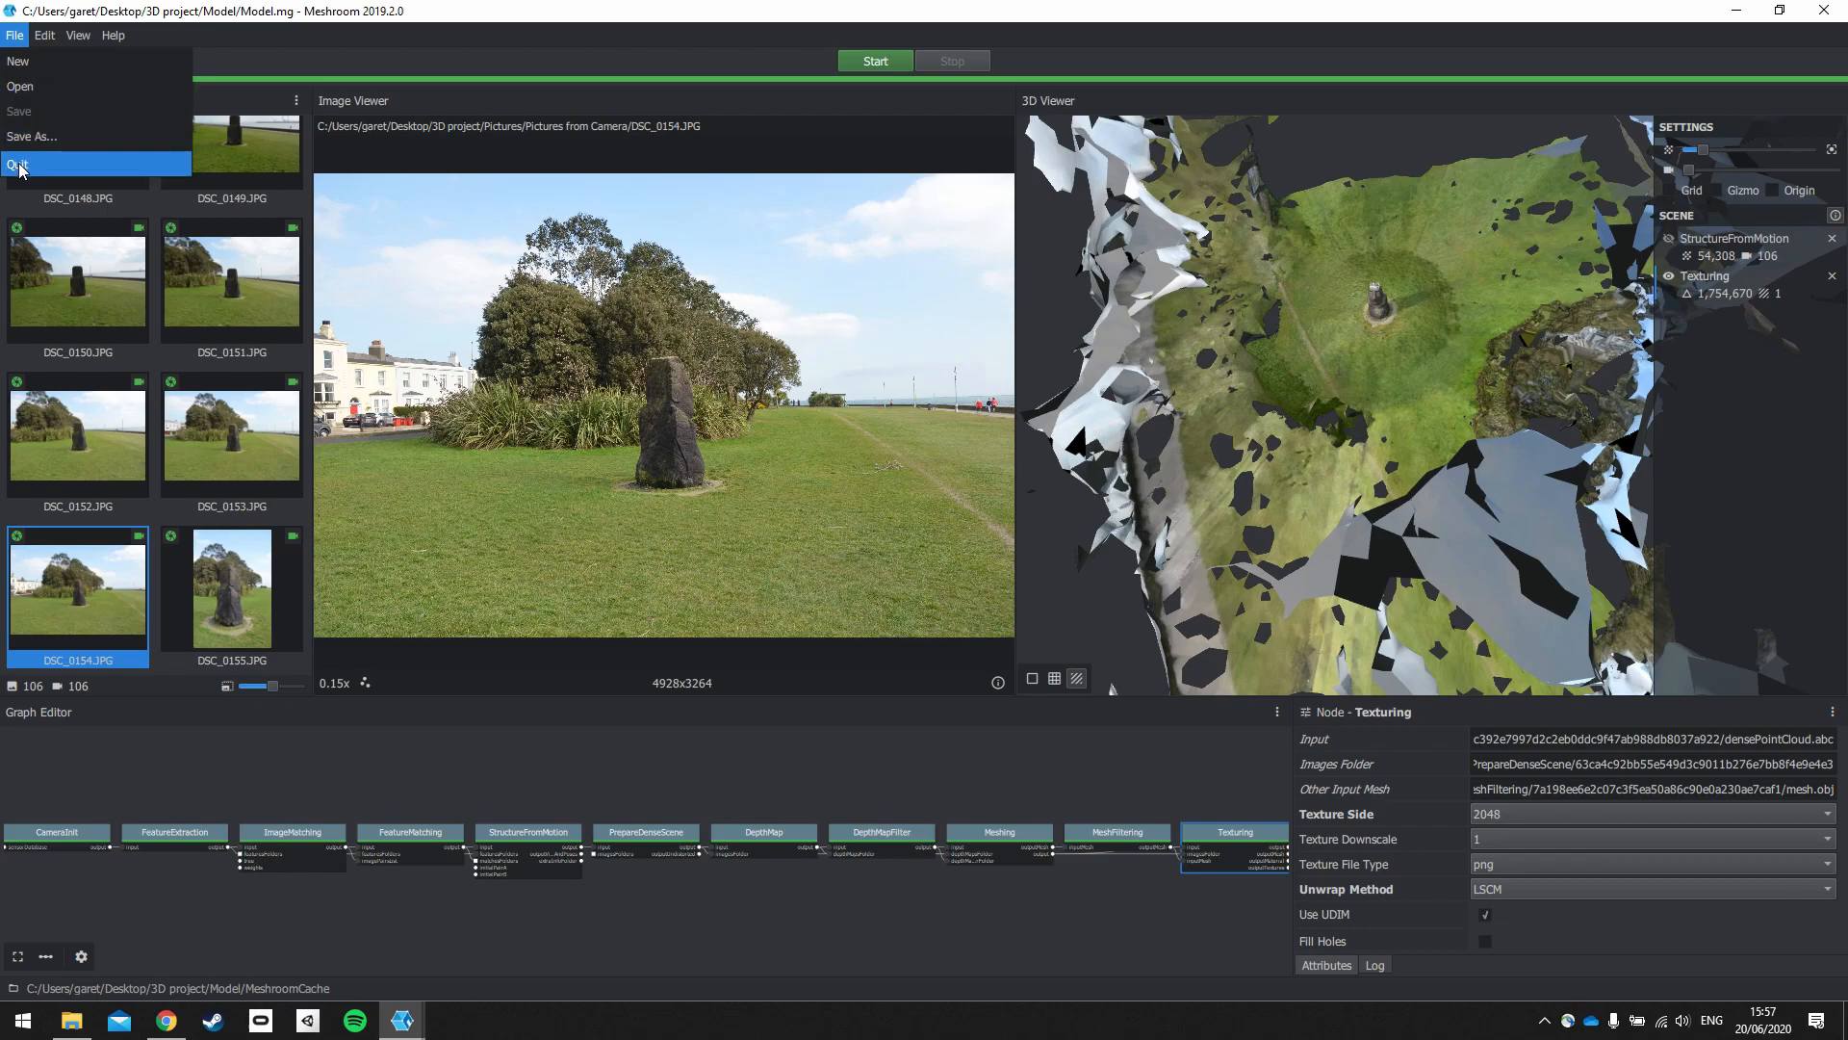
pyautogui.click(17, 163)
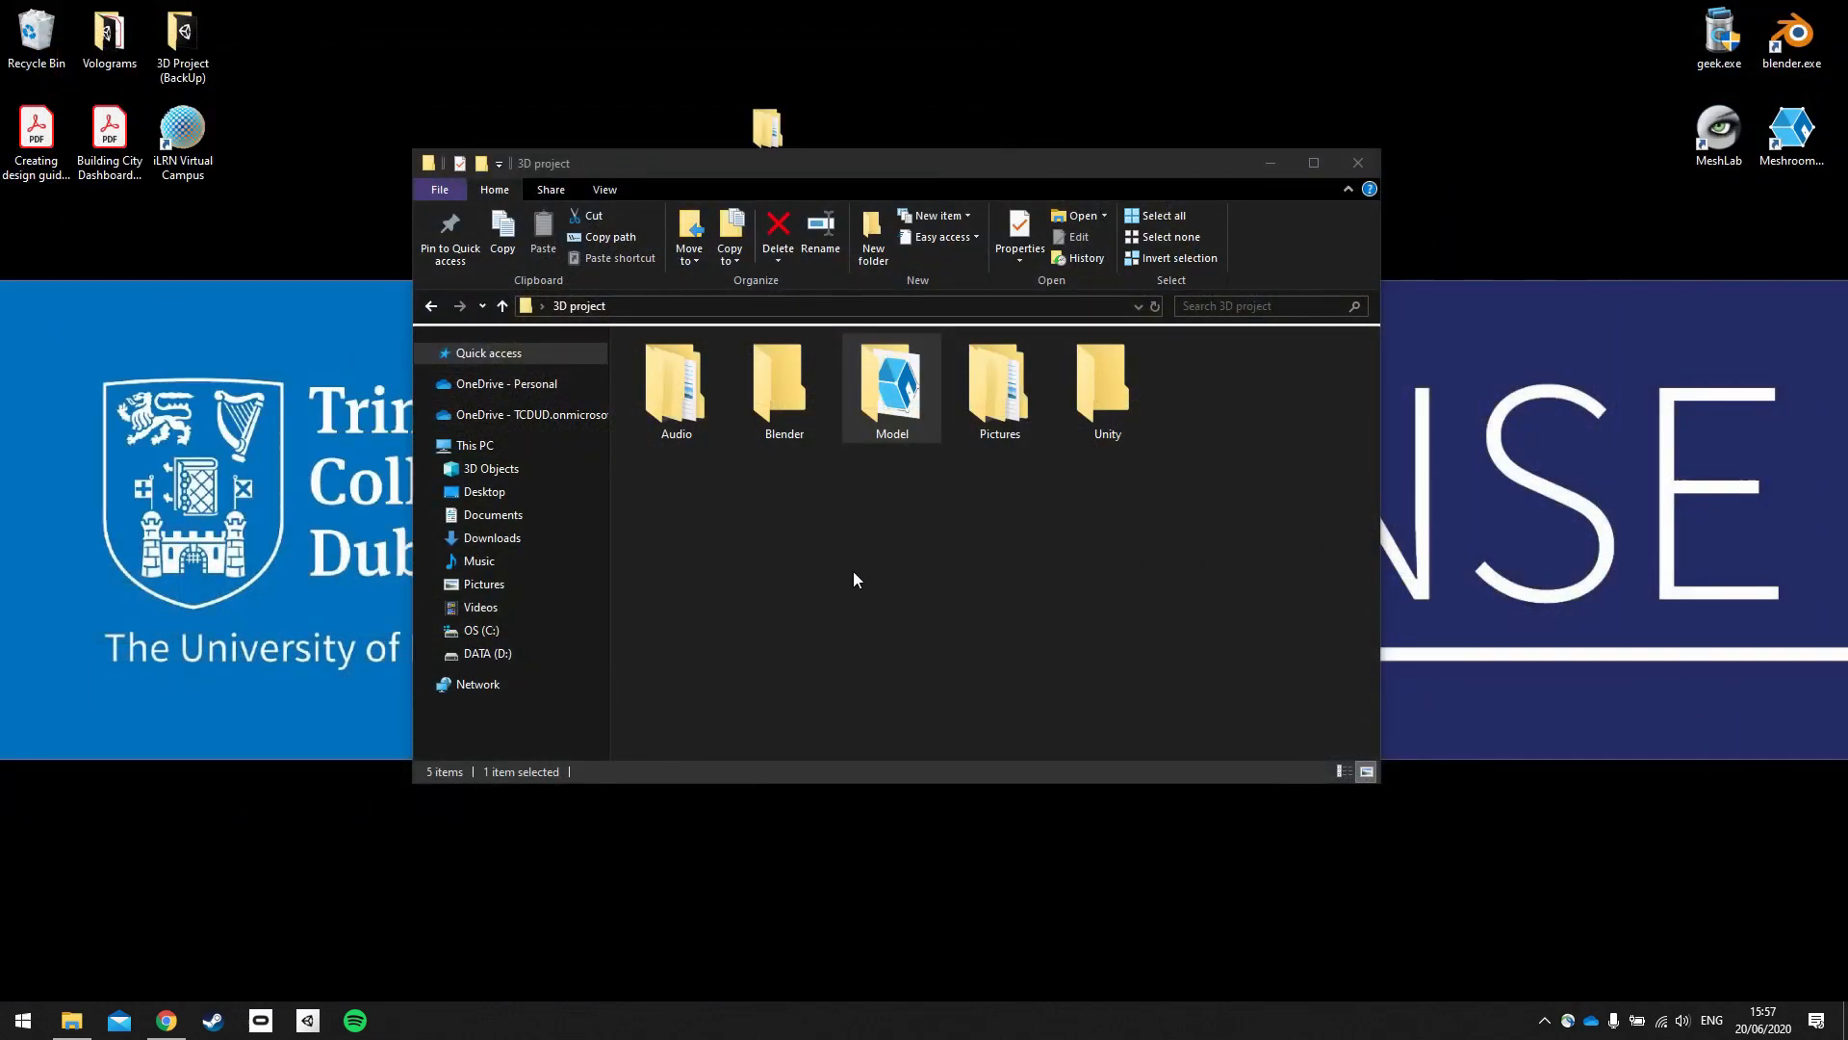
# Step: Browse into Model, then MeshroomCache, to see the eleven step folders from CameraInit to Texturing
pyautogui.doubleClick(892, 377)
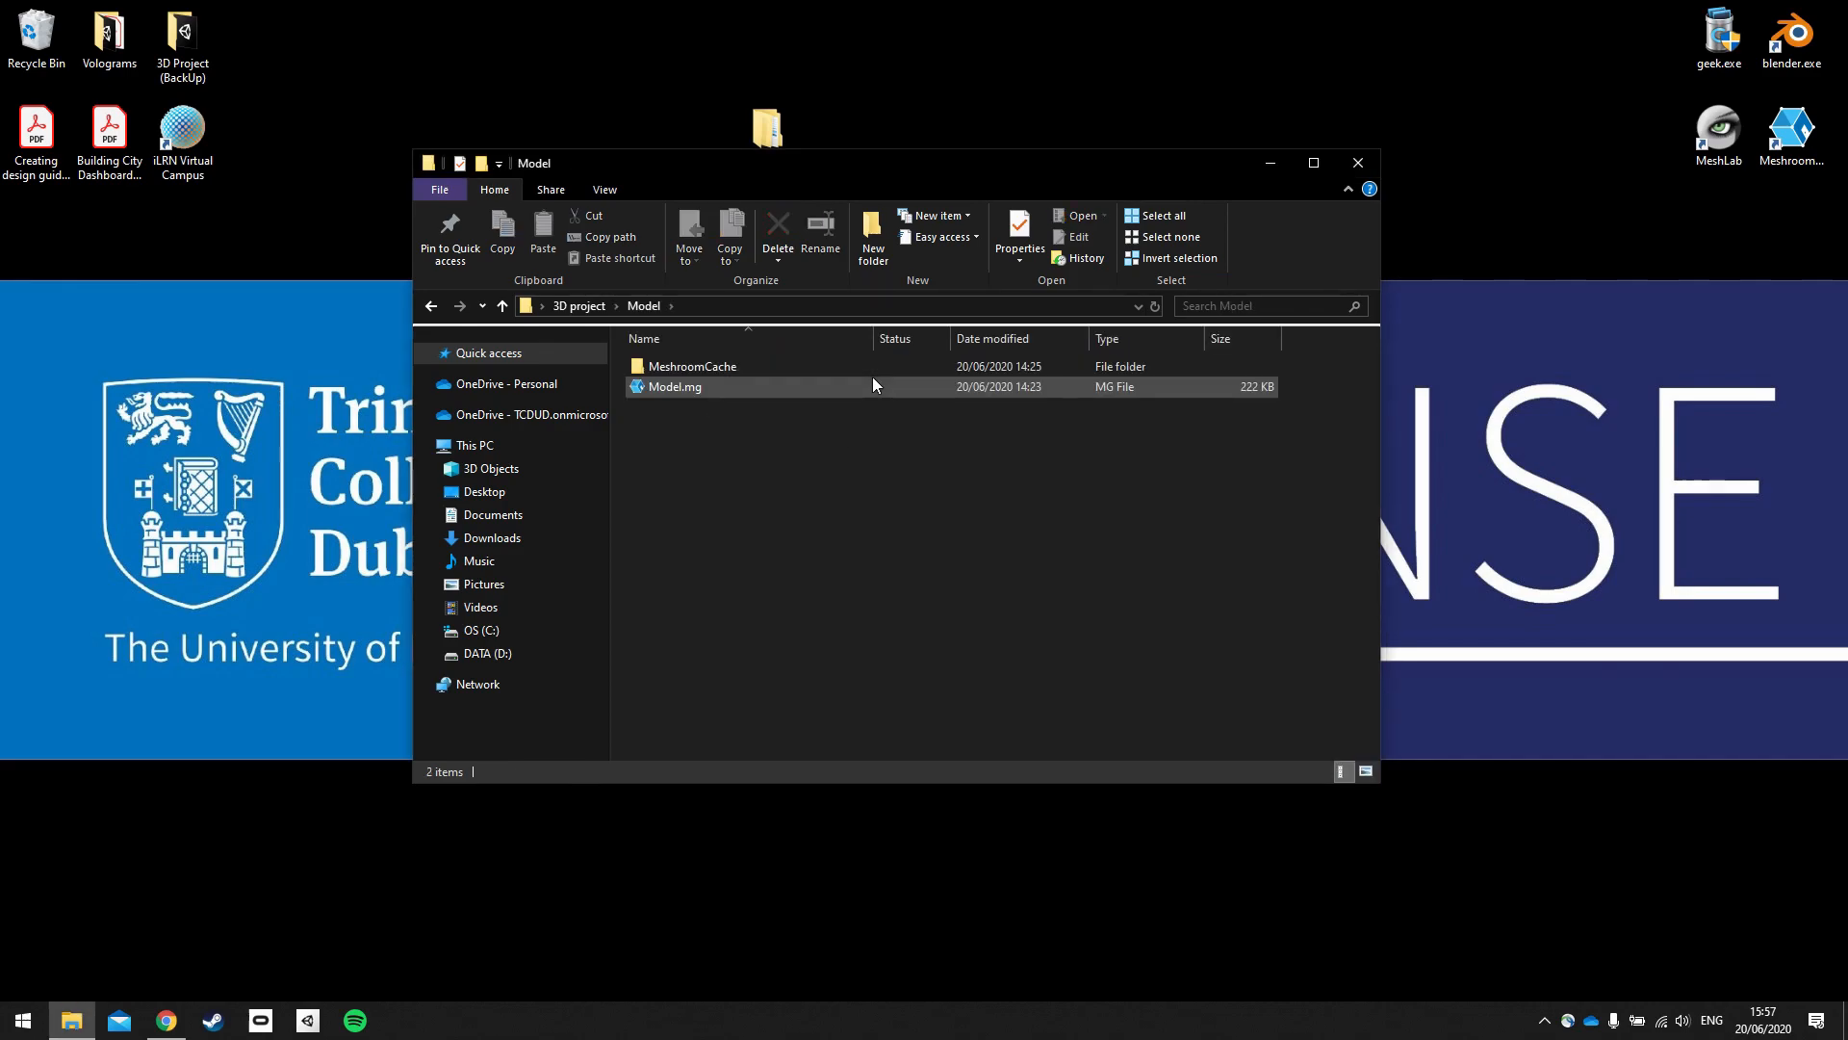
pyautogui.moveTo(673, 389)
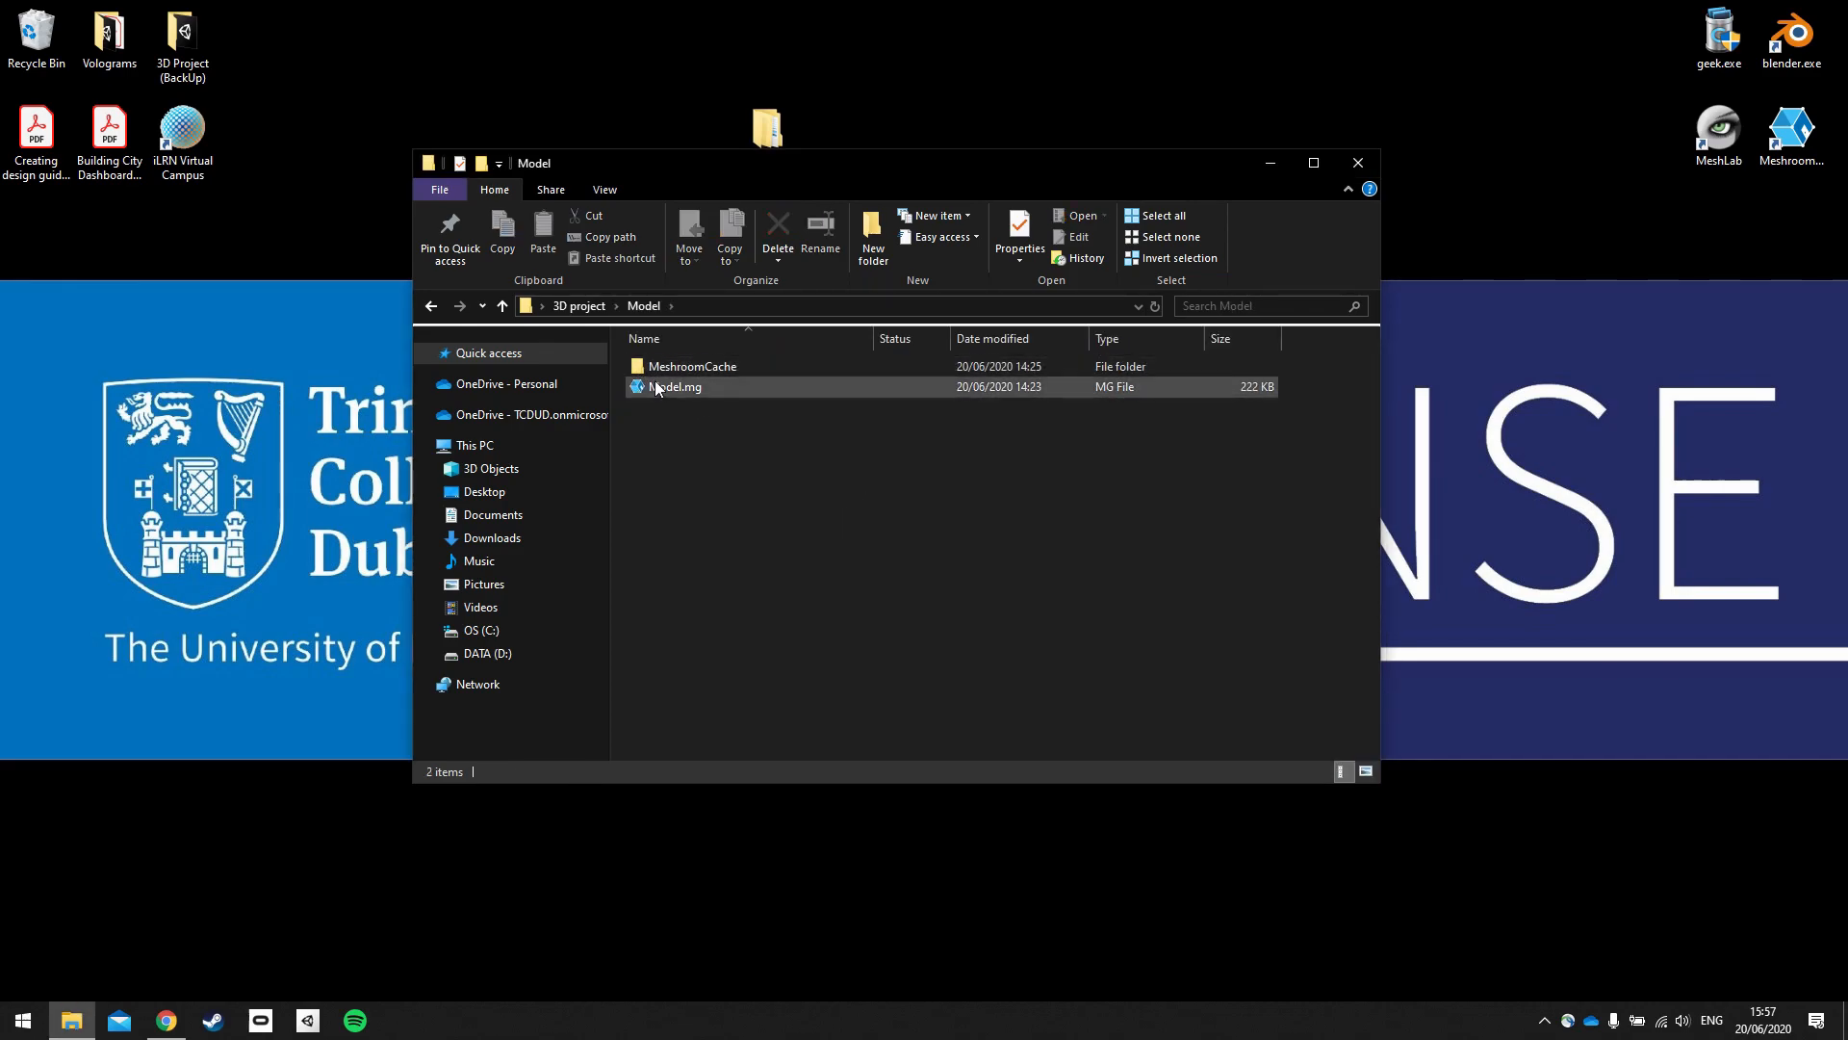
pyautogui.click(693, 366)
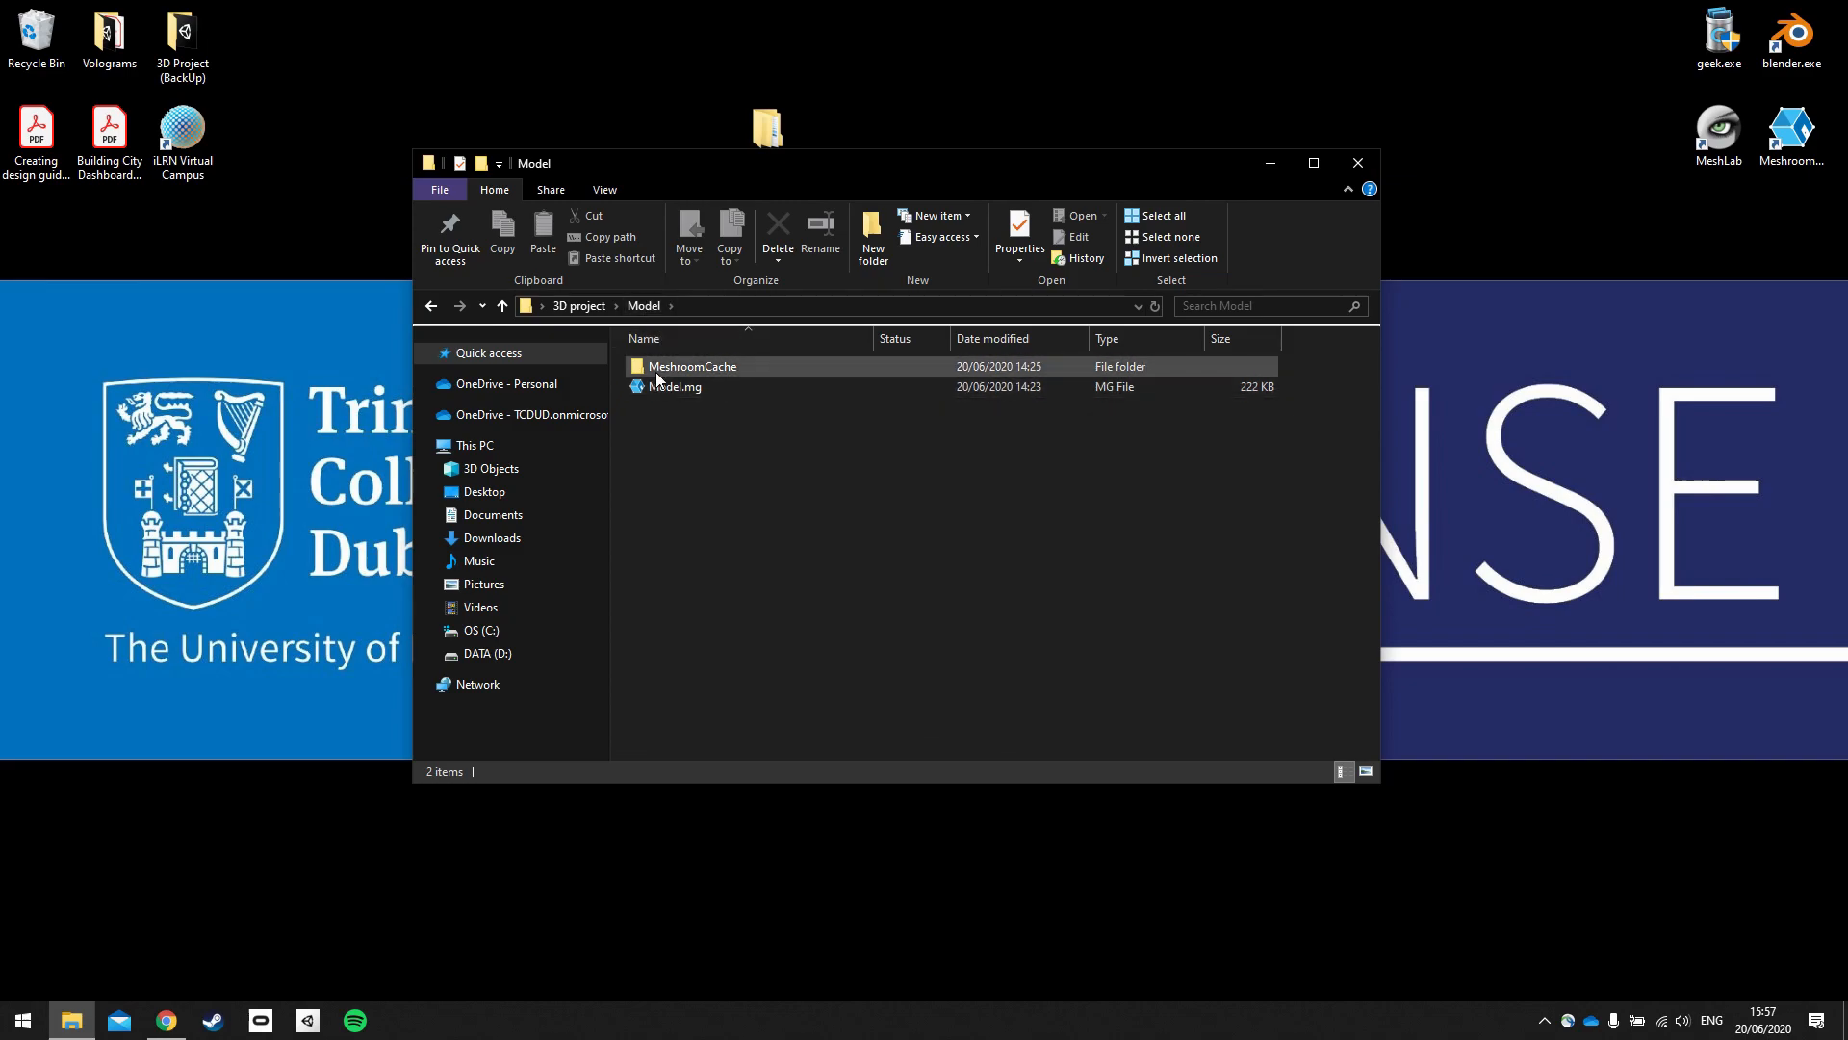
pyautogui.moveTo(692, 367)
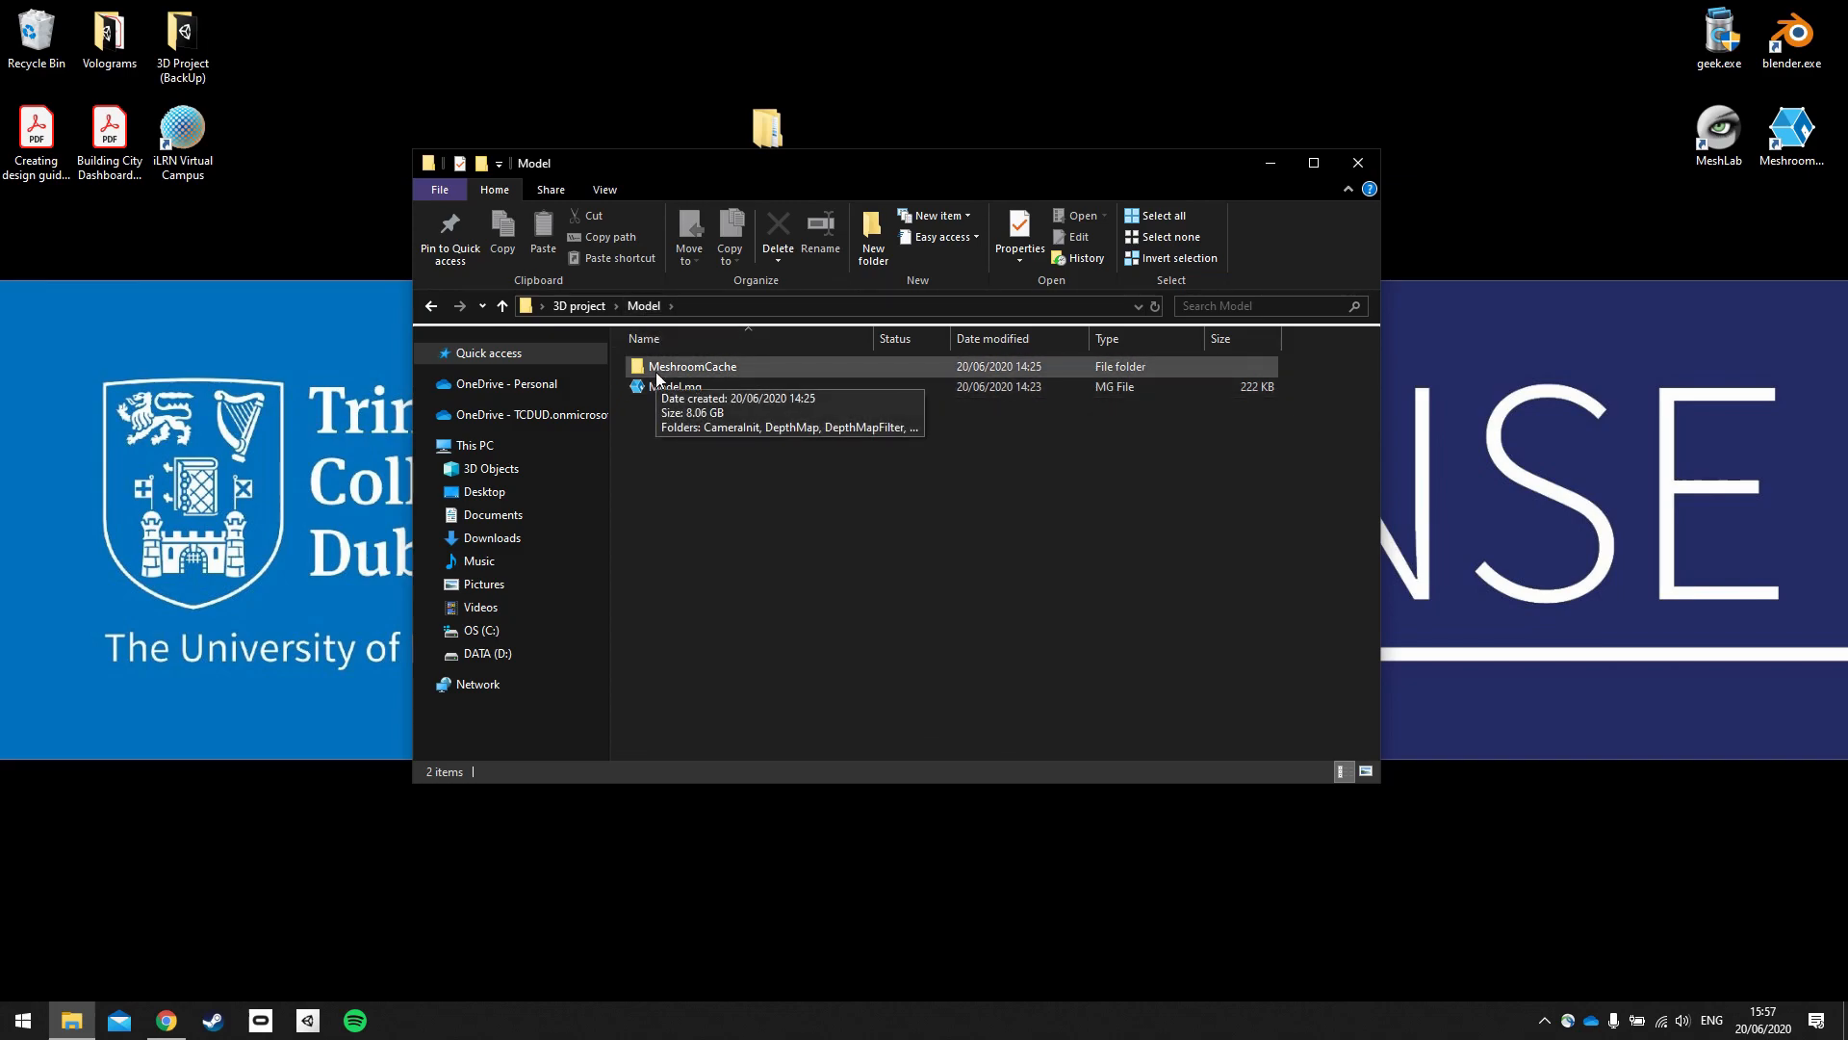
pyautogui.doubleClick(693, 367)
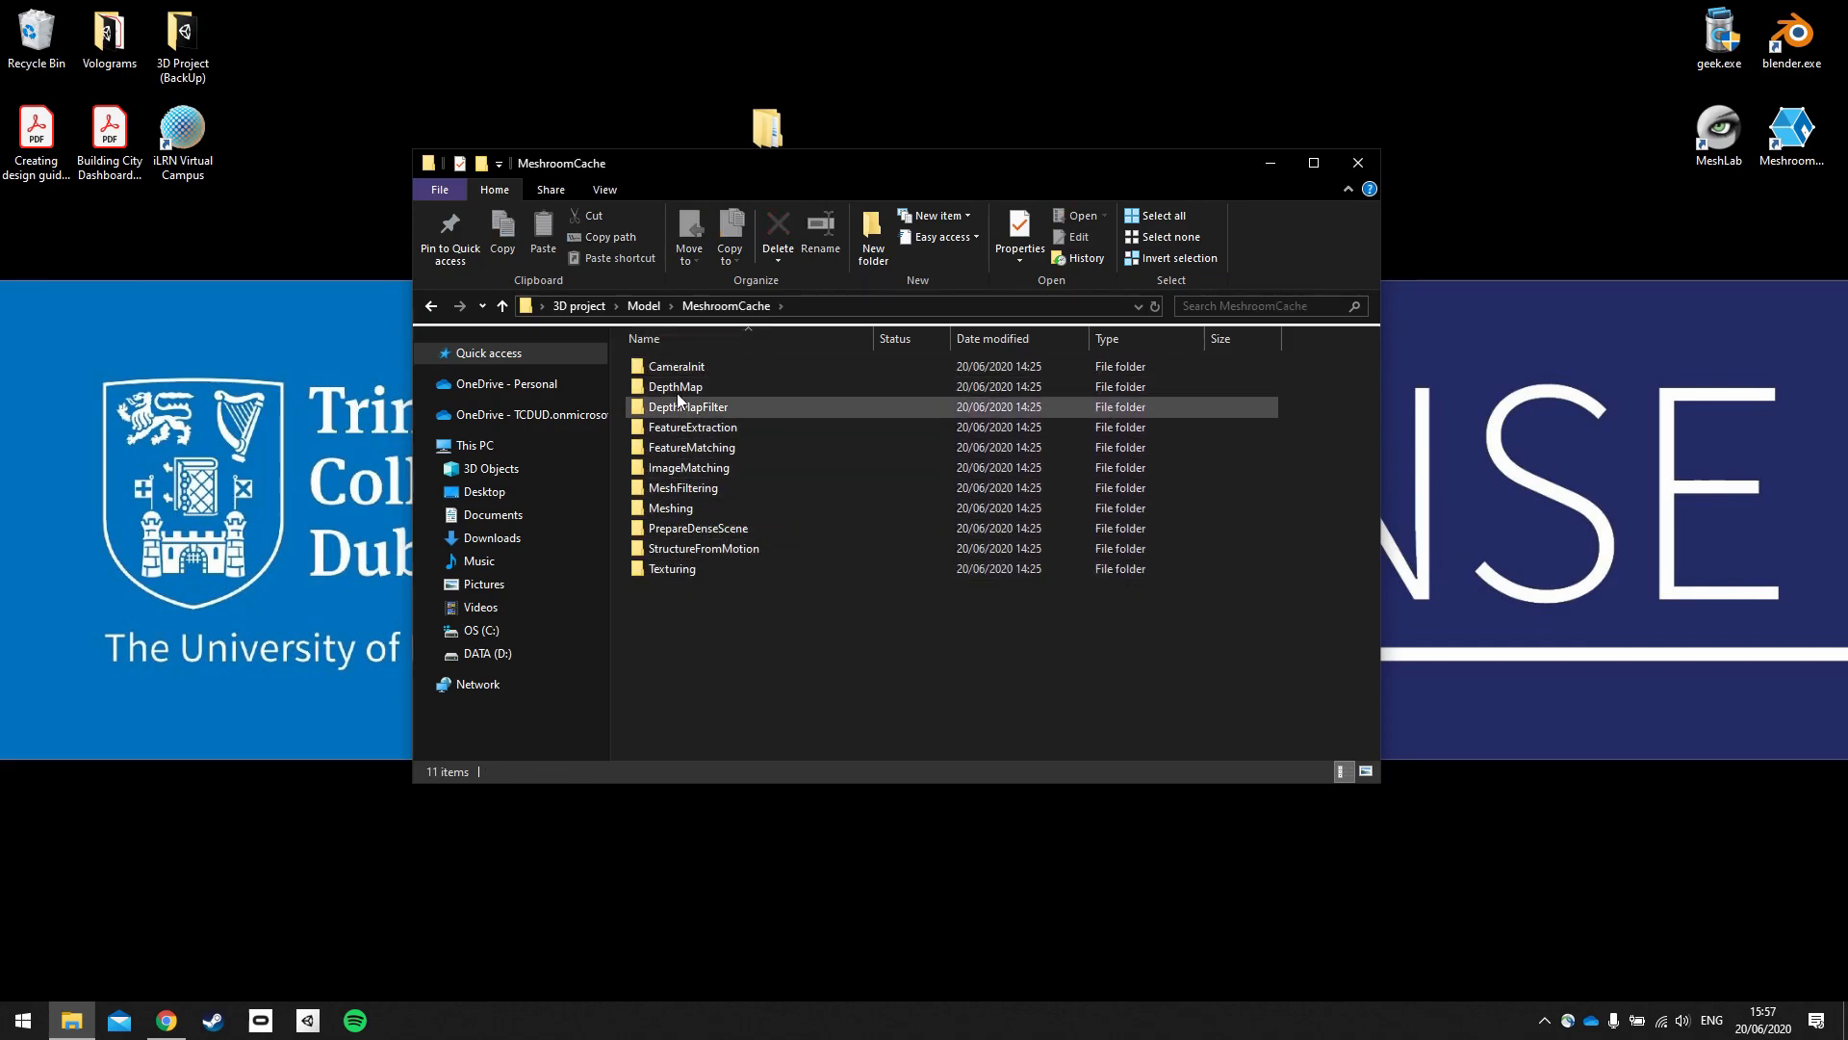
pyautogui.click(746, 636)
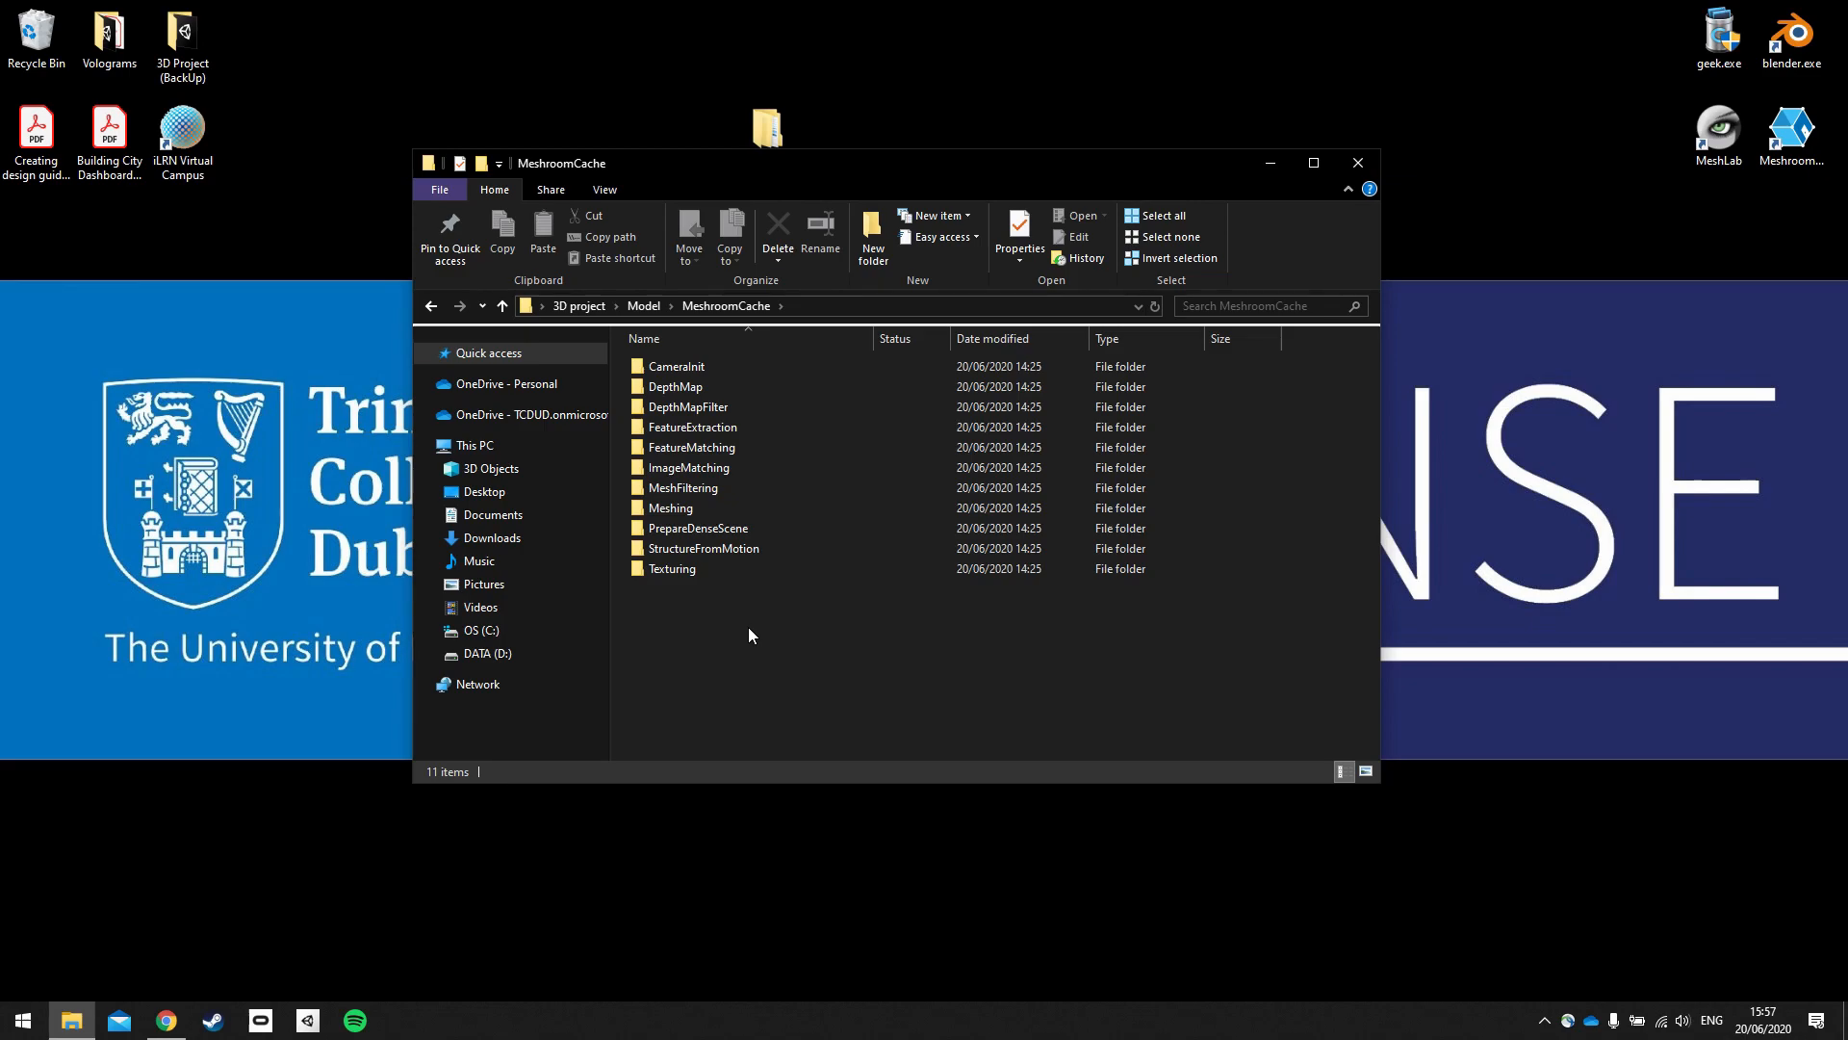
pyautogui.click(672, 568)
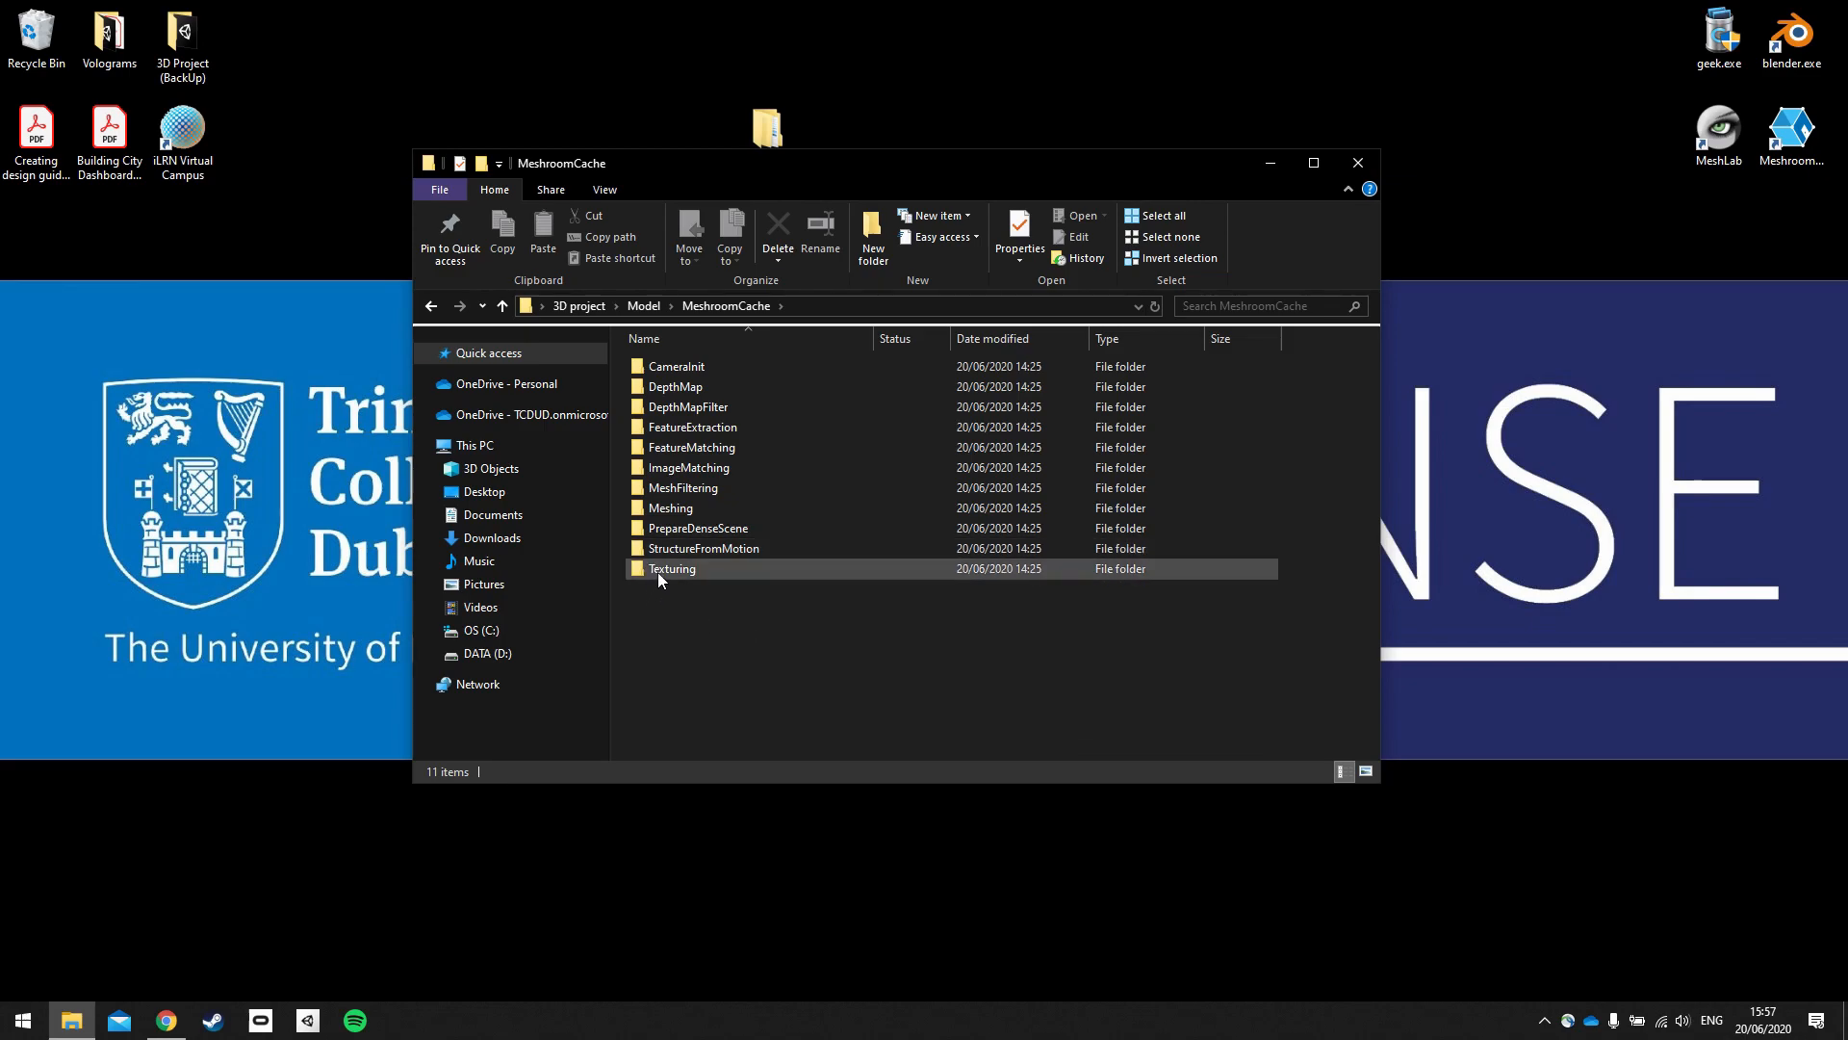
pyautogui.click(676, 366)
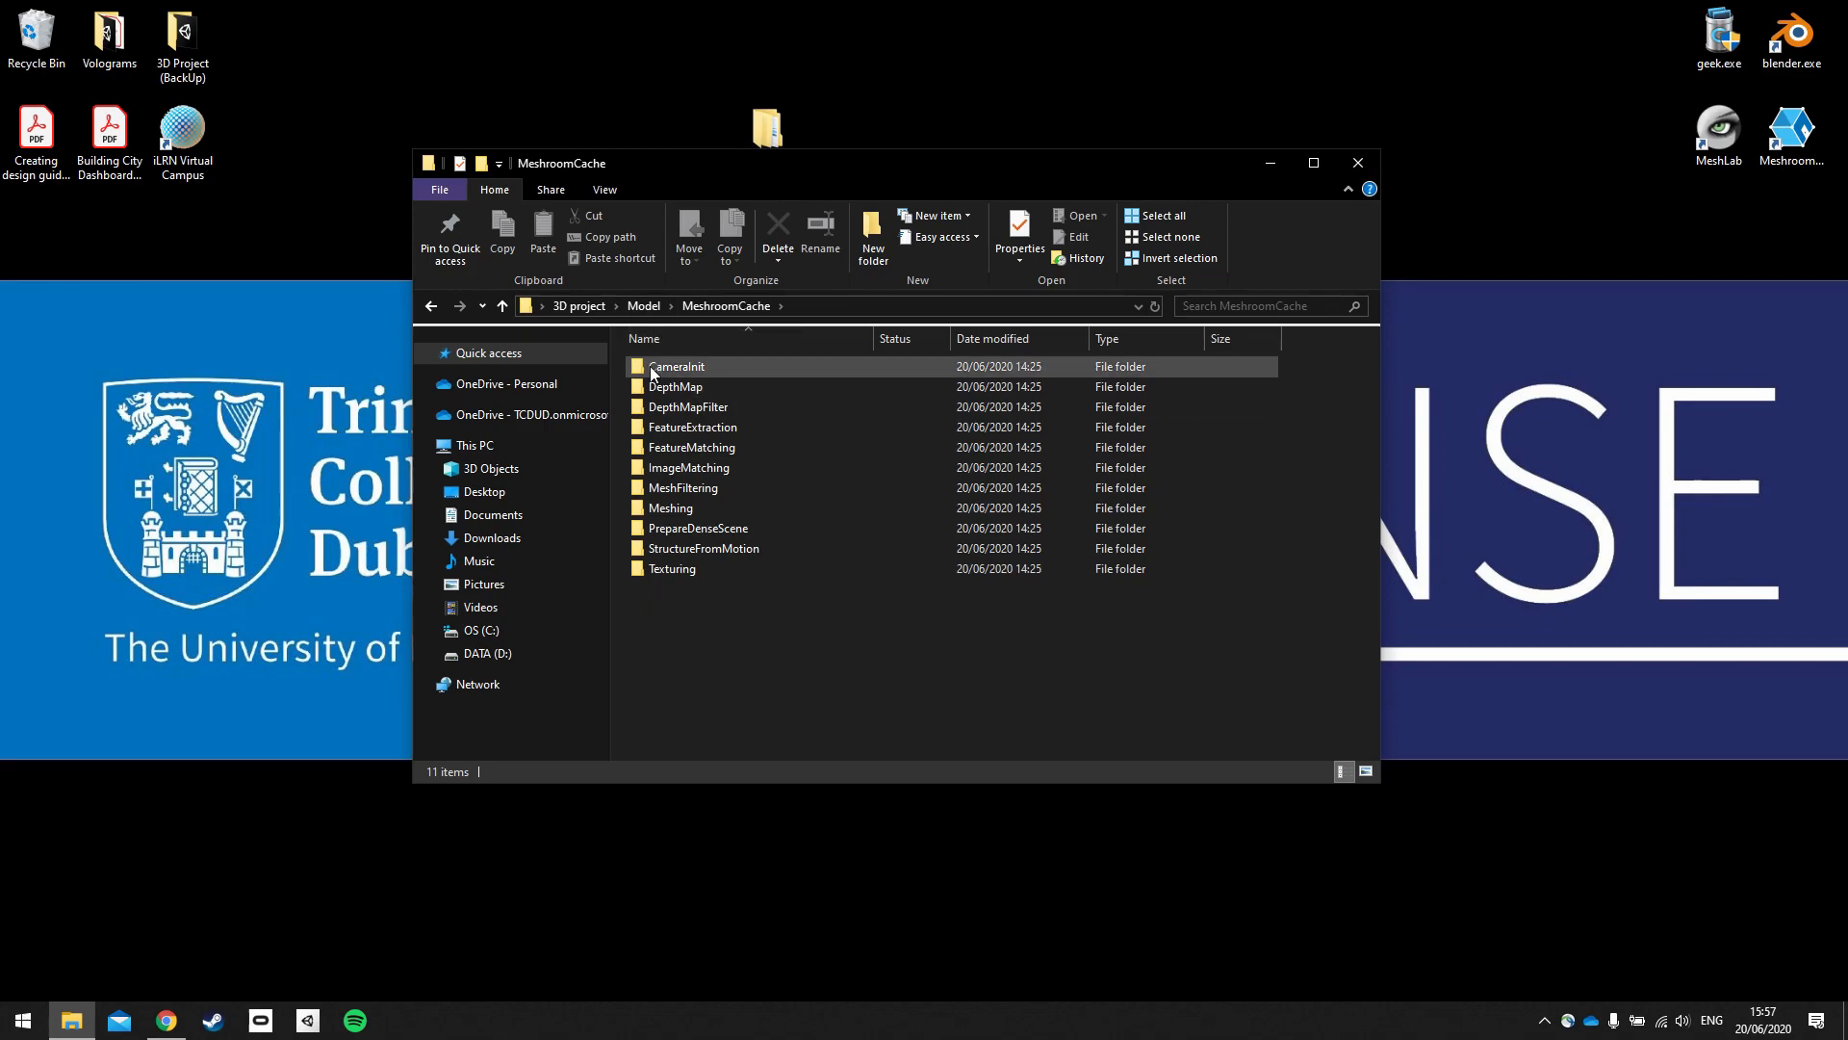
pyautogui.moveTo(677, 367)
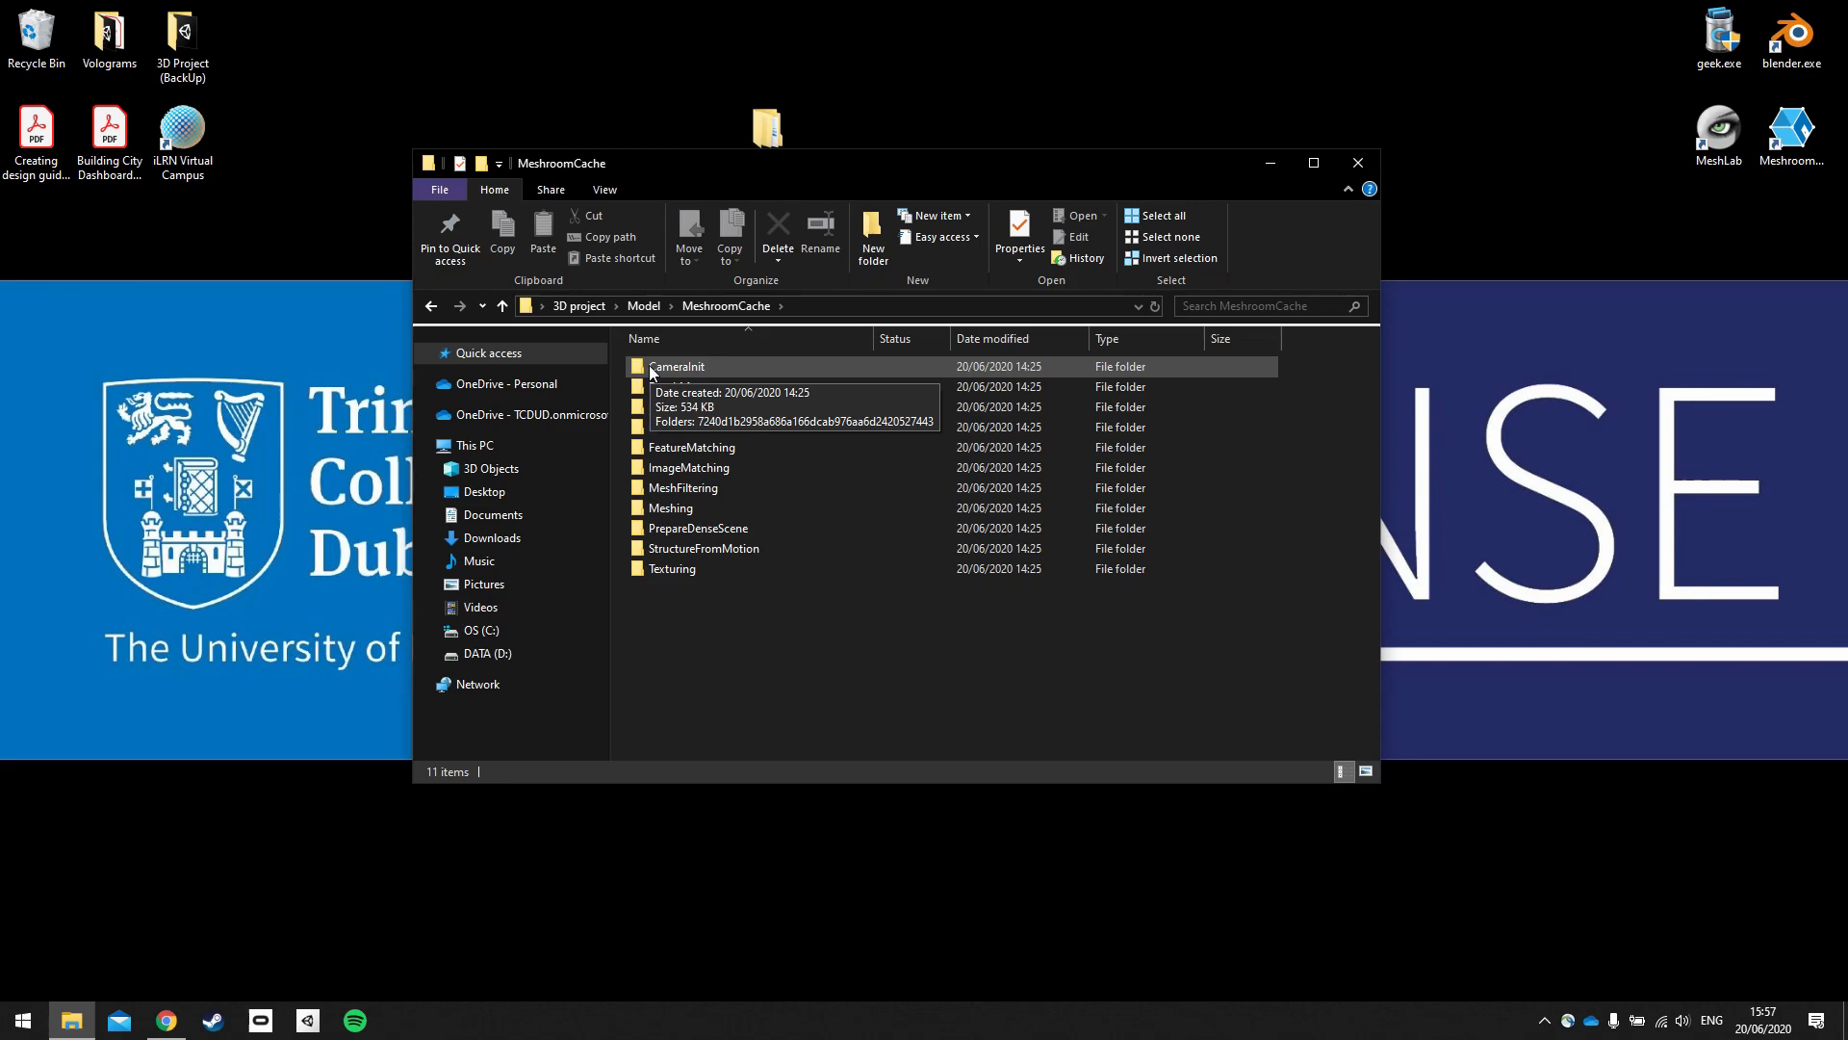
# Step: Open the Texturing folder and its hash-named output subfolder
pyautogui.doubleClick(671, 568)
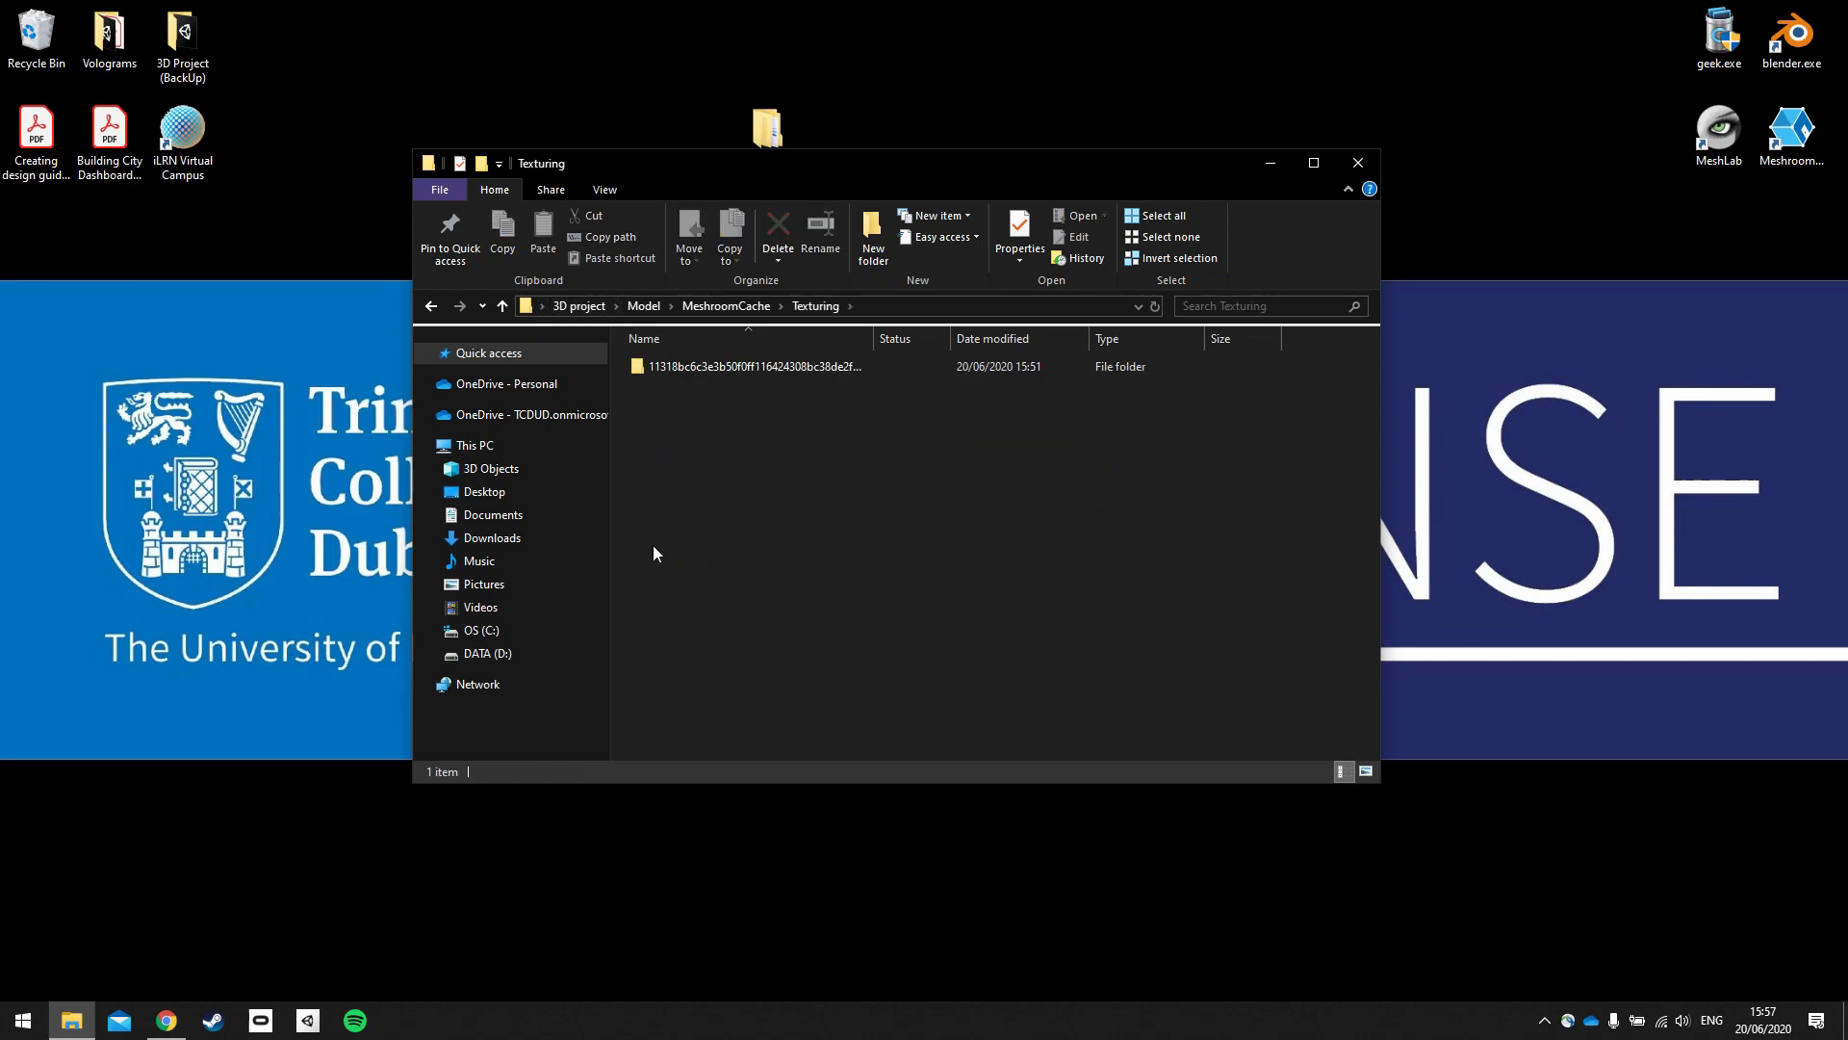
pyautogui.click(755, 367)
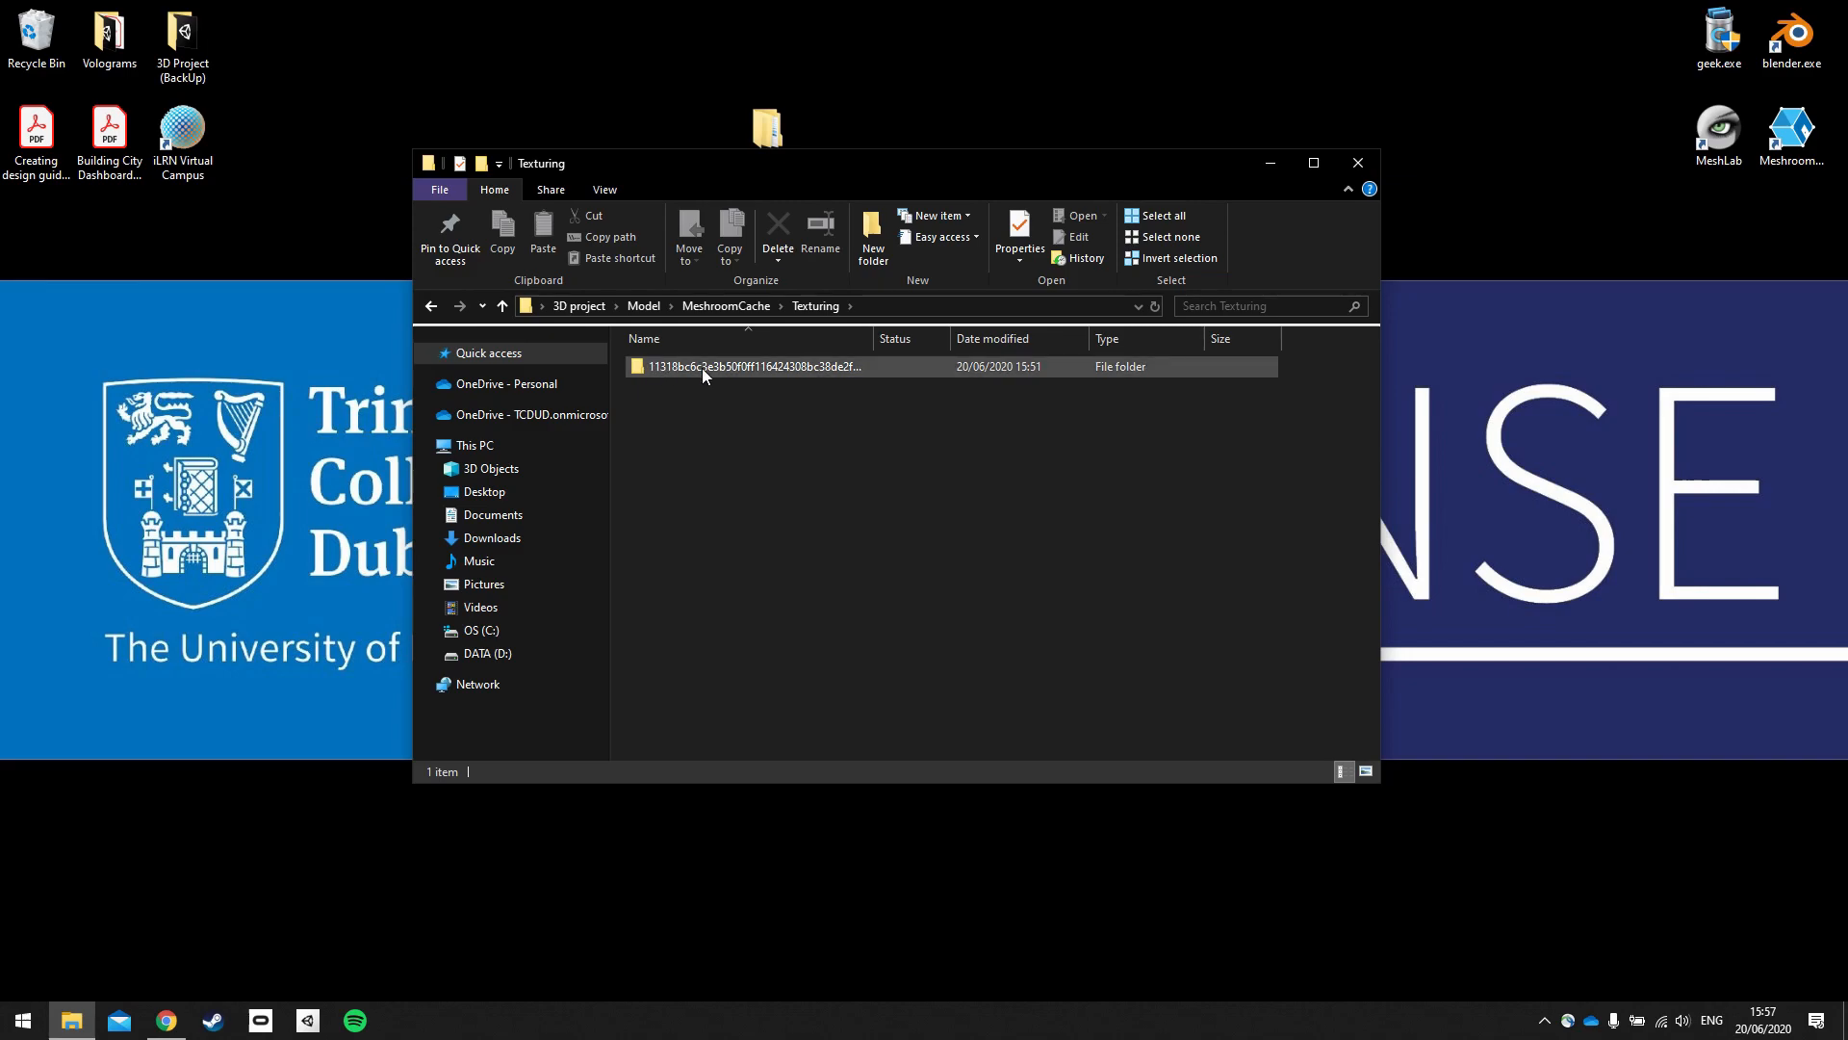
pyautogui.click(755, 367)
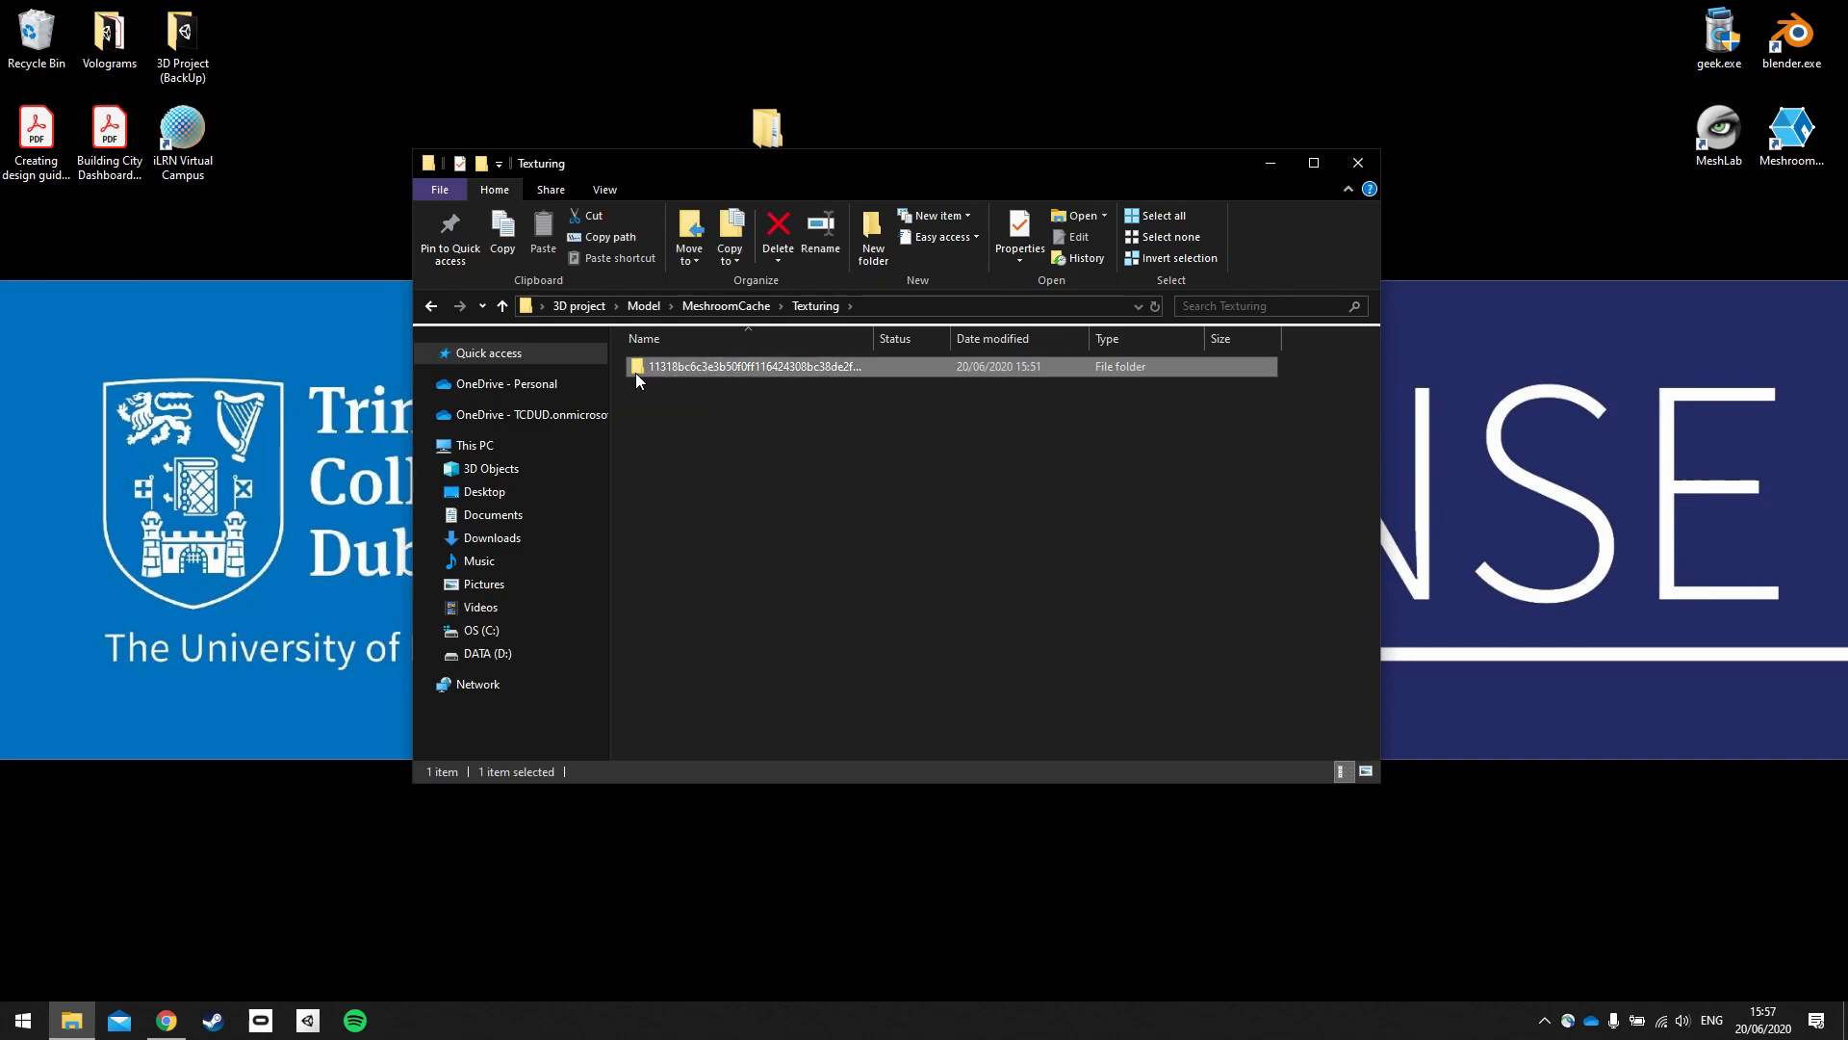
pyautogui.doubleClick(755, 366)
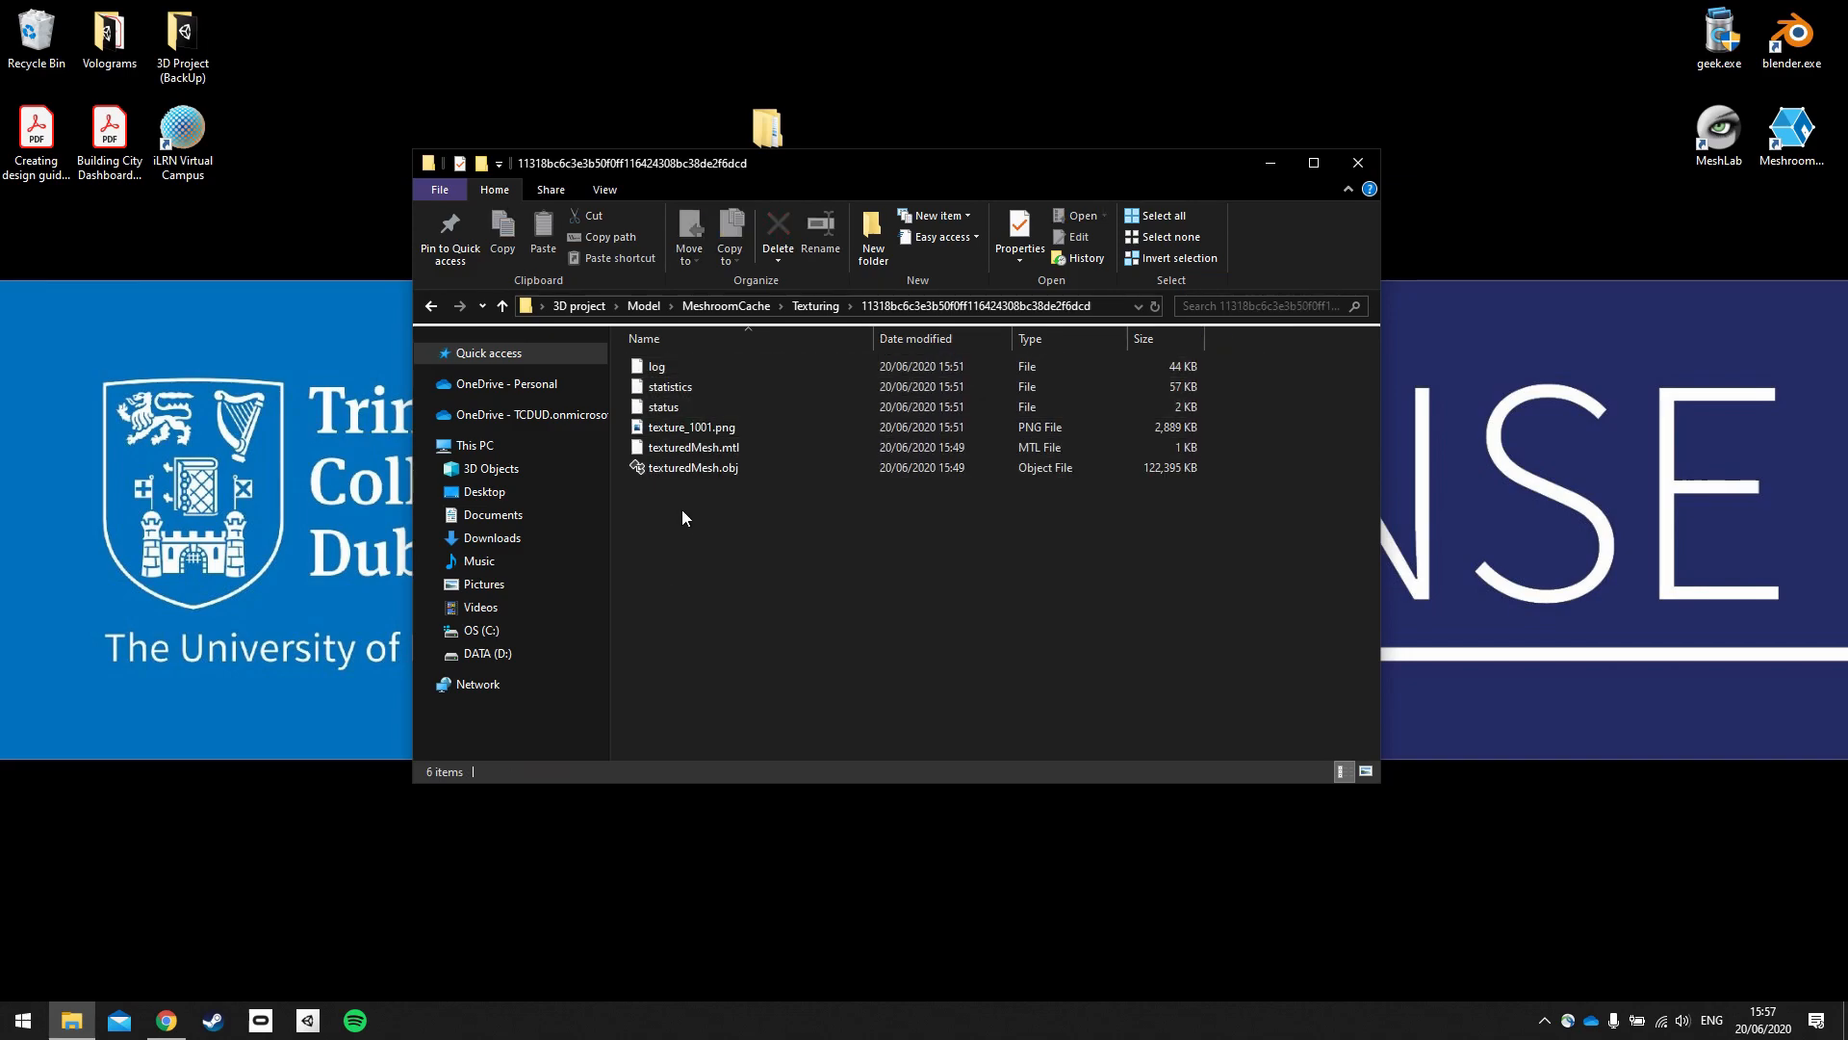
# Step: Open texture_1001.png in Photos to view the stone and grass texture atlas
pyautogui.click(691, 427)
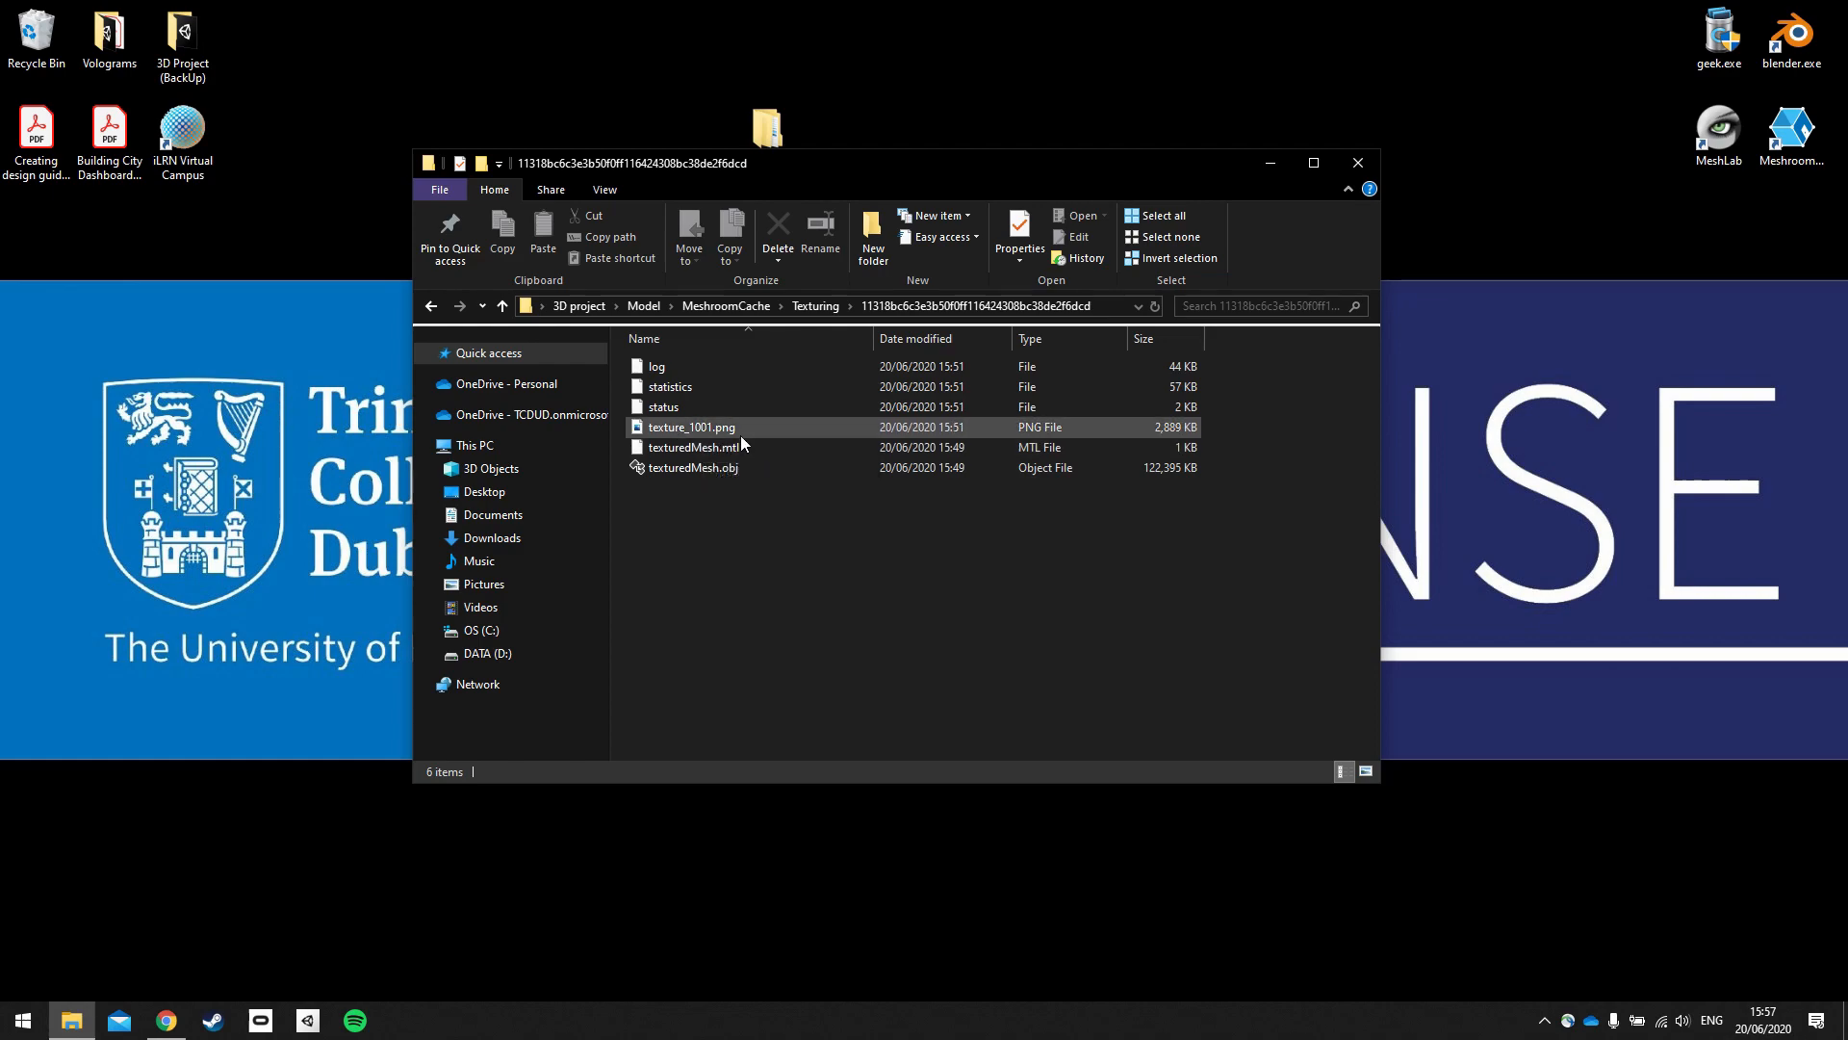
pyautogui.click(692, 426)
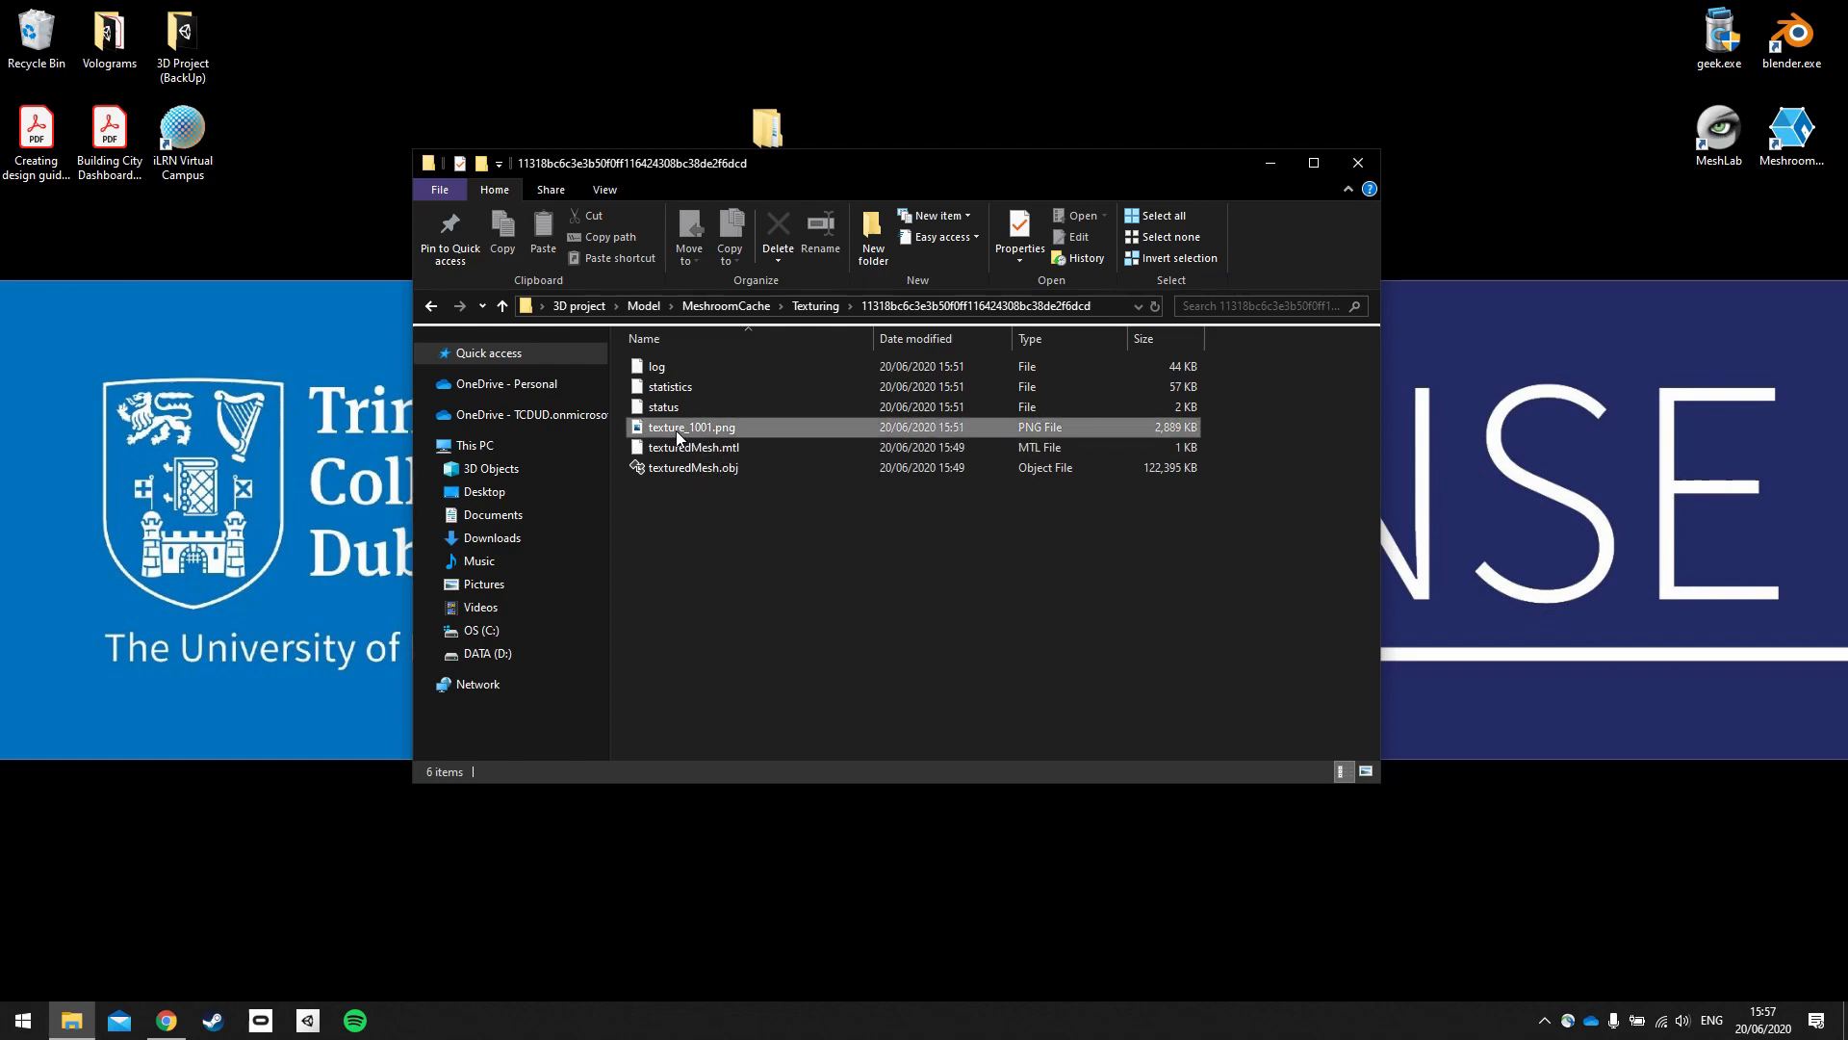
pyautogui.doubleClick(691, 426)
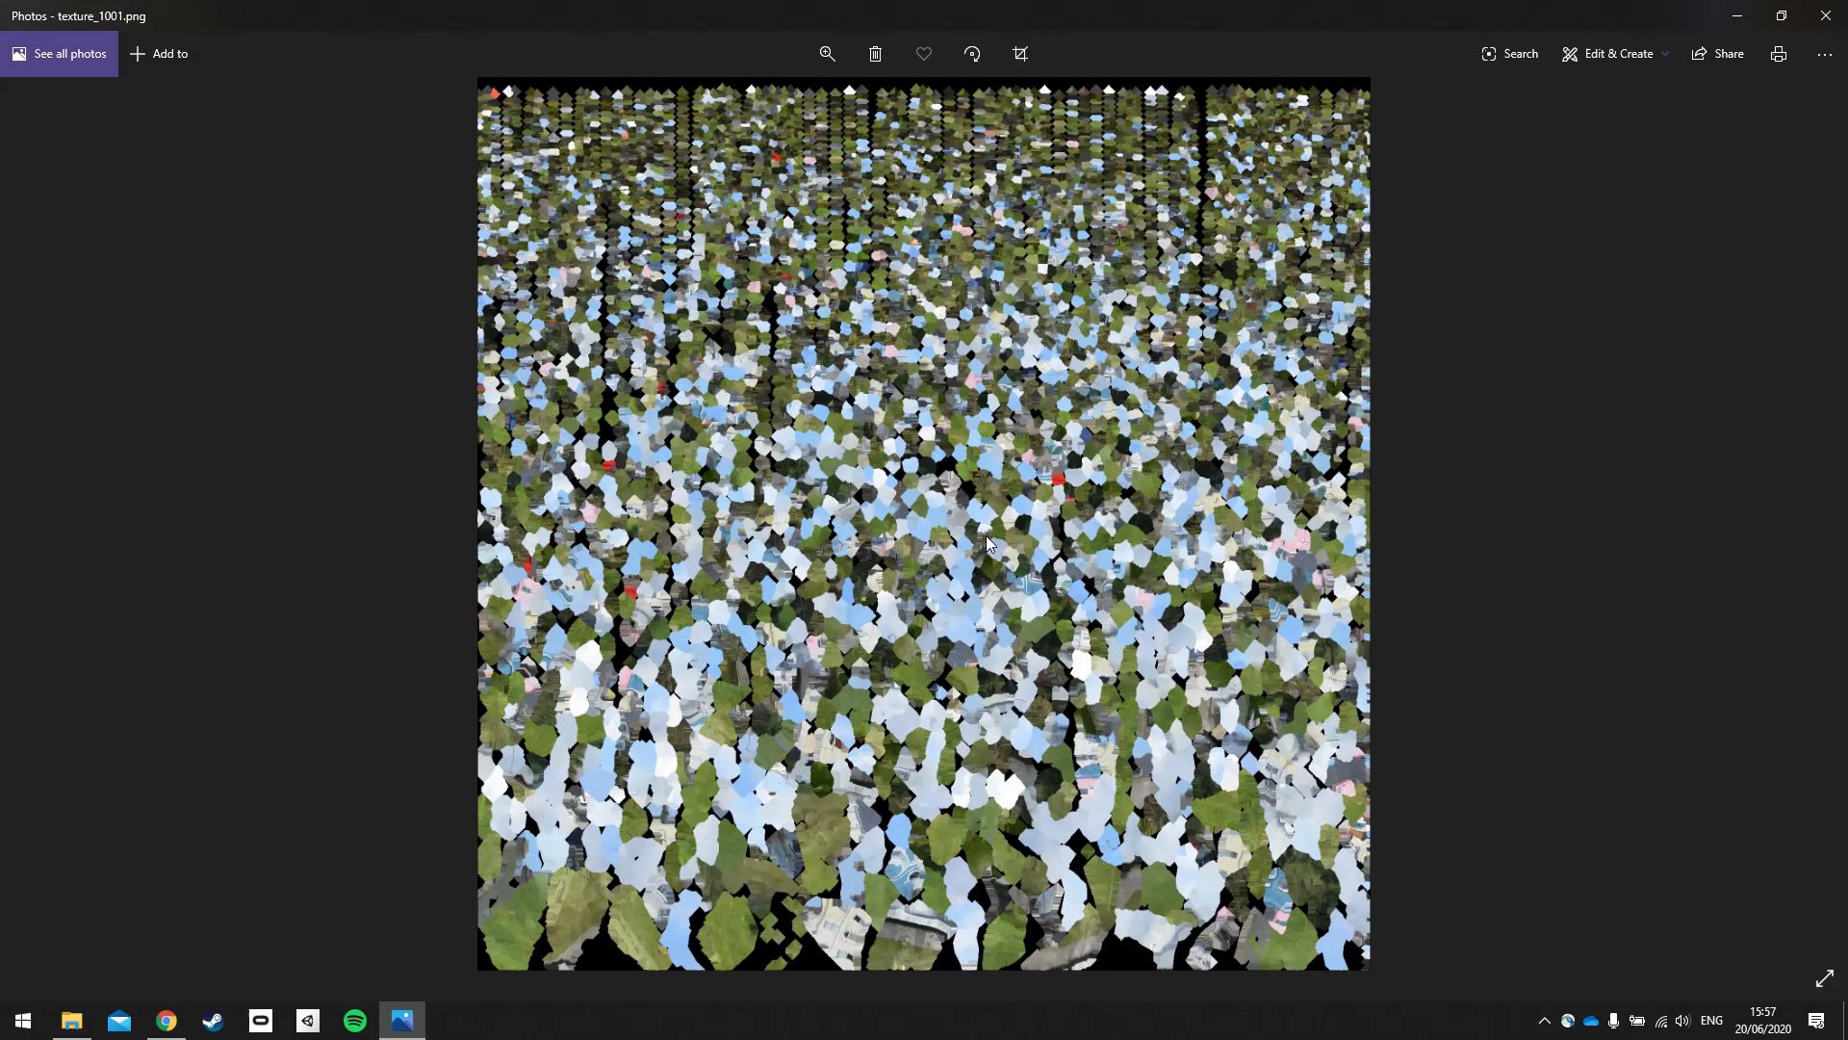
pyautogui.moveTo(1178, 754)
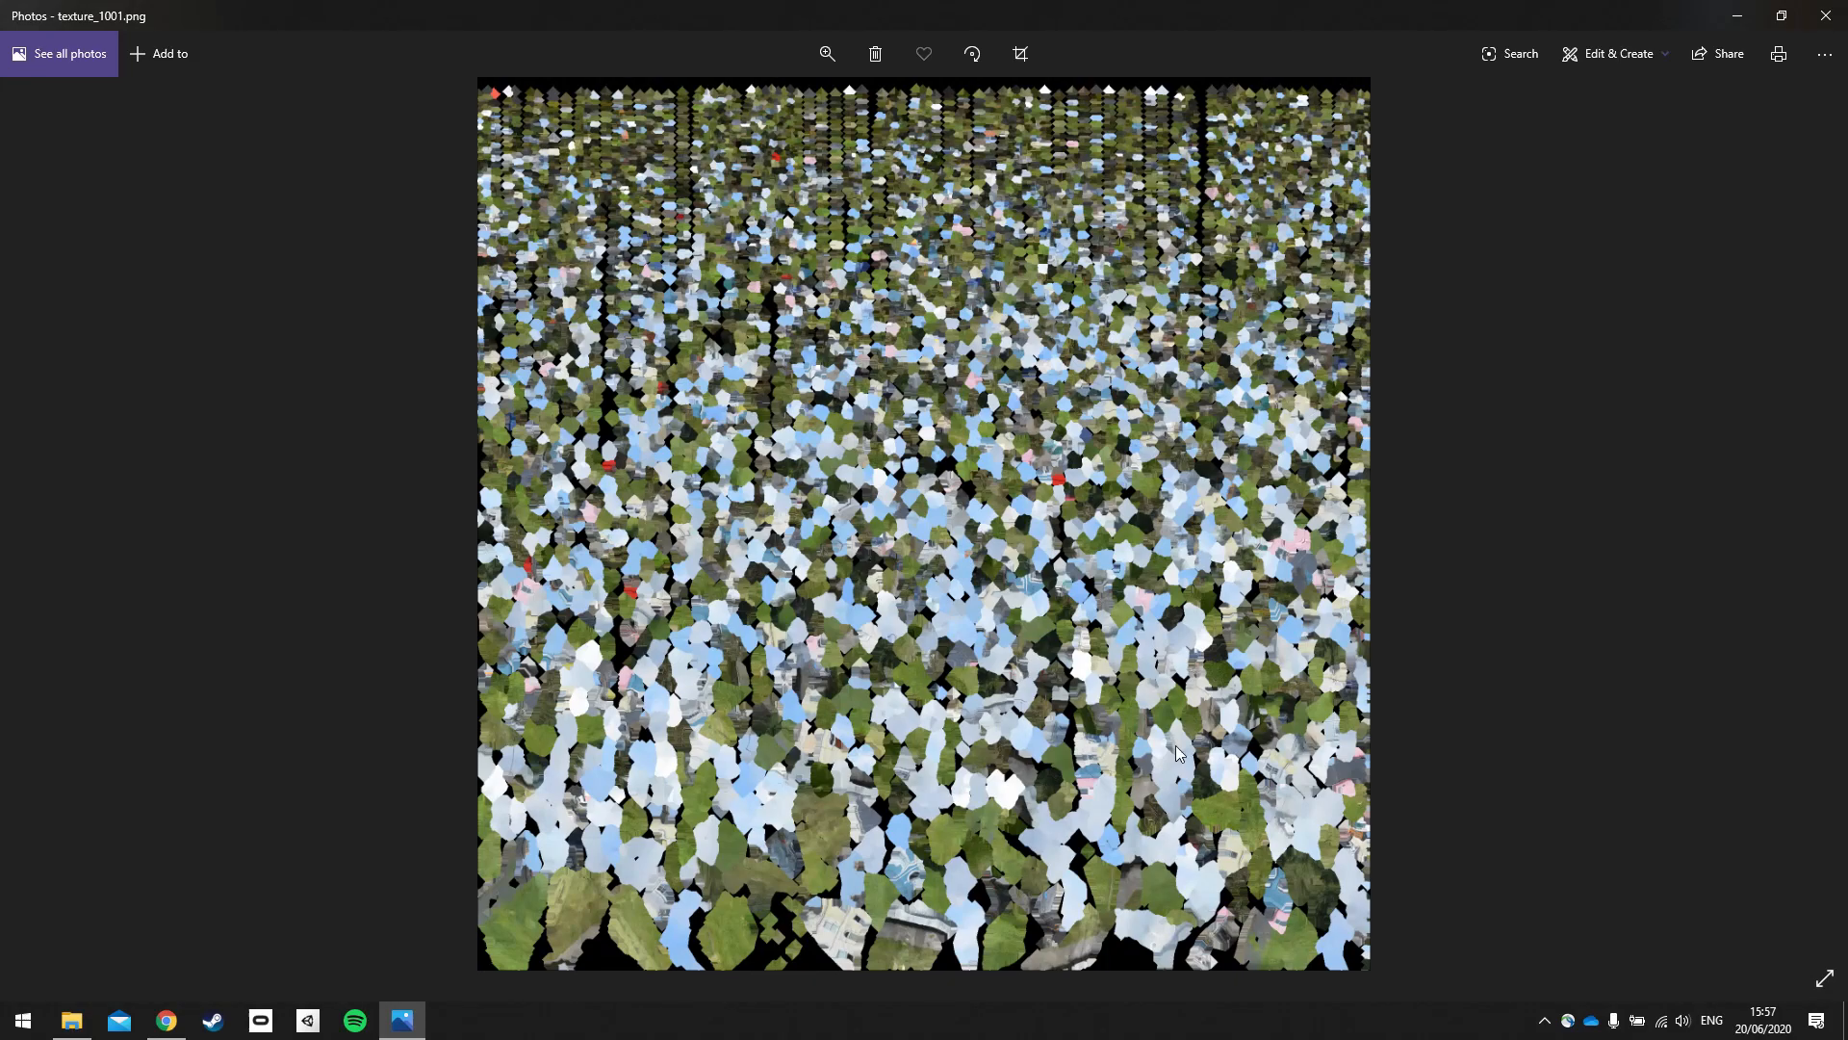
pyautogui.moveTo(1825, 16)
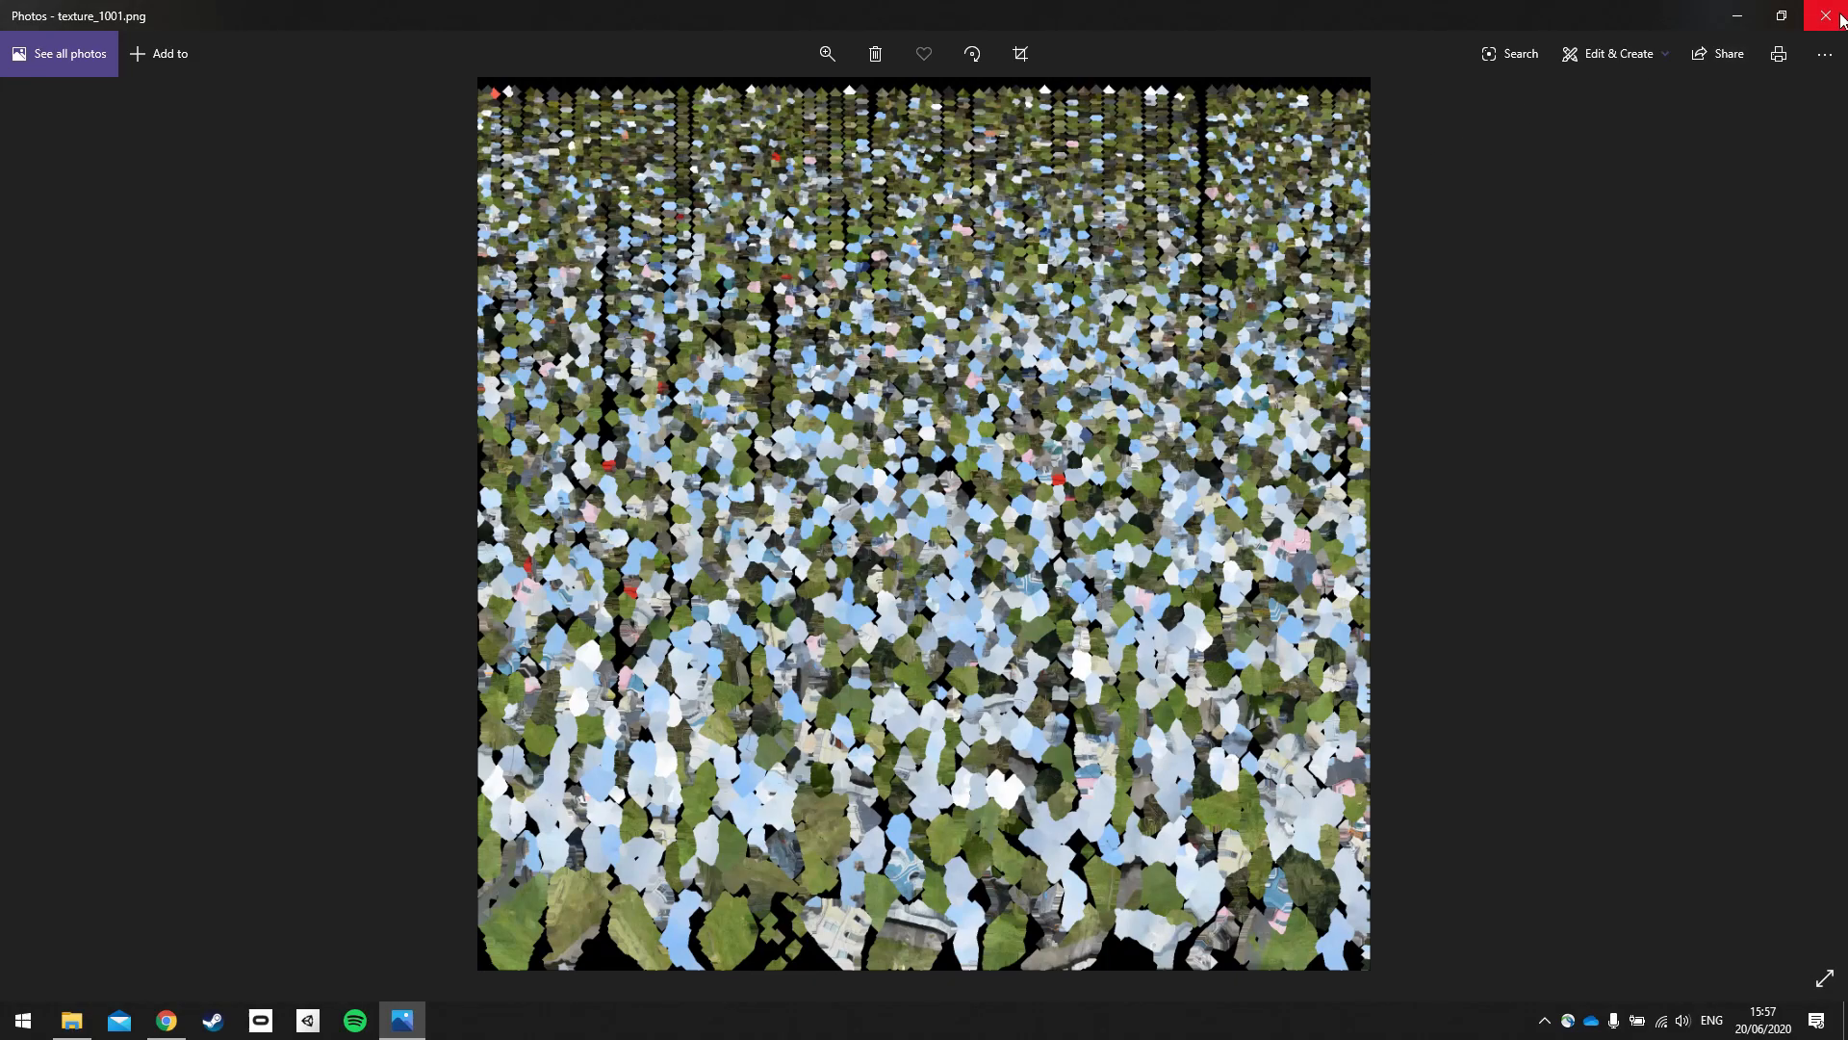
# Step: Close Photos and select texturedMesh.obj (119 MB) in the Texturing output folder
pyautogui.click(1833, 16)
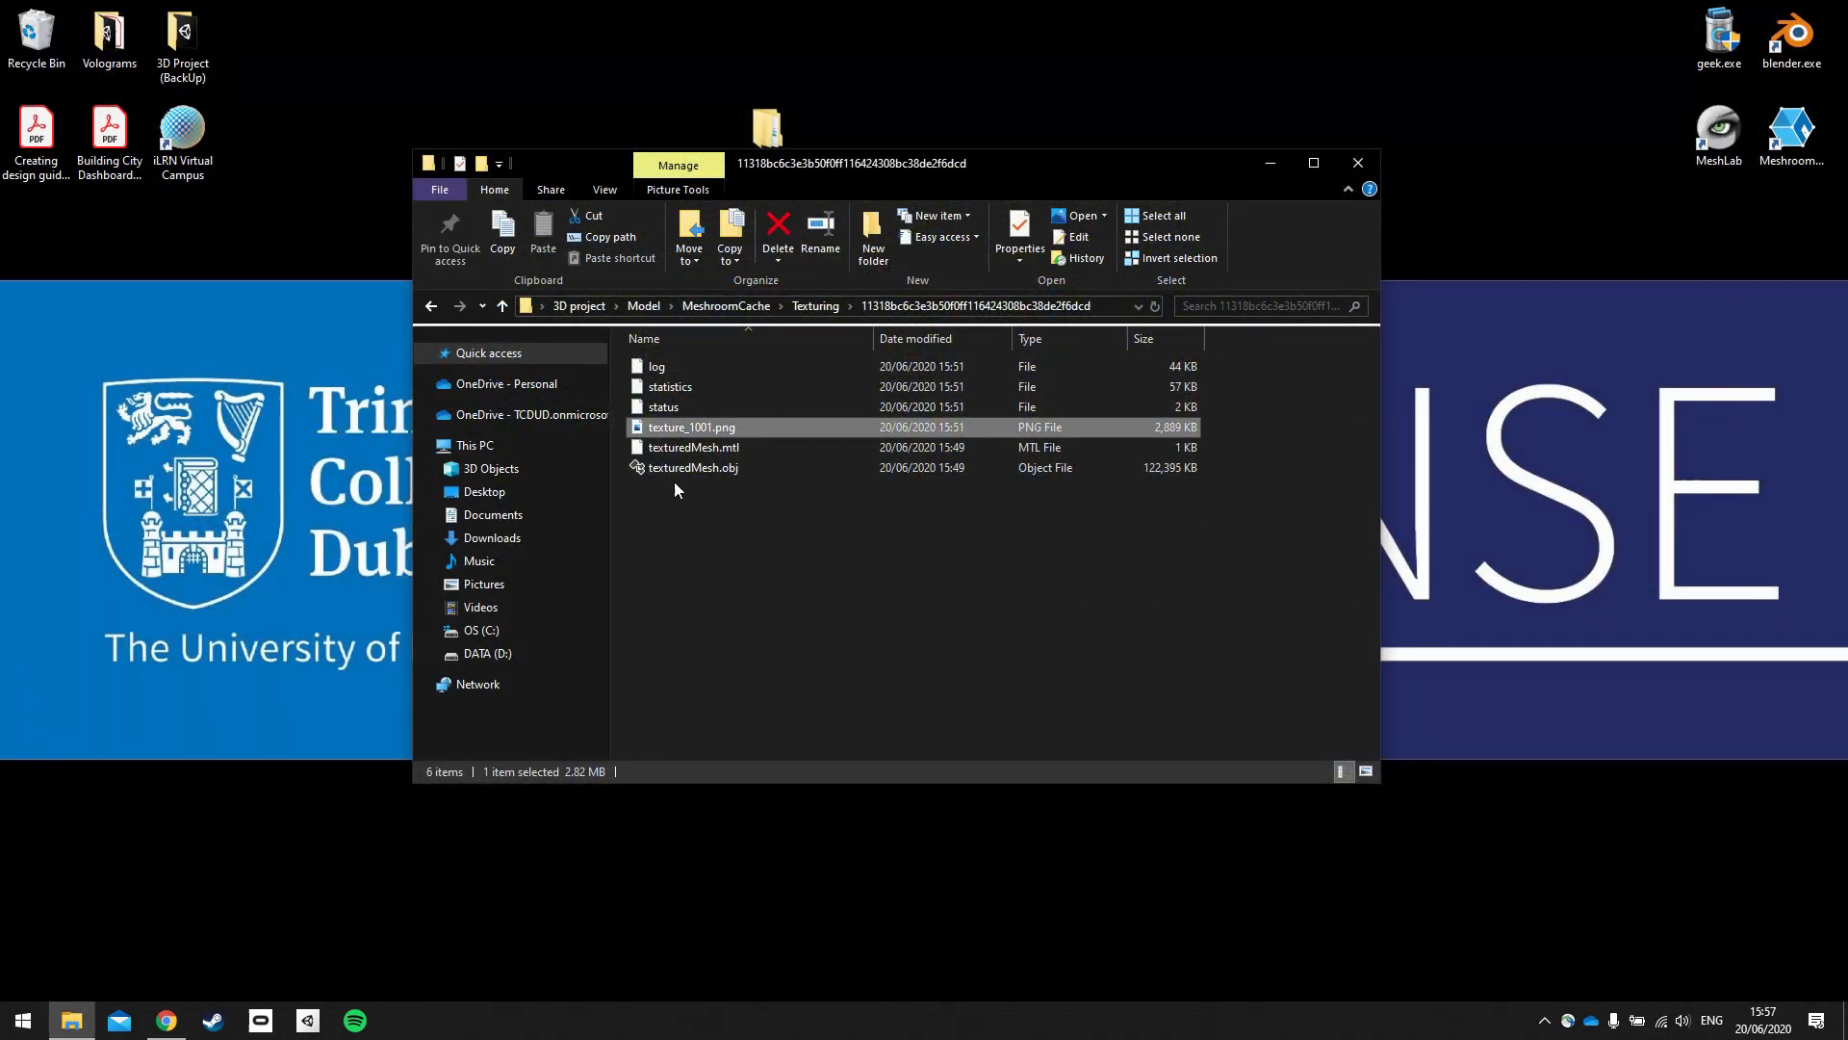
pyautogui.moveTo(693, 467)
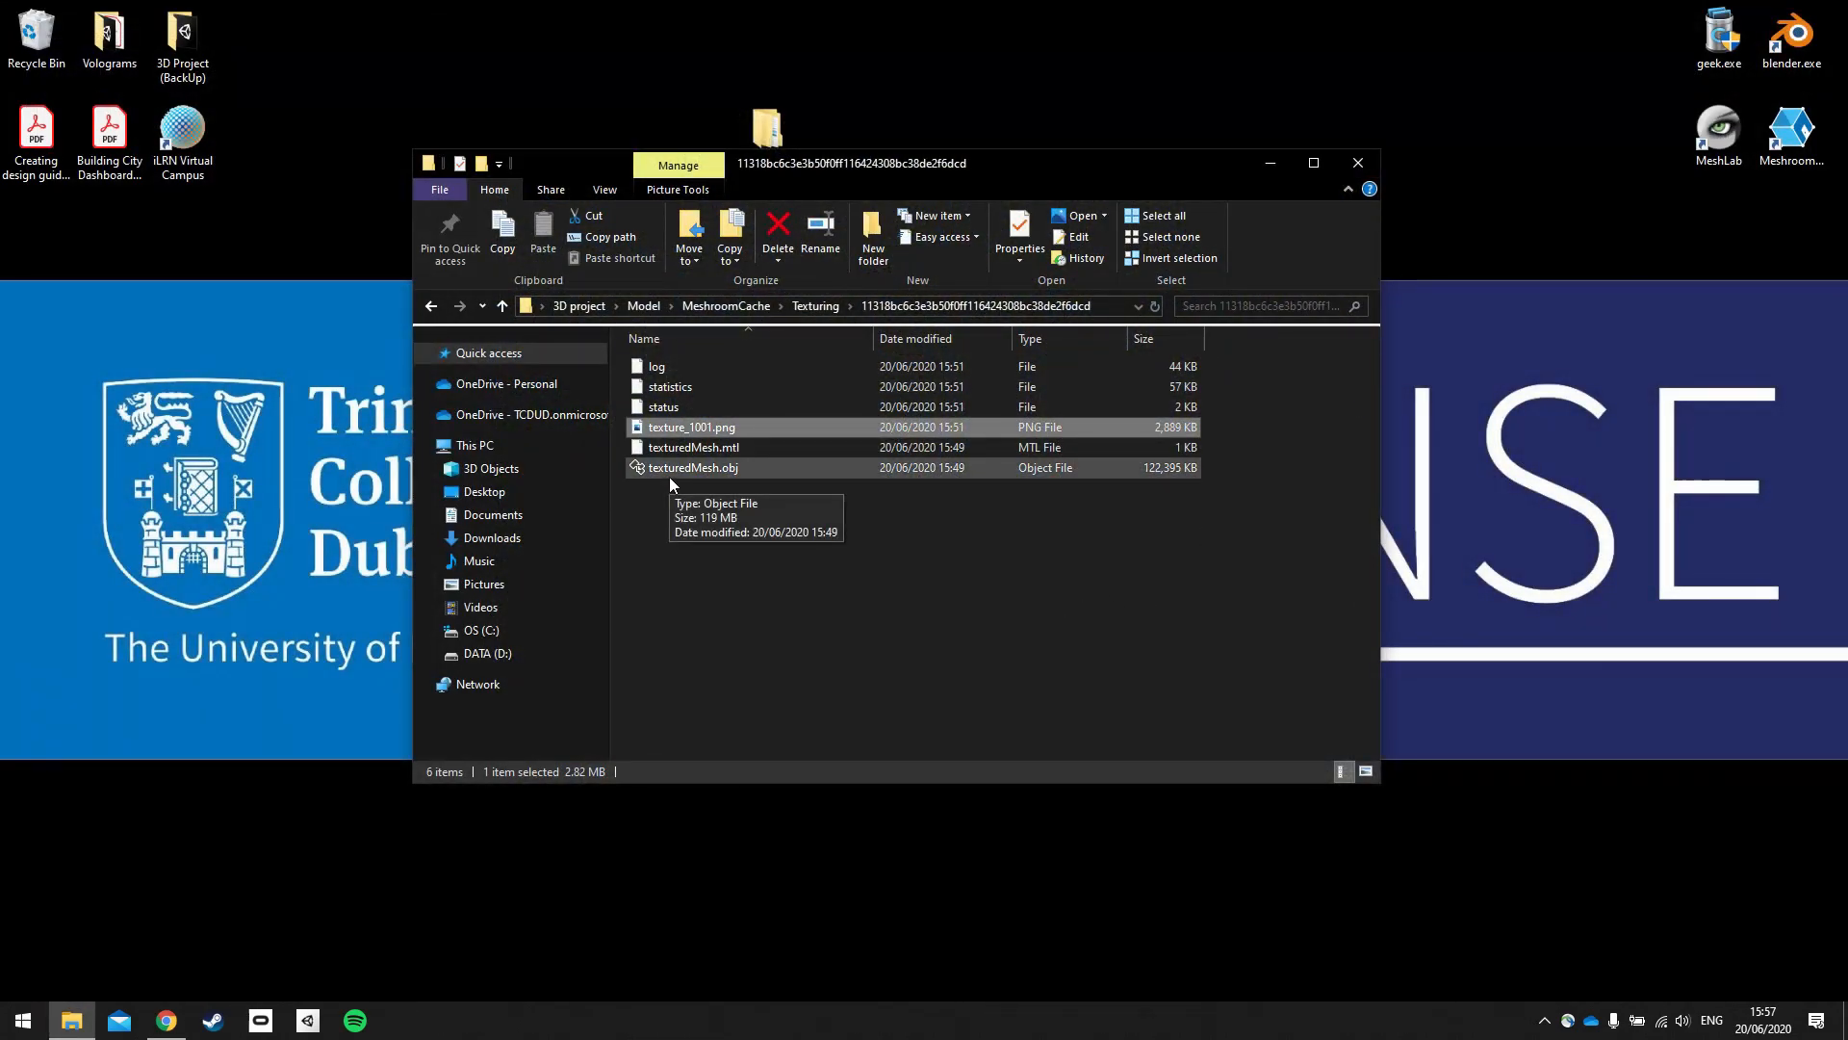
pyautogui.click(693, 467)
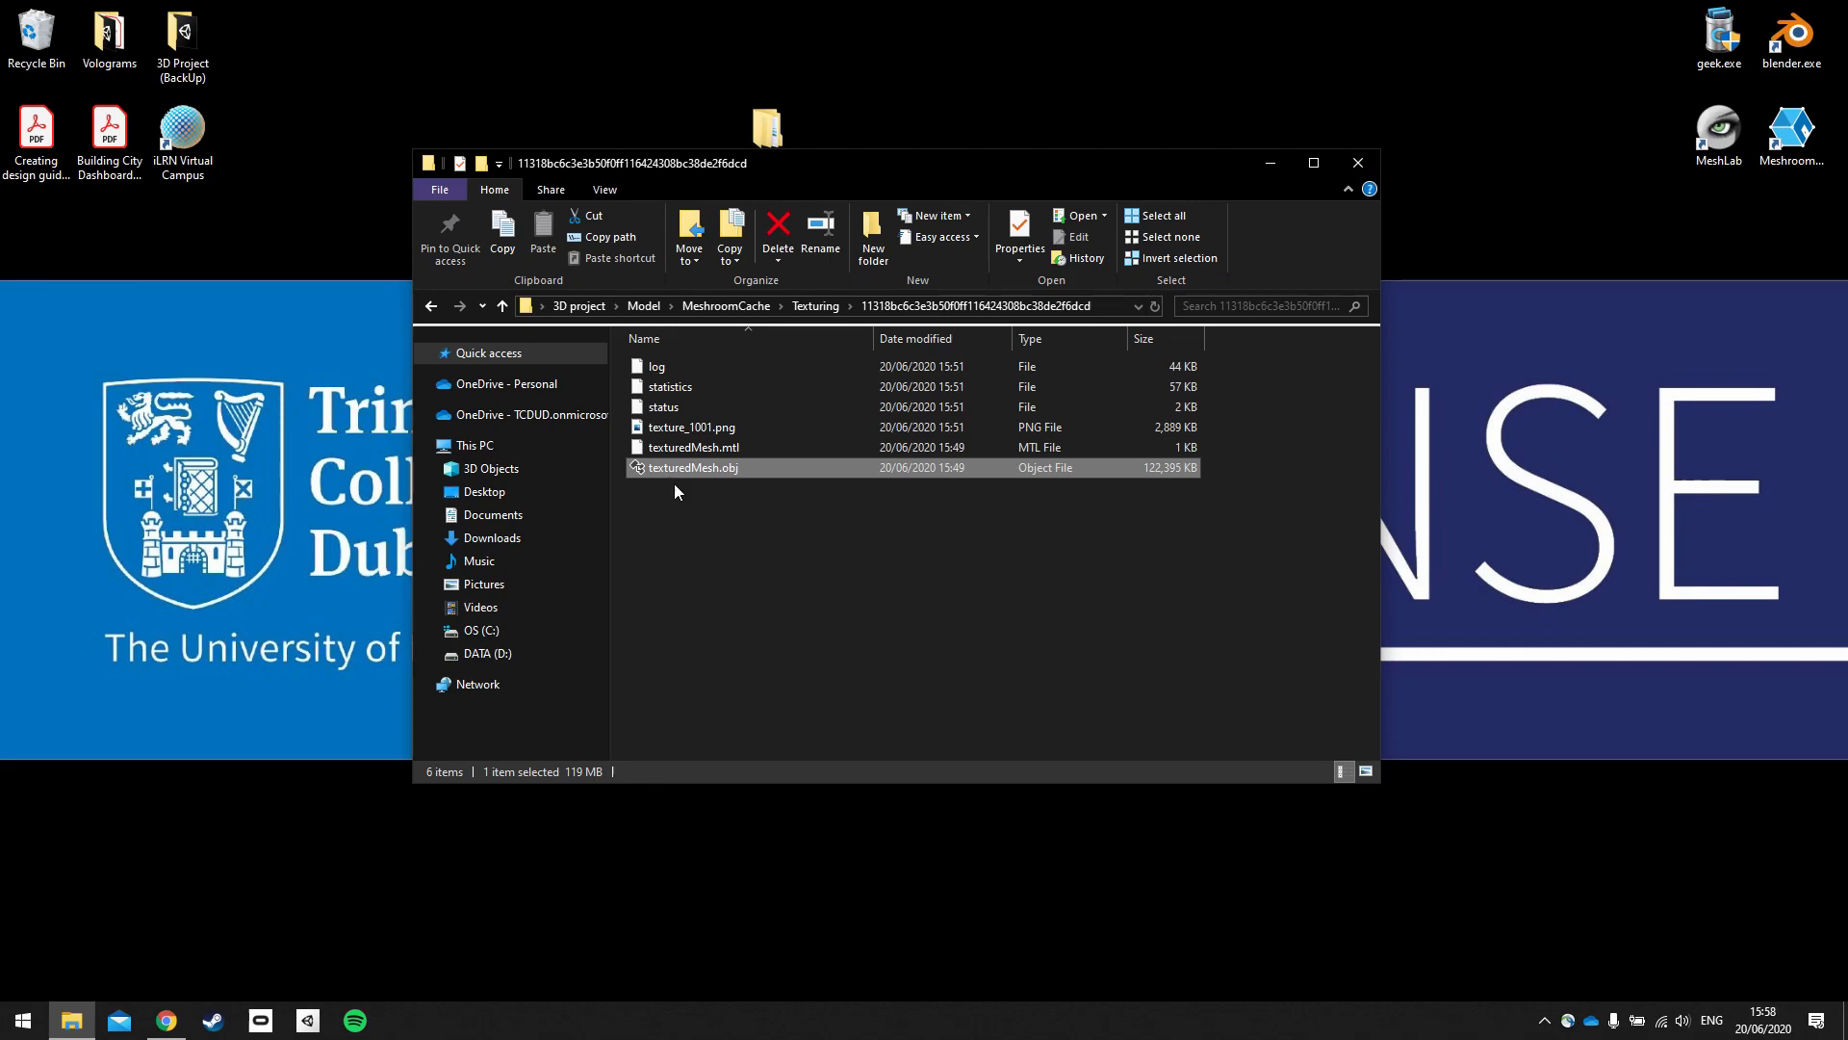
pyautogui.moveTo(925, 524)
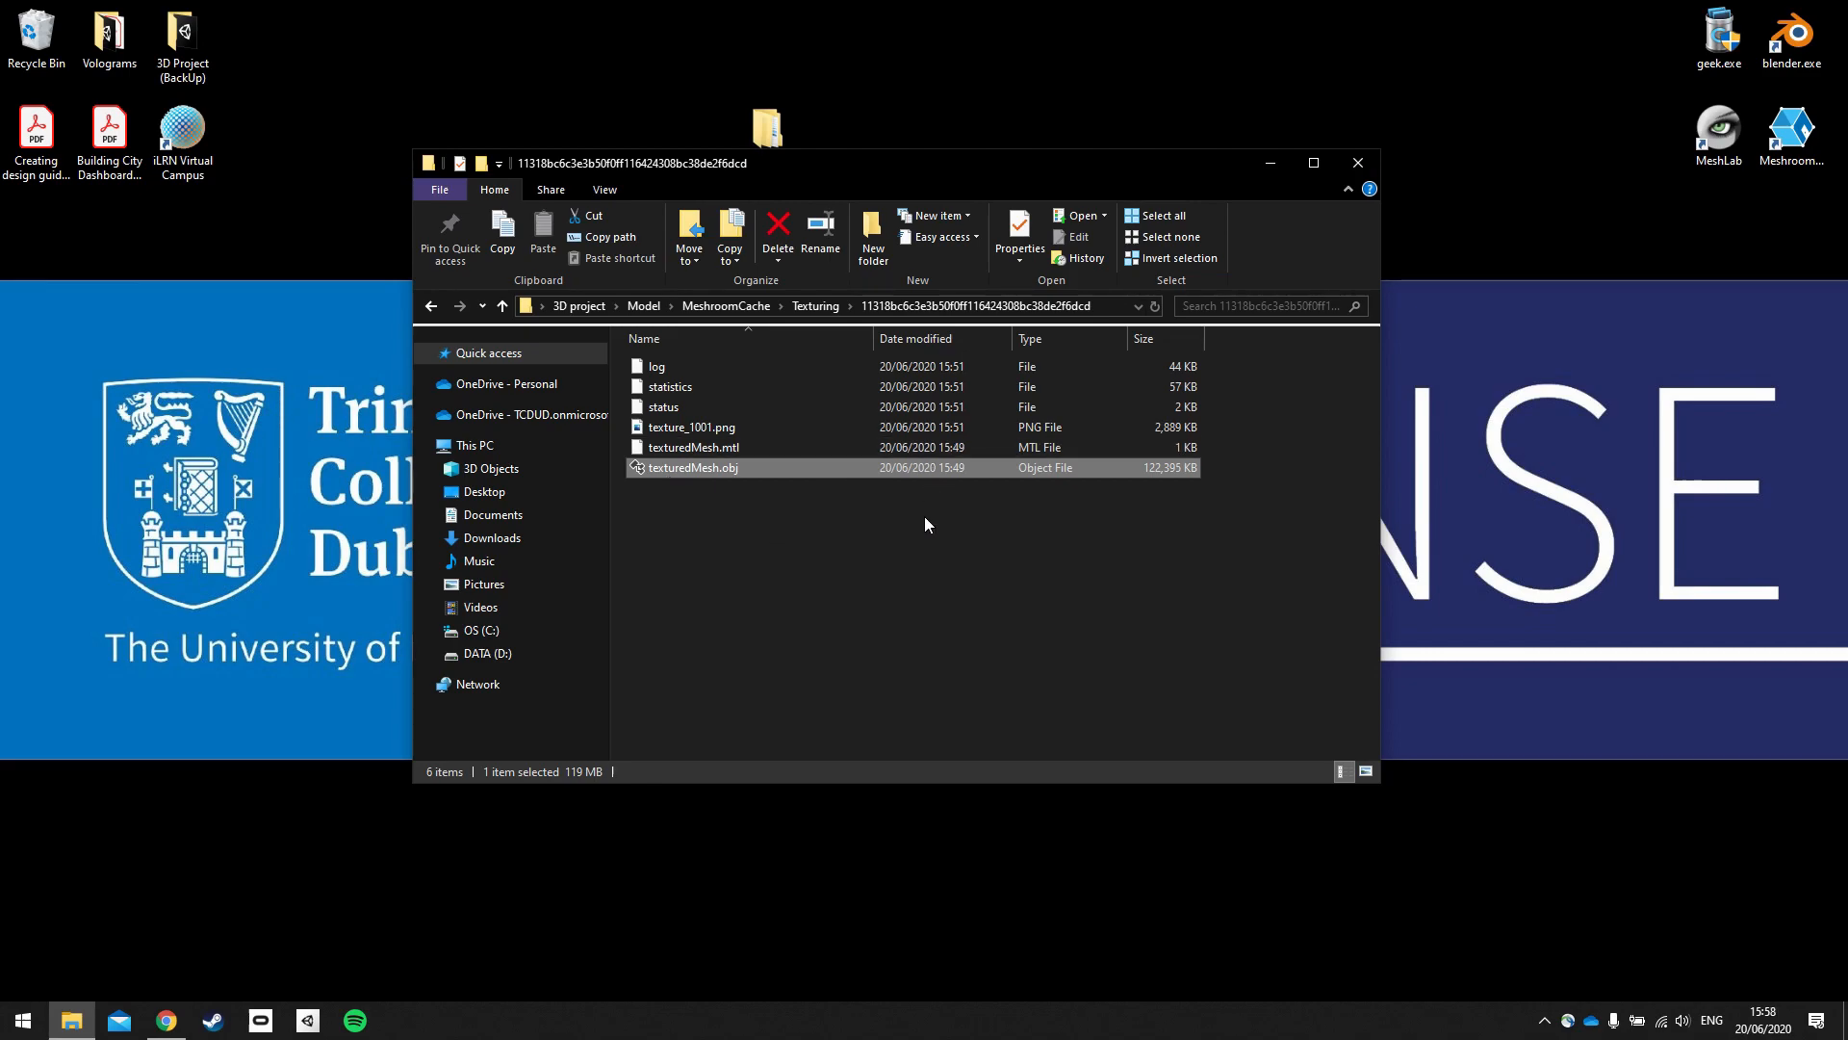